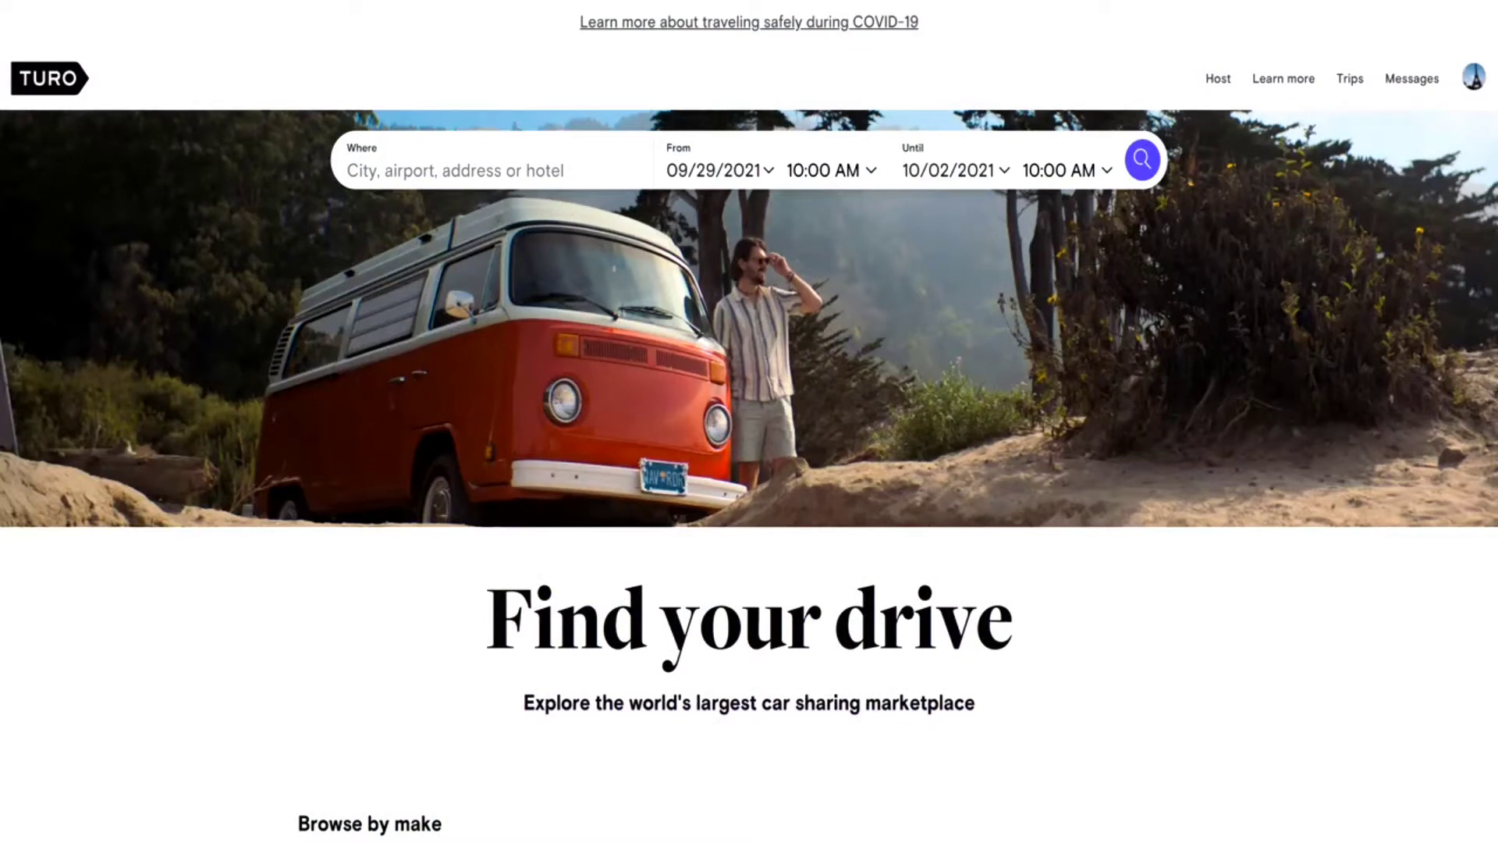
pyautogui.moveTo(821, 210)
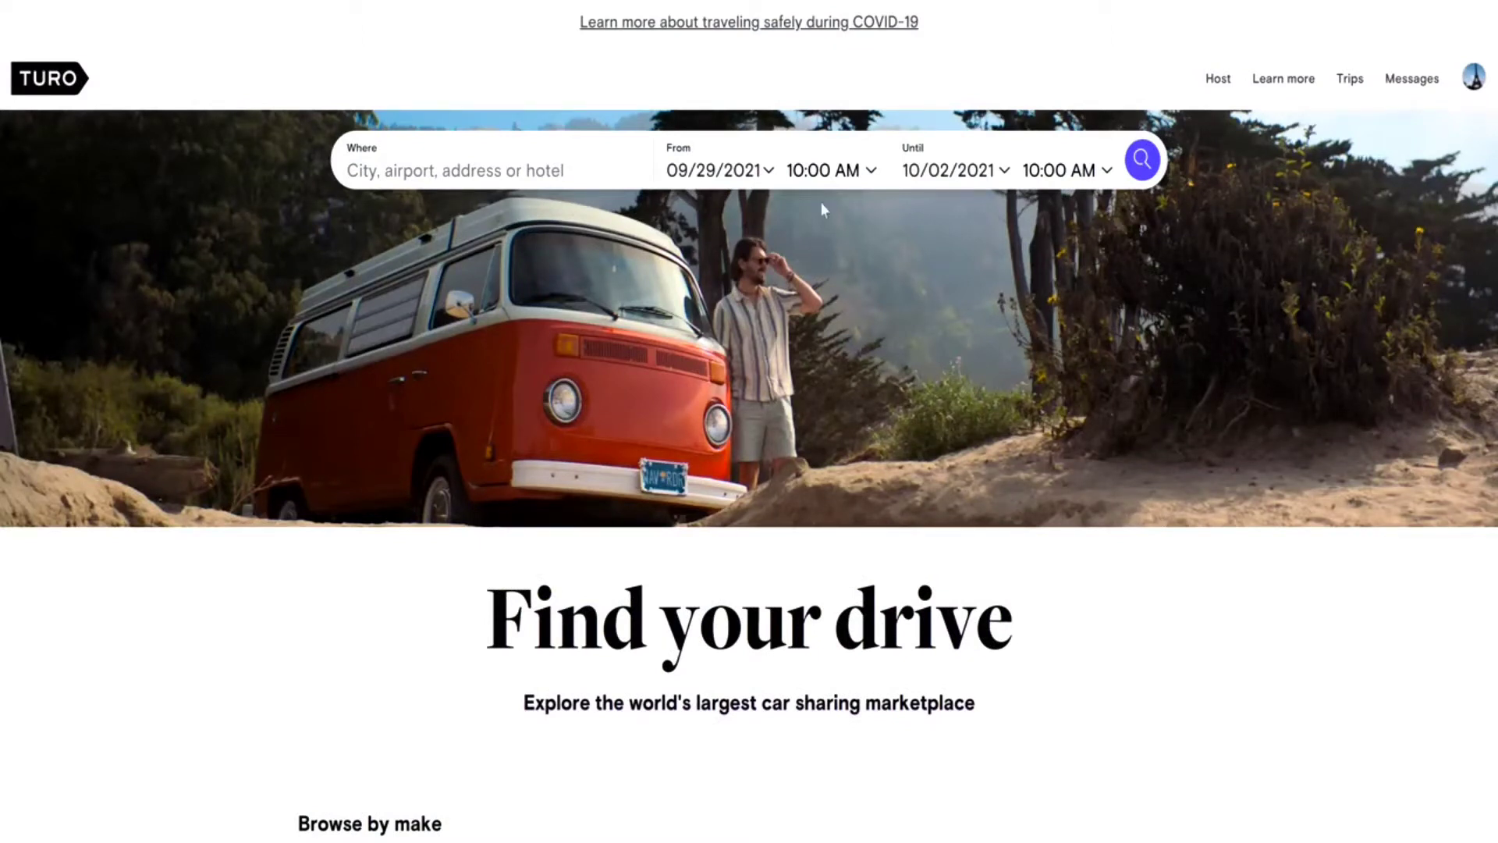
pyautogui.moveTo(1070, 182)
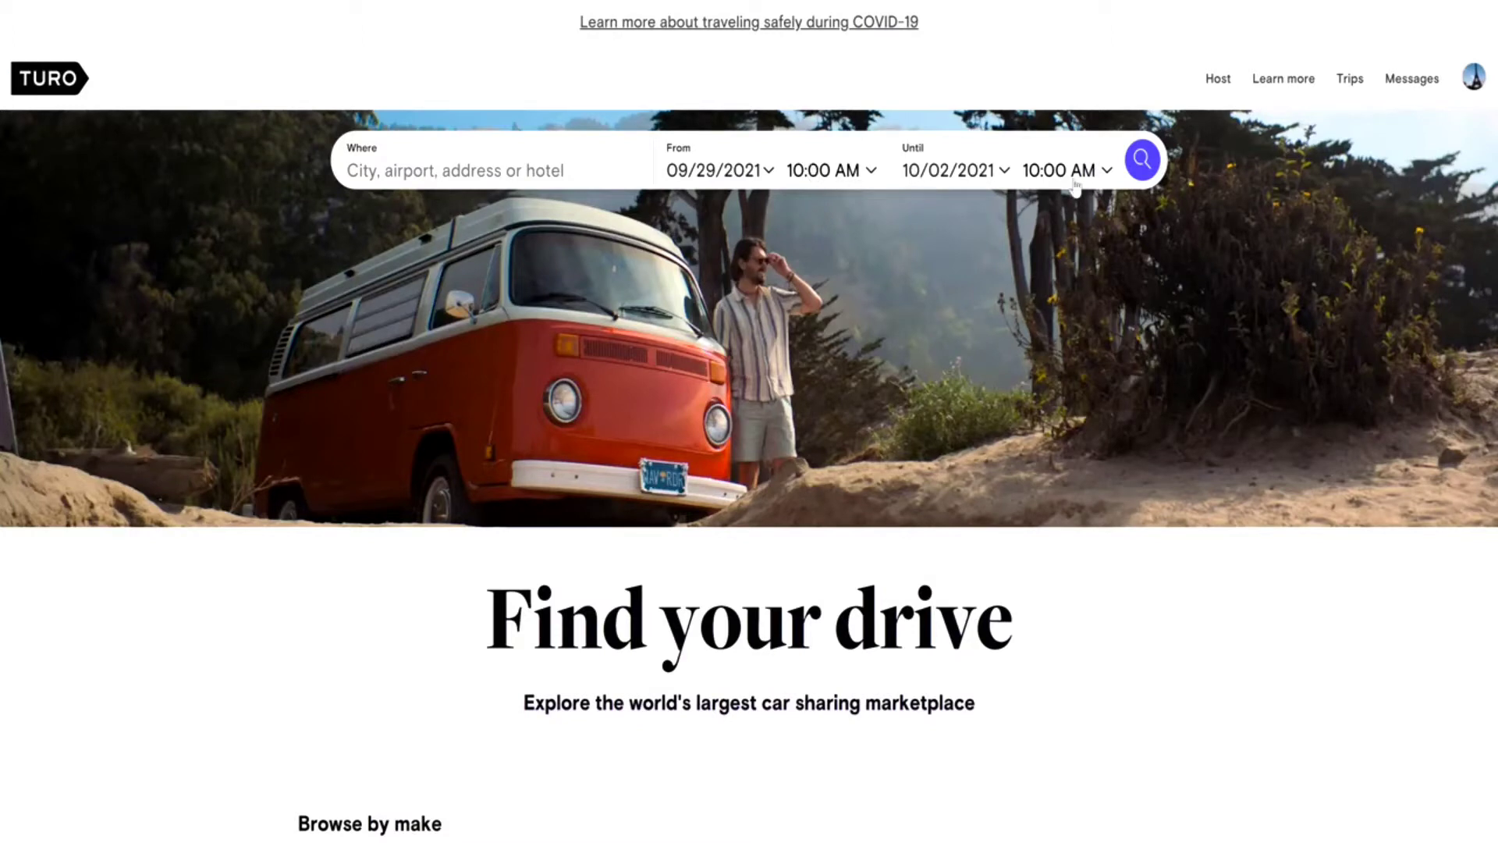
pyautogui.moveTo(1001, 206)
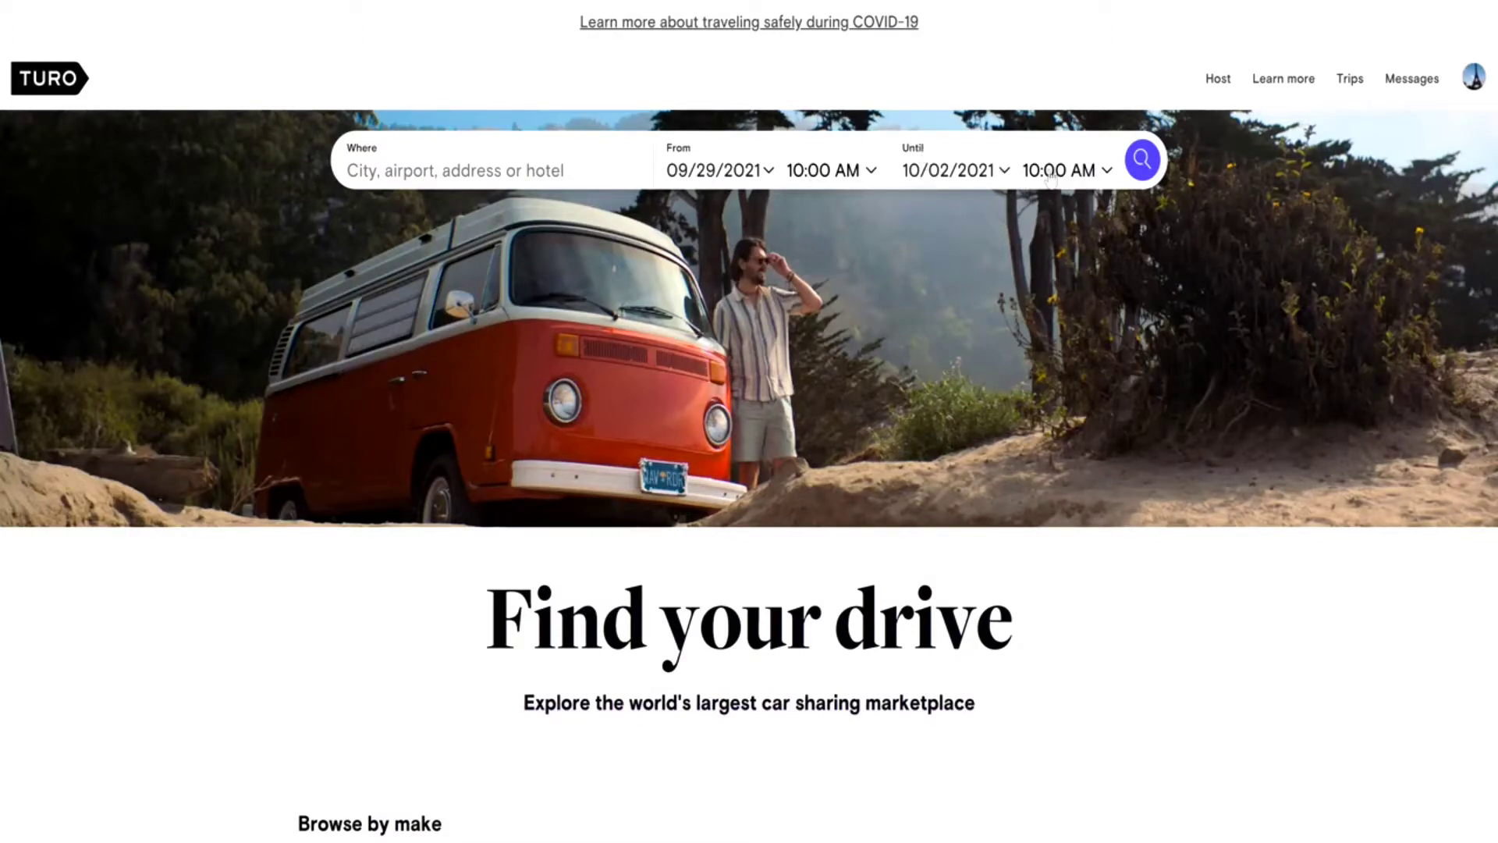
pyautogui.moveTo(1214, 126)
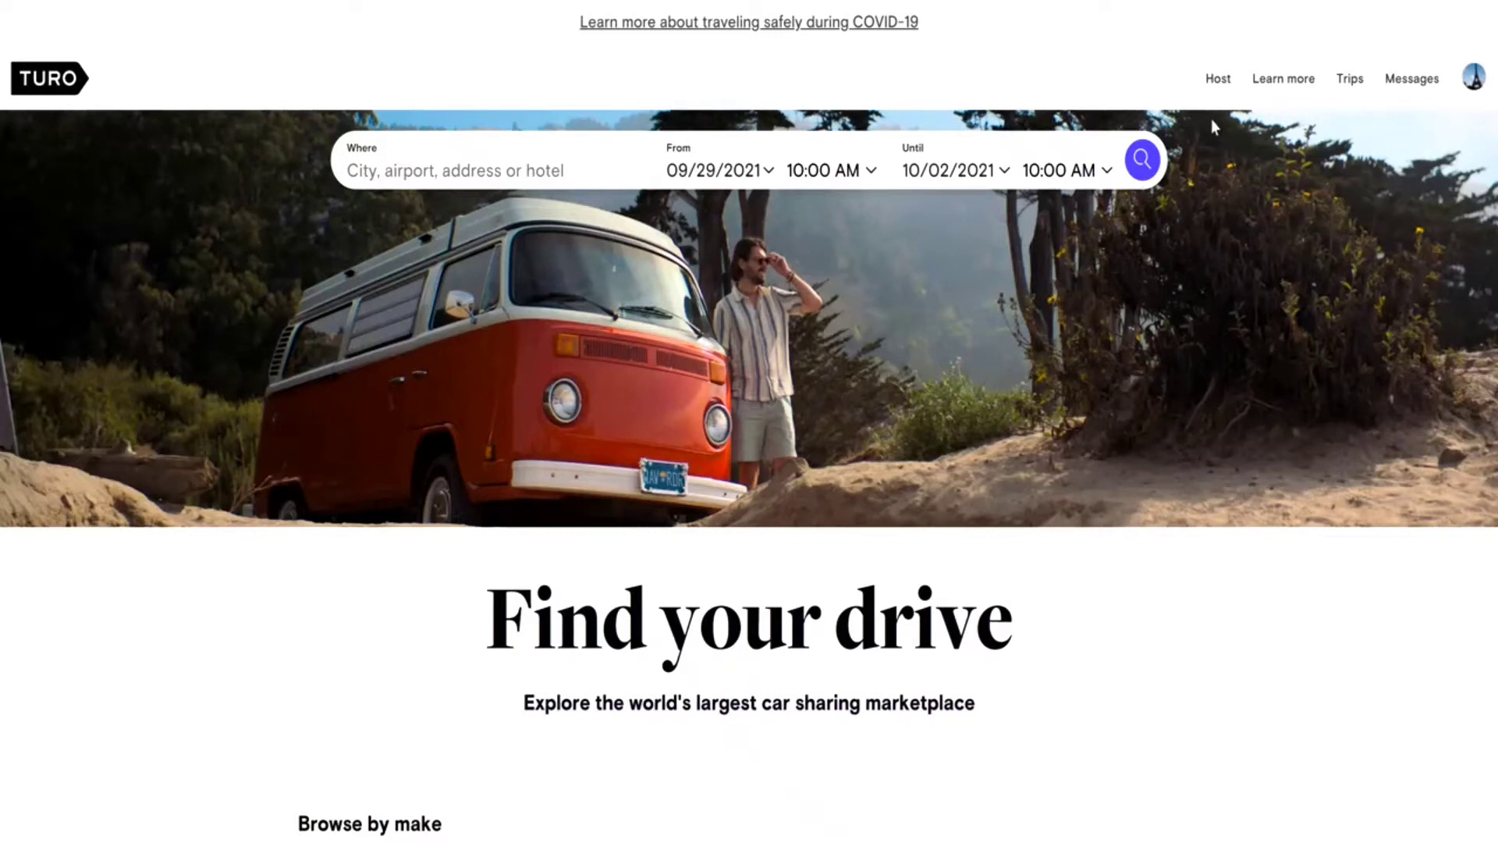
# - Go to the host vehicles dashboard listing the Tesla Model Y and Toyota RAV4 Hybrid
pyautogui.click(1471, 78)
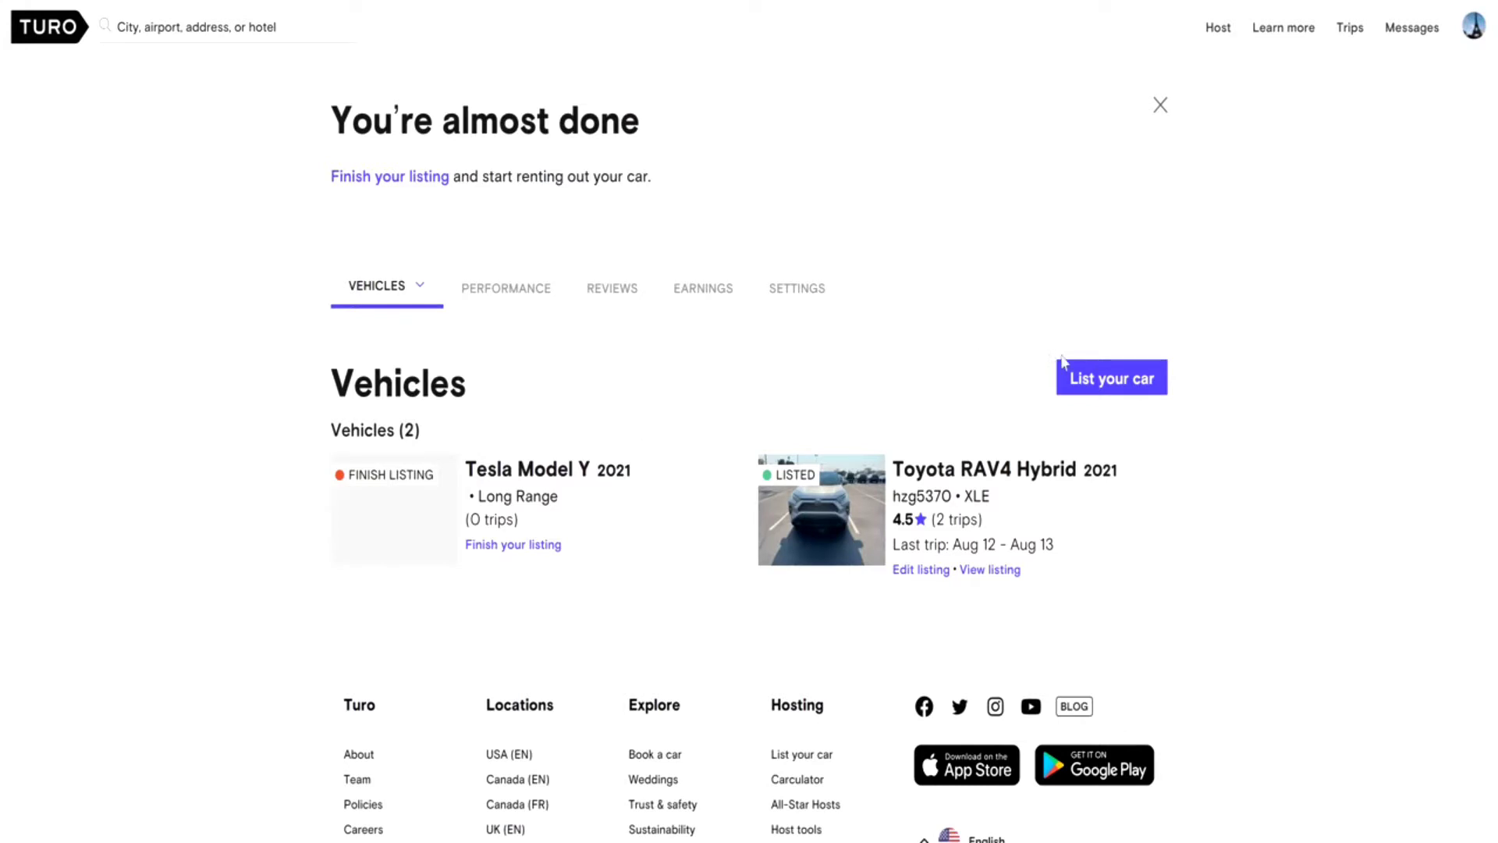
# - Resume the Tesla Model Y listing and expand its Your car section for editing
pyautogui.click(1110, 376)
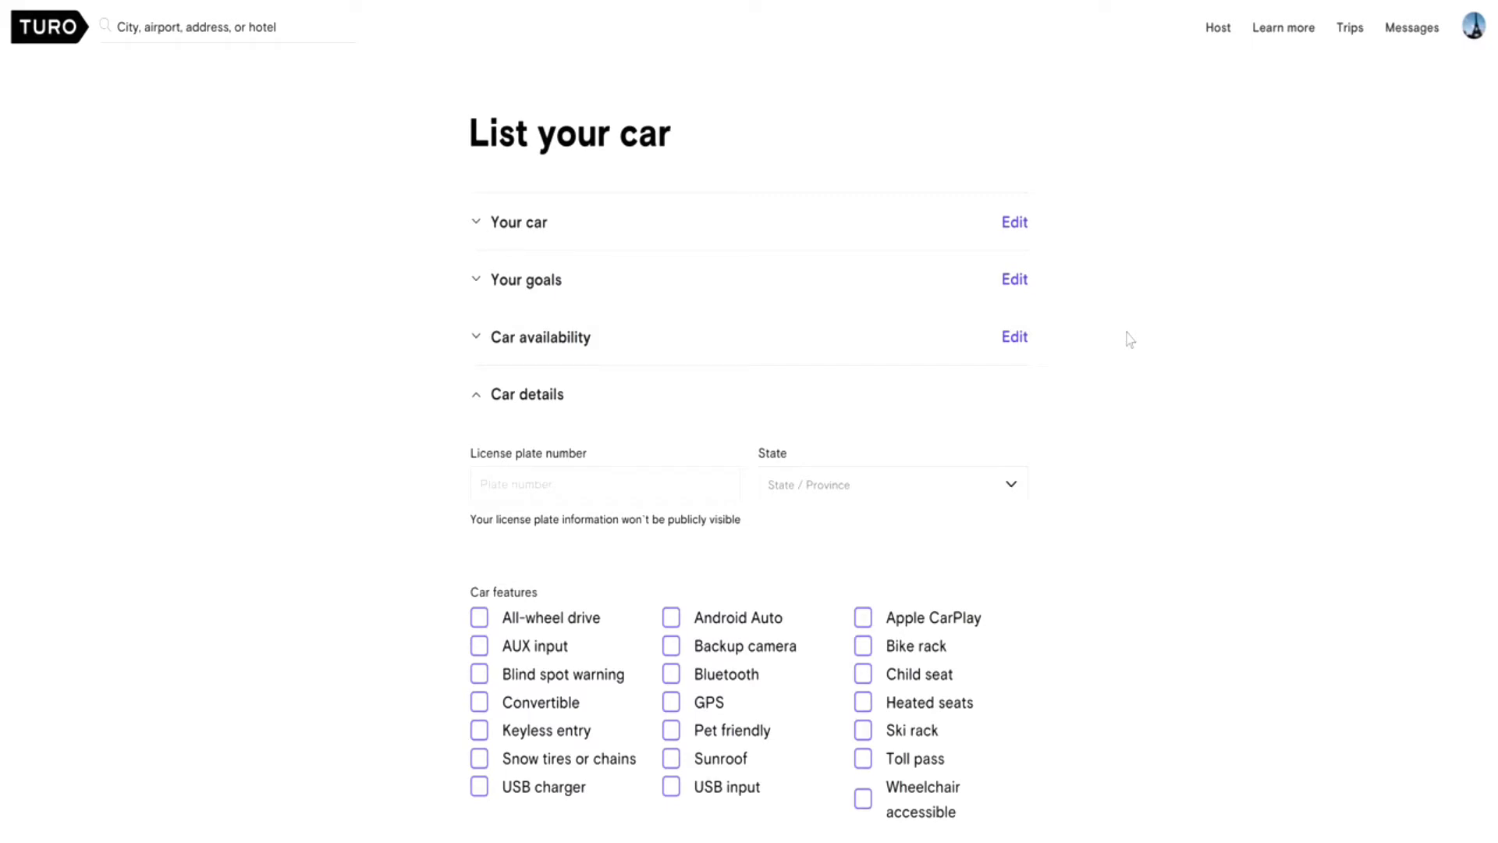
pyautogui.moveTo(1014, 221)
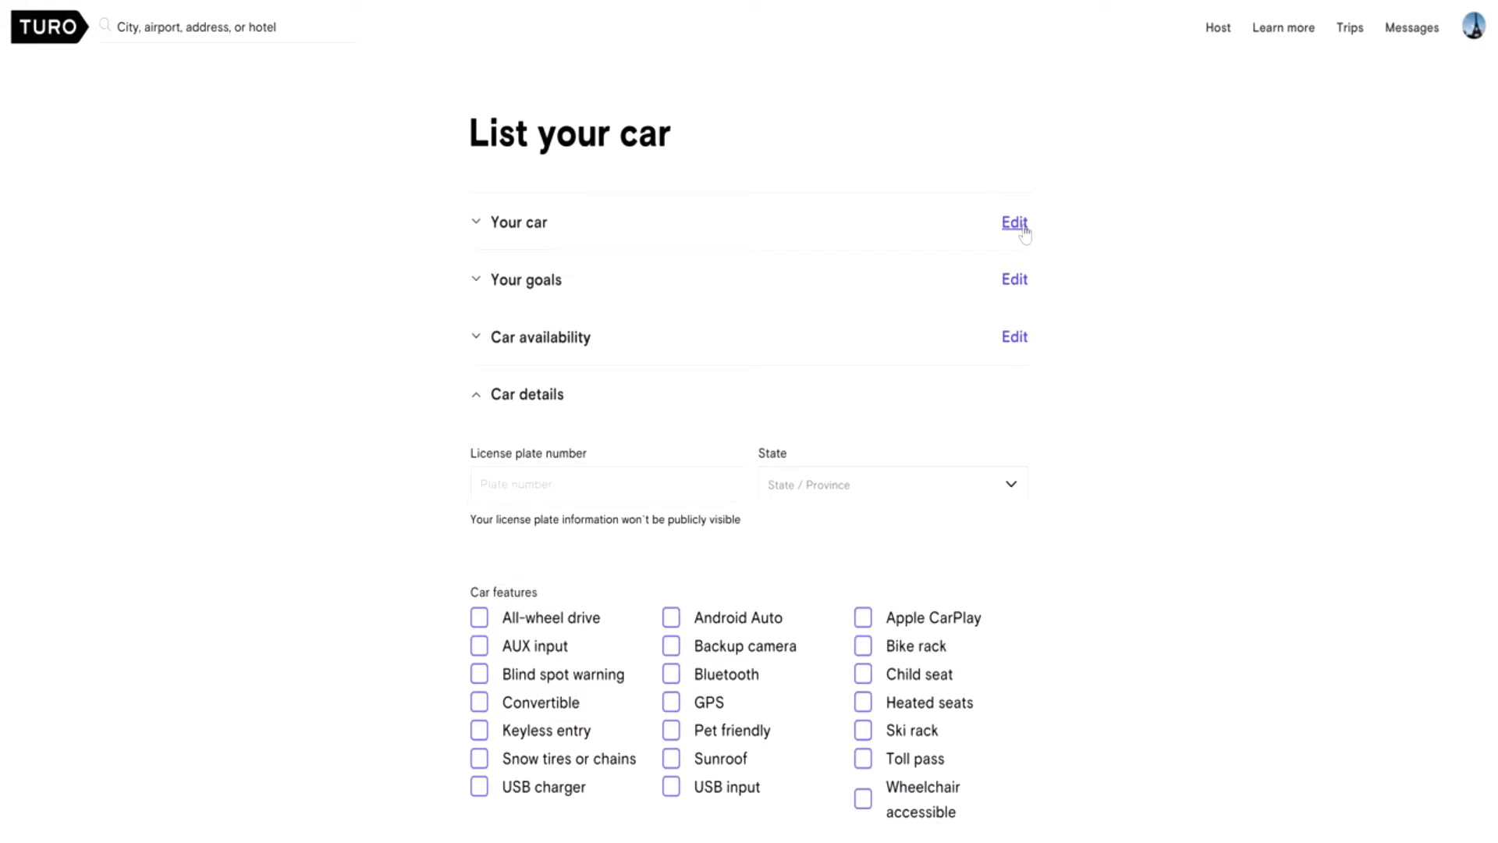
pyautogui.click(1014, 222)
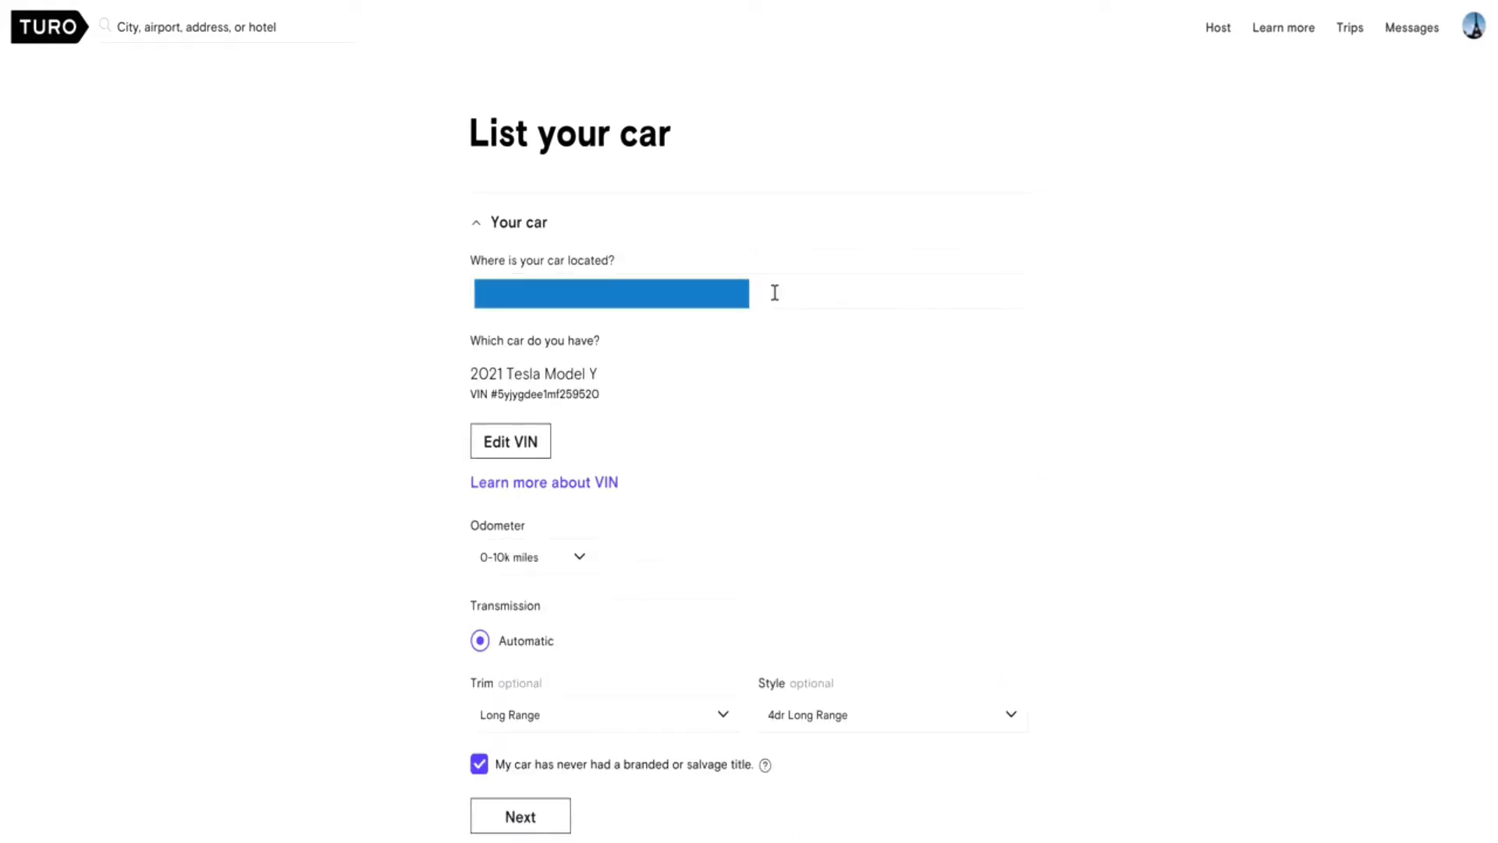
pyautogui.click(749, 291)
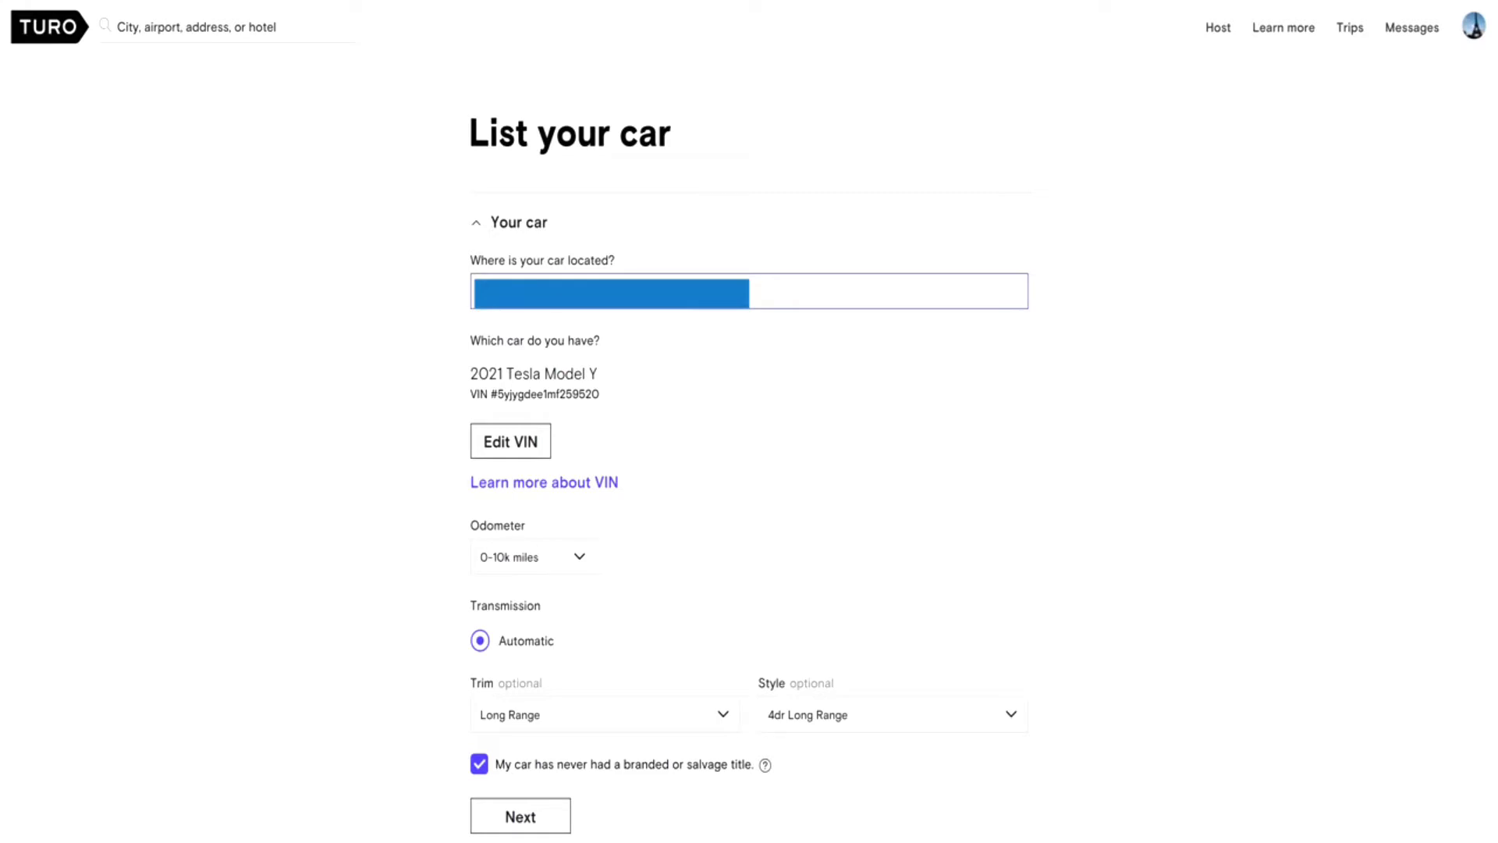
pyautogui.write('4996')
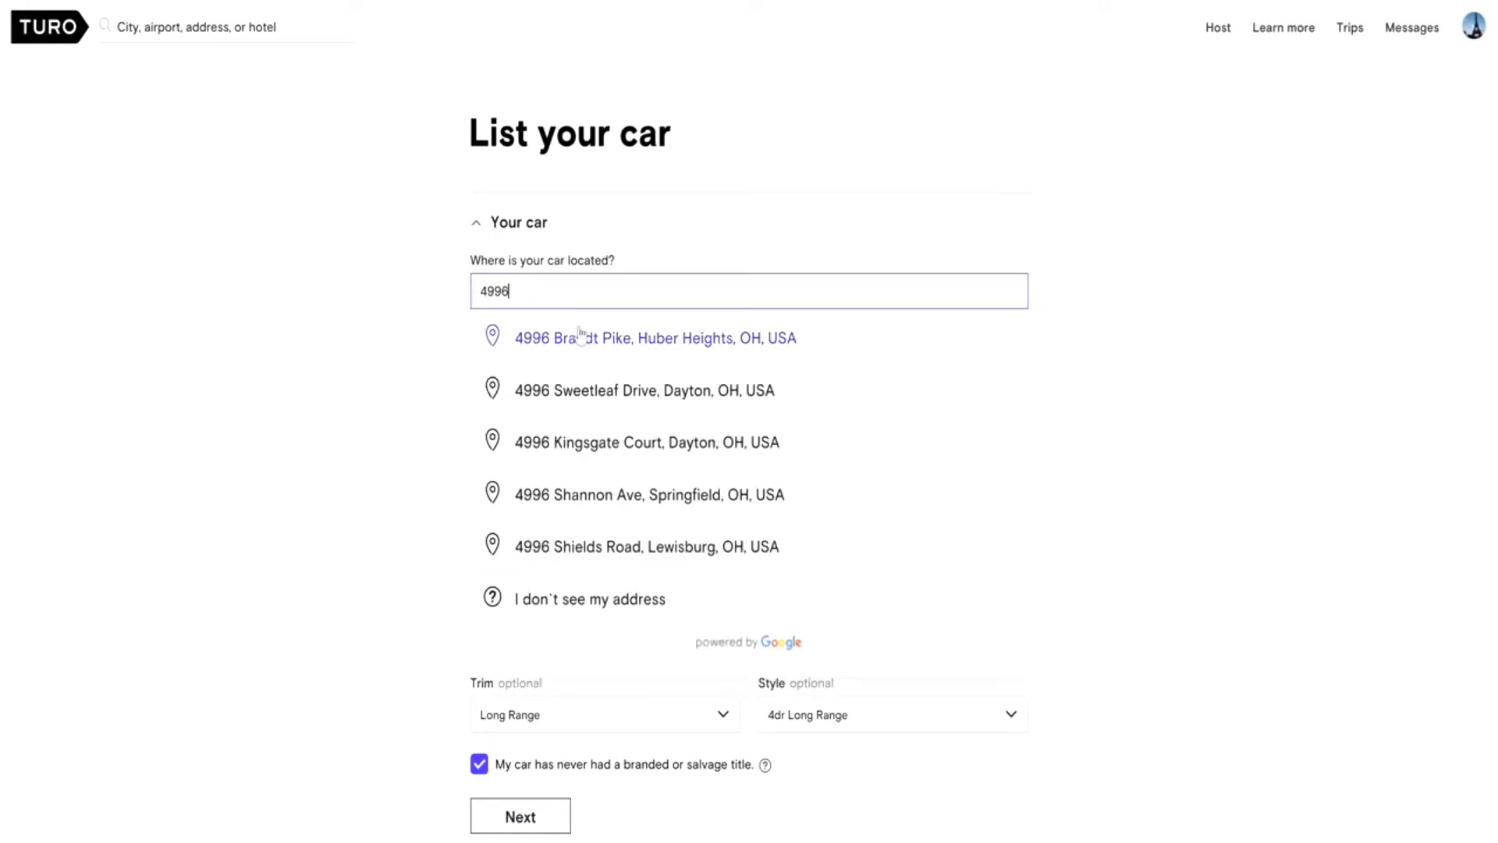
pyautogui.click(655, 337)
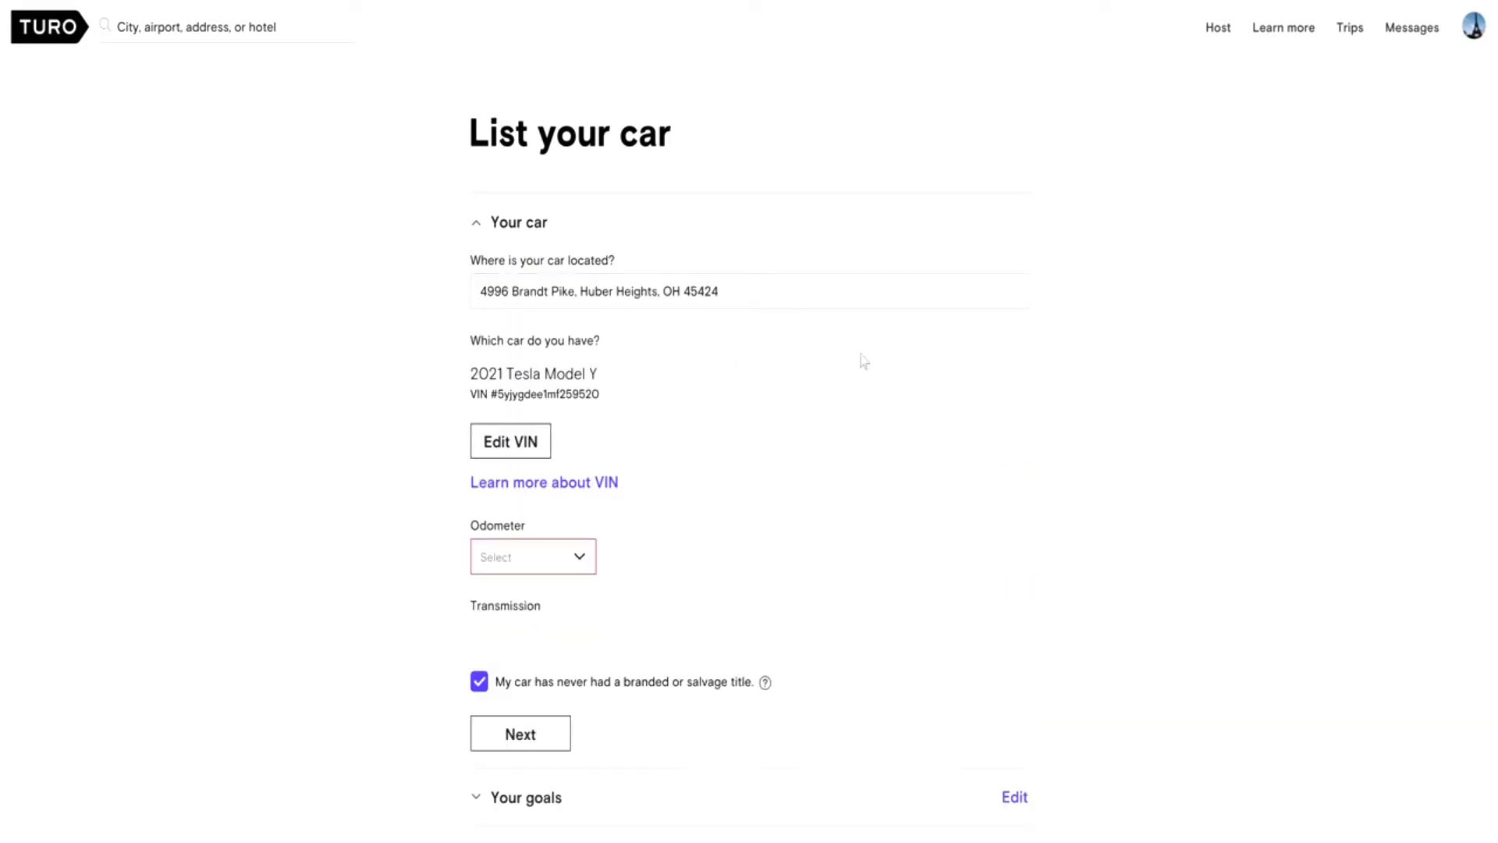
pyautogui.moveTo(857, 371)
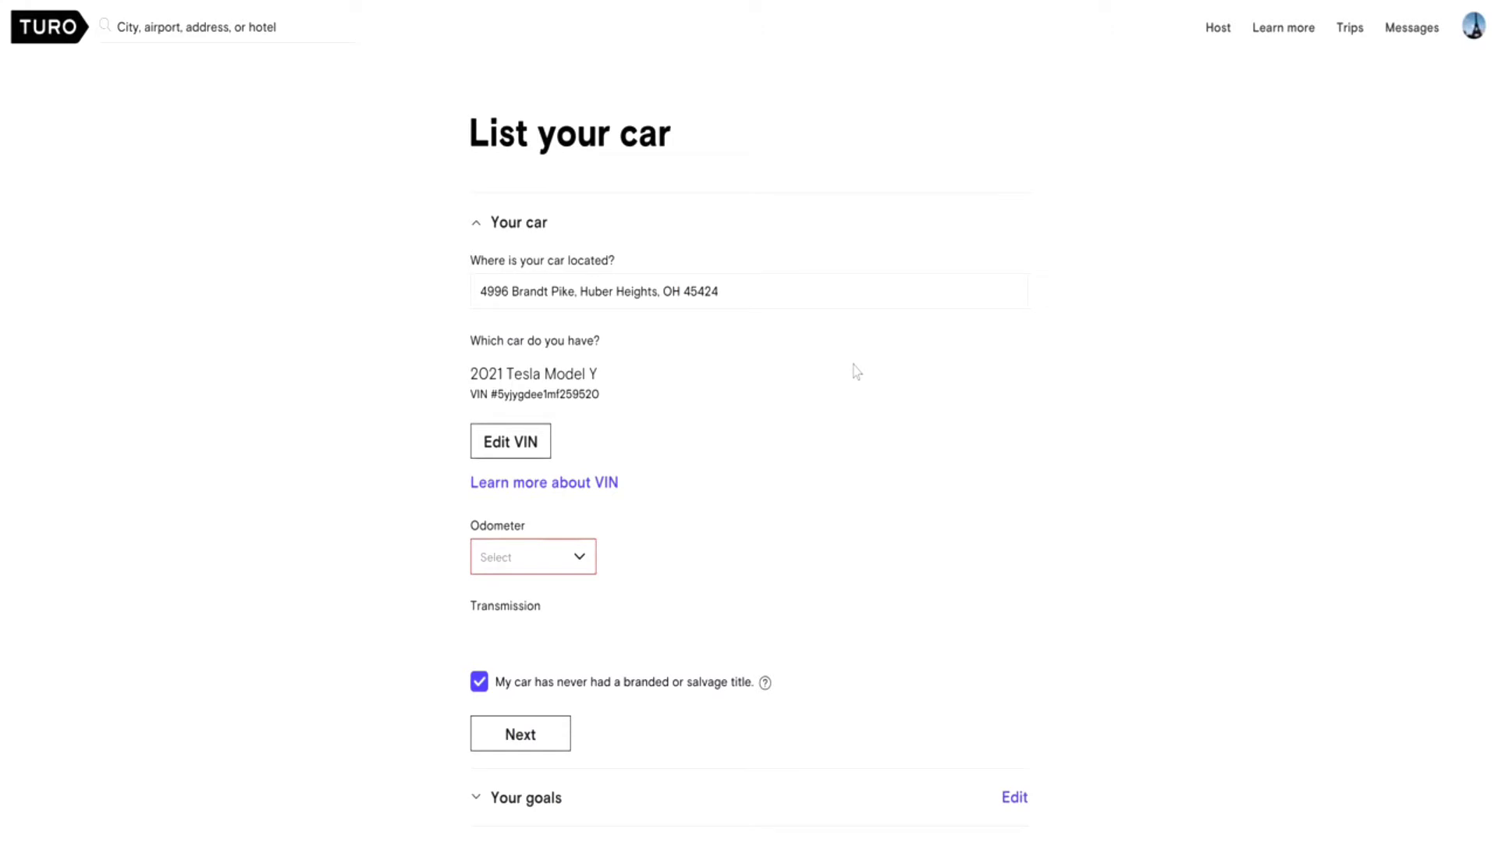
pyautogui.moveTo(524, 382)
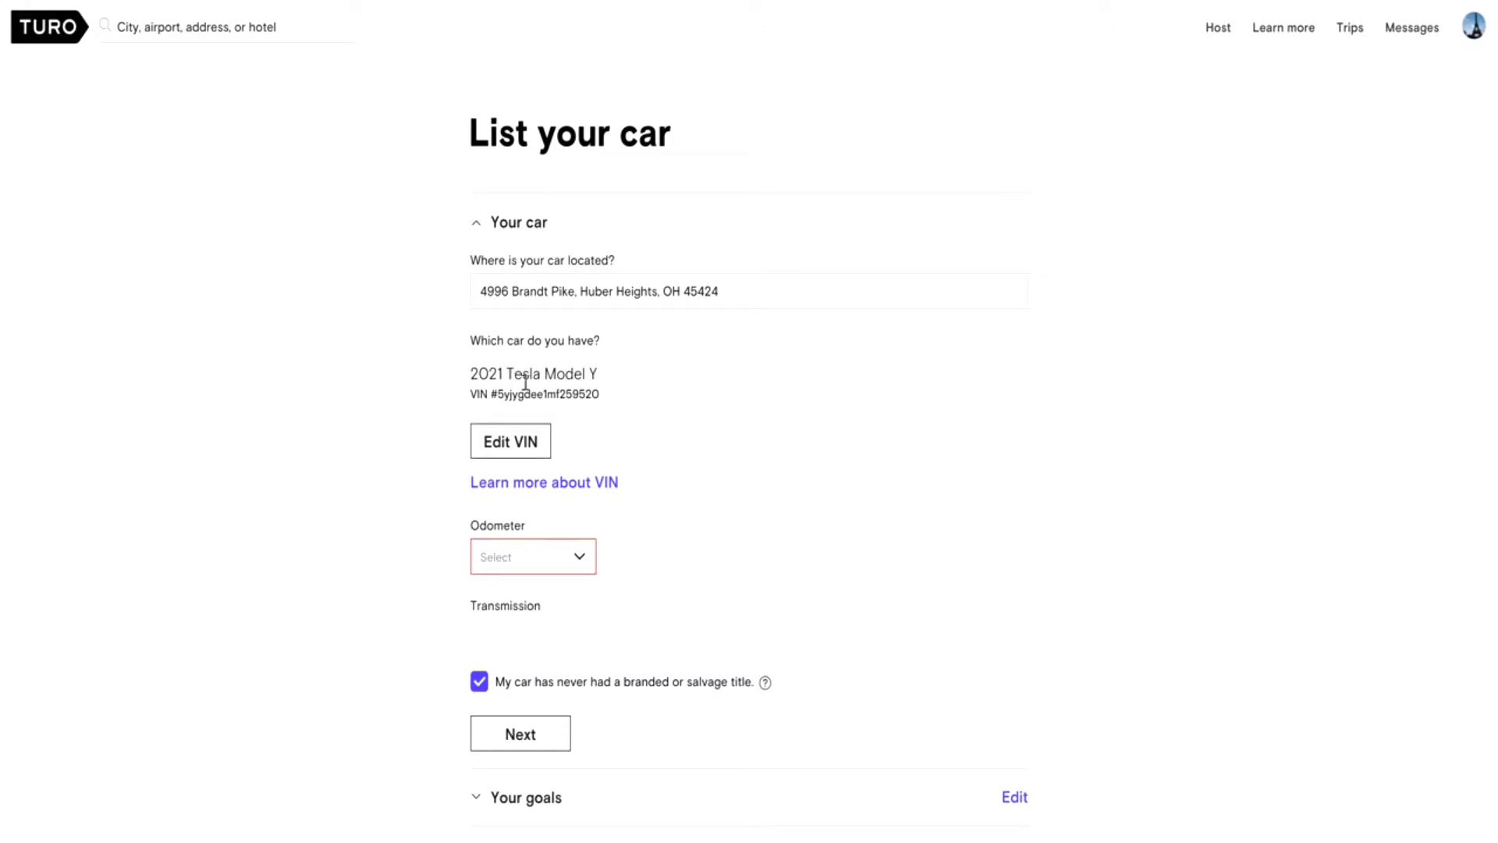
pyautogui.moveTo(596, 373)
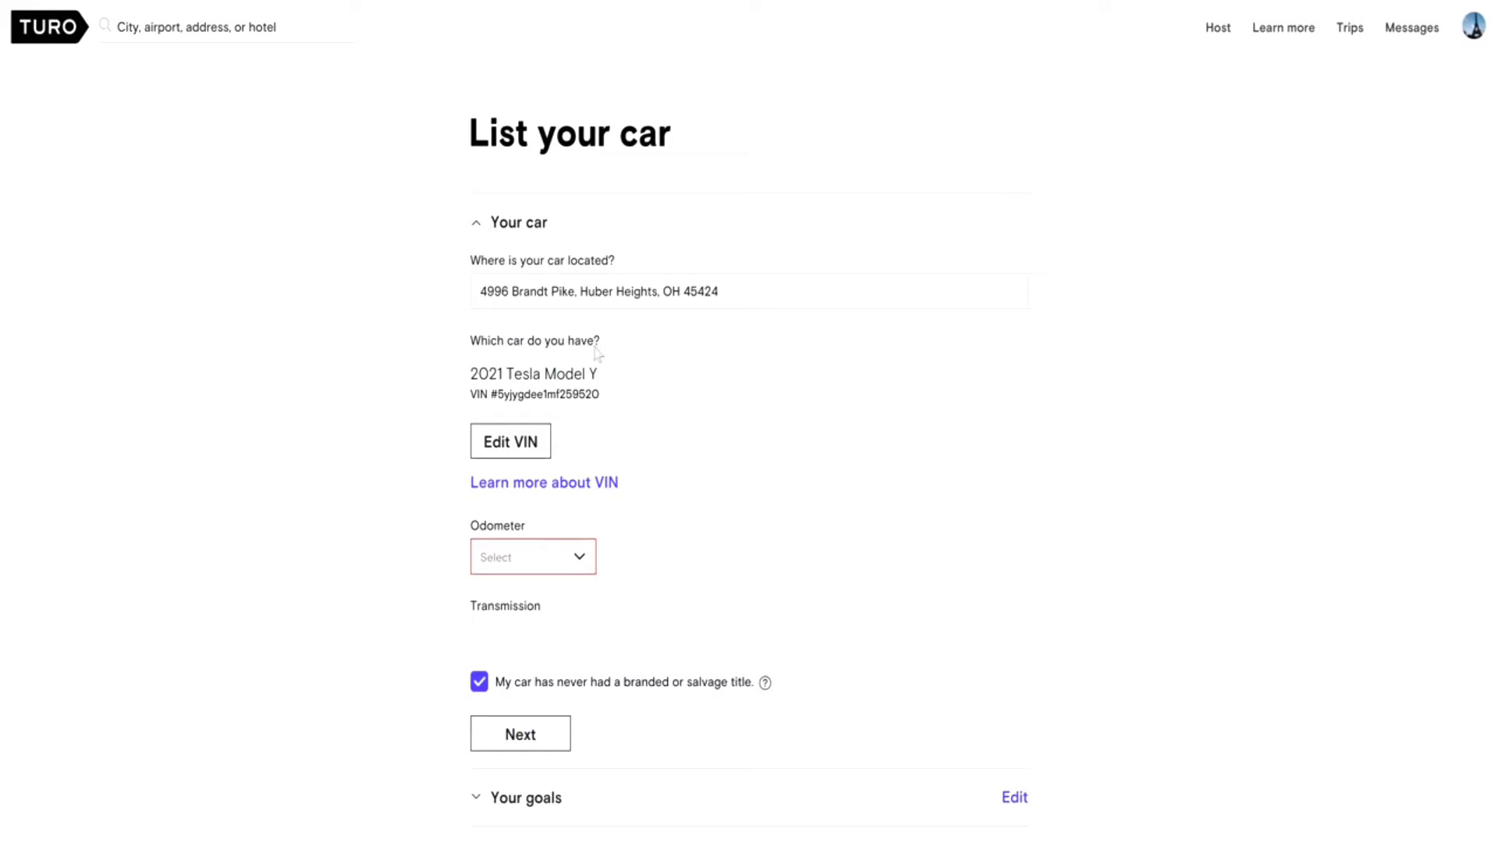
# - Choose 0-10k miles for the odometer and confirm no branded or salvage title
pyautogui.scroll(-3)
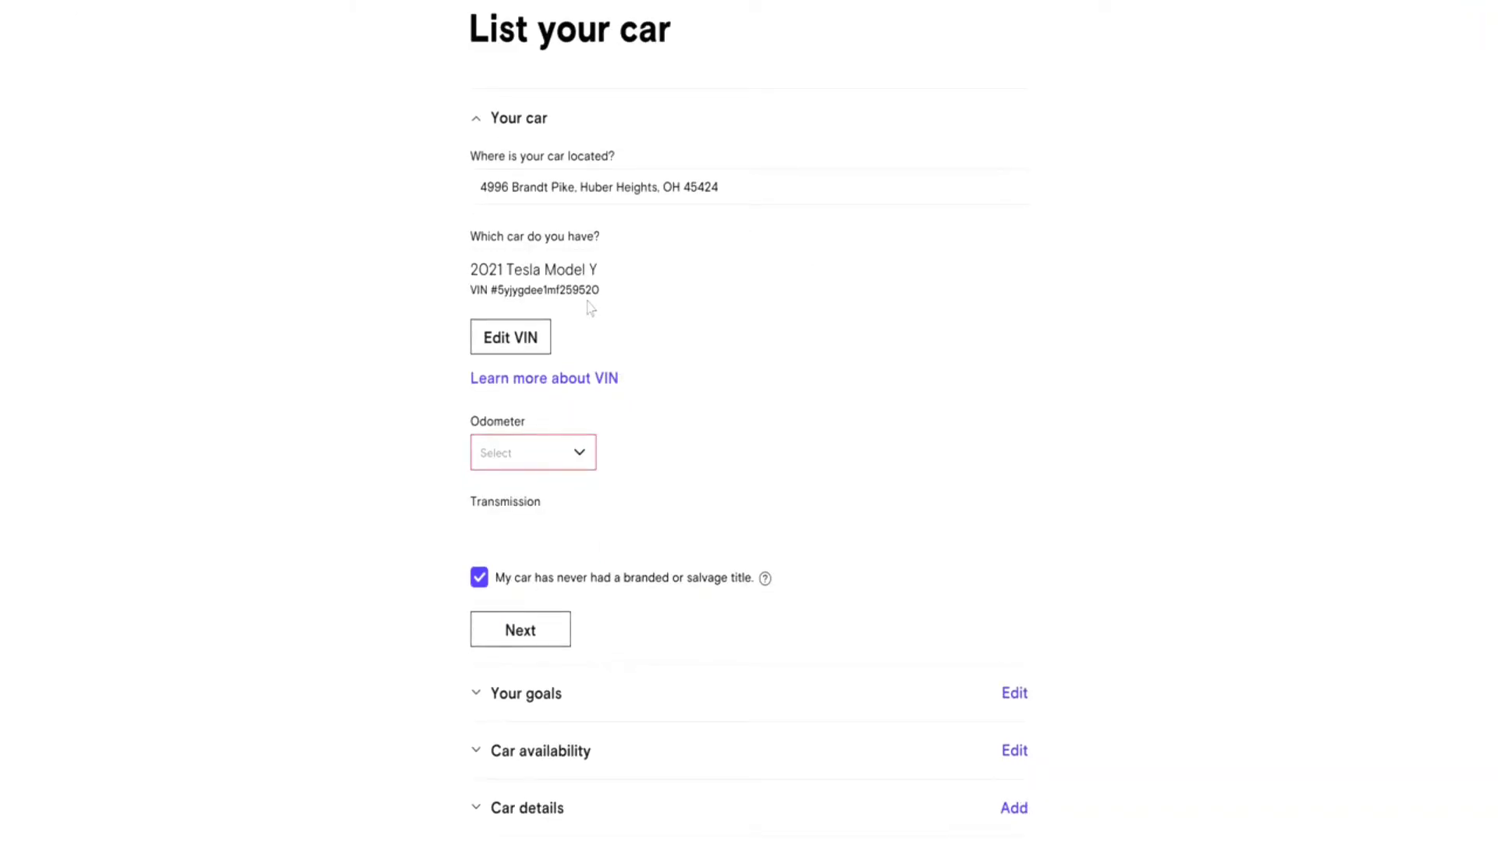
pyautogui.click(532, 452)
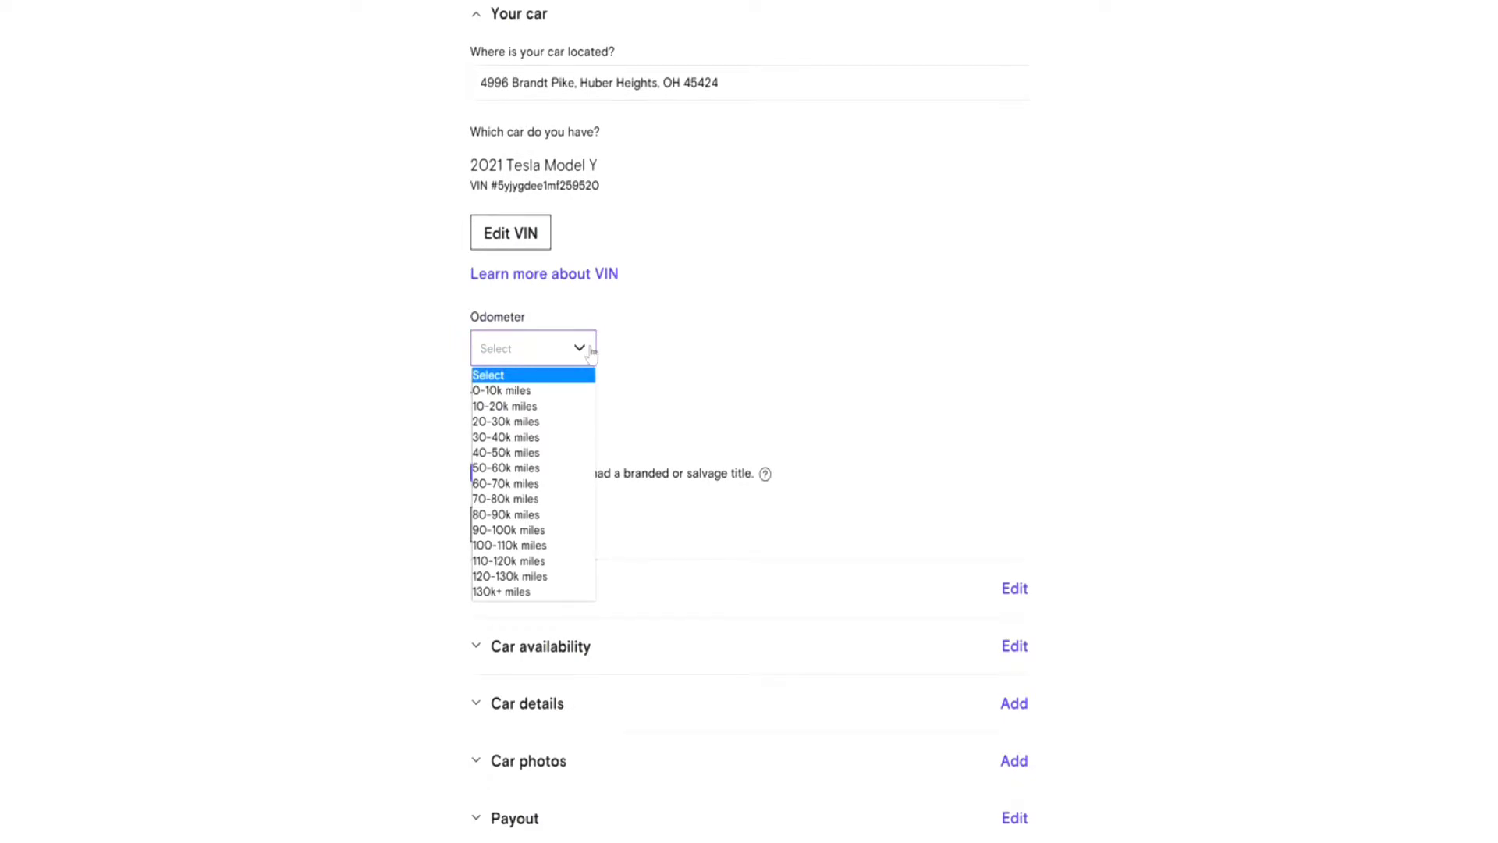
pyautogui.moveTo(571, 391)
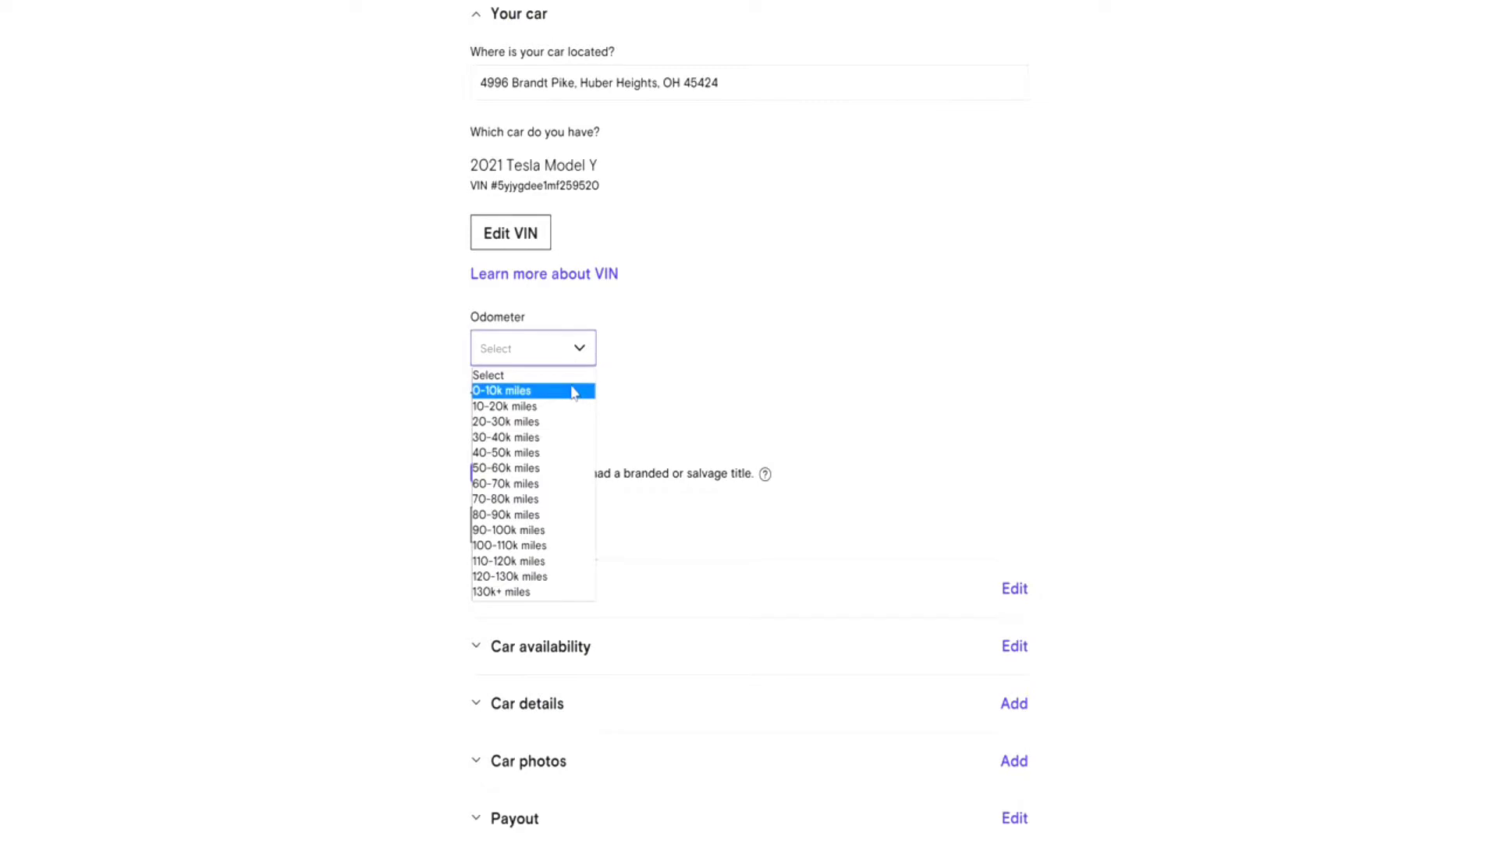
pyautogui.moveTo(532, 576)
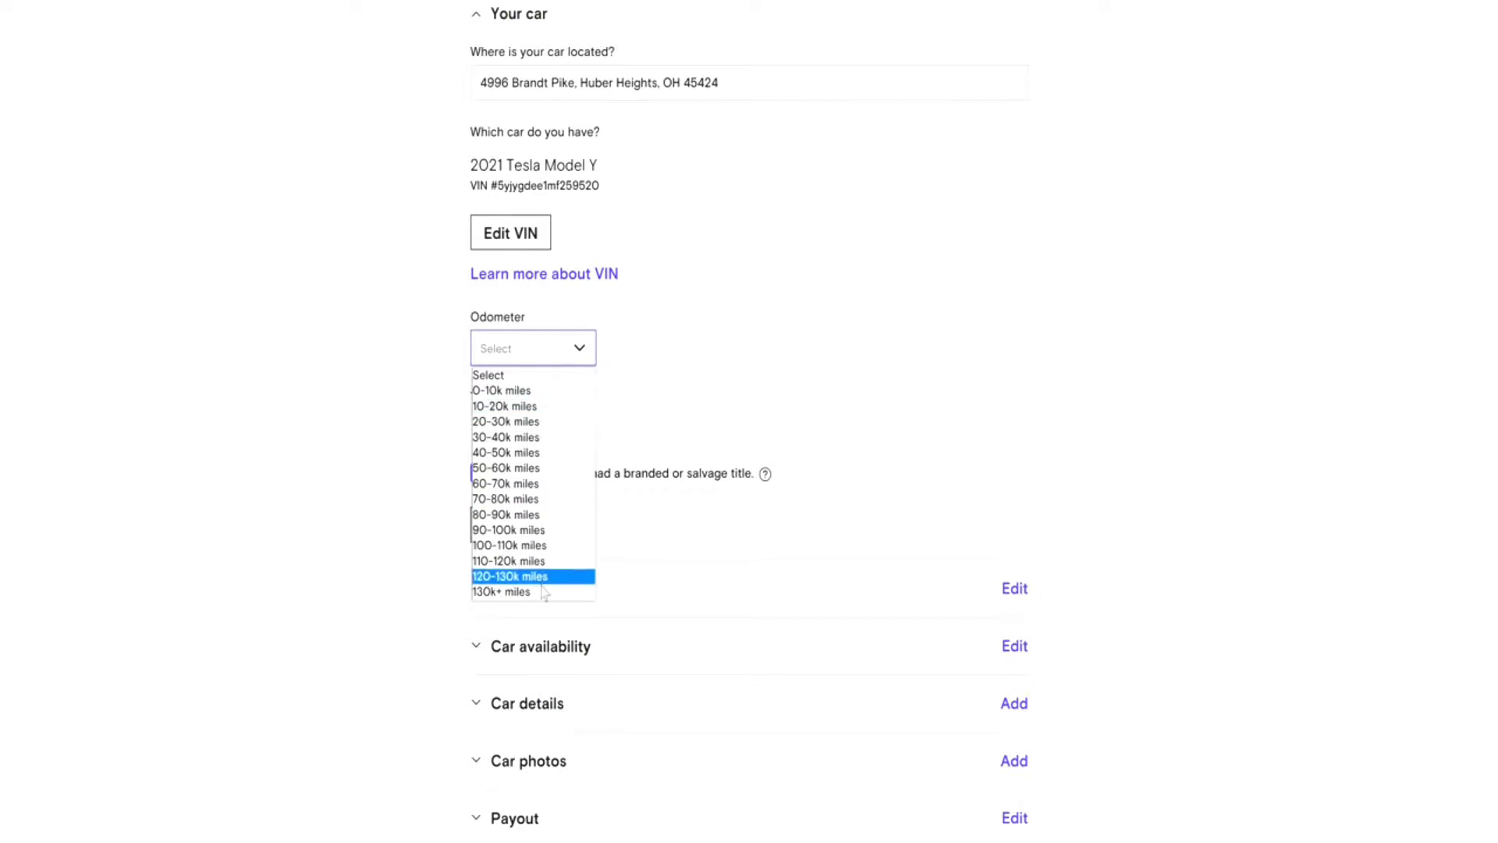
pyautogui.moveTo(502, 591)
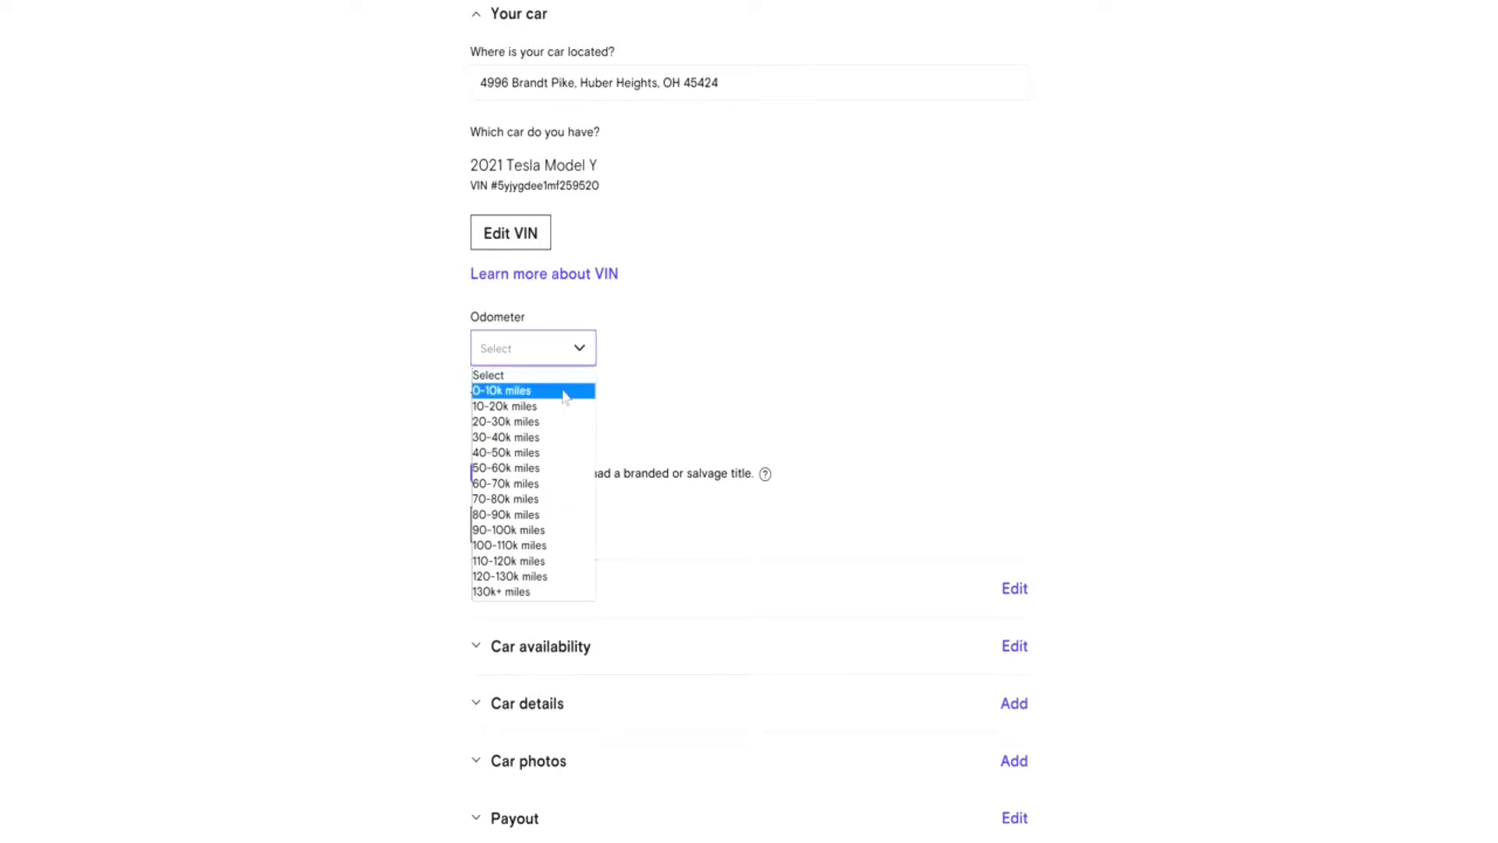
pyautogui.click(504, 390)
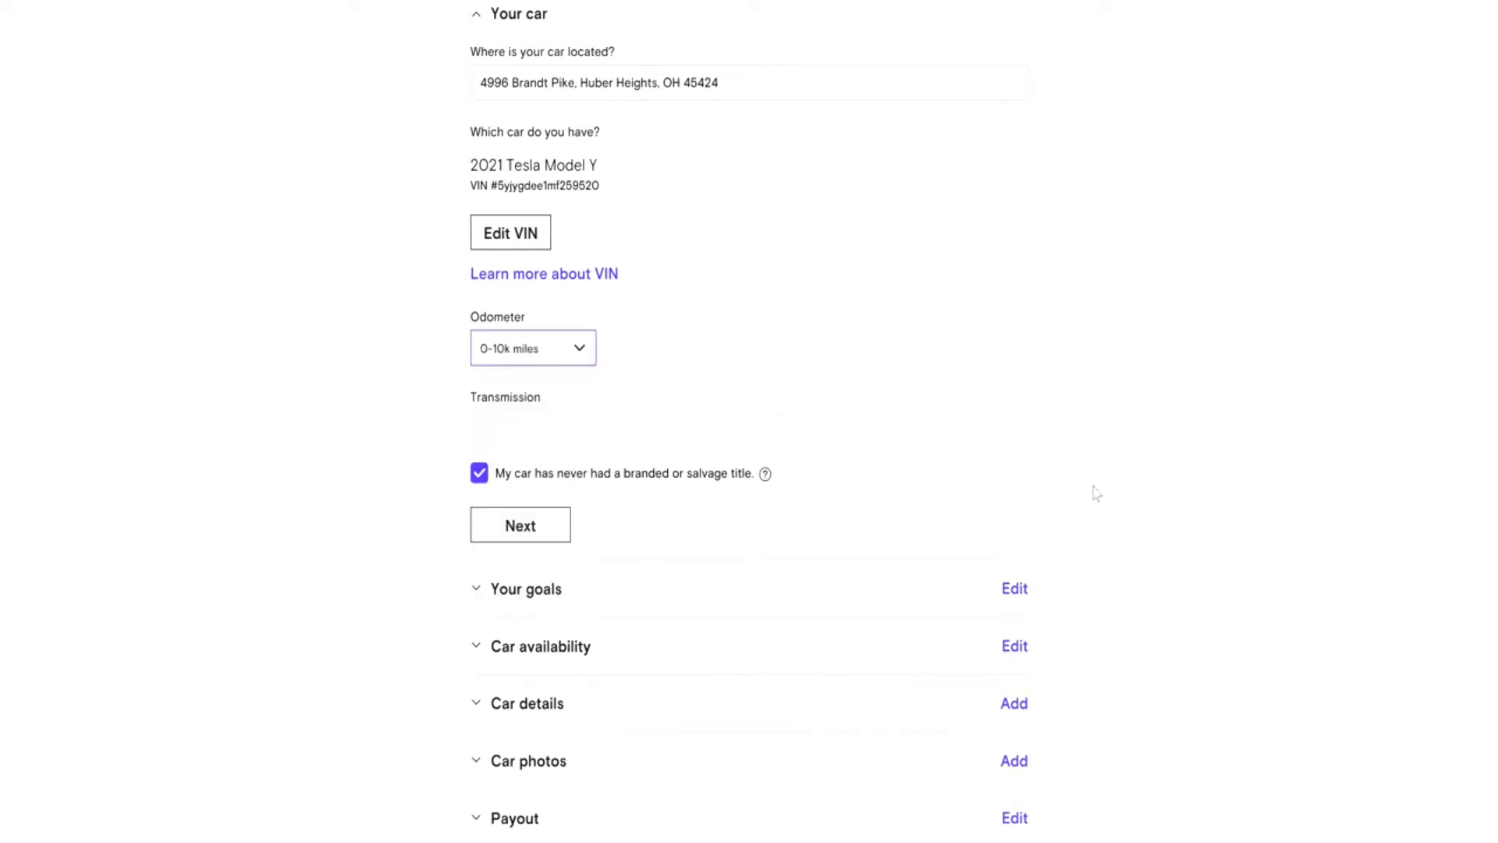
pyautogui.moveTo(1134, 474)
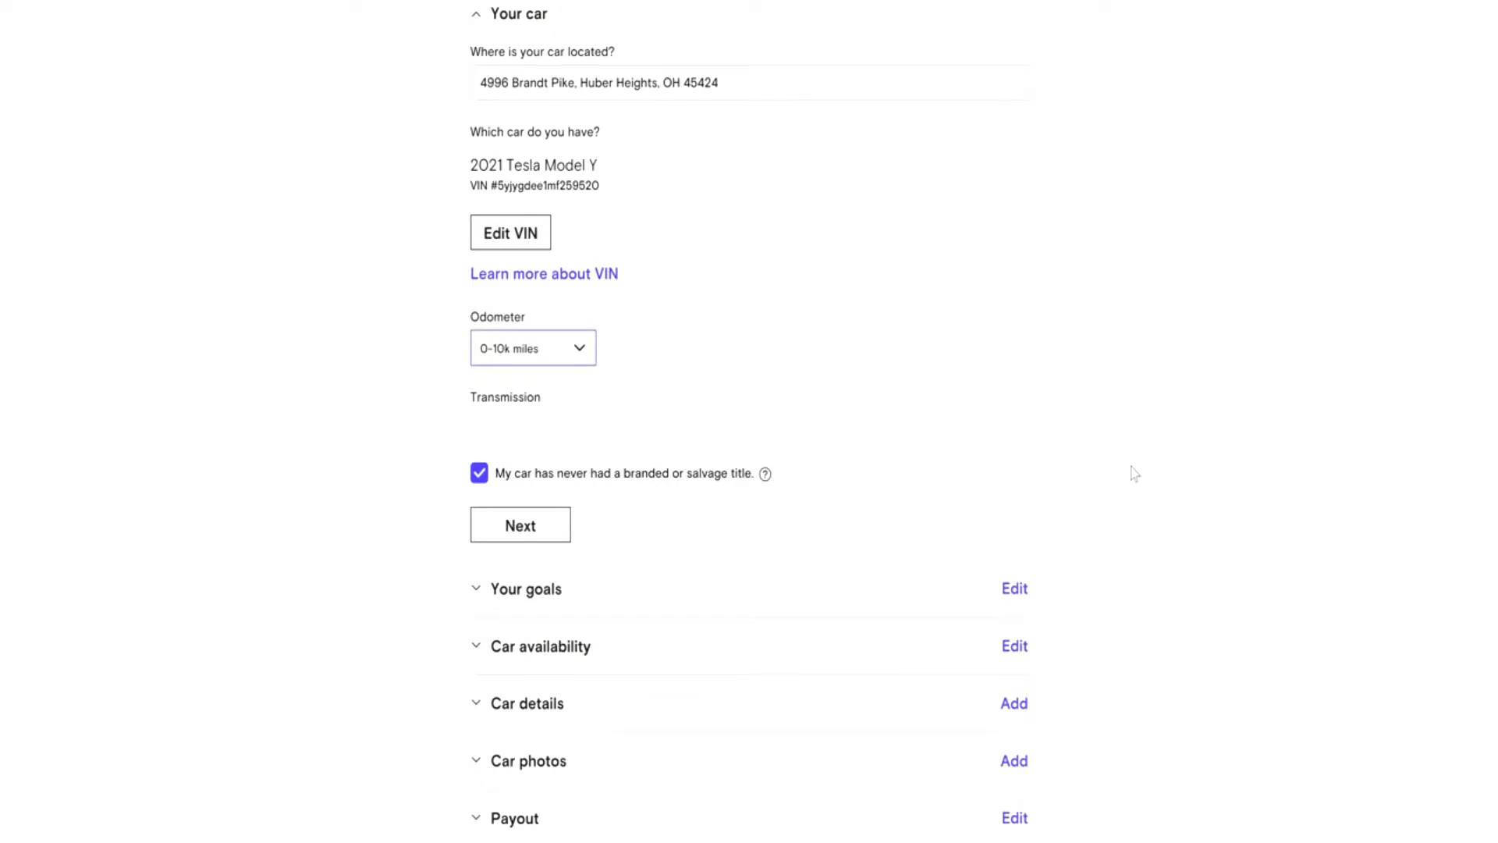
pyautogui.scroll(-3)
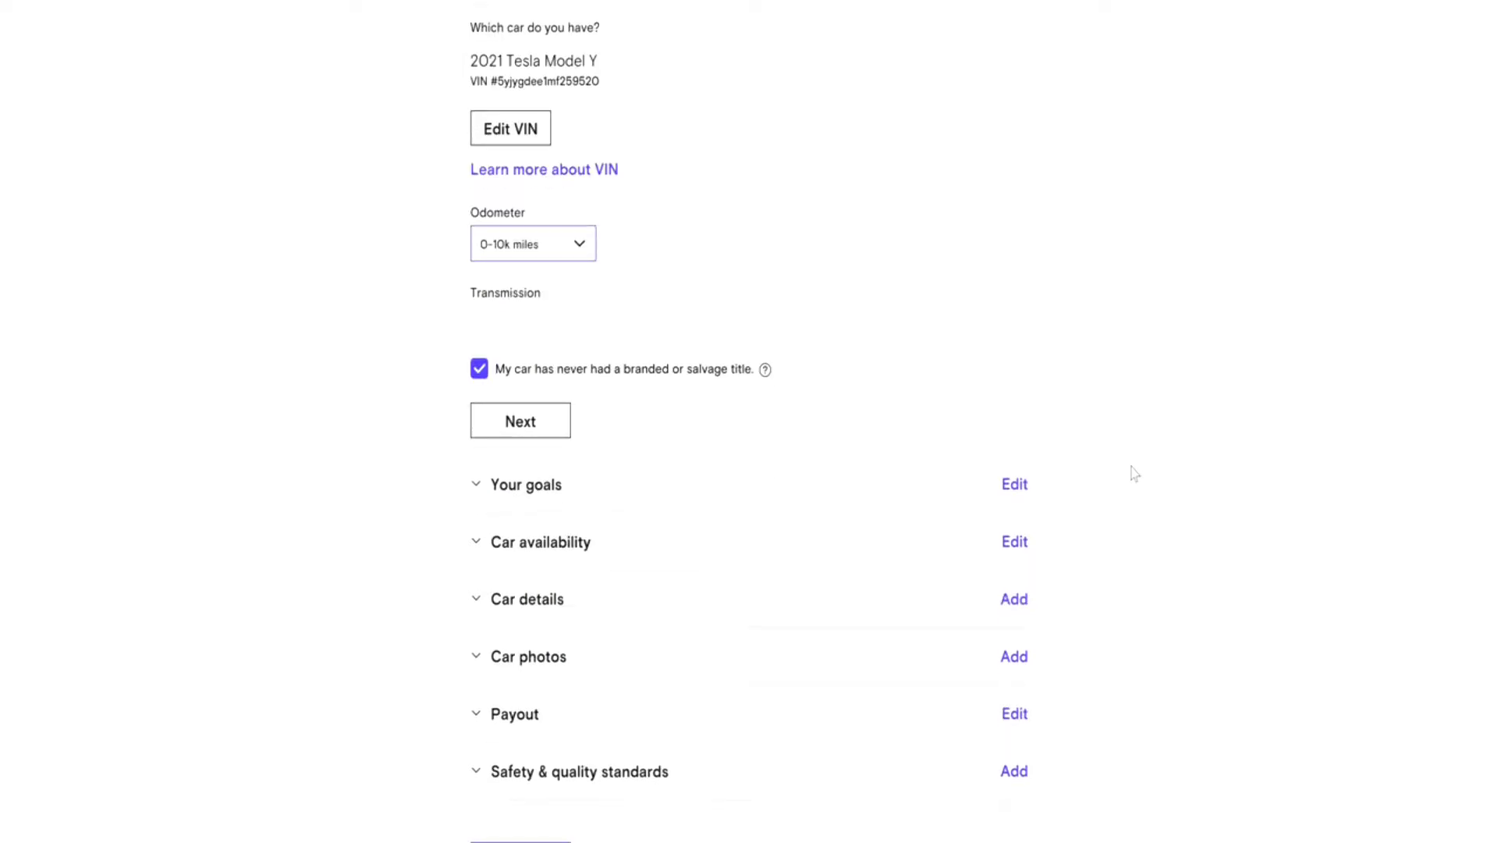
pyautogui.moveTo(766, 370)
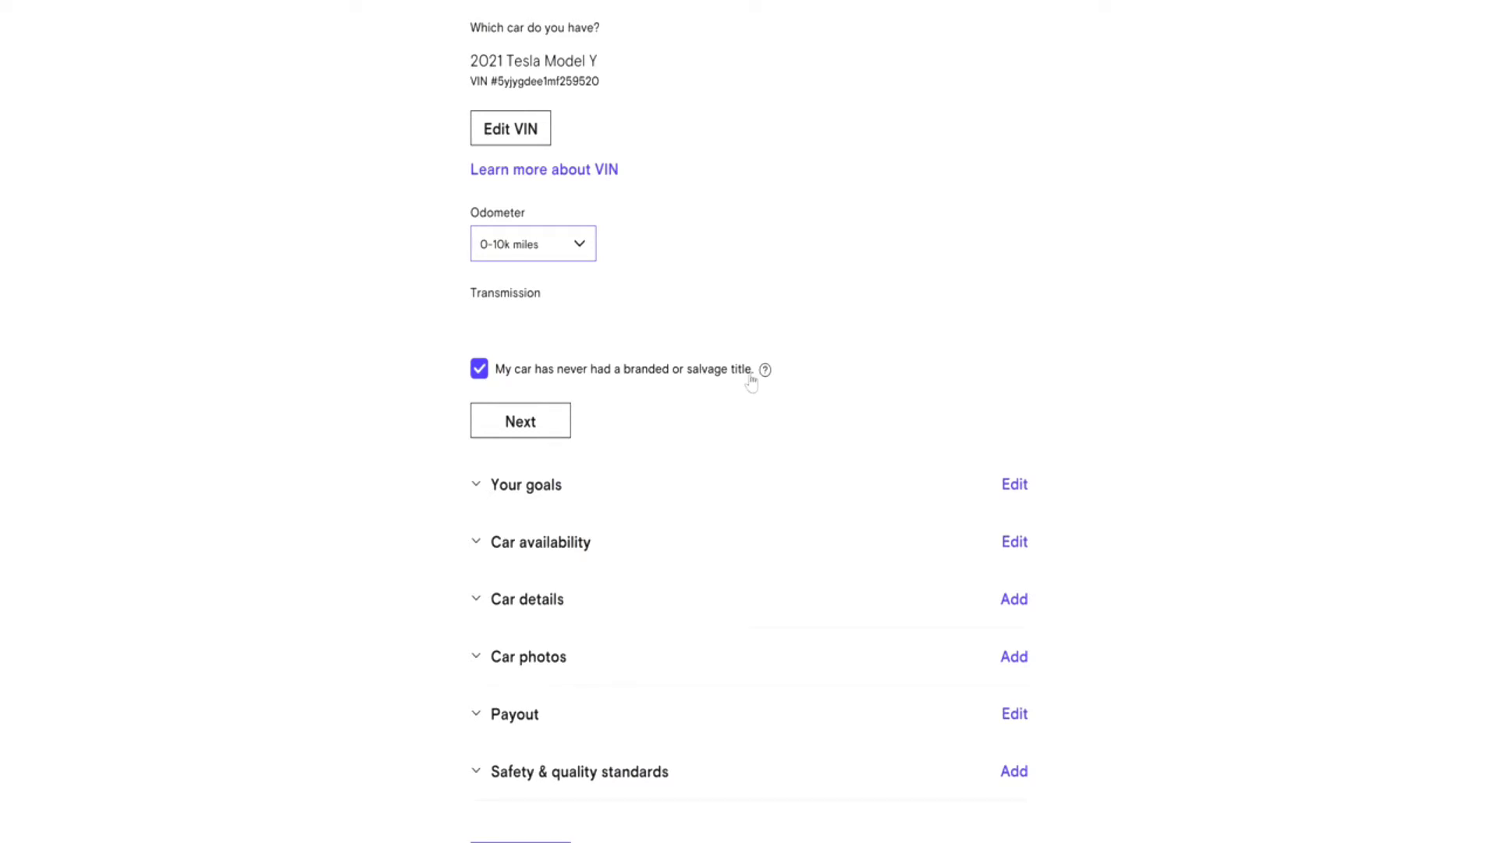
pyautogui.moveTo(774, 377)
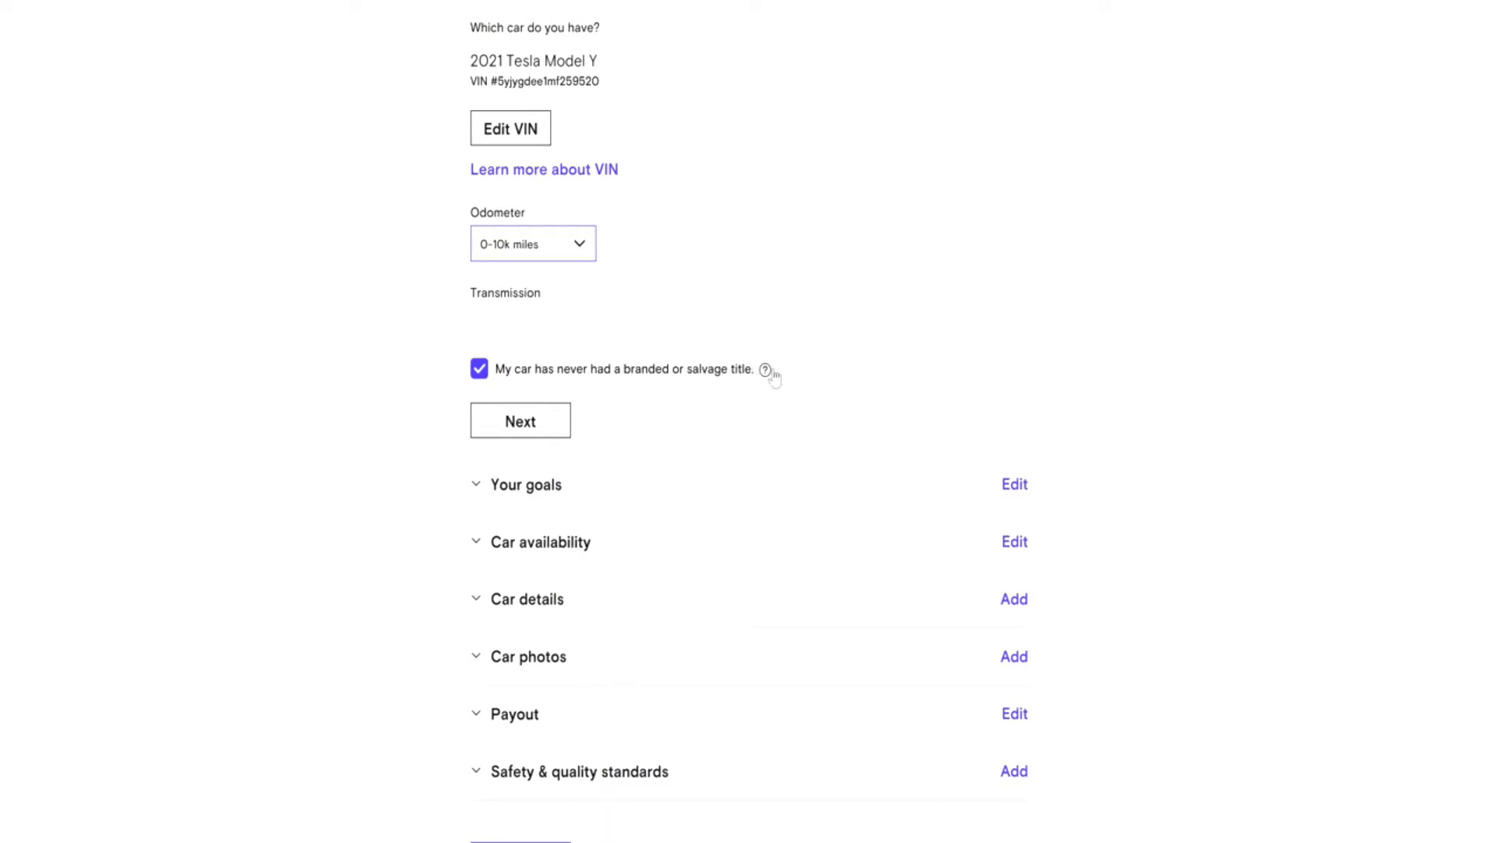
pyautogui.moveTo(765, 371)
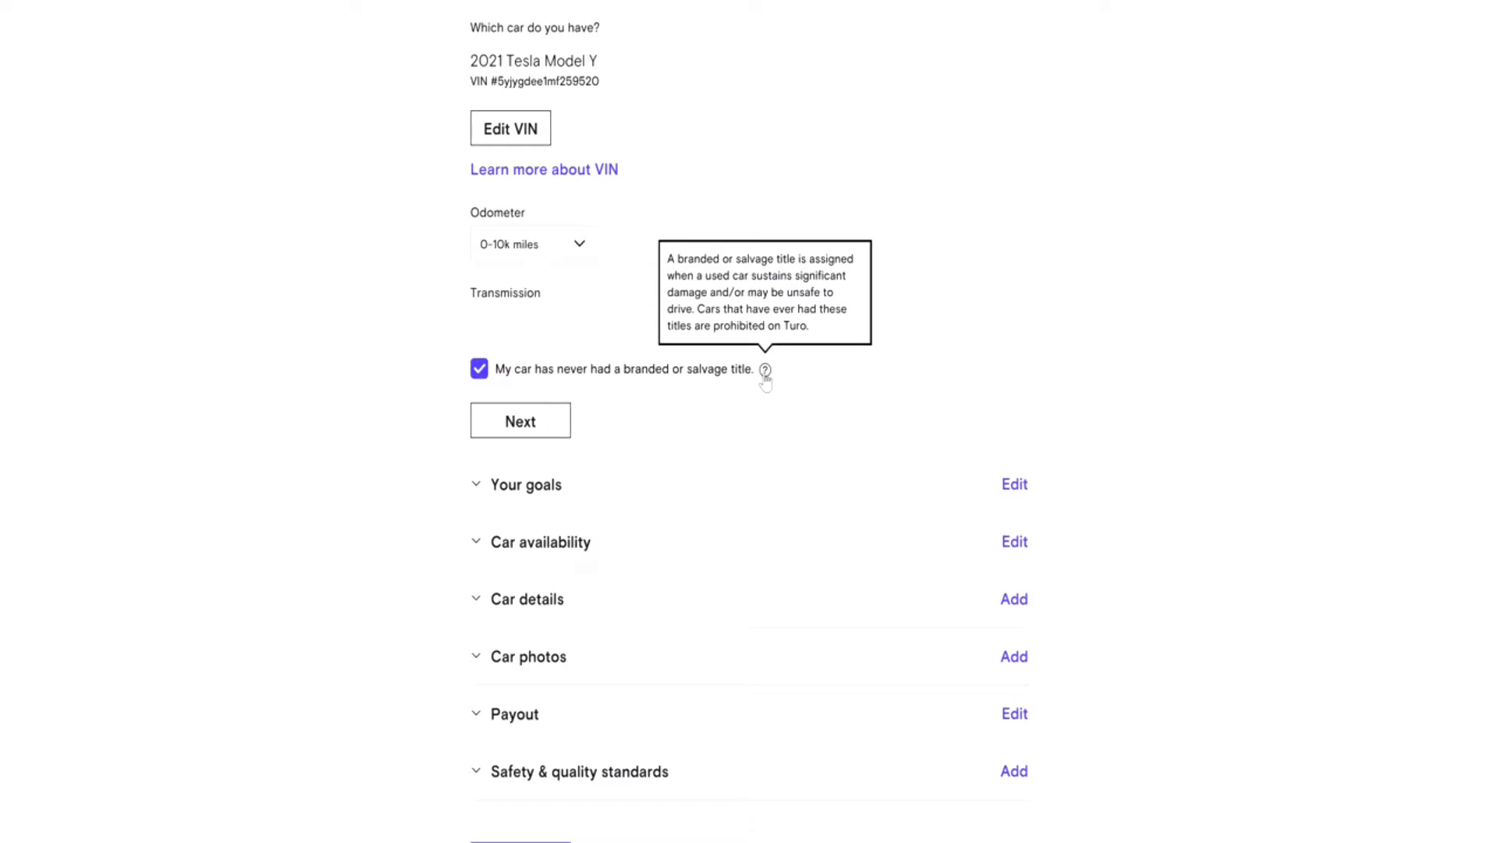
pyautogui.moveTo(947, 377)
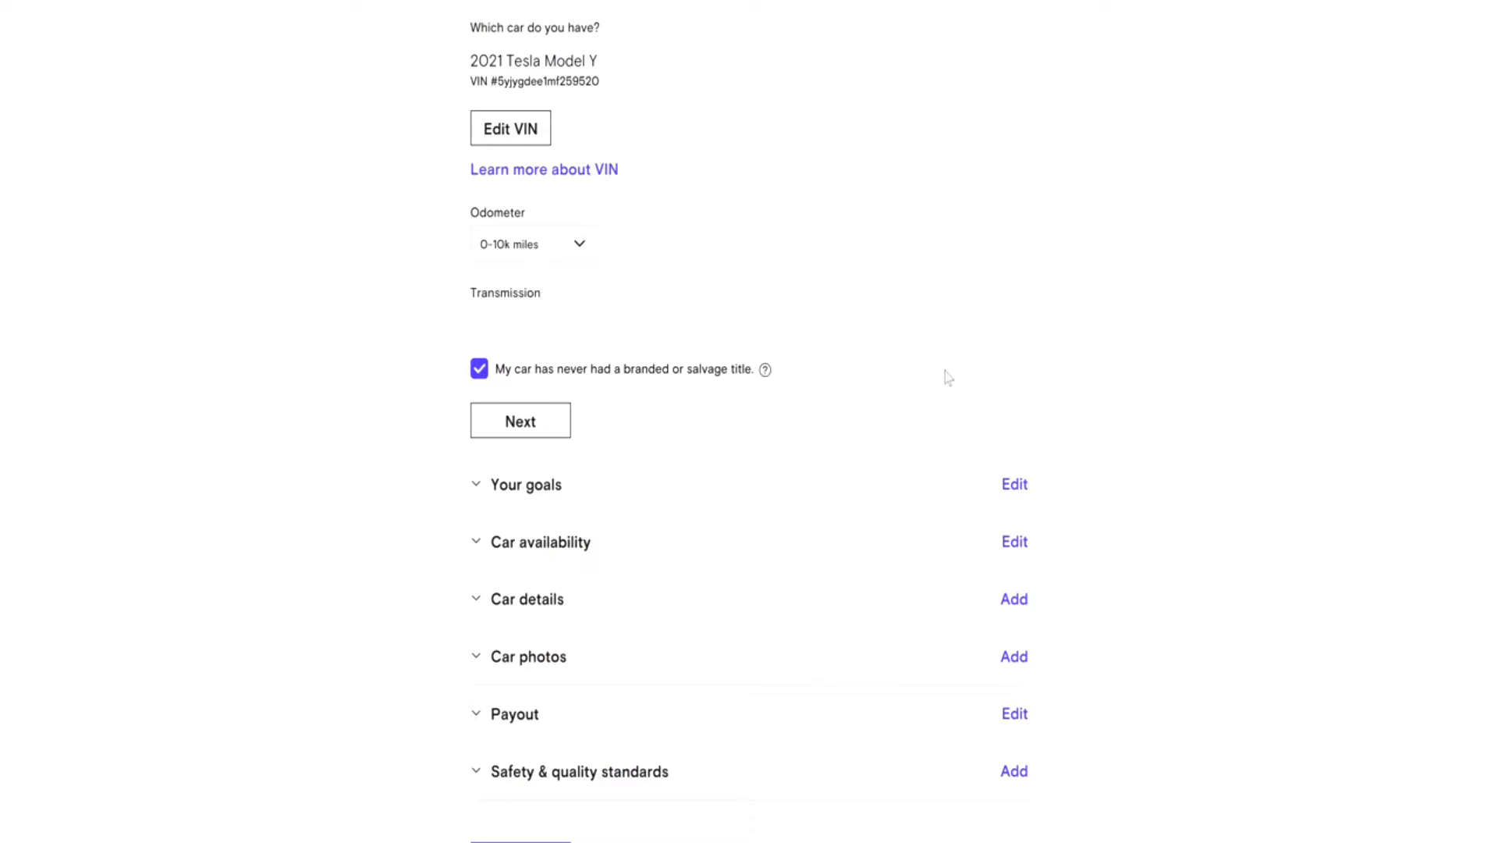
pyautogui.scroll(-3)
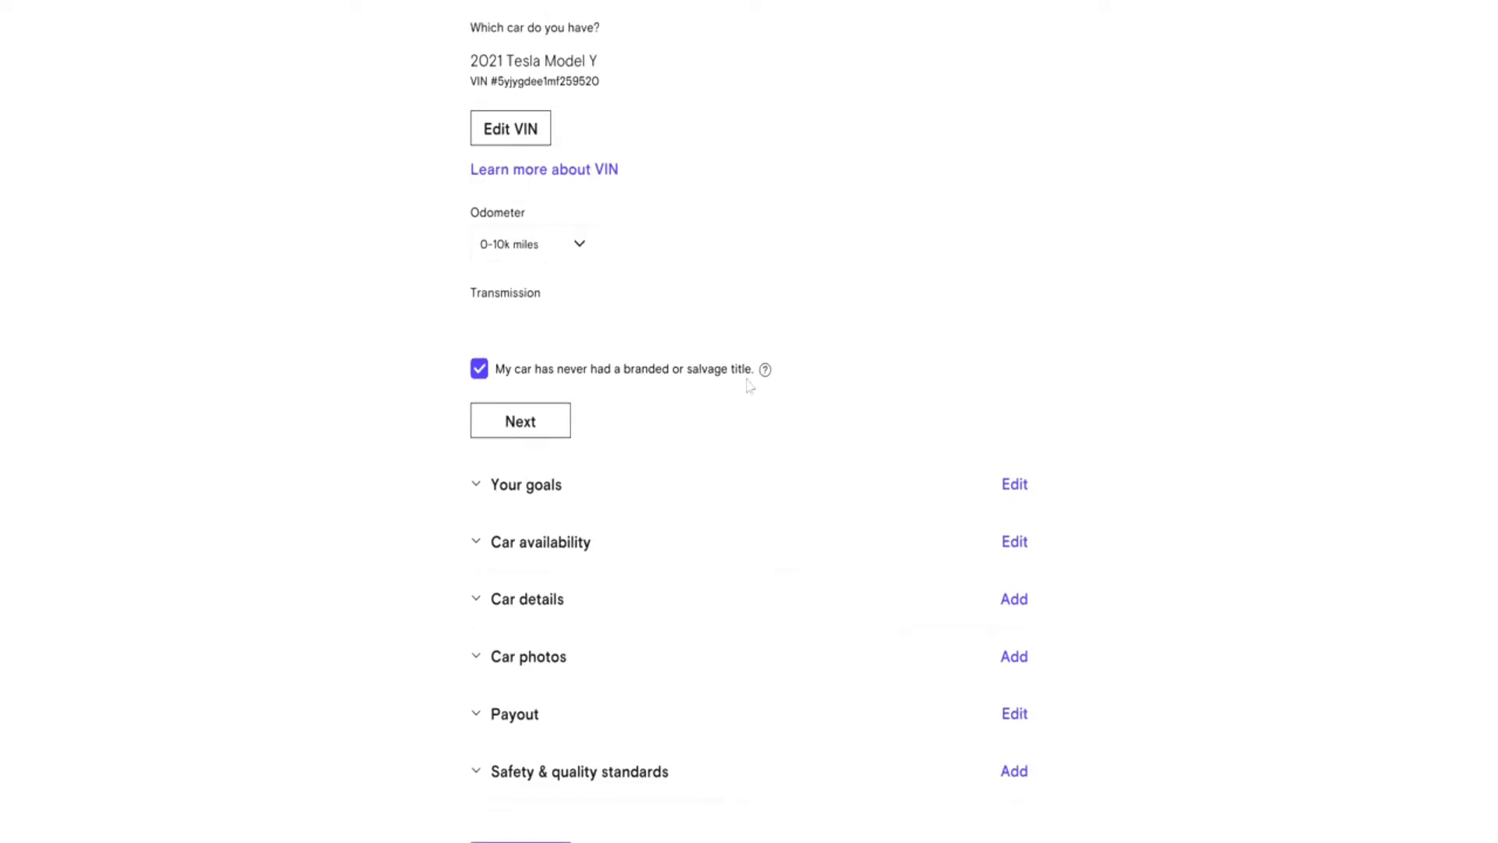
pyautogui.moveTo(1097, 469)
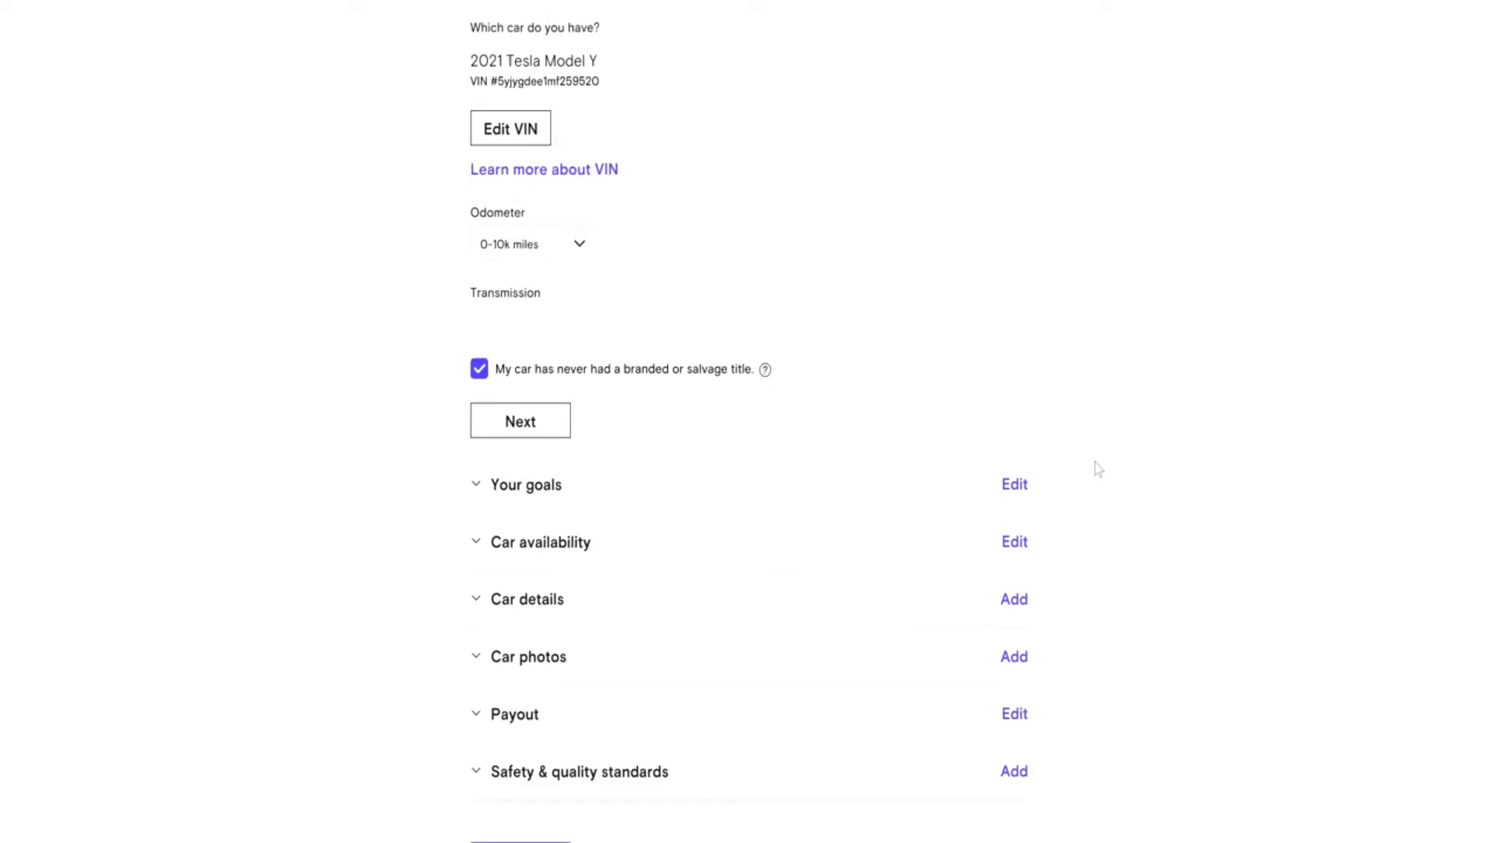
pyautogui.scroll(-3)
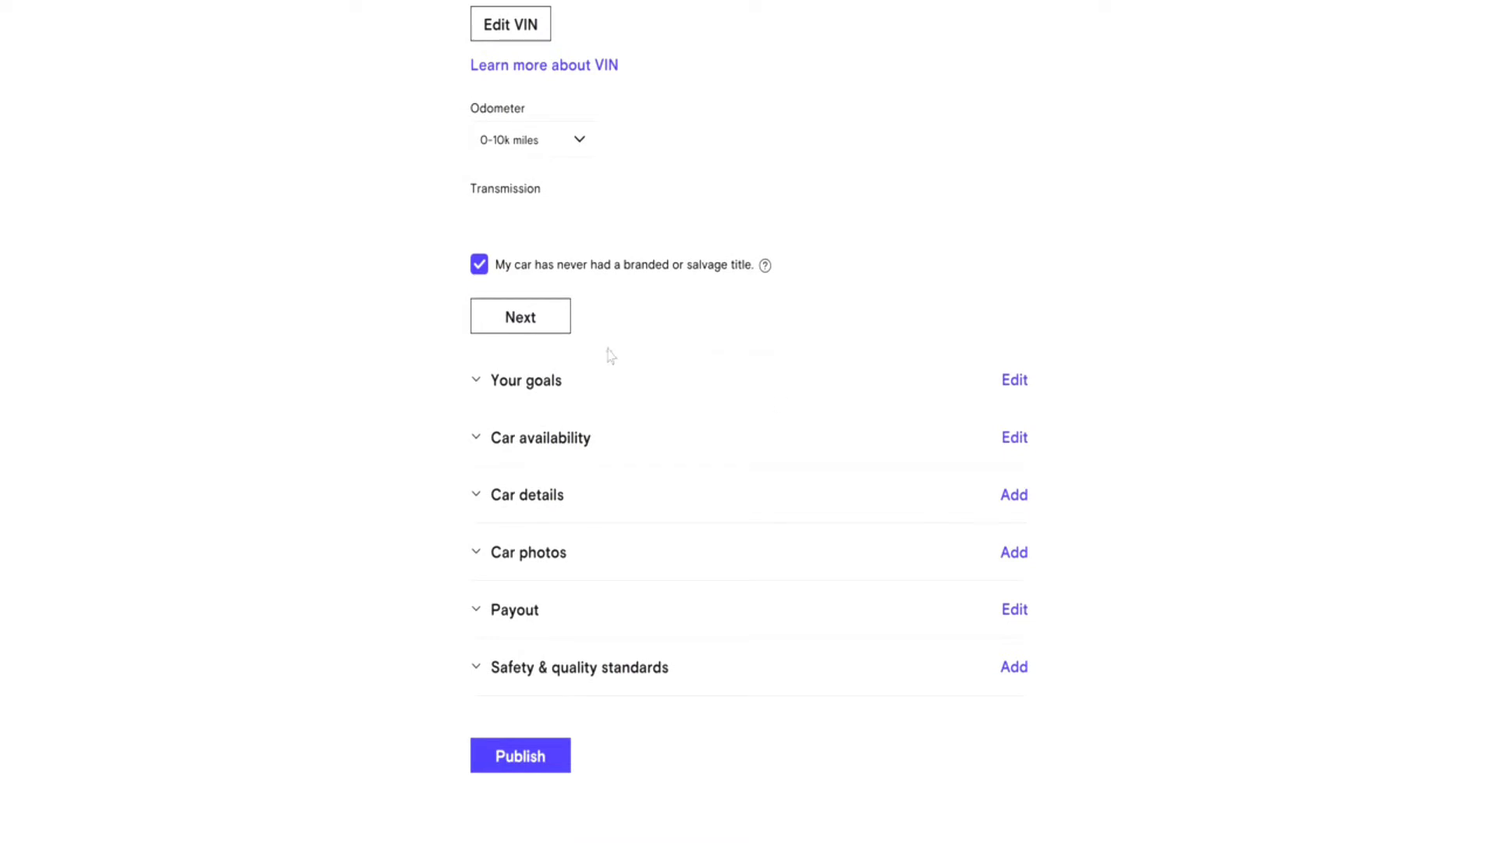
pyautogui.scroll(3)
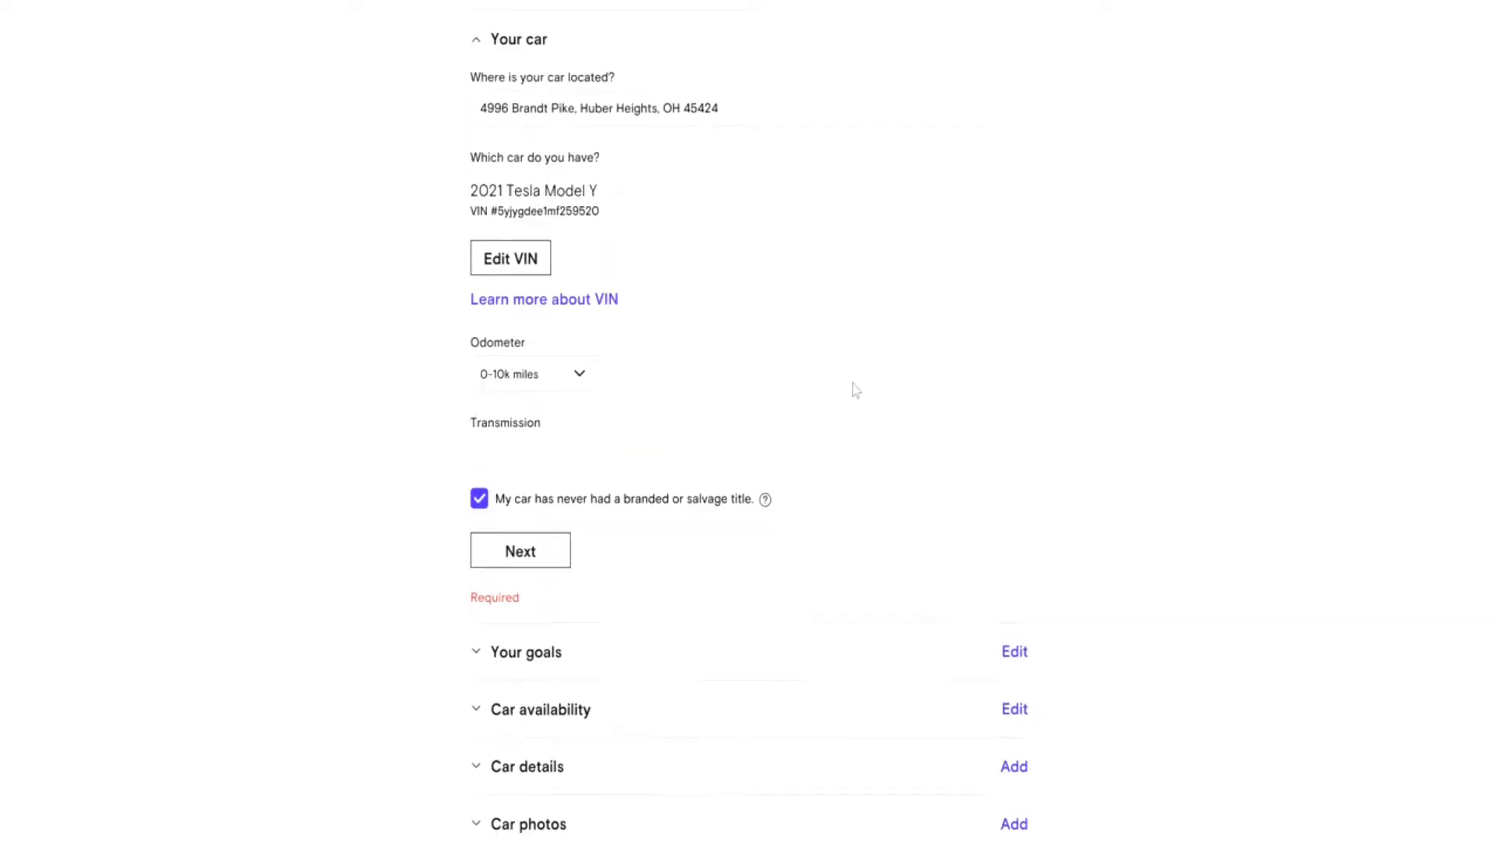
pyautogui.scroll(-3)
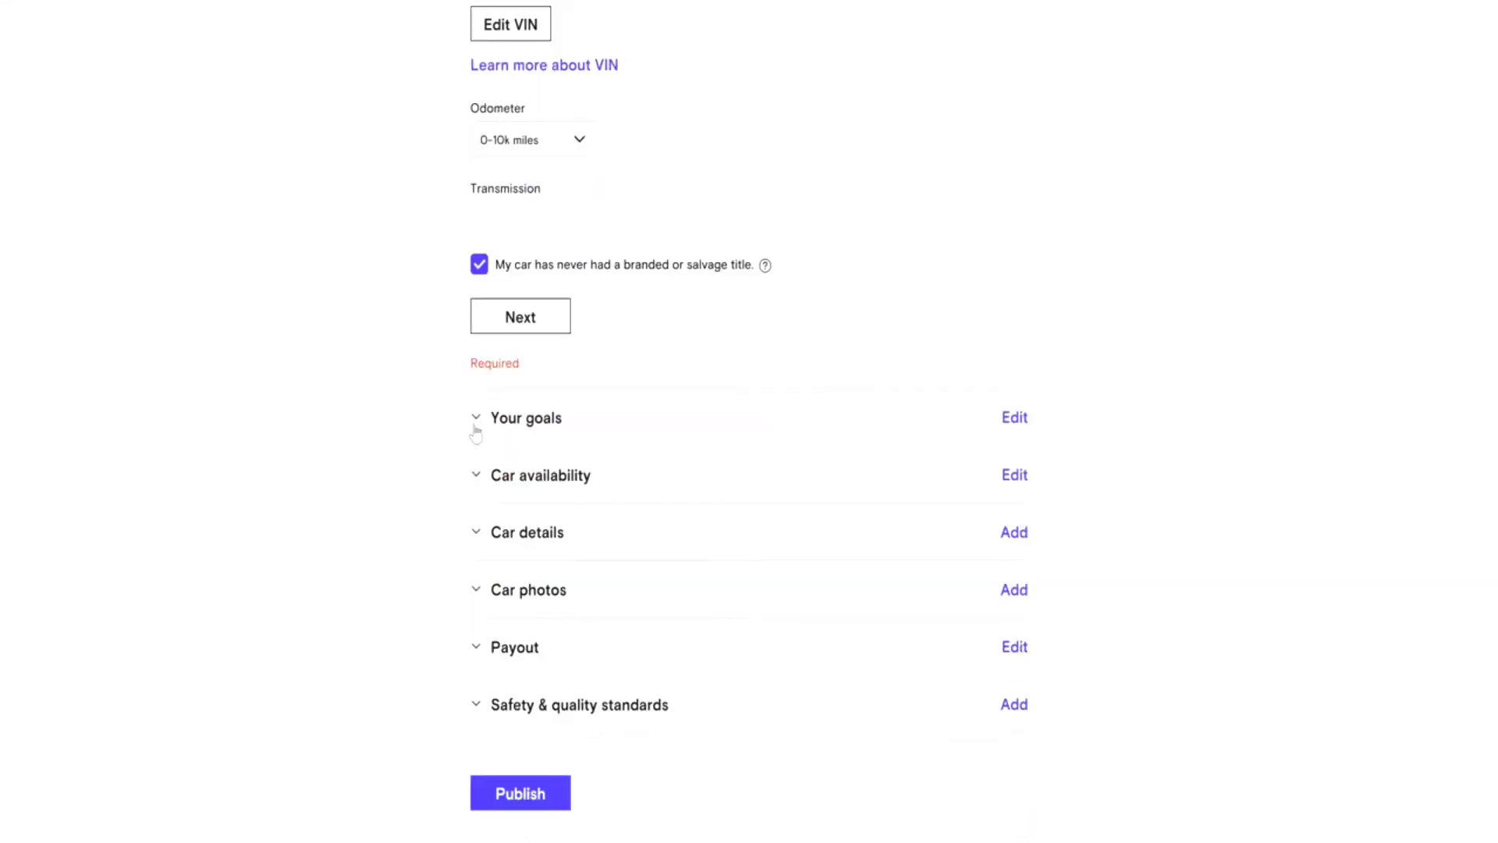
# - Choose Generate side income, family use Rarely, and sharing Always in Your goals
pyautogui.click(525, 417)
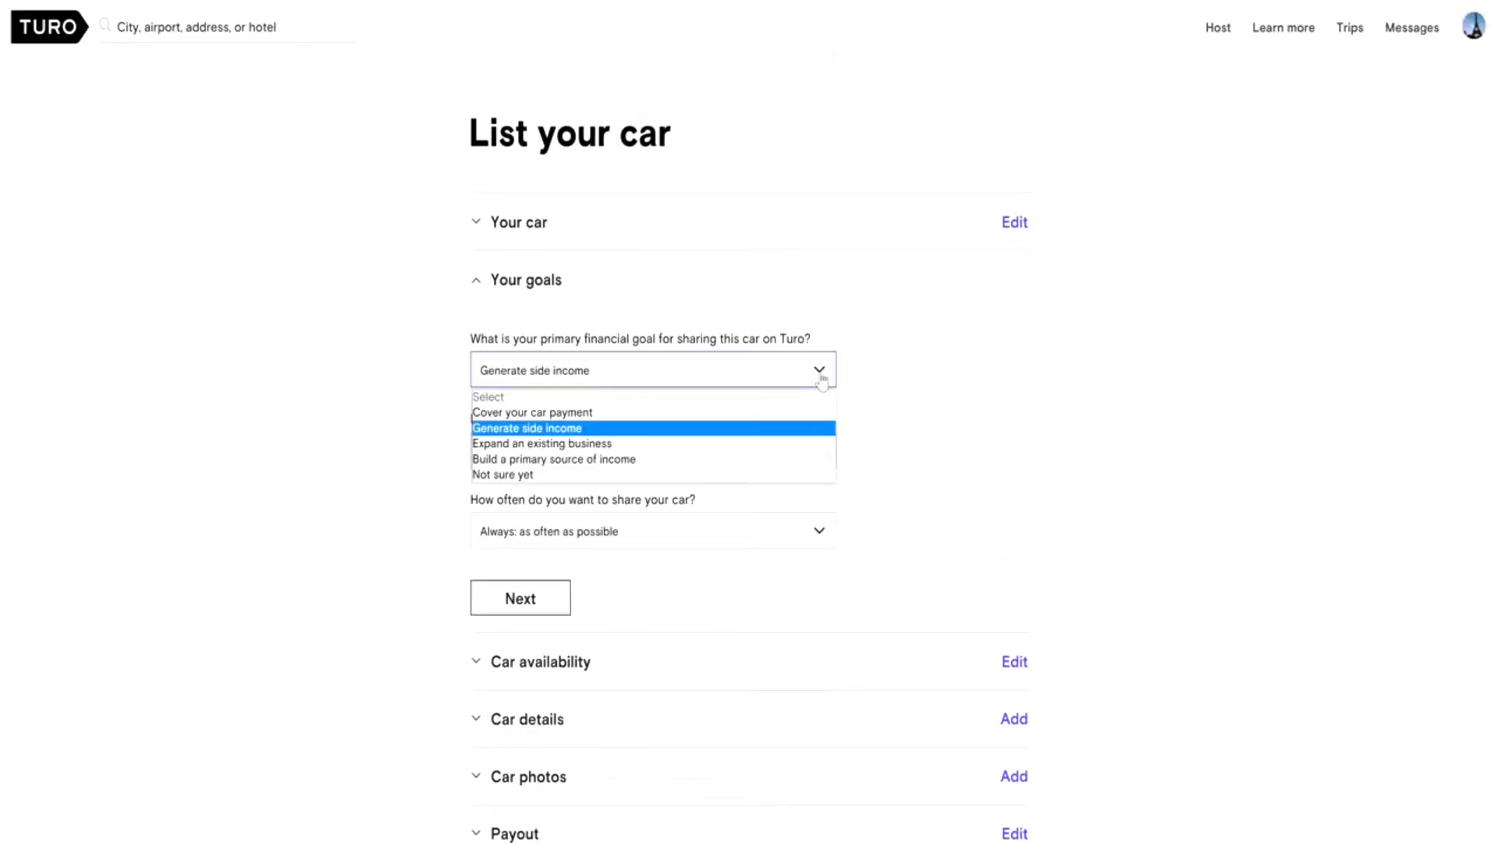
pyautogui.moveTo(785, 428)
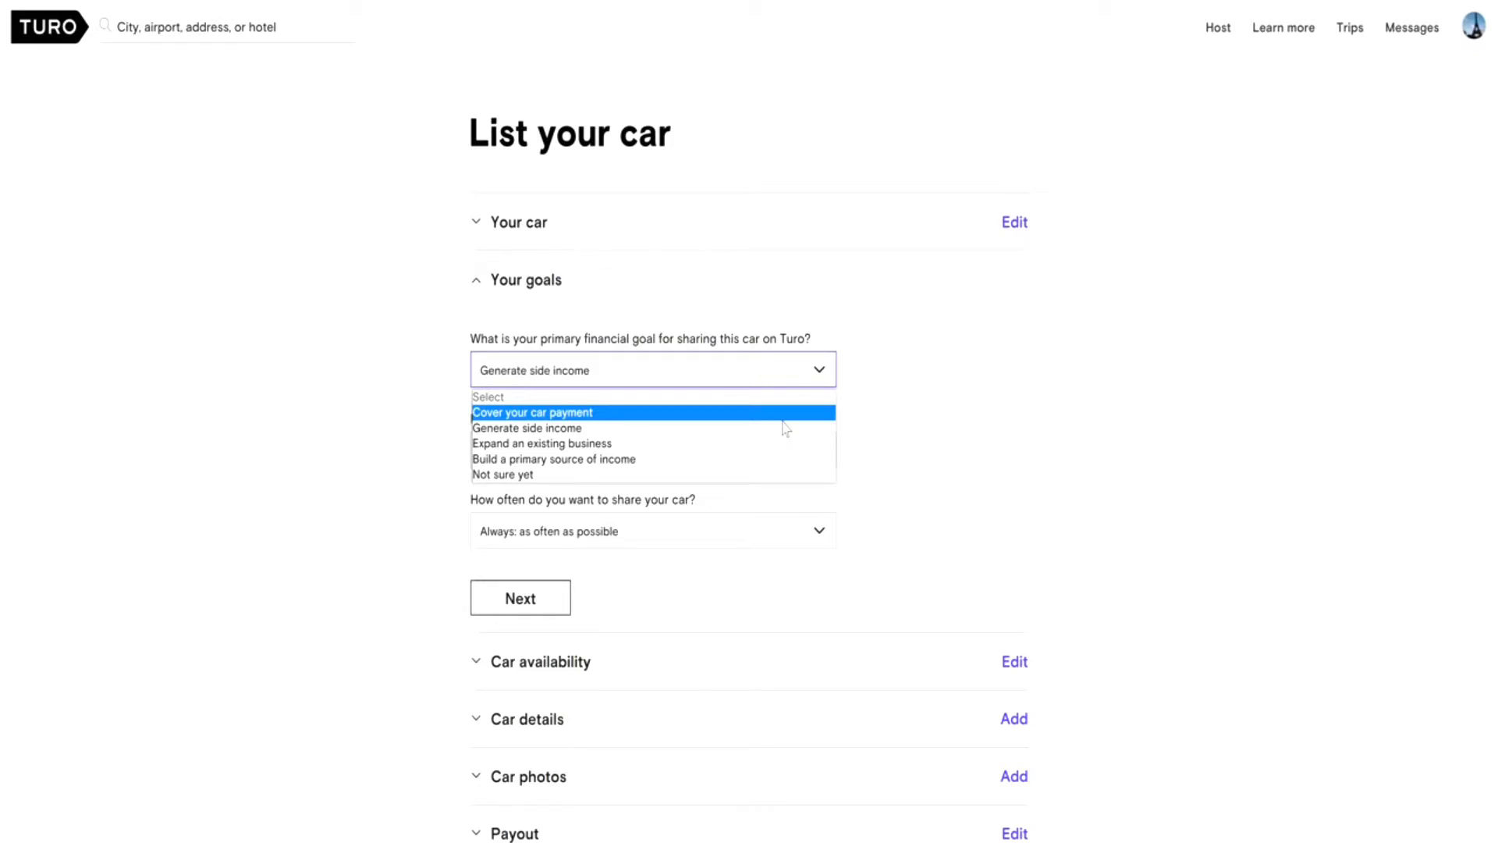
pyautogui.moveTo(784, 427)
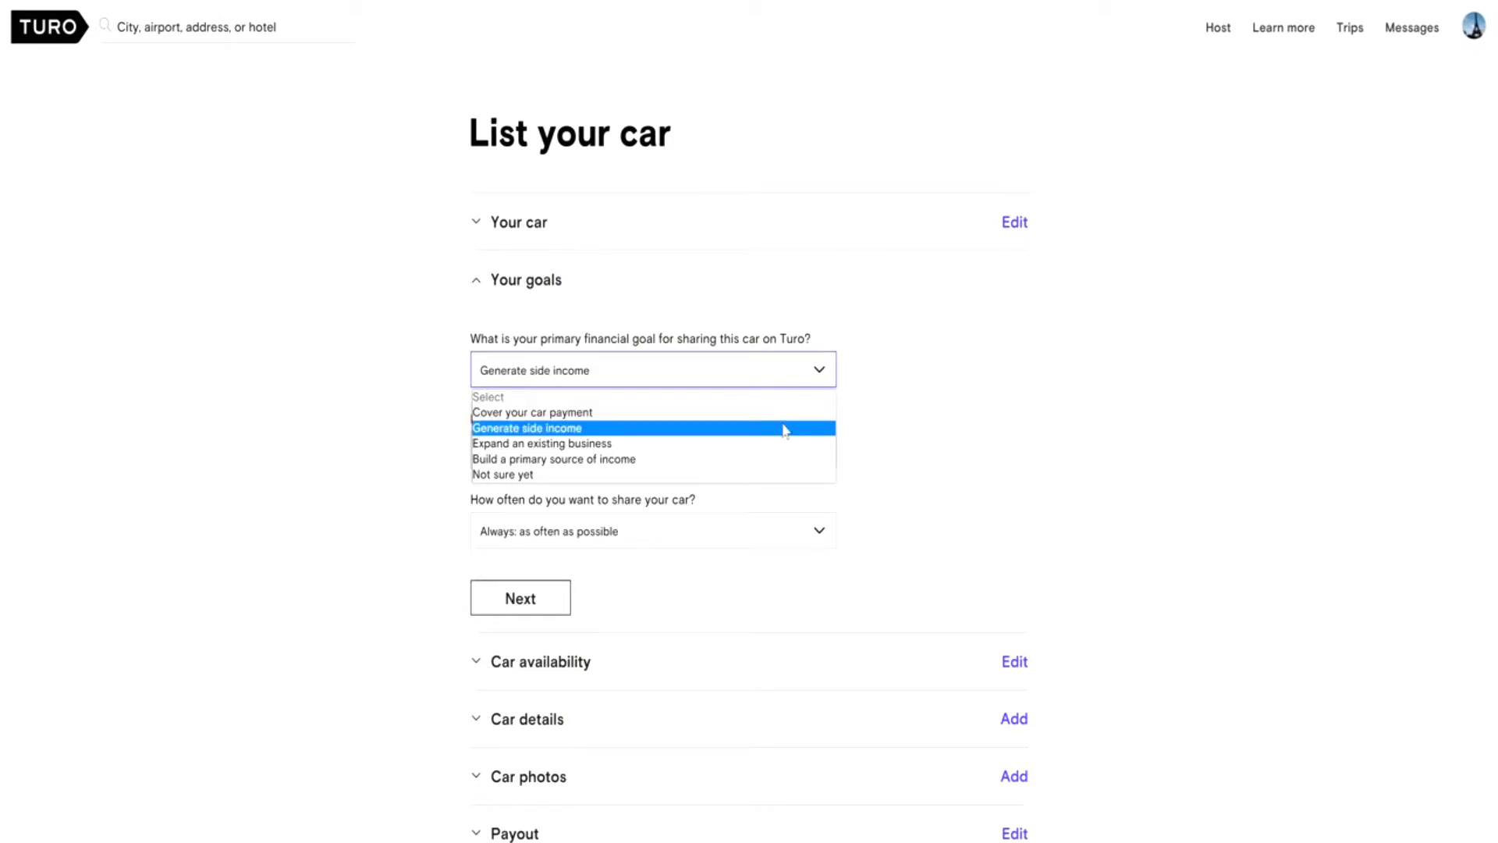
pyautogui.moveTo(775, 434)
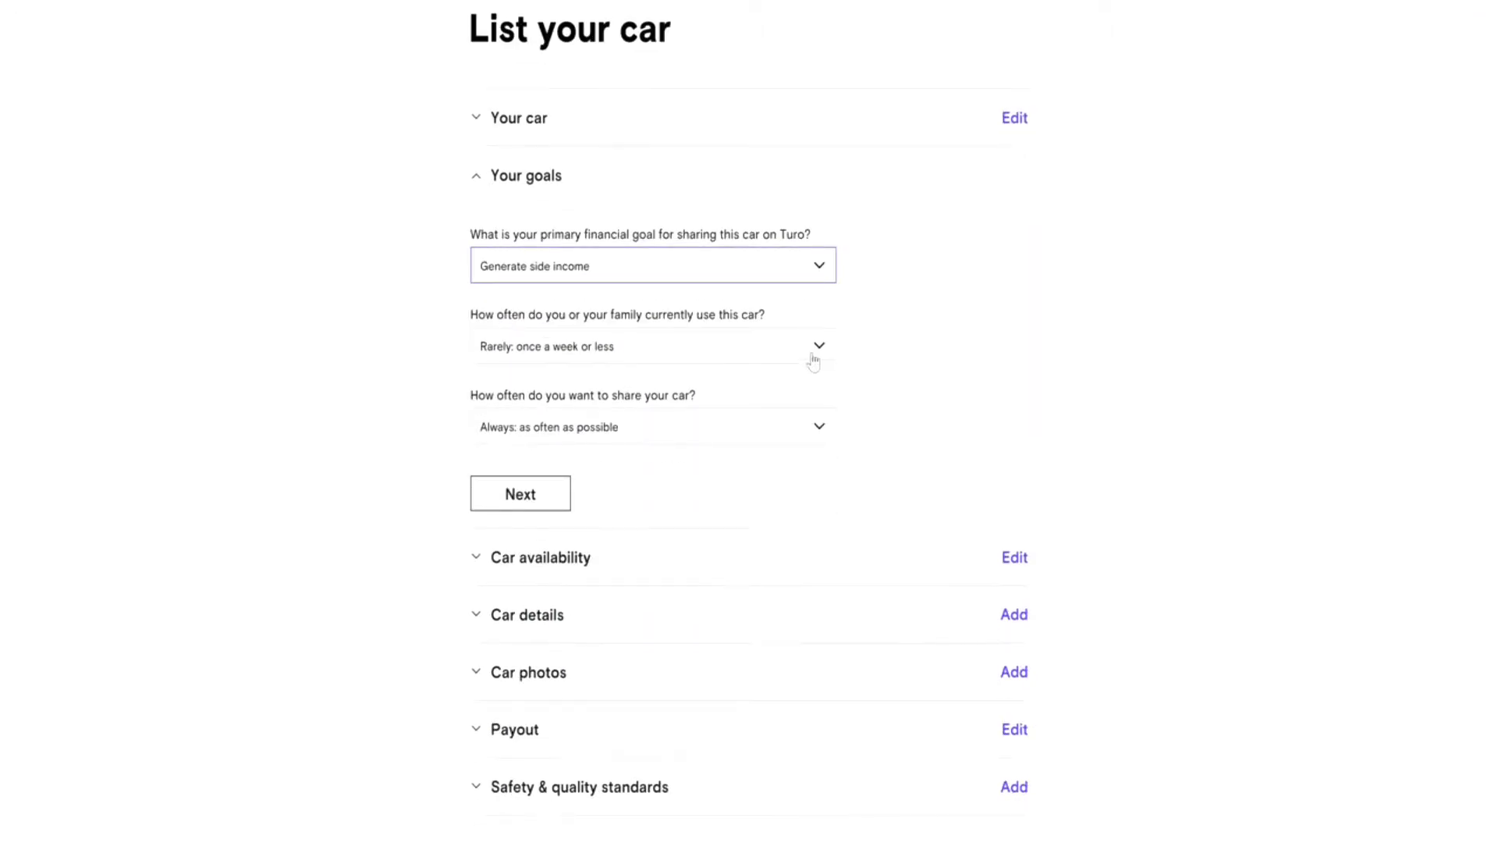
pyautogui.click(653, 346)
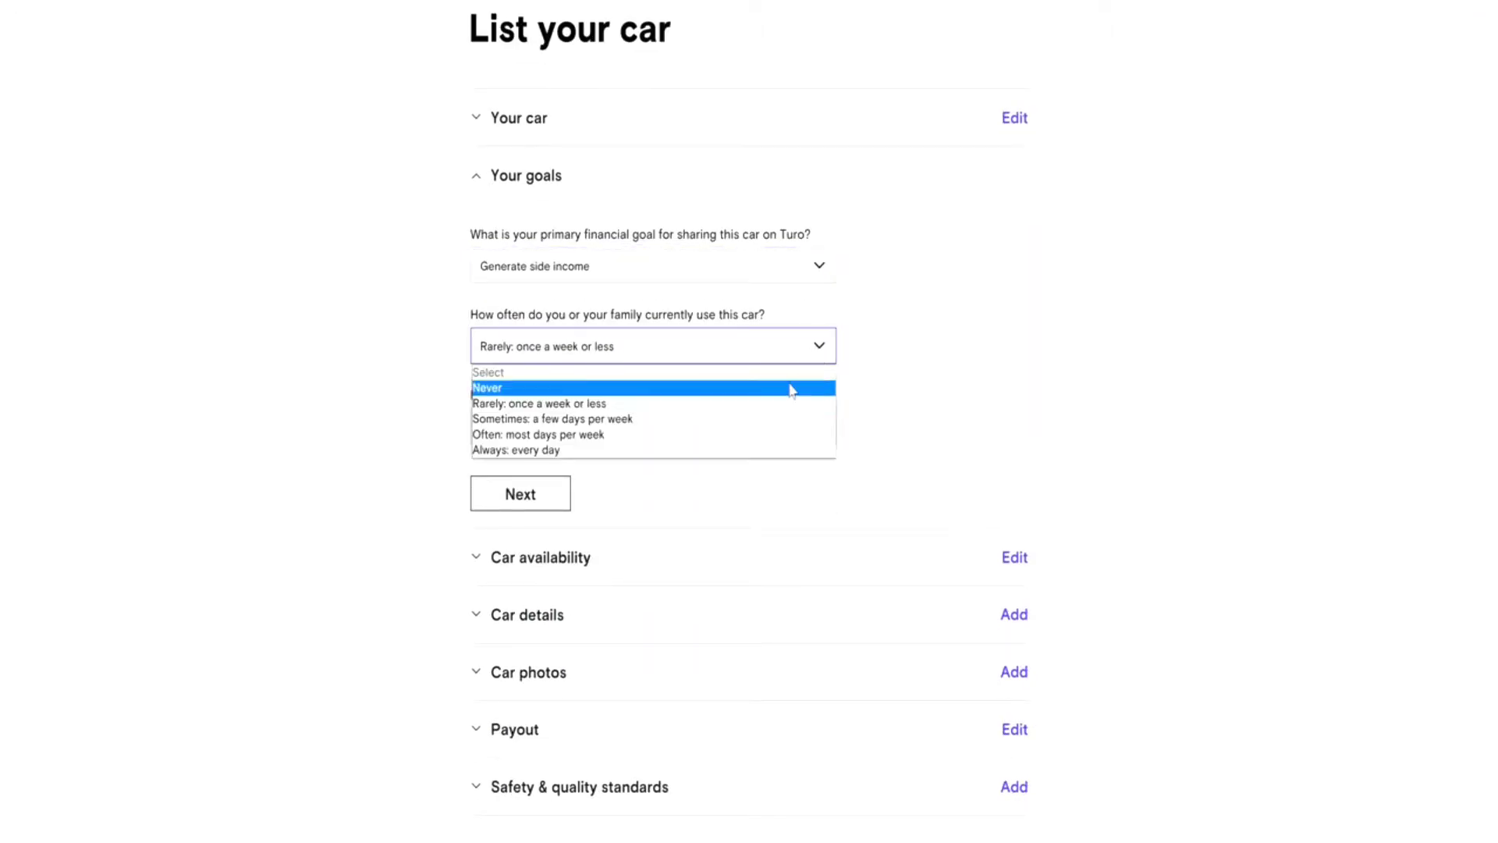
pyautogui.moveTo(780, 401)
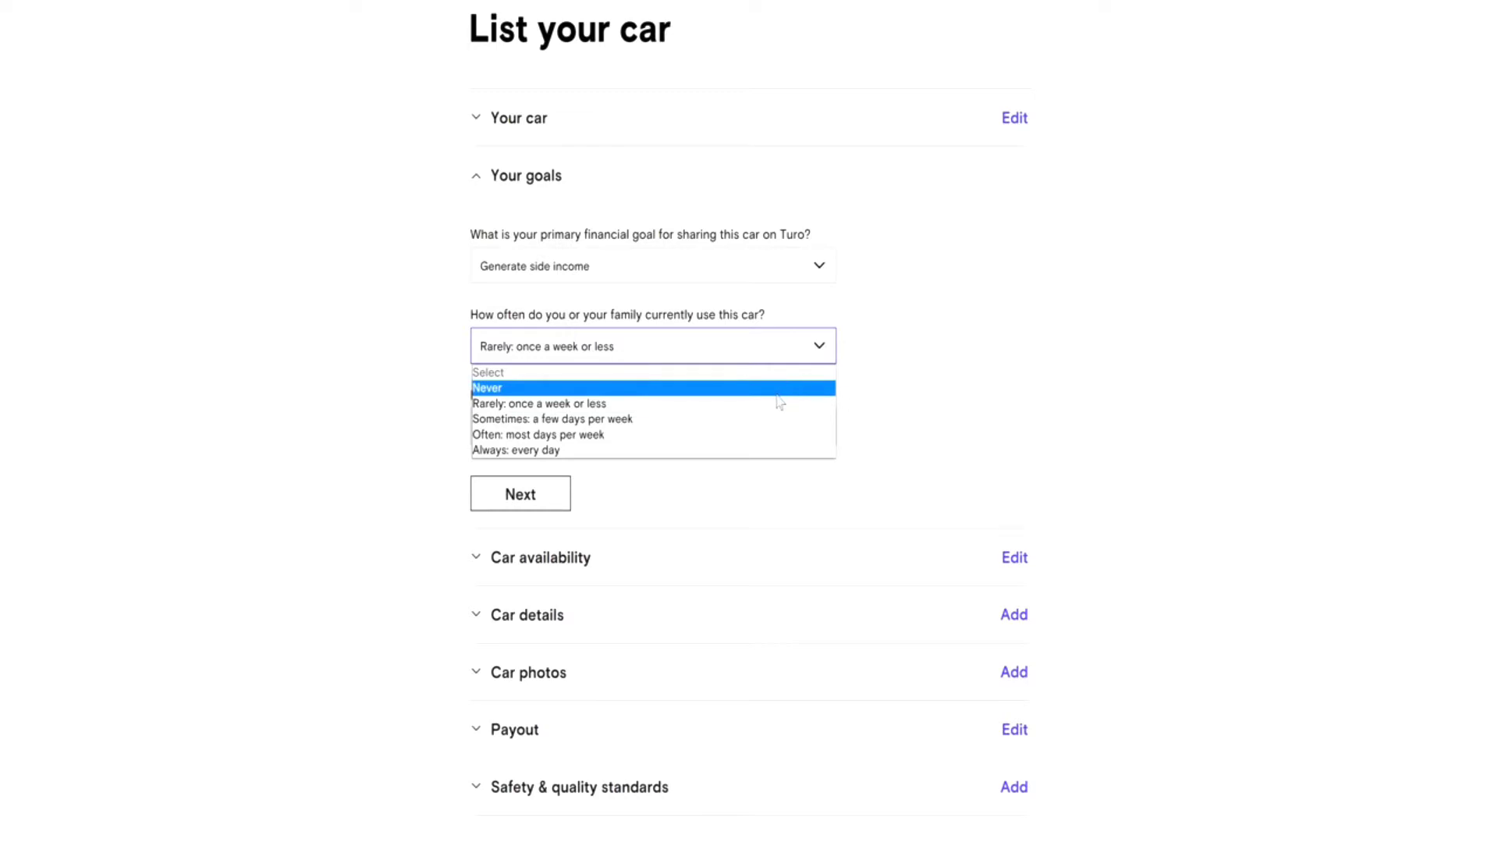
pyautogui.moveTo(771, 434)
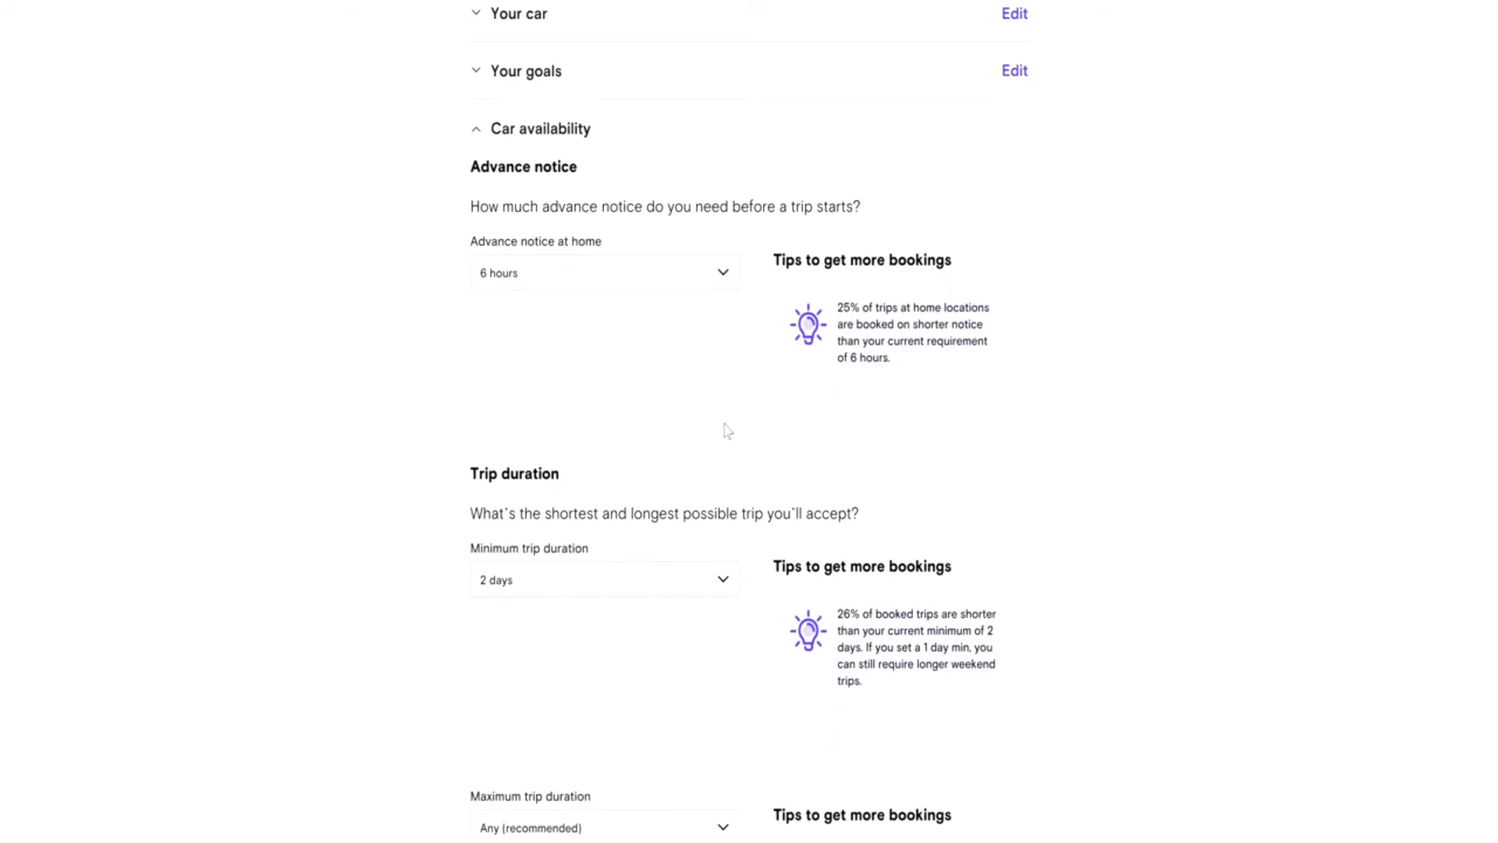
pyautogui.moveTo(657, 381)
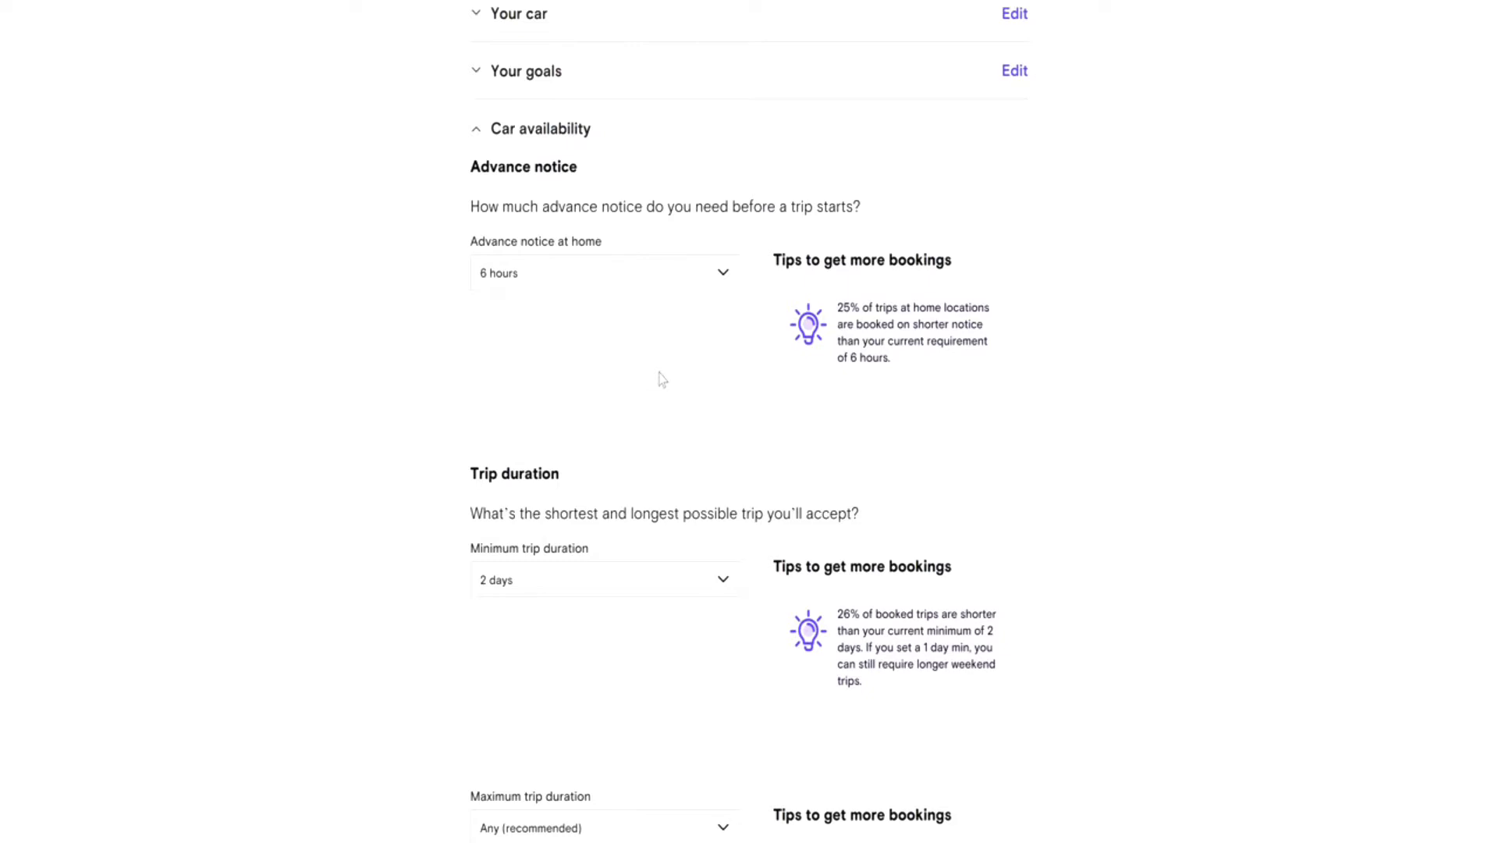
pyautogui.click(604, 272)
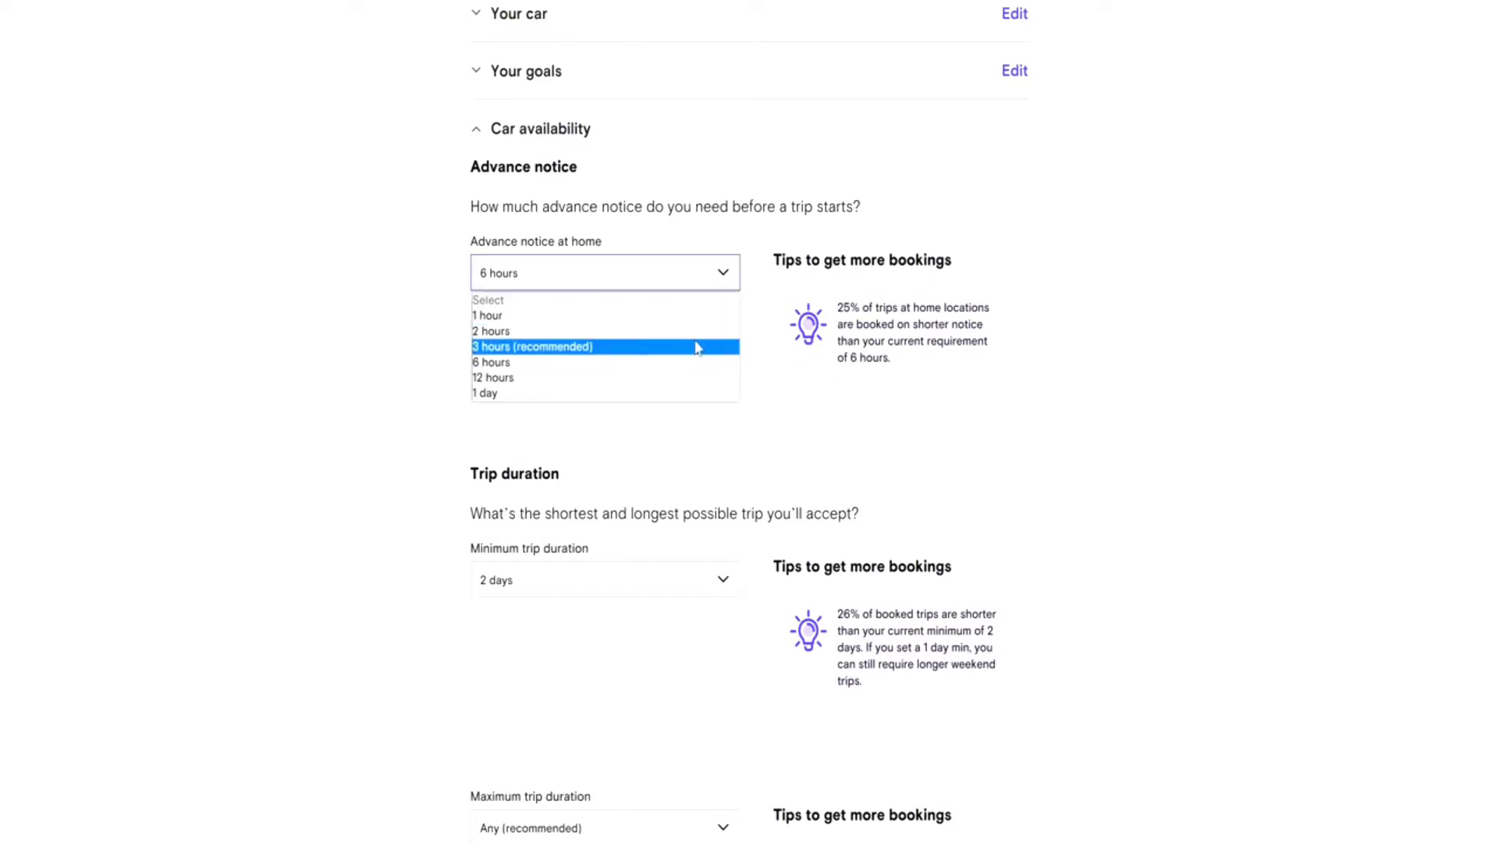
pyautogui.click(490, 331)
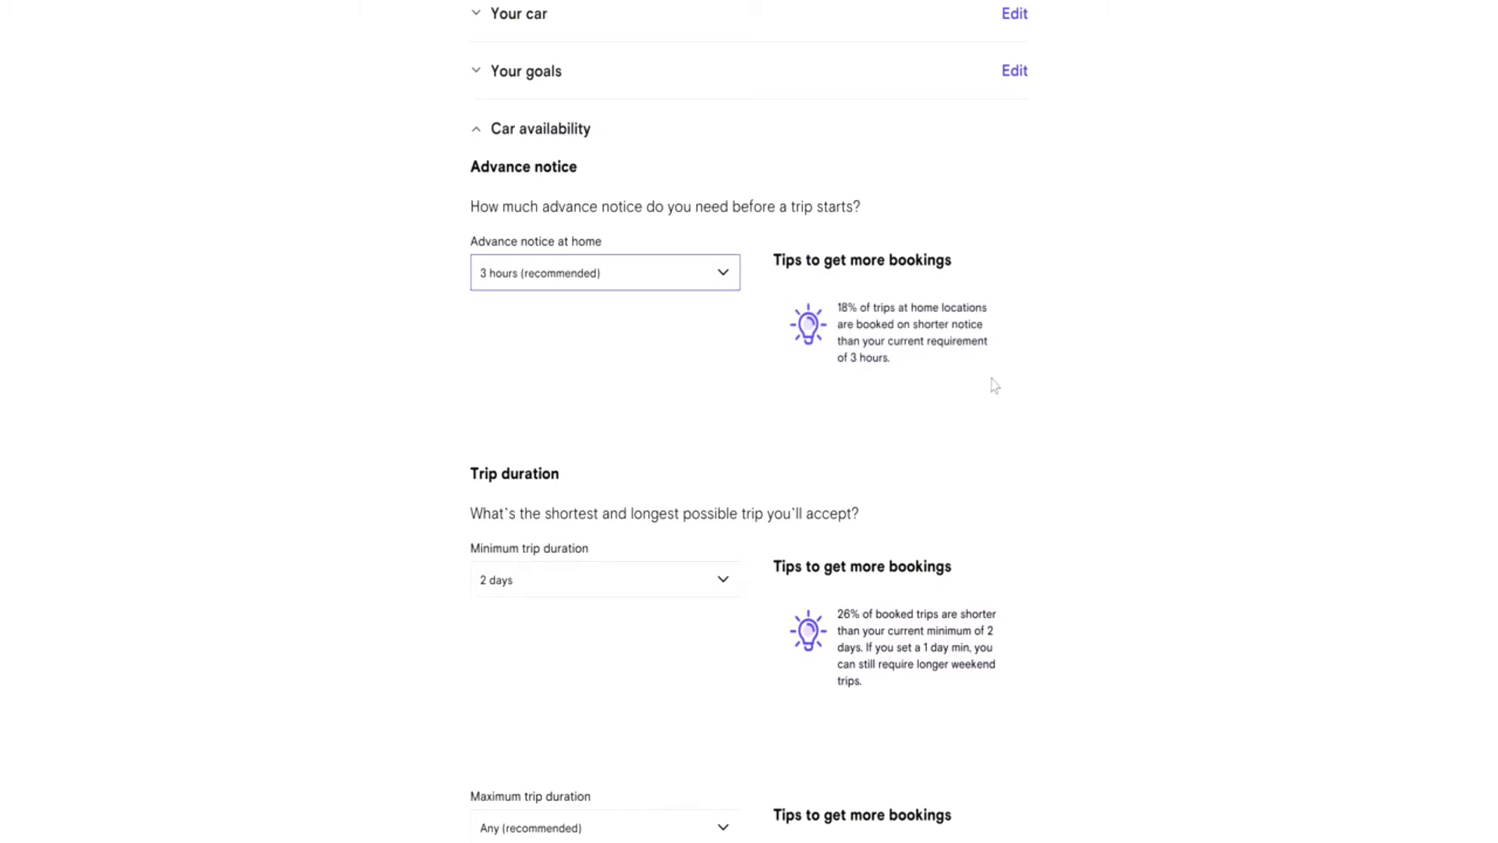
pyautogui.moveTo(858, 319)
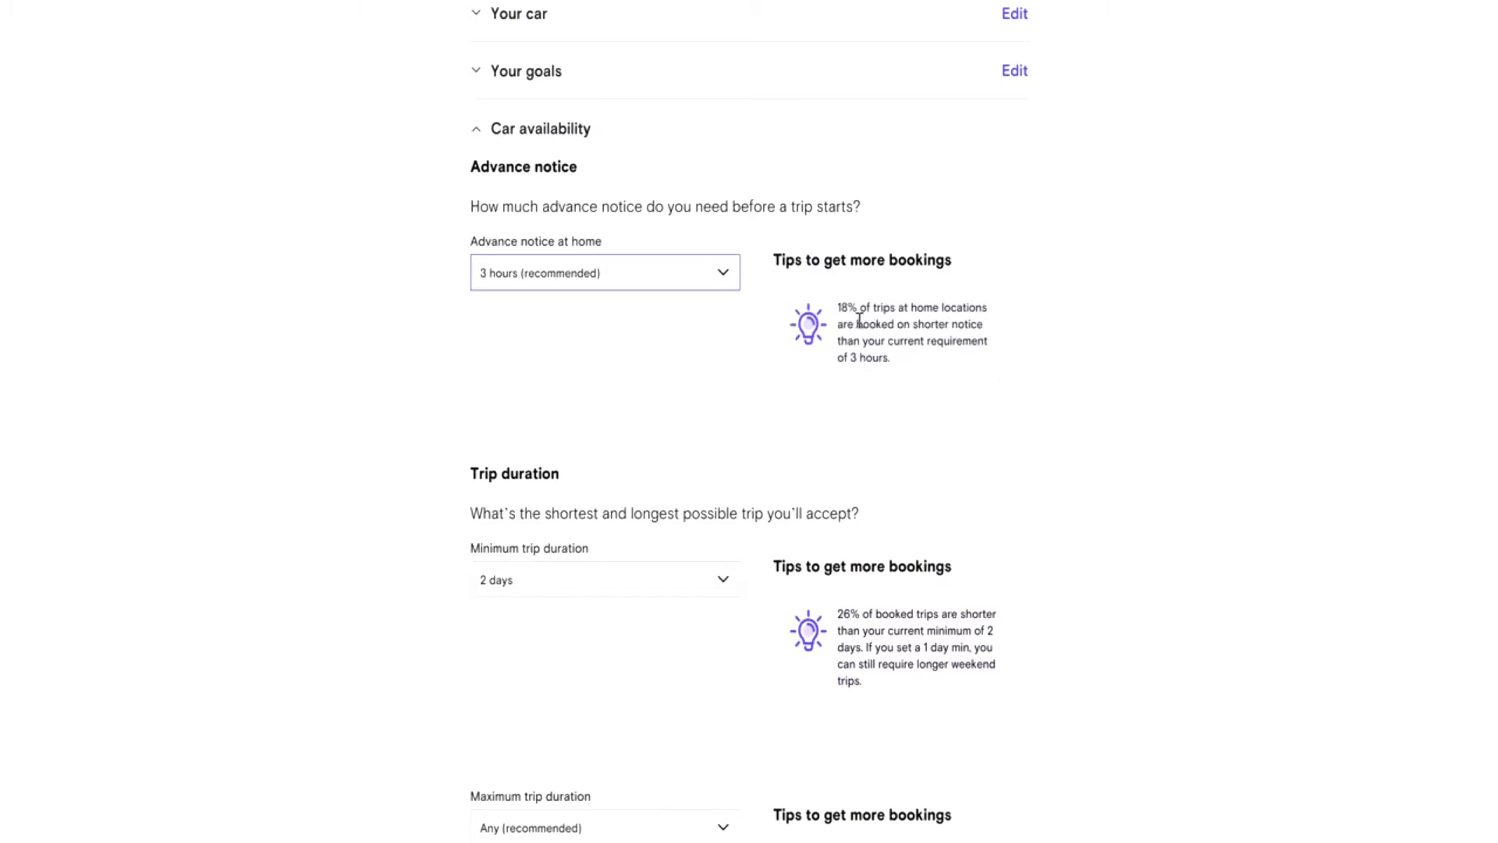
pyautogui.moveTo(987, 344)
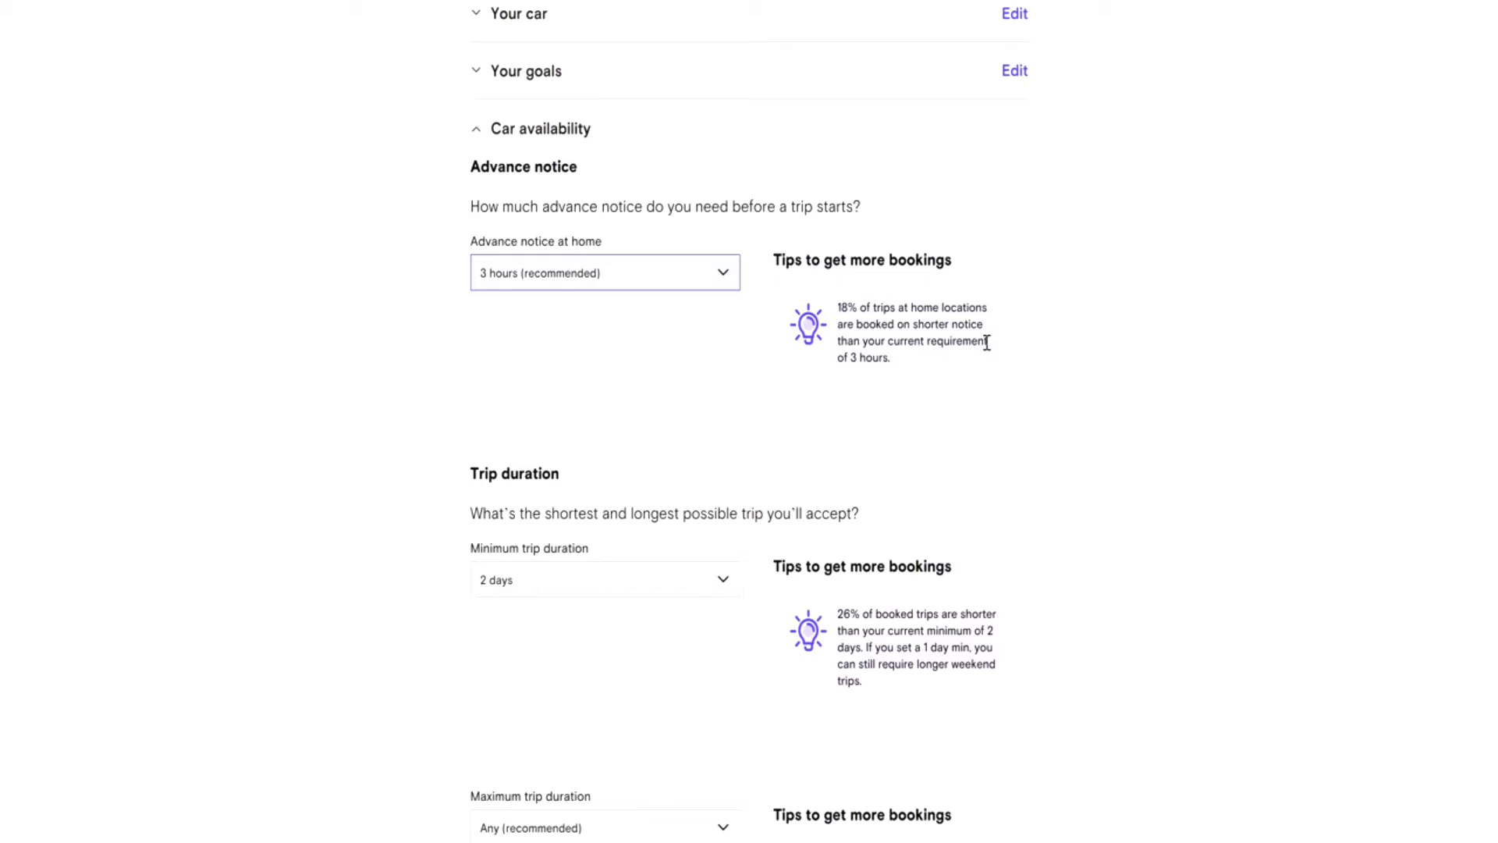
pyautogui.click(604, 272)
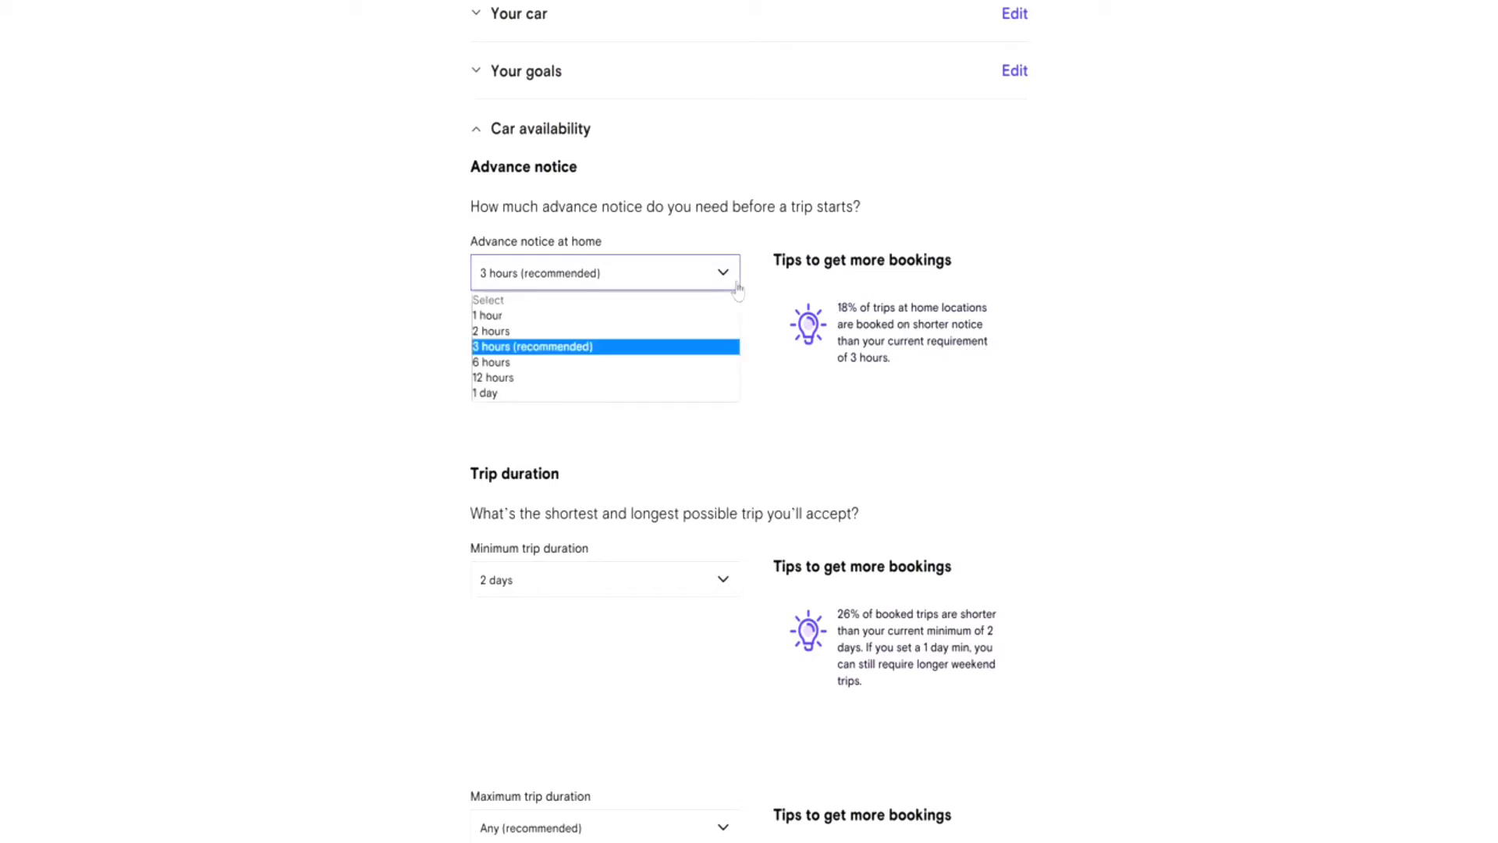
pyautogui.click(490, 361)
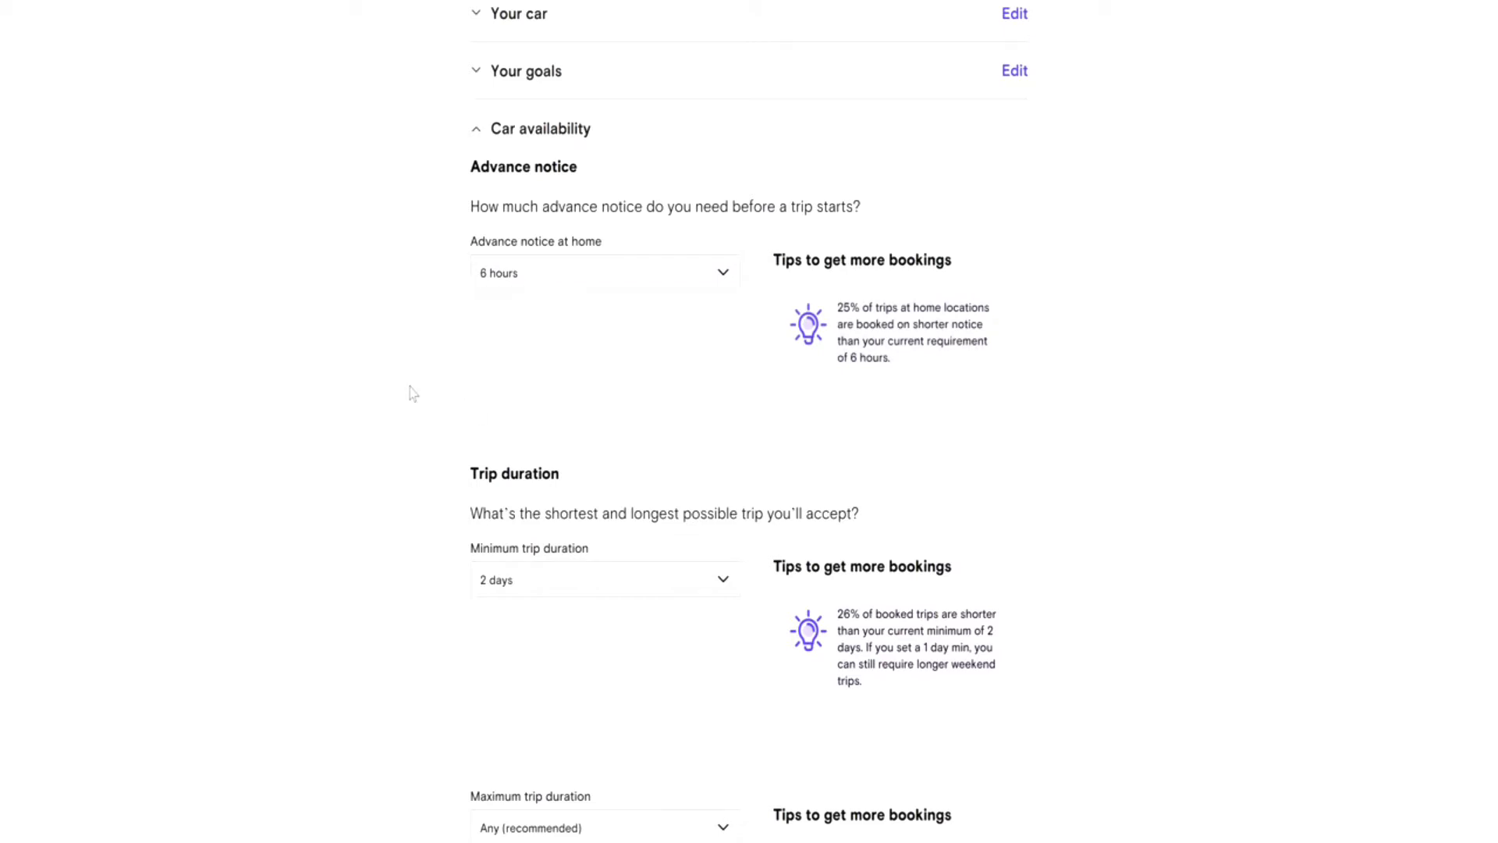
pyautogui.moveTo(426, 404)
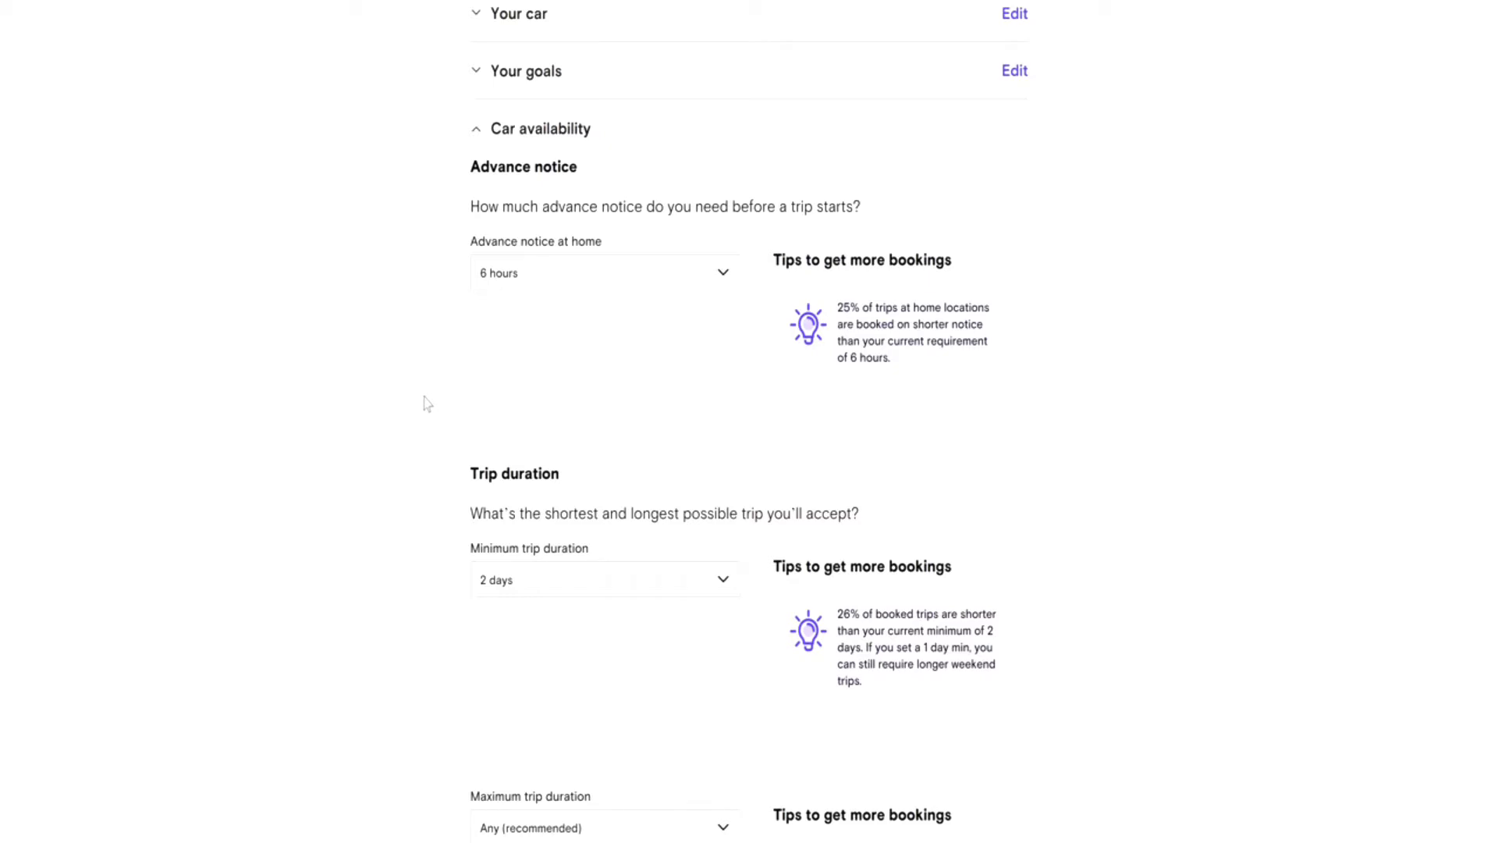
pyautogui.scroll(-3)
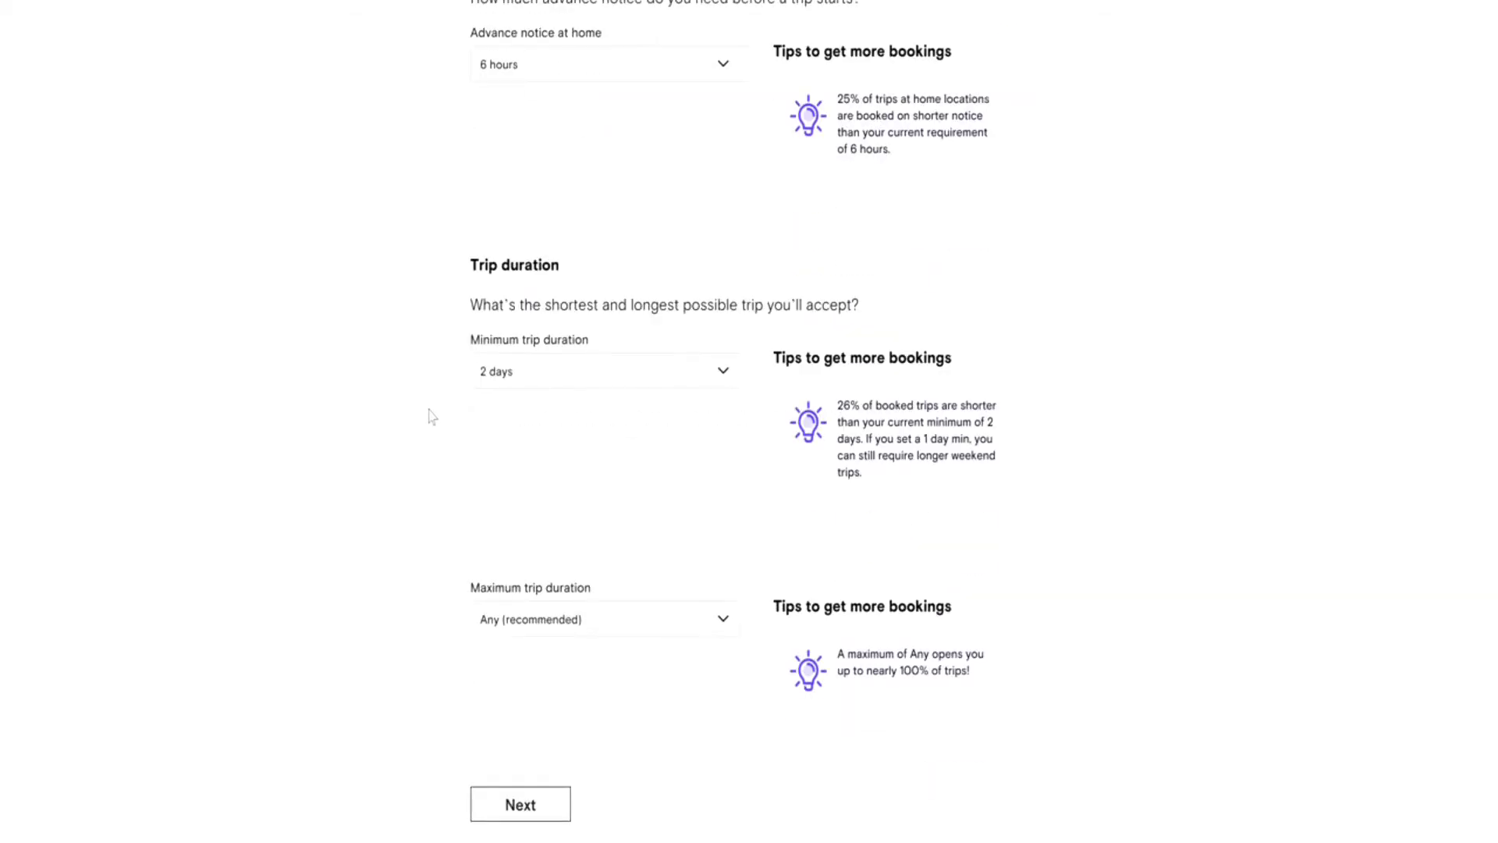
pyautogui.scroll(3)
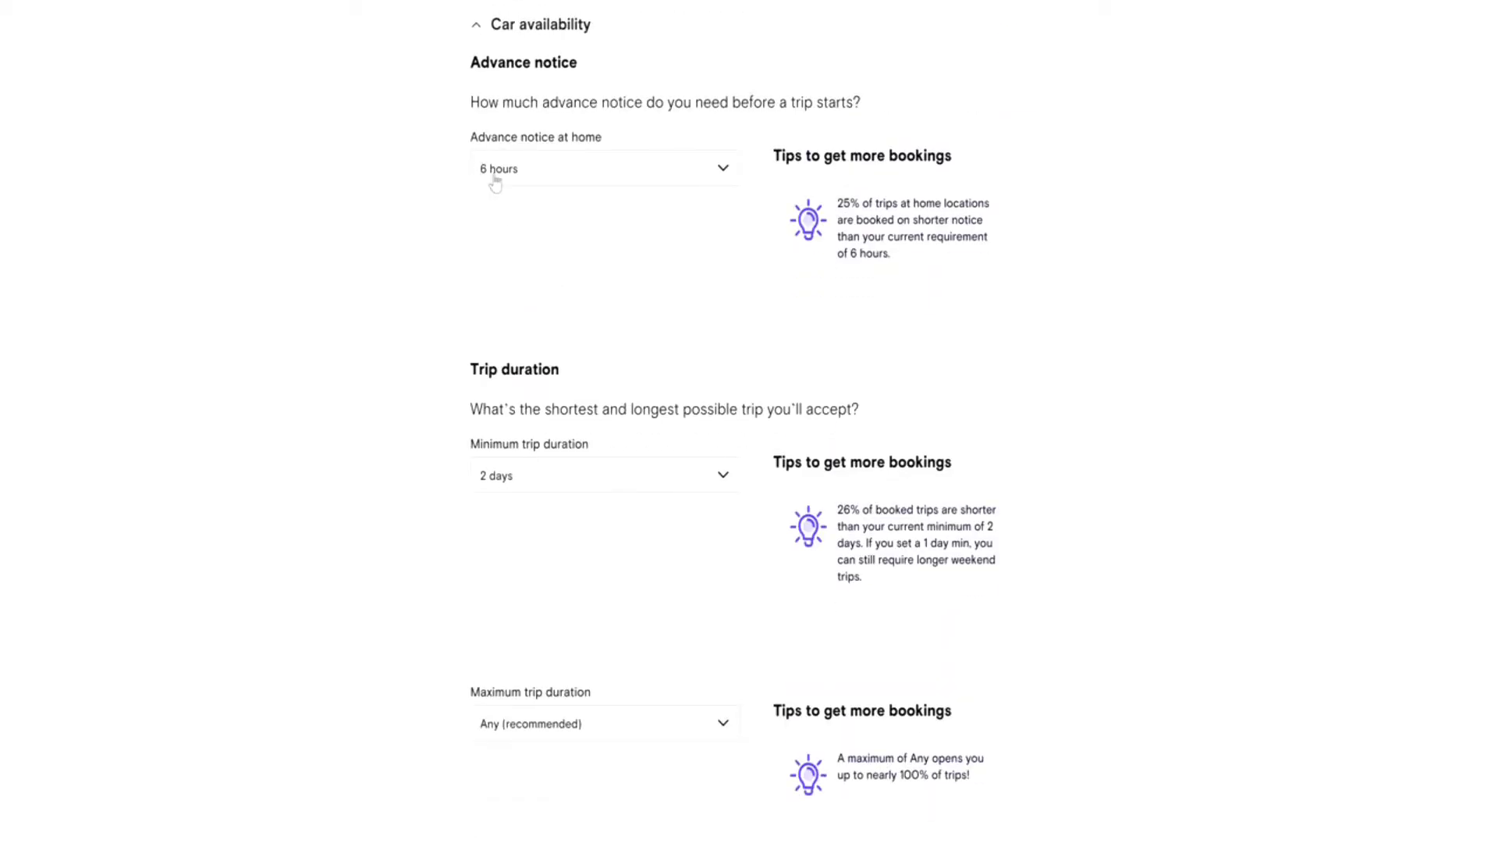
pyautogui.moveTo(318, 294)
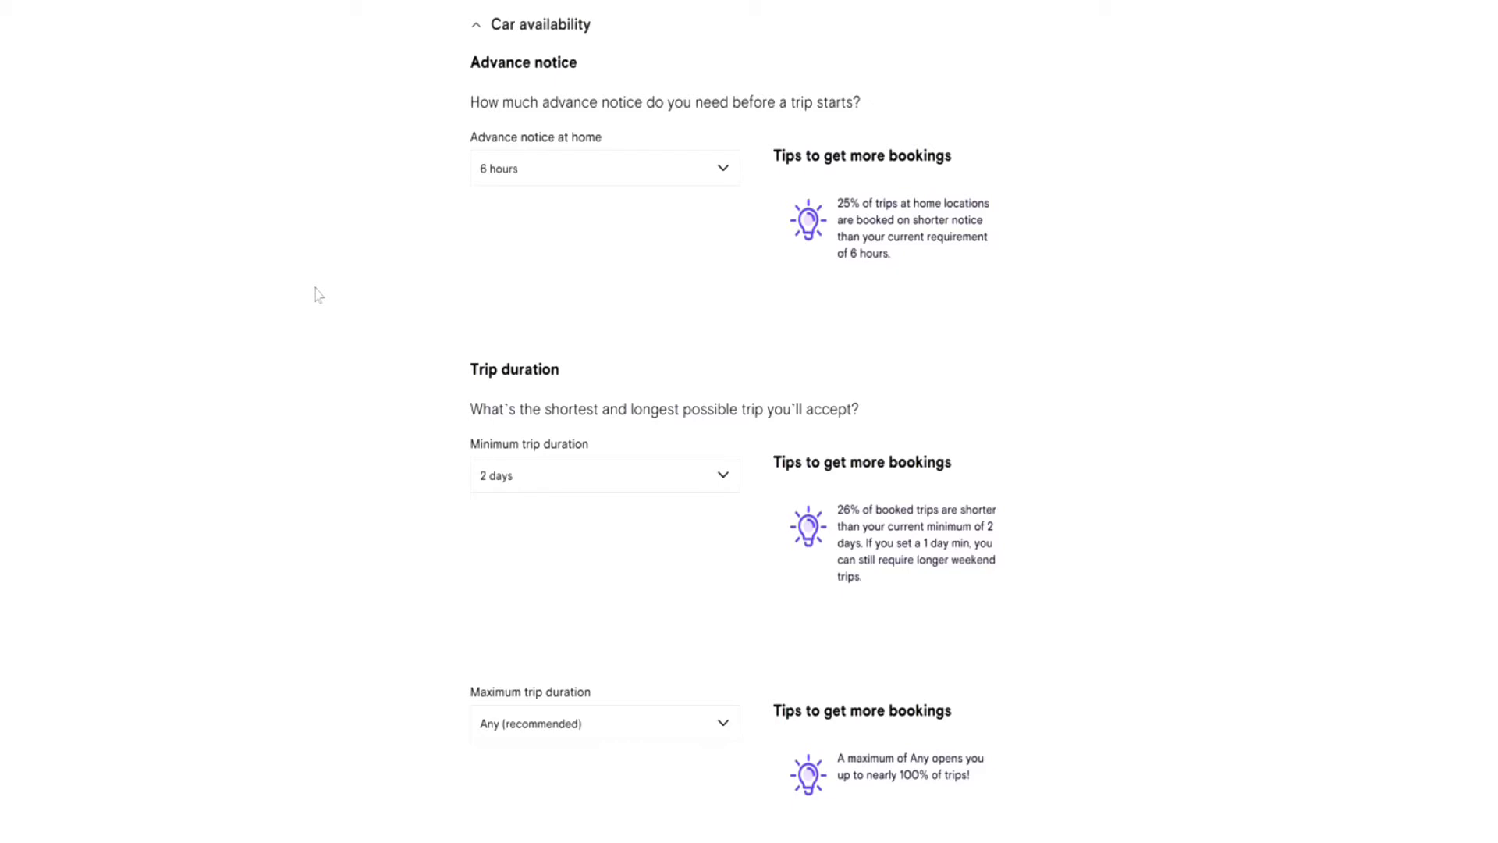
pyautogui.moveTo(382, 334)
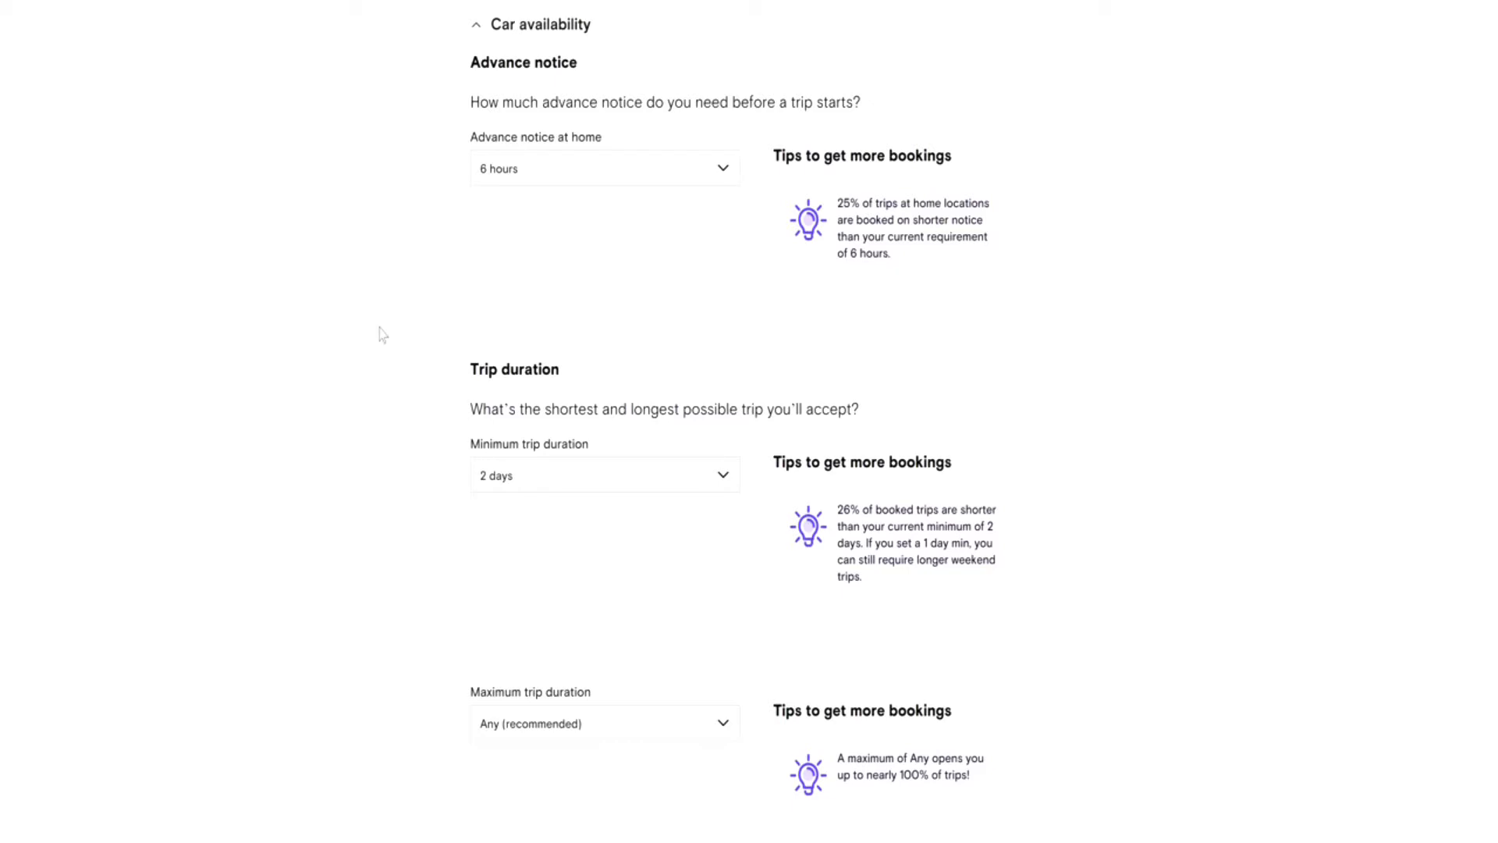
pyautogui.moveTo(392, 356)
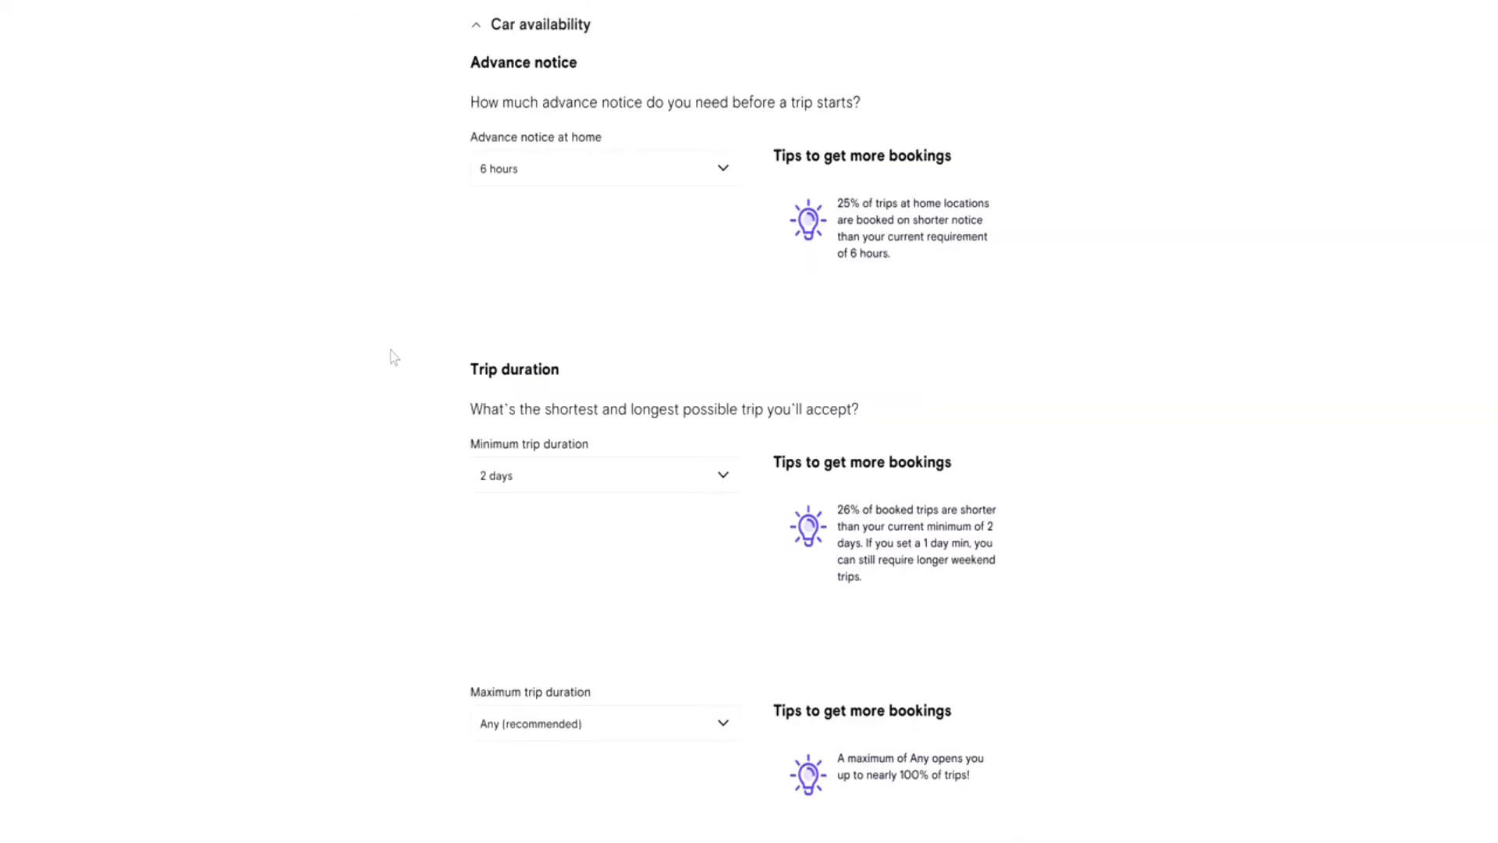
pyautogui.scroll(-3)
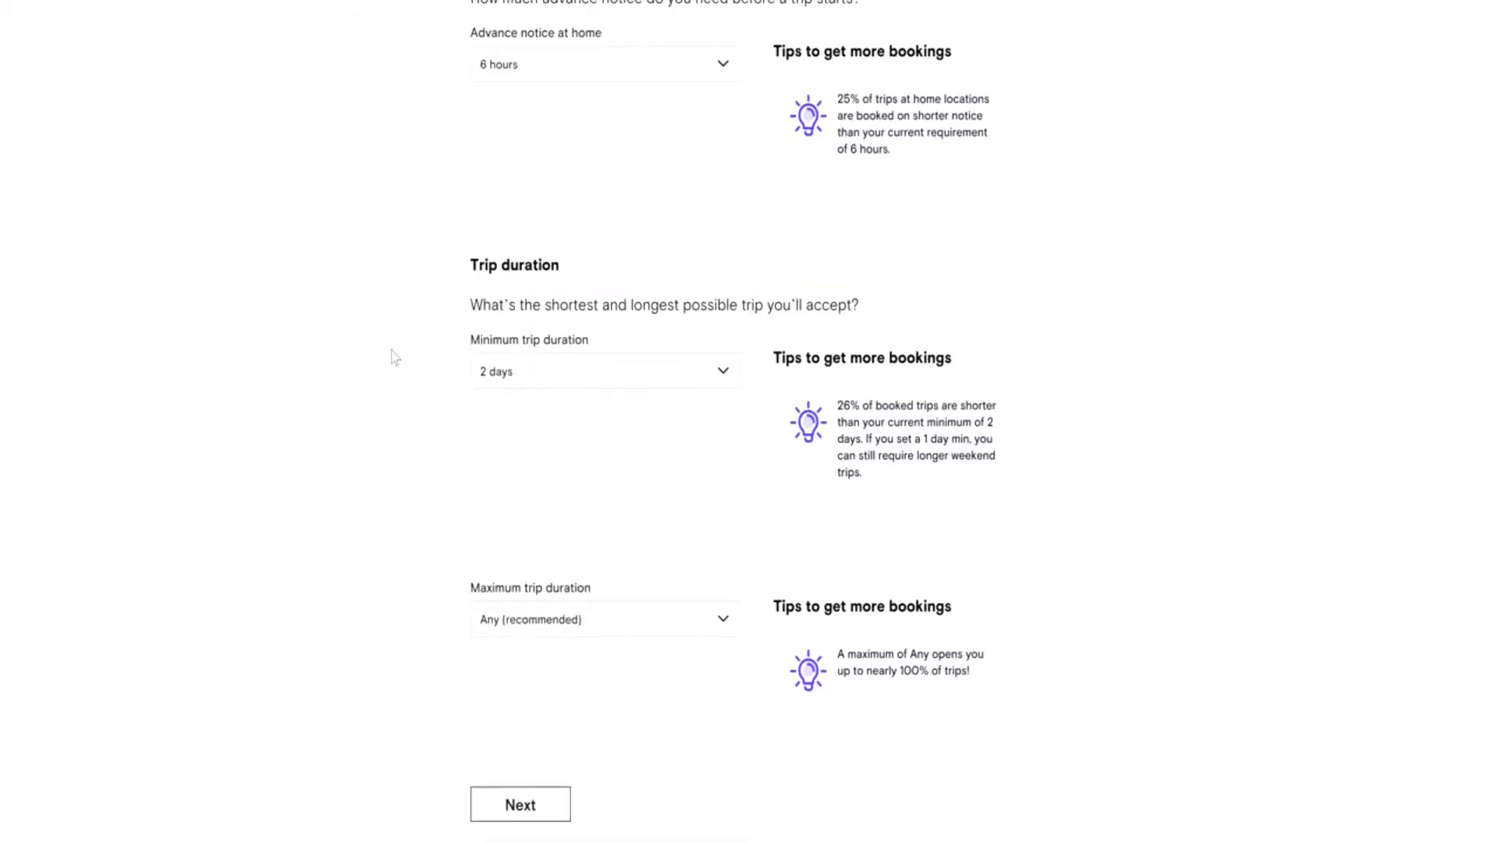
pyautogui.scroll(-3)
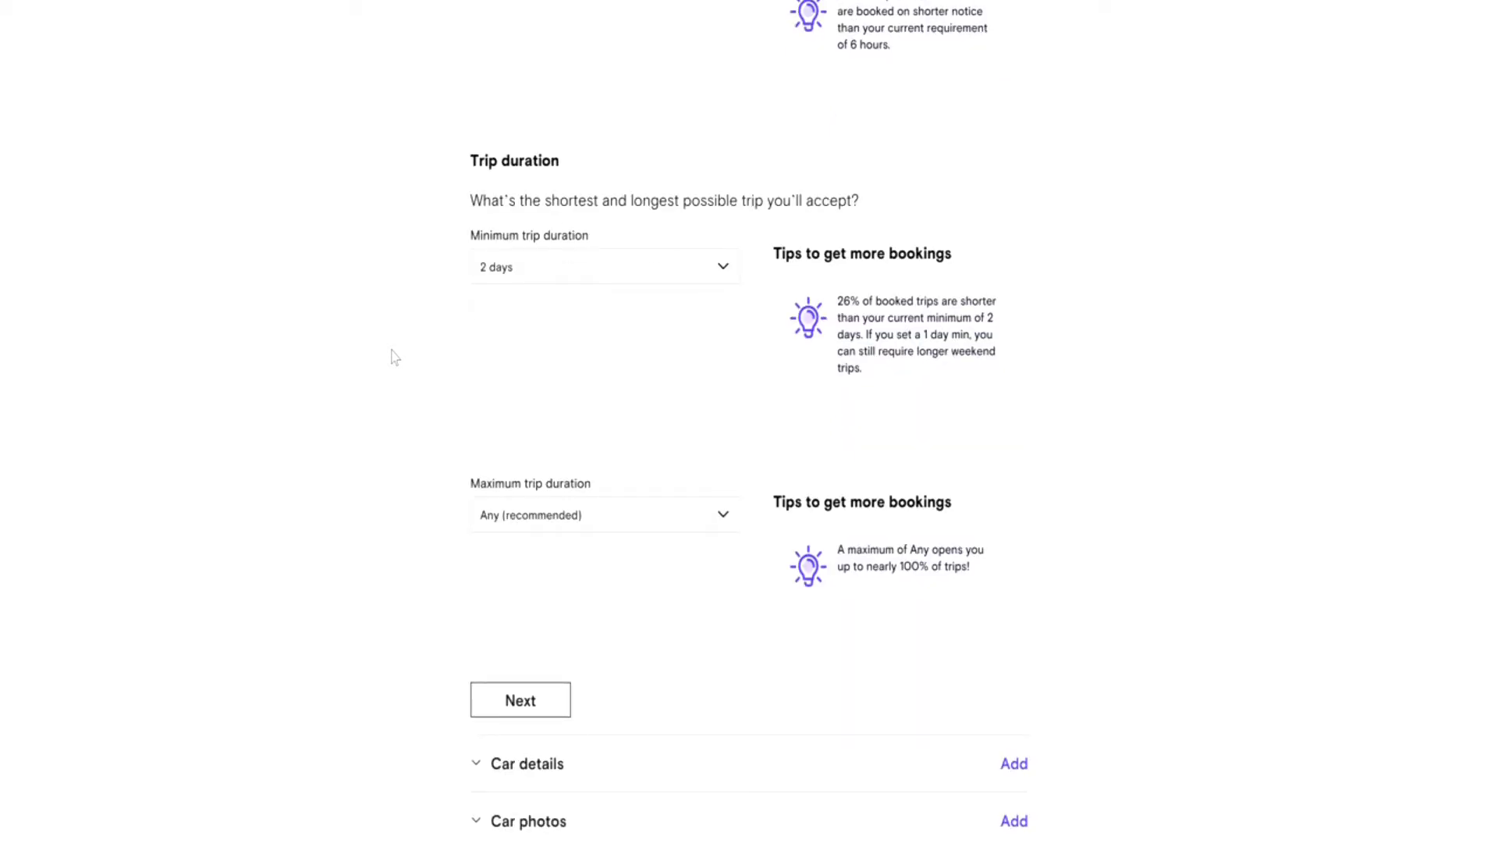
pyautogui.moveTo(698, 277)
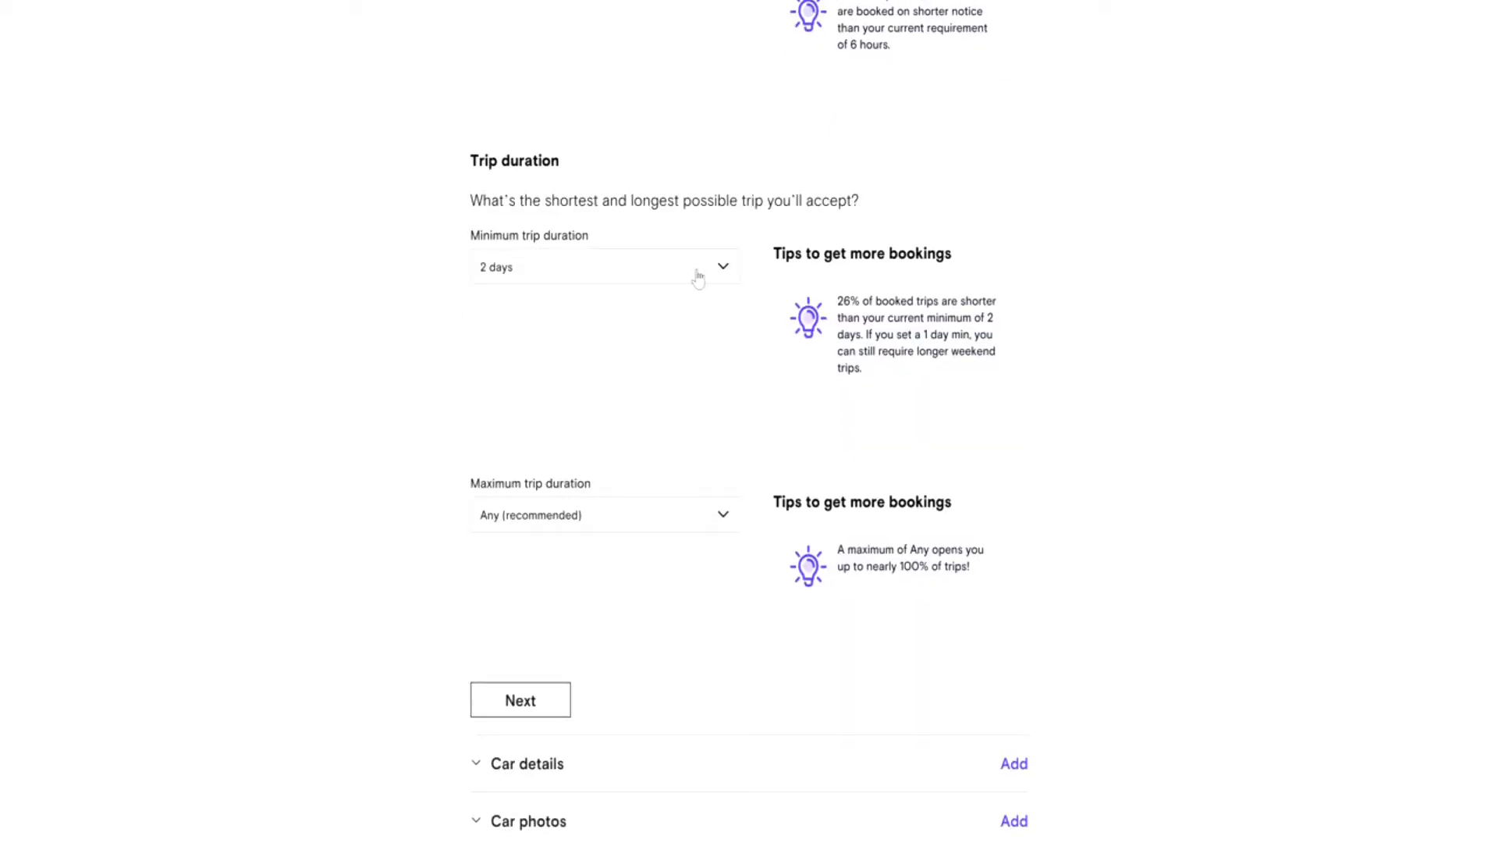
pyautogui.click(604, 267)
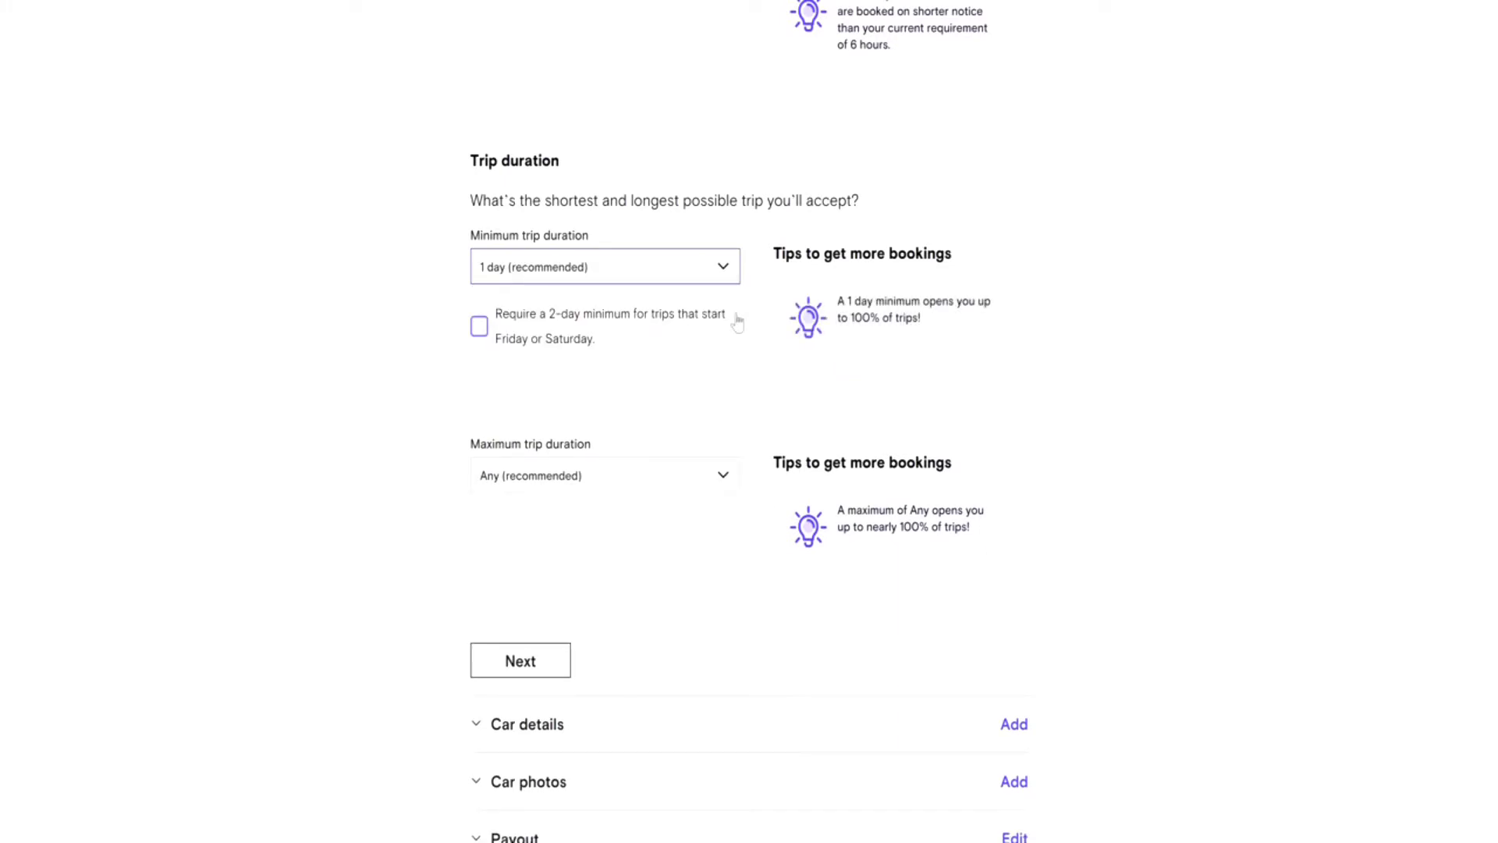
pyautogui.click(604, 267)
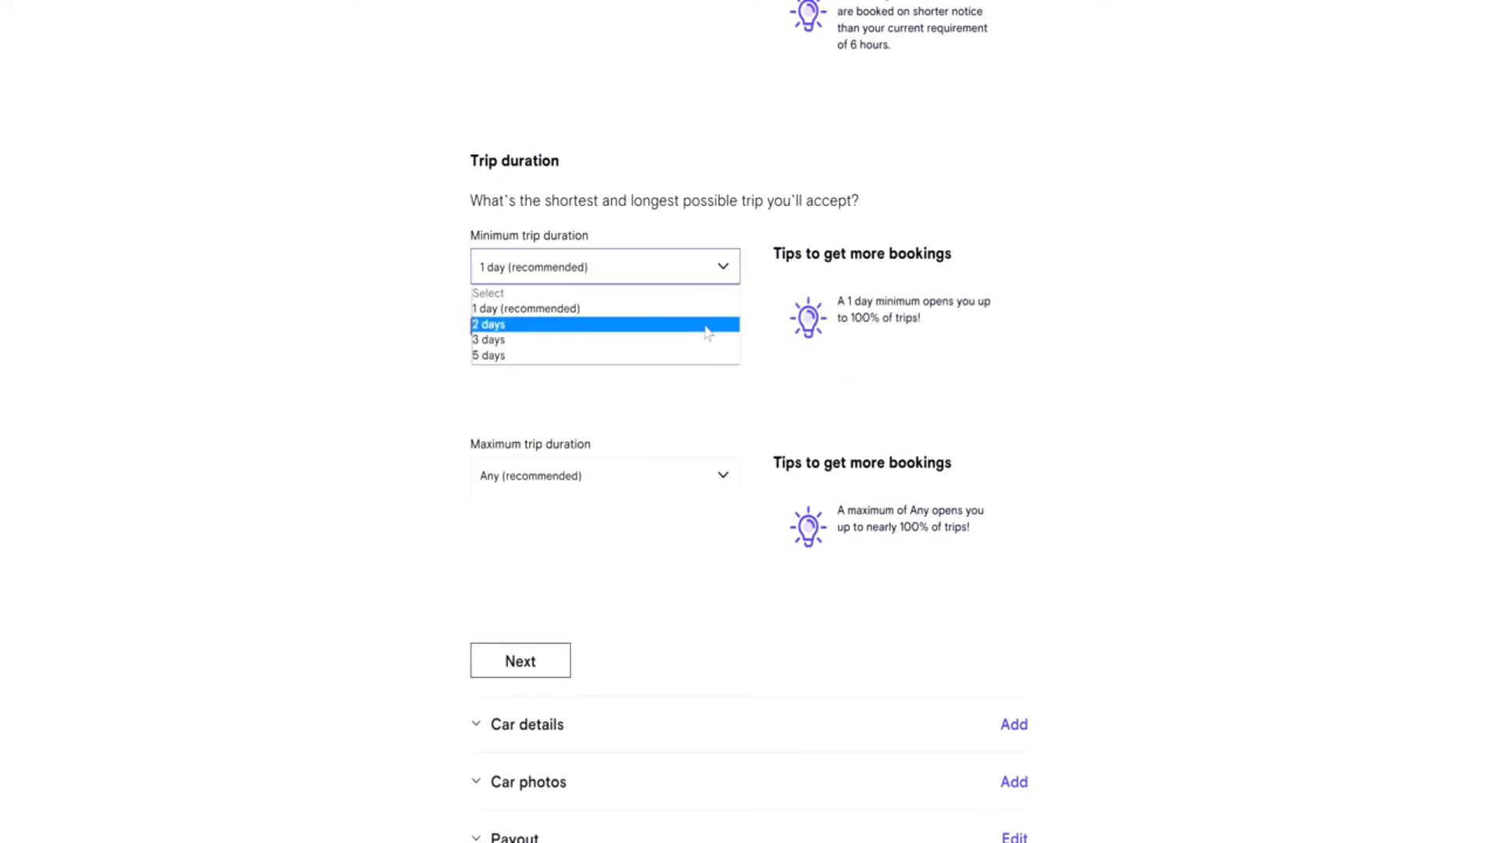
pyautogui.click(491, 324)
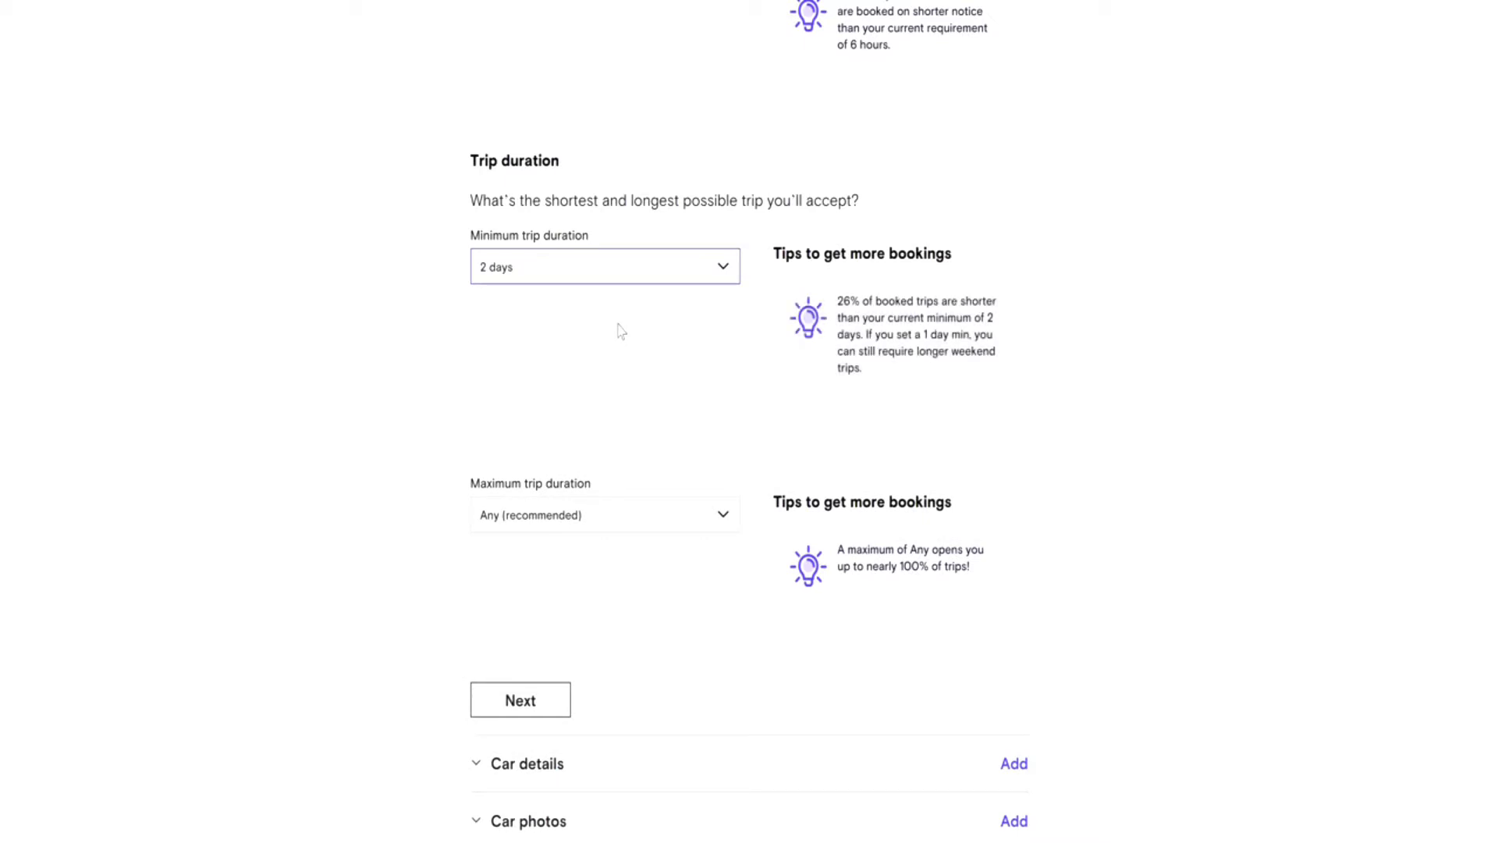
pyautogui.moveTo(848, 302)
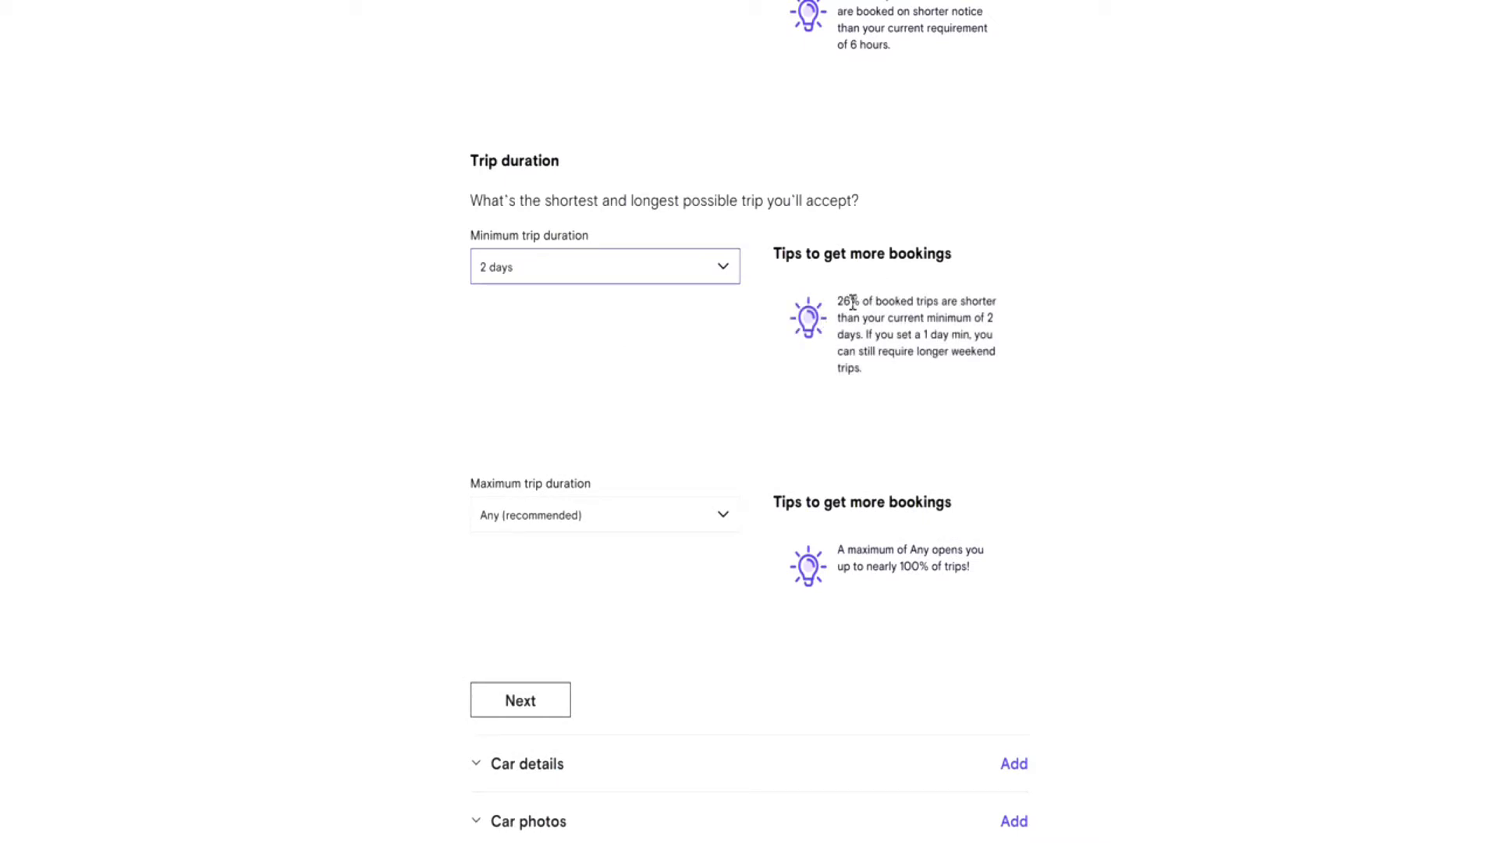
pyautogui.moveTo(350, 371)
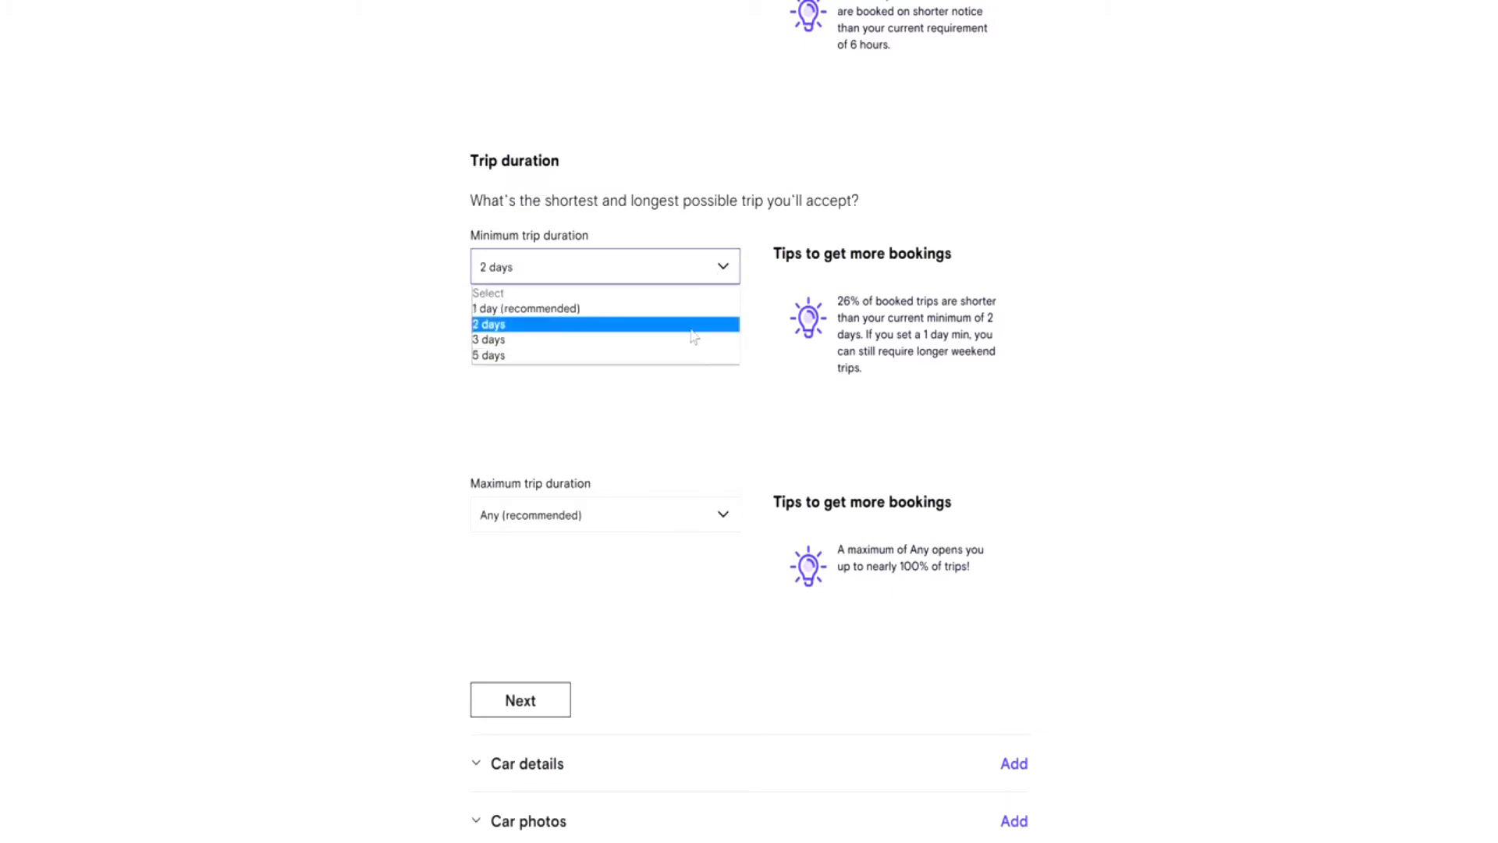
pyautogui.click(489, 324)
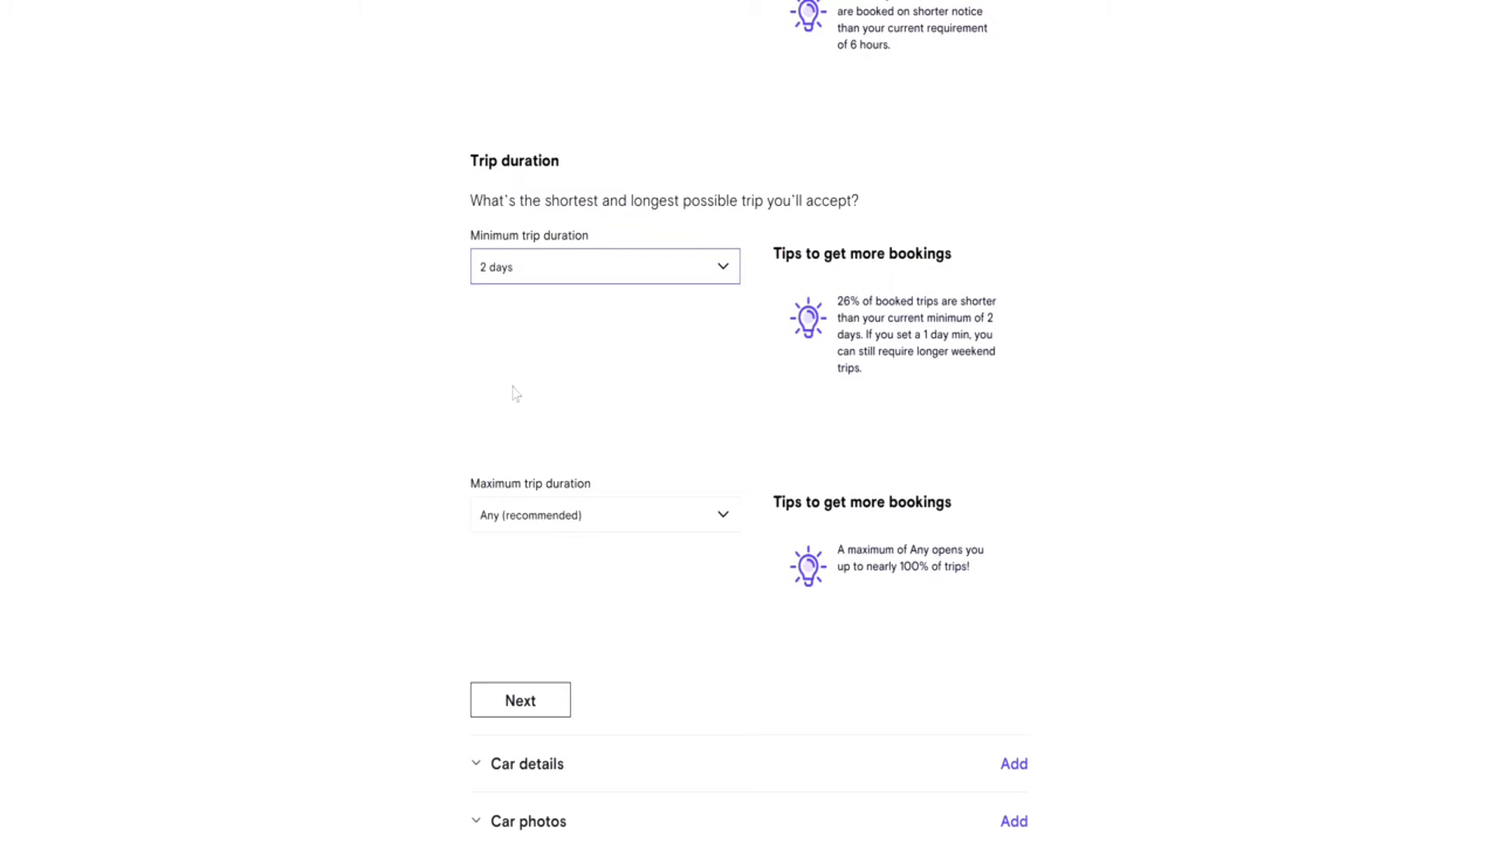
# - Keep maximum trip duration at Any (recommended) with a 2-day minimum
pyautogui.scroll(-3)
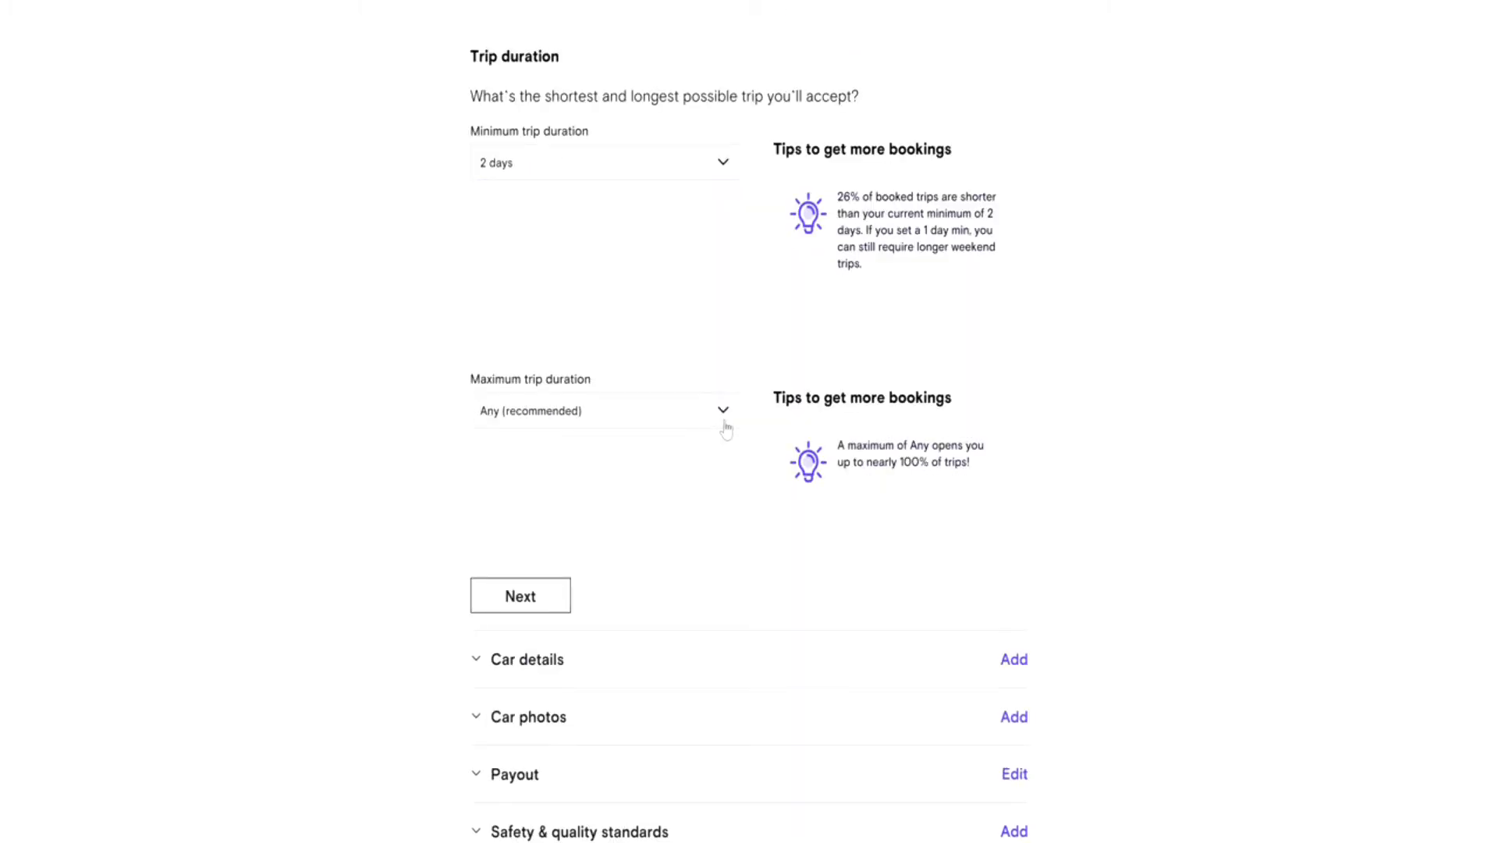
pyautogui.click(605, 409)
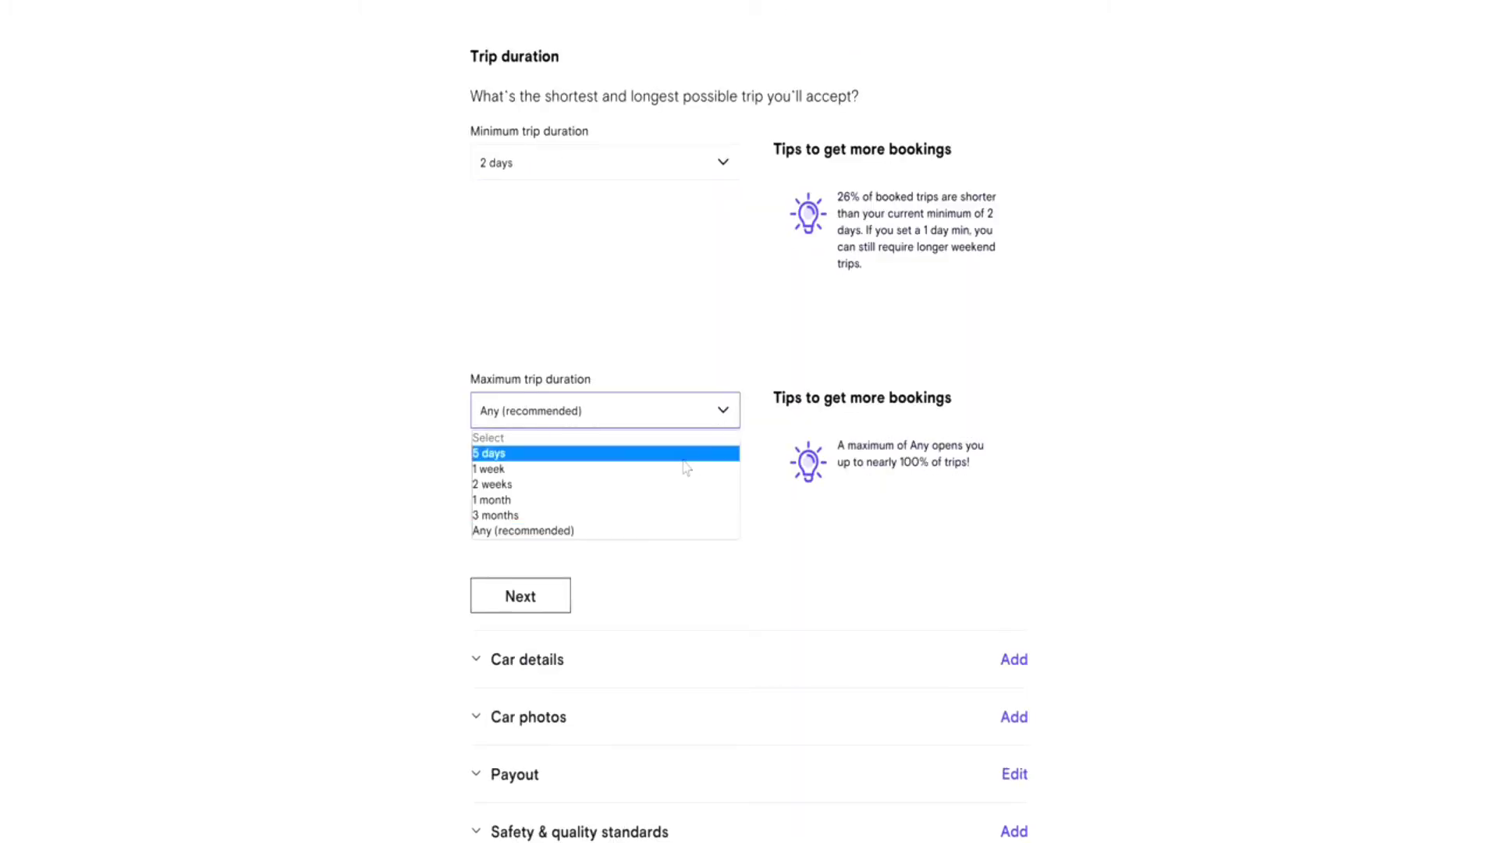
pyautogui.moveTo(684, 485)
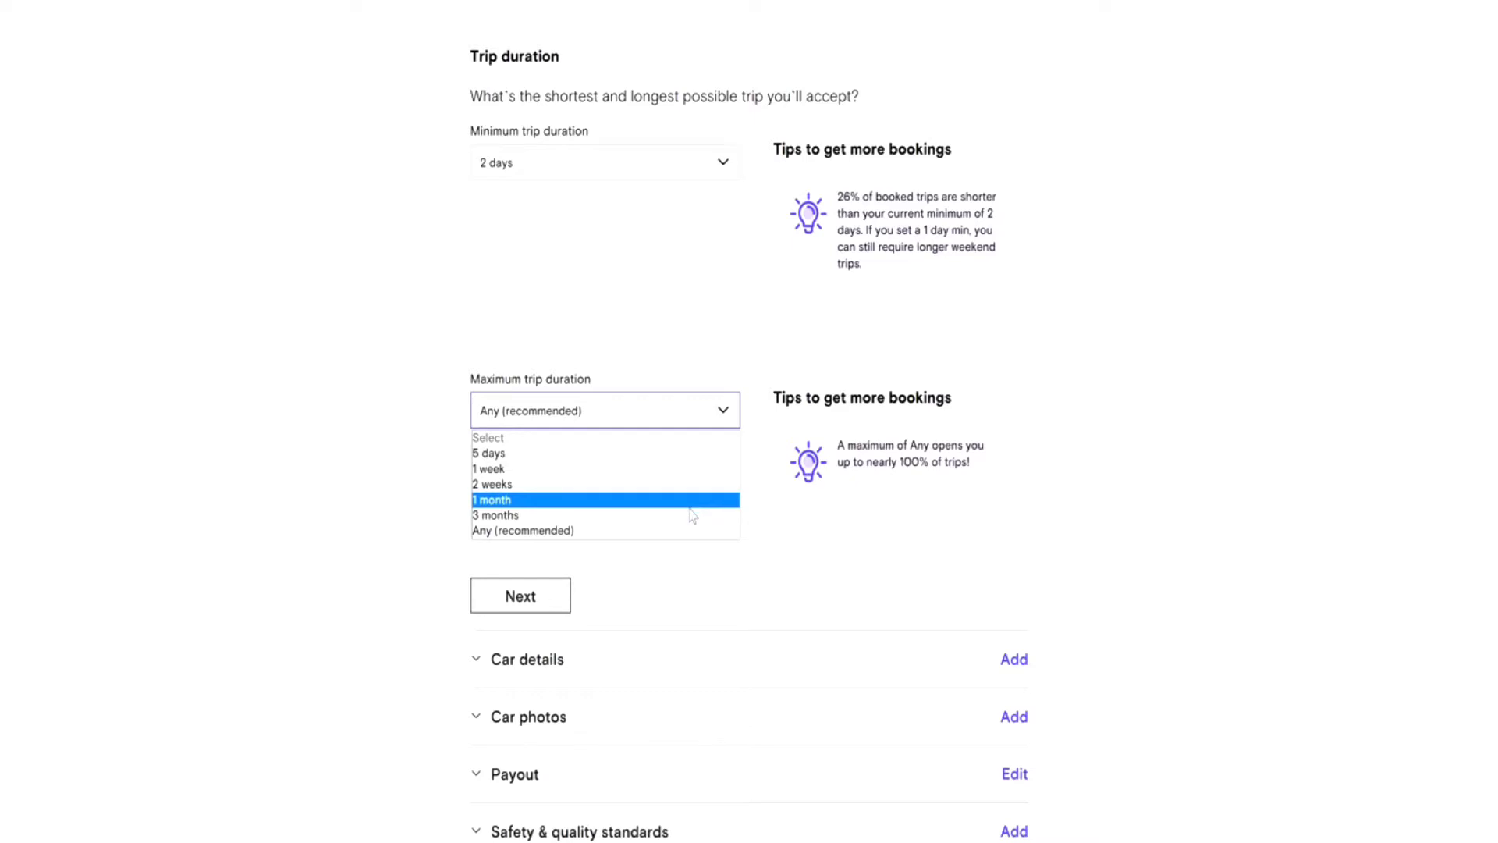
pyautogui.moveTo(673, 514)
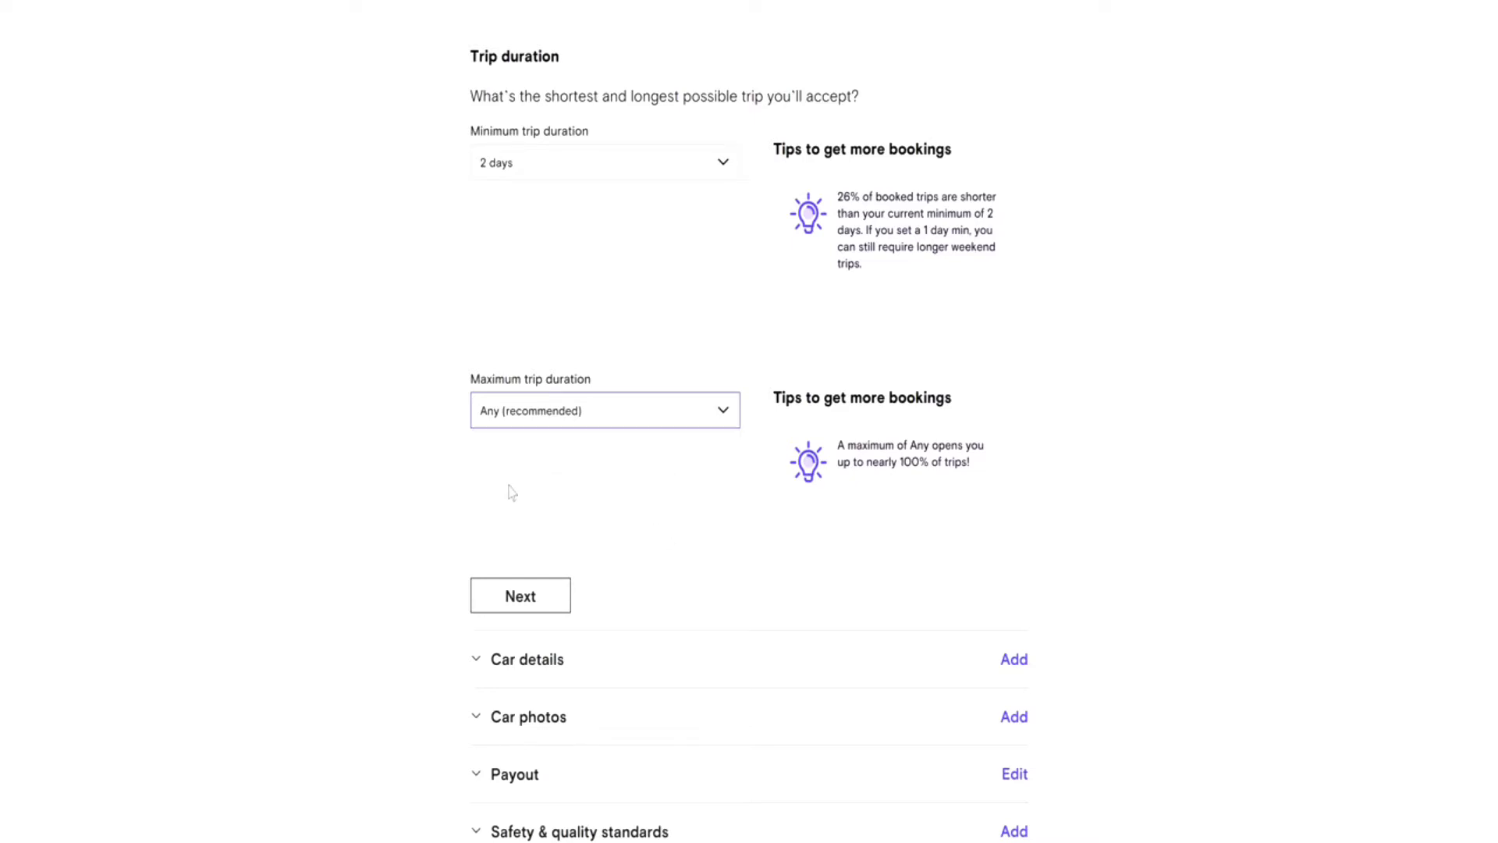
pyautogui.moveTo(428, 510)
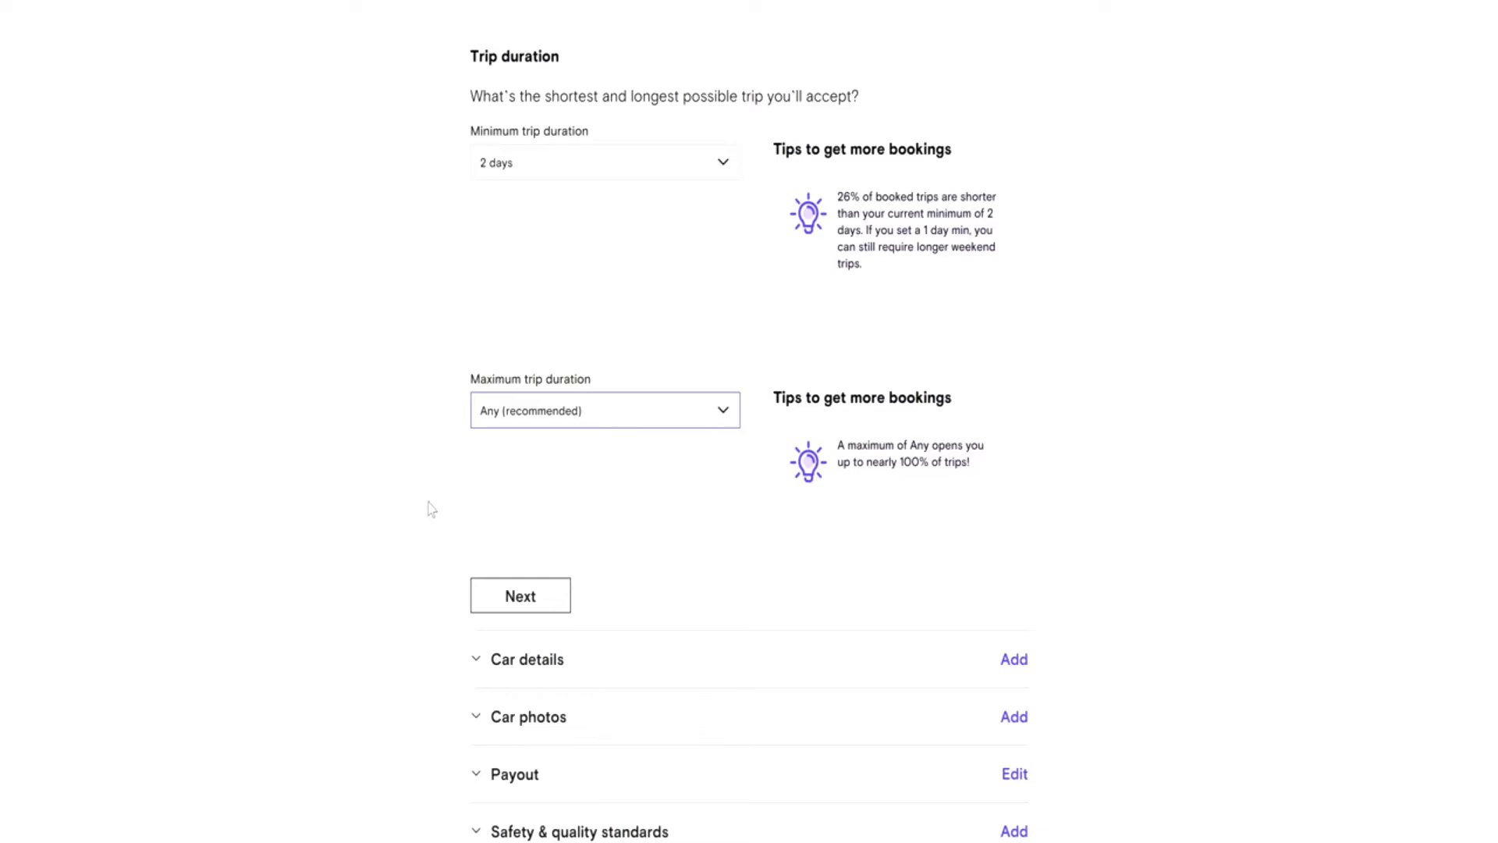
pyautogui.scroll(-3)
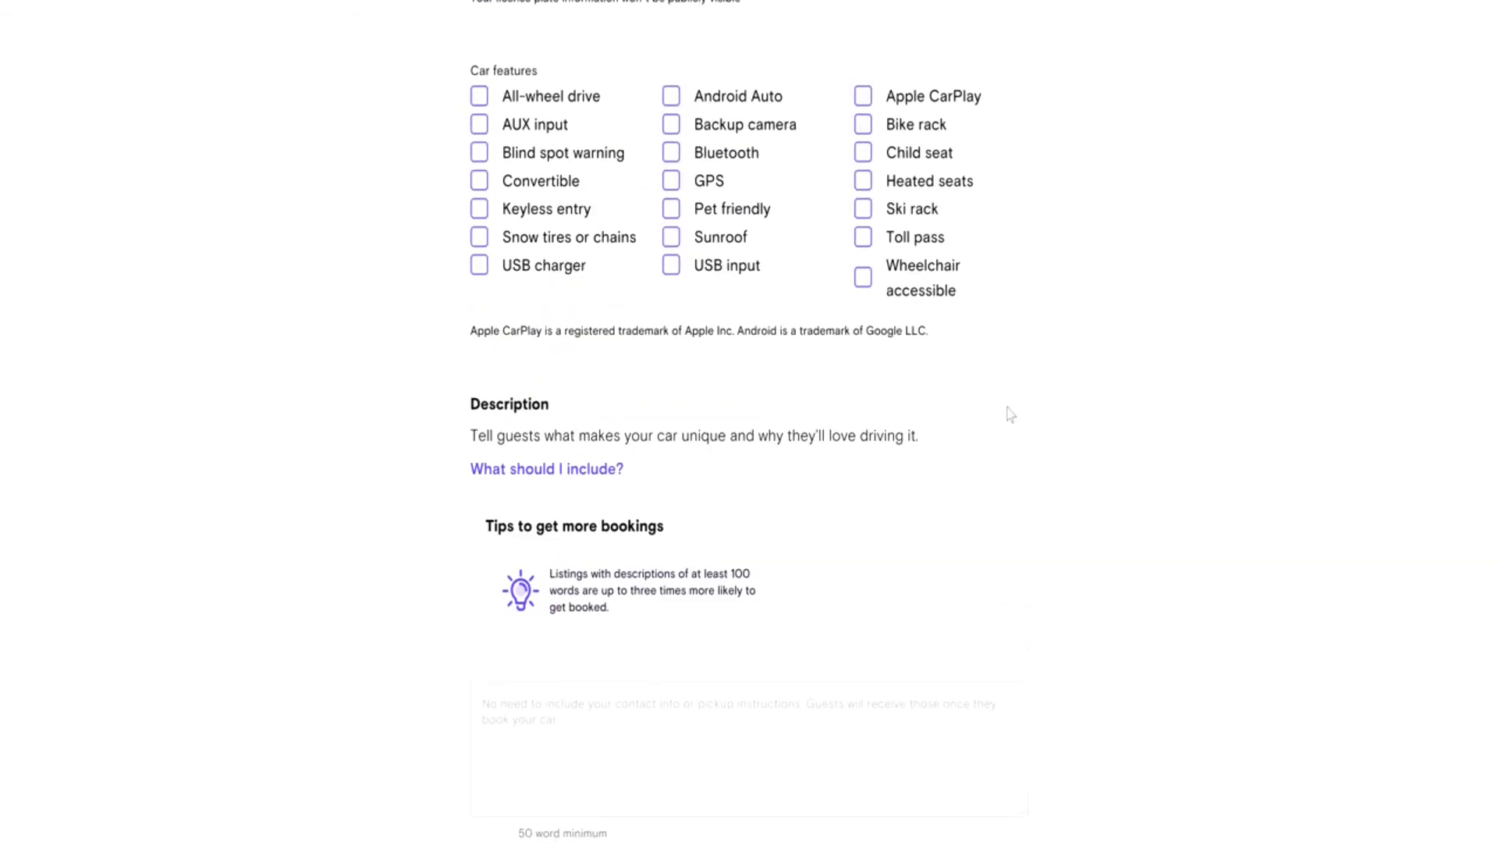
# - Tick All-wheel drive, Blind spot warning, Keyless entry, Bluetooth, GPS and Heated seats
pyautogui.scroll(3)
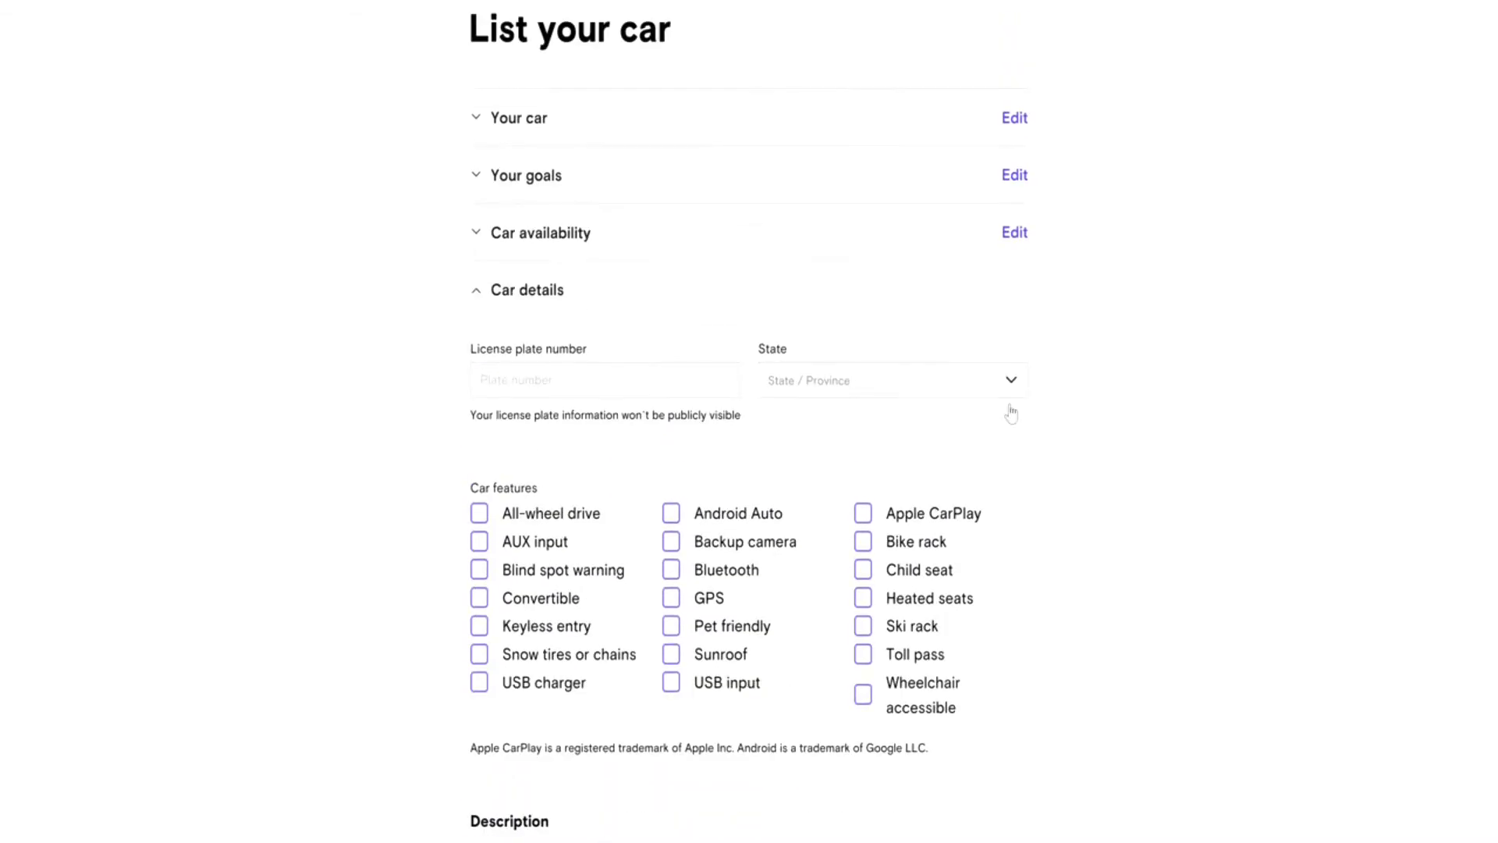
pyautogui.scroll(-3)
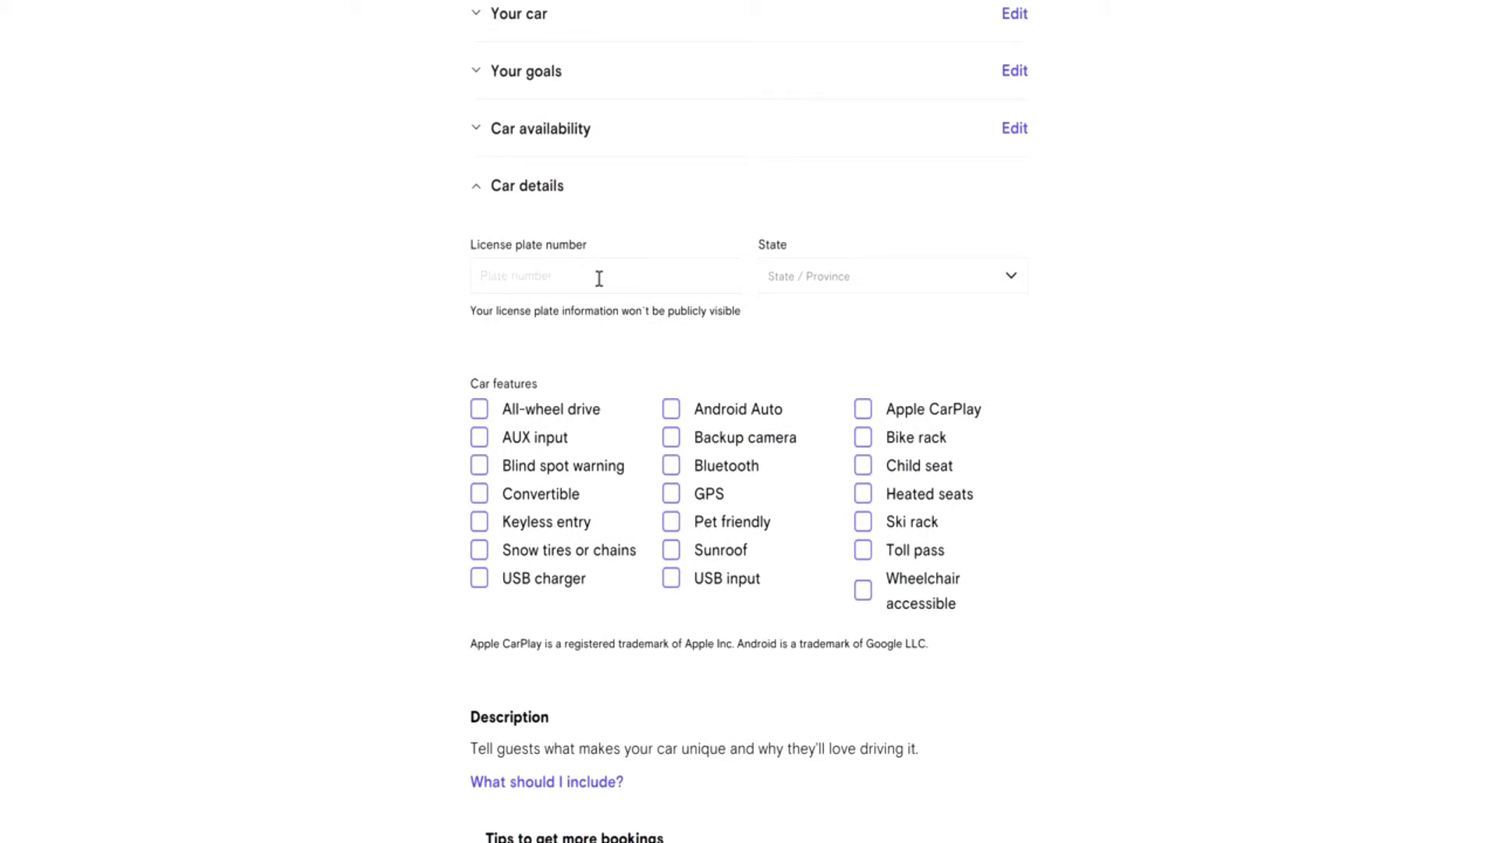
pyautogui.moveTo(1078, 429)
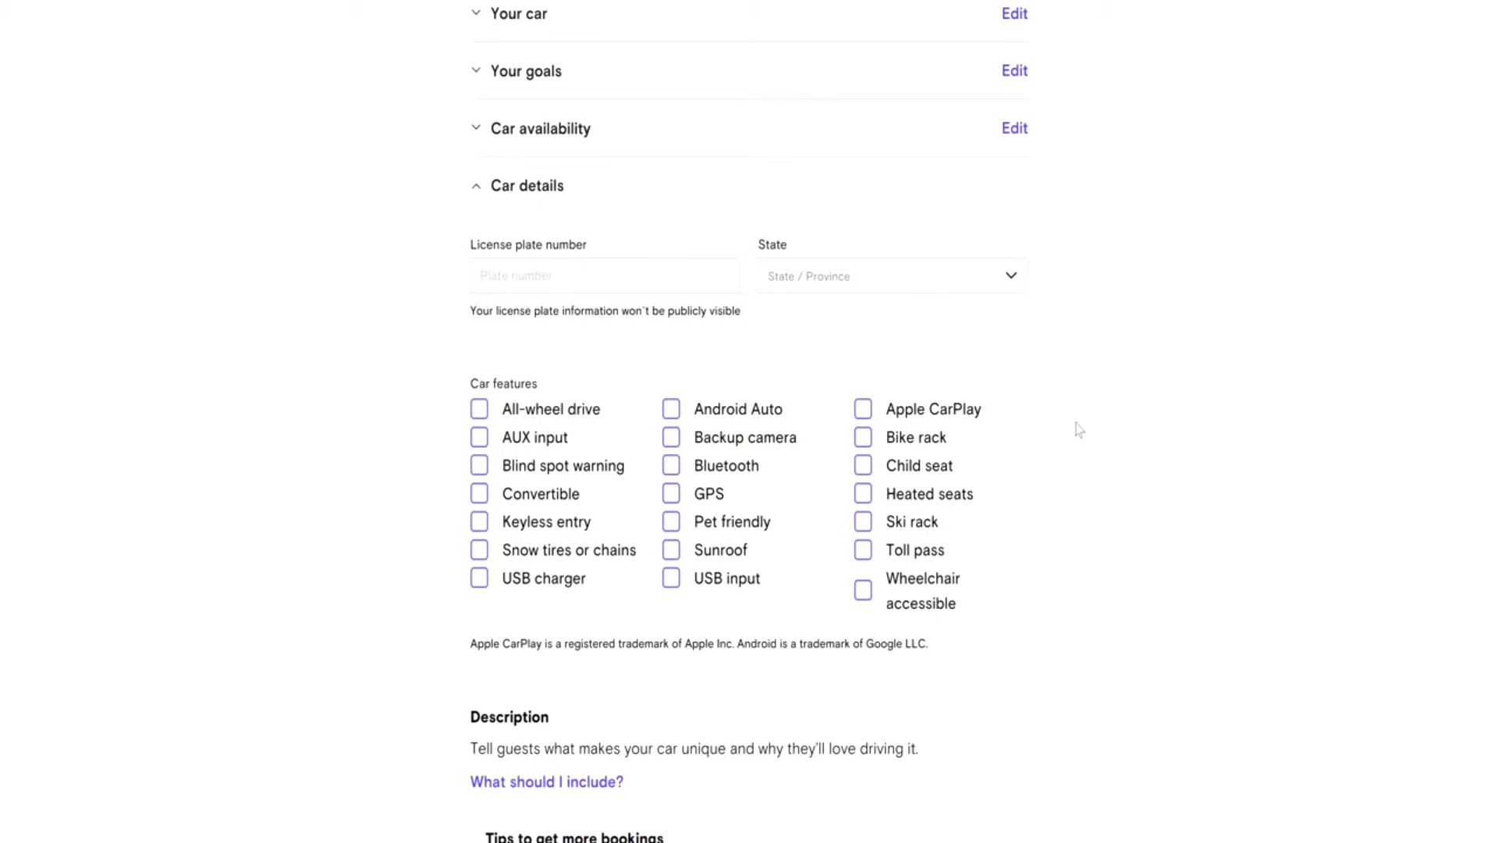
pyautogui.scroll(-3)
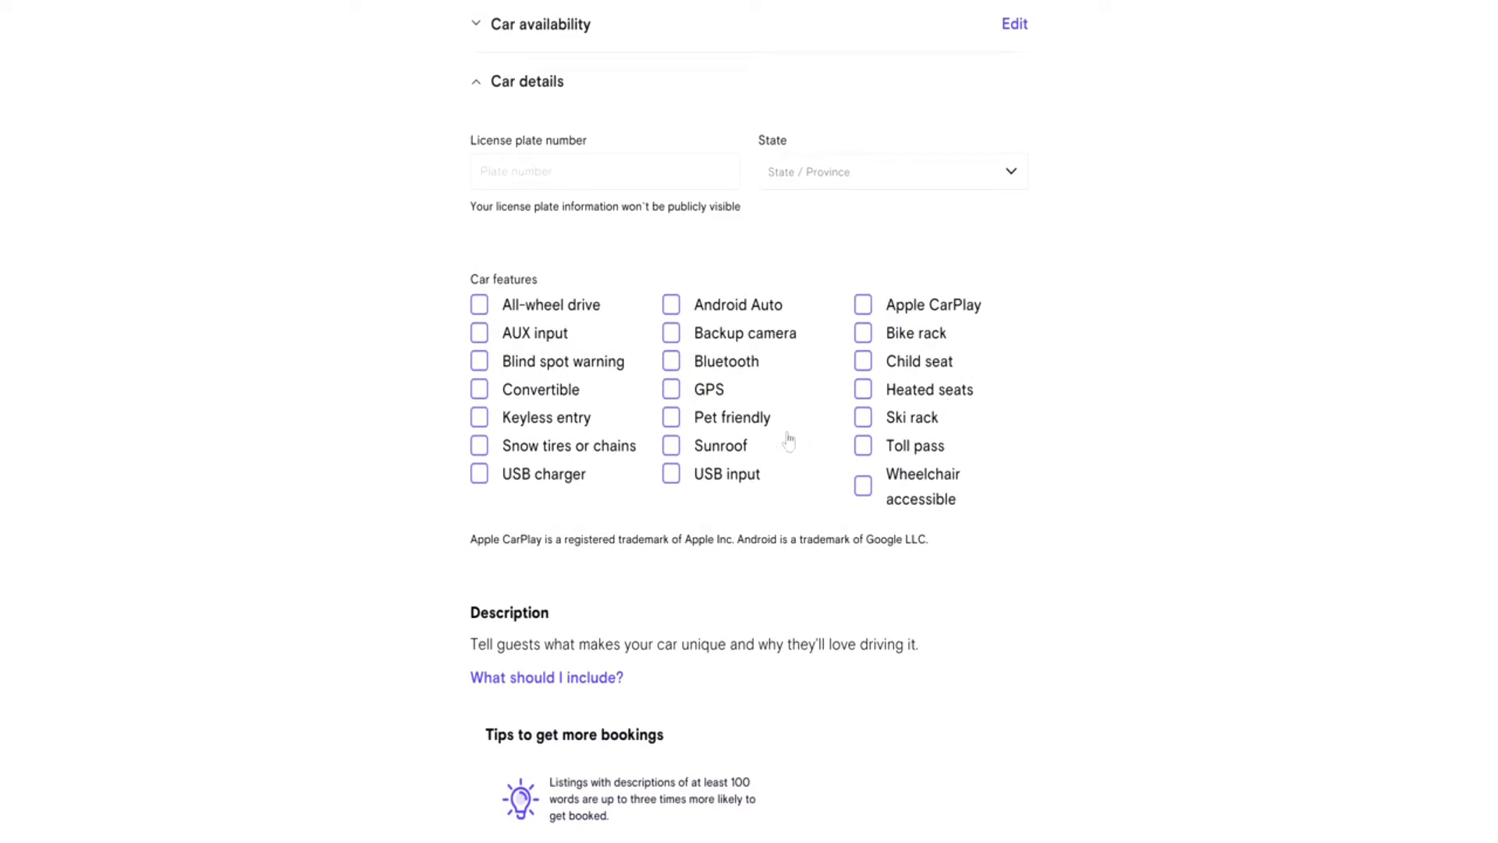
pyautogui.moveTo(490, 314)
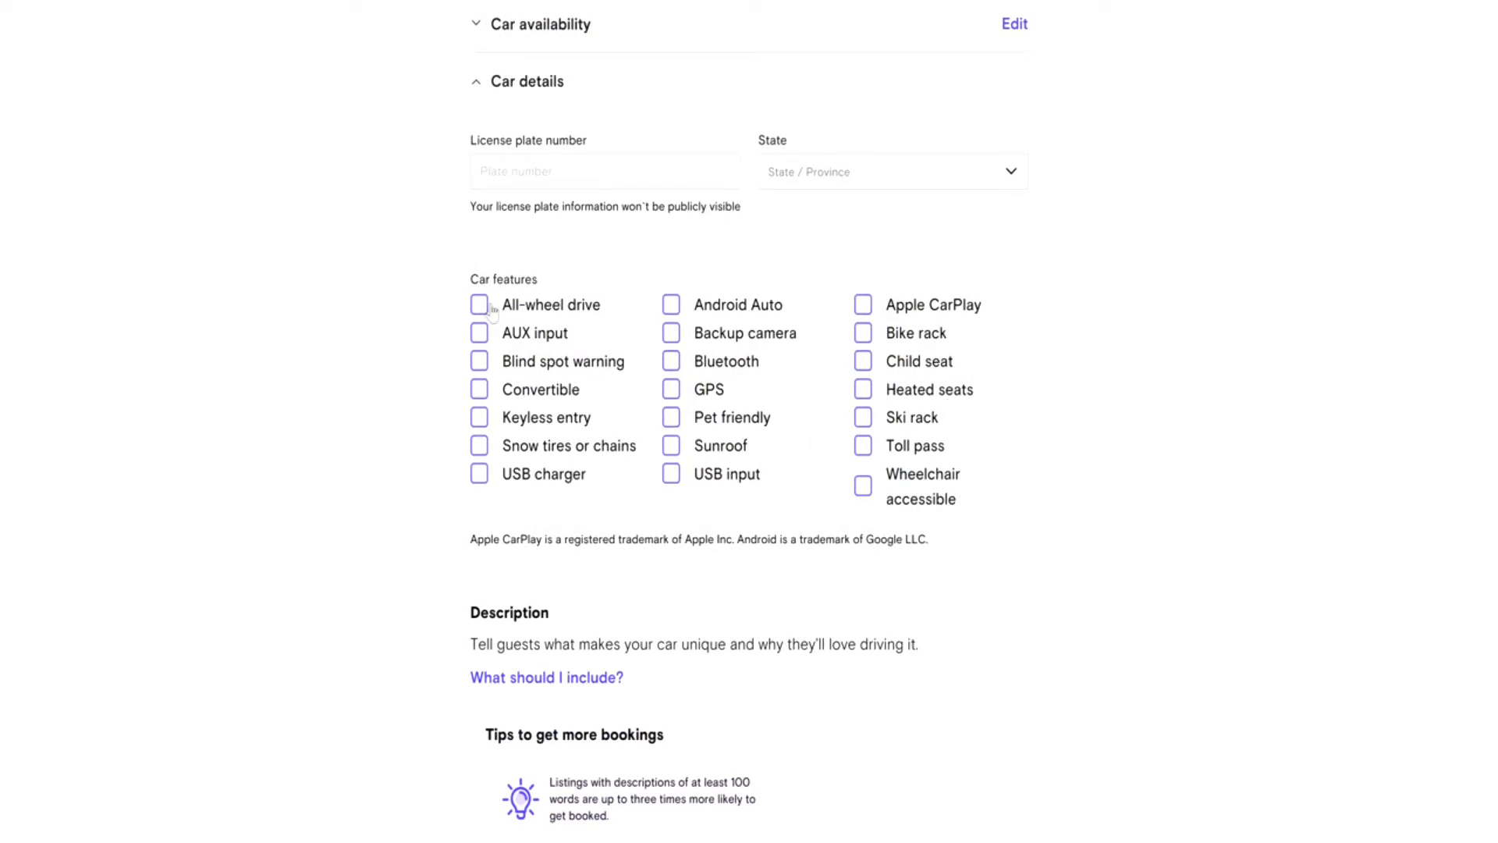
pyautogui.click(479, 304)
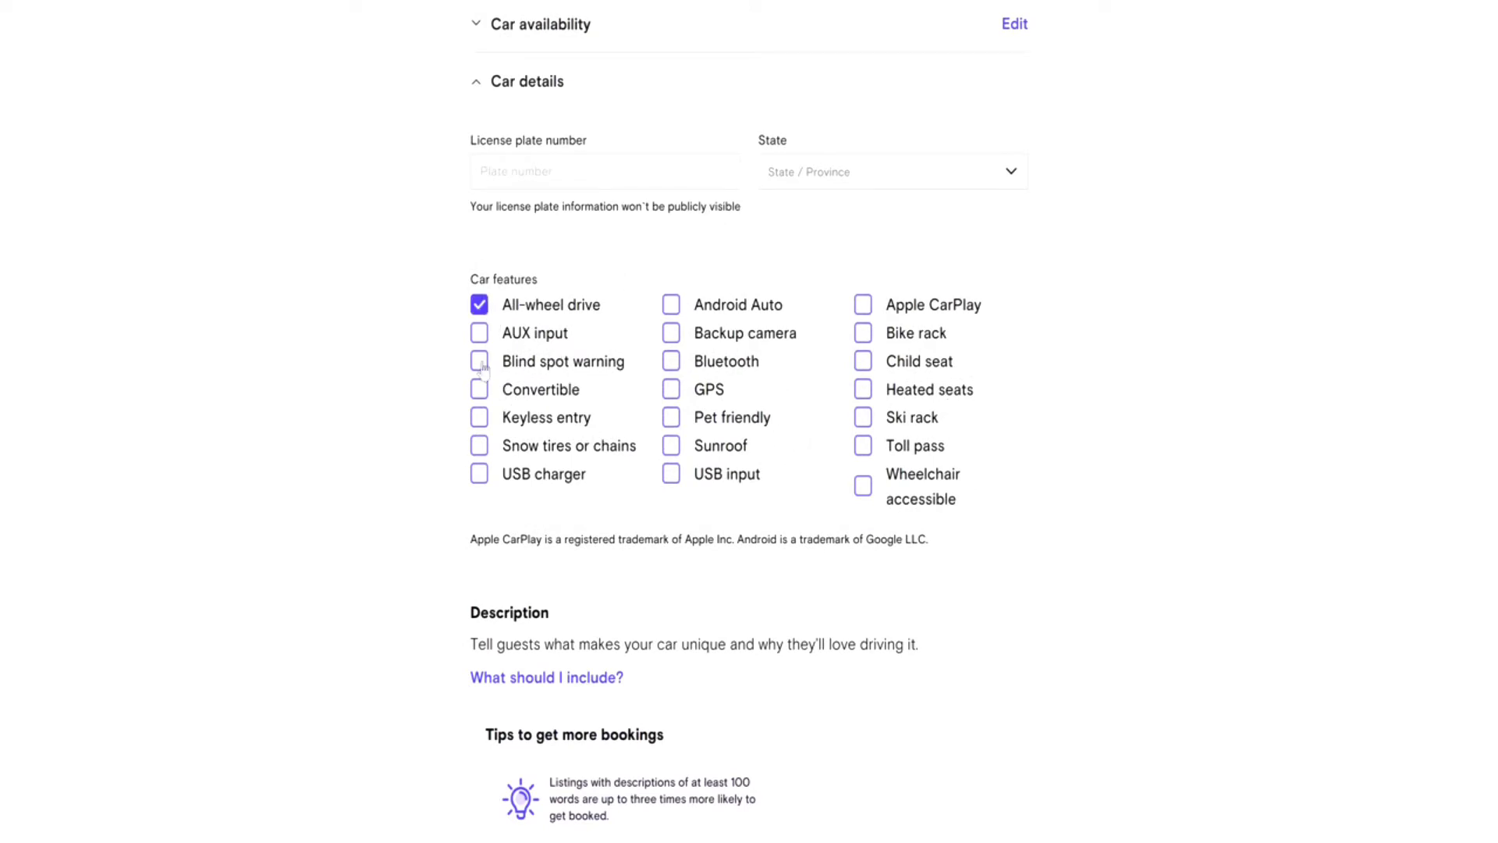
pyautogui.click(478, 417)
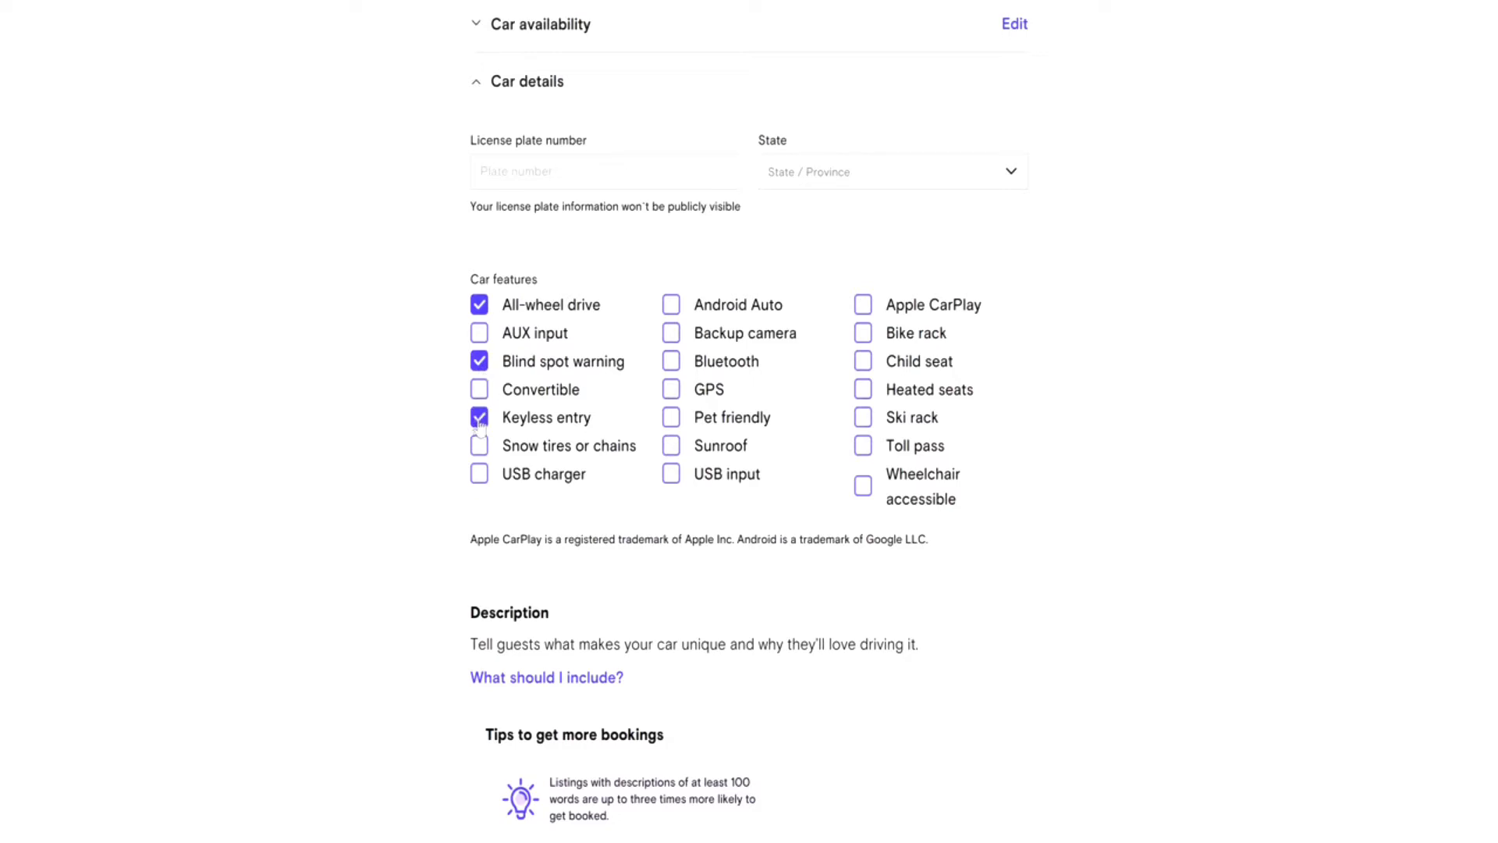
pyautogui.click(478, 417)
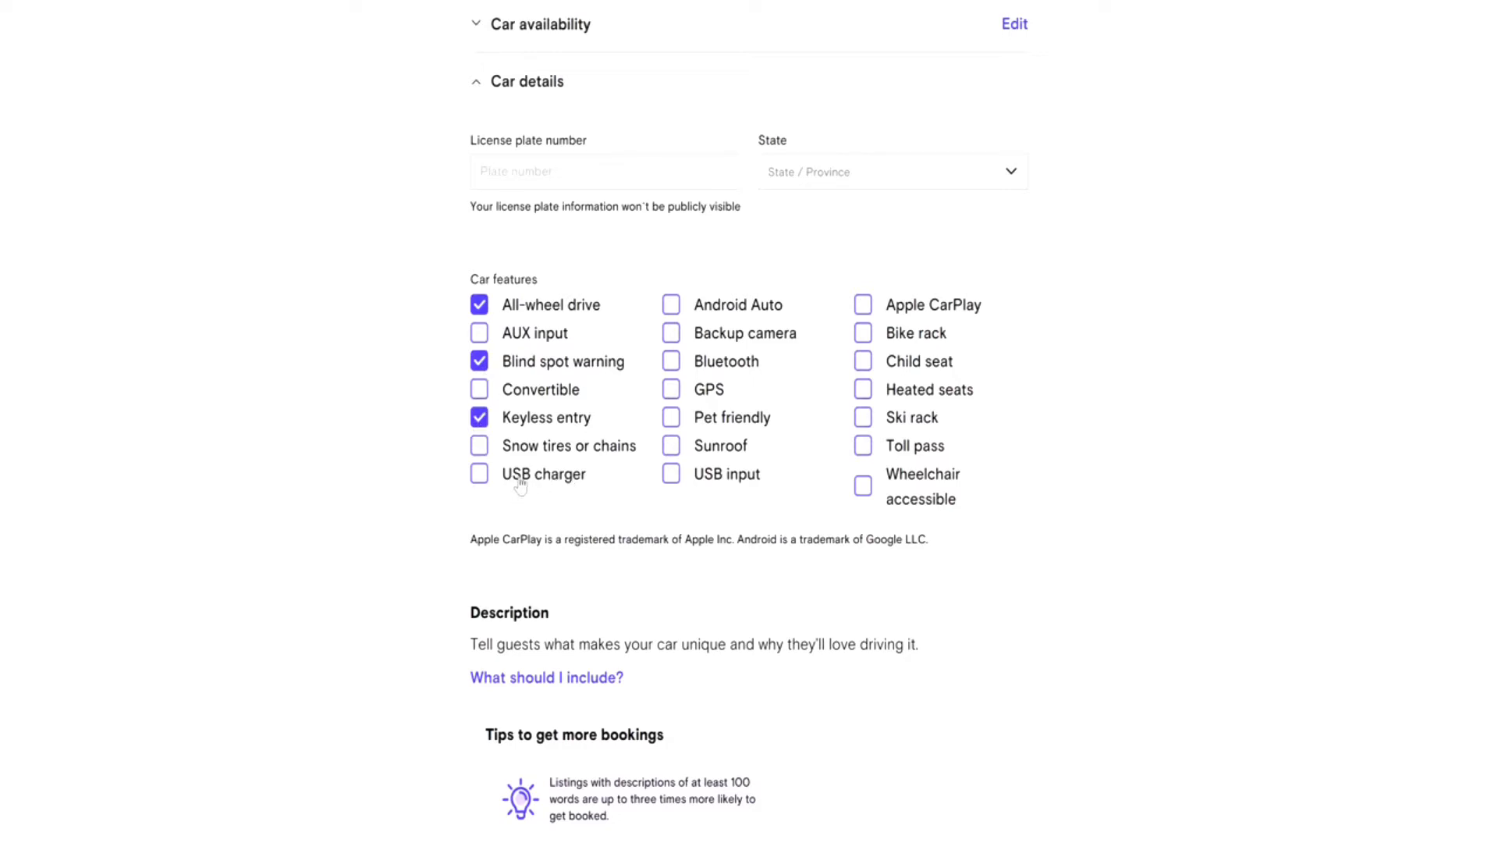
pyautogui.moveTo(689, 355)
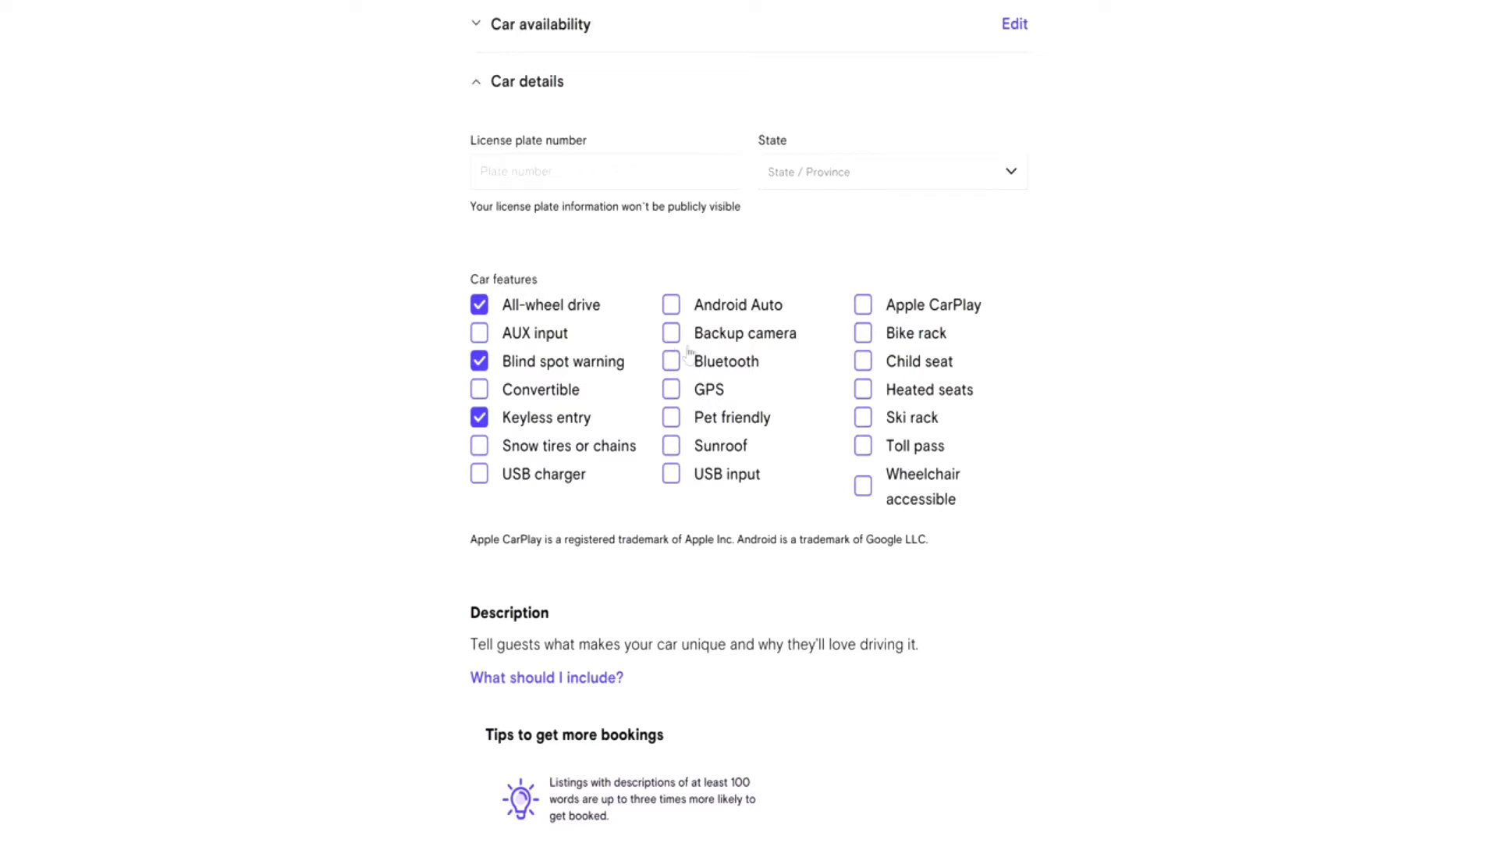
pyautogui.moveTo(797, 436)
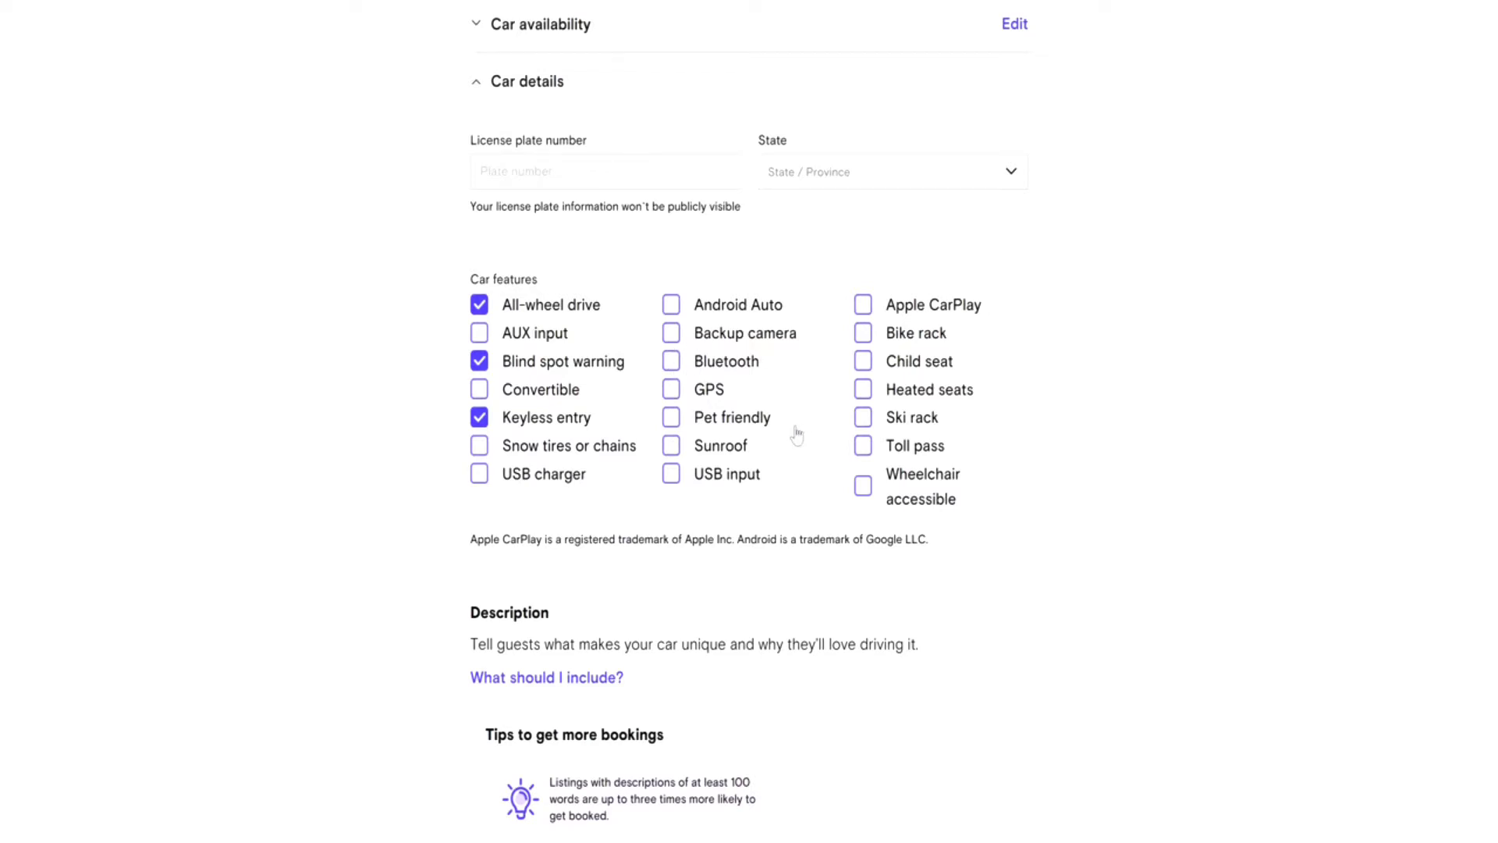
pyautogui.click(671, 388)
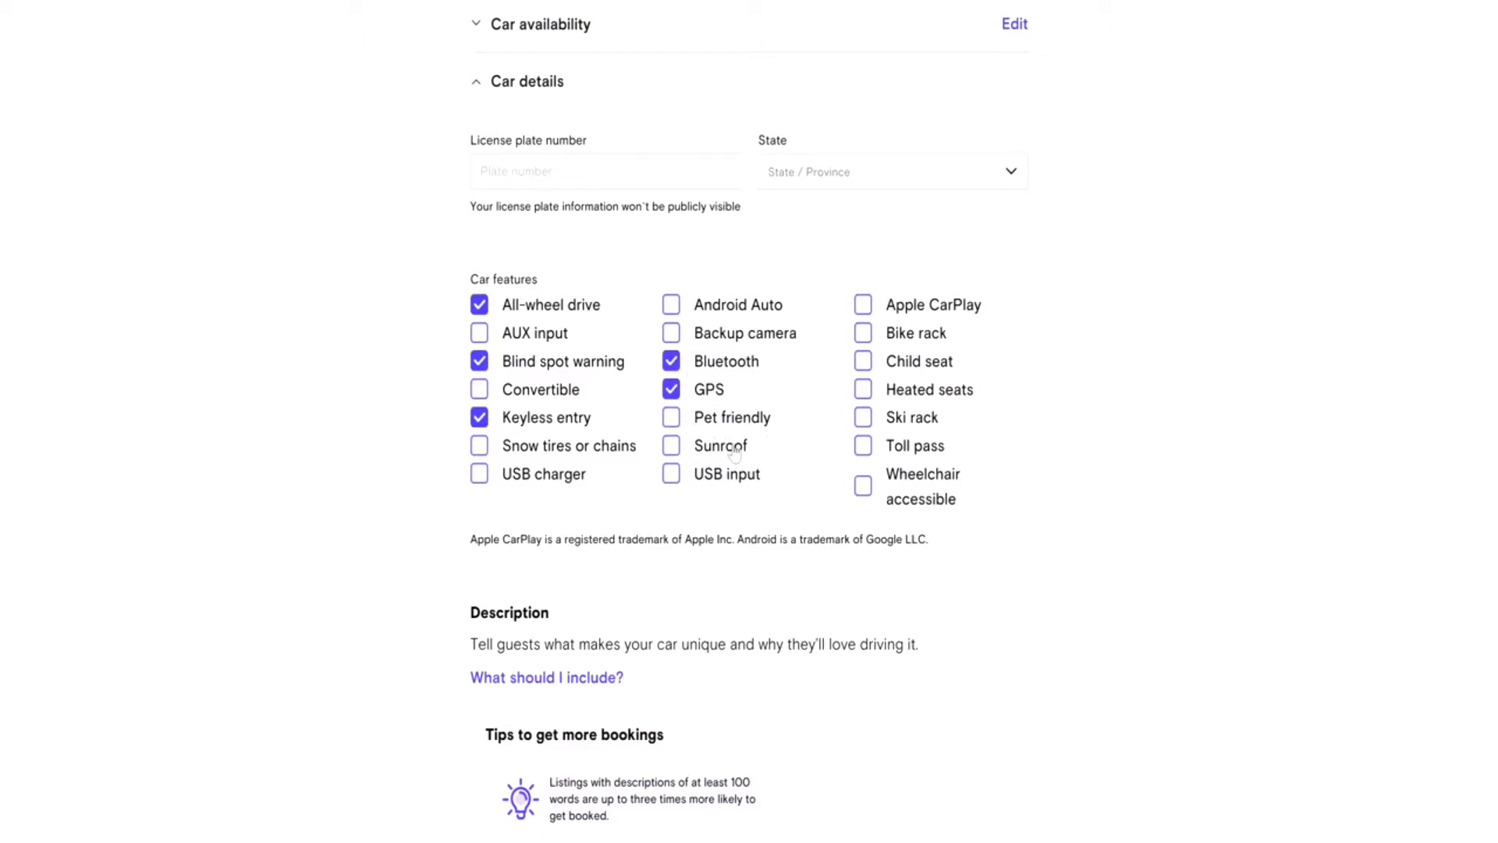
pyautogui.moveTo(744, 488)
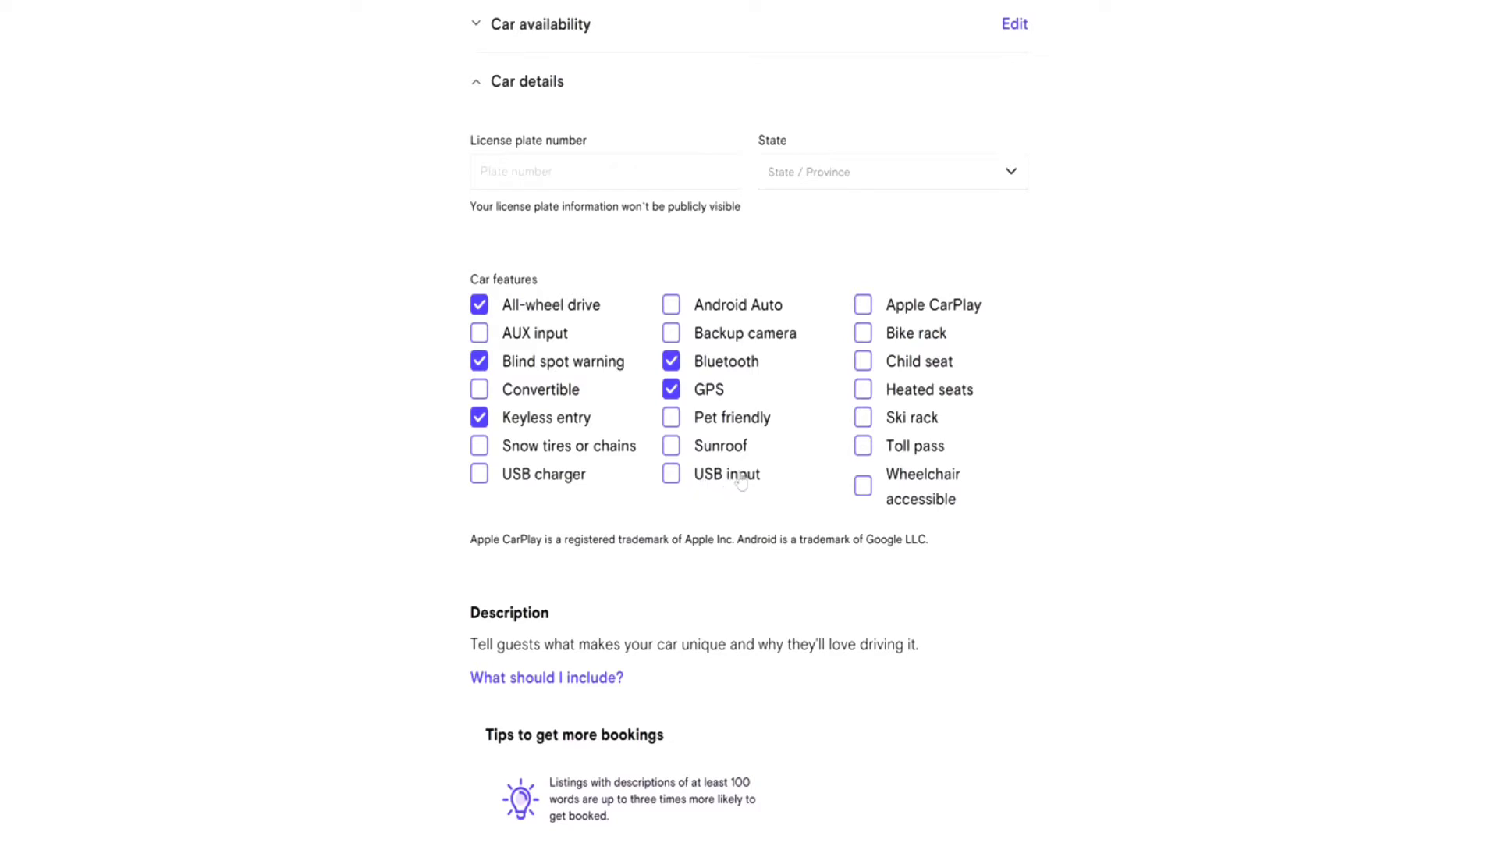
pyautogui.moveTo(979, 330)
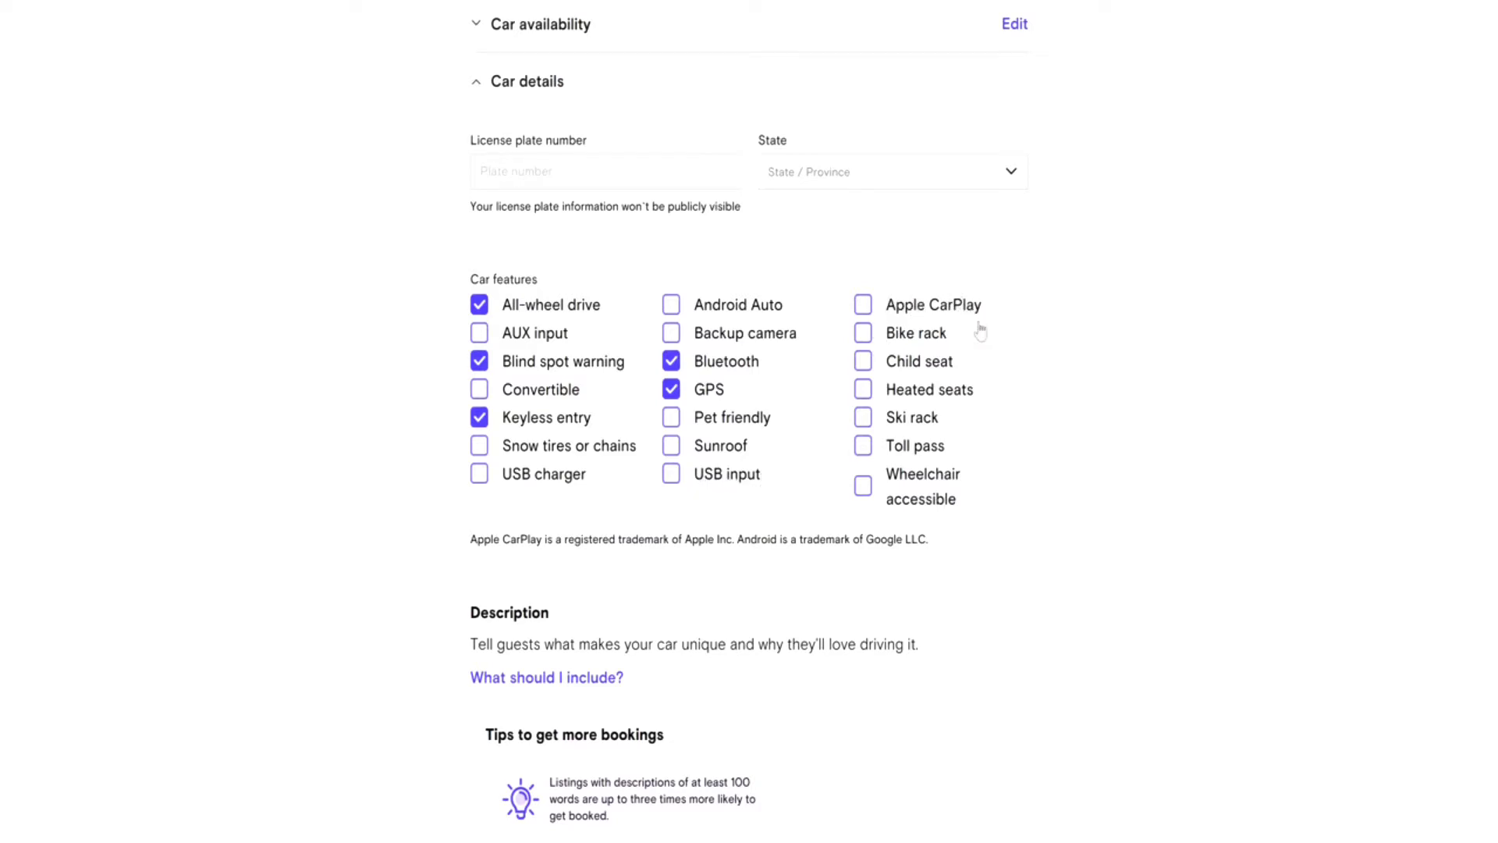
pyautogui.moveTo(981, 361)
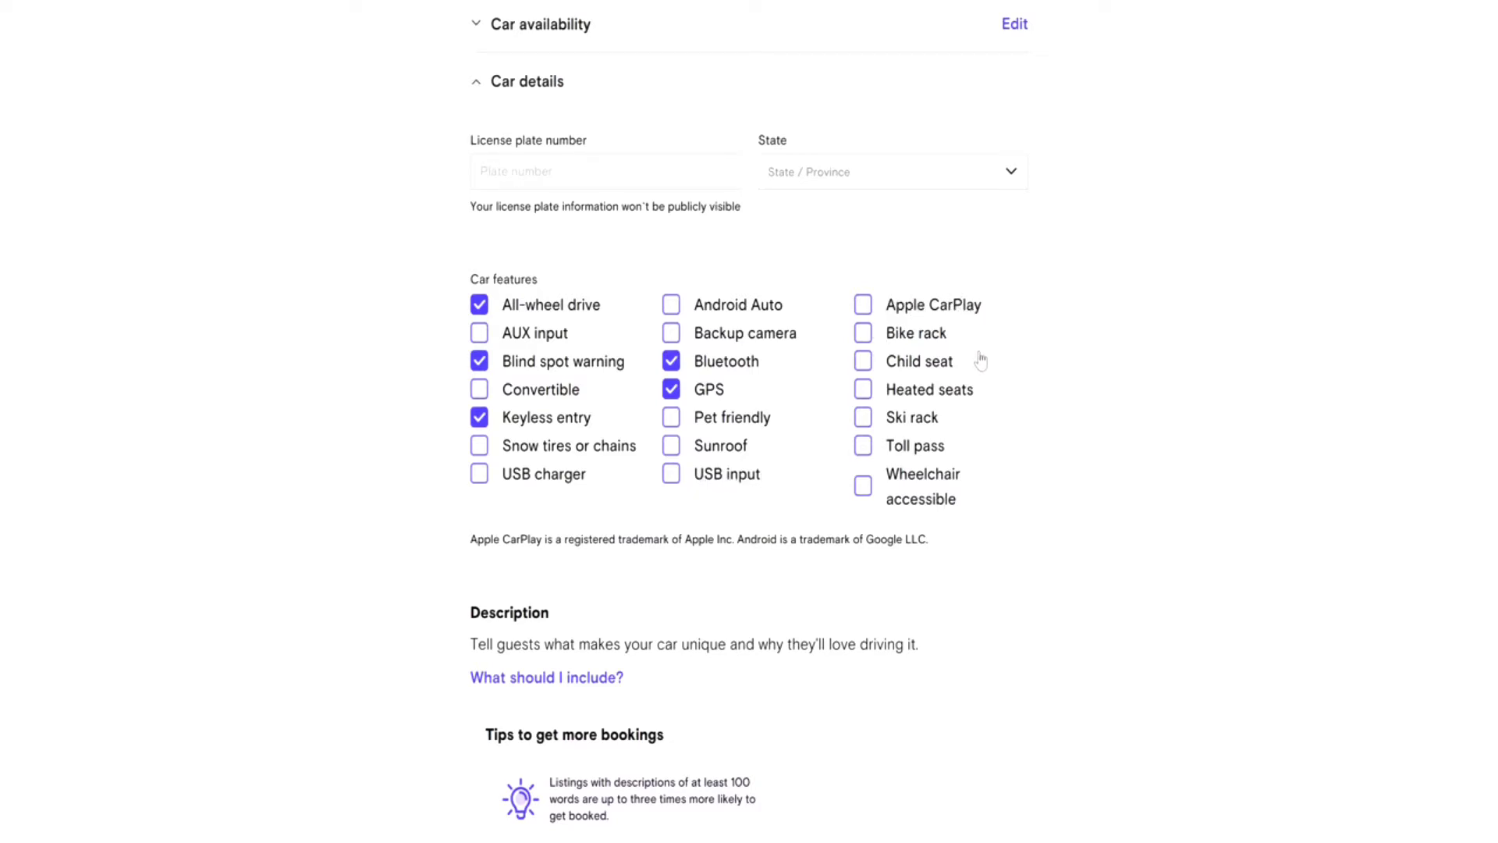
pyautogui.moveTo(969, 387)
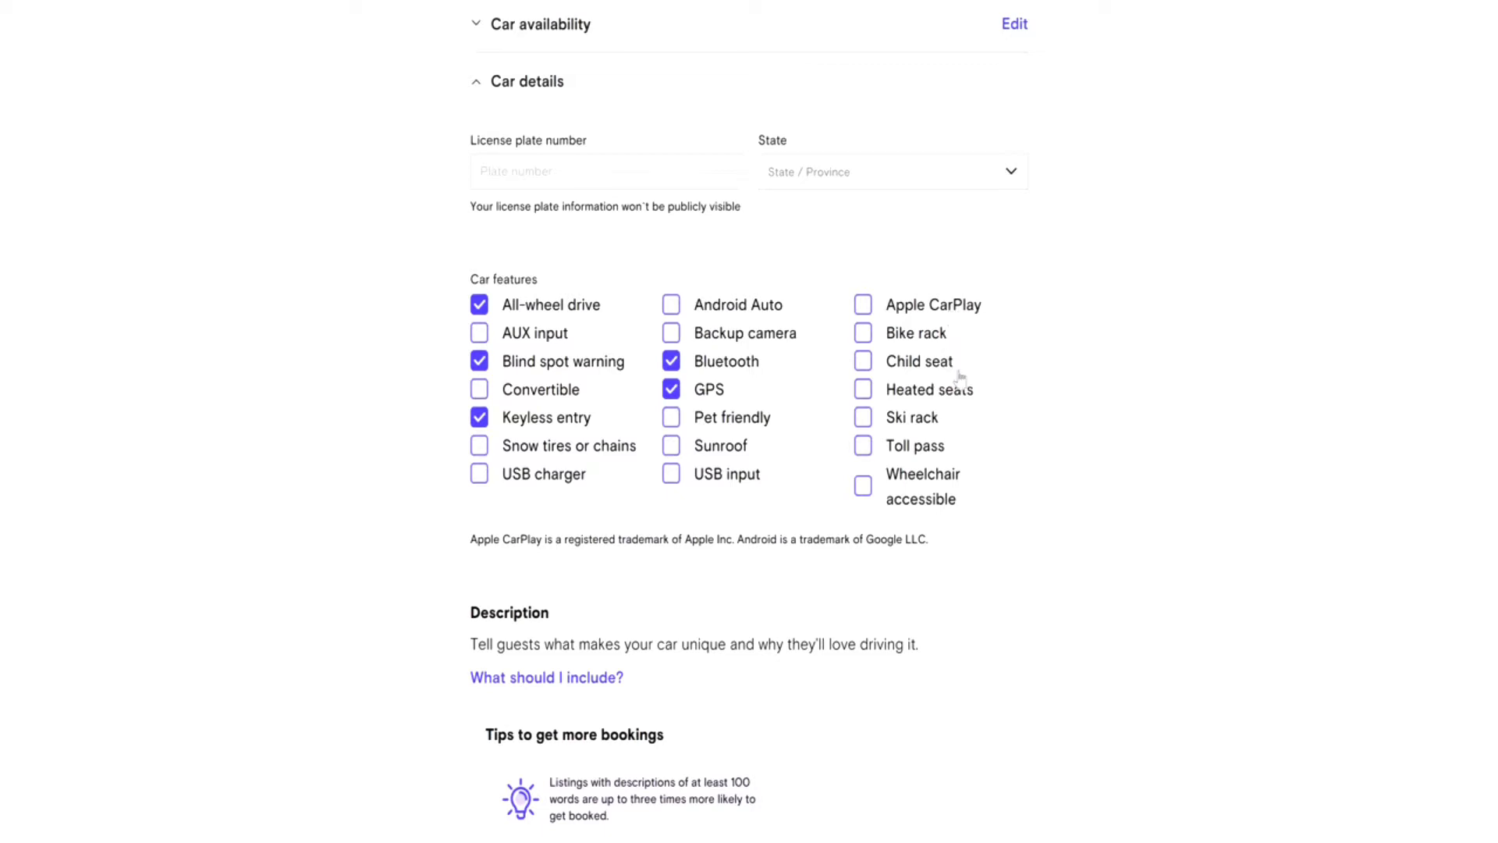
pyautogui.click(862, 388)
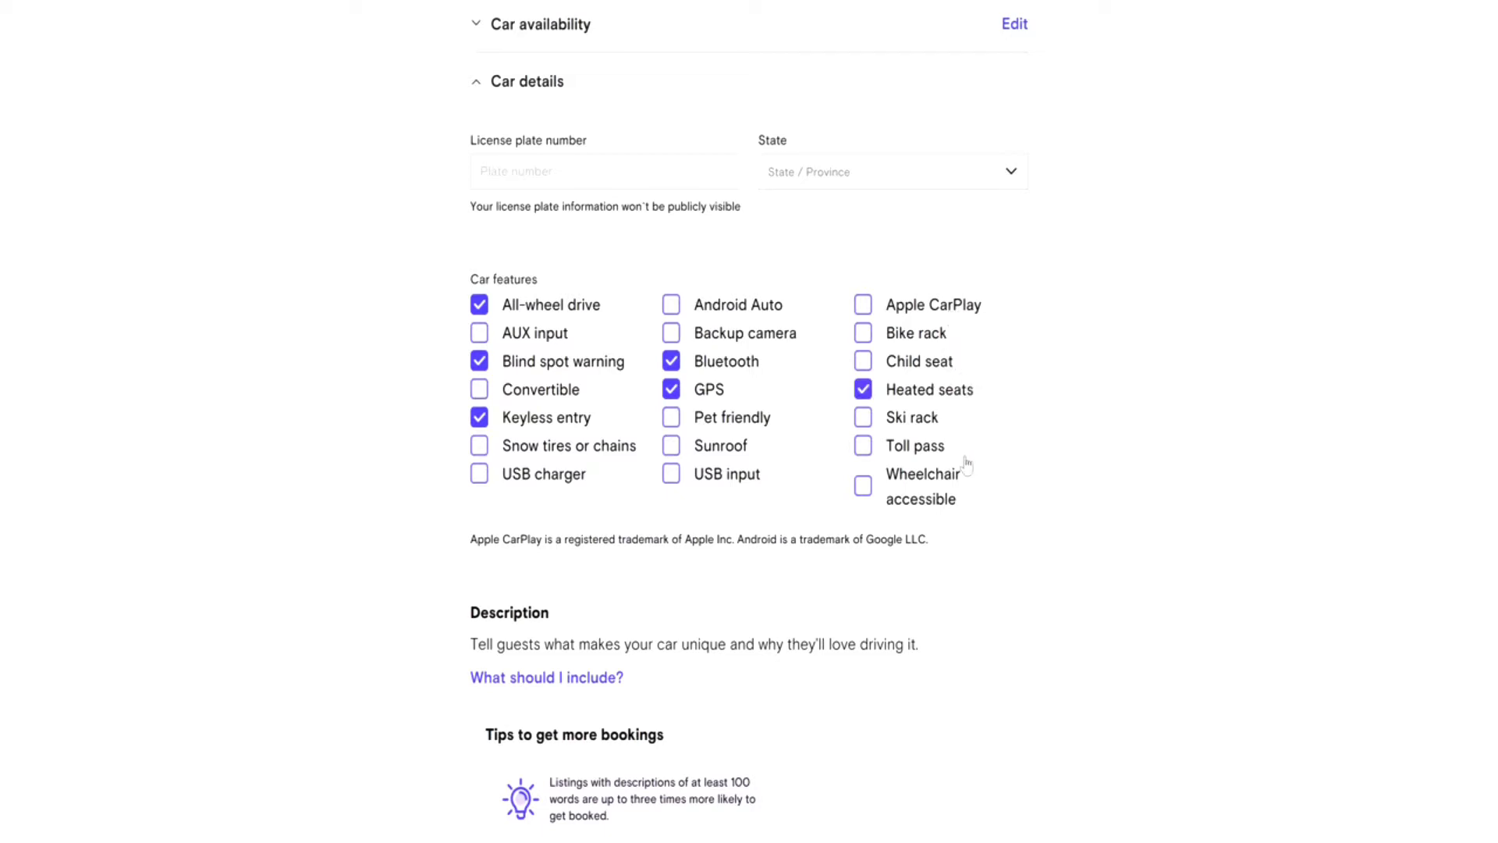
pyautogui.scroll(-3)
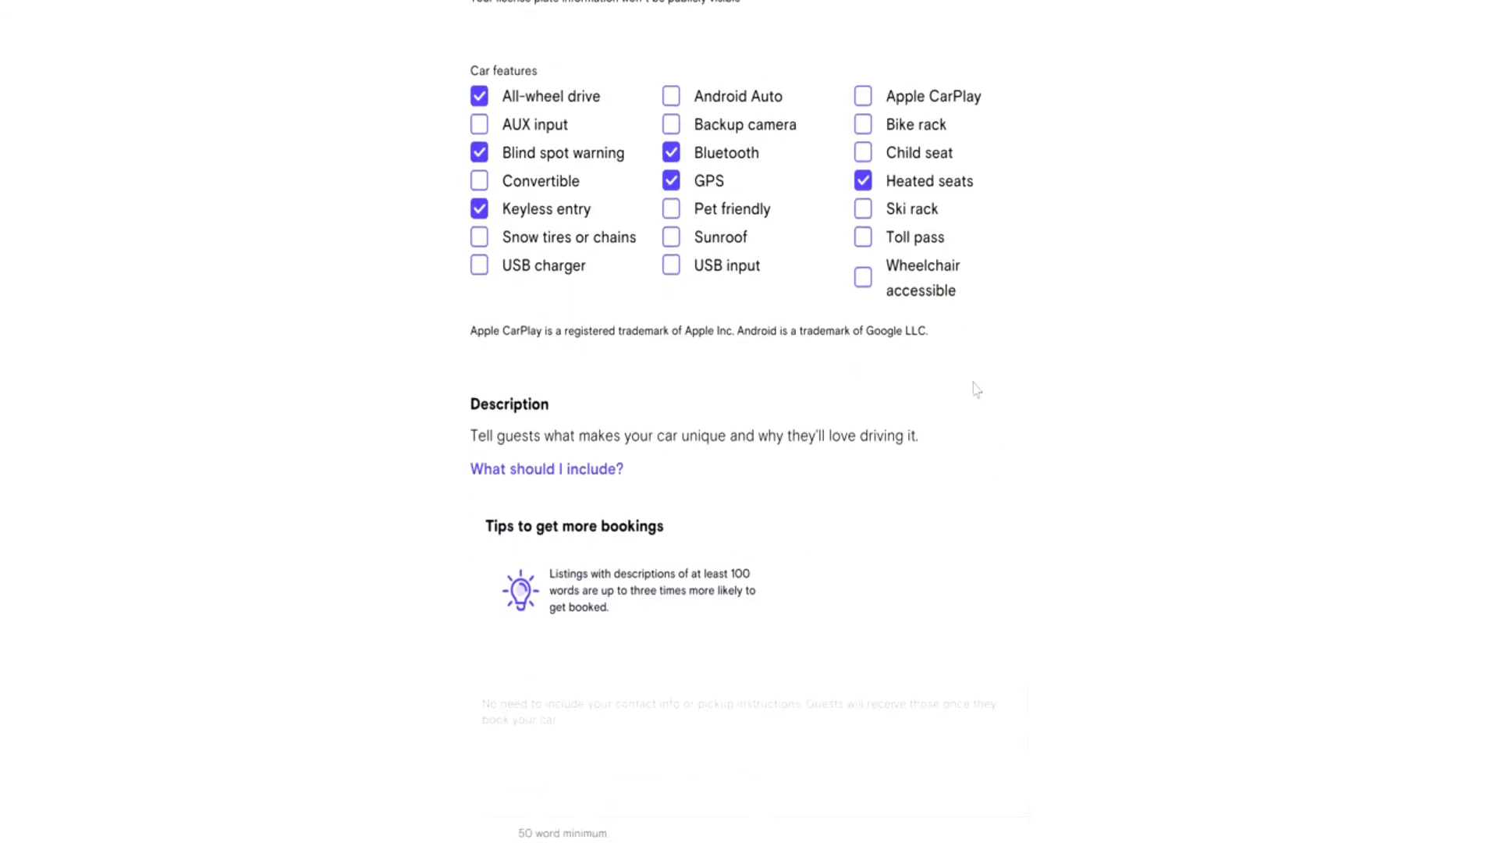
pyautogui.moveTo(460, 429)
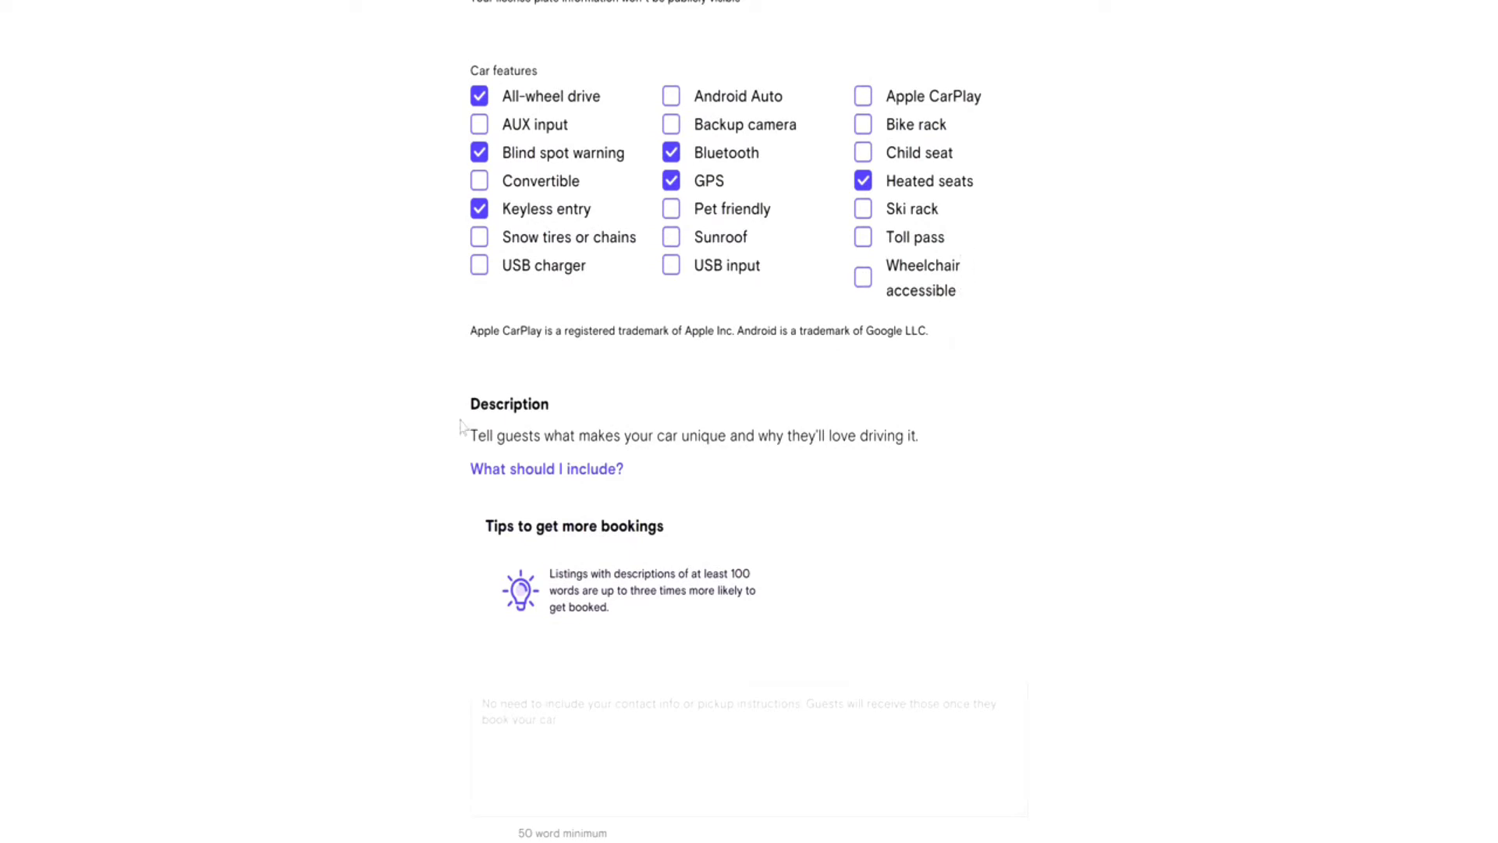
pyautogui.moveTo(393, 440)
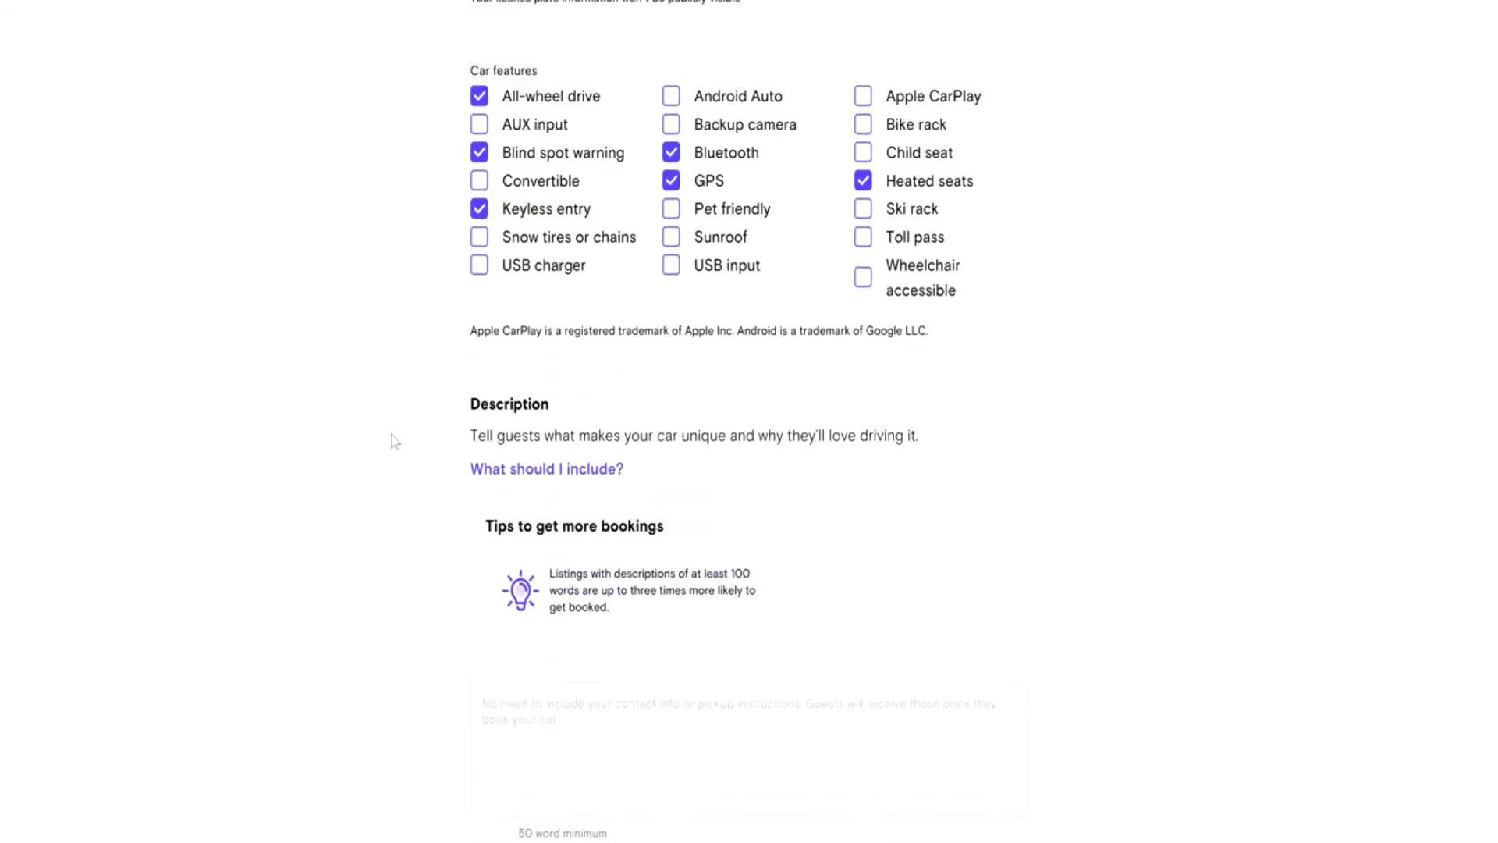
# - Paste the 216-word car description into the Description box and review it
pyautogui.scroll(-3)
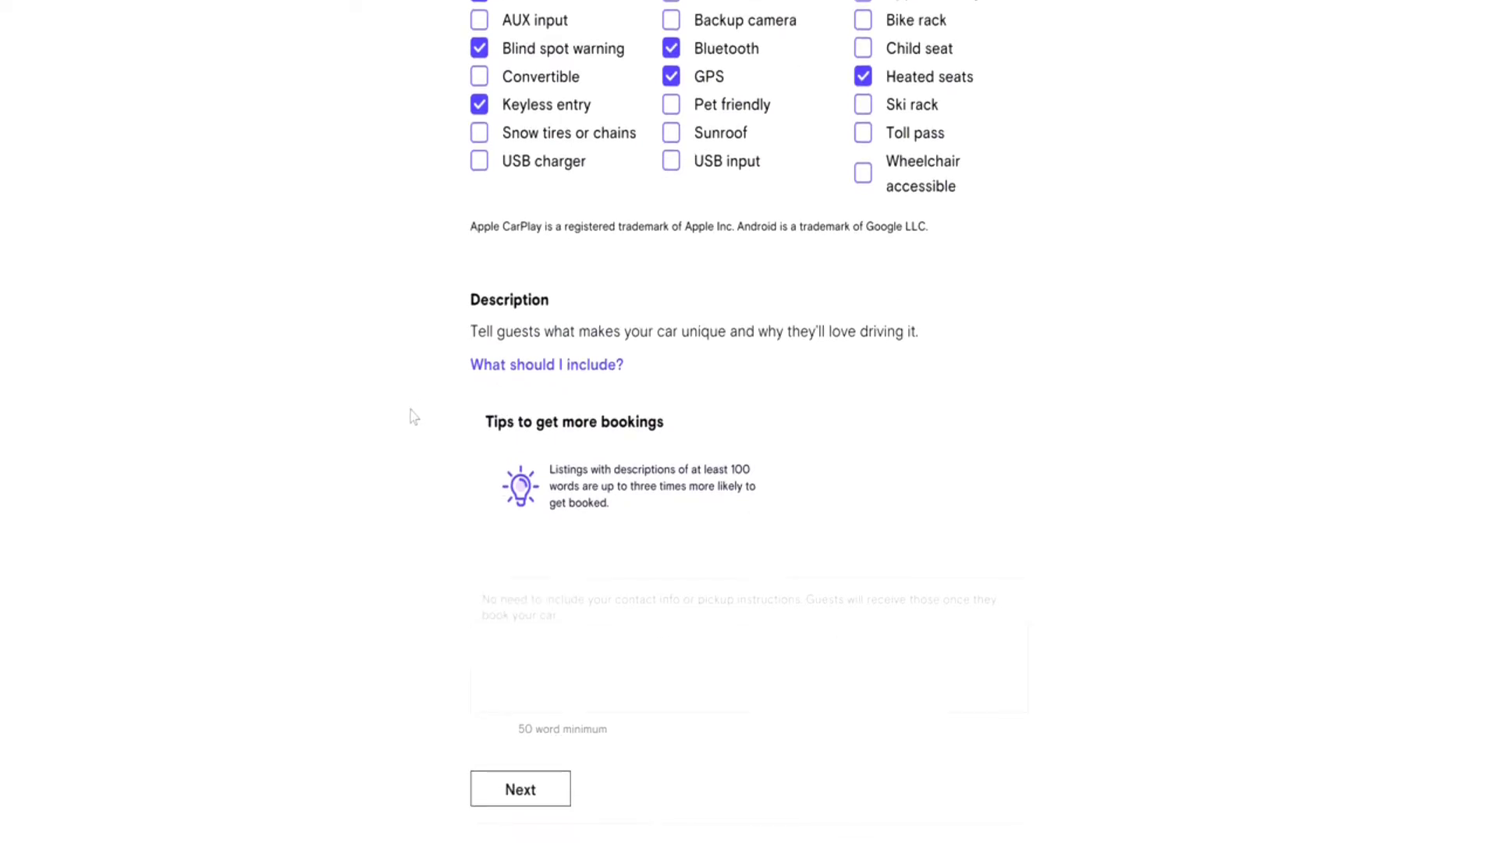
pyautogui.scroll(-3)
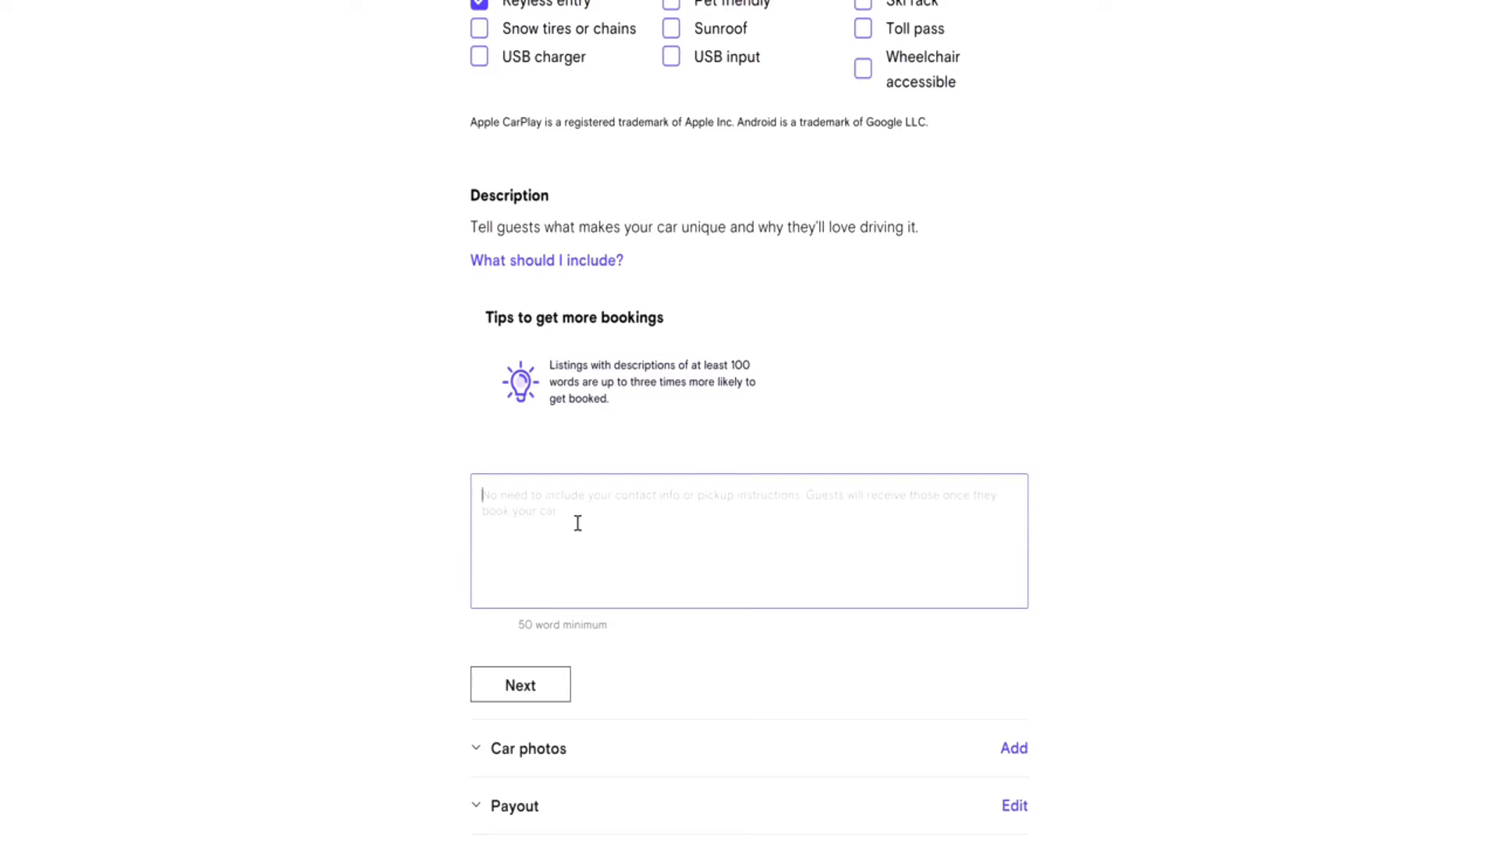
pyautogui.moveTo(529, 536)
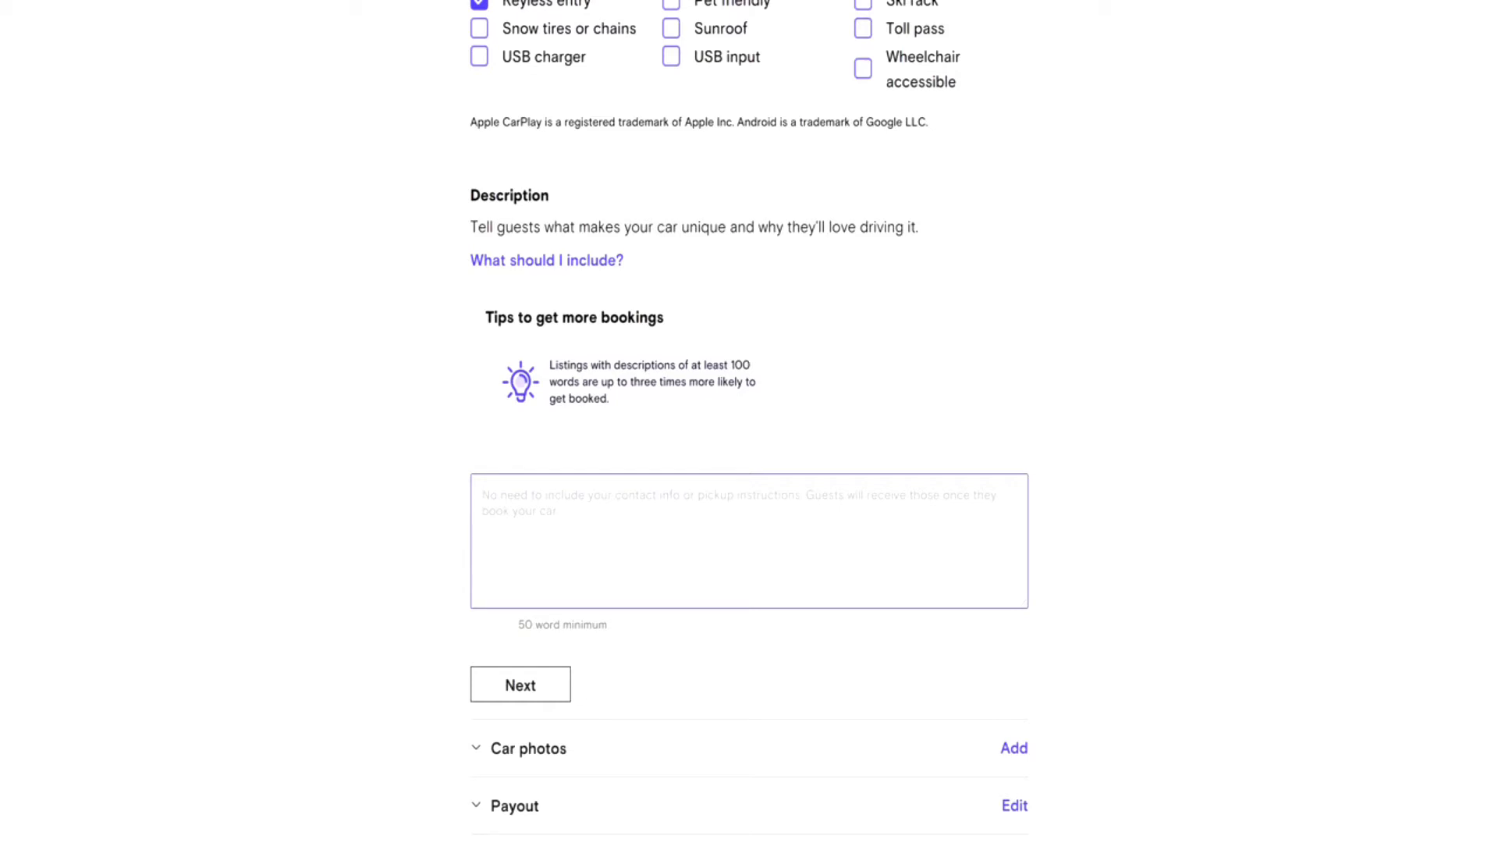
pyautogui.click(520, 685)
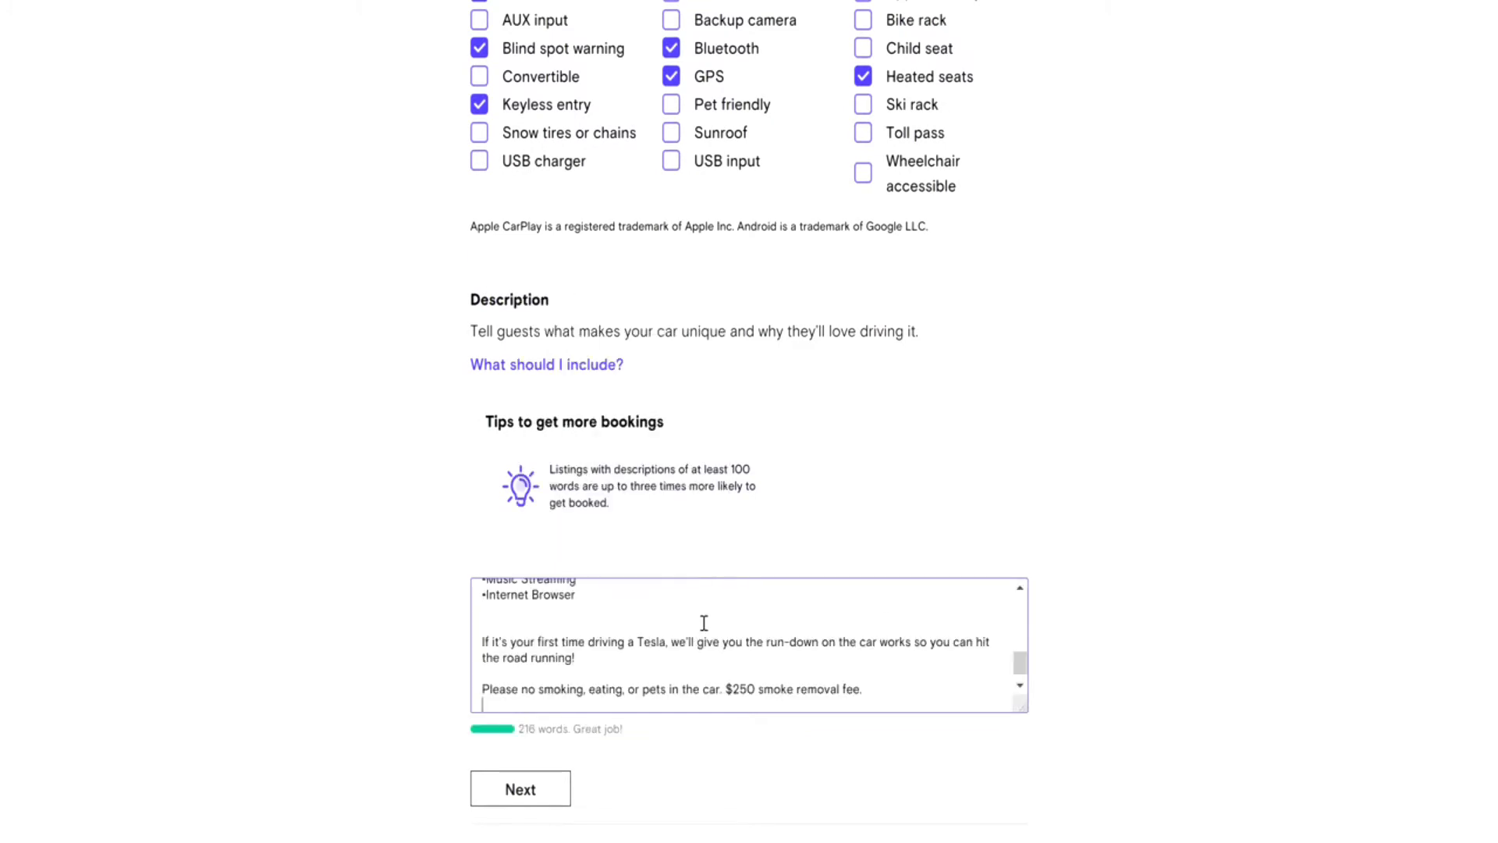
pyautogui.scroll(3)
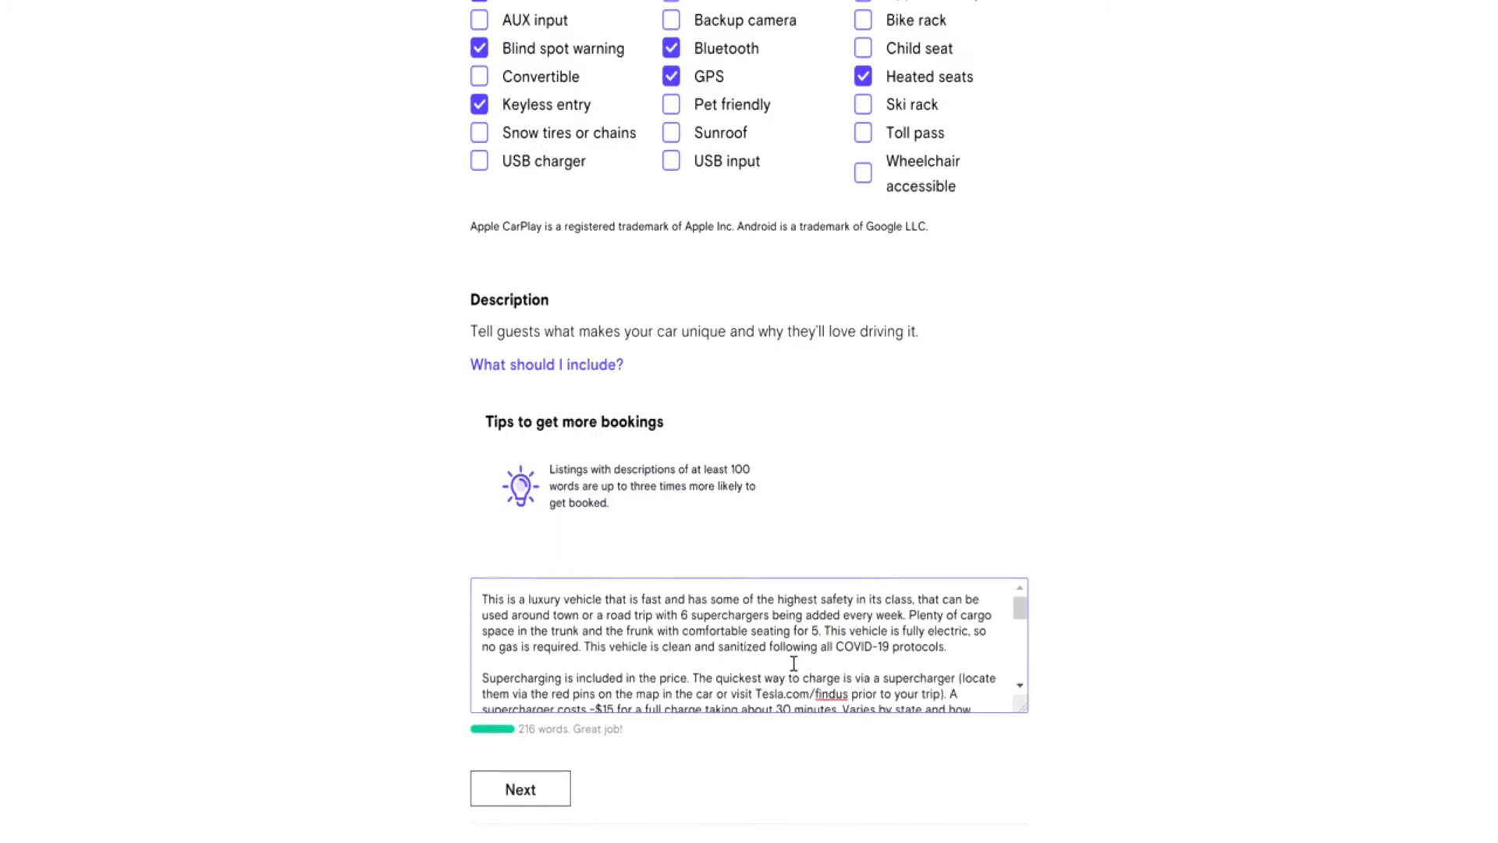
pyautogui.scroll(-3)
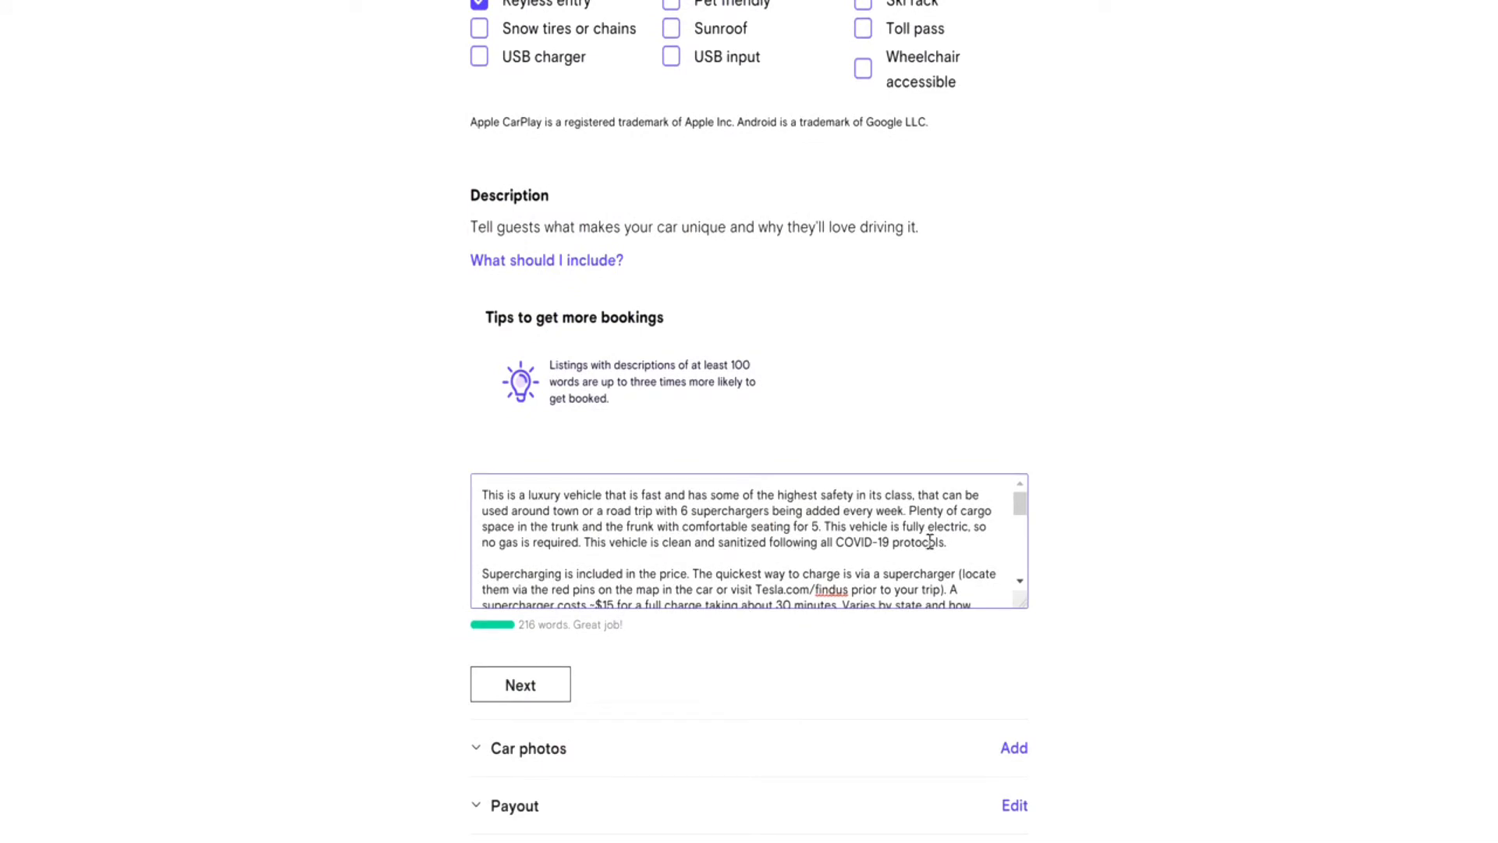
pyautogui.moveTo(848, 542)
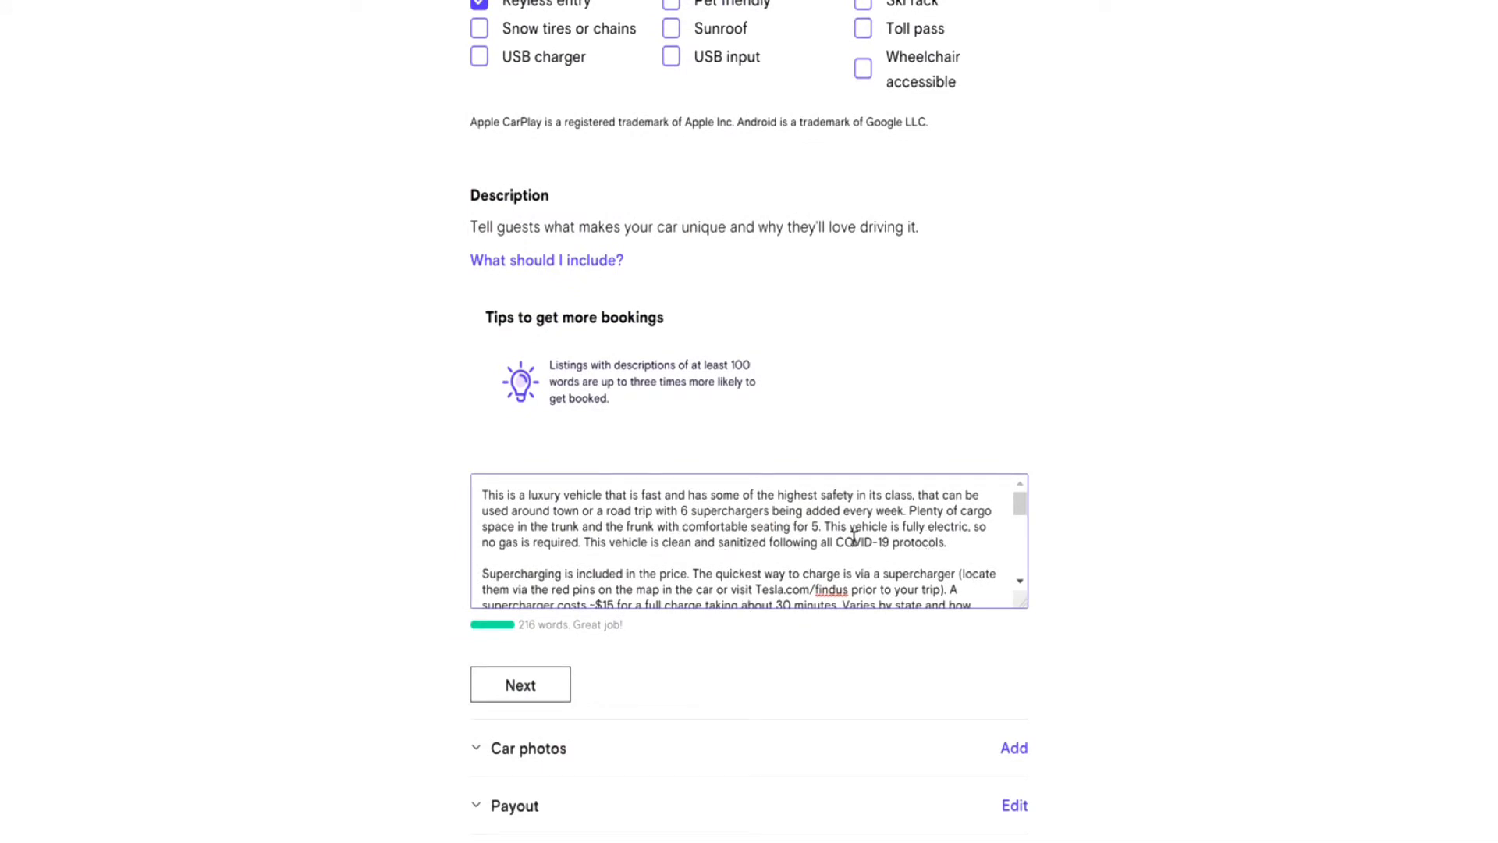
pyautogui.scroll(-3)
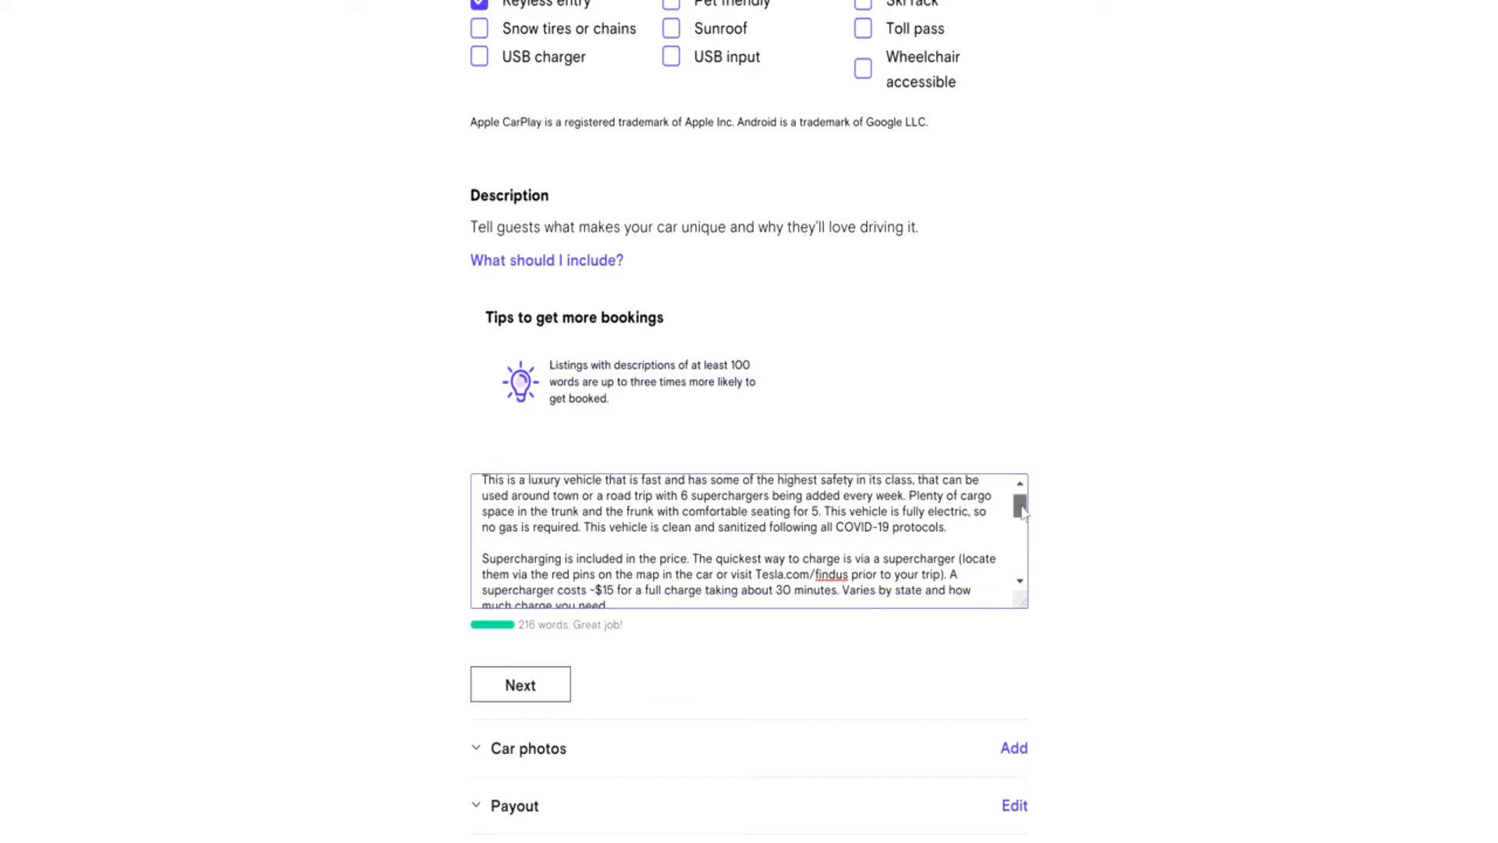
pyautogui.scroll(-3)
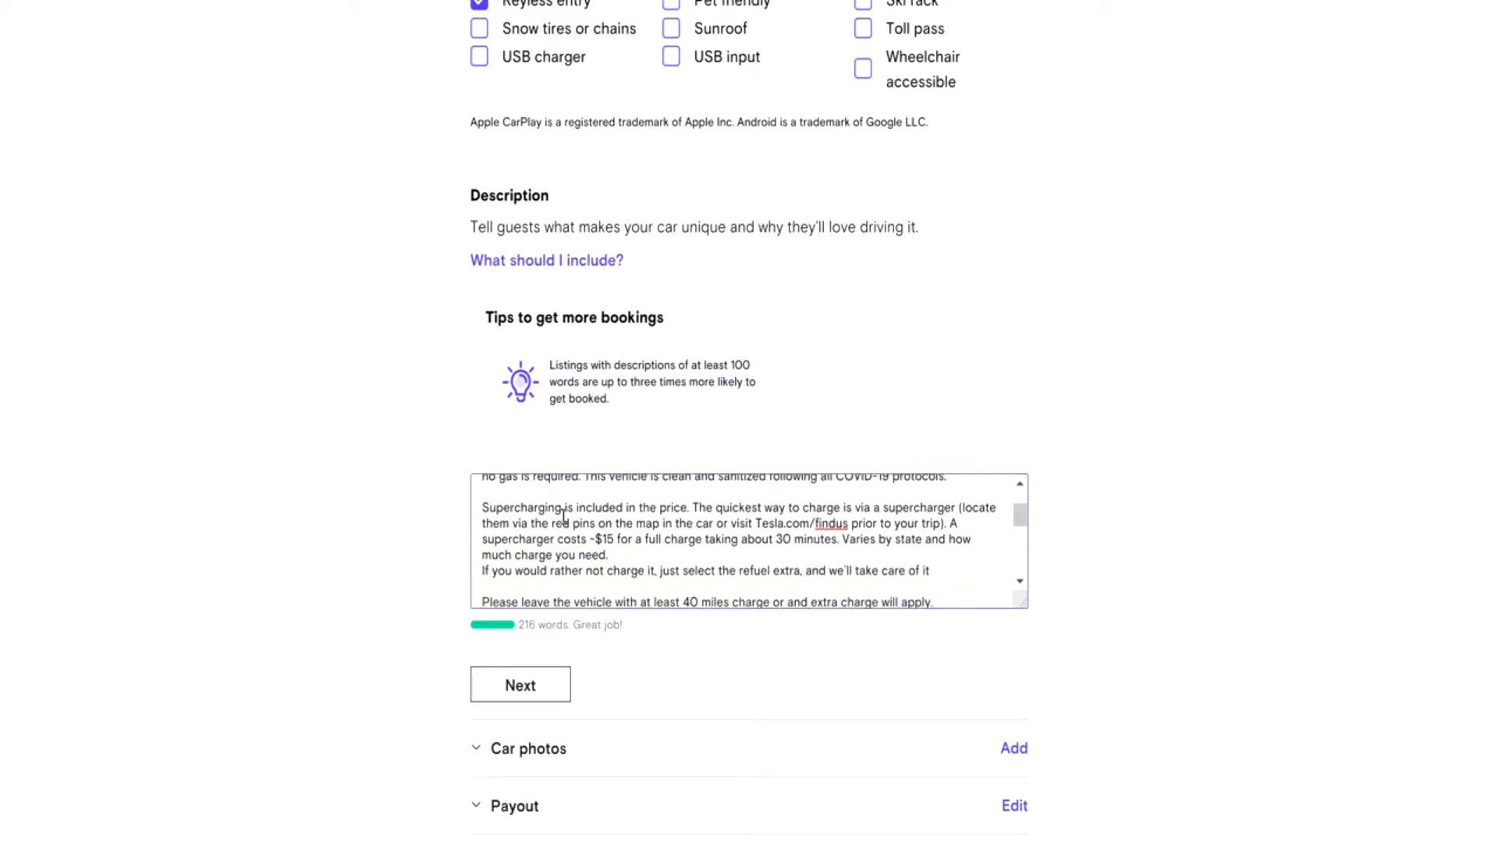
pyautogui.moveTo(1128, 567)
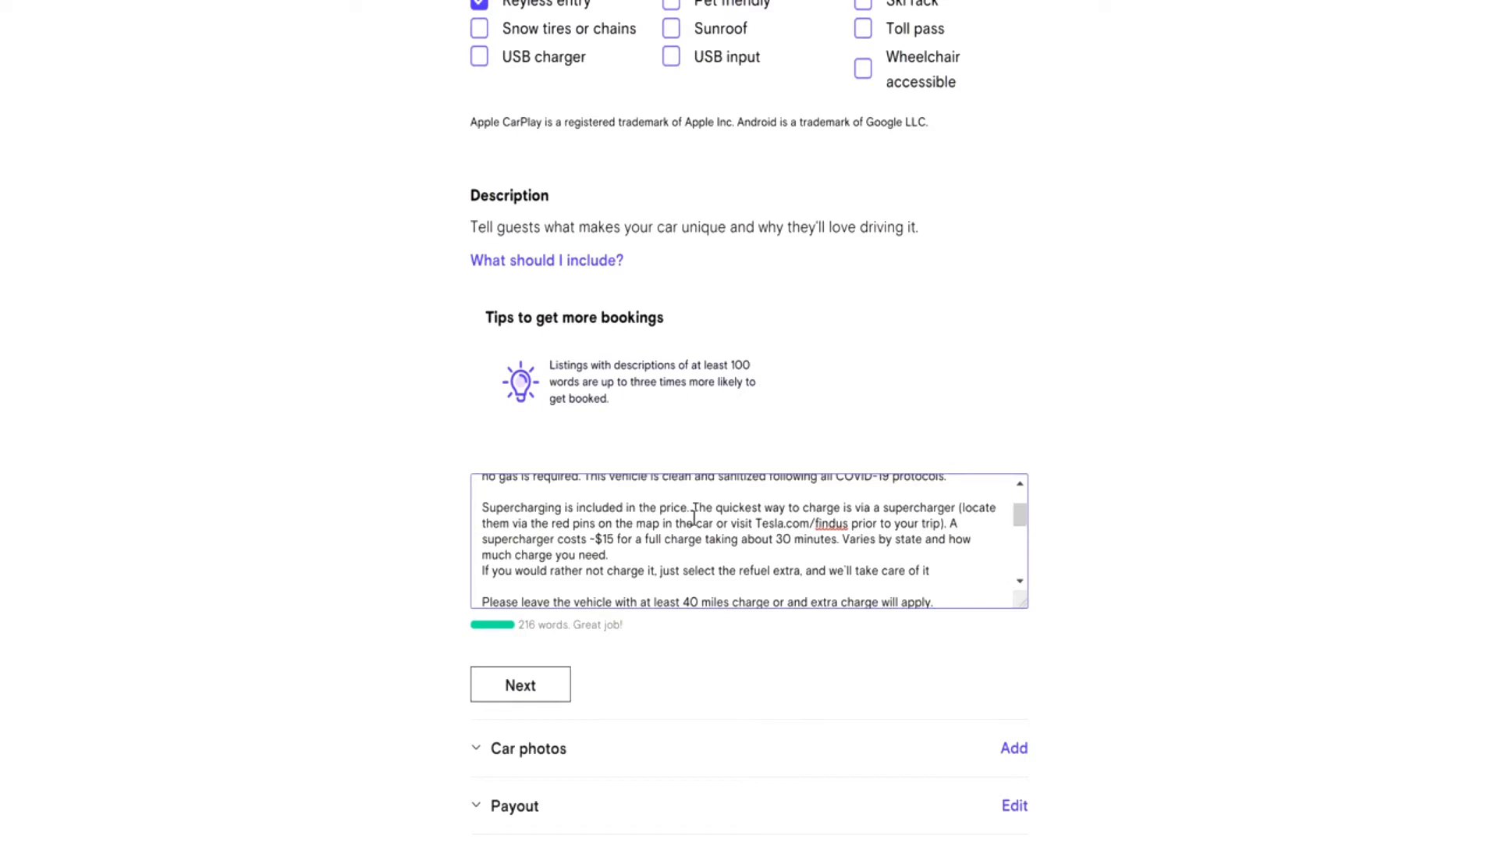
pyautogui.moveTo(564, 538)
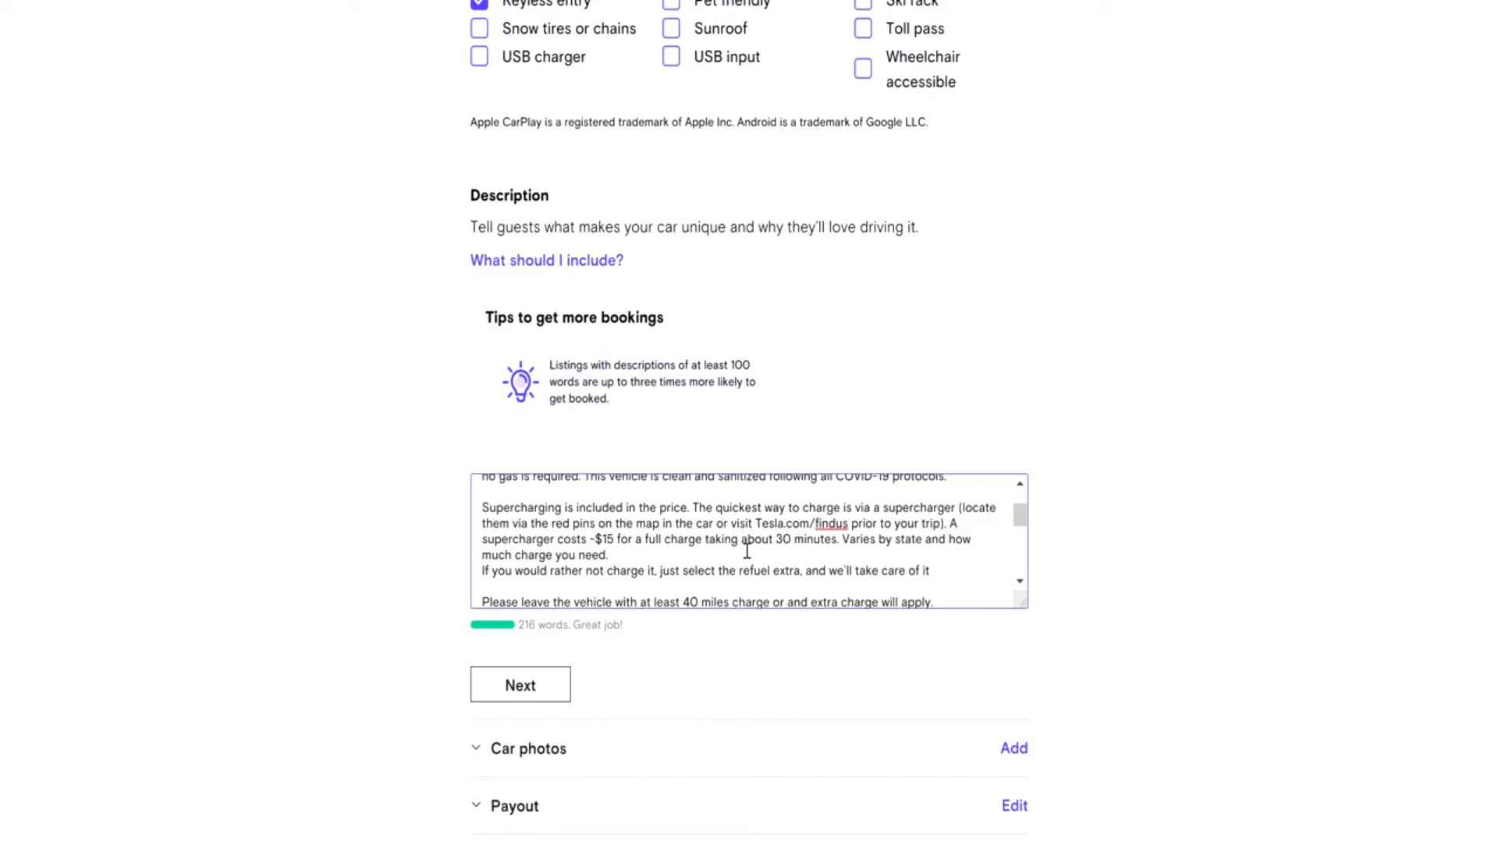
pyautogui.moveTo(766, 528)
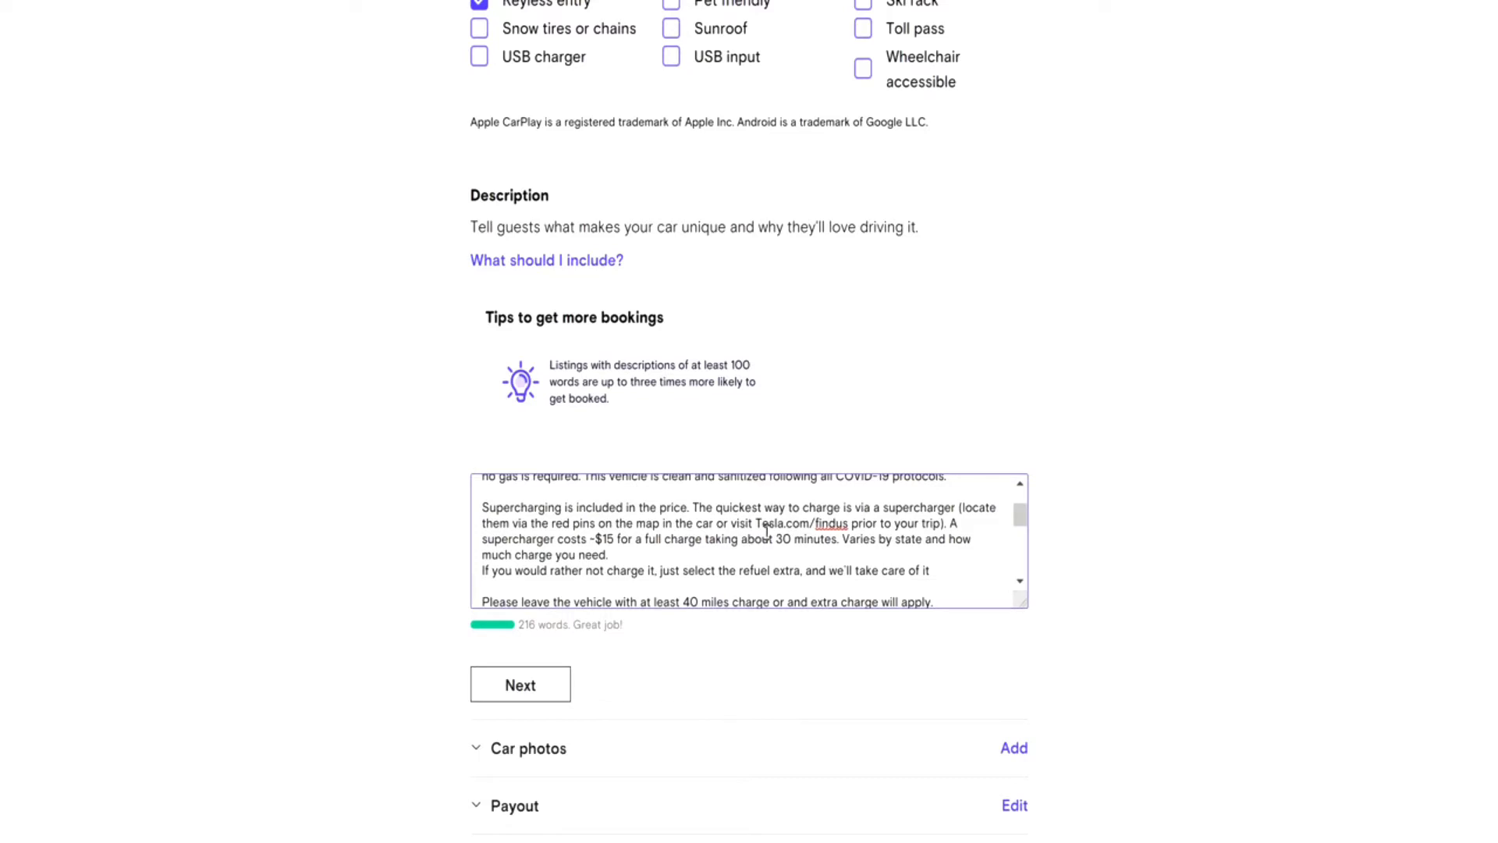
pyautogui.moveTo(814, 525)
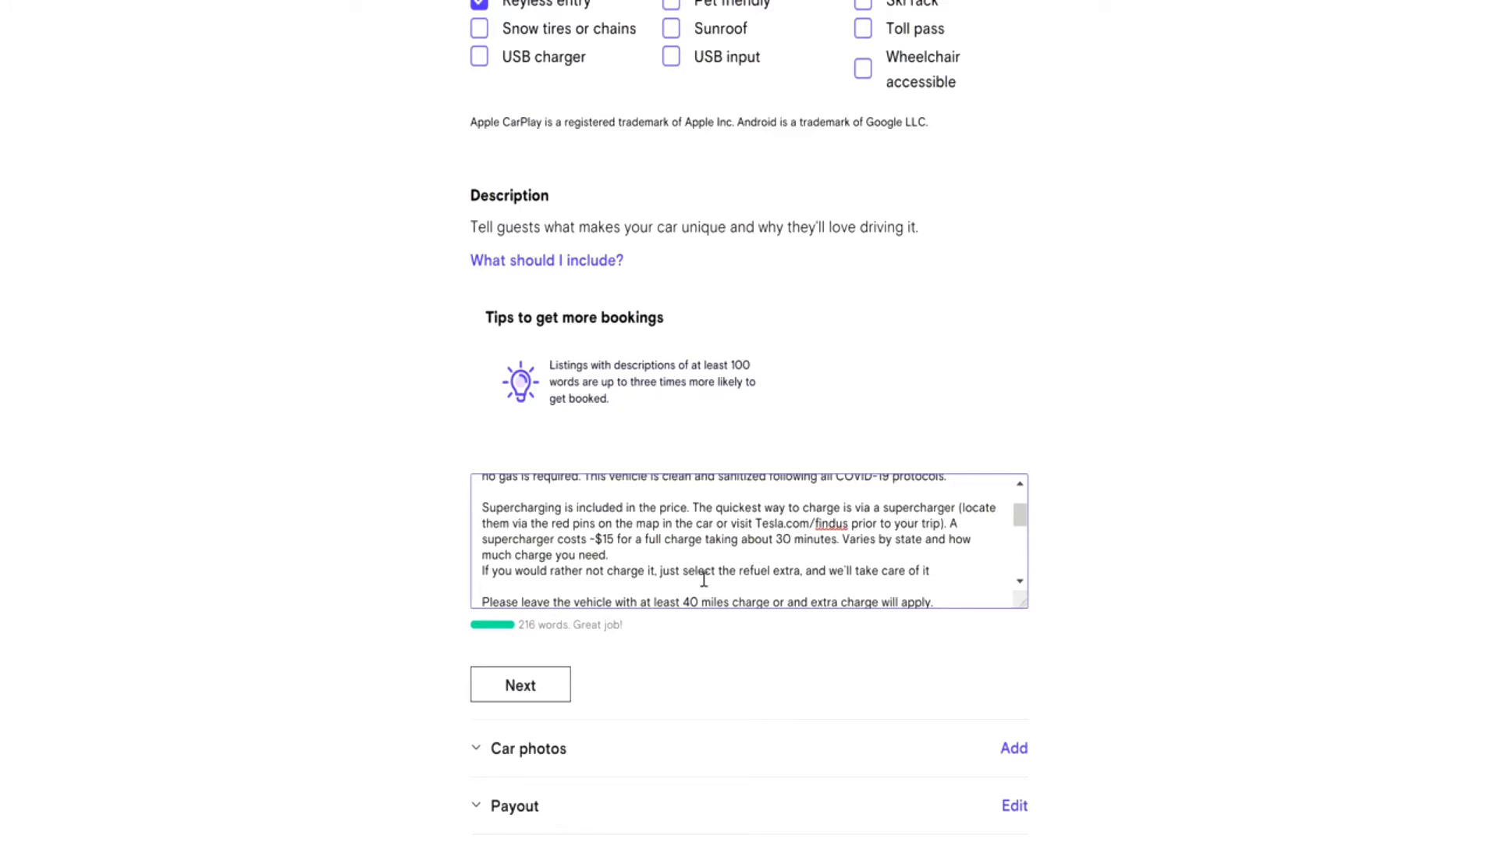
pyautogui.moveTo(1053, 580)
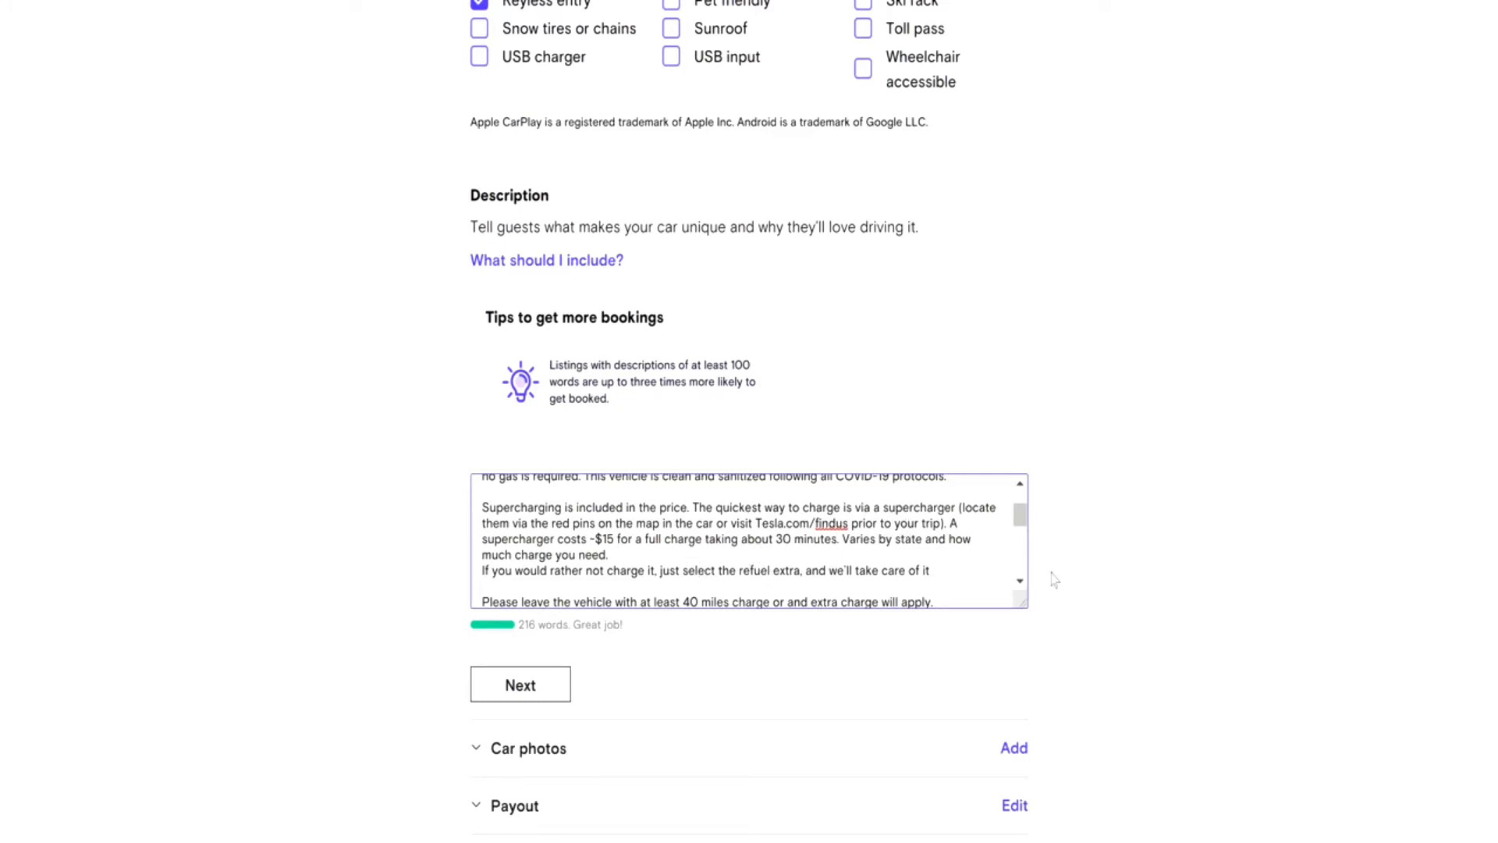
pyautogui.moveTo(1116, 570)
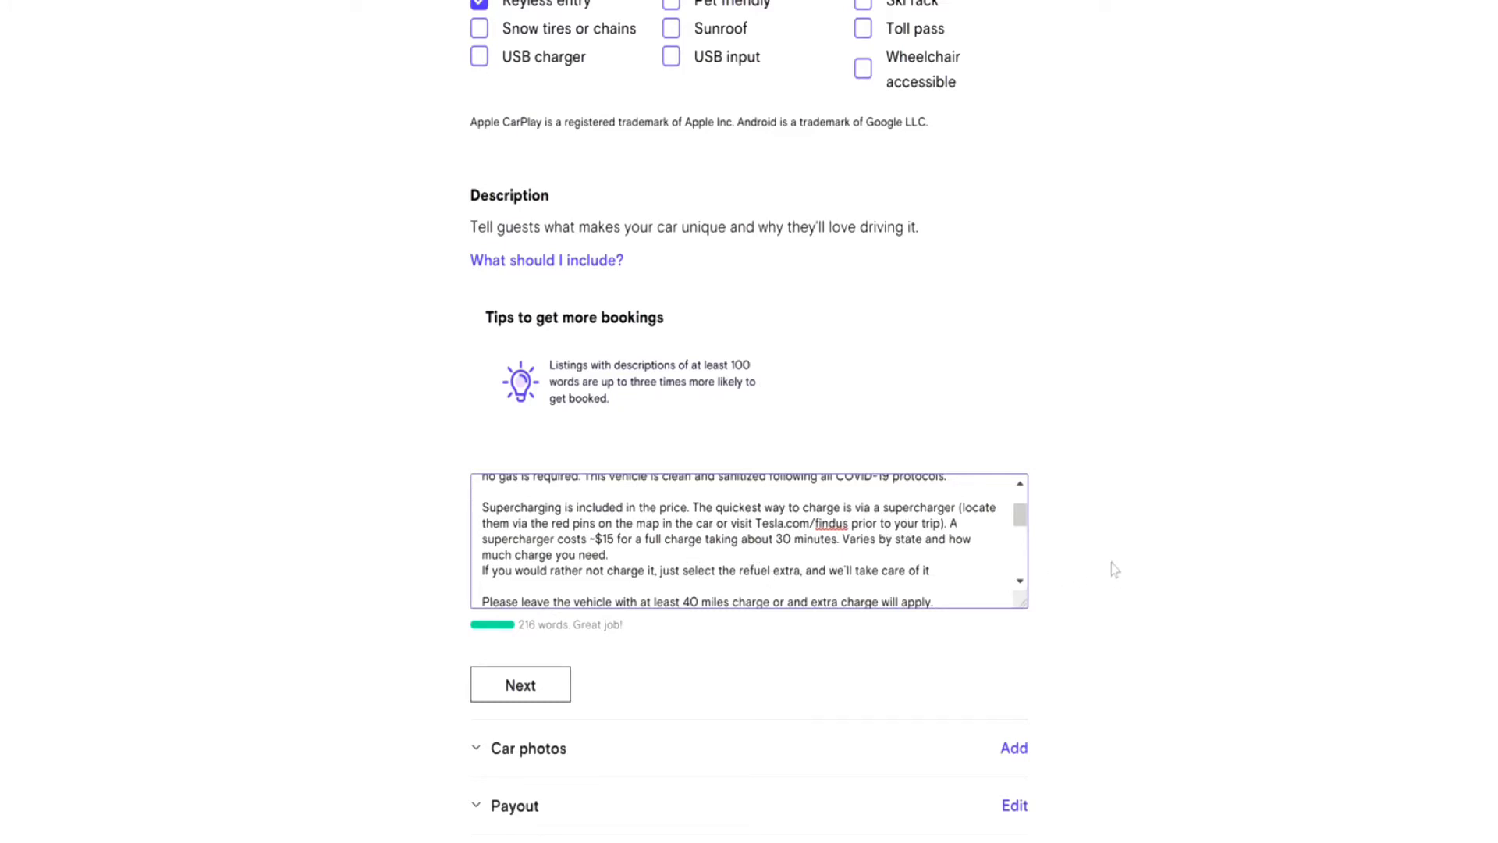
# - Scroll down past the description to the car photos
pyautogui.scroll(-3)
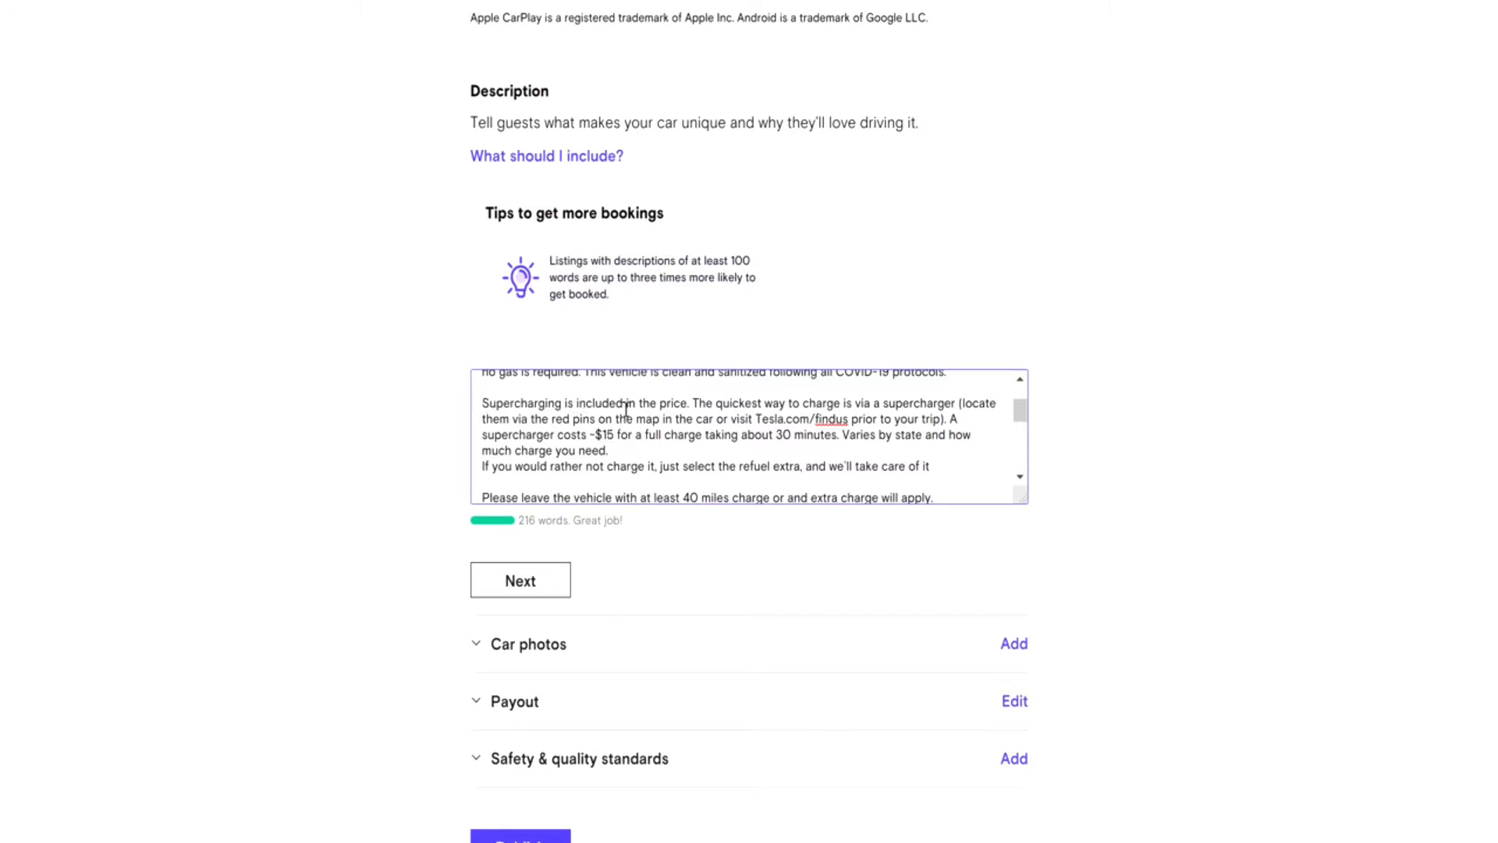
pyautogui.moveTo(1021, 413)
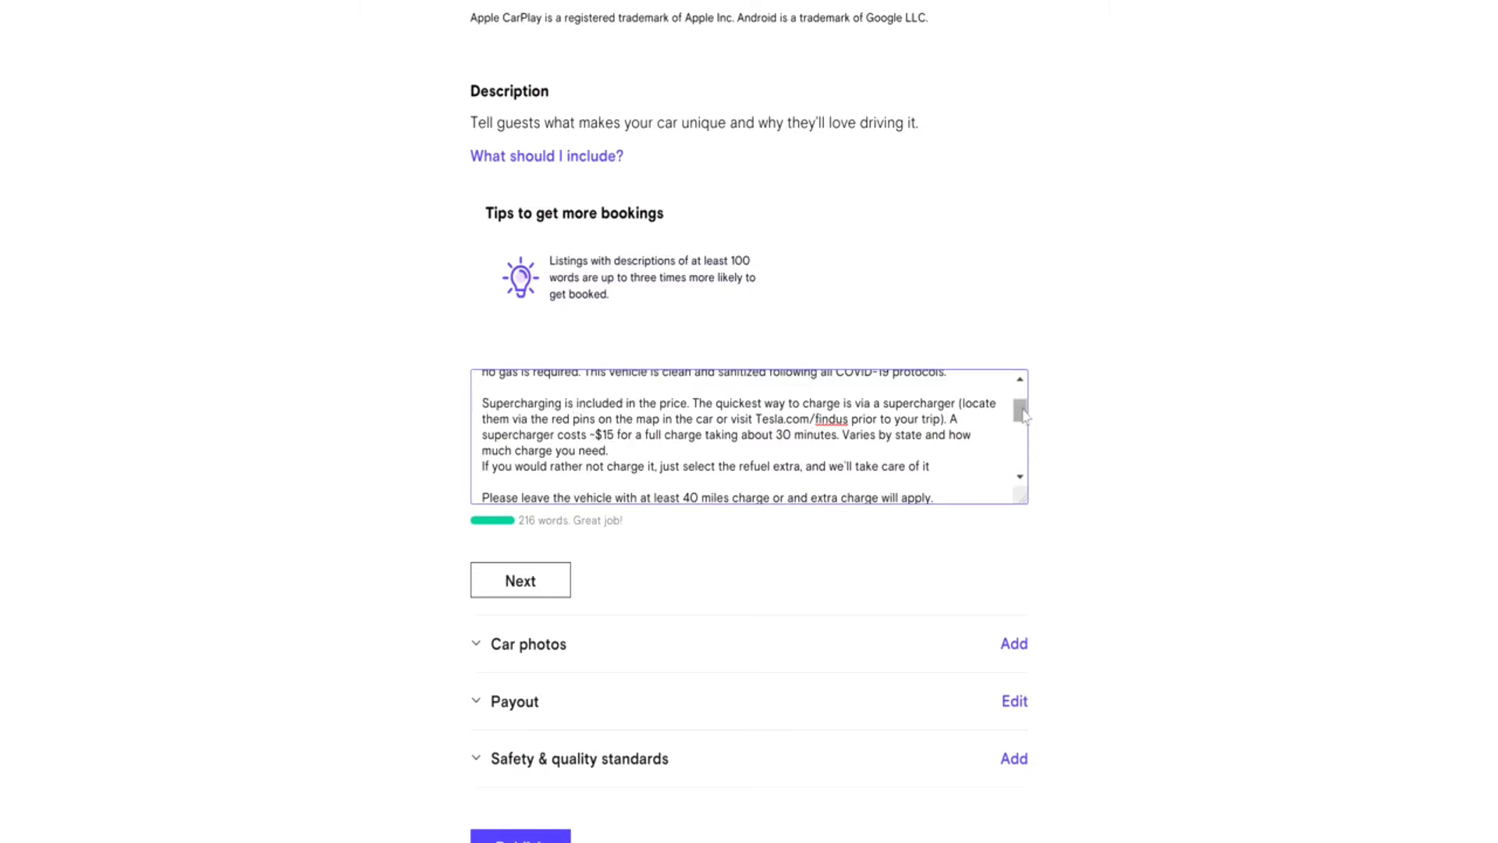
pyautogui.scroll(-3)
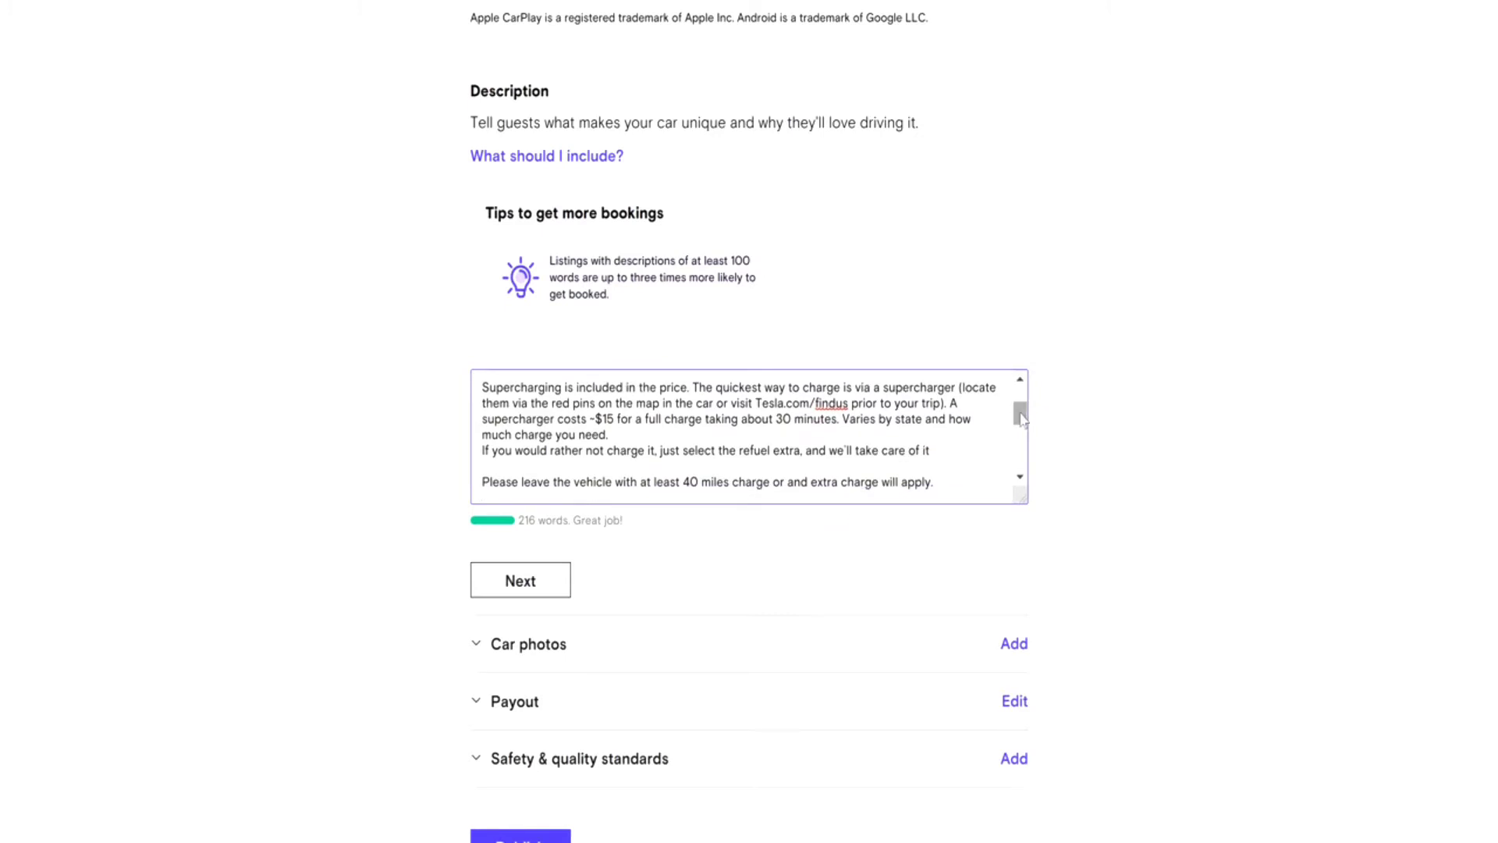
pyautogui.scroll(-3)
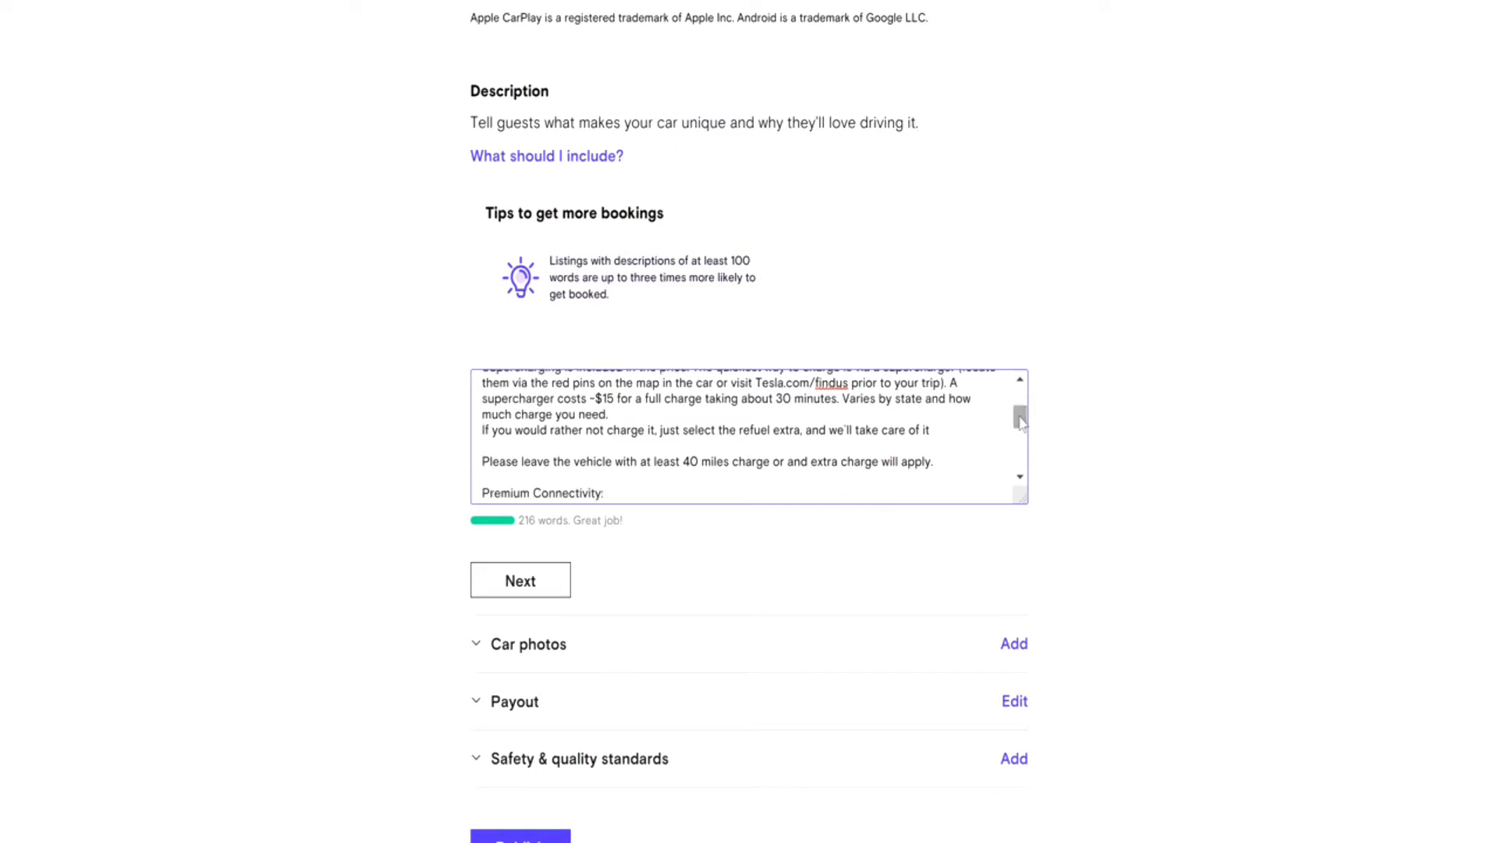
pyautogui.scroll(-3)
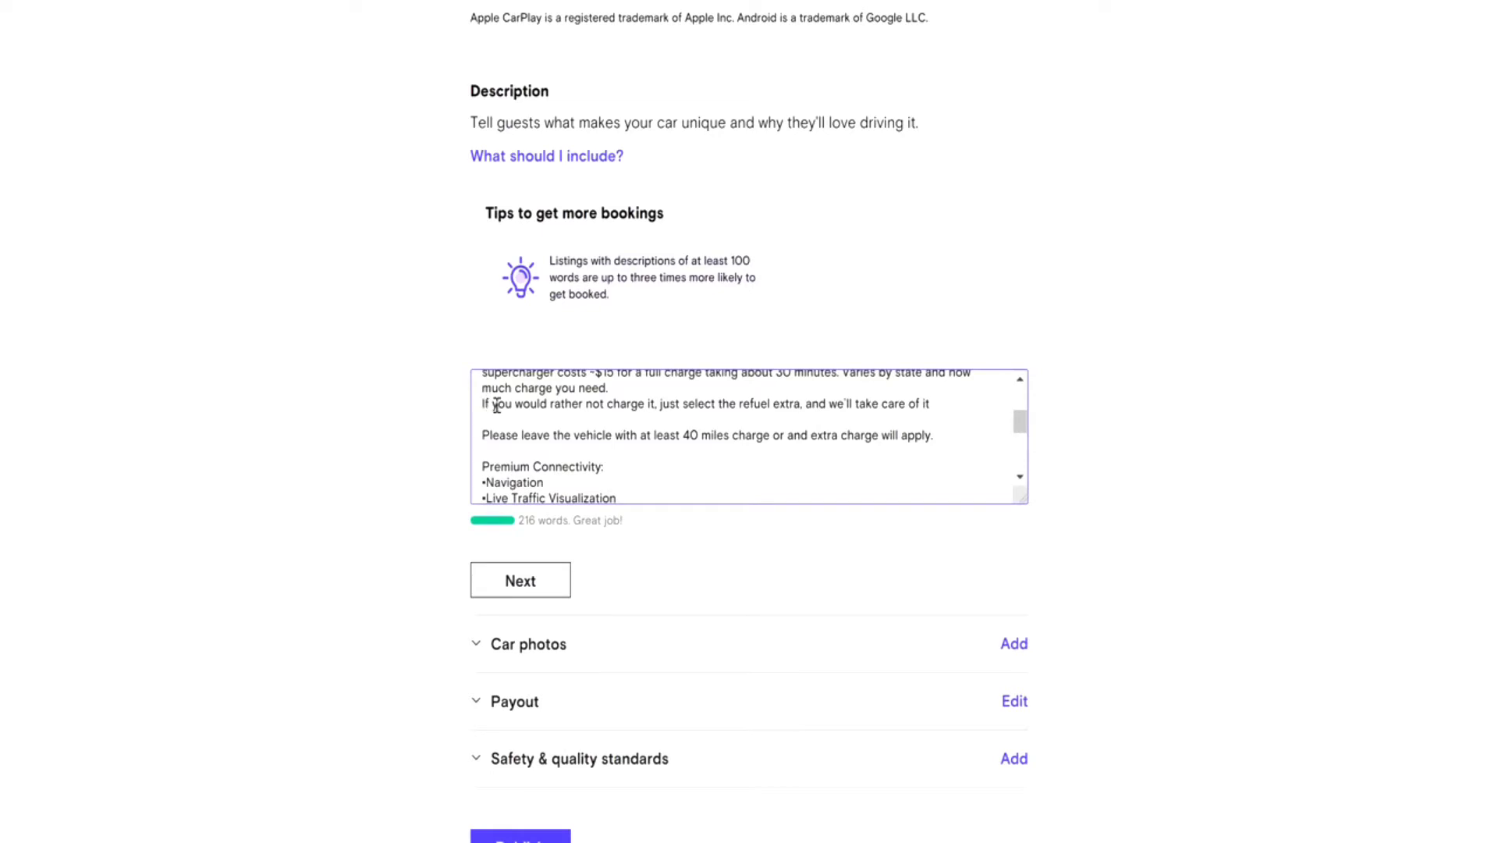
pyautogui.scroll(3)
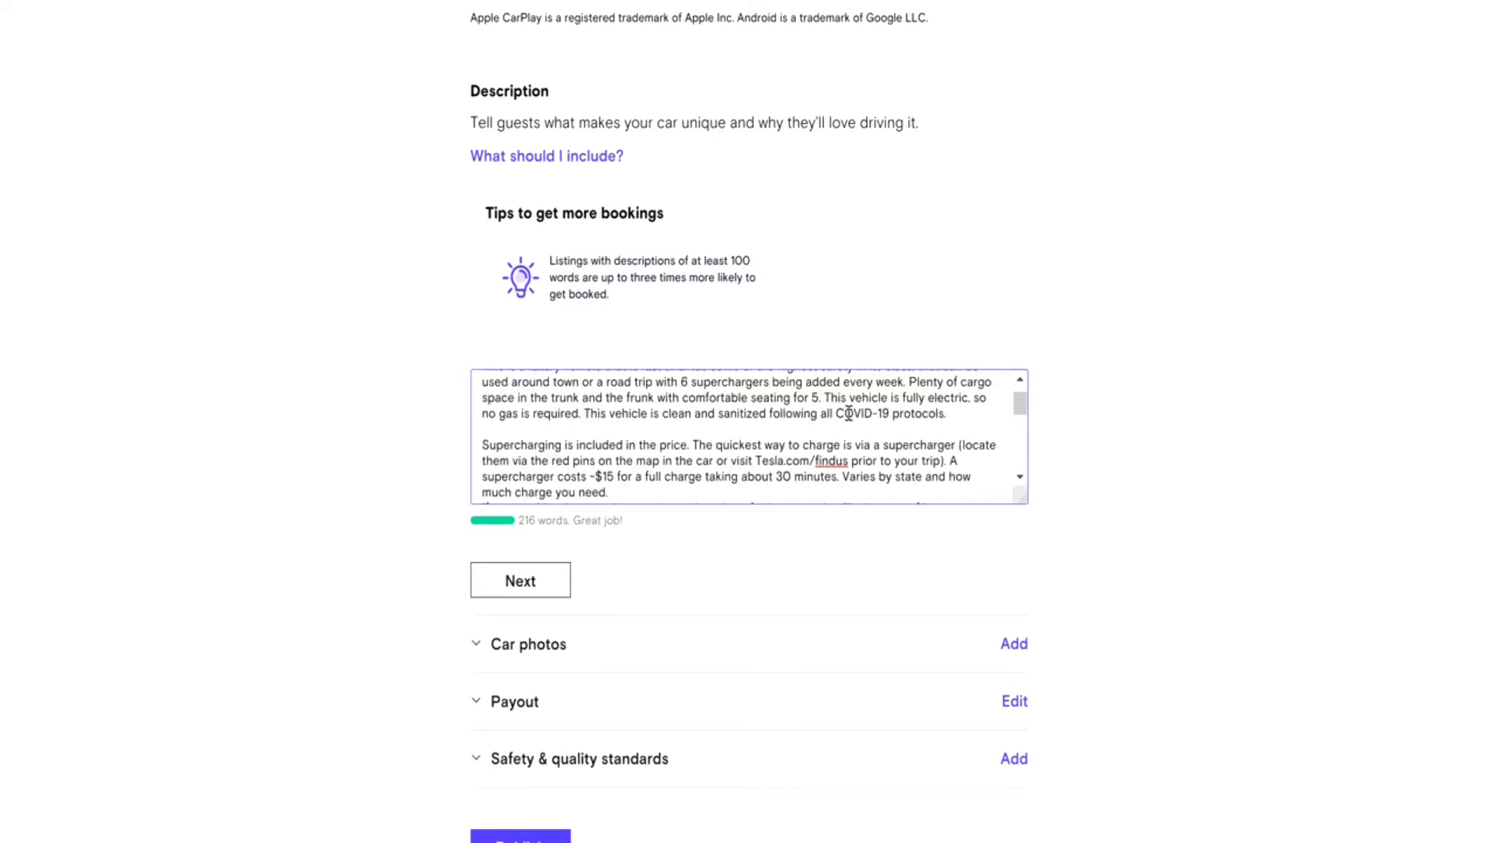
pyautogui.scroll(-3)
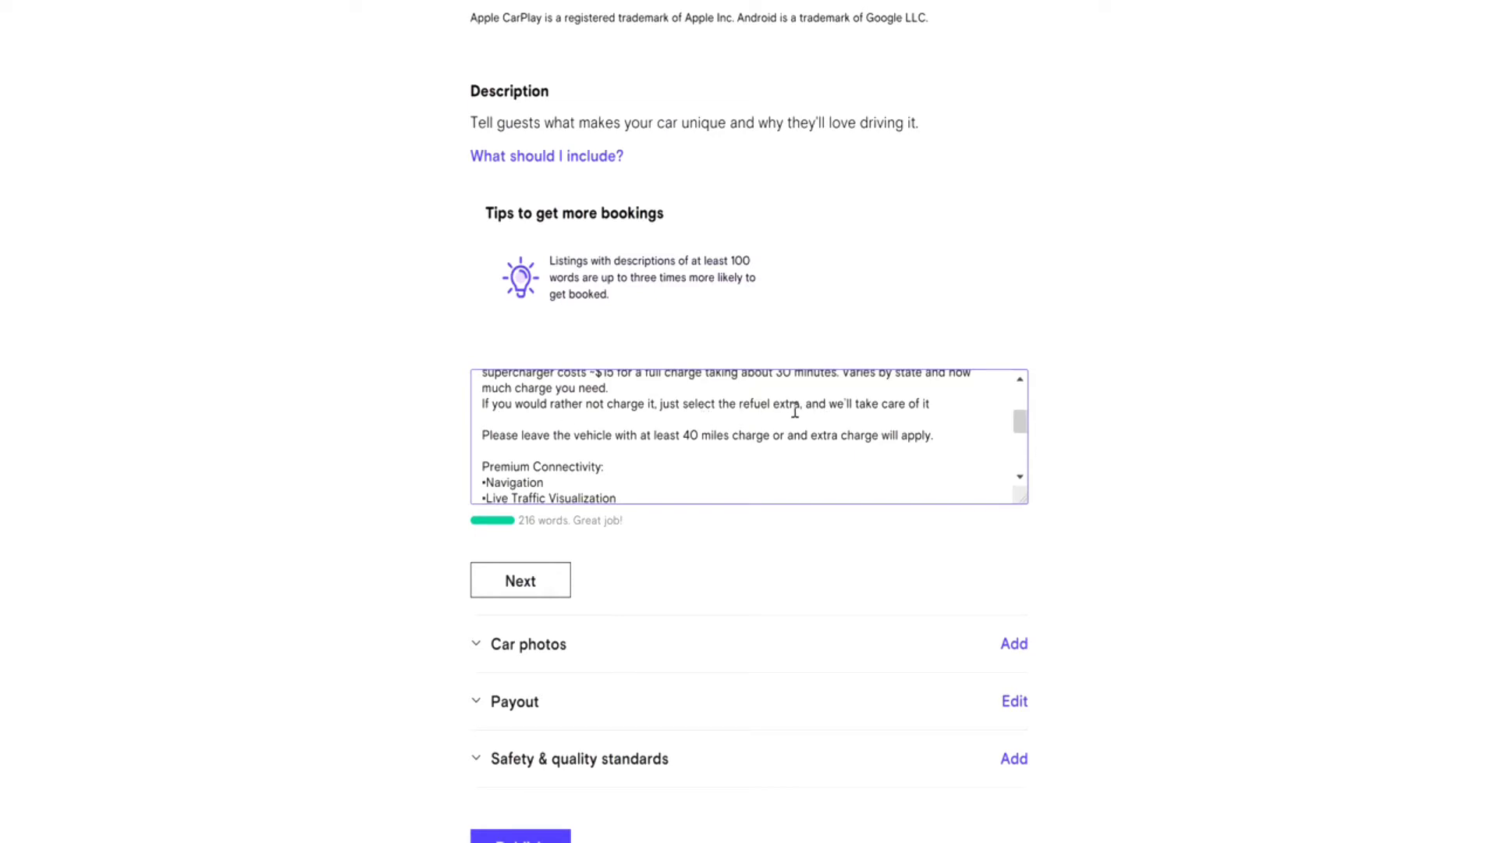
pyautogui.moveTo(1108, 482)
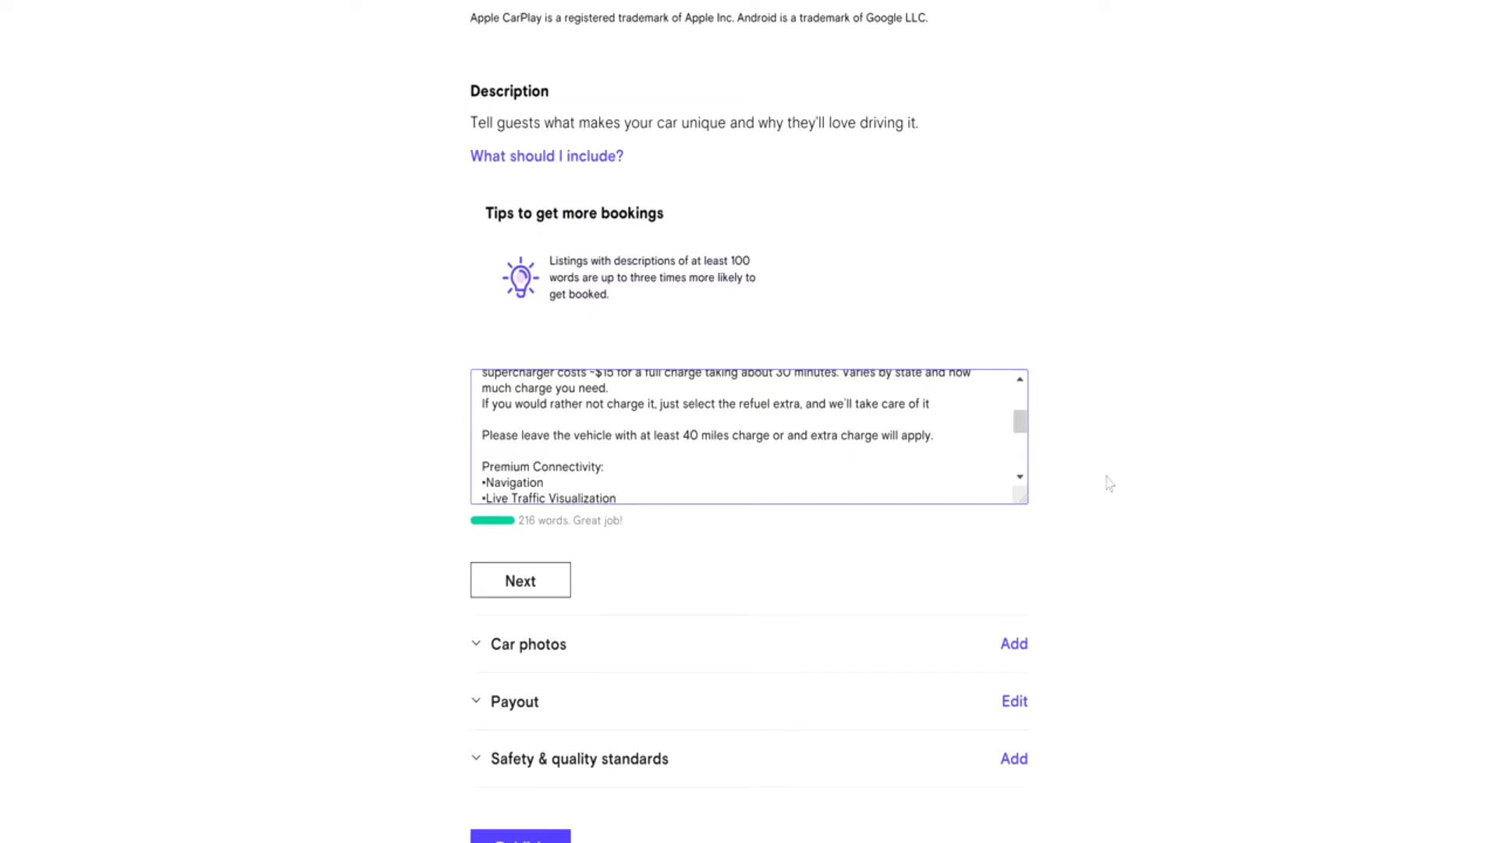
pyautogui.scroll(-3)
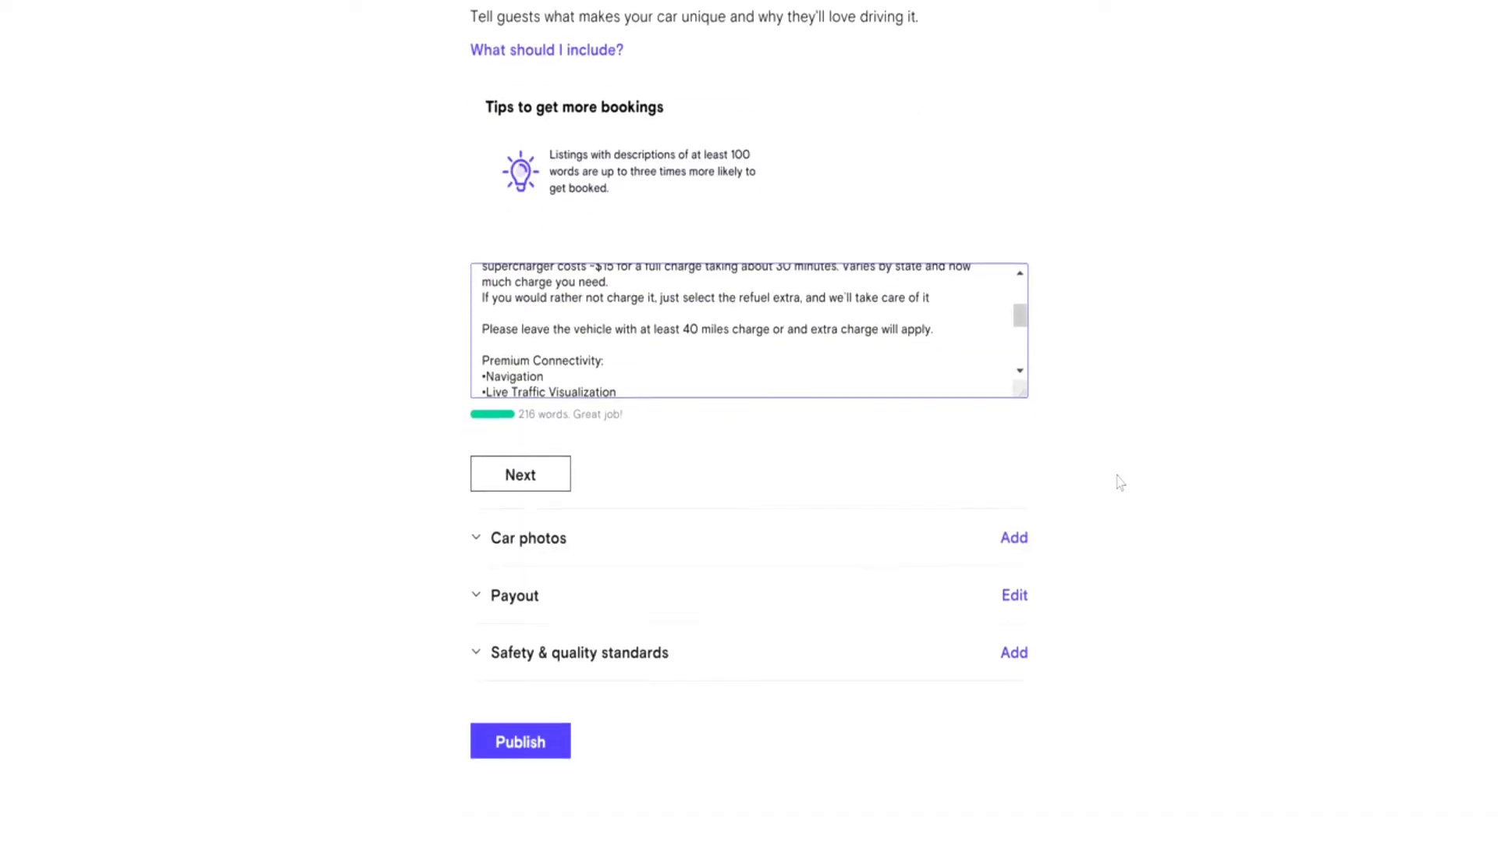
pyautogui.scroll(-3)
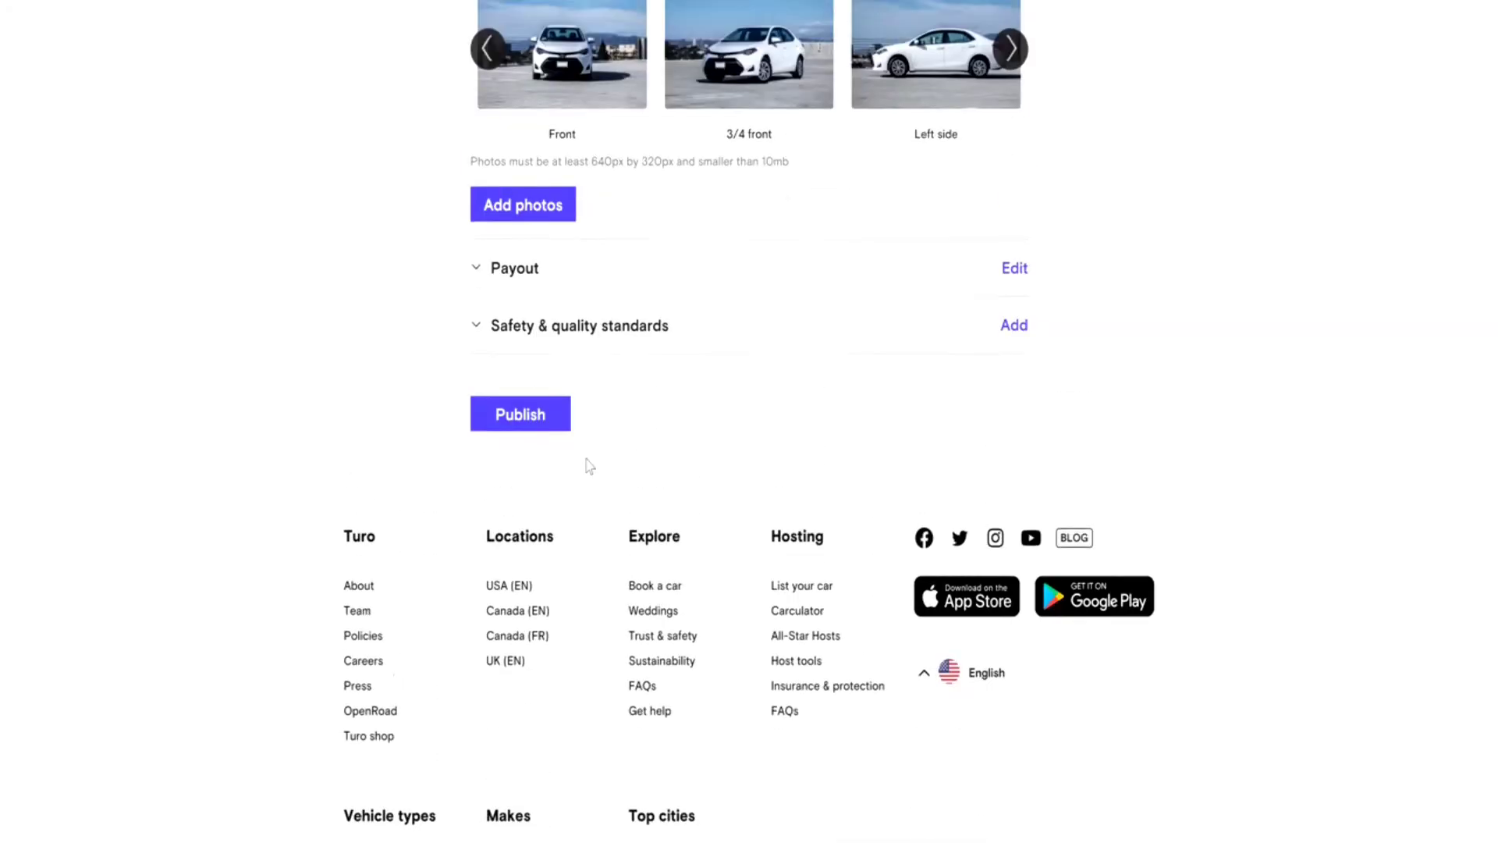
# - Expand Car photos and review the photo tips and example exterior shots
pyautogui.scroll(3)
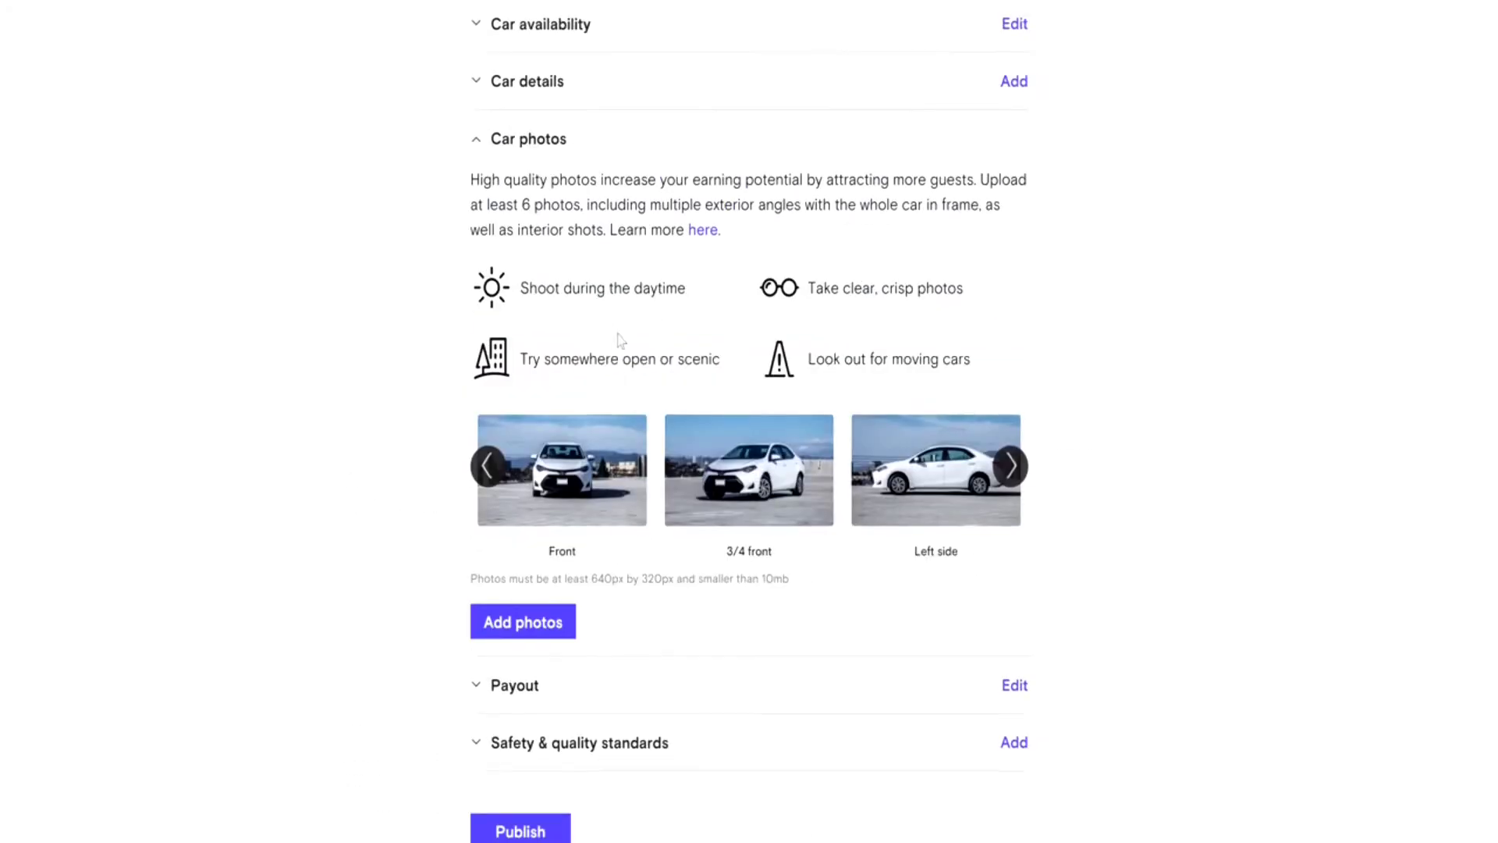
pyautogui.moveTo(1137, 519)
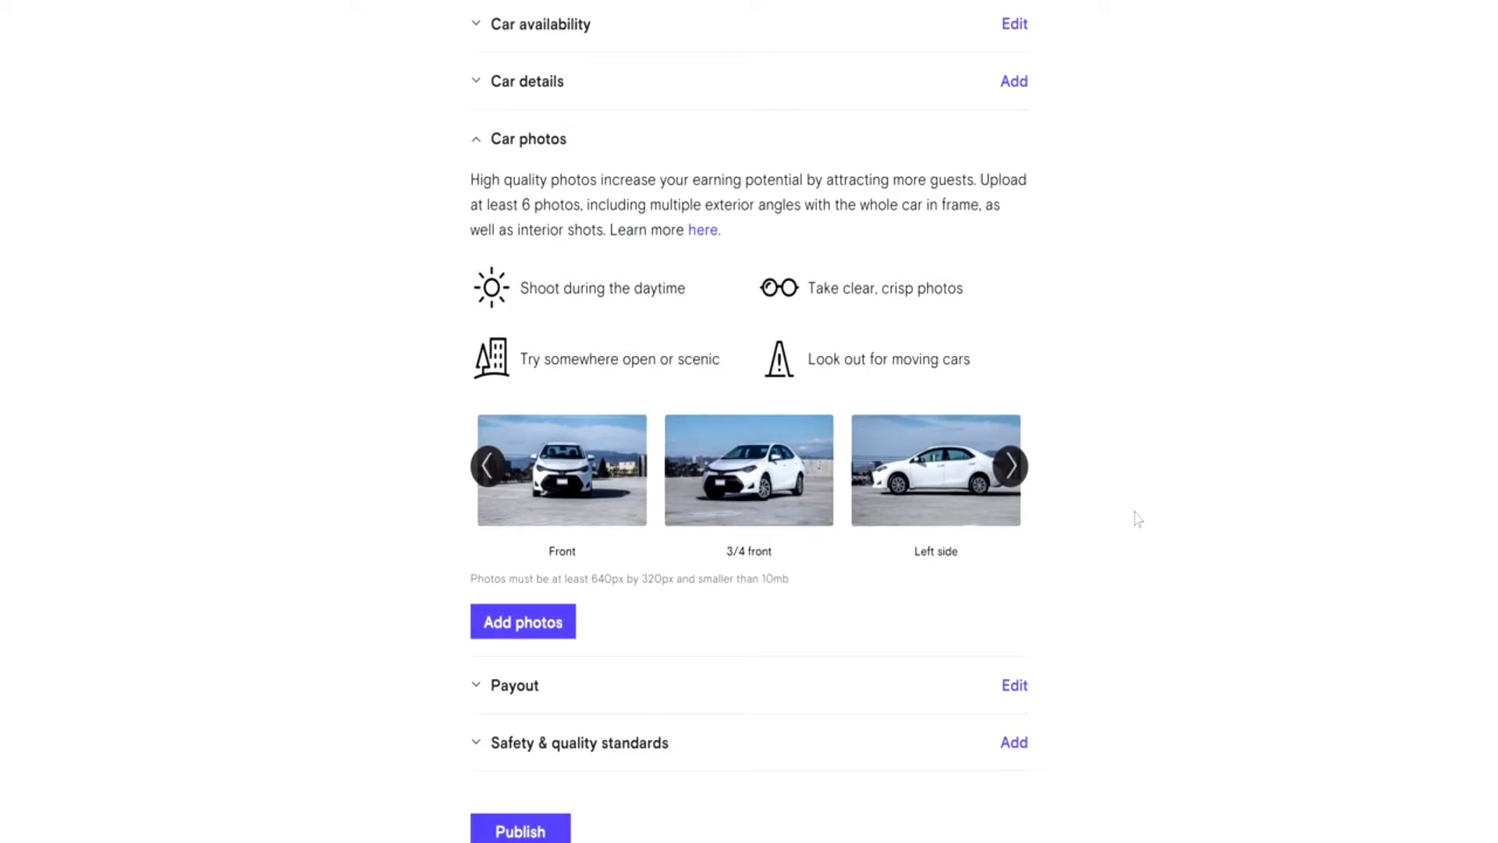
pyautogui.moveTo(1171, 390)
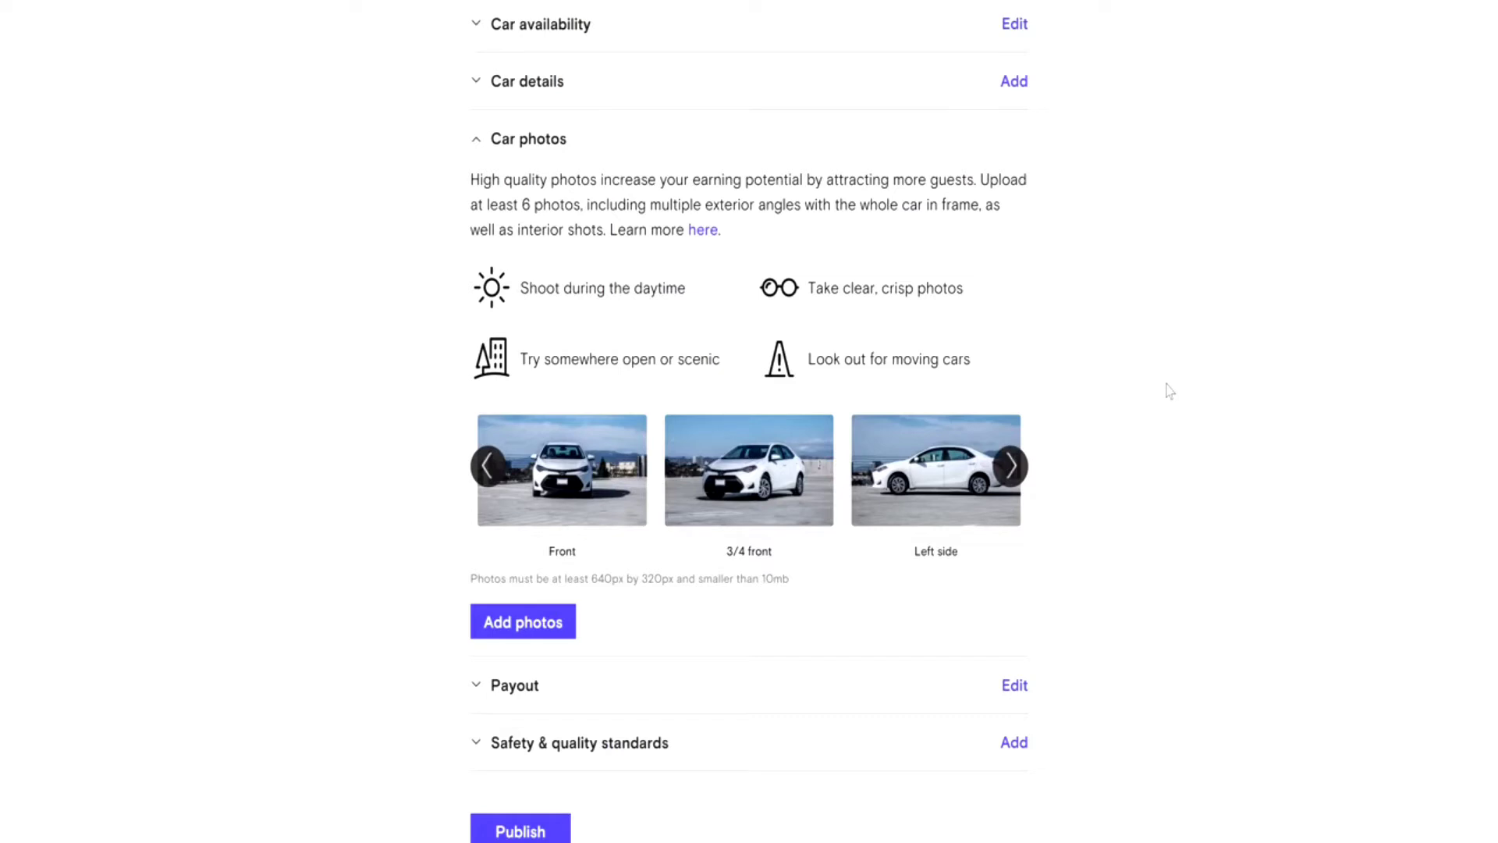
pyautogui.moveTo(1082, 458)
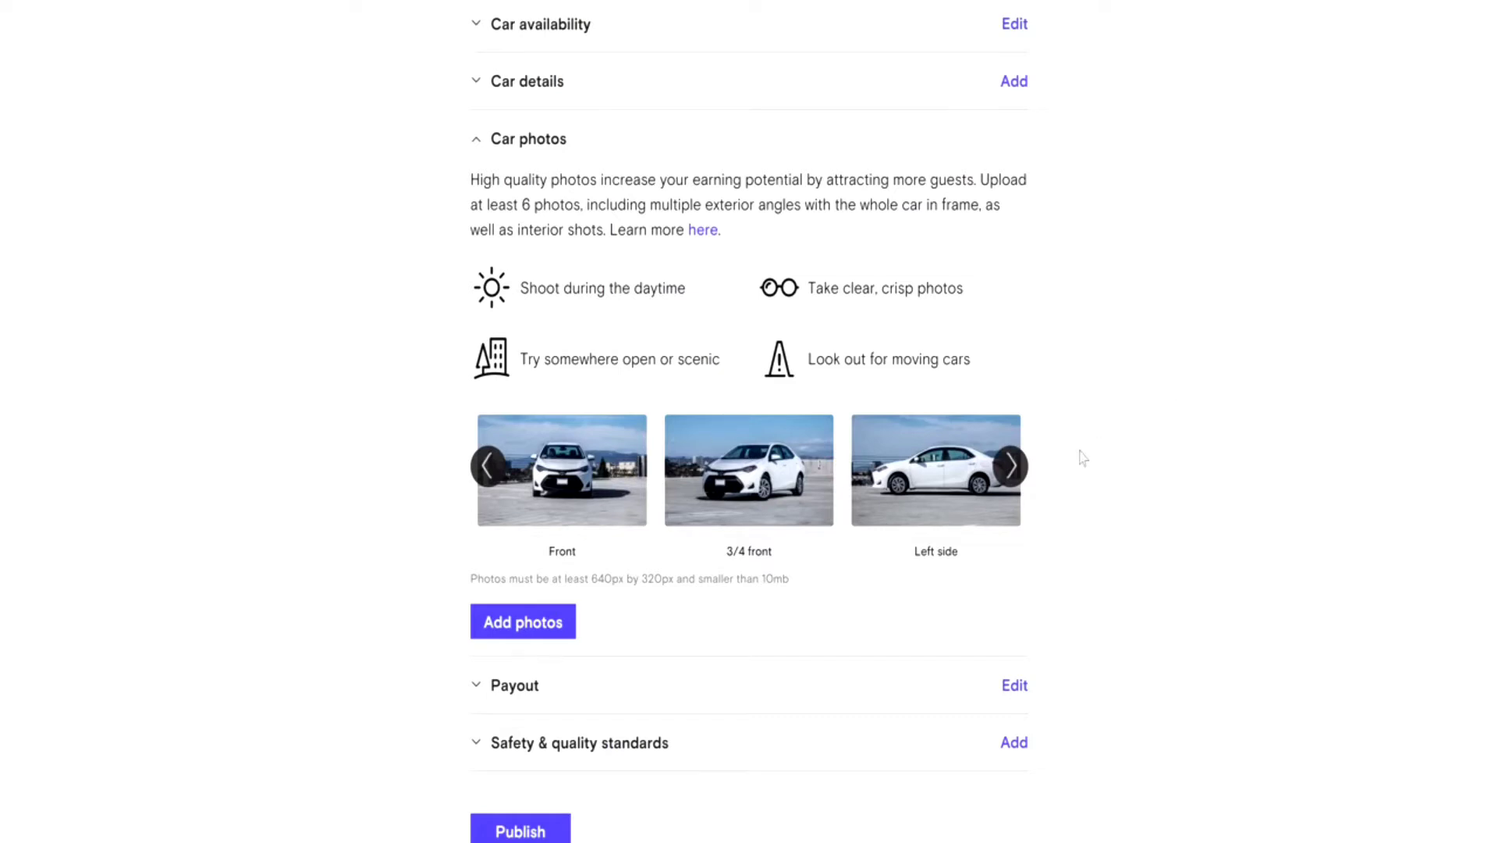
pyautogui.moveTo(1044, 490)
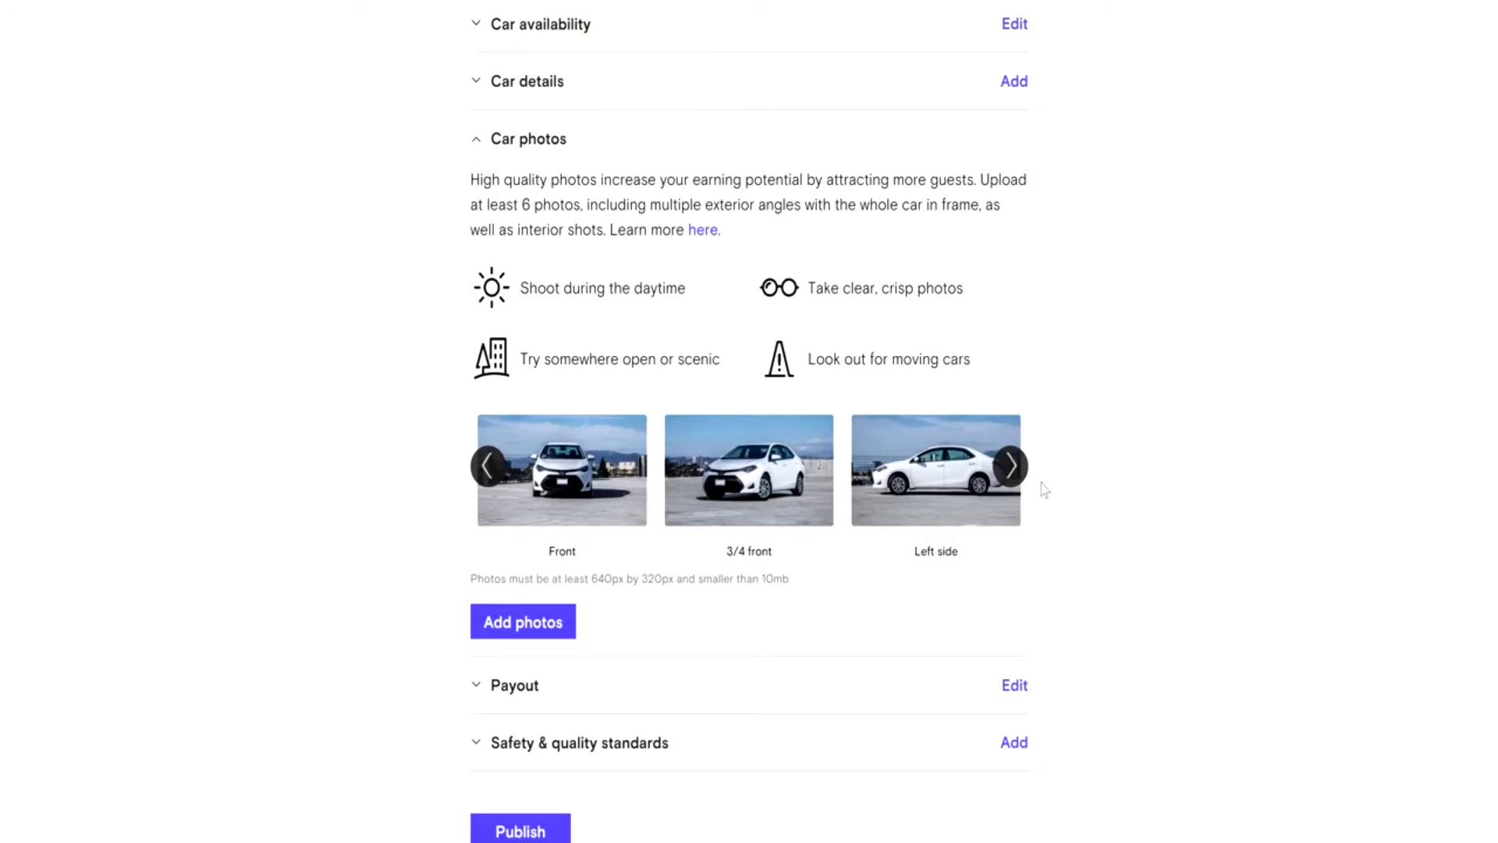
pyautogui.moveTo(606, 514)
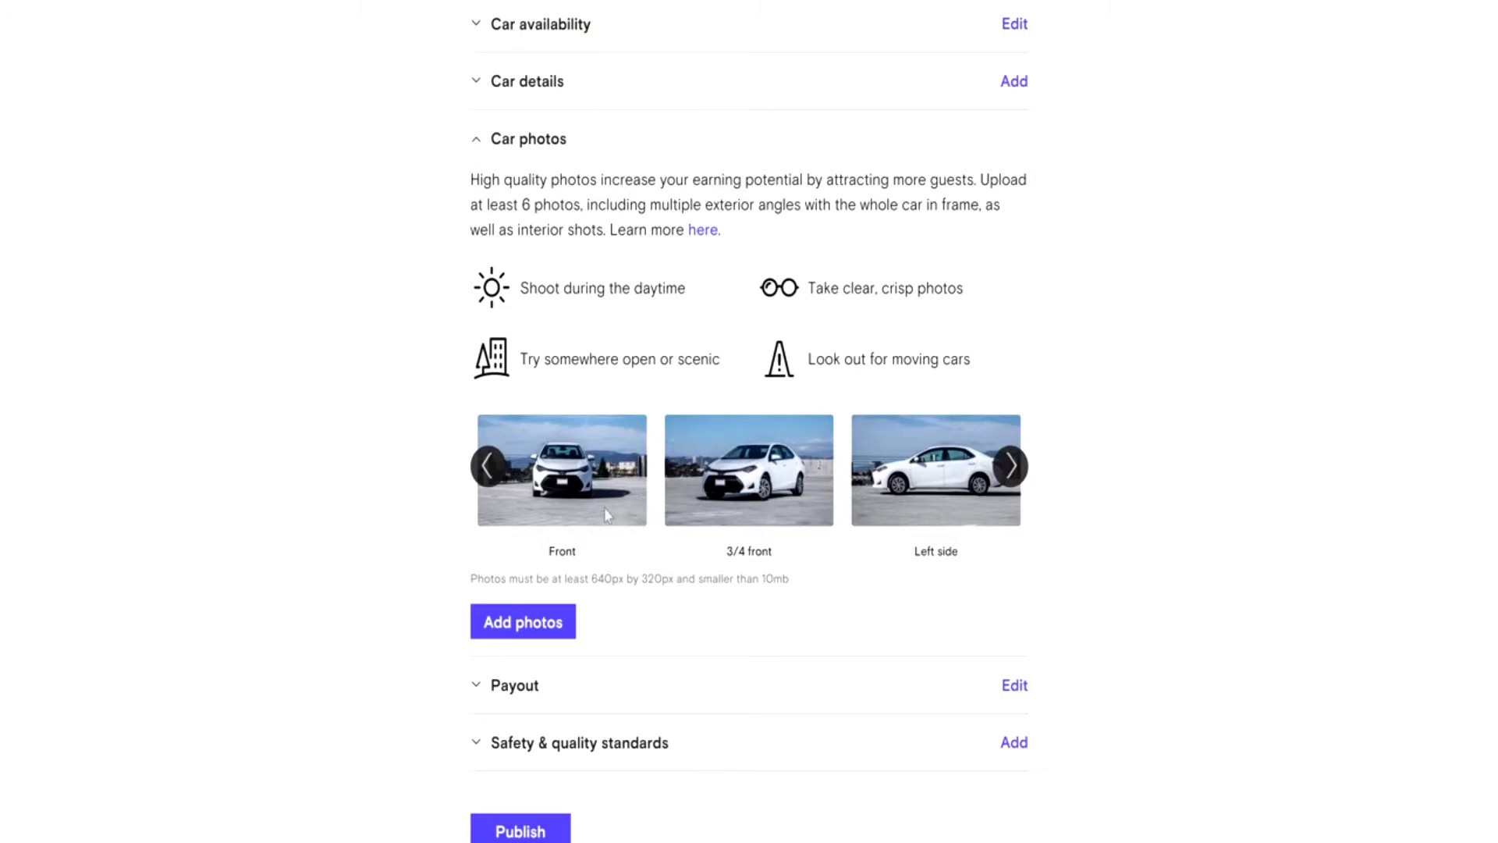
pyautogui.moveTo(585, 497)
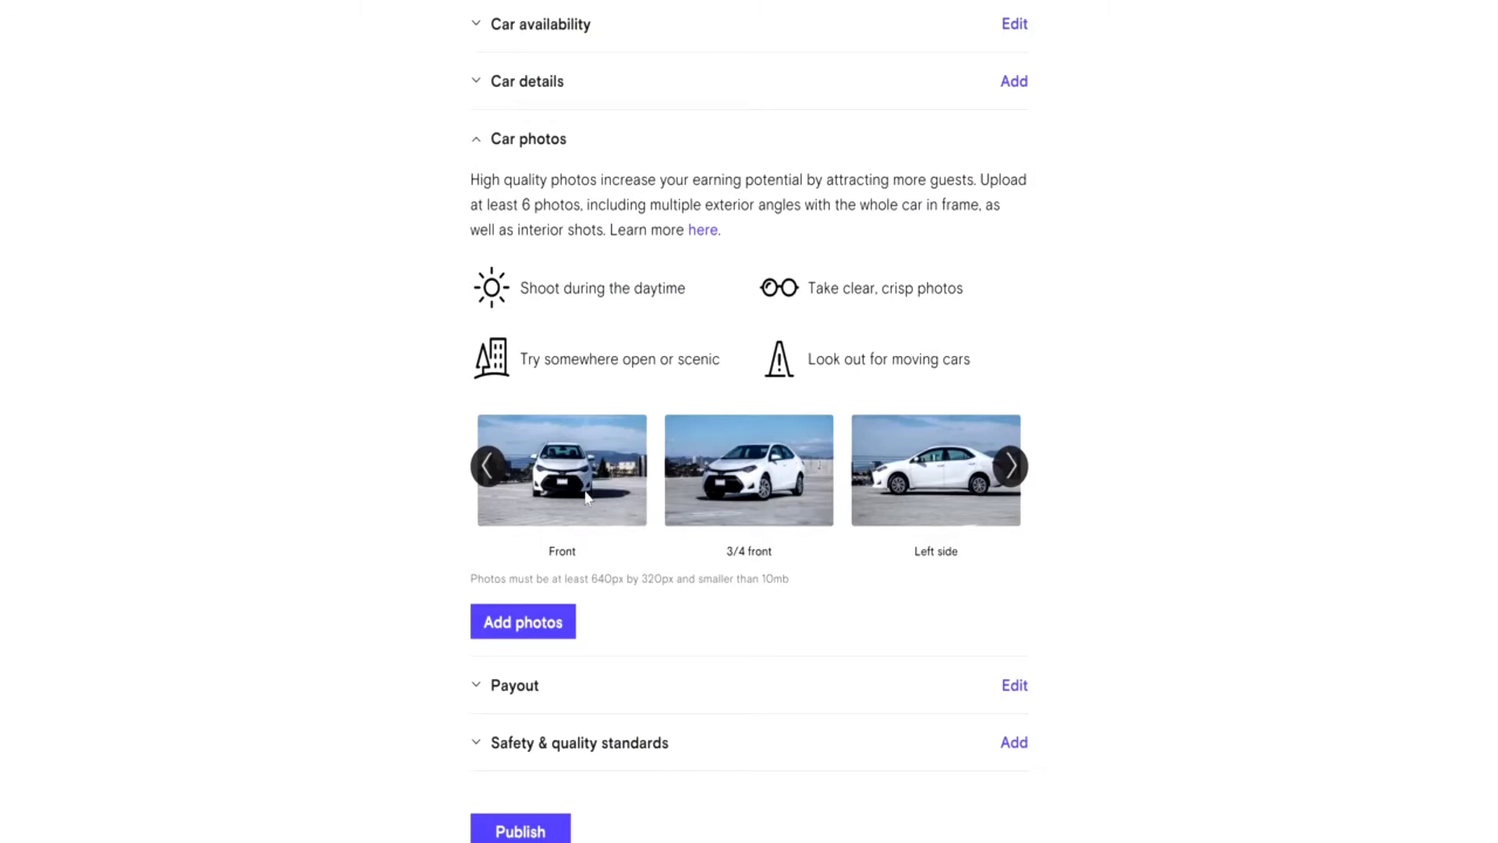
pyautogui.moveTo(897, 487)
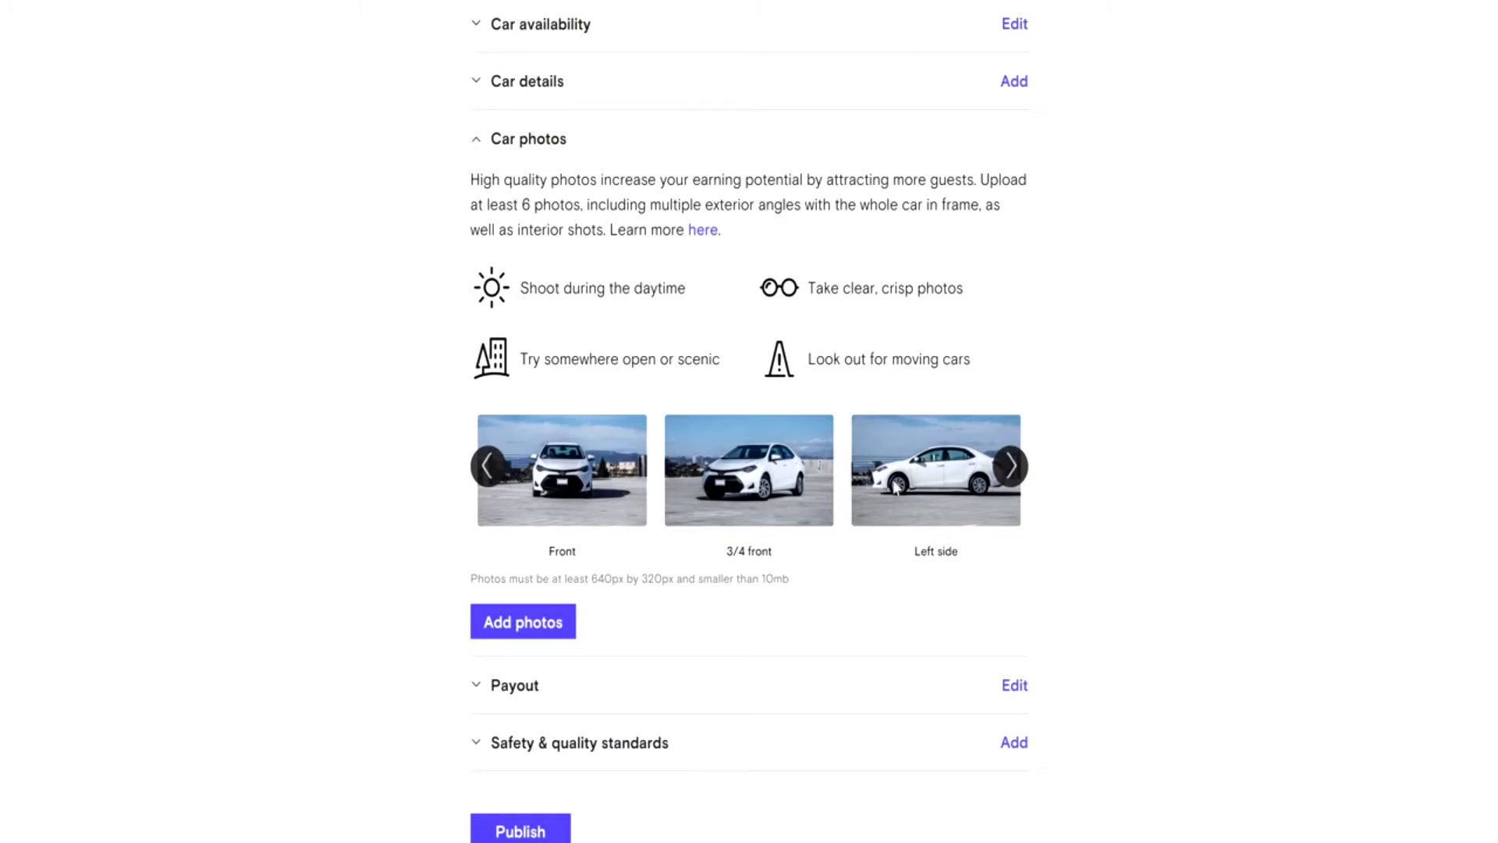
pyautogui.moveTo(940, 602)
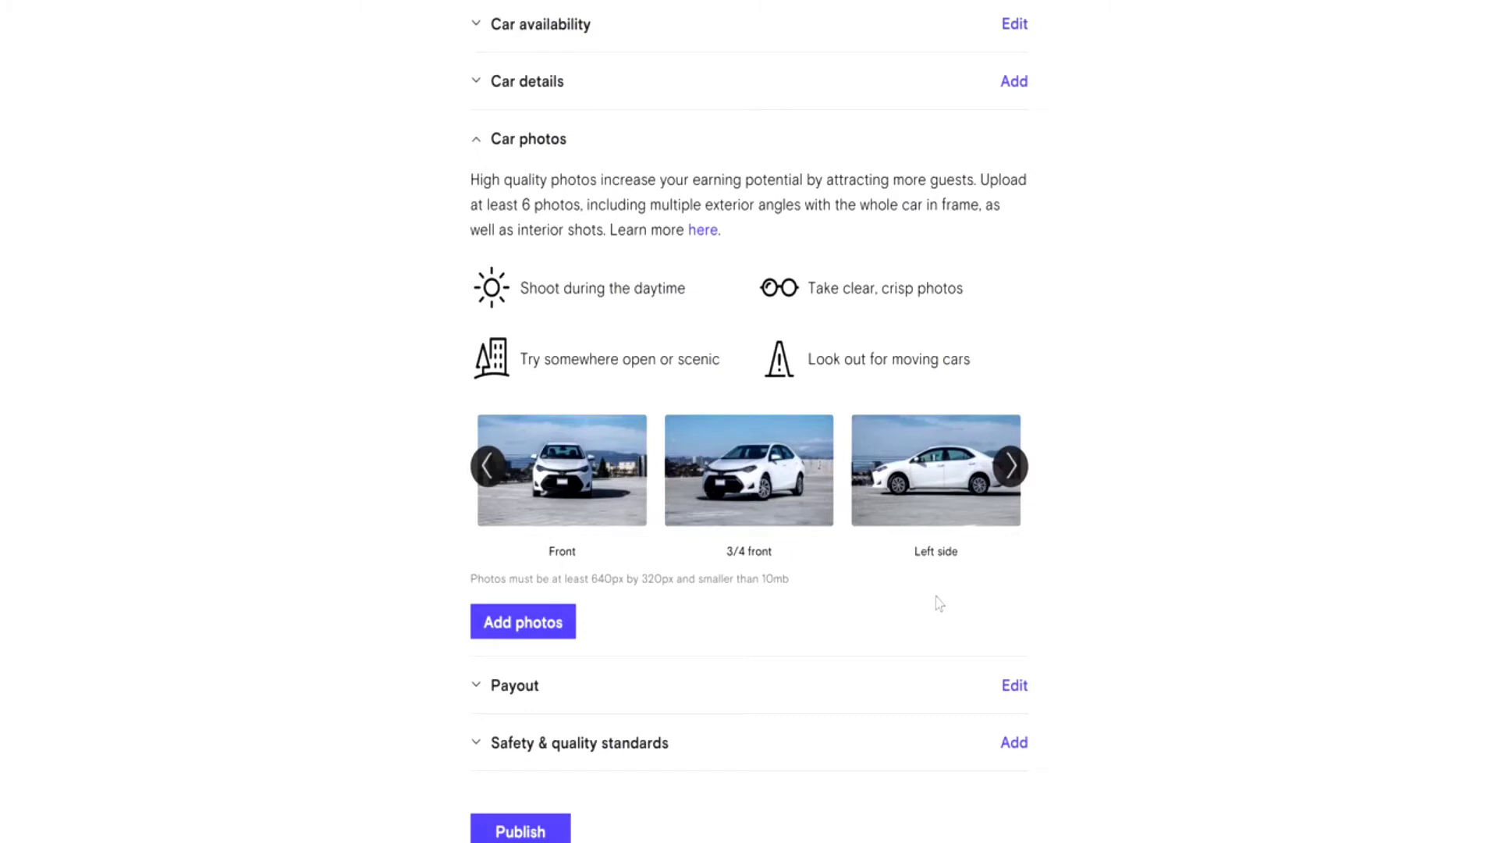
pyautogui.moveTo(627, 280)
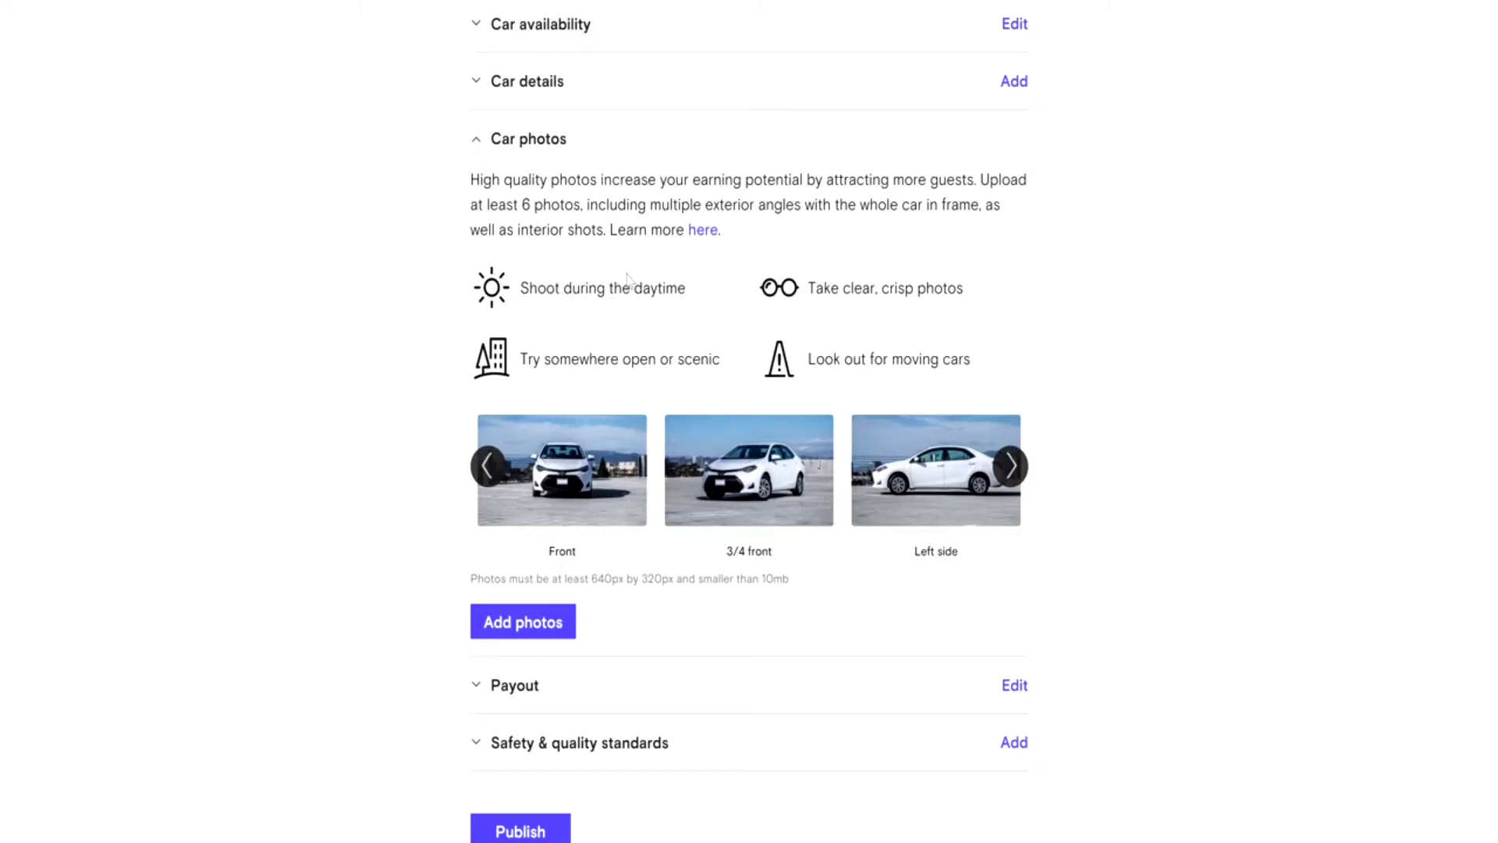
pyautogui.moveTo(922, 284)
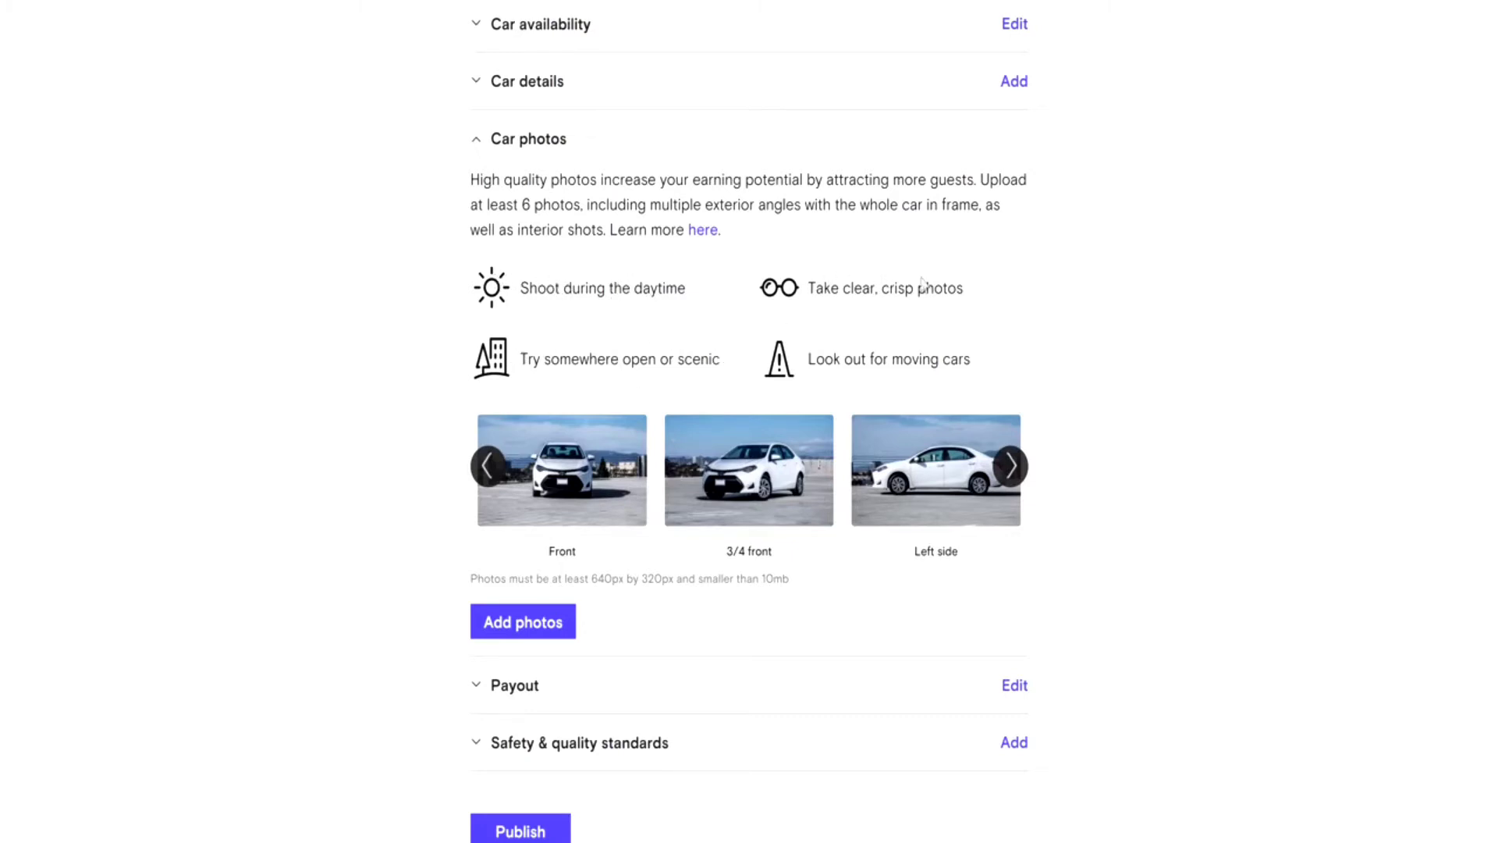
pyautogui.moveTo(1087, 422)
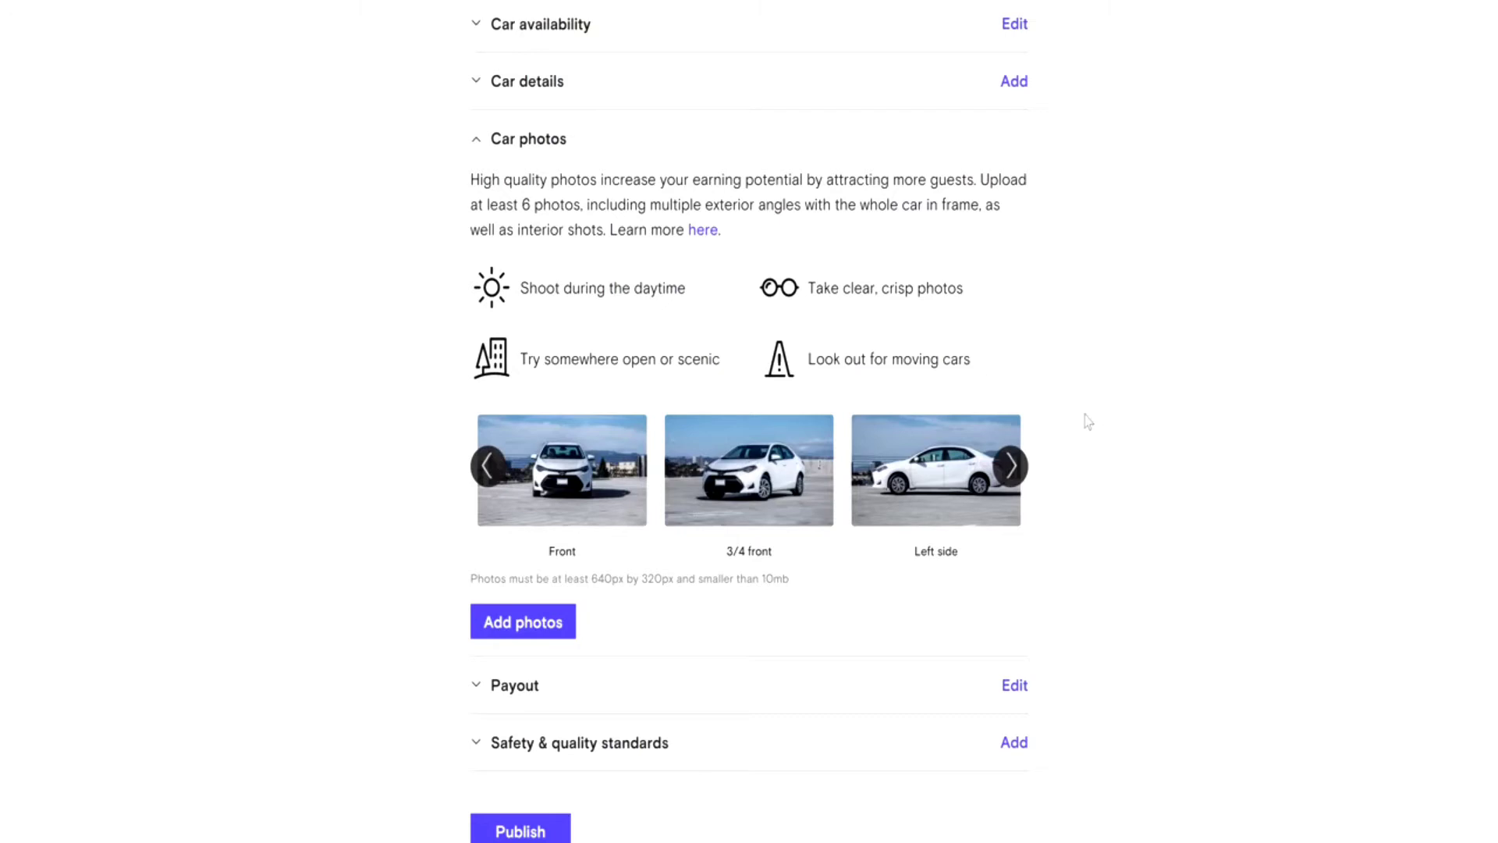
pyautogui.moveTo(1049, 349)
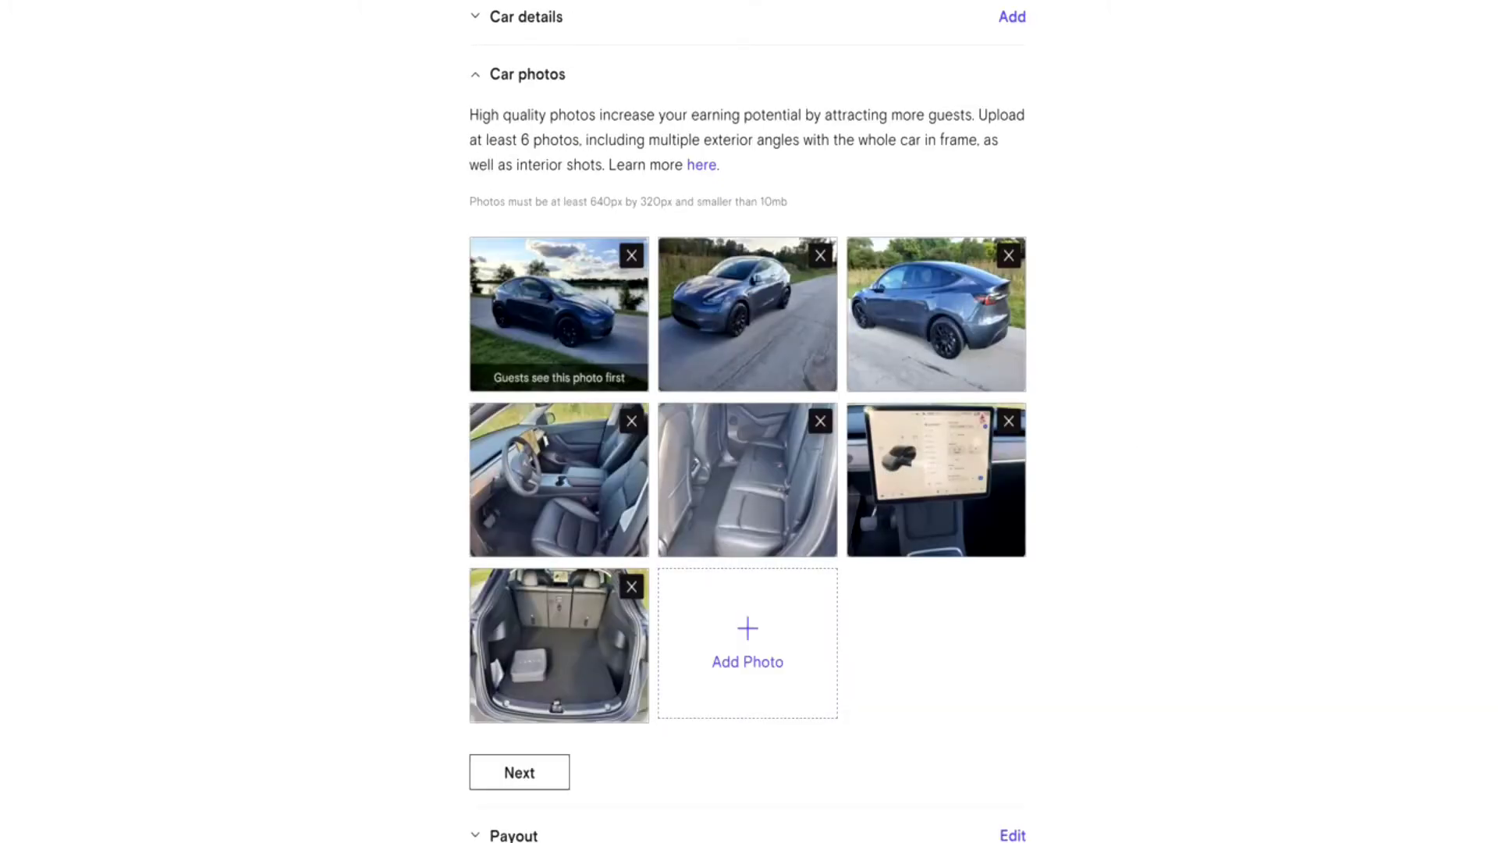
pyautogui.moveTo(333, 443)
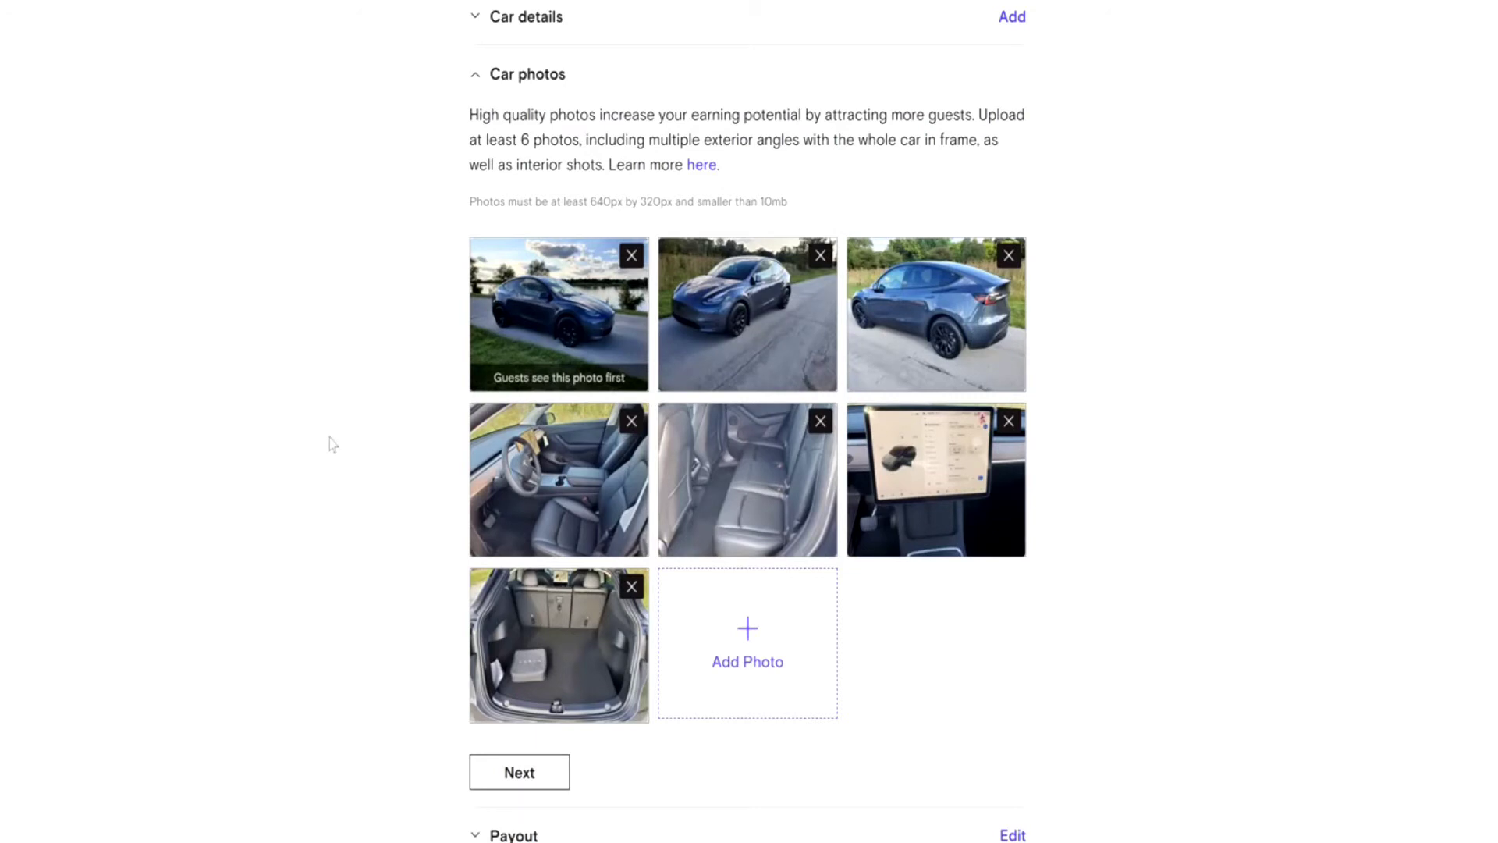
pyautogui.moveTo(1144, 464)
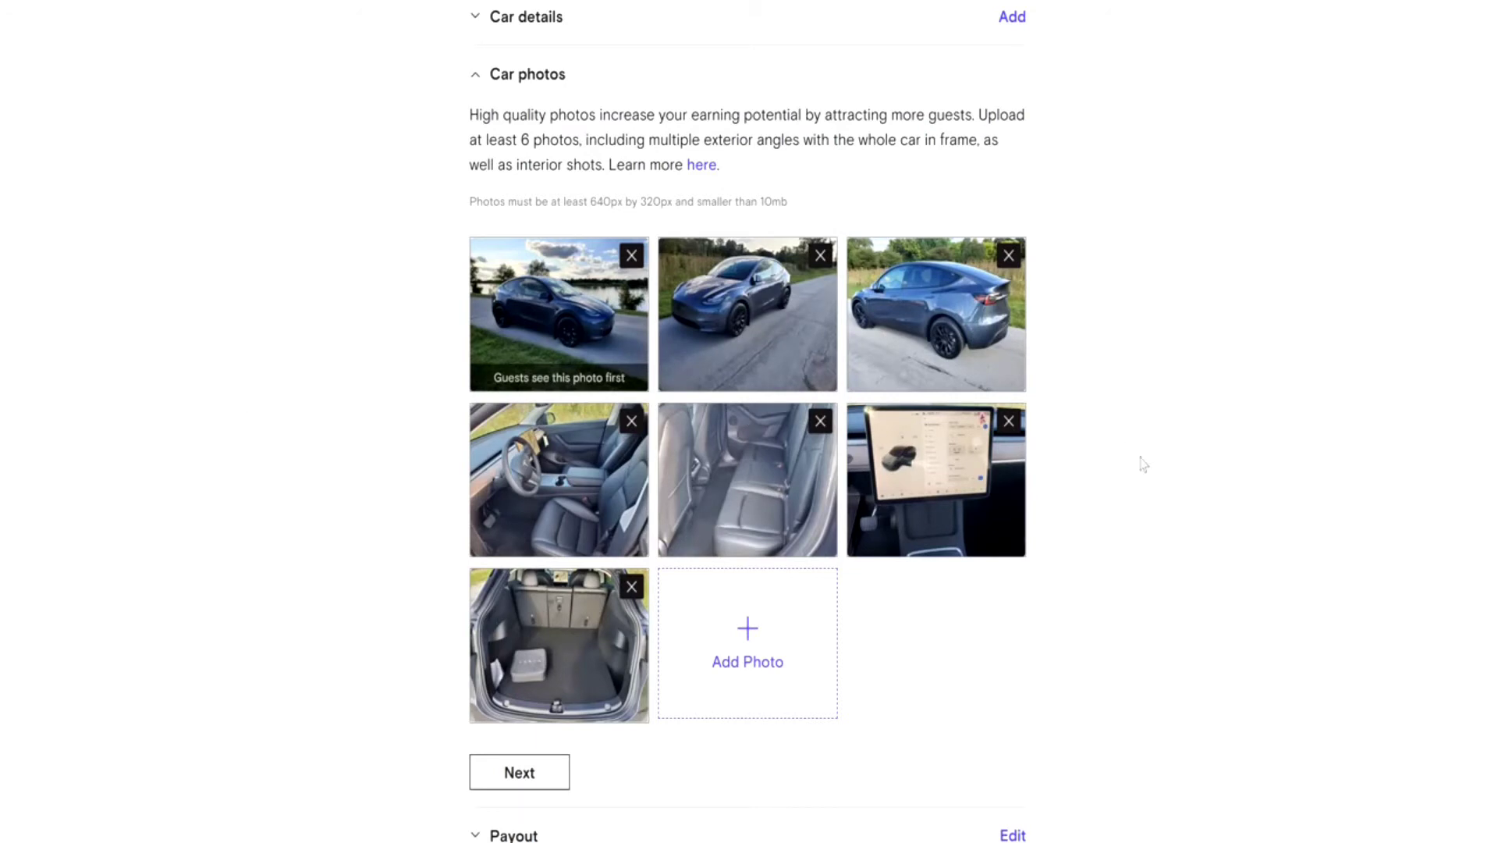
pyautogui.moveTo(1176, 470)
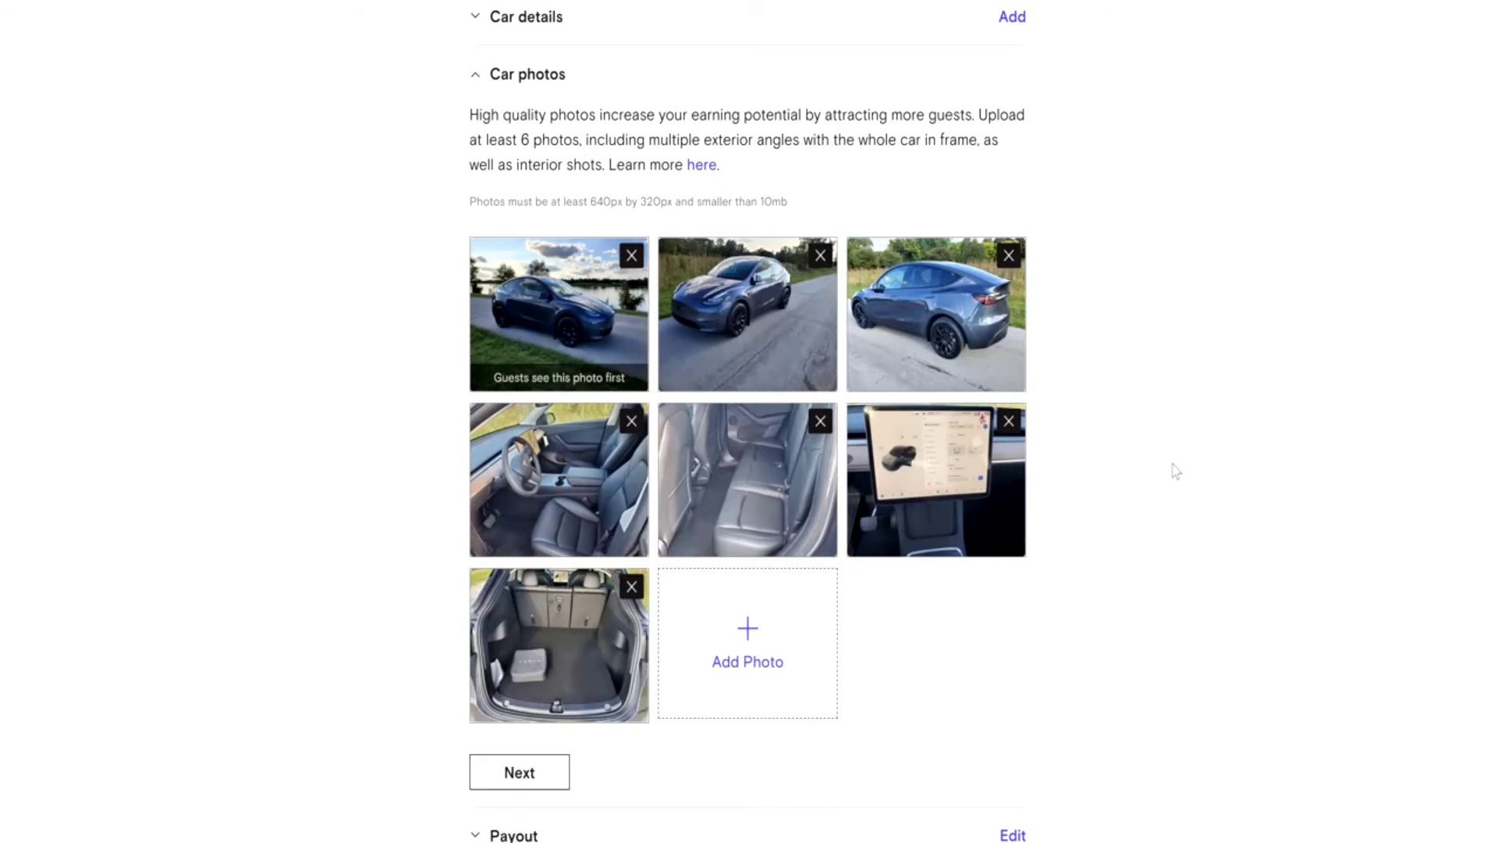
pyautogui.moveTo(1126, 503)
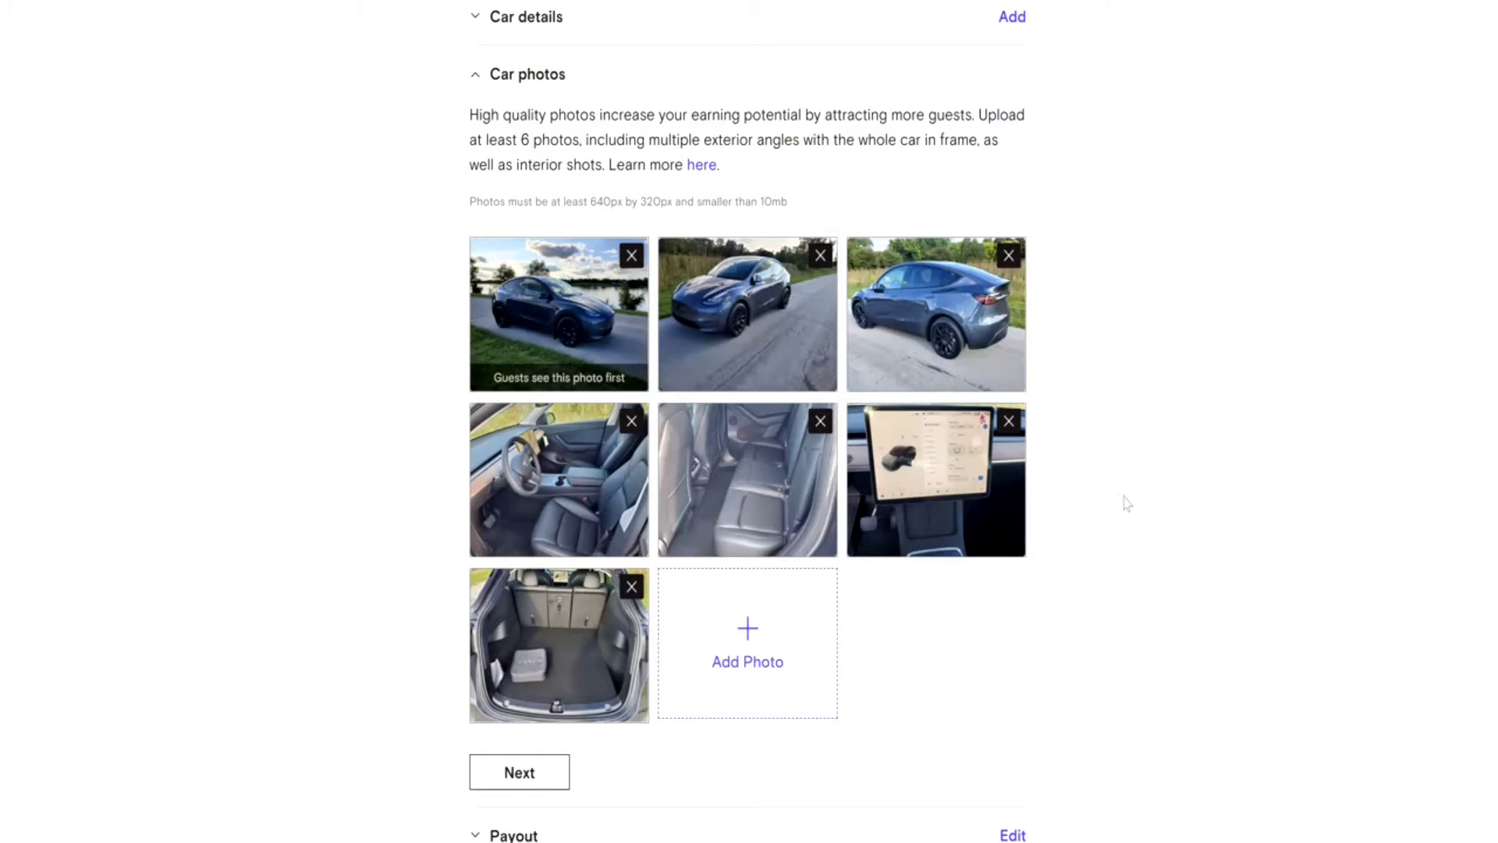
pyautogui.moveTo(1146, 477)
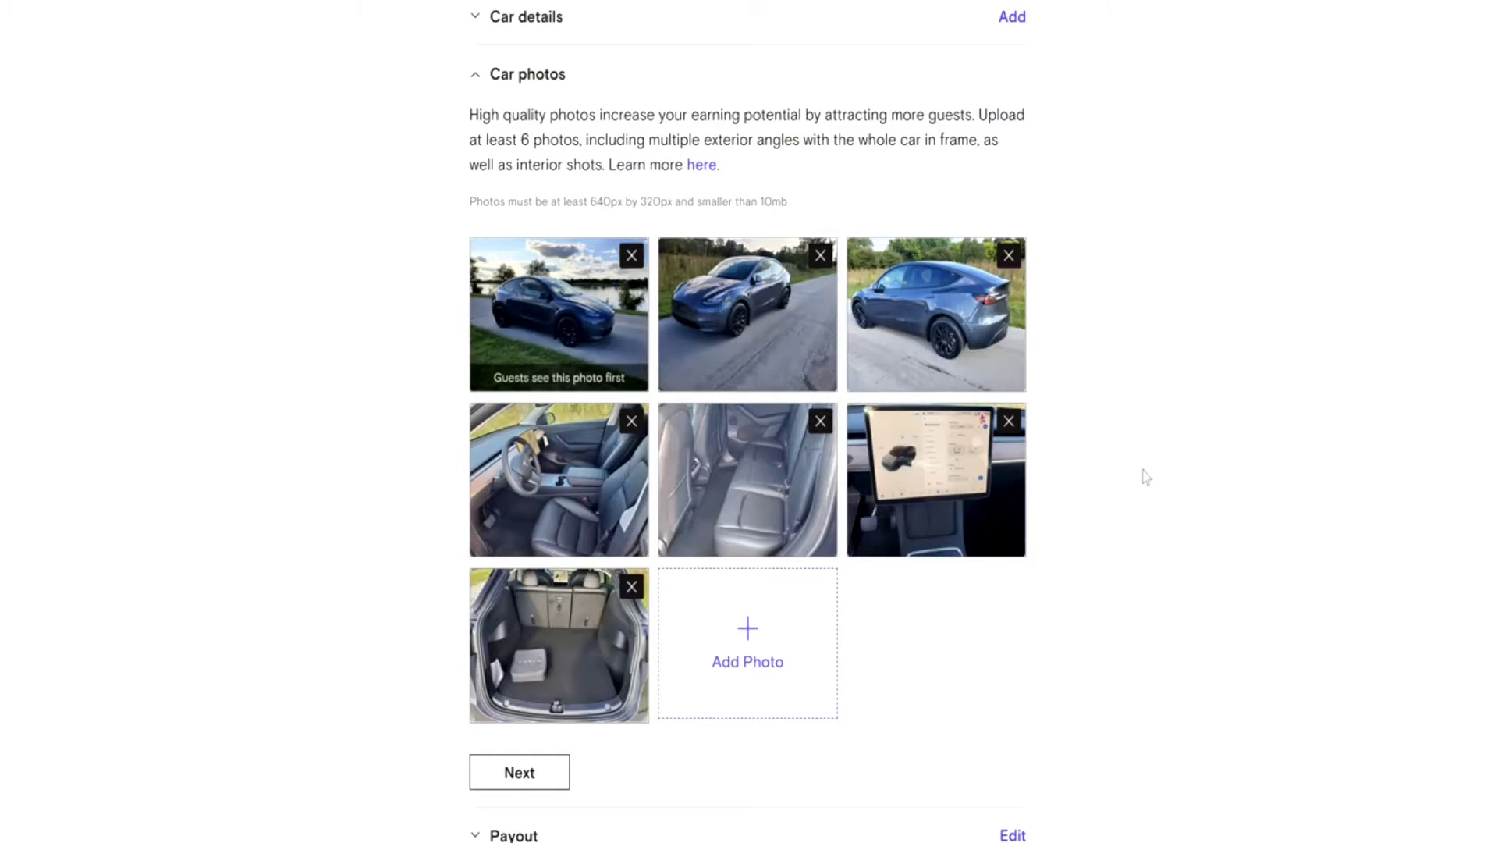
pyautogui.moveTo(1172, 497)
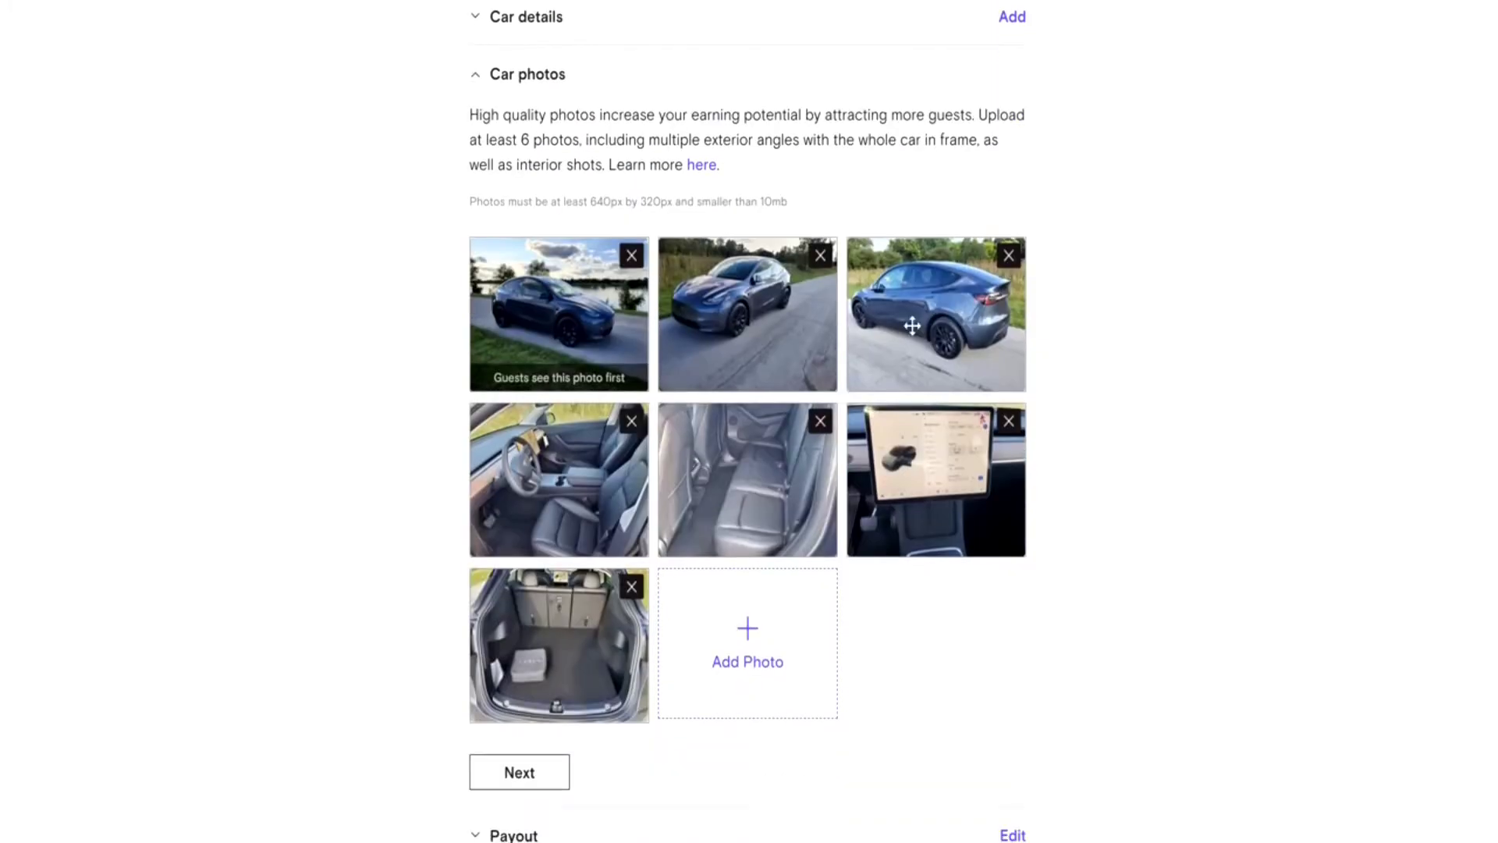
pyautogui.moveTo(1165, 448)
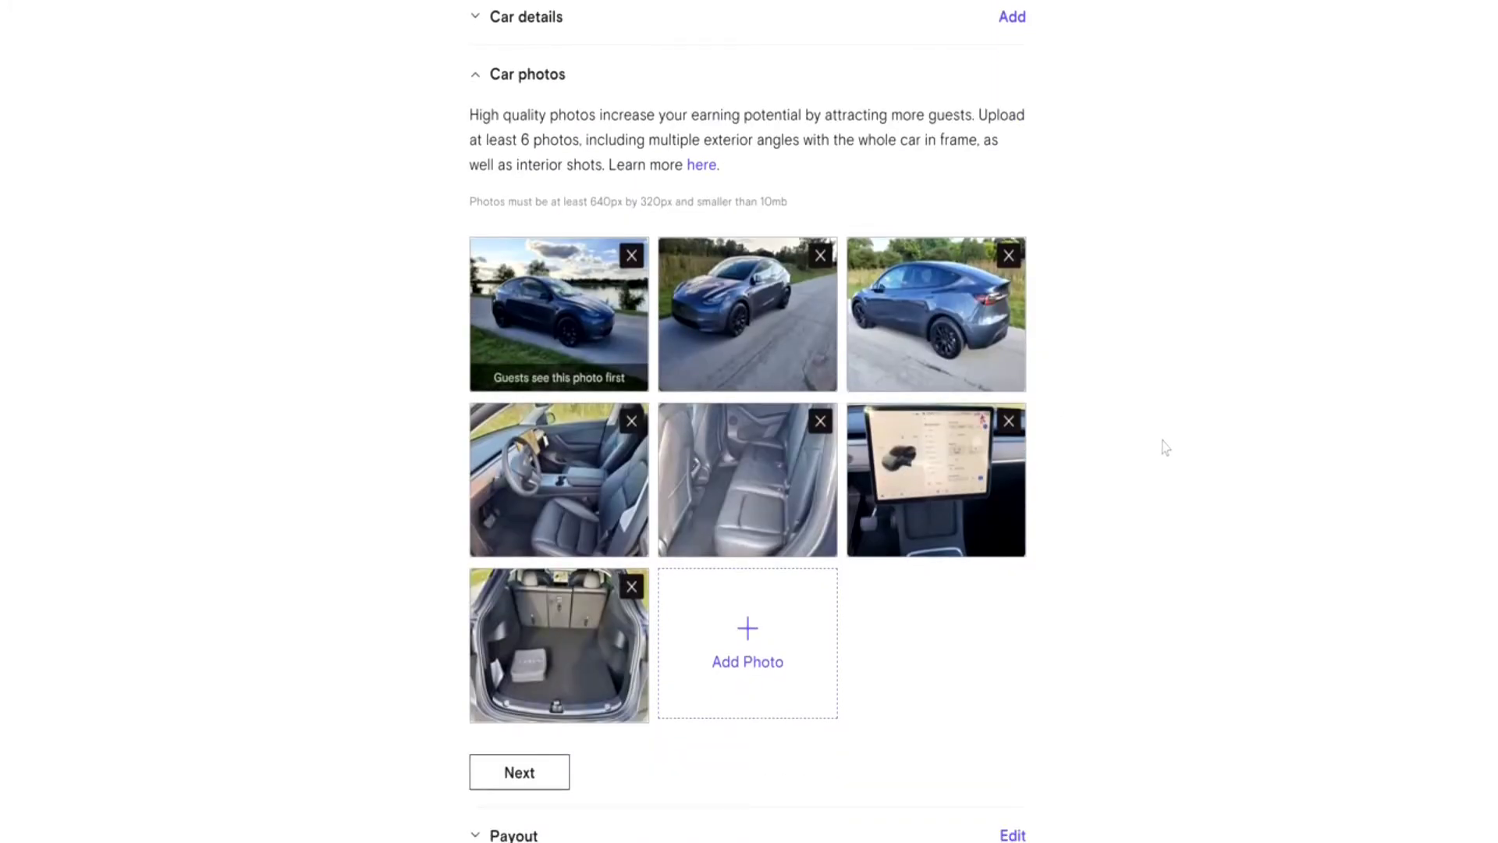
# - Save the seven Tesla Model Y photos and scroll toward Payout and Safety standards
pyautogui.scroll(-3)
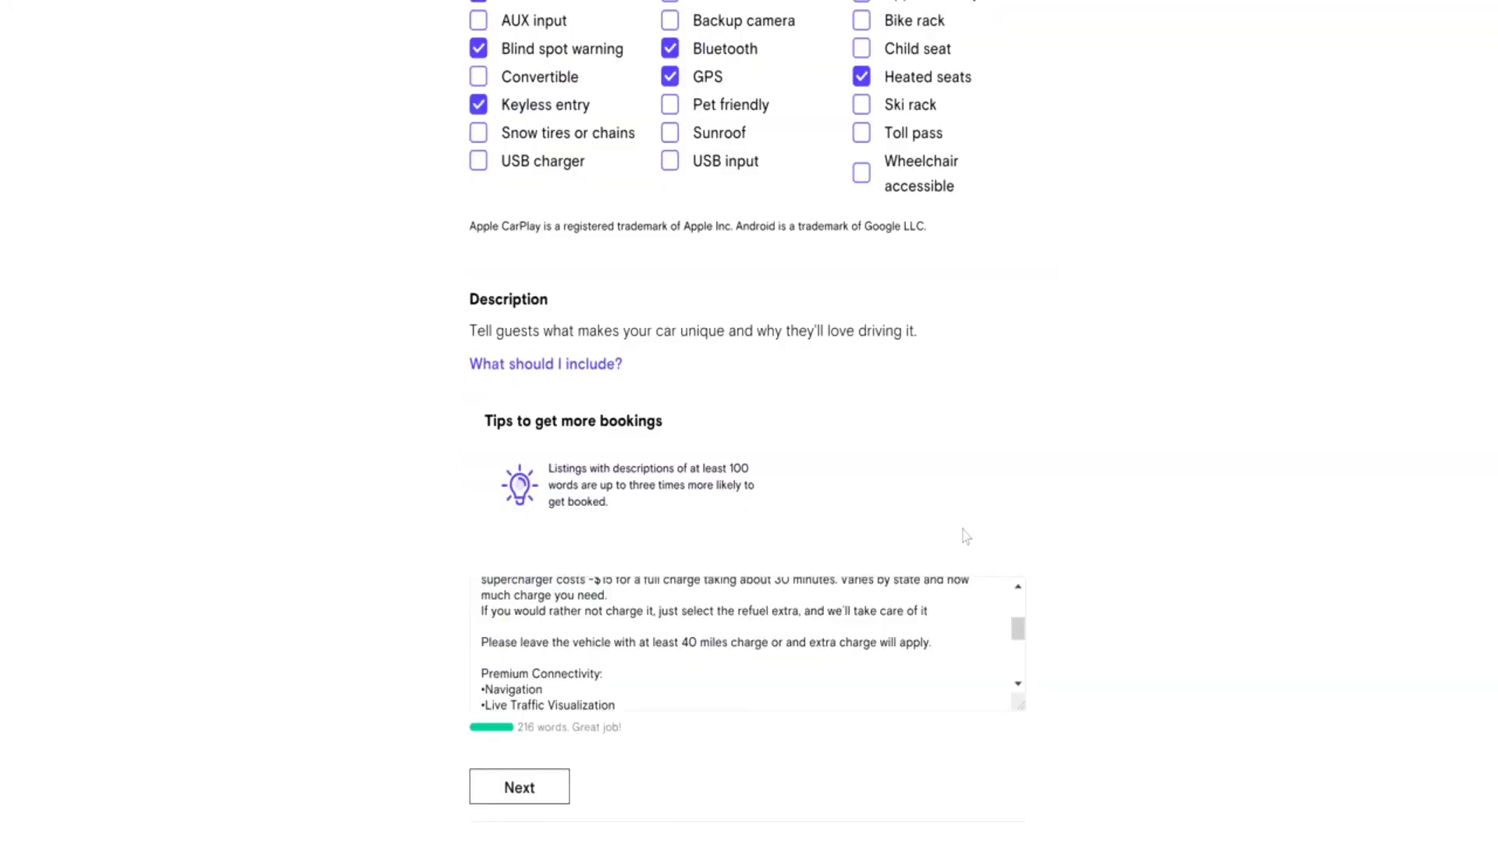
pyautogui.scroll(-3)
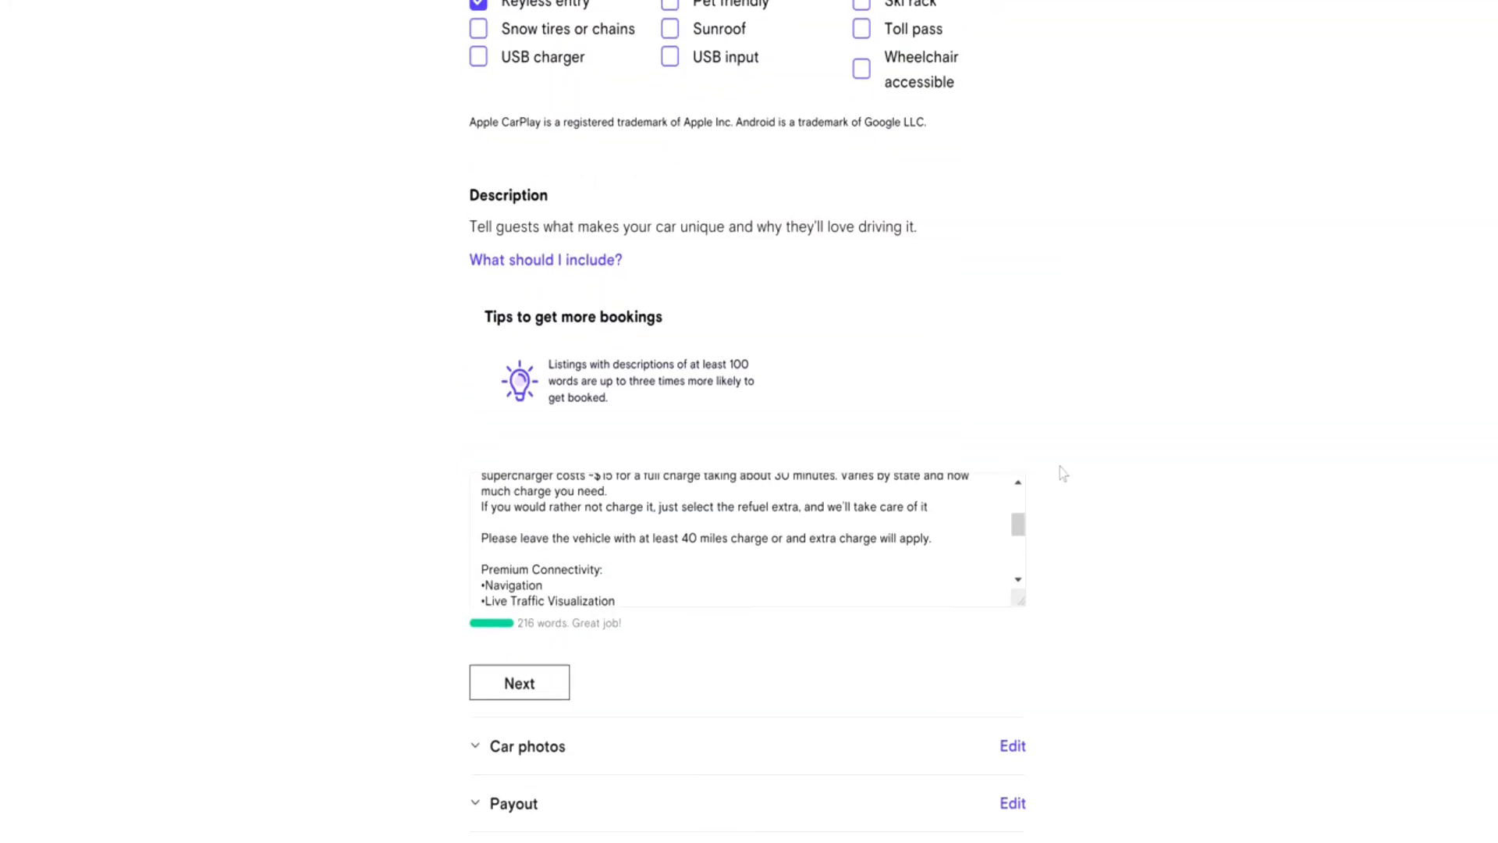
pyautogui.scroll(-3)
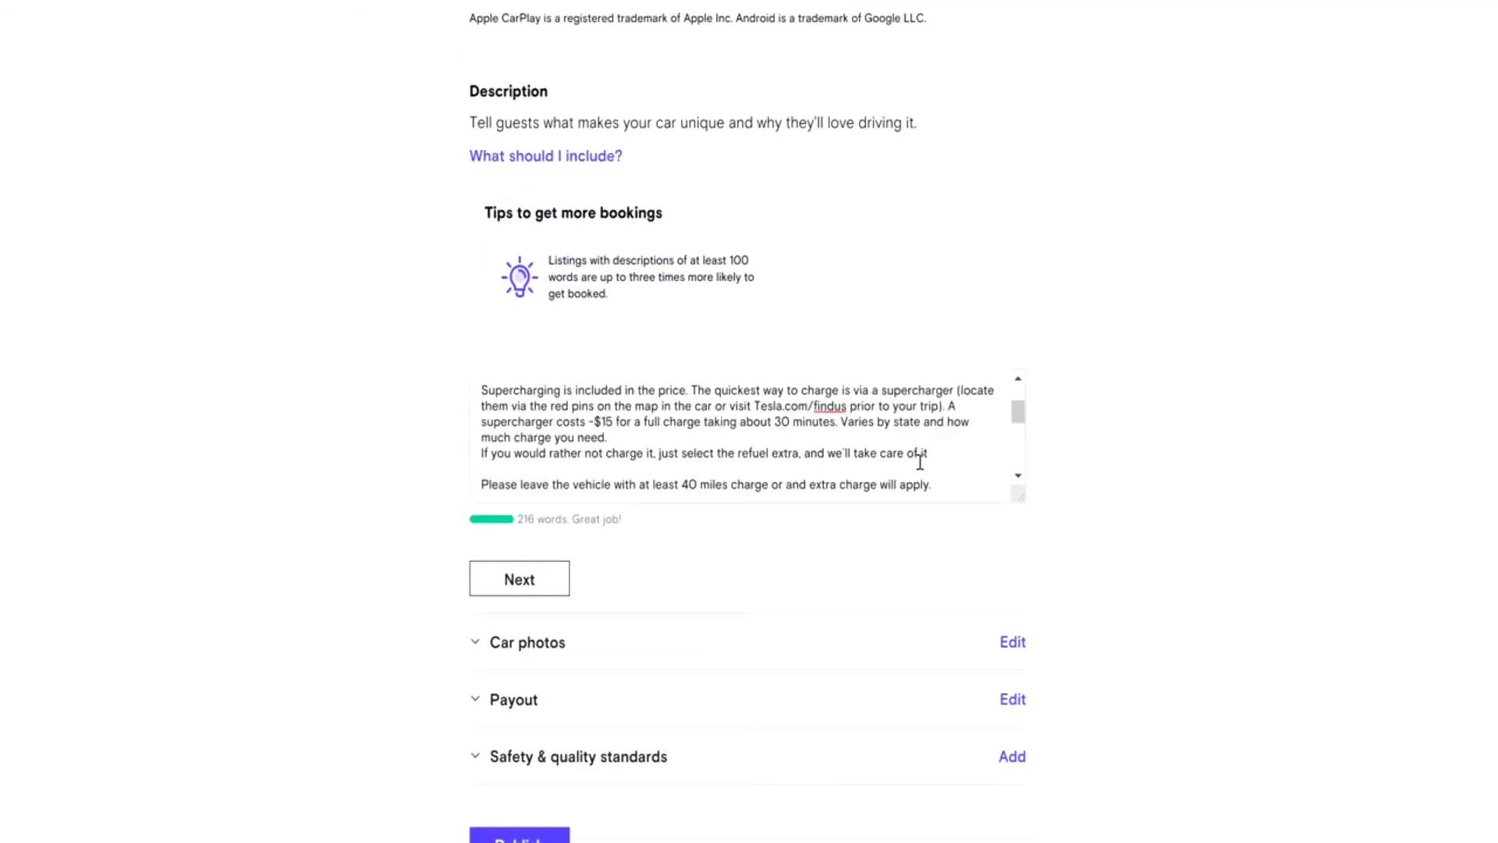
pyautogui.scroll(3)
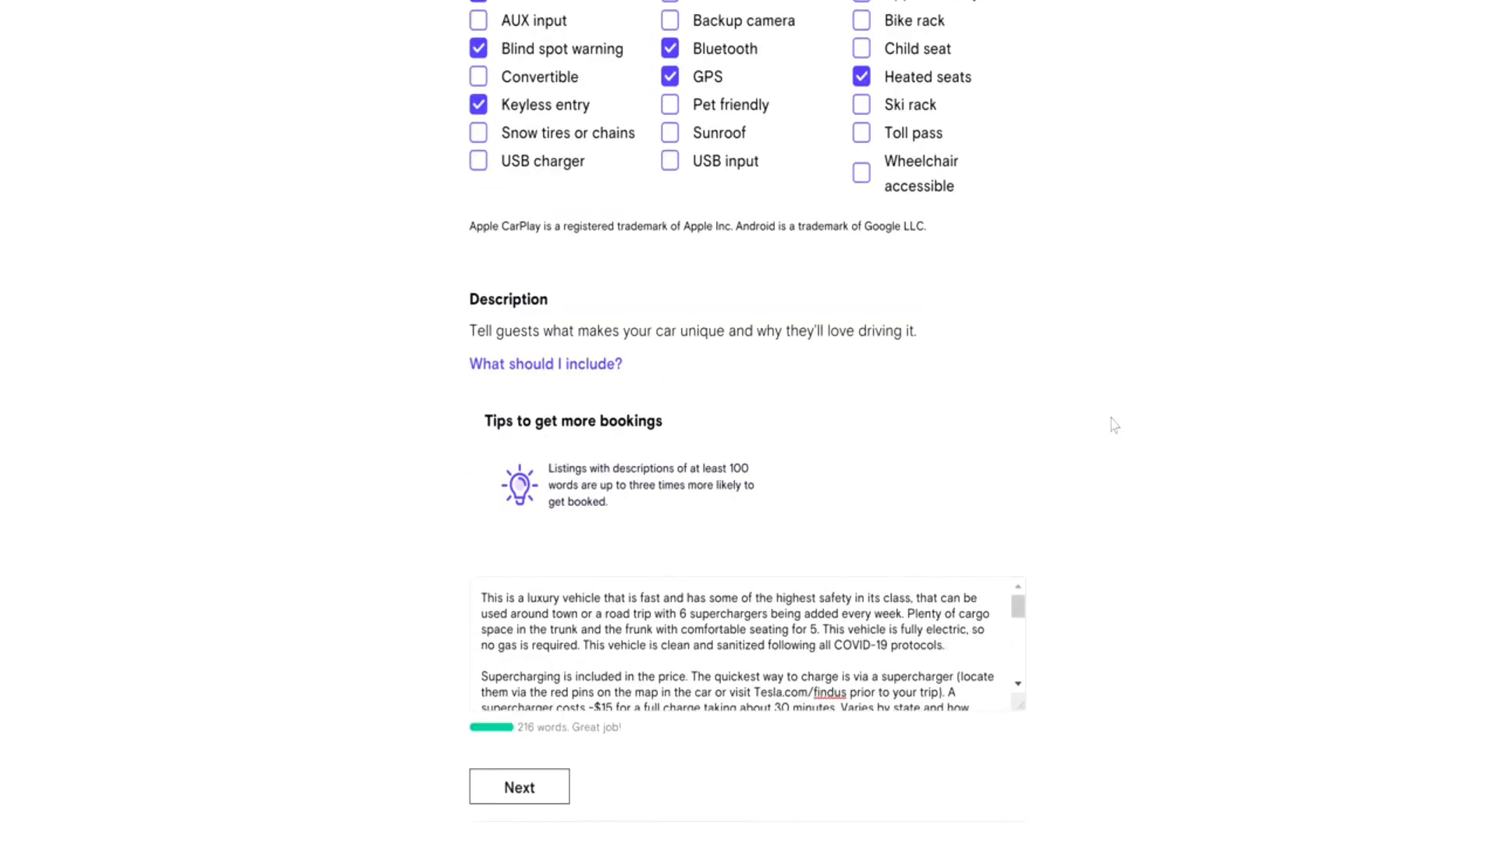
pyautogui.scroll(-3)
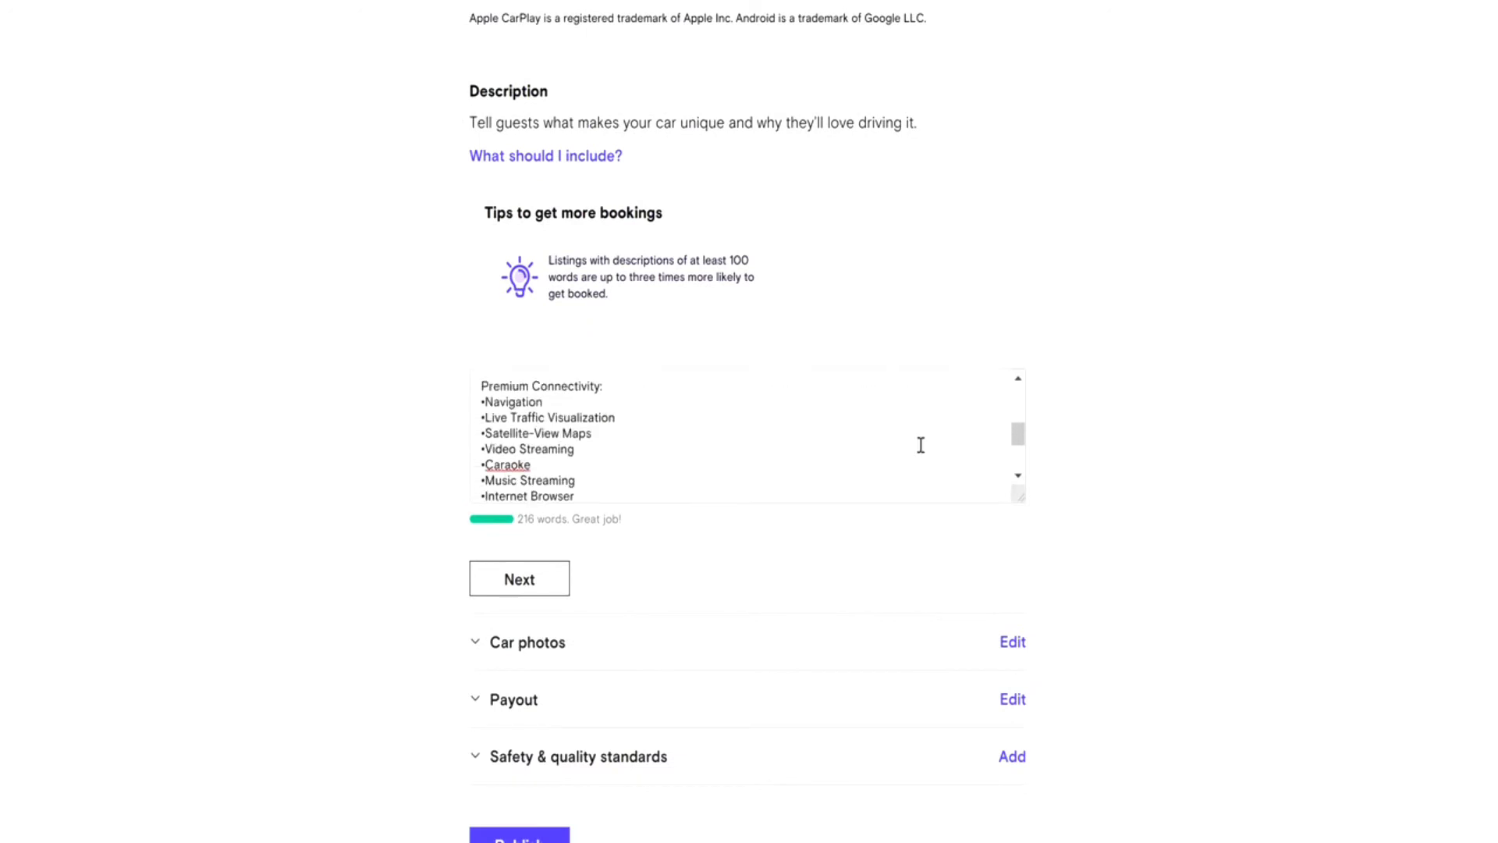
pyautogui.scroll(-3)
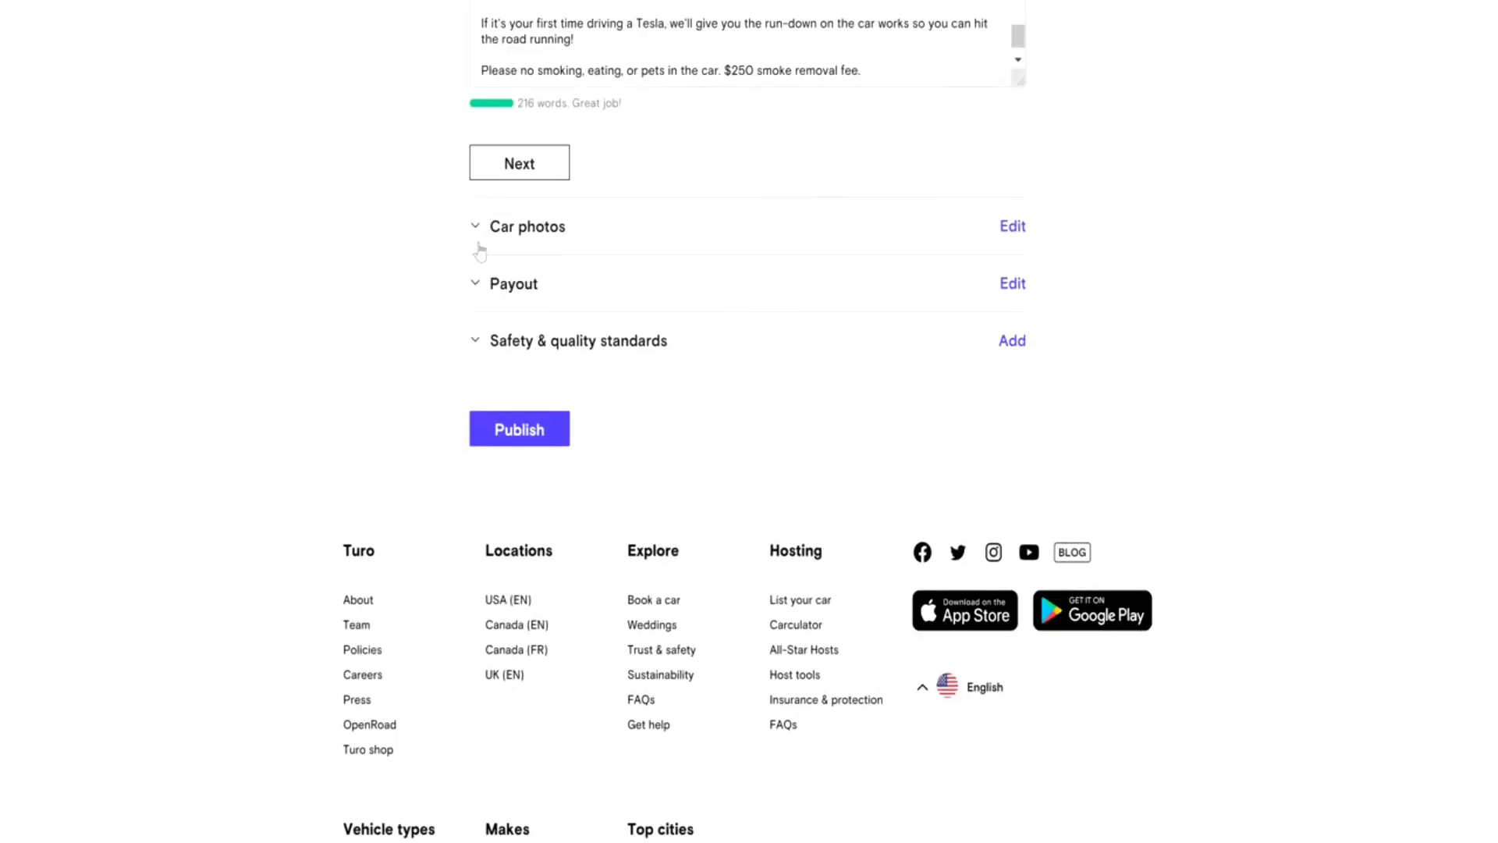
# - Expand the Payout section to review Stripe verification and saved direct deposit details
pyautogui.click(1012, 282)
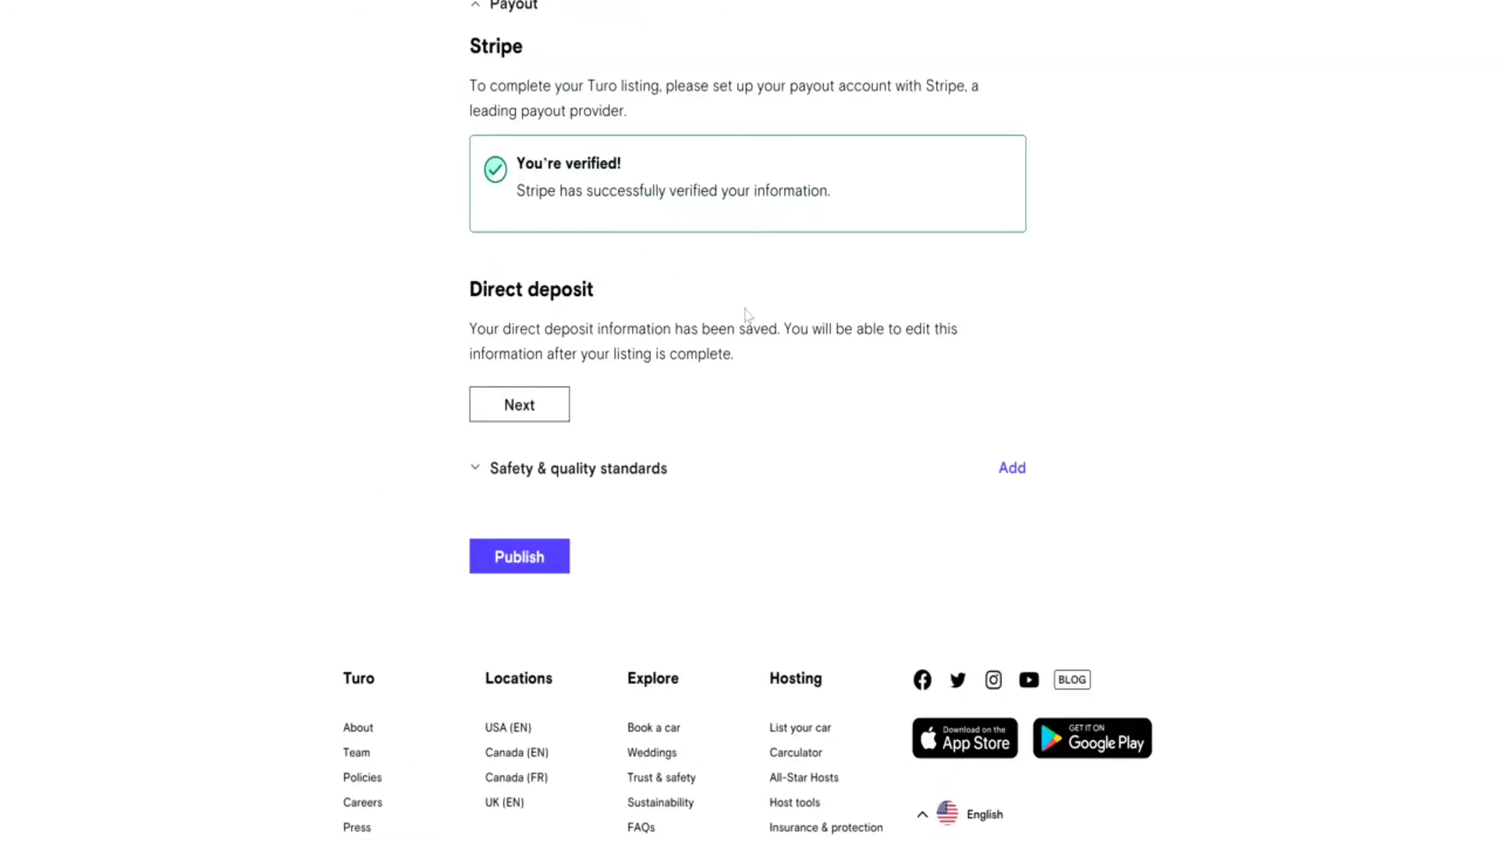
pyautogui.scroll(3)
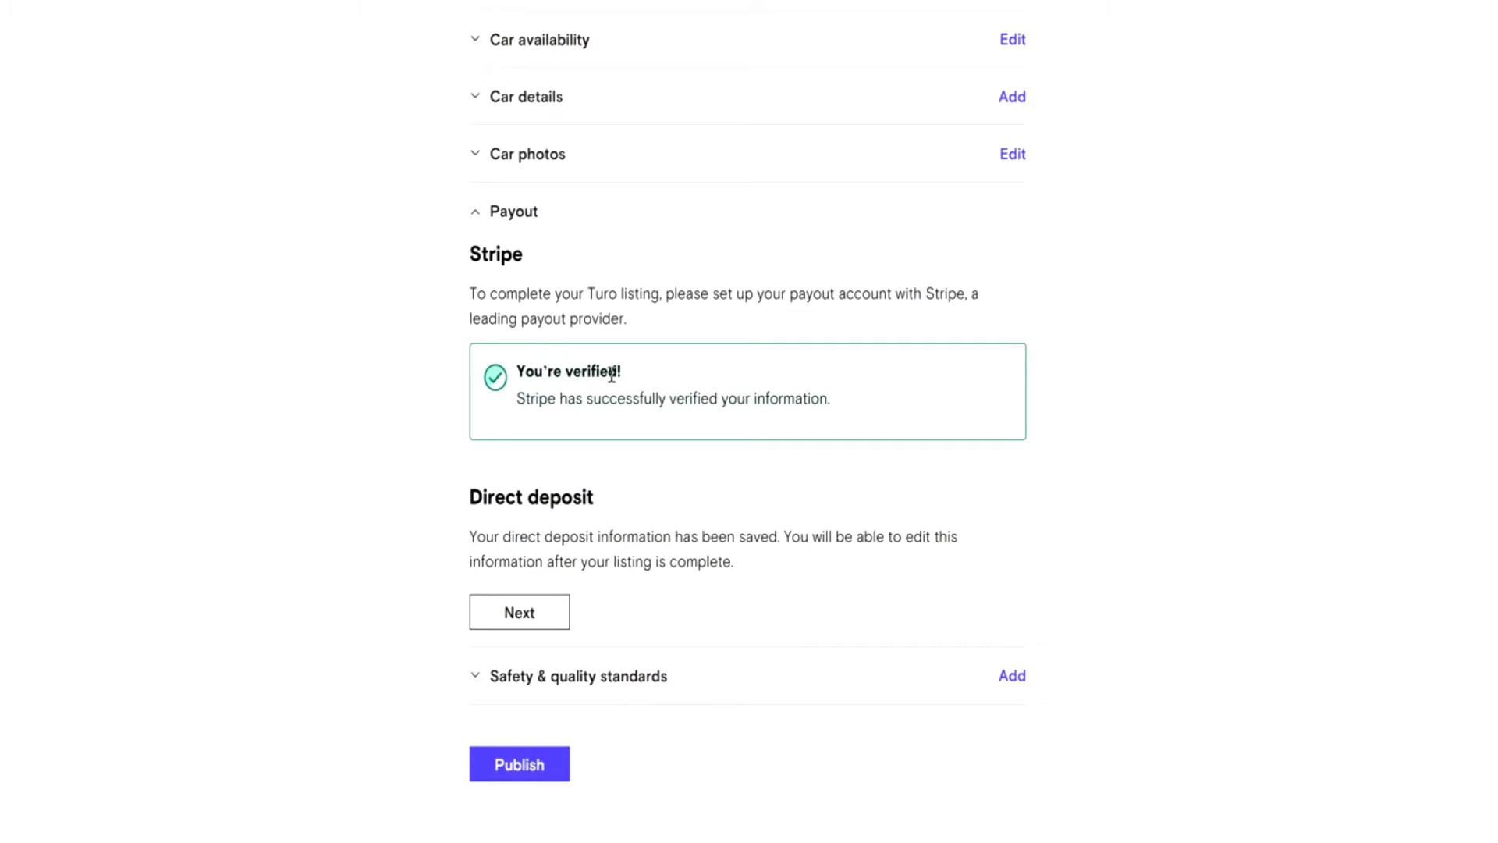
pyautogui.moveTo(391, 437)
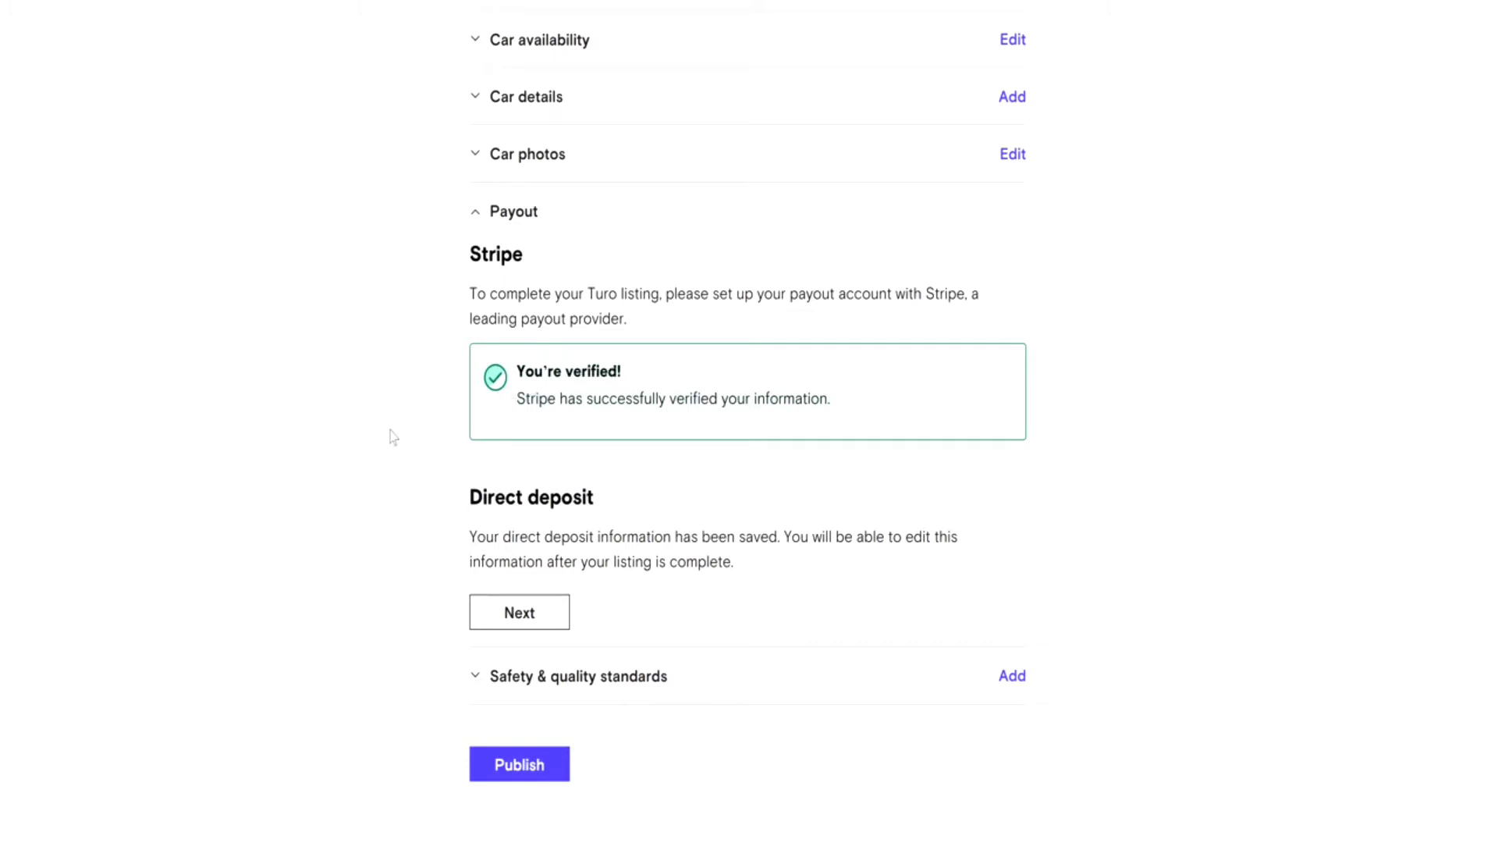
pyautogui.scroll(-3)
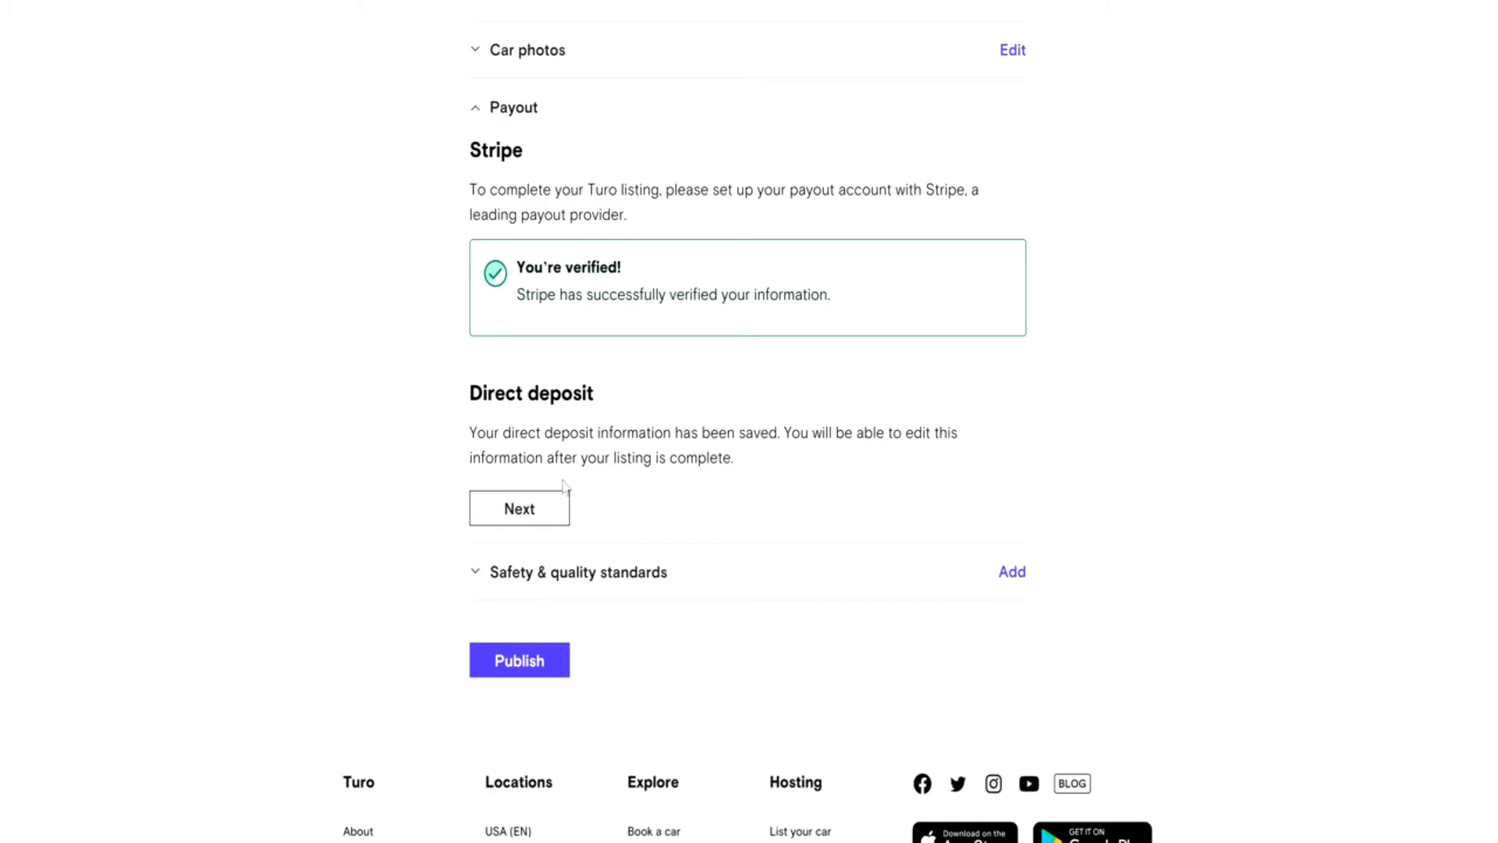
pyautogui.moveTo(542, 418)
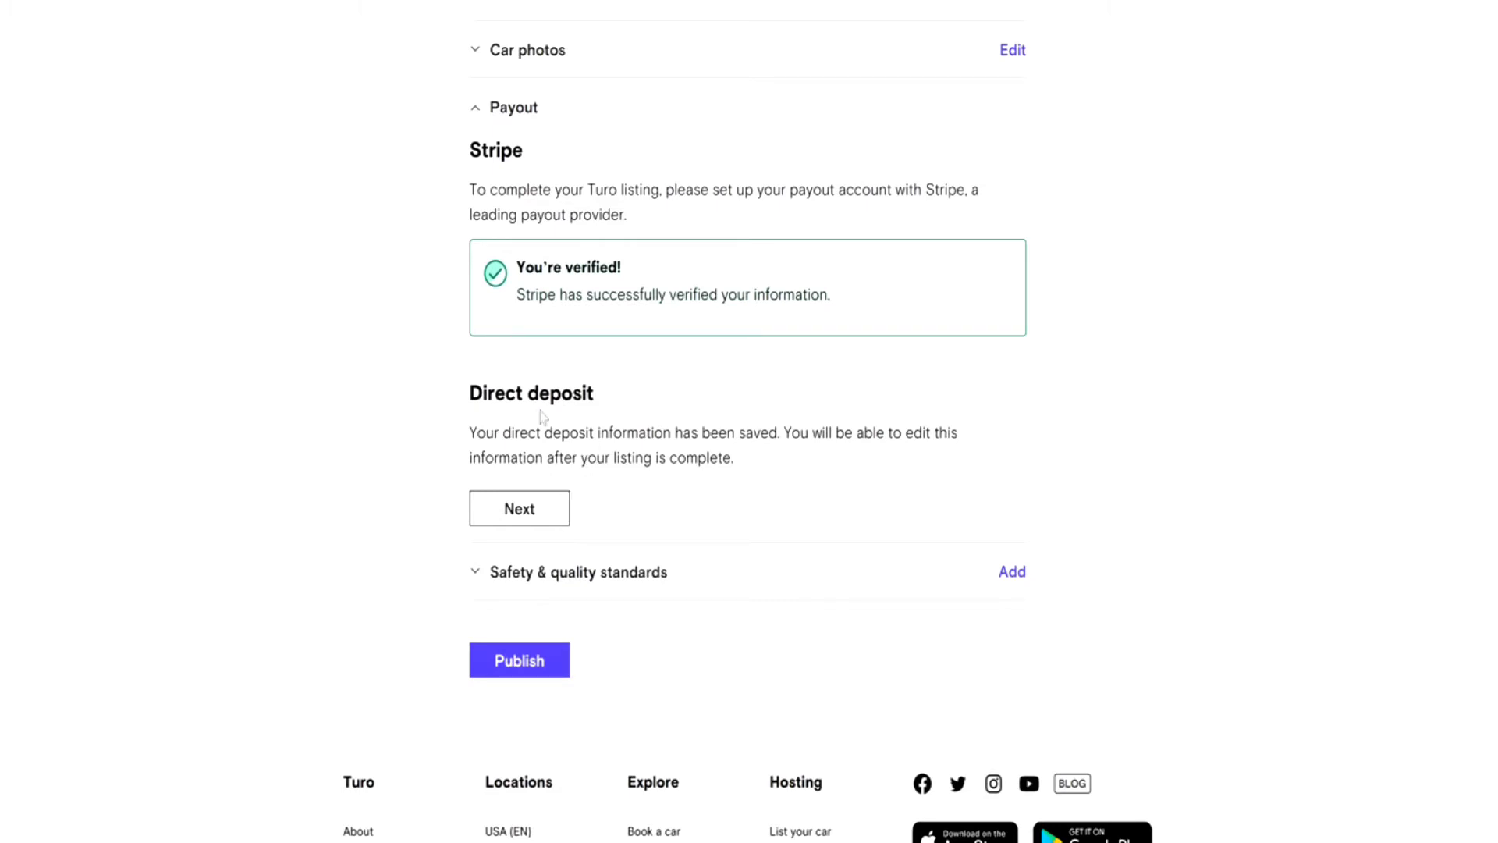
pyautogui.scroll(-3)
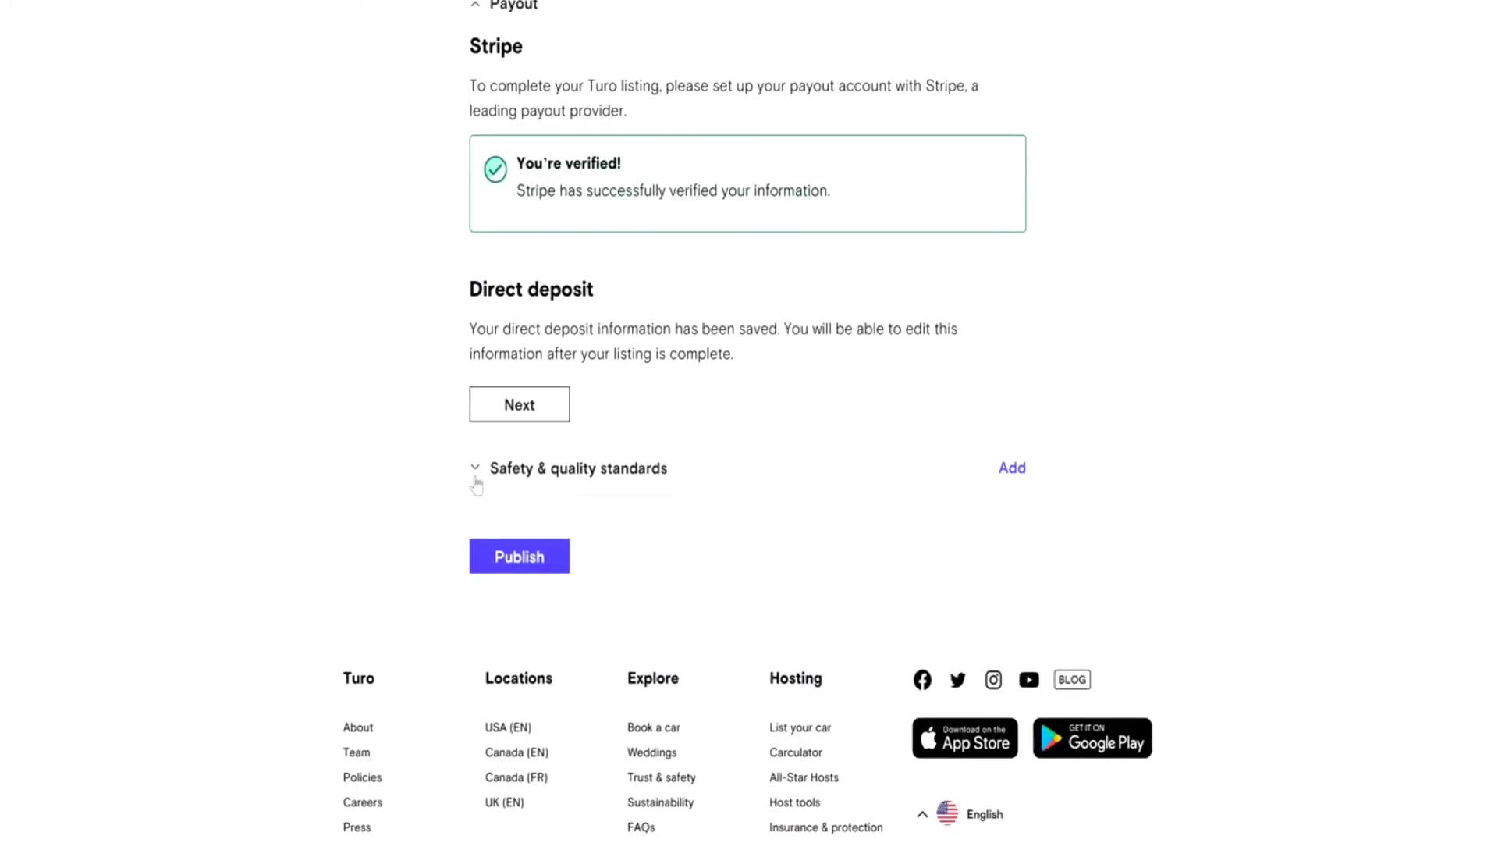
# - Expand Safety & quality standards to read the maintenance, cleaning and no-other-platforms rules
pyautogui.click(475, 468)
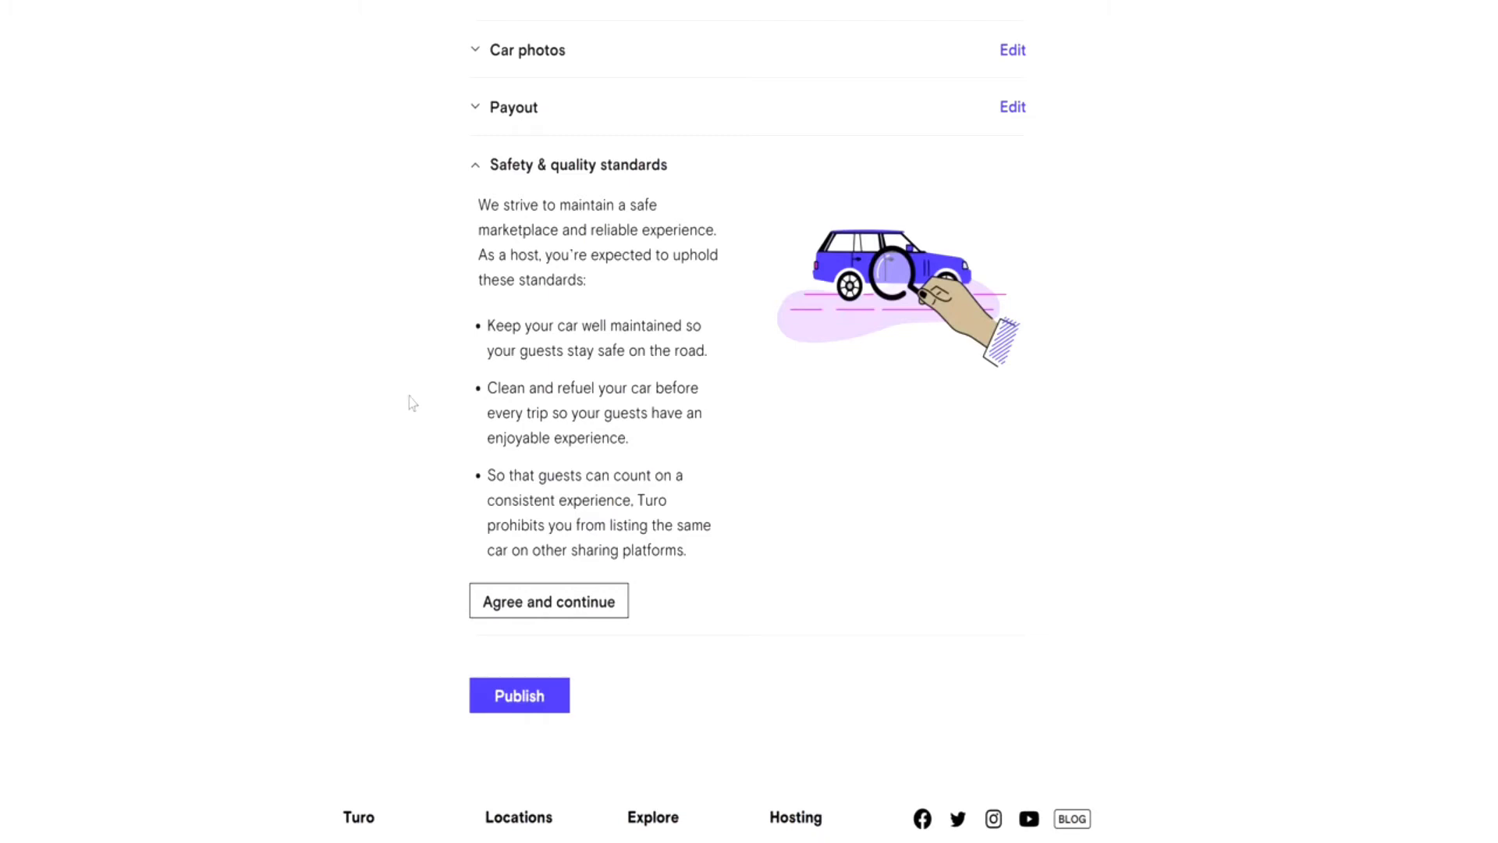
pyautogui.moveTo(509, 412)
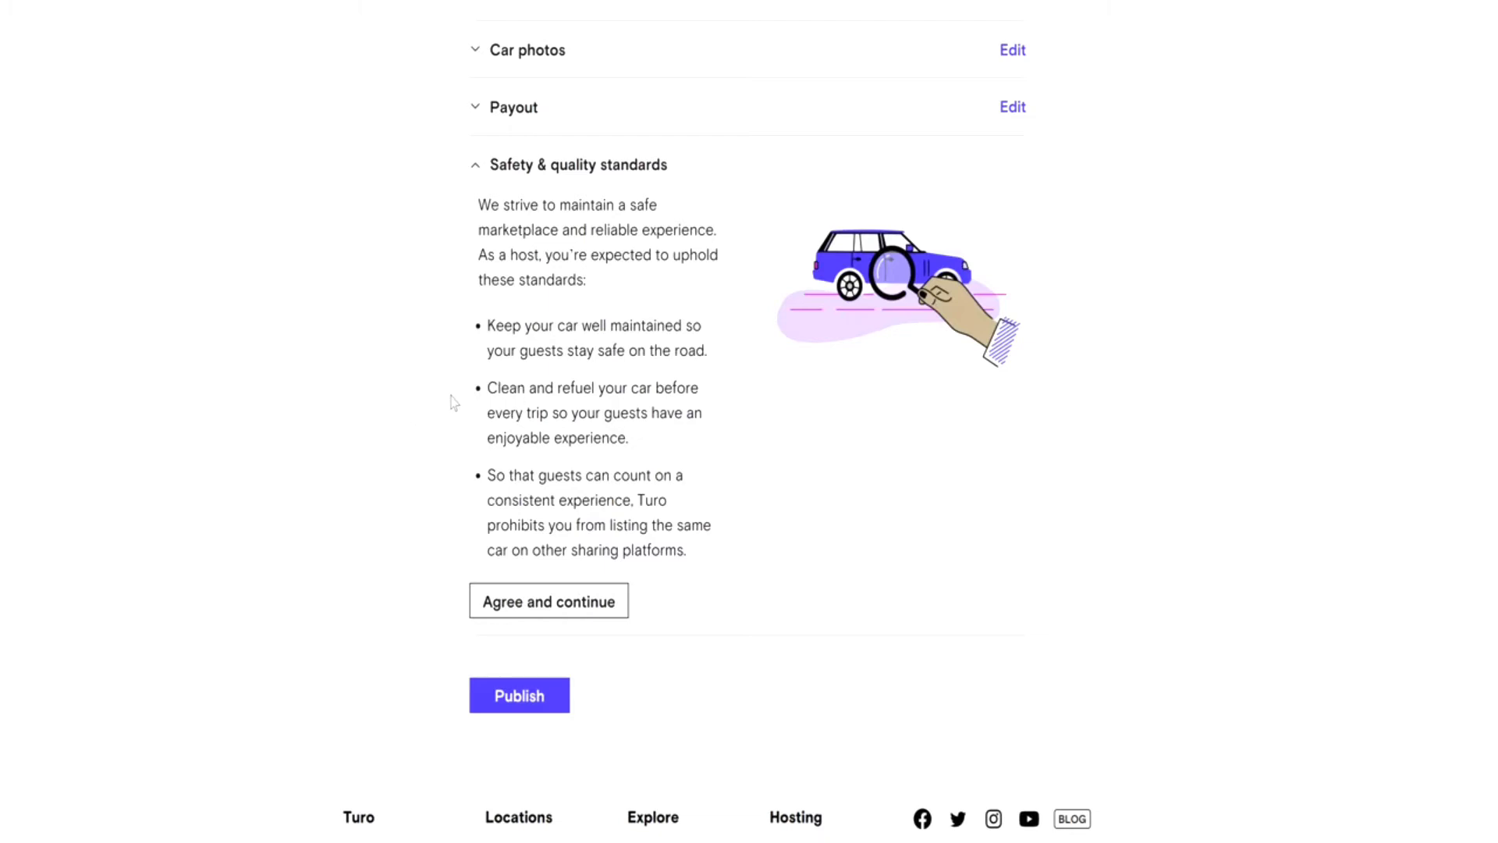
pyautogui.scroll(-3)
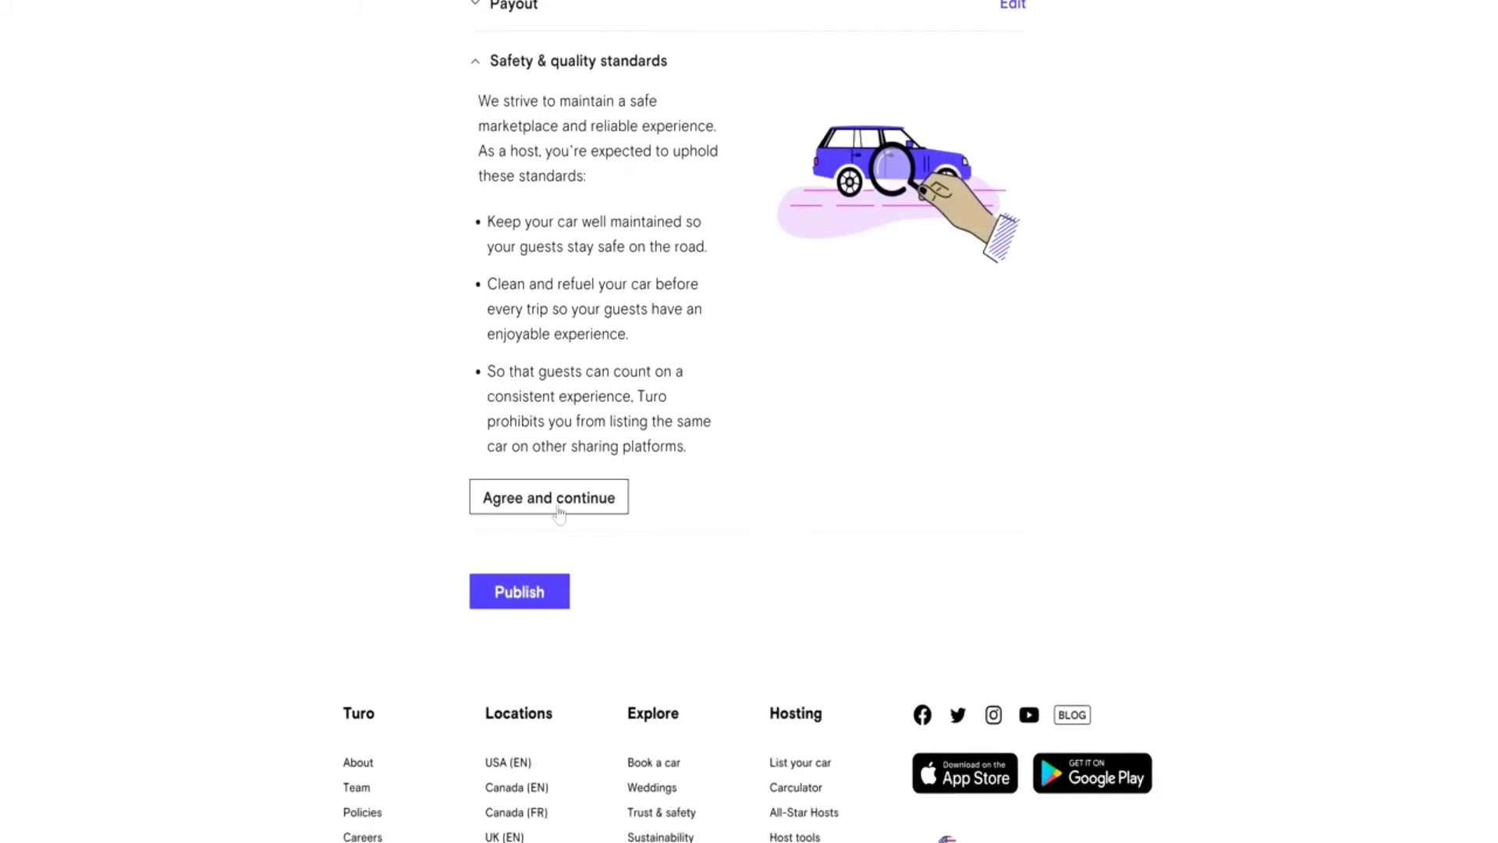
# - Accept the host safety and quality standards with Agree and continue
pyautogui.click(547, 497)
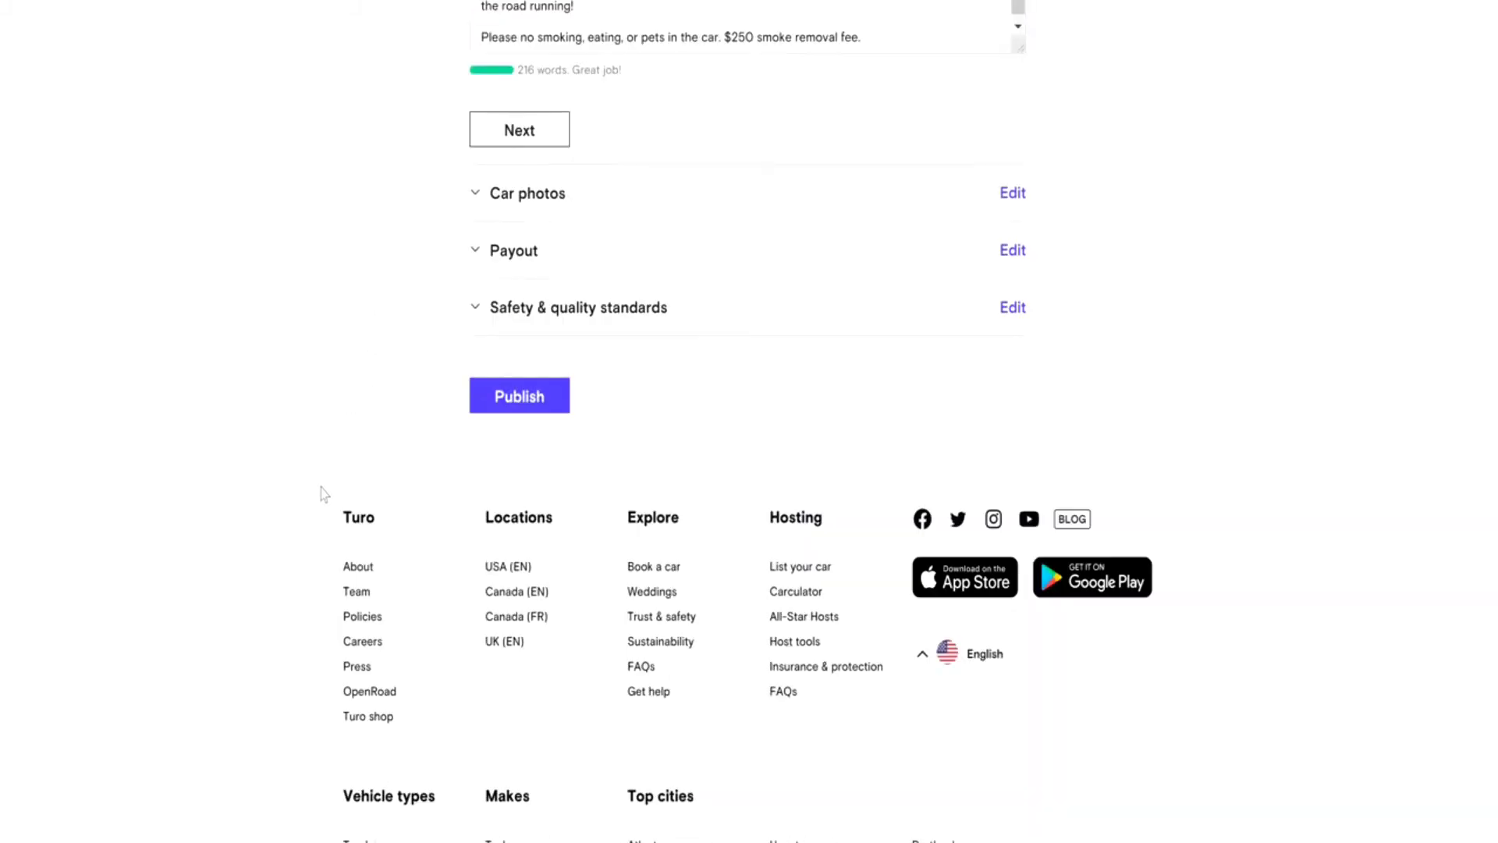
pyautogui.scroll(3)
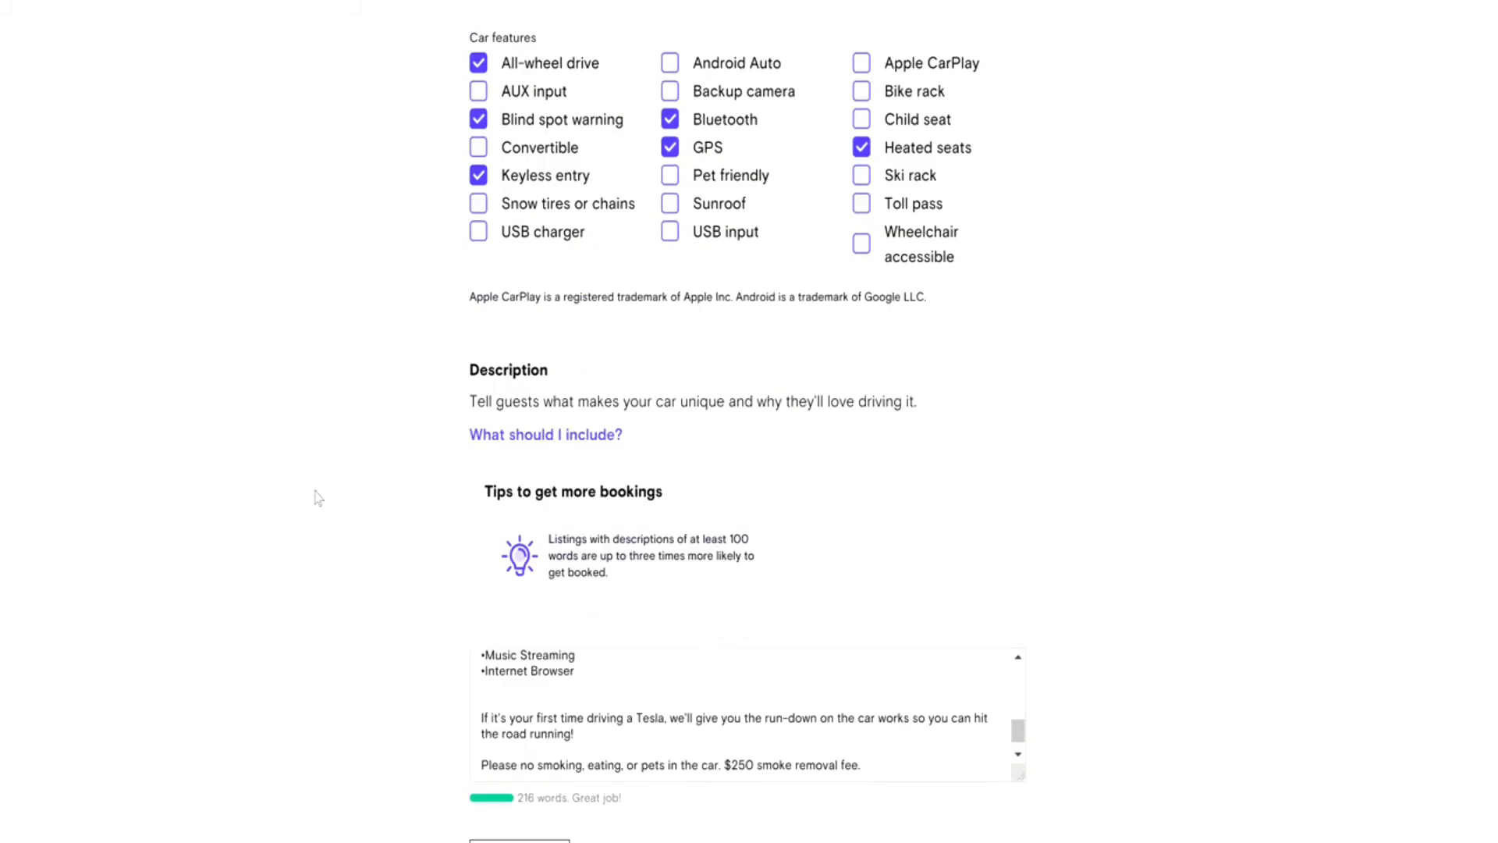
pyautogui.scroll(3)
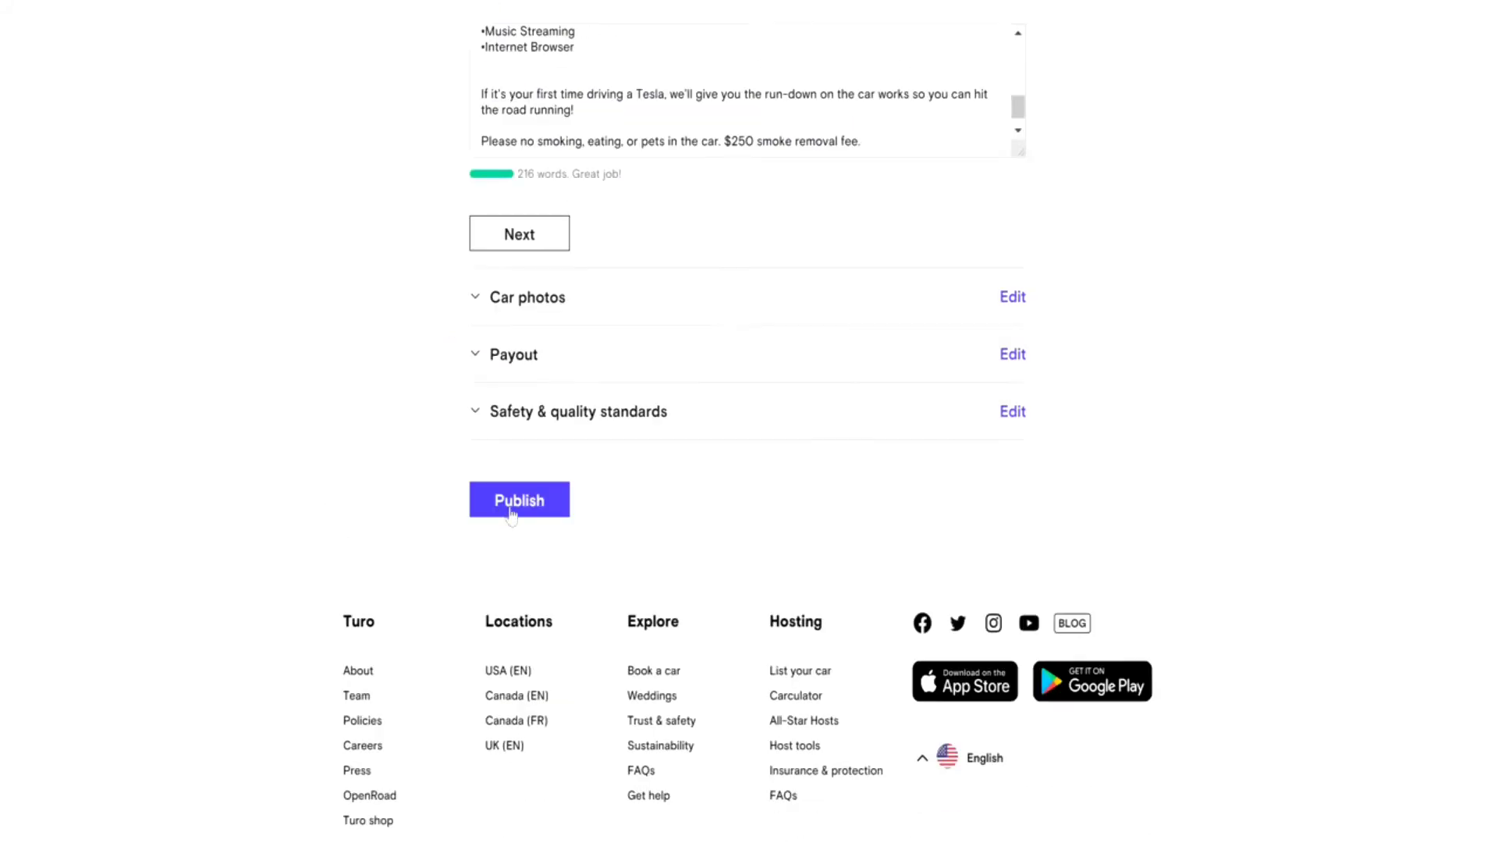
# - Attempt to publish, revealing the Required Car details flag and terms-of-service prompt
pyautogui.click(519, 498)
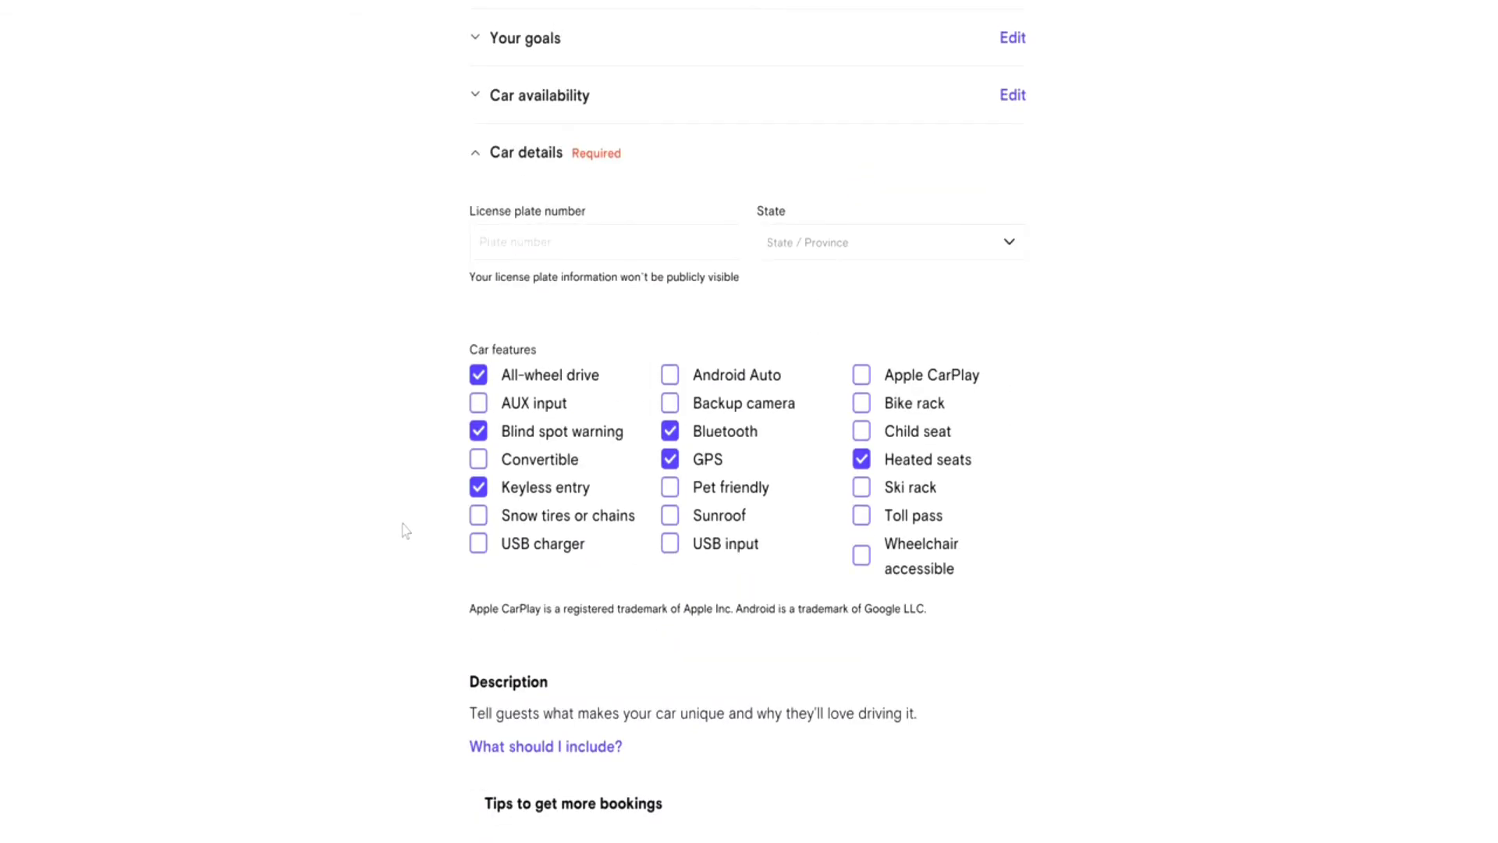
pyautogui.scroll(3)
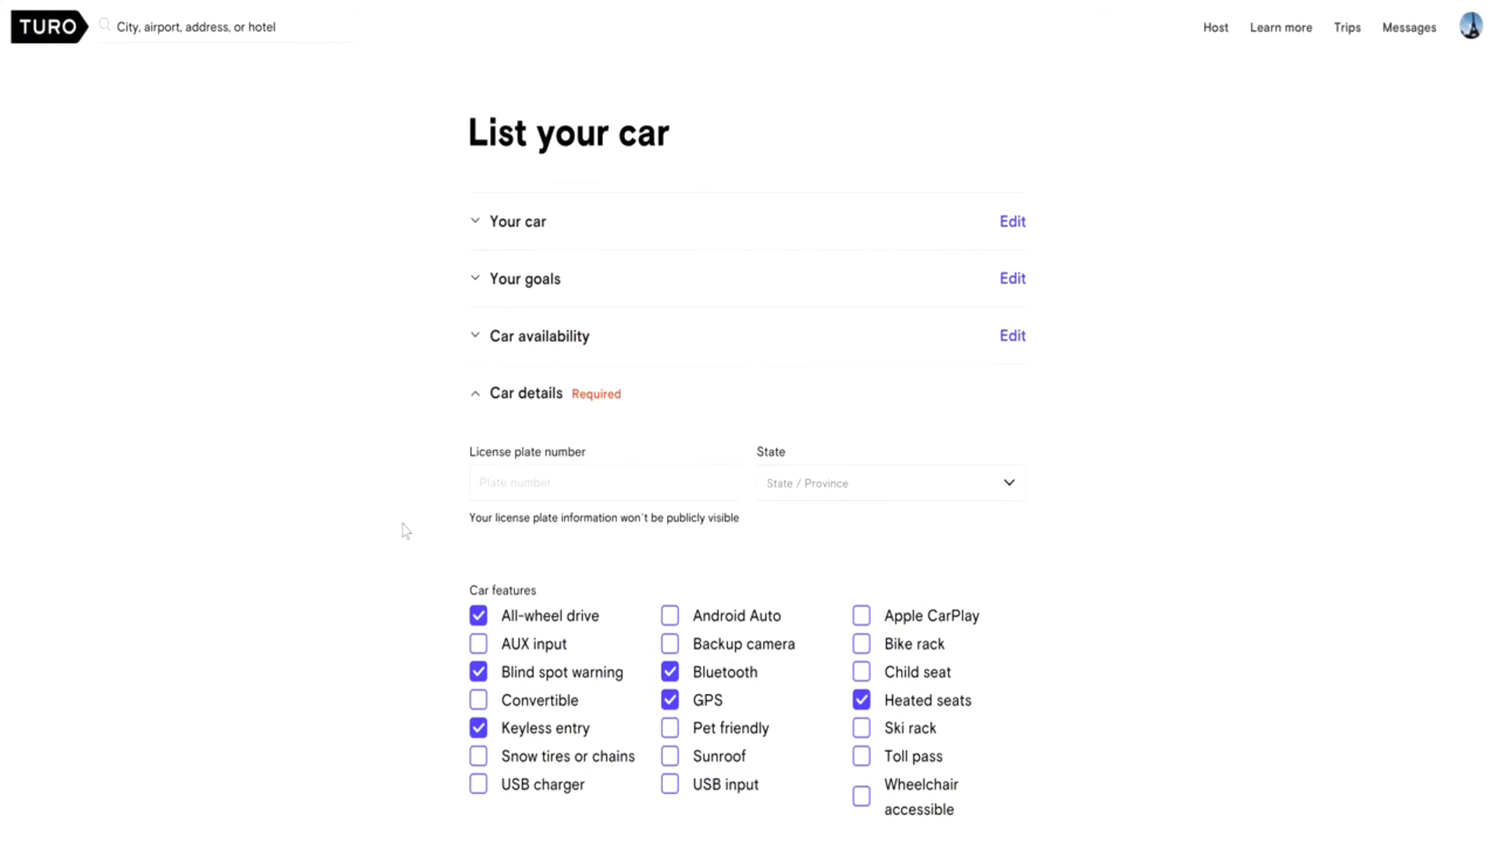
pyautogui.scroll(-3)
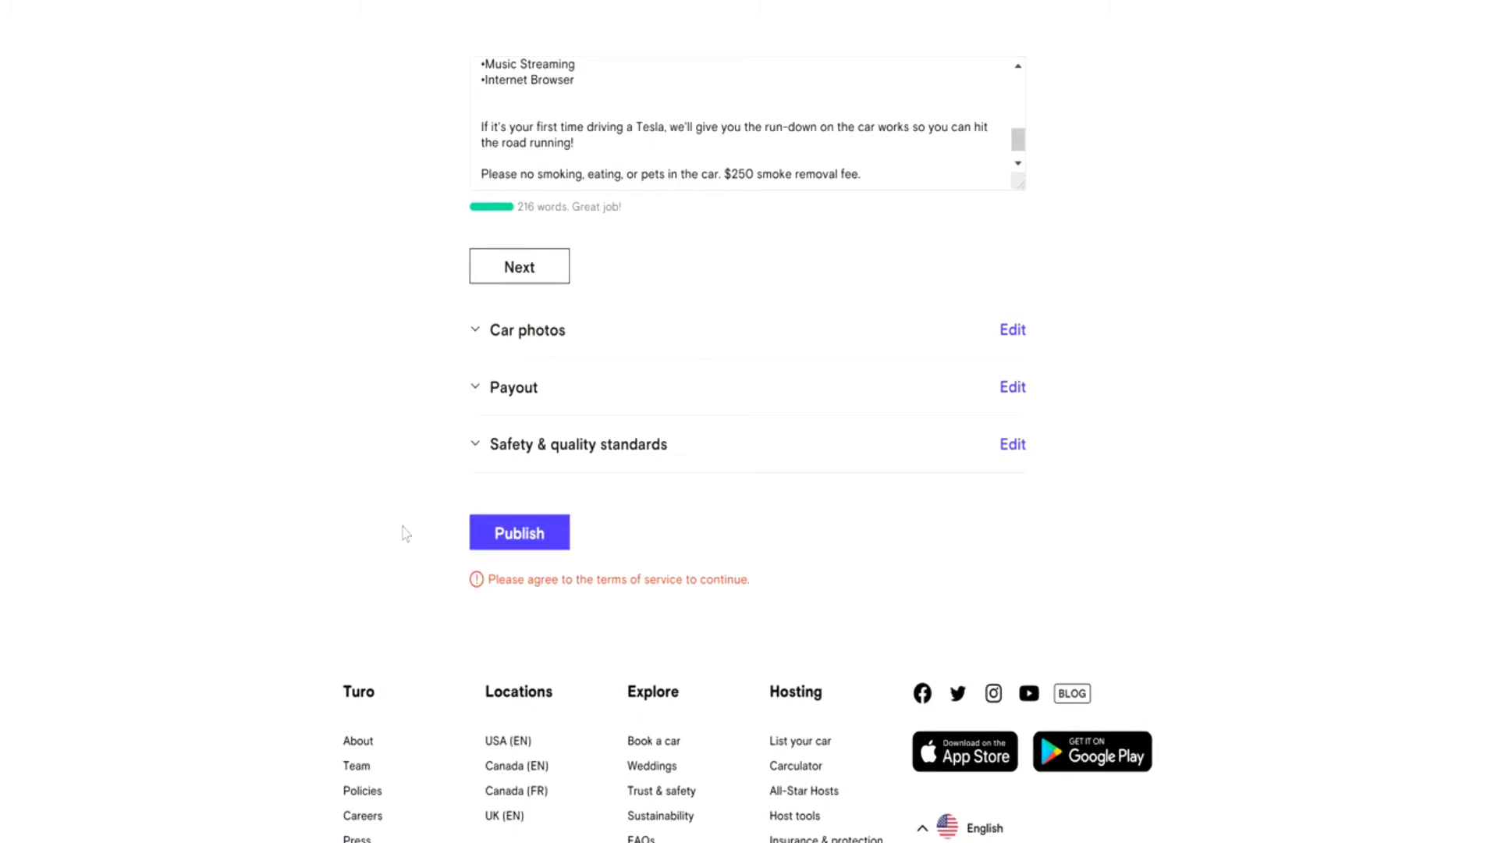
pyautogui.scroll(3)
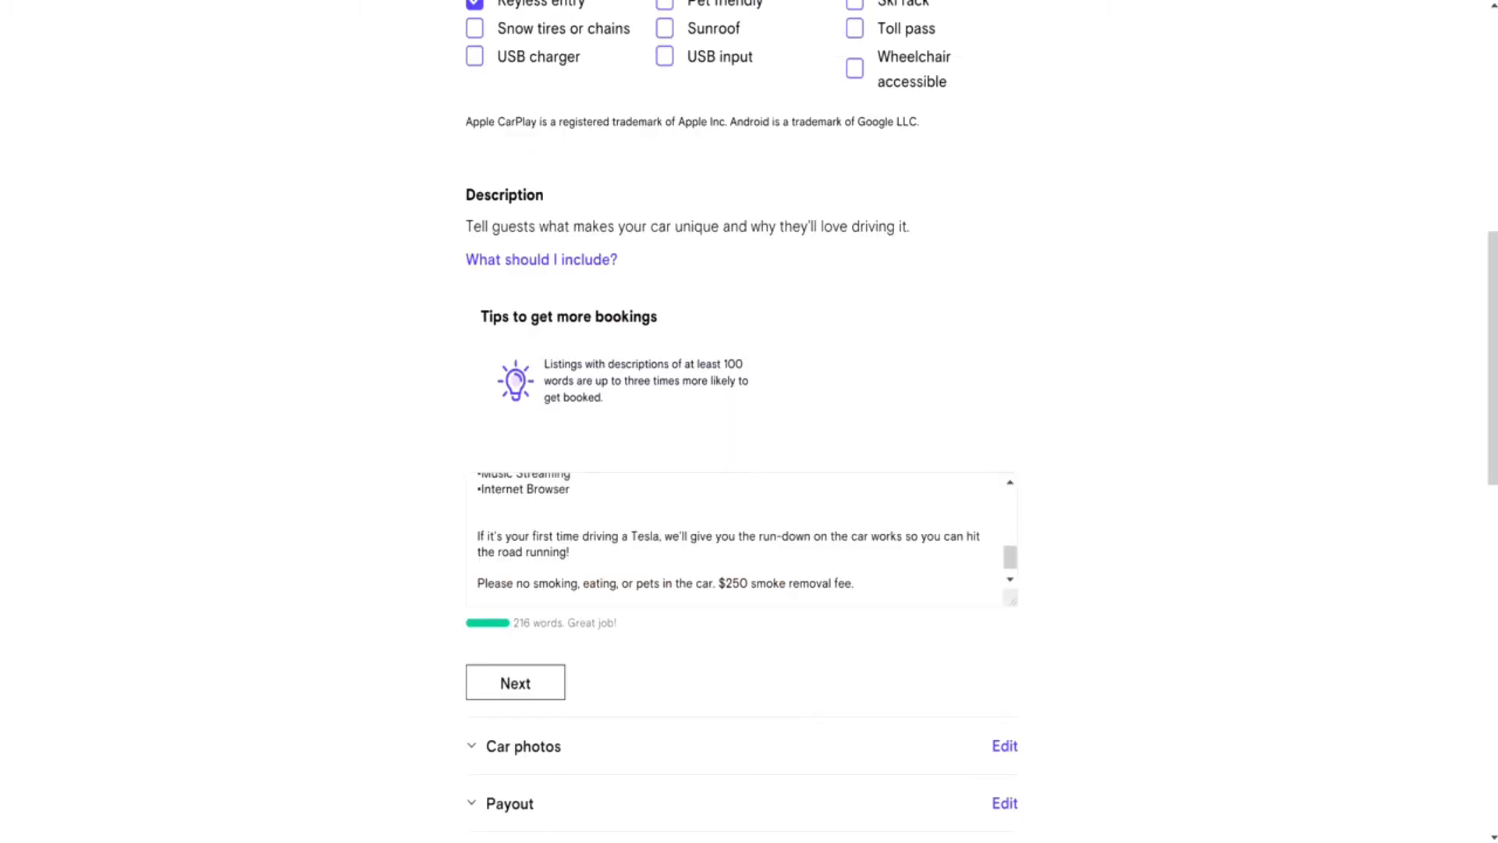
pyautogui.moveTo(1141, 467)
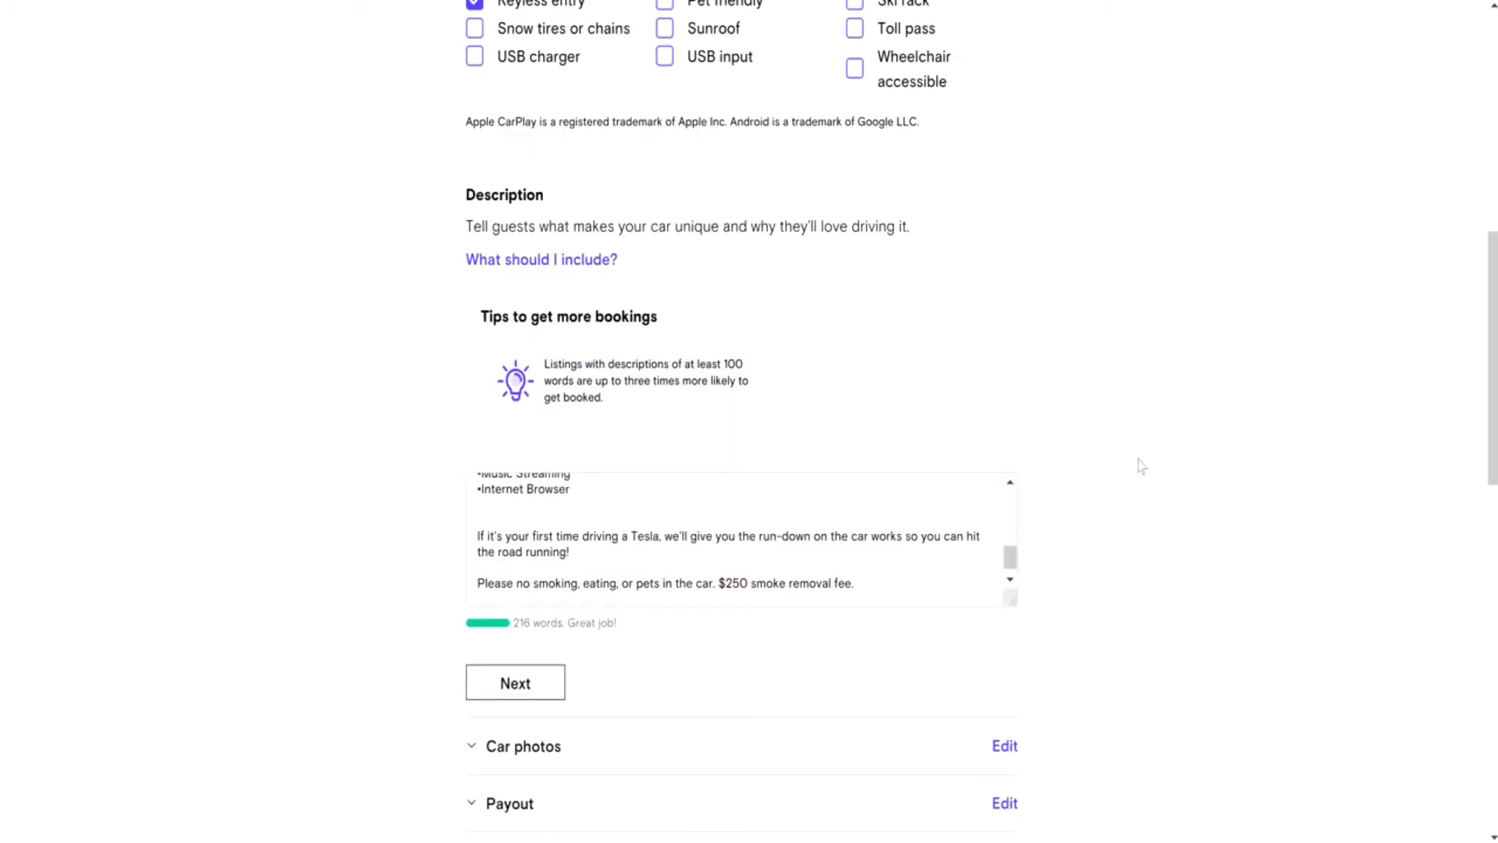
# - Save the car description, agree to the Turo terms of service, and publish
pyautogui.scroll(-3)
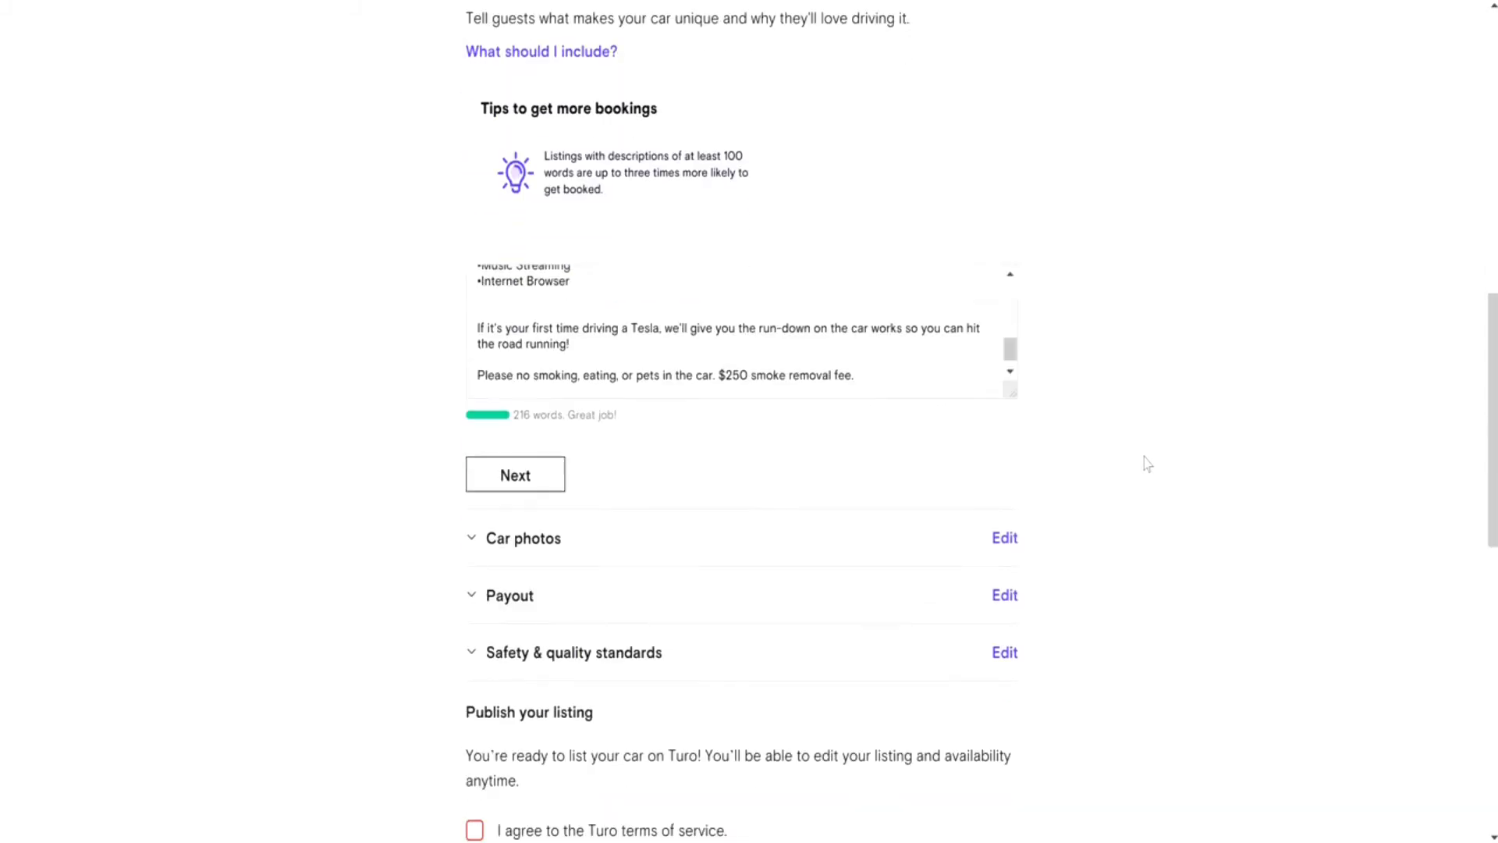
pyautogui.click(515, 473)
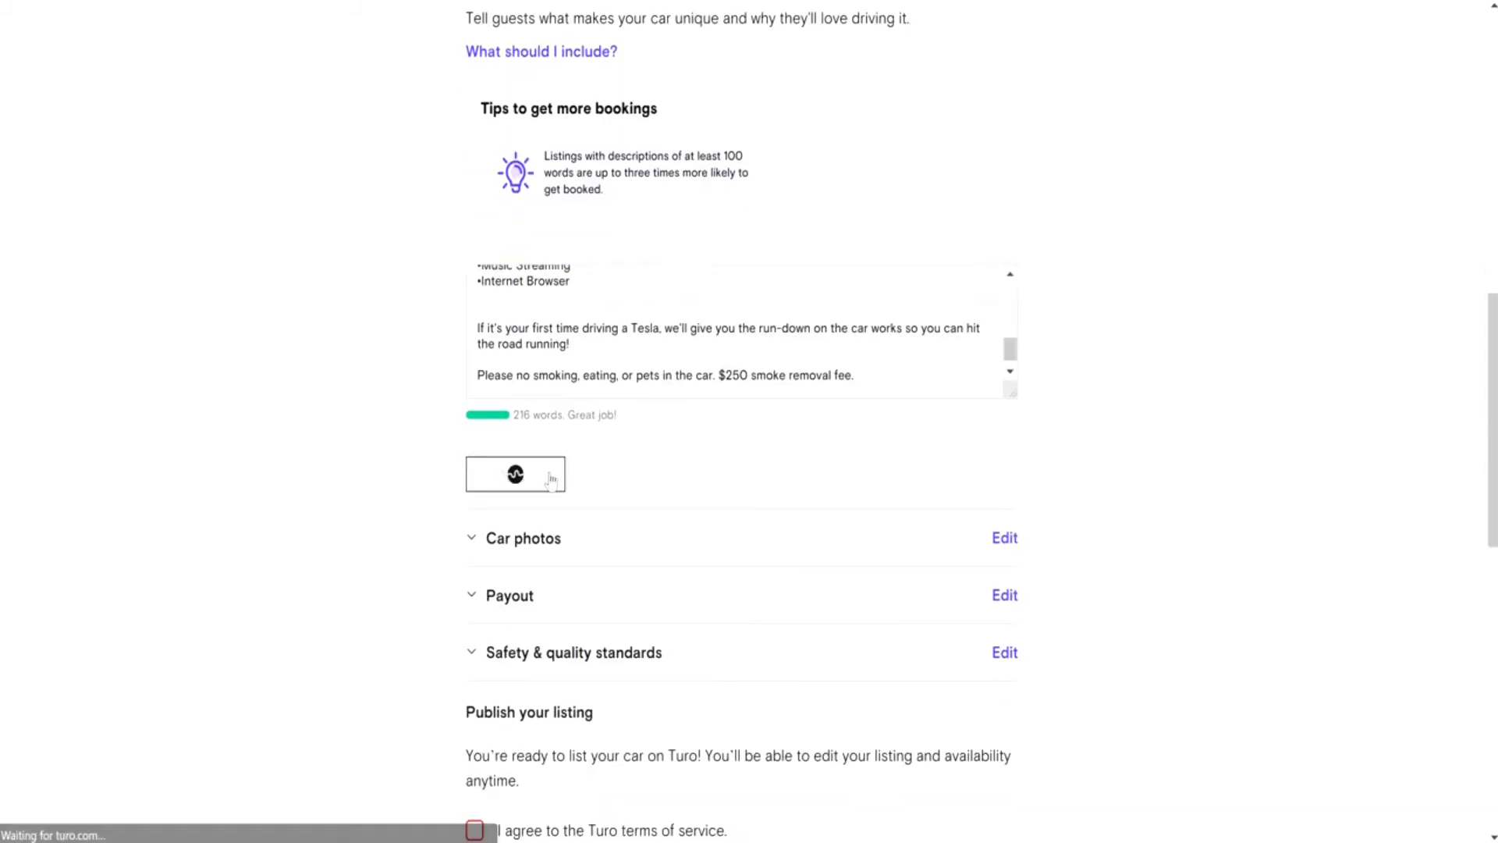
pyautogui.scroll(-3)
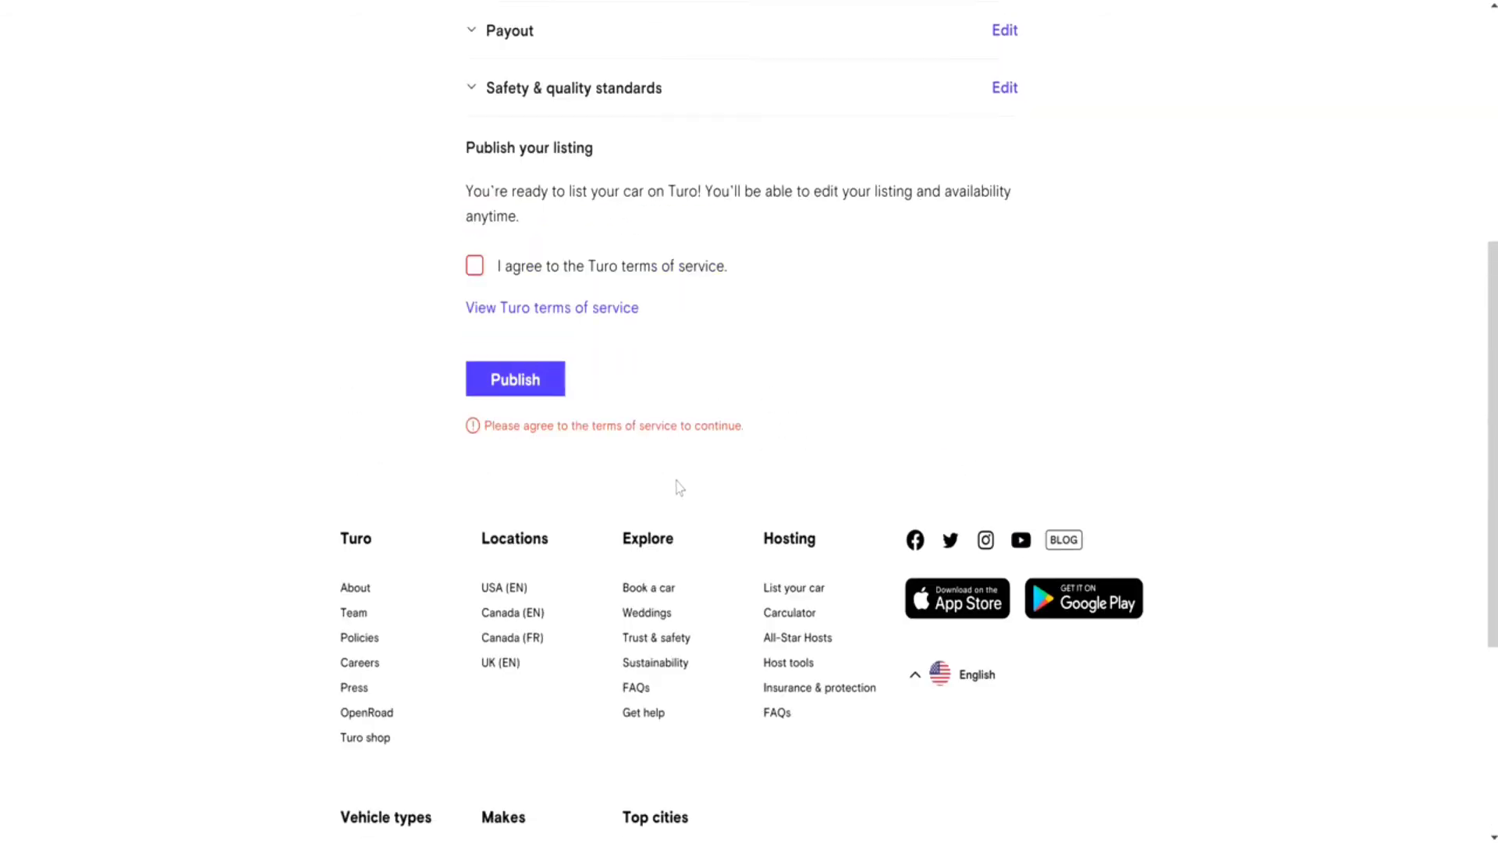
pyautogui.scroll(3)
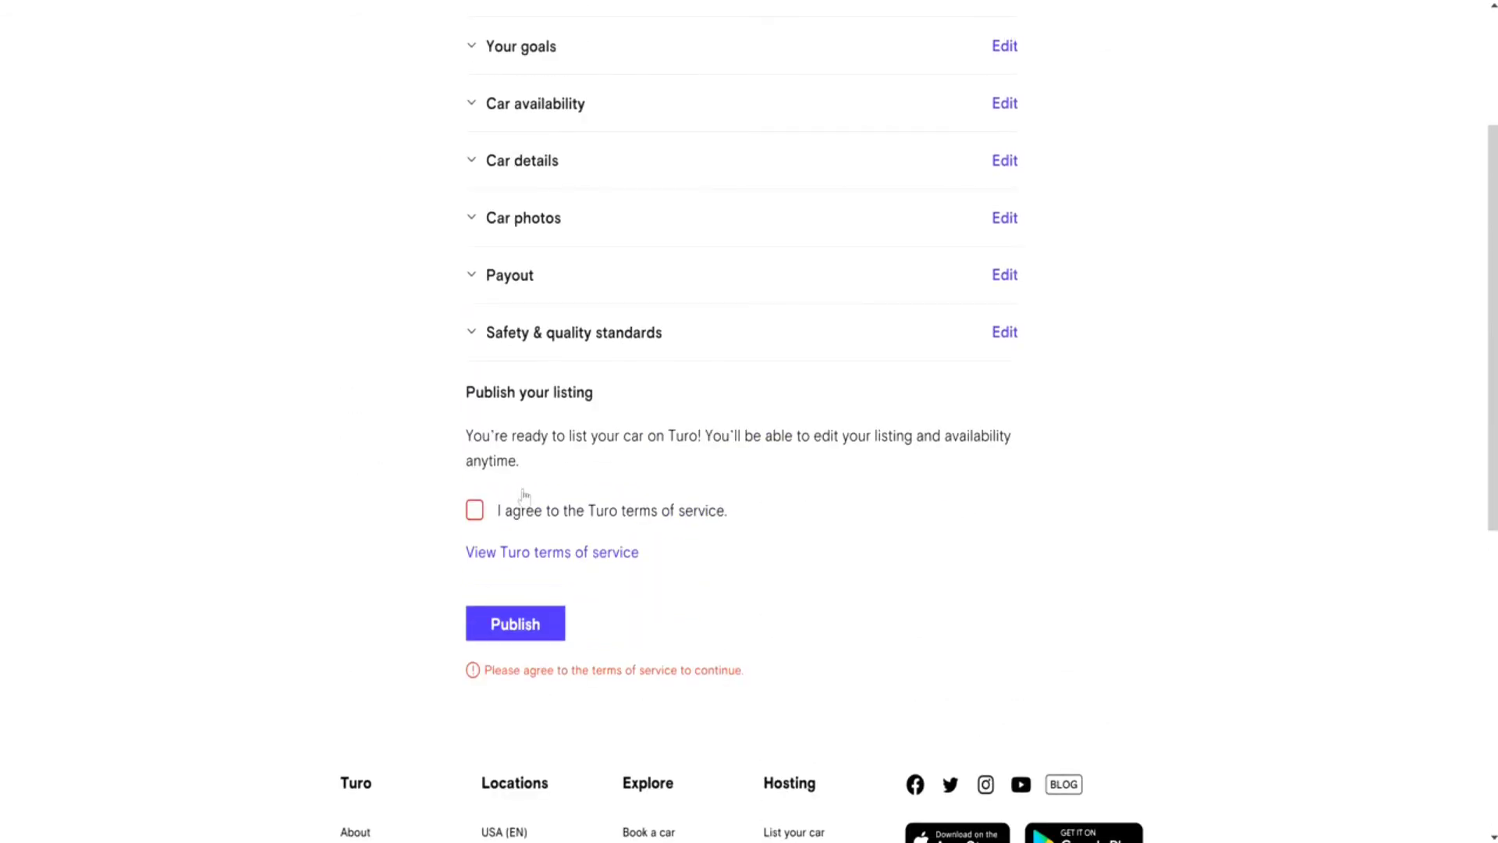
pyautogui.click(476, 509)
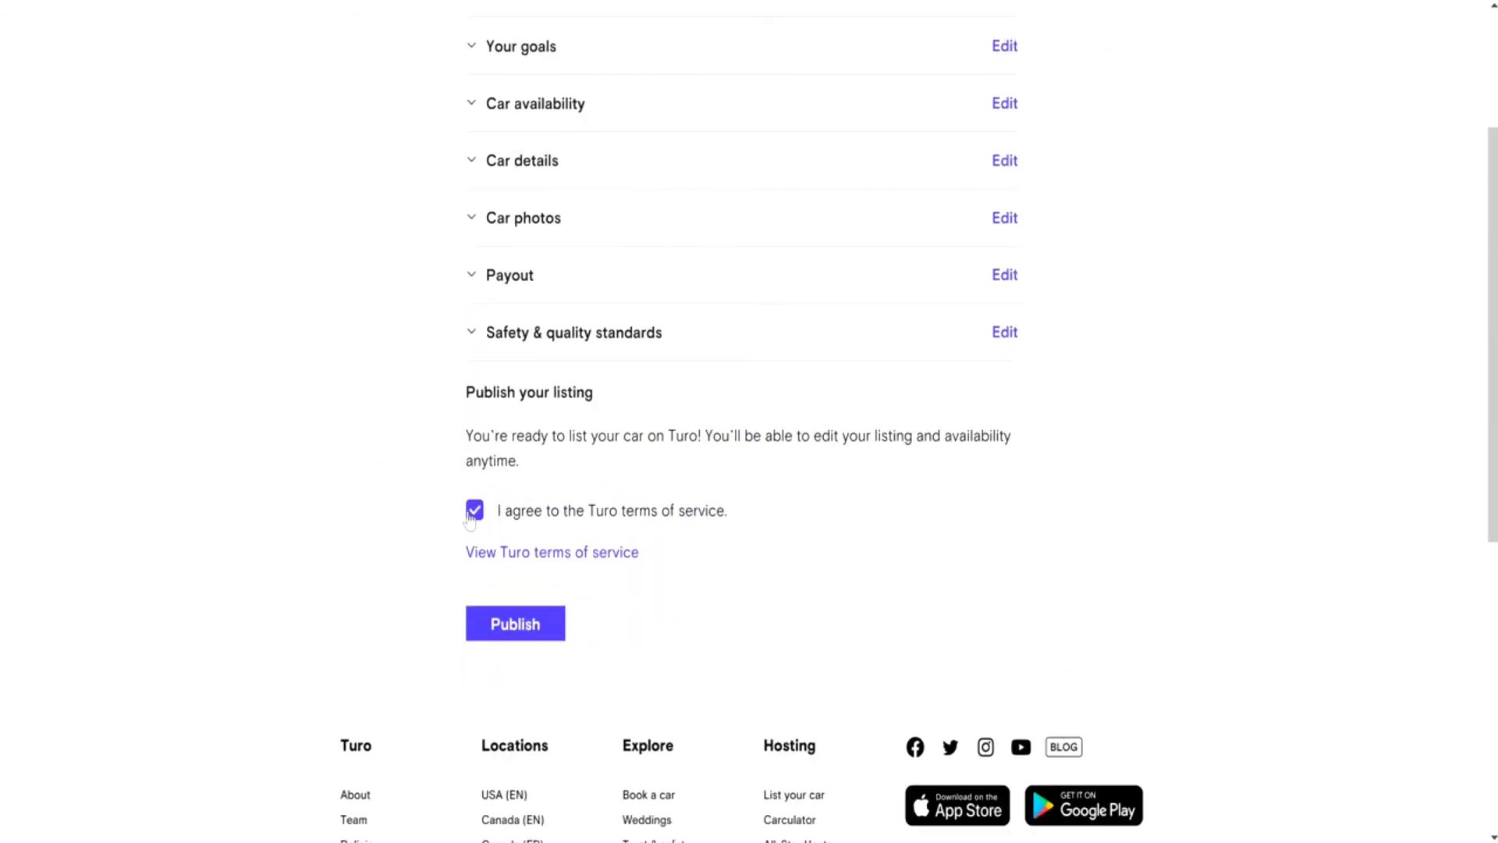
pyautogui.click(515, 623)
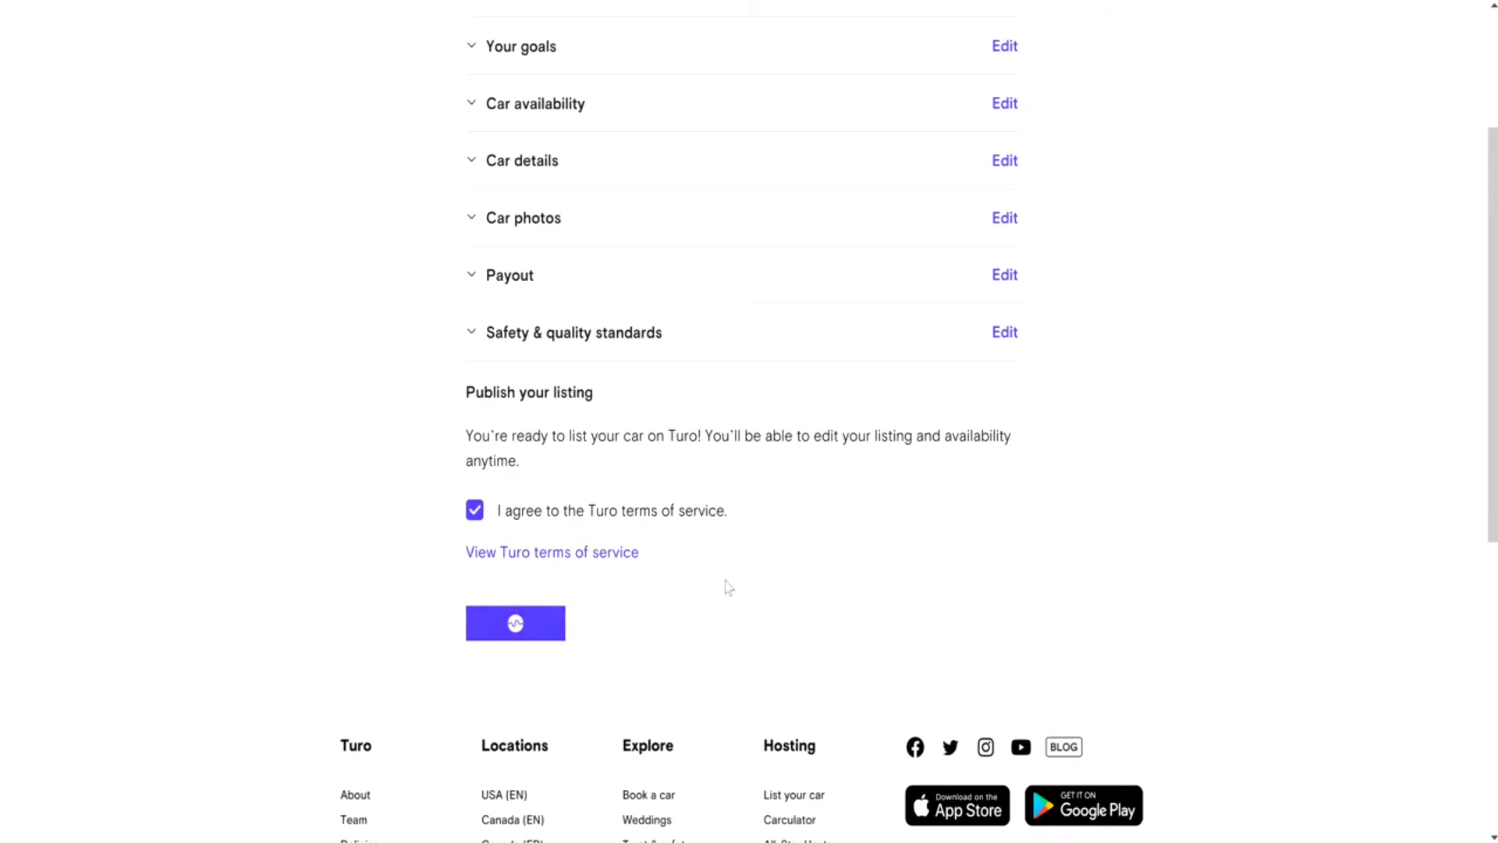
pyautogui.click(514, 622)
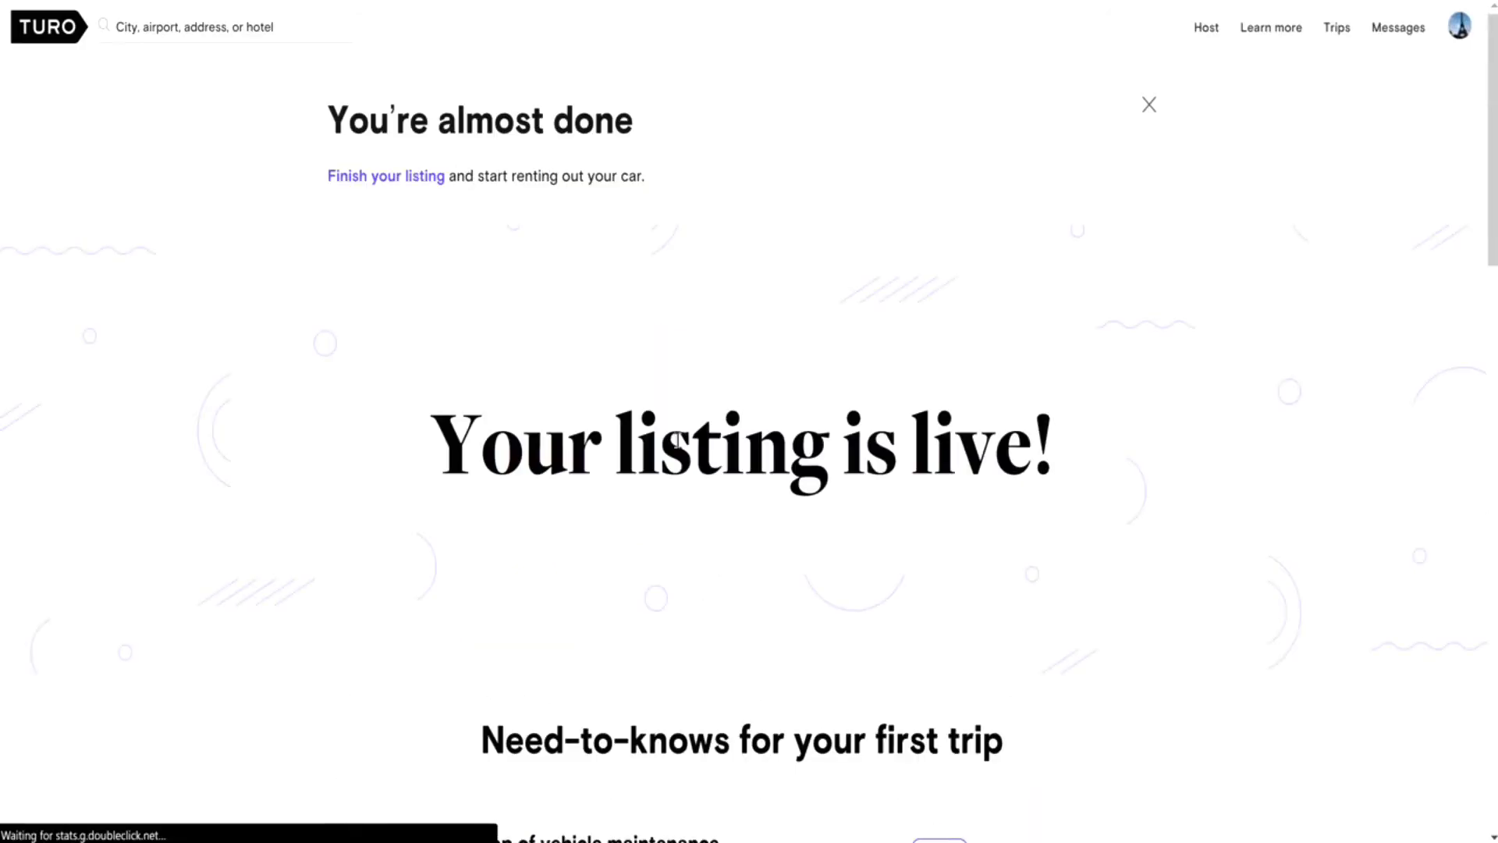
# - Read the first-trip need-to-knows on 'Your listing is live!' and choose Manage your listing
pyautogui.scroll(-3)
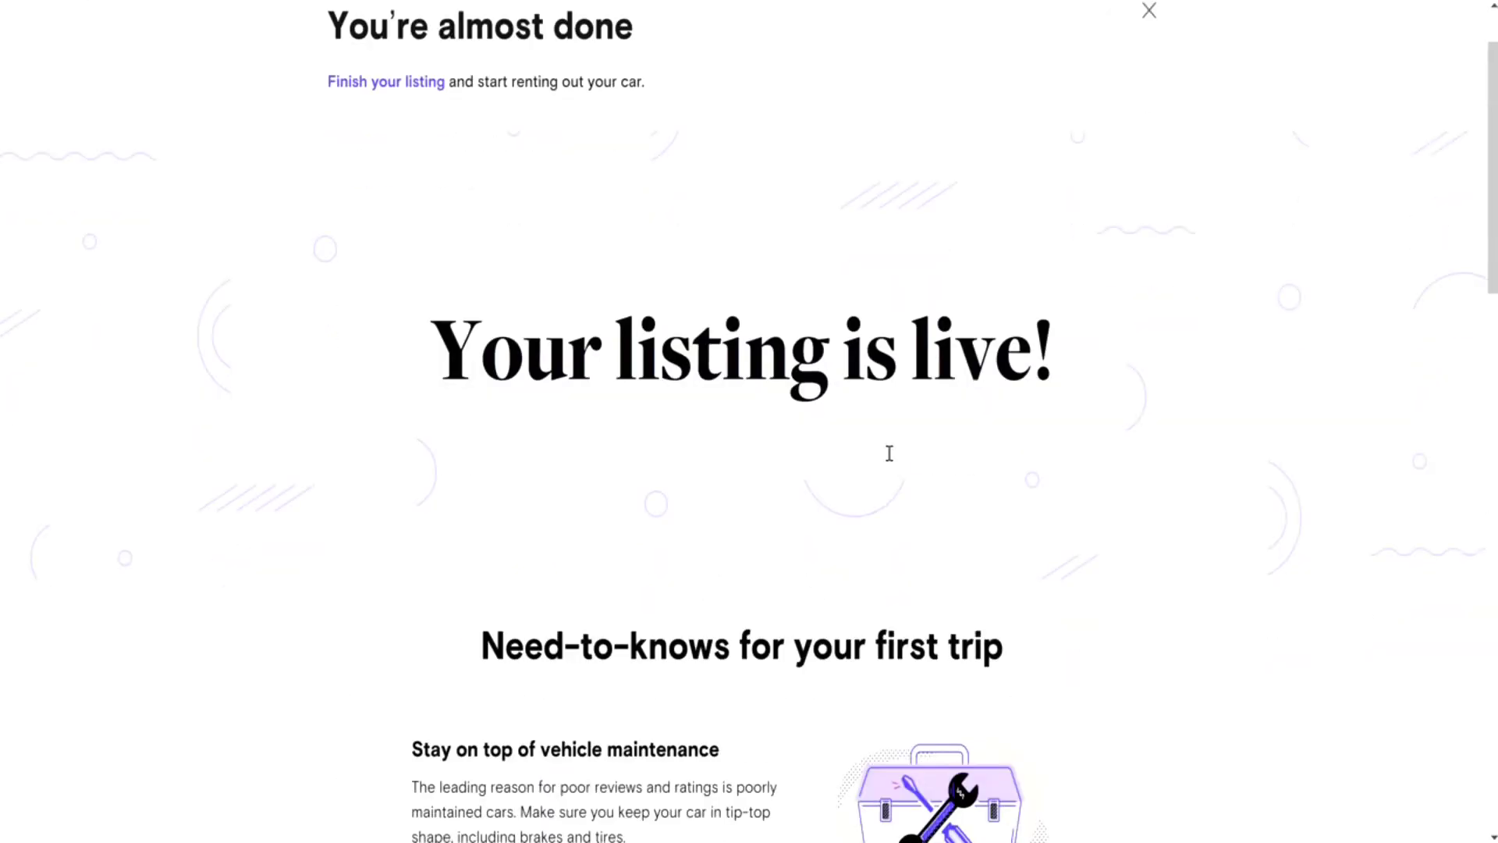
pyautogui.scroll(-3)
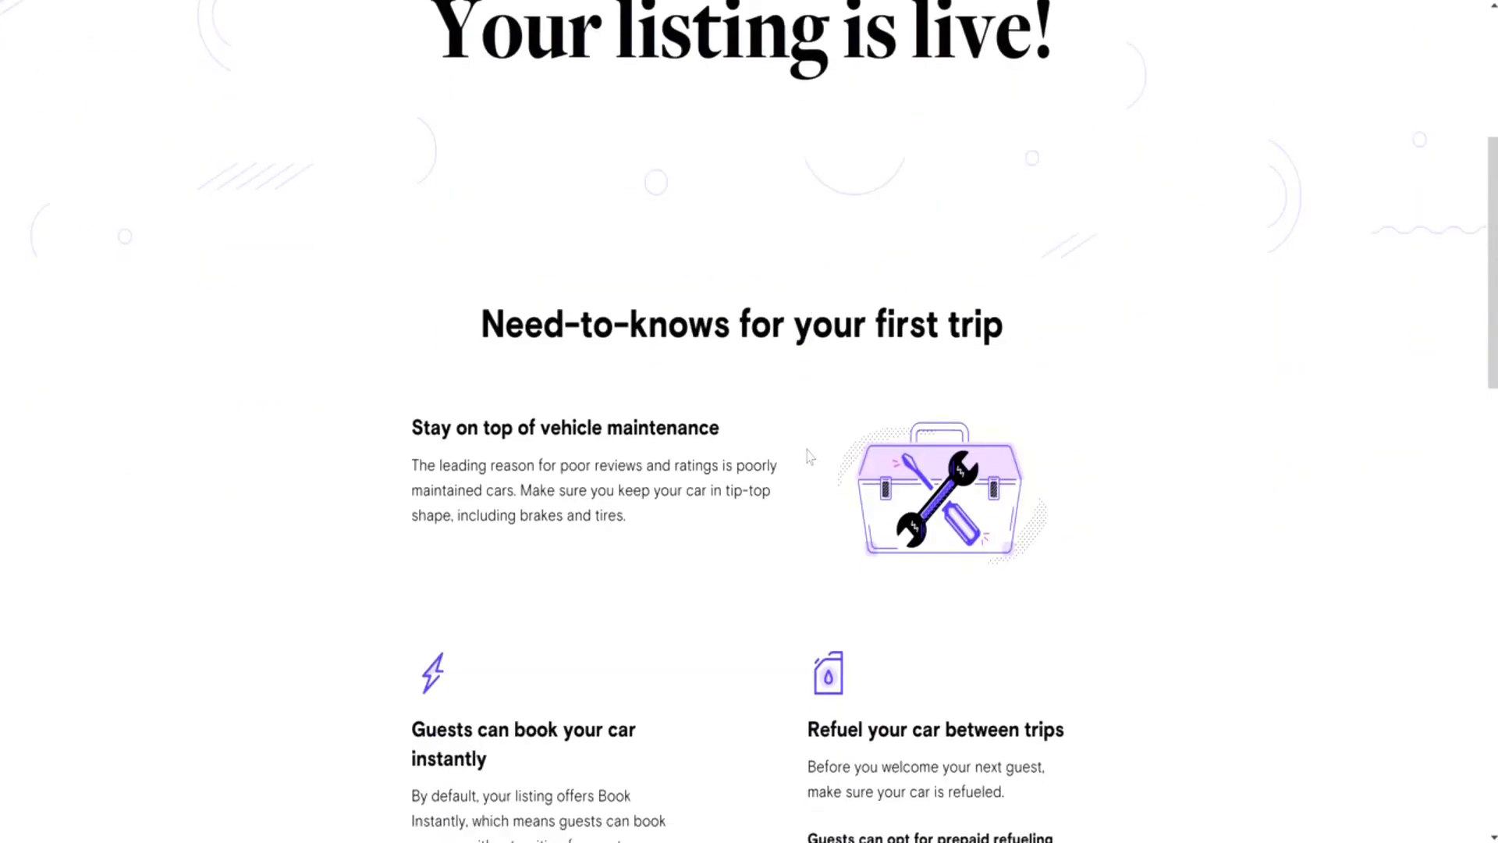
pyautogui.scroll(-3)
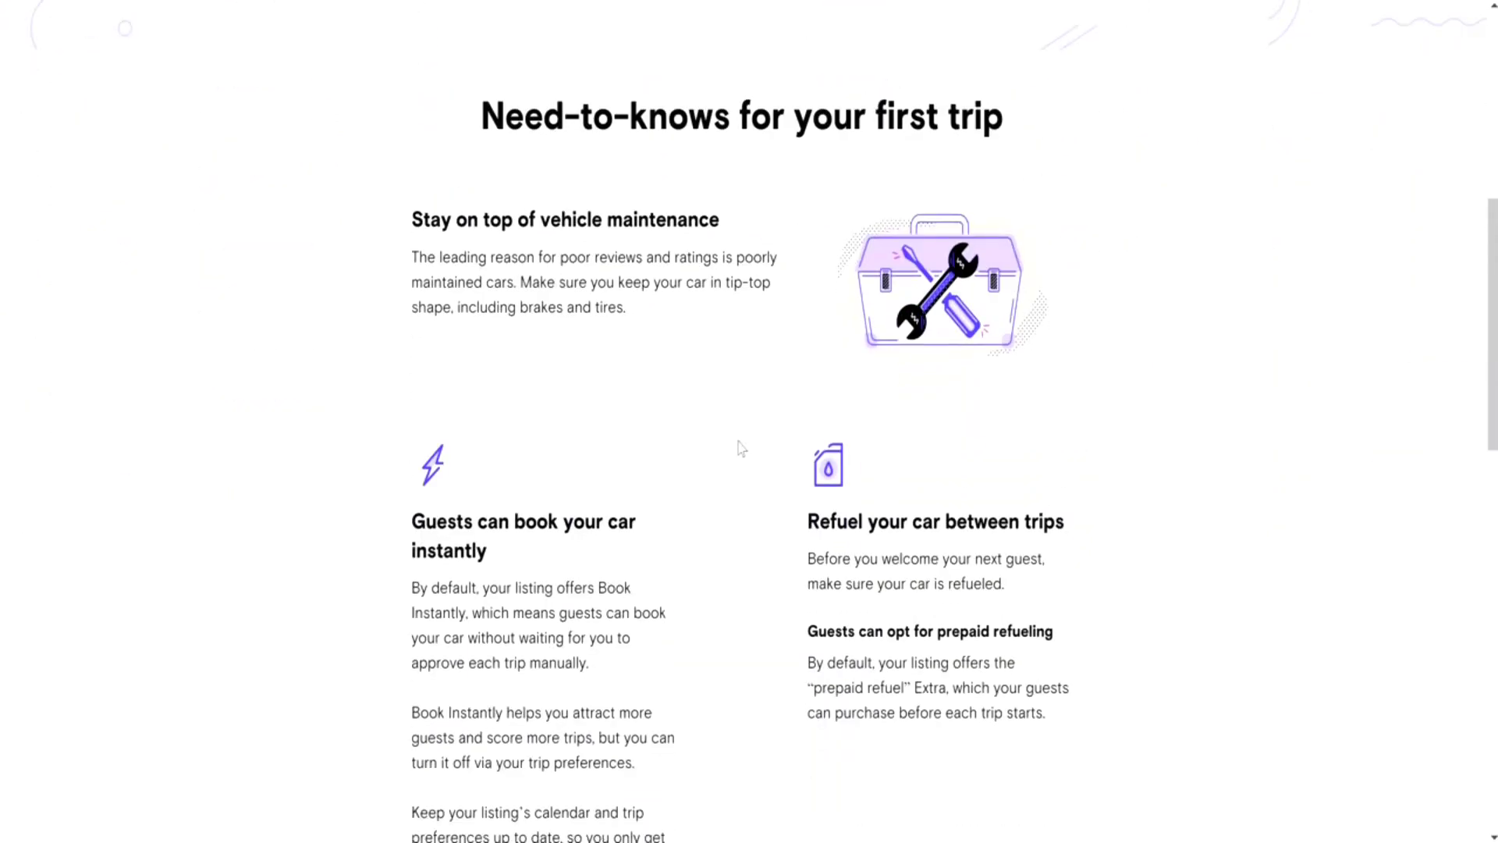
pyautogui.scroll(-3)
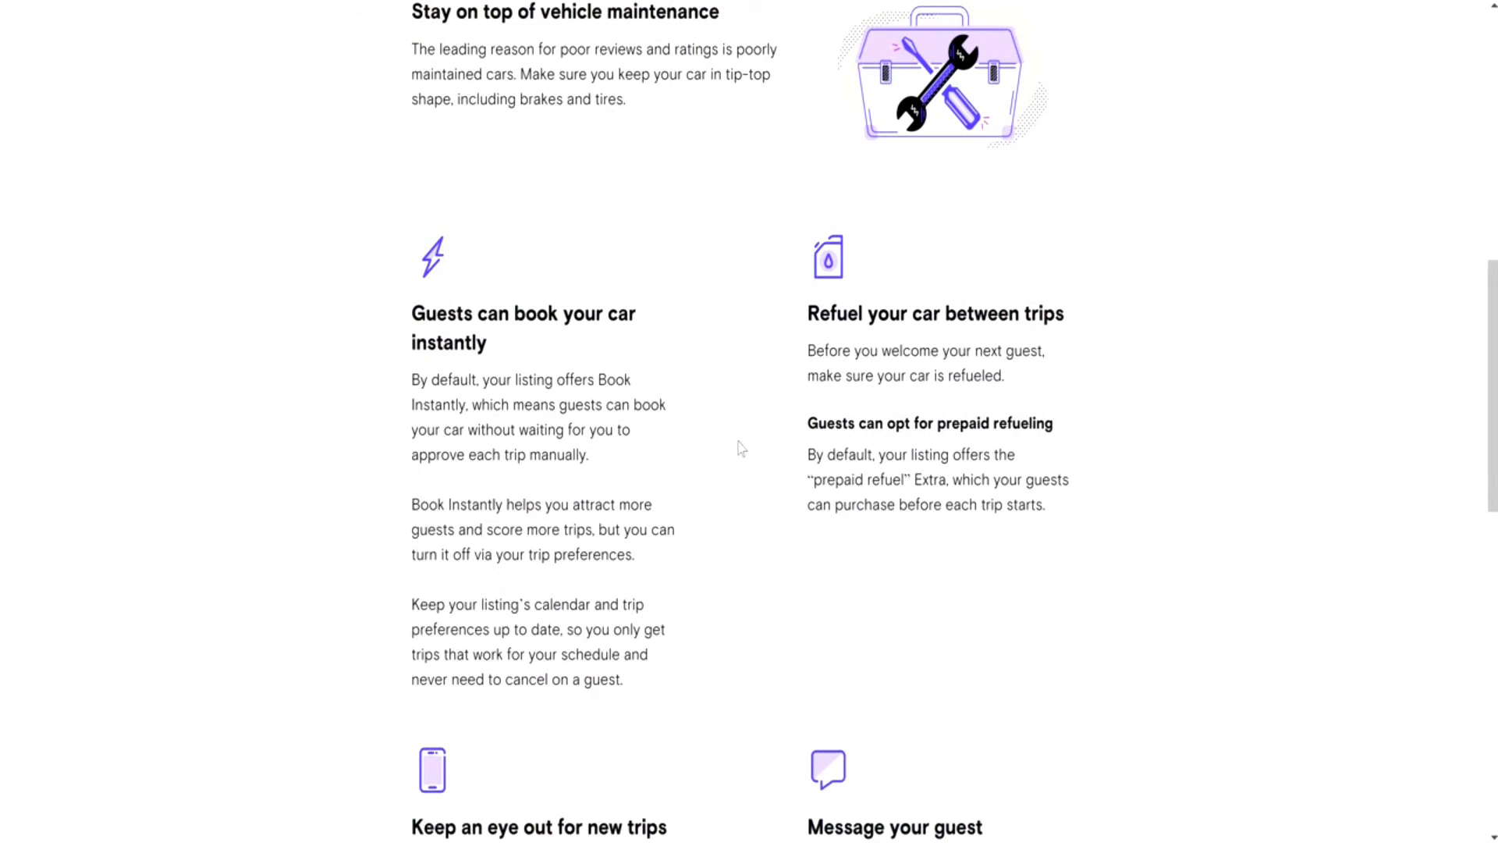
pyautogui.scroll(3)
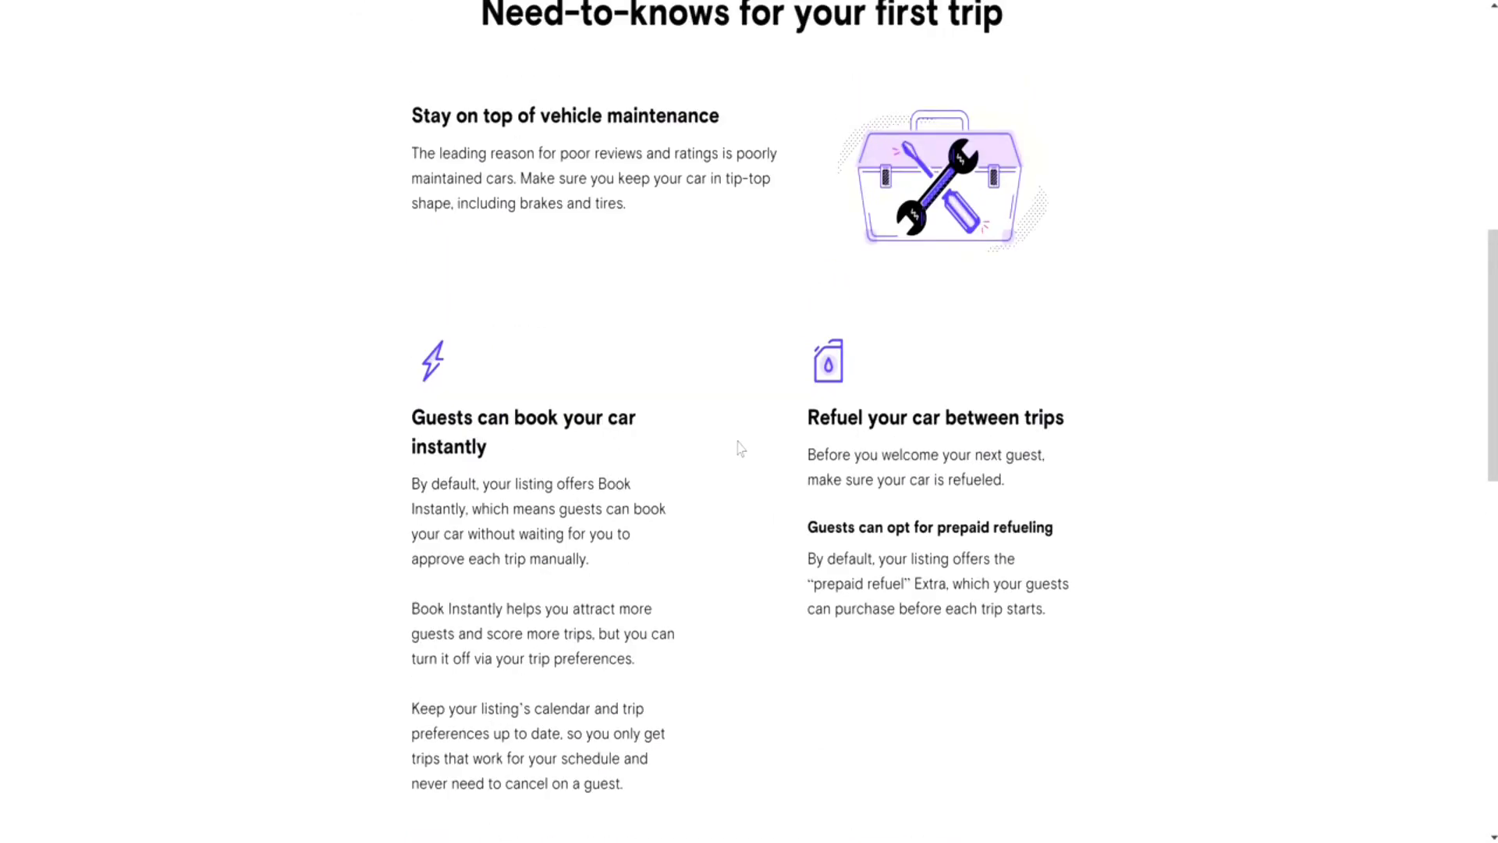
pyautogui.moveTo(459, 425)
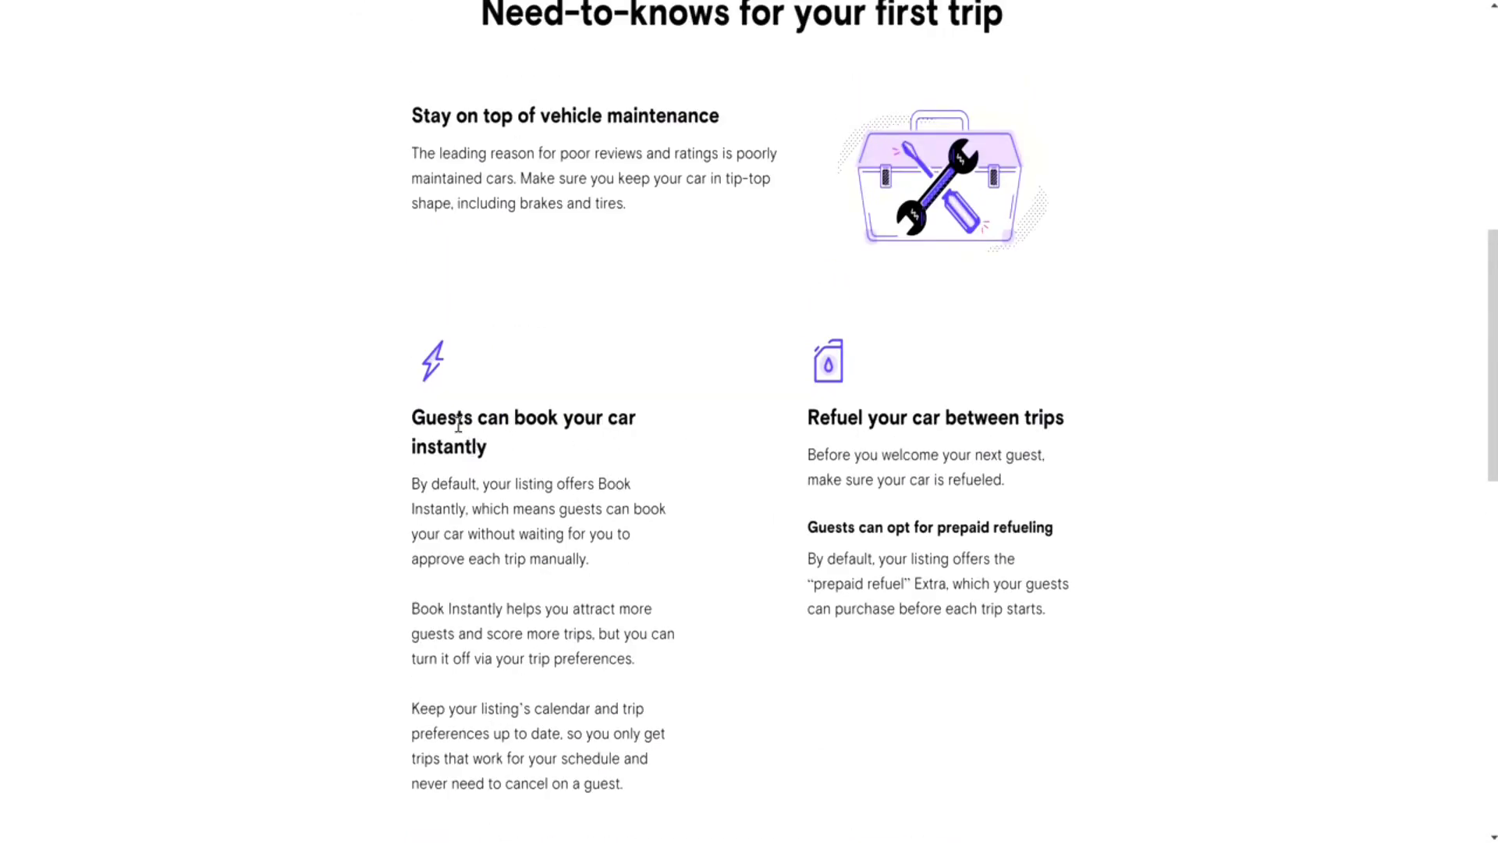
pyautogui.scroll(-3)
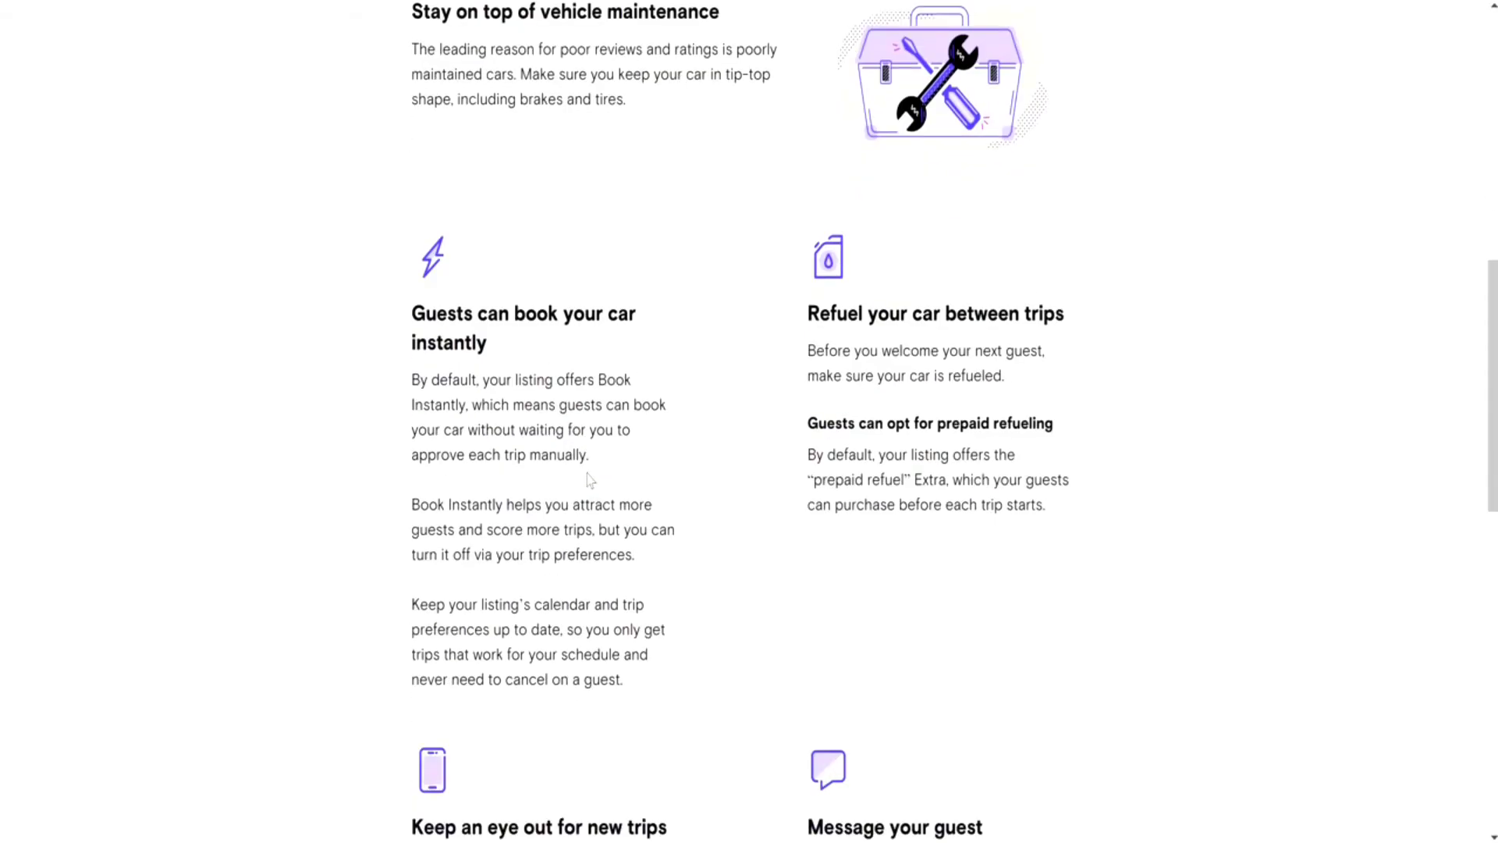
pyautogui.moveTo(666, 506)
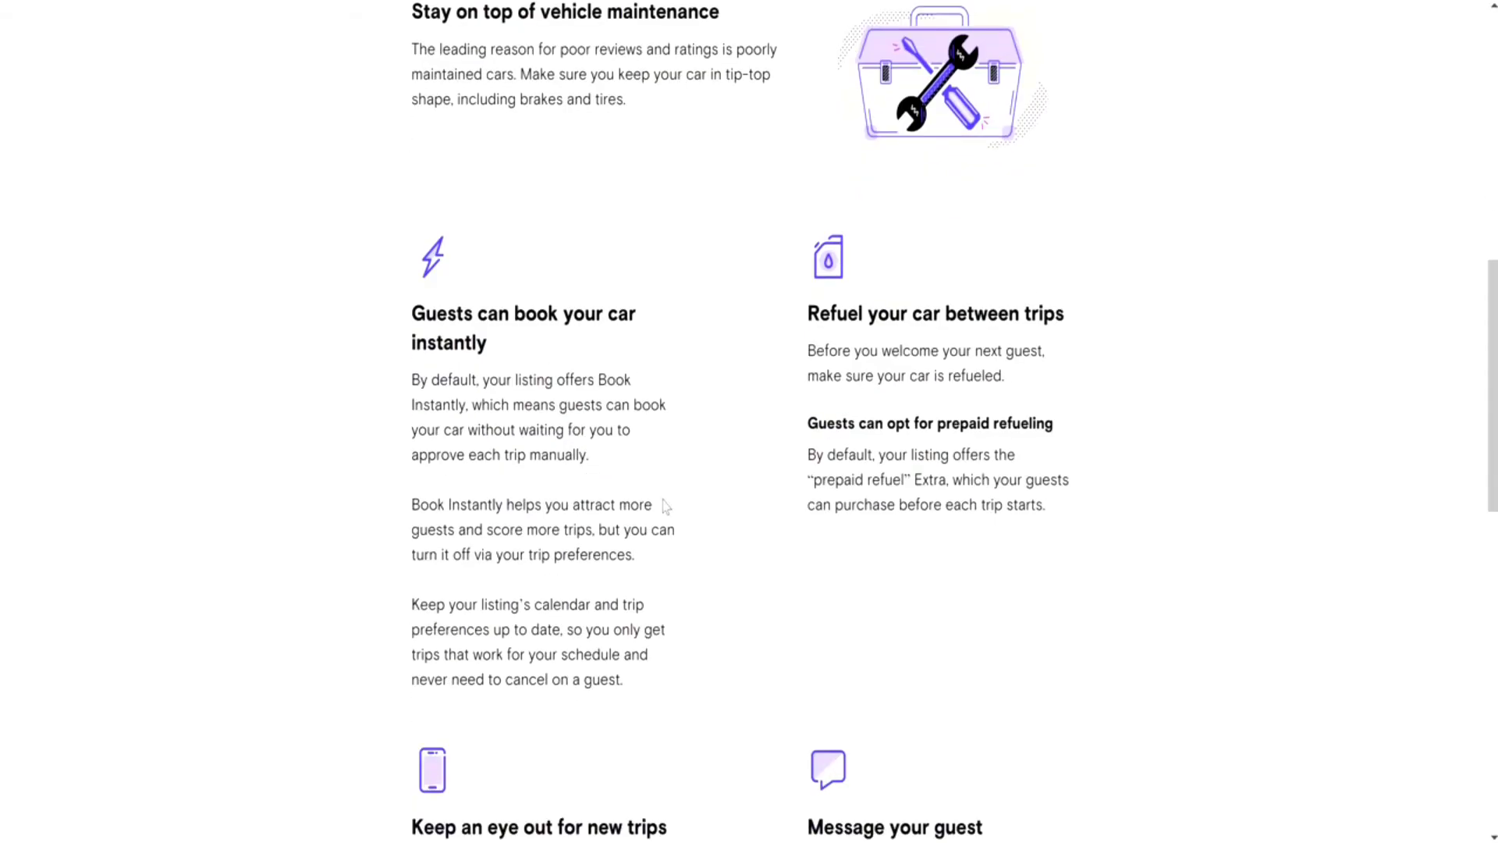
pyautogui.moveTo(729, 502)
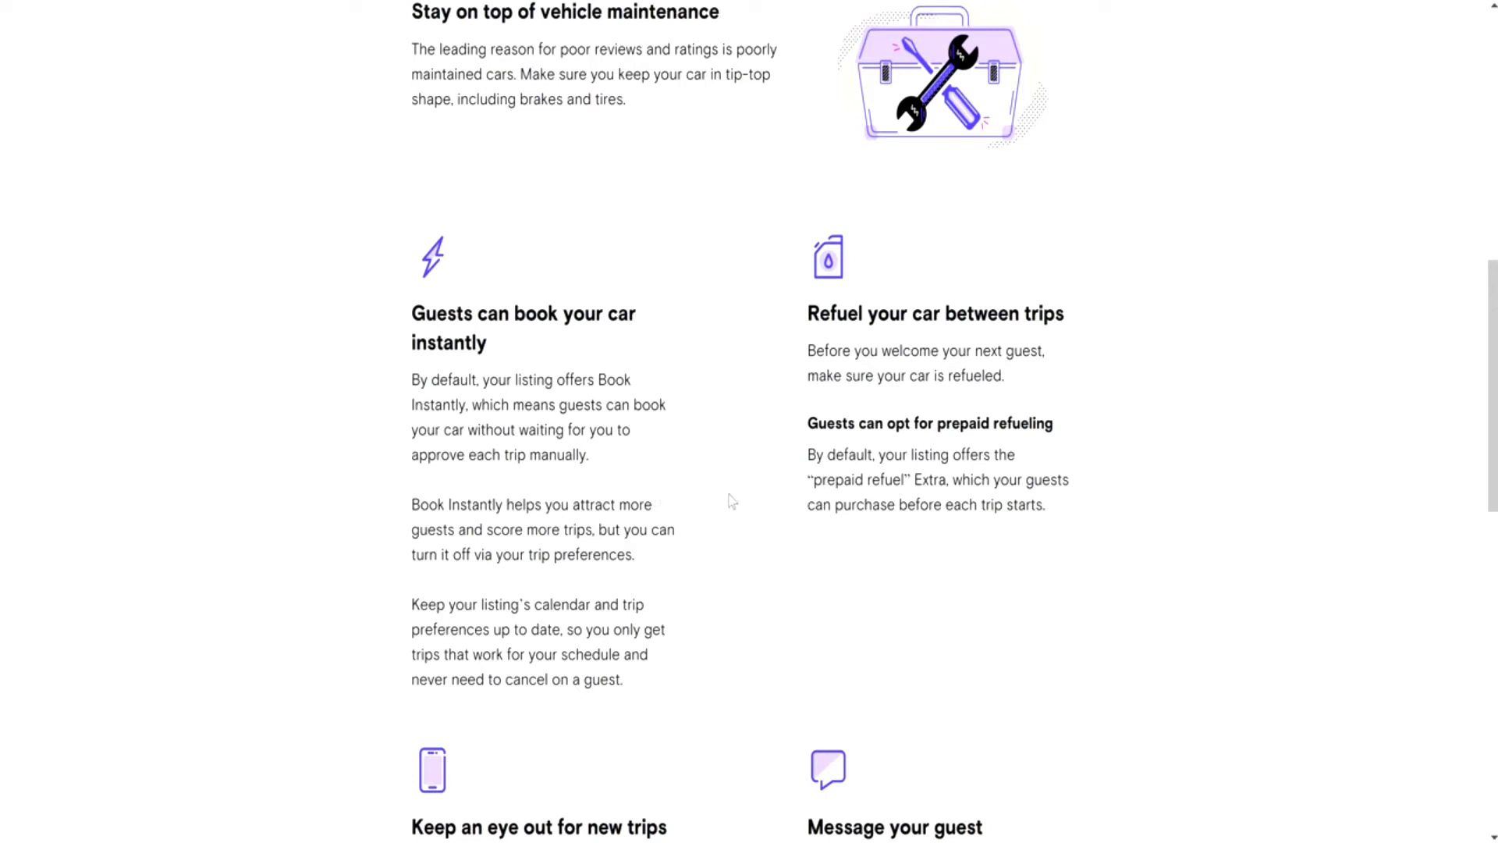
pyautogui.scroll(3)
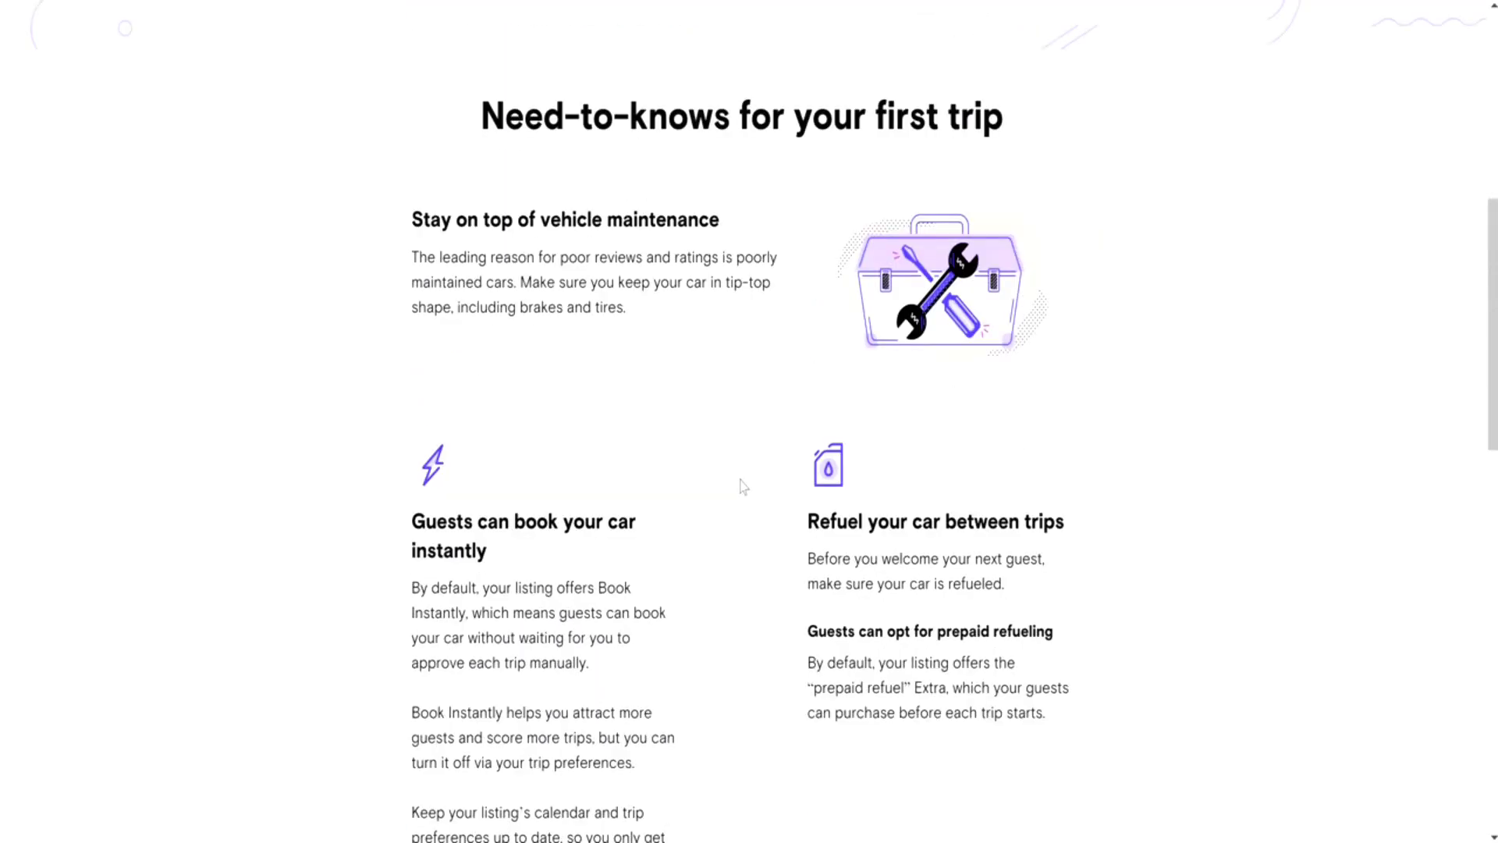
pyautogui.scroll(-3)
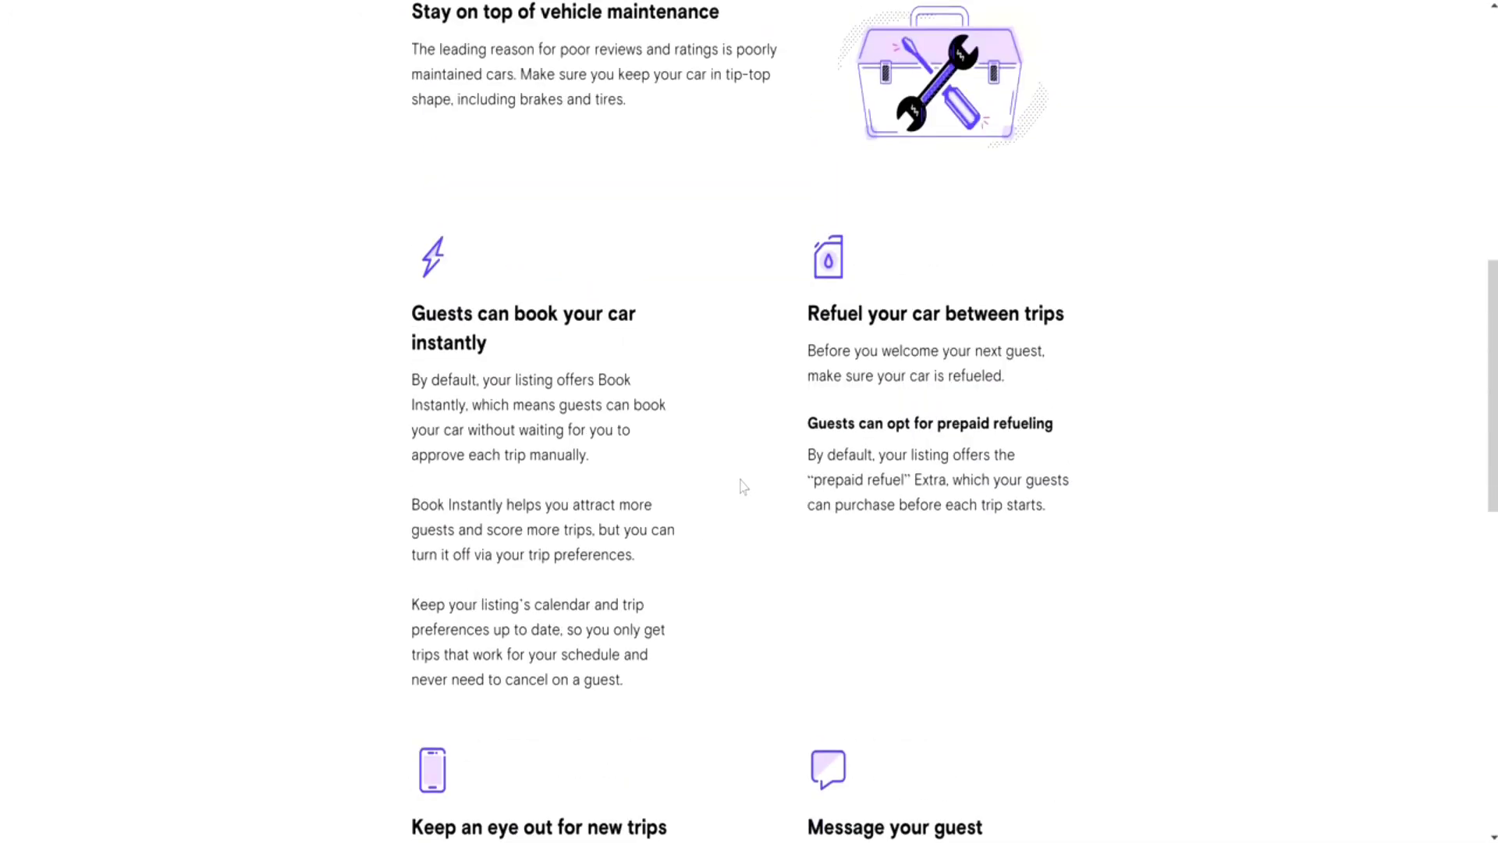
pyautogui.scroll(3)
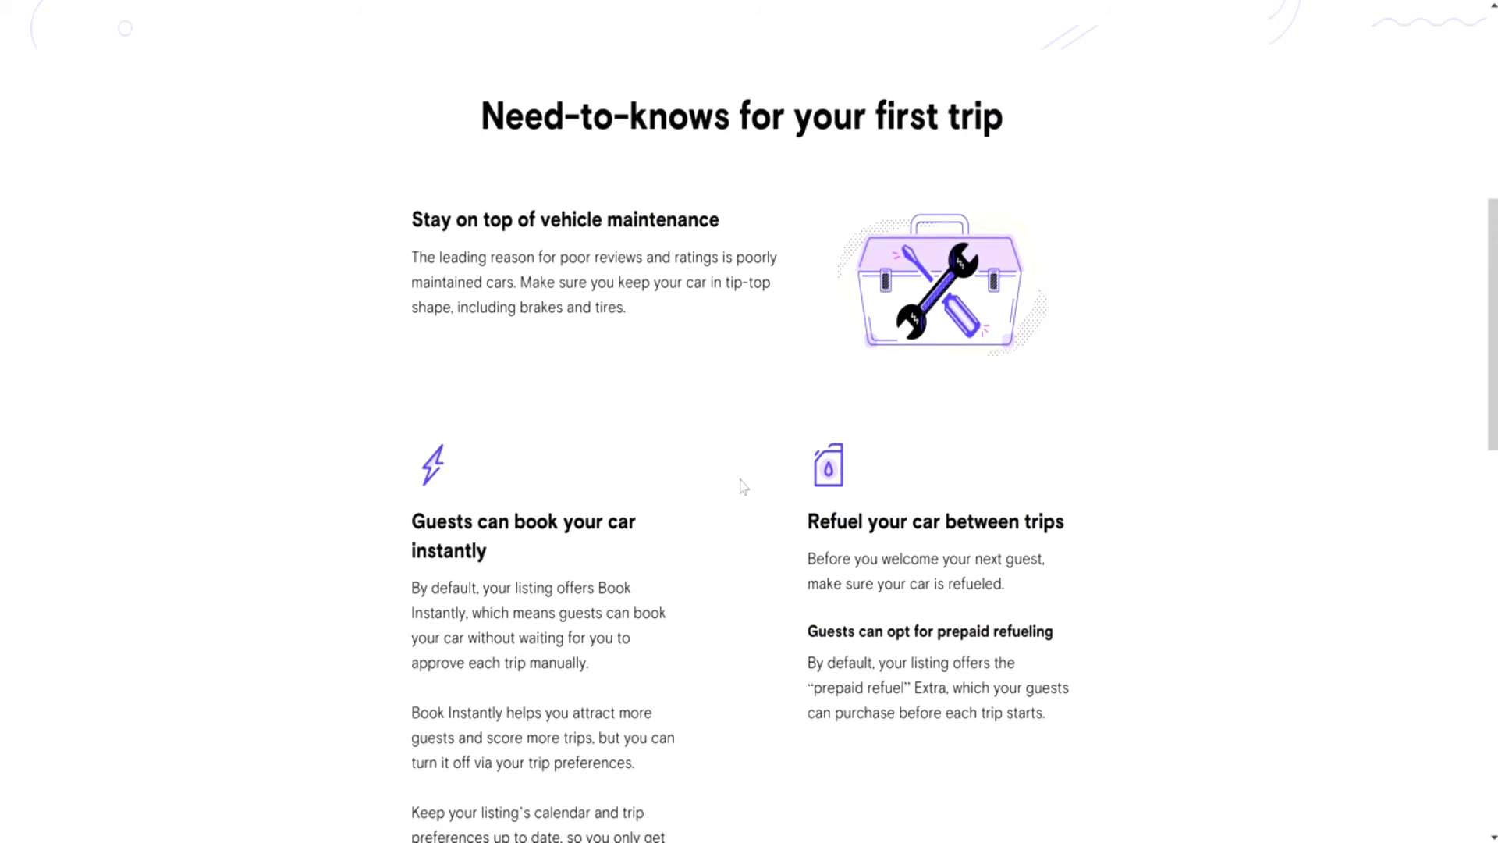
pyautogui.moveTo(759, 516)
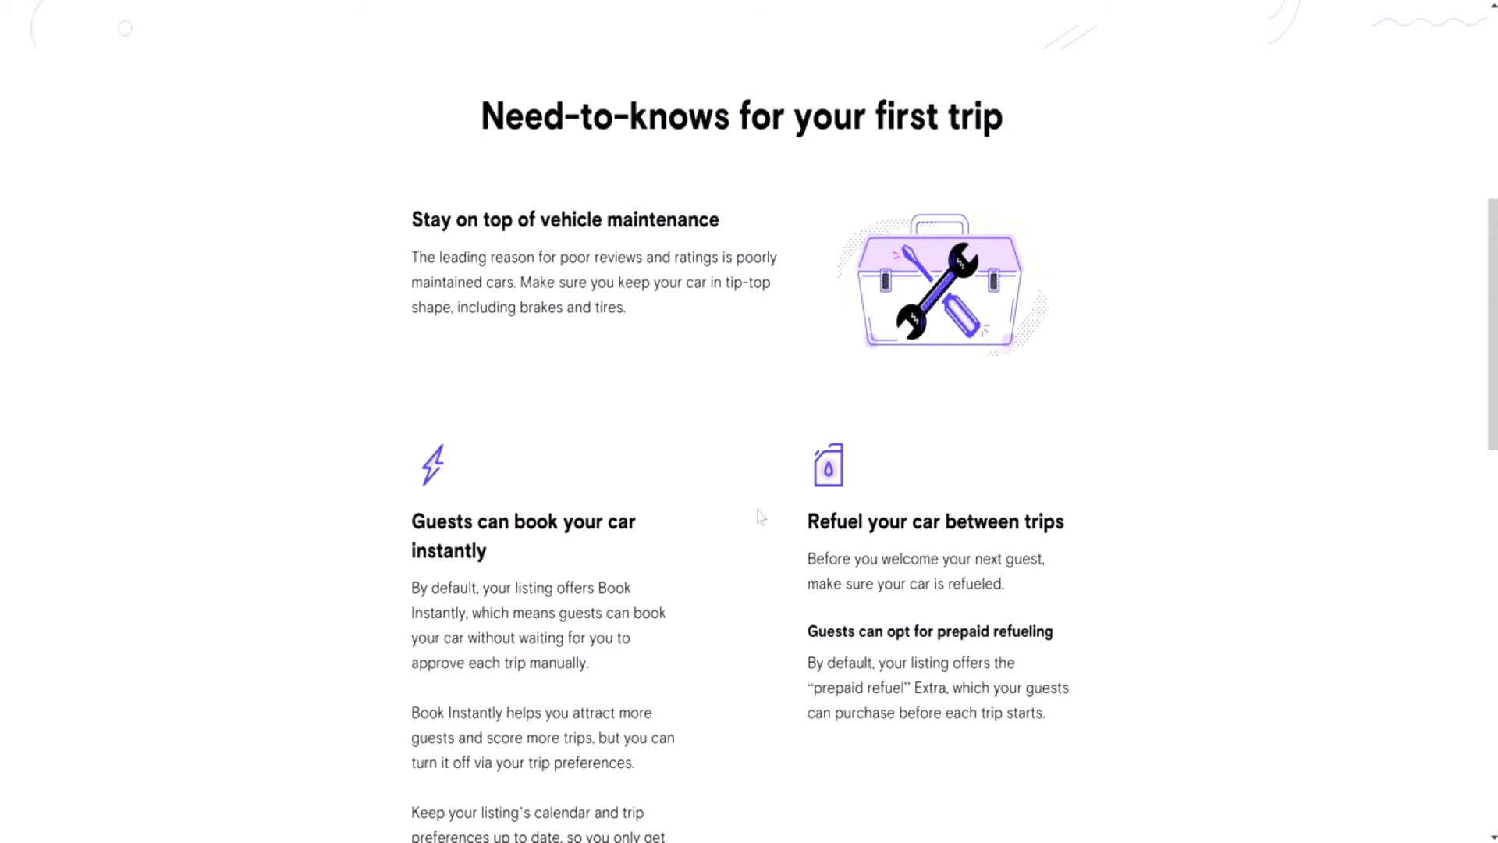
pyautogui.moveTo(737, 531)
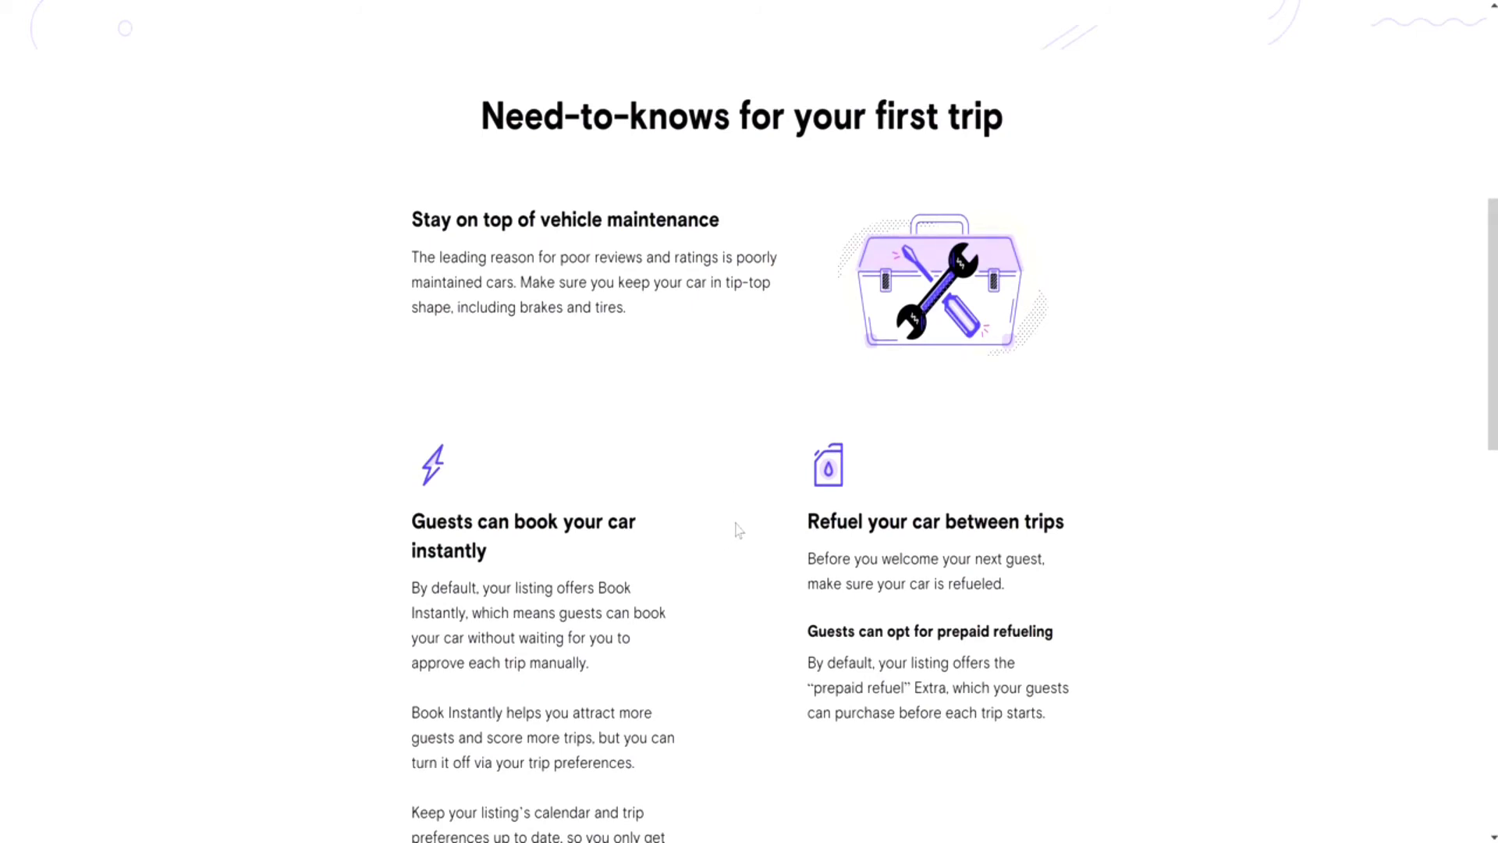
pyautogui.scroll(-3)
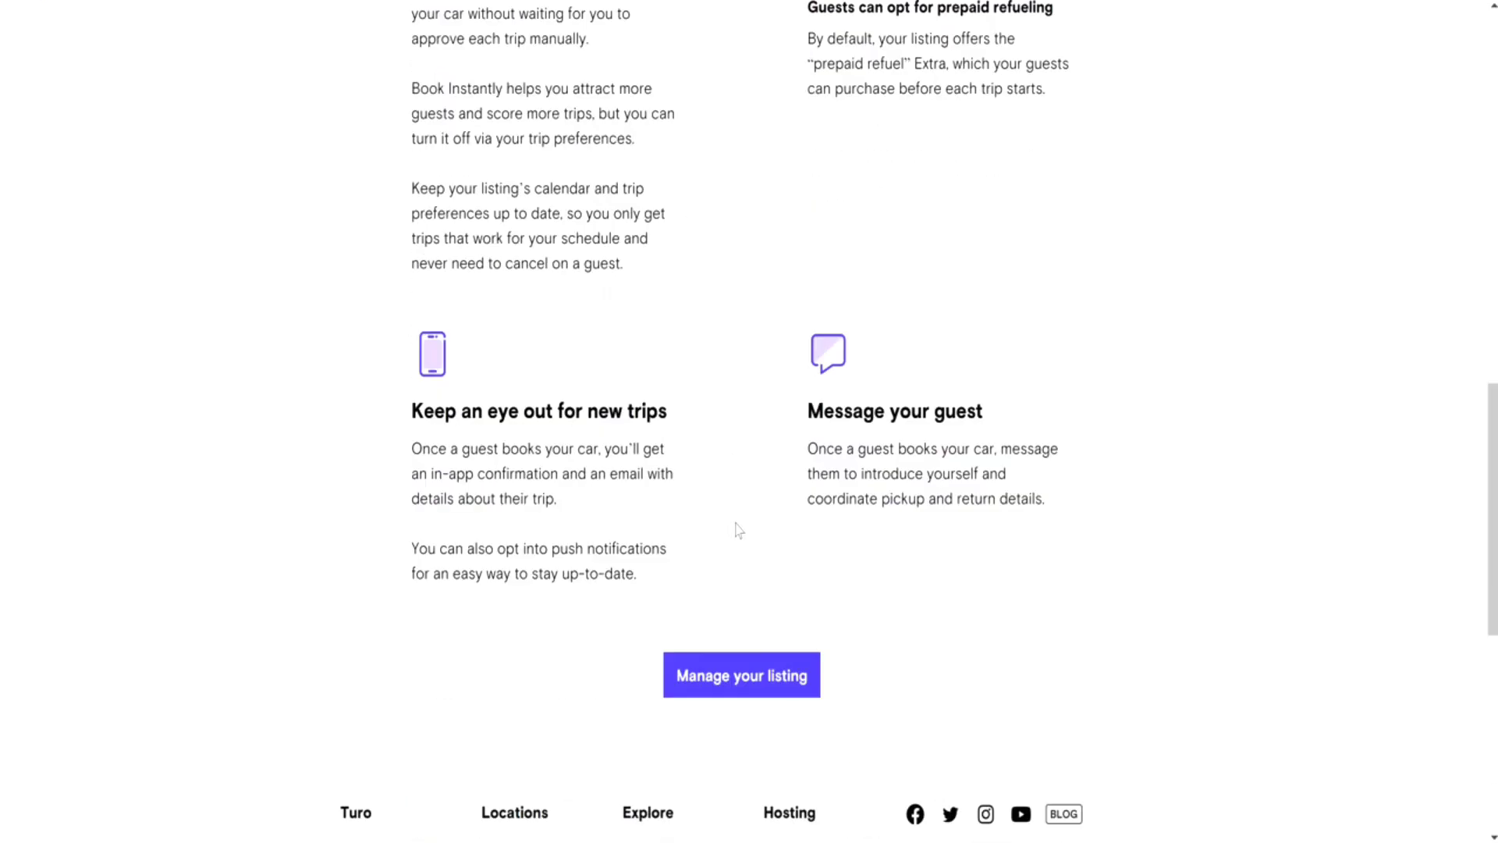
pyautogui.click(741, 674)
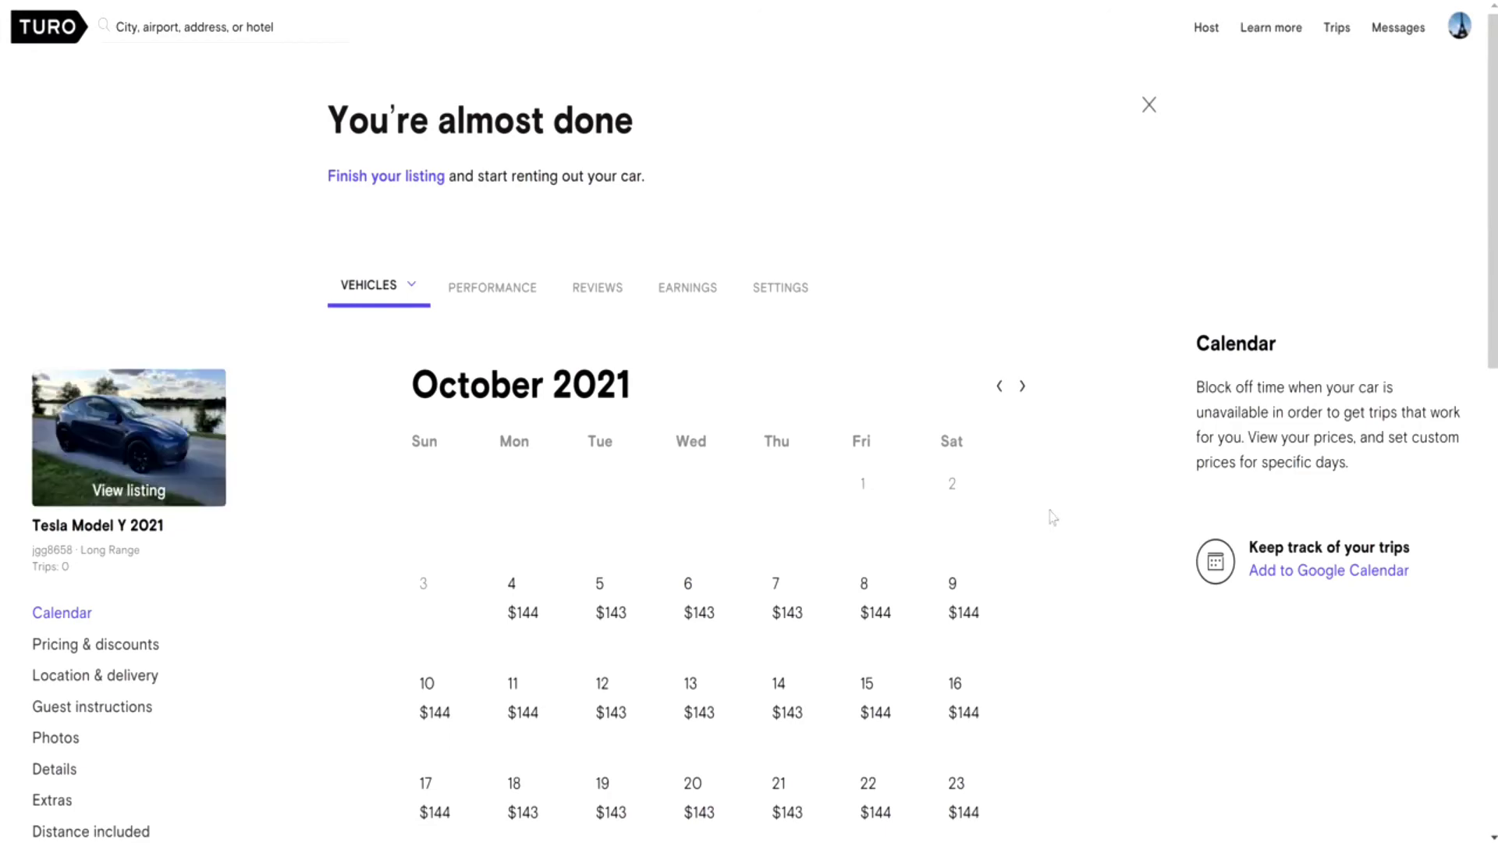
# - Review the October 2021 price calendar and legend, then open Monday, October 4
pyautogui.scroll(-3)
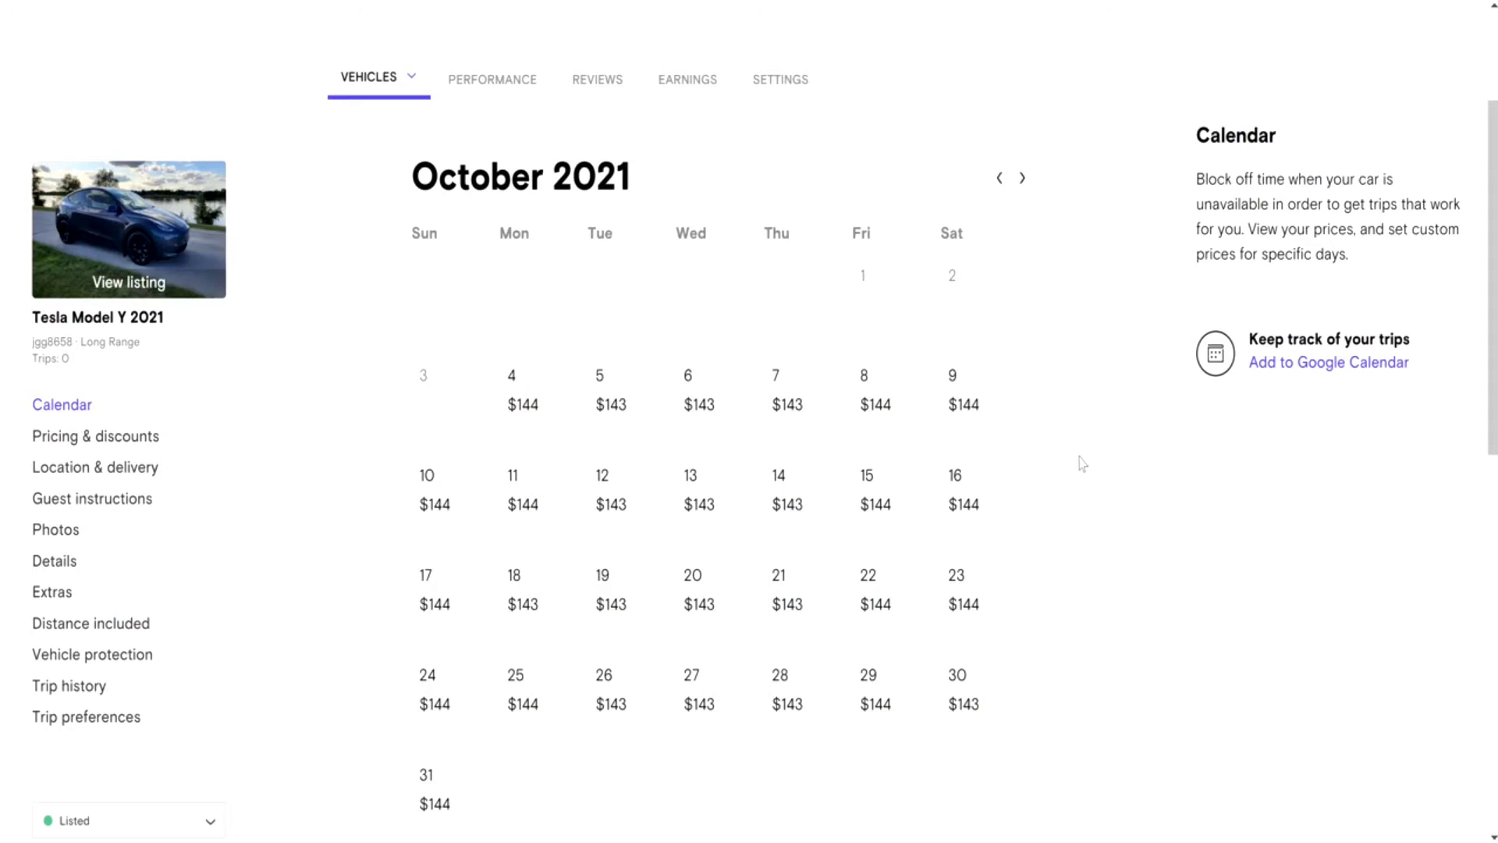
pyautogui.moveTo(1092, 451)
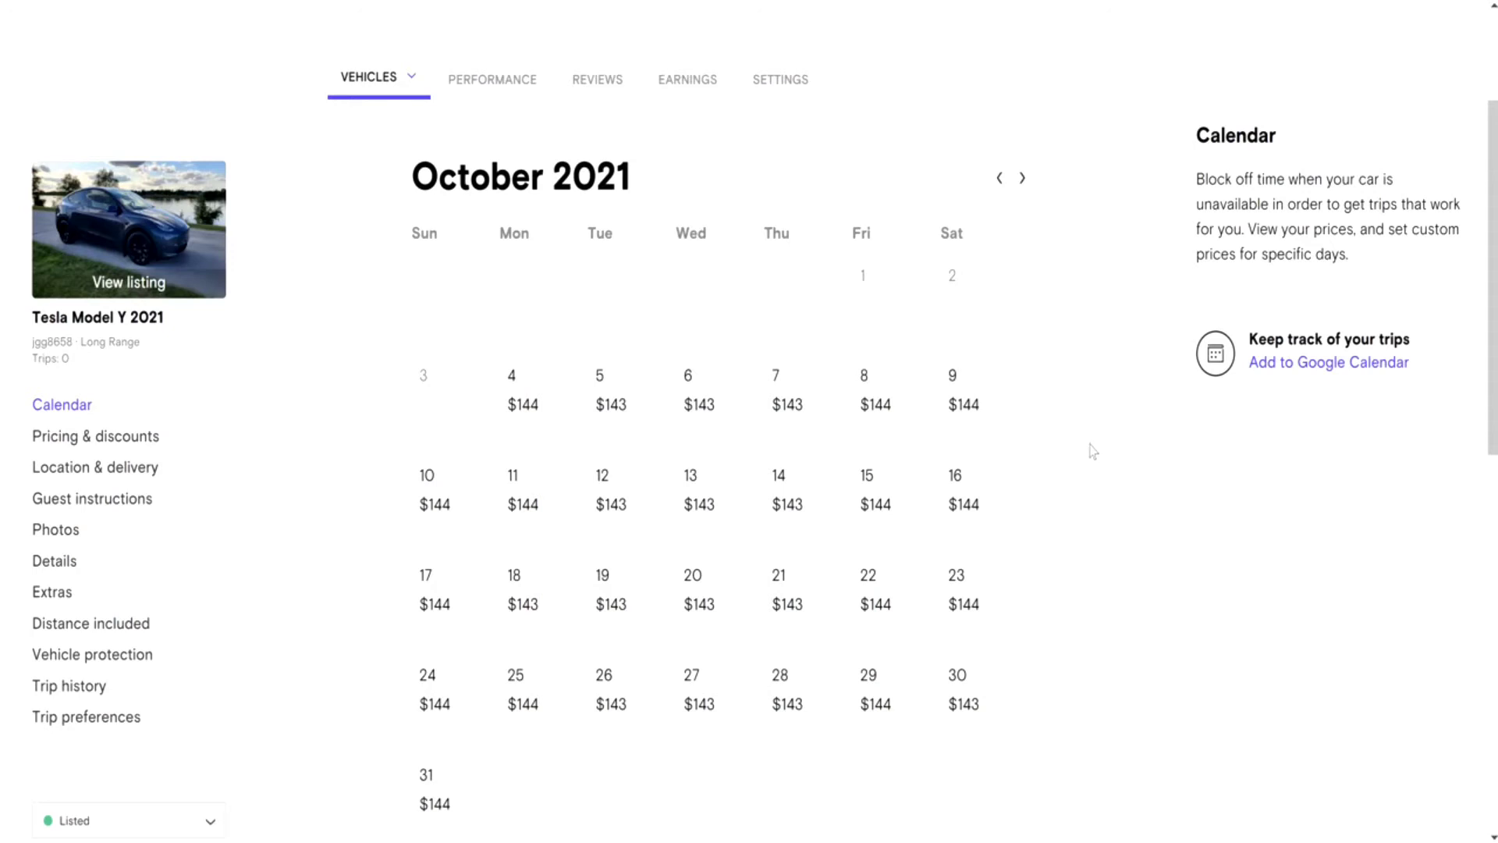
pyautogui.click(955, 501)
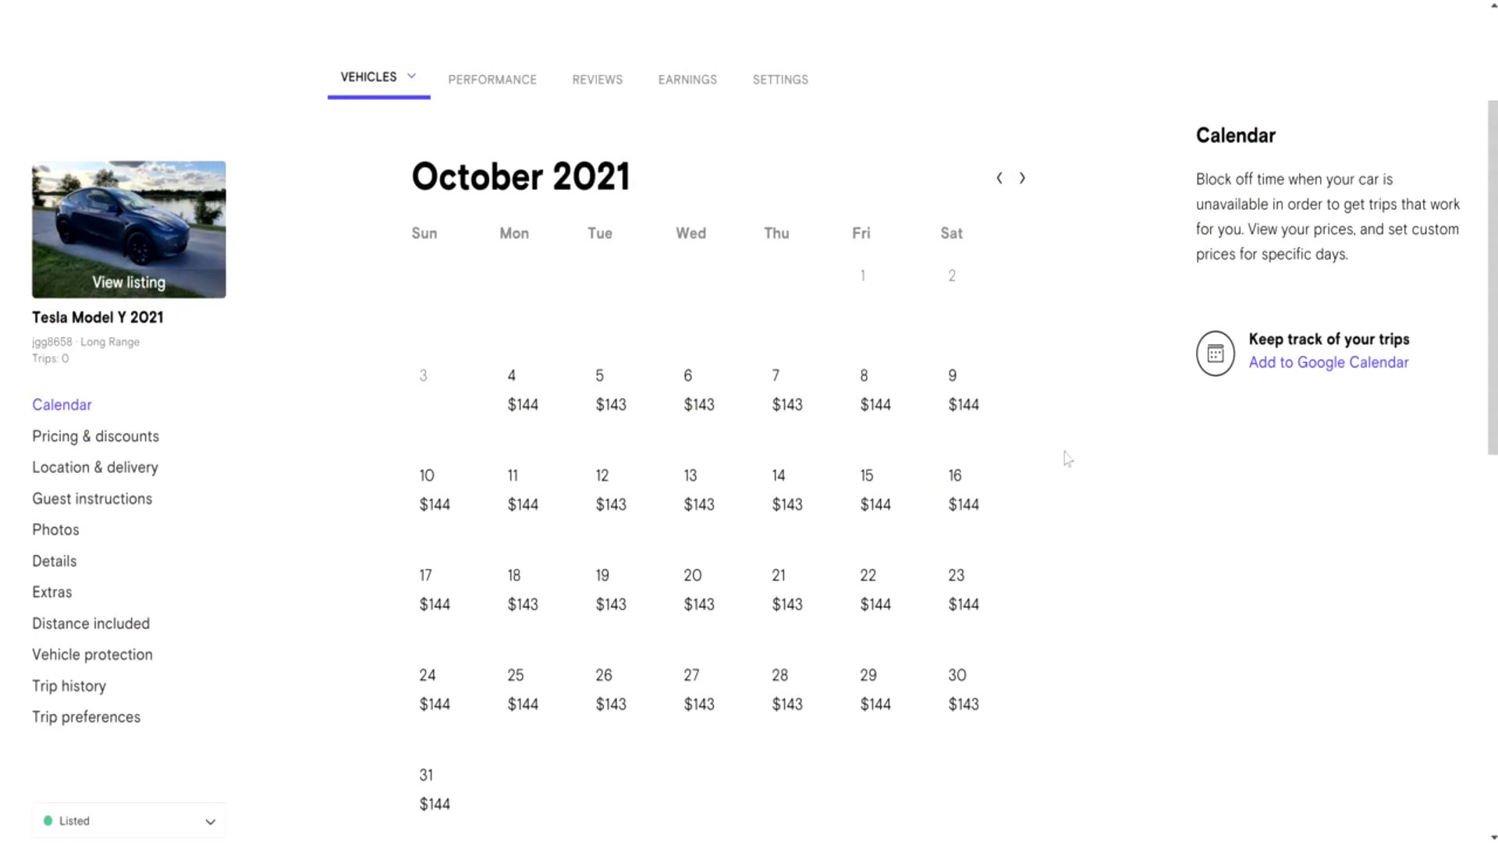
pyautogui.scroll(-3)
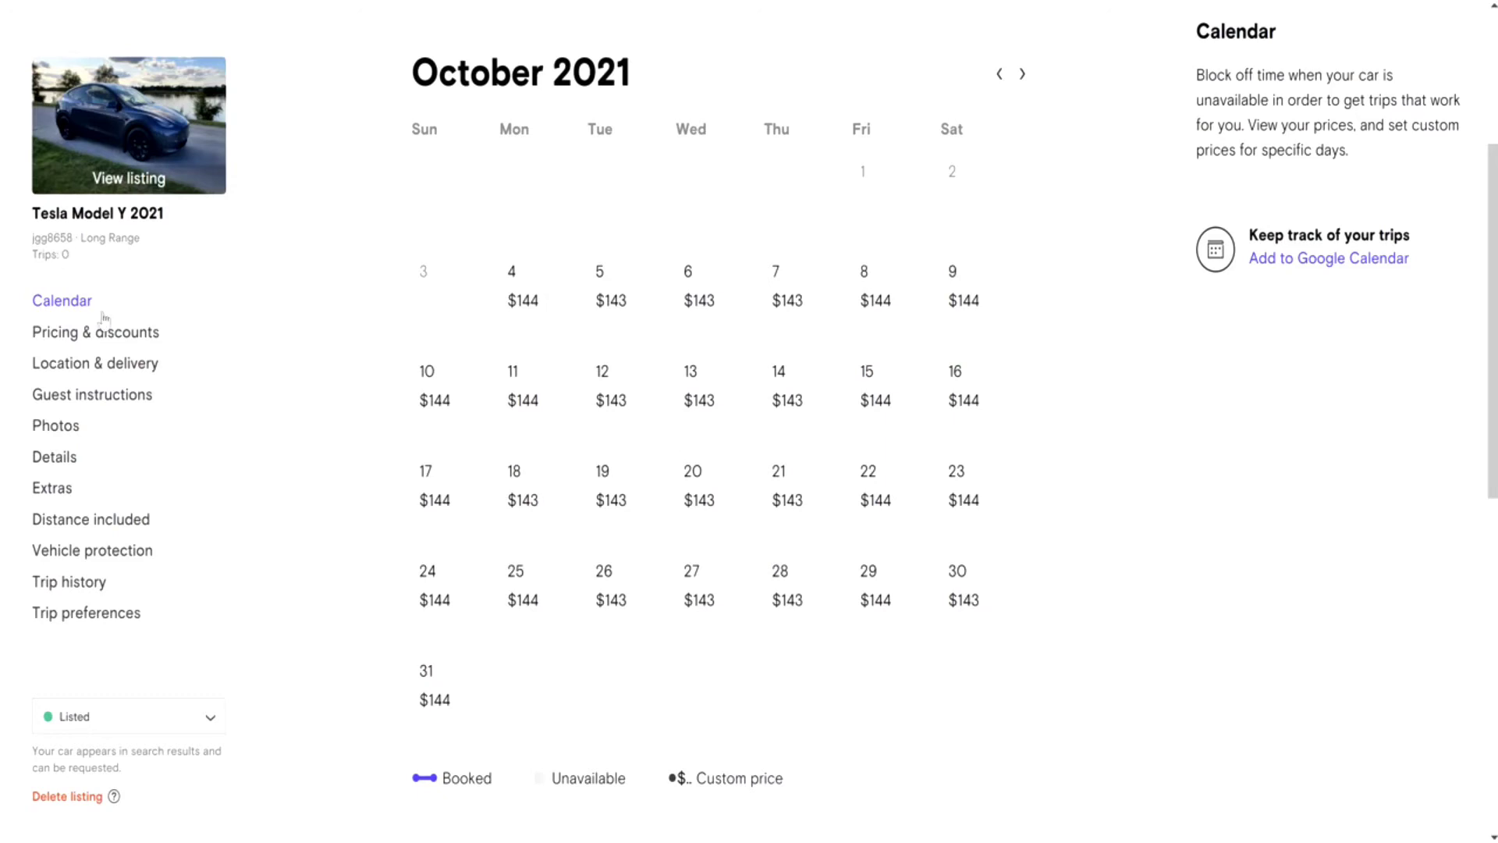
pyautogui.moveTo(302, 405)
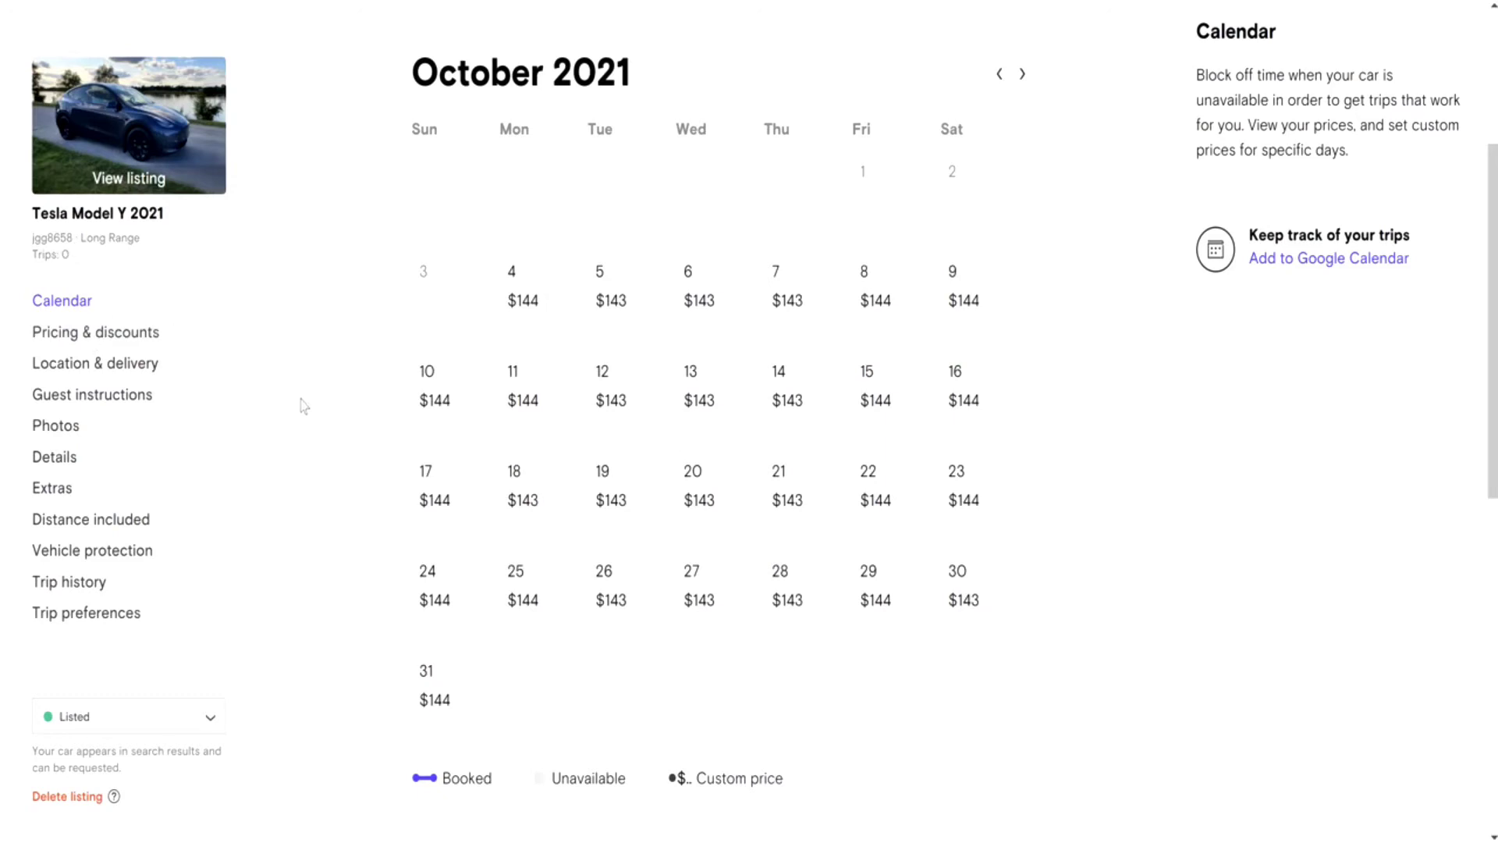
pyautogui.scroll(-3)
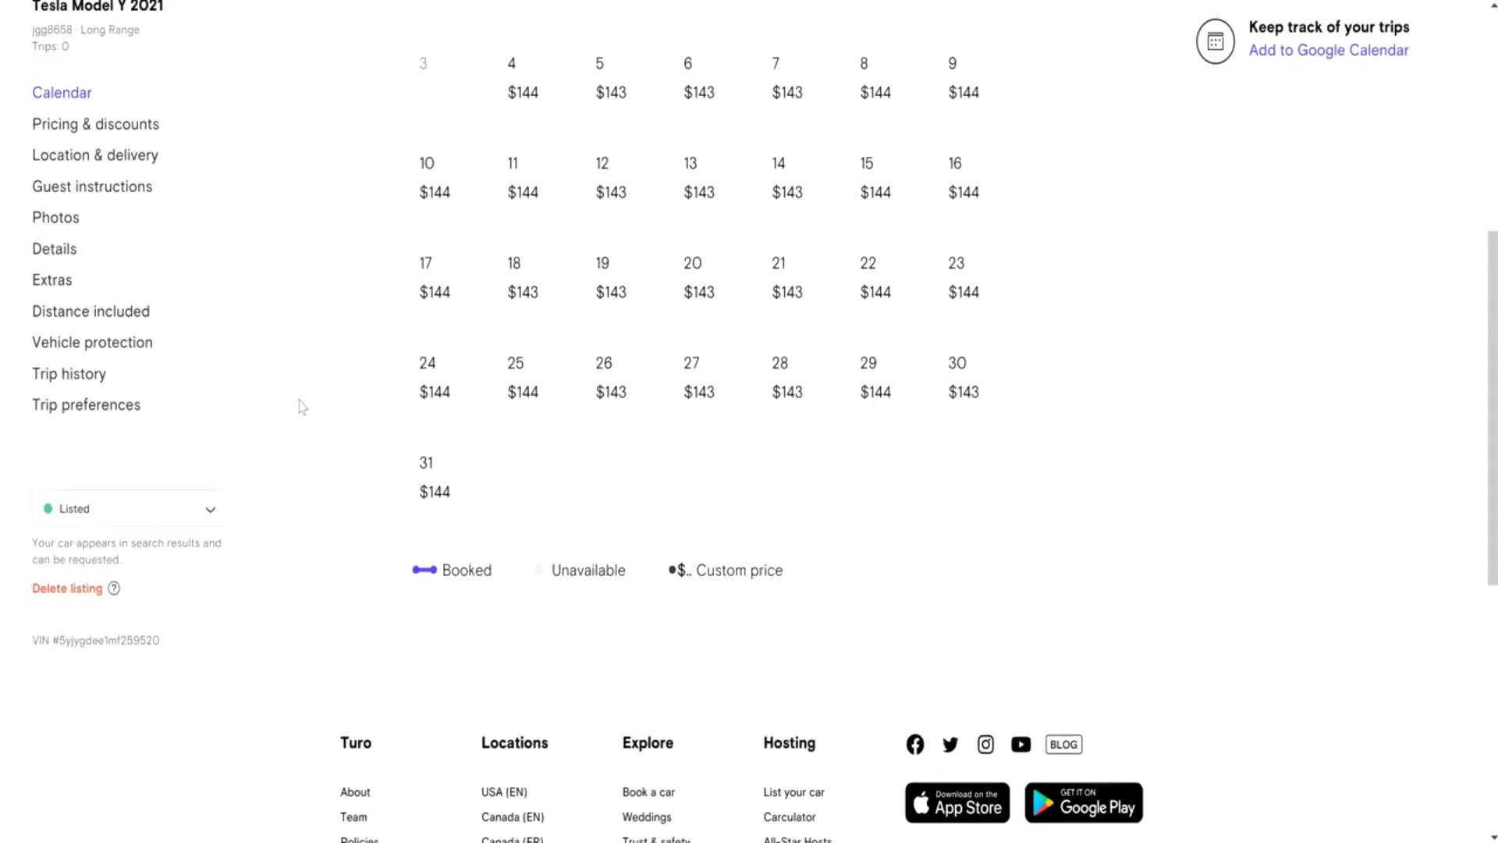
pyautogui.scroll(3)
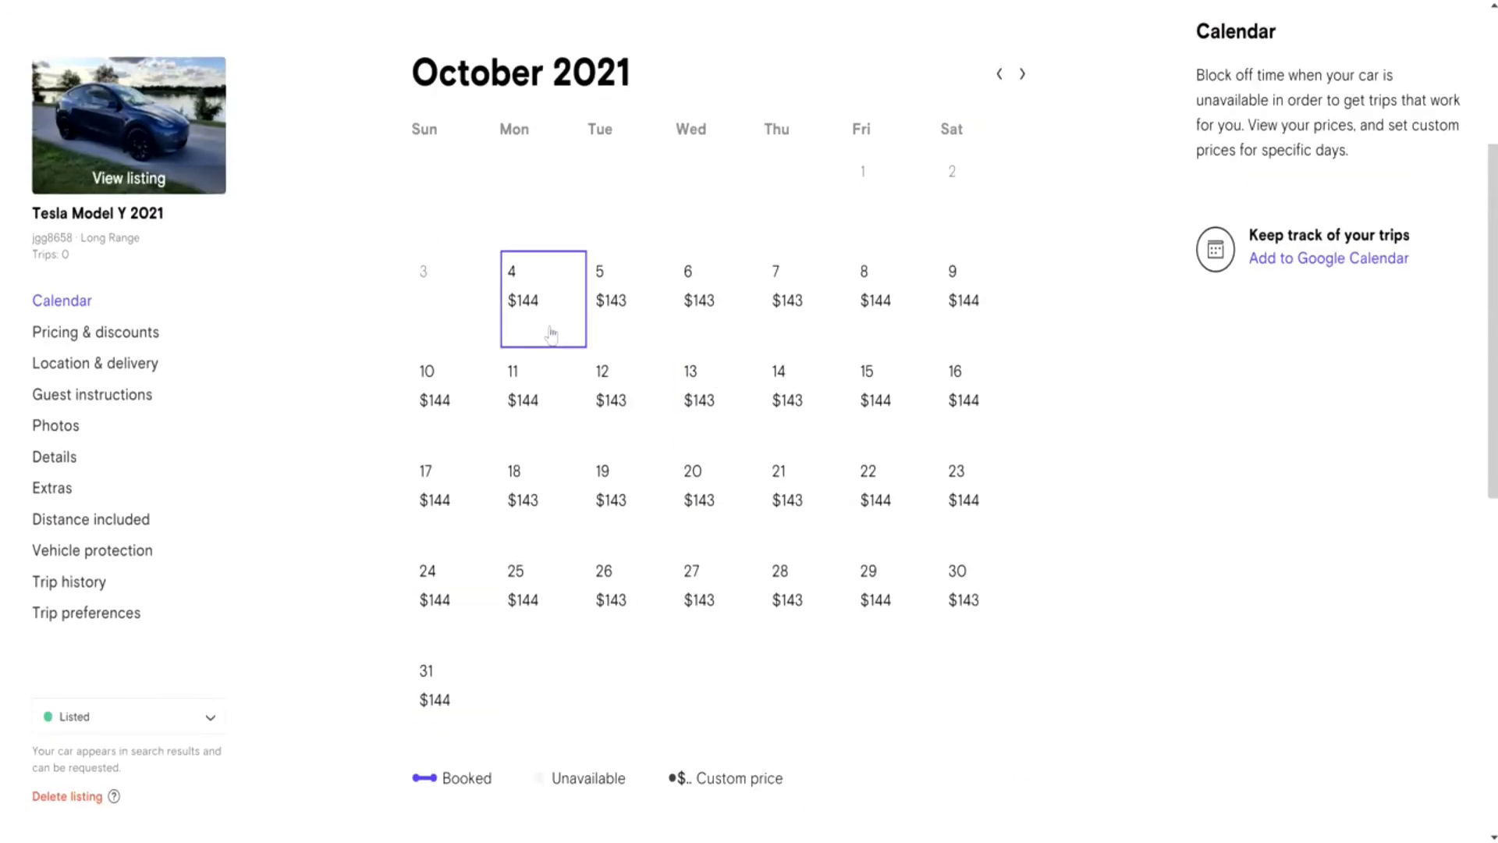
pyautogui.click(543, 297)
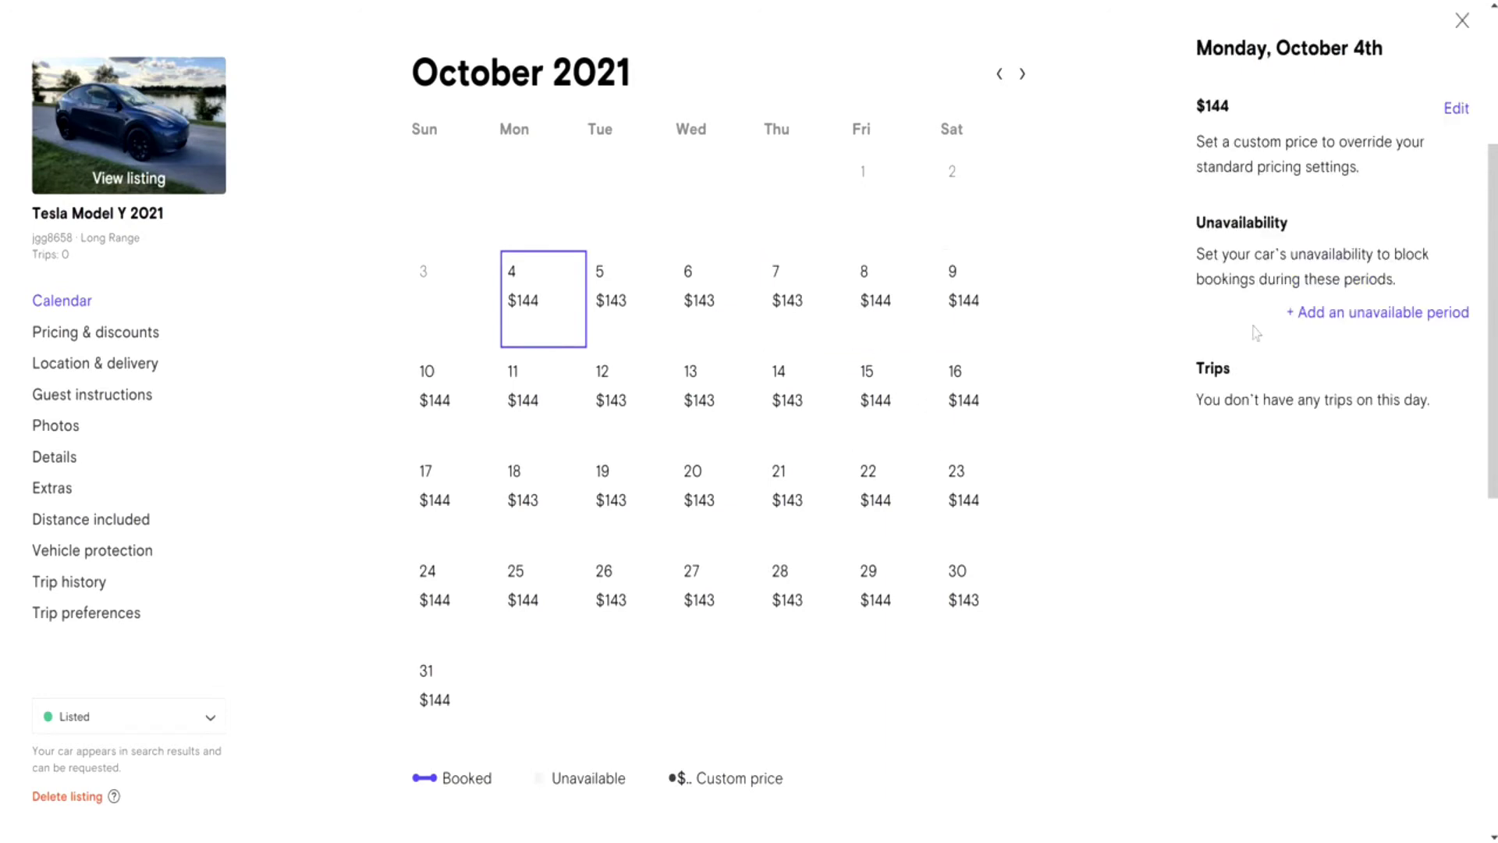
# - Block the Tesla from 10/05/2021 Midnight to 10/11/2021 11:00 AM
pyautogui.click(1377, 311)
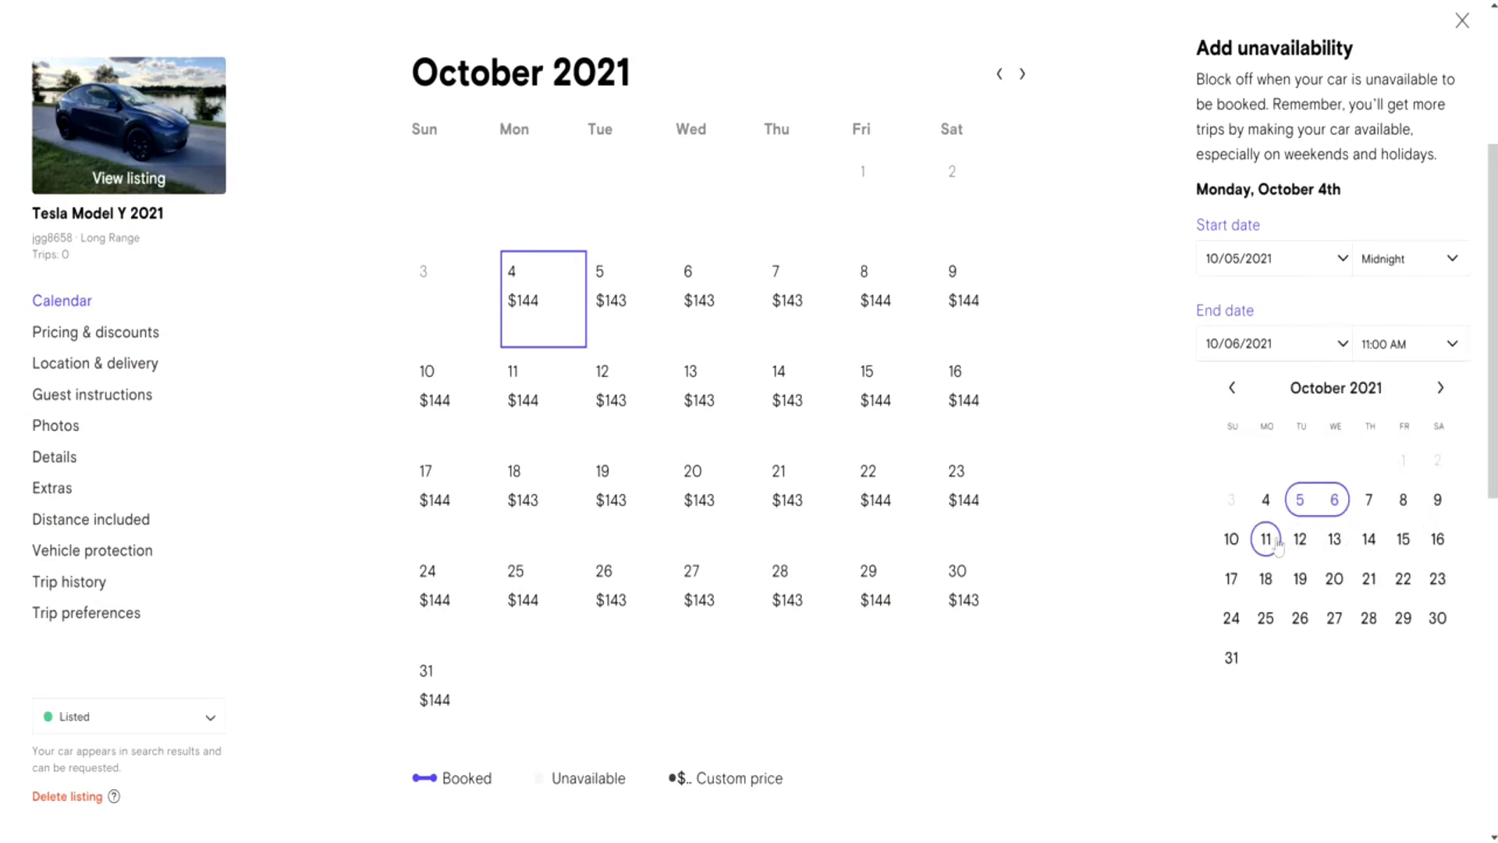
pyautogui.click(1265, 540)
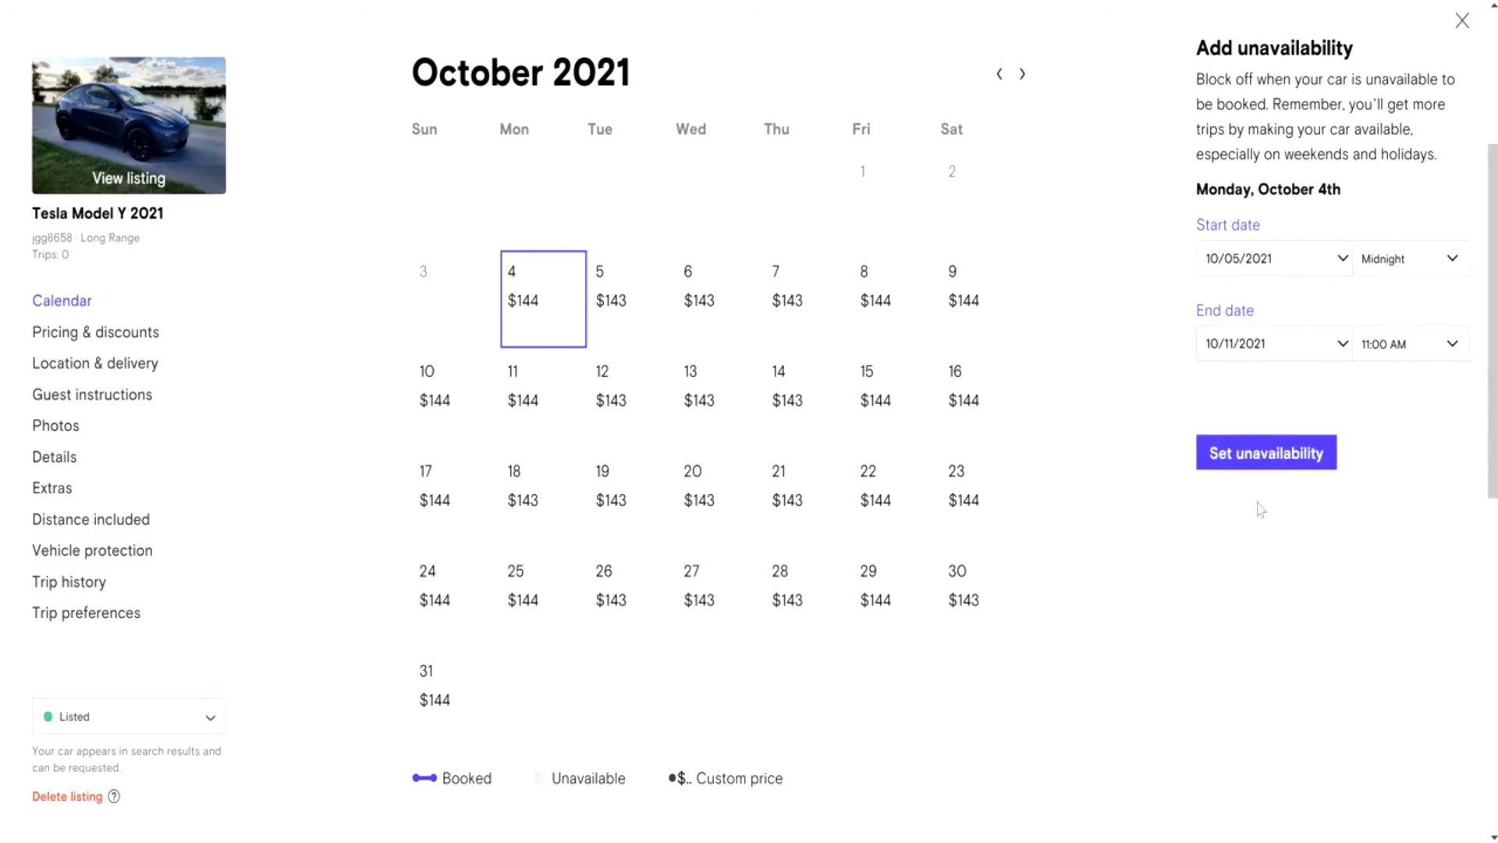
pyautogui.moveTo(1409, 296)
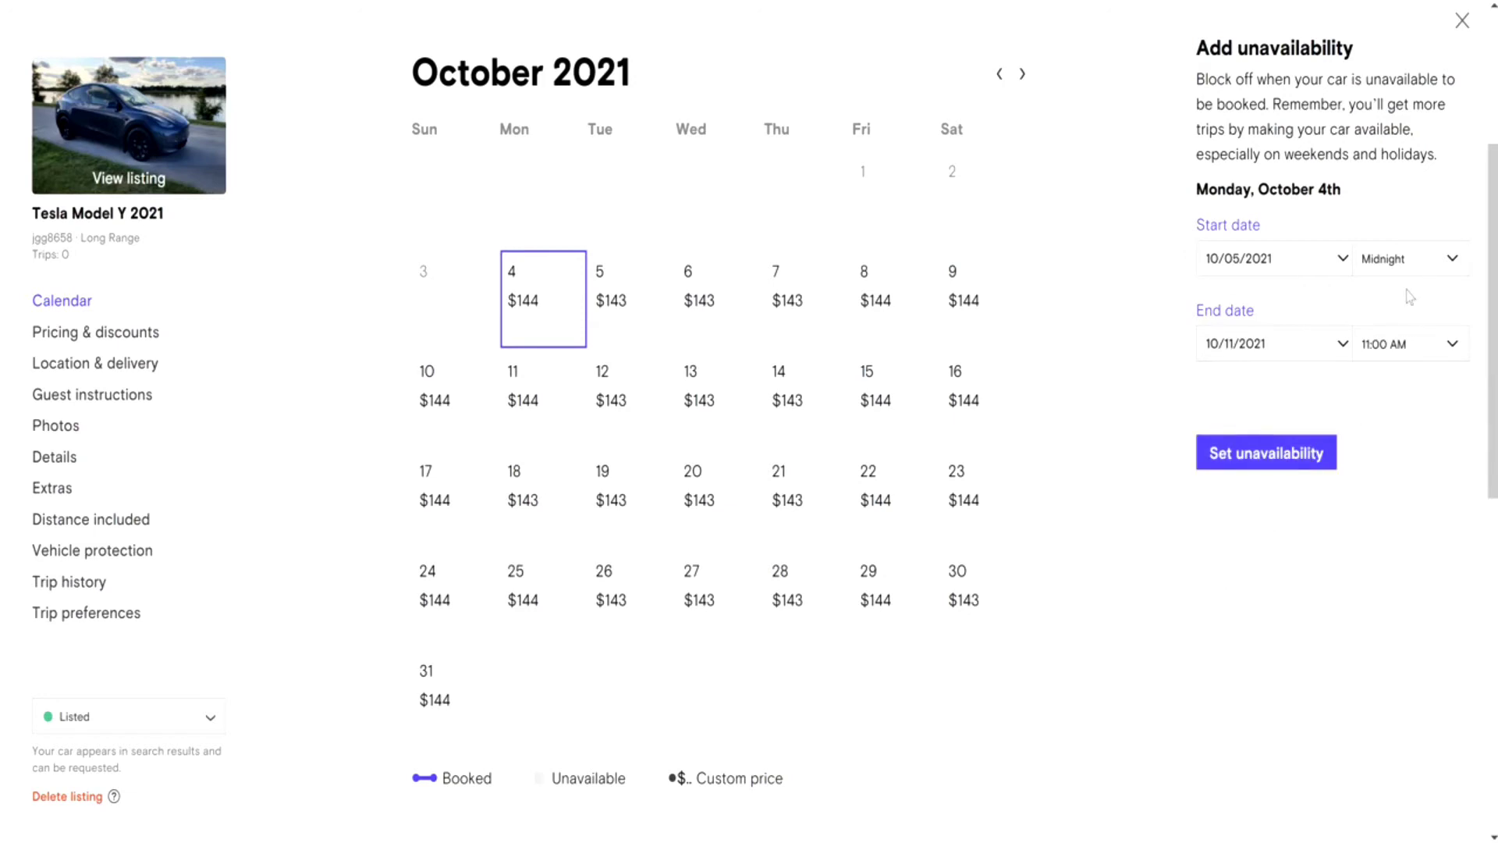
pyautogui.moveTo(1357, 340)
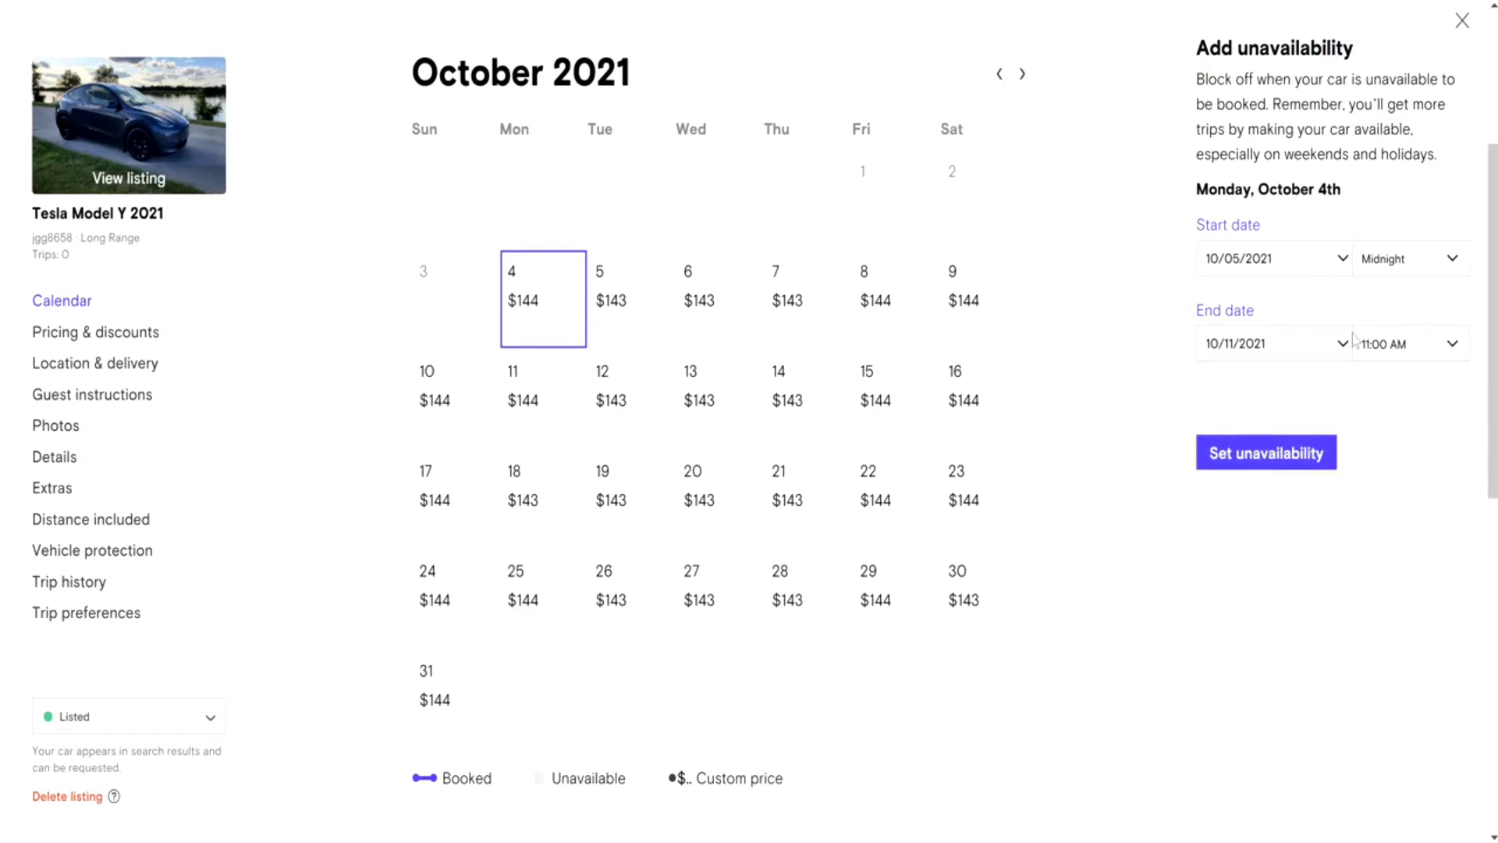
pyautogui.click(1265, 452)
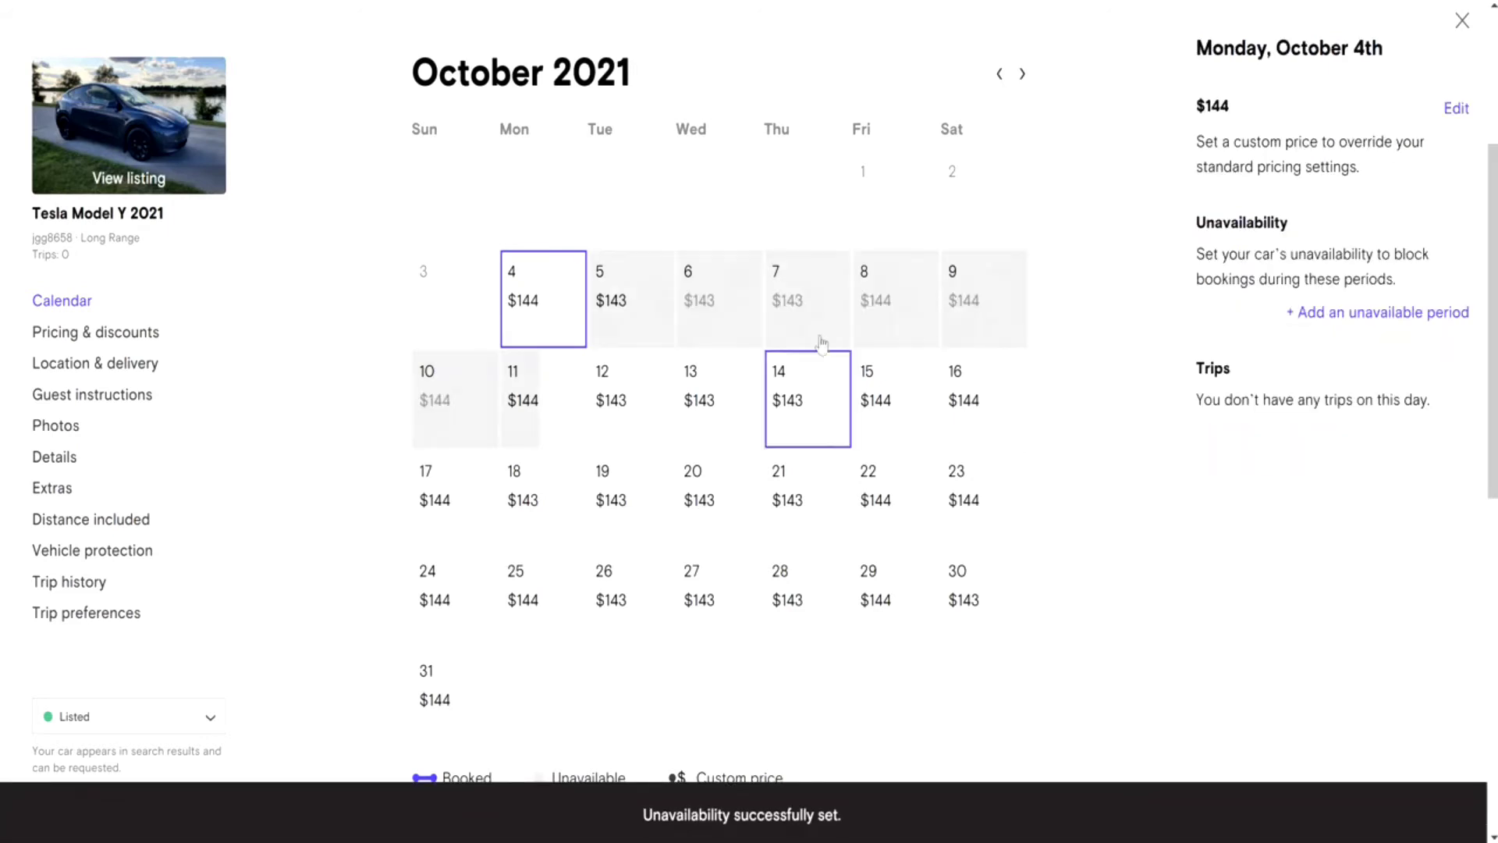
pyautogui.click(895, 298)
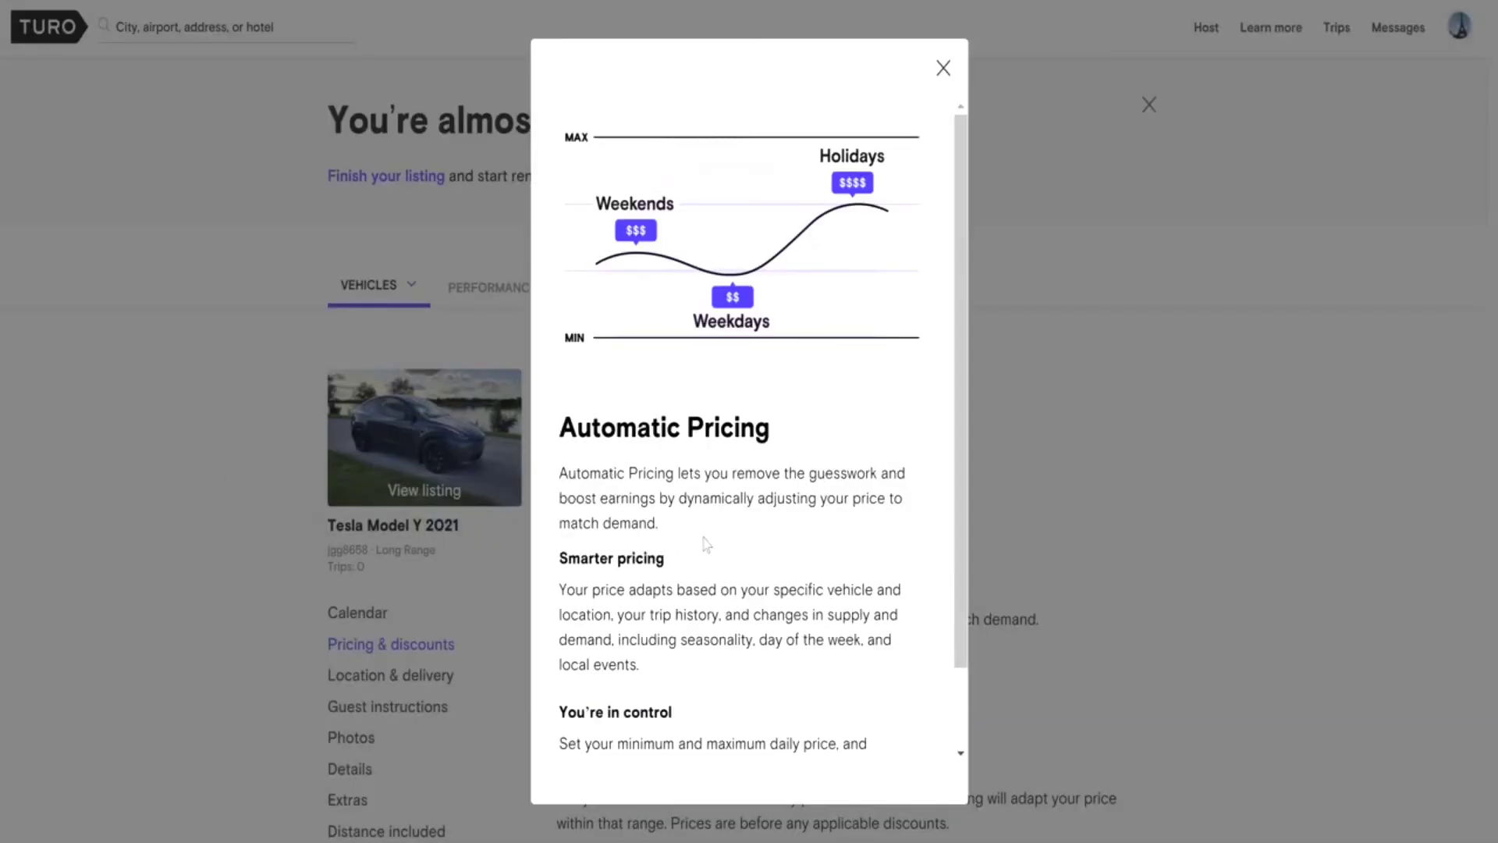
# - Read the Automatic Pricing explainer, then close it to view the $128–$292 range
pyautogui.scroll(-3)
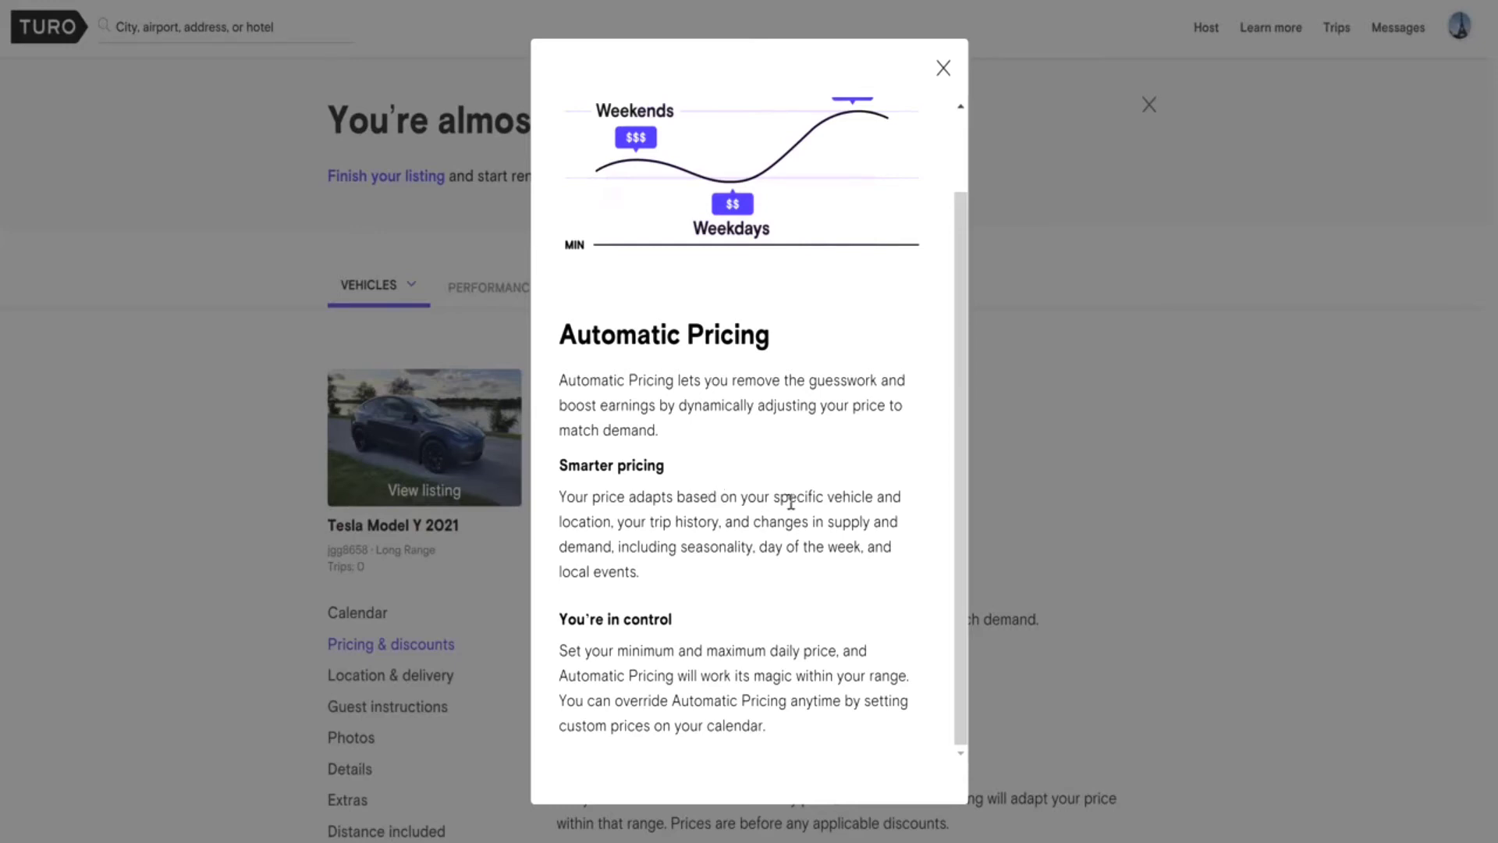
pyautogui.moveTo(826, 604)
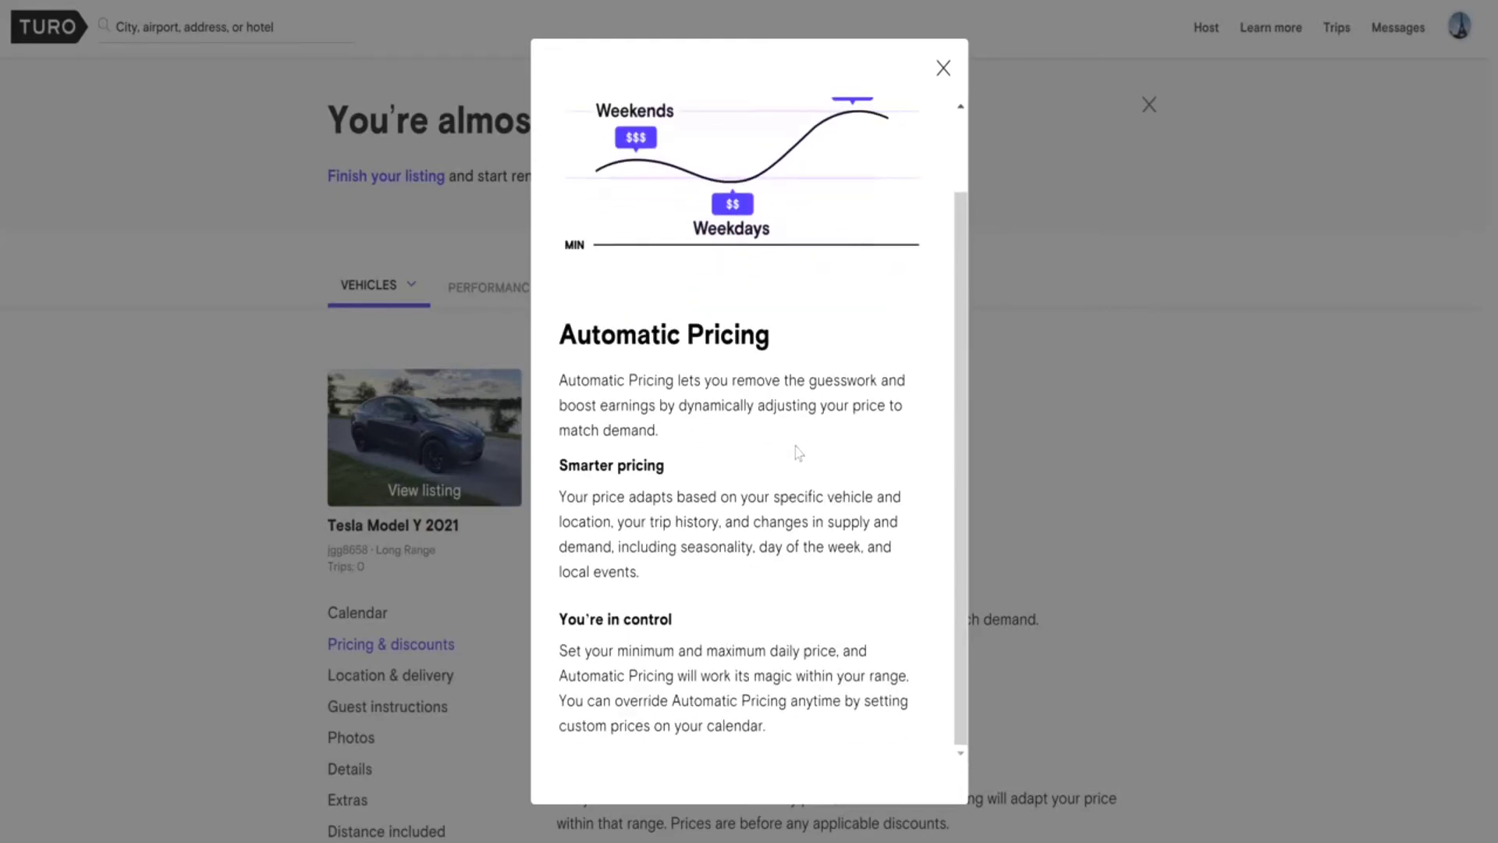
pyautogui.moveTo(944, 68)
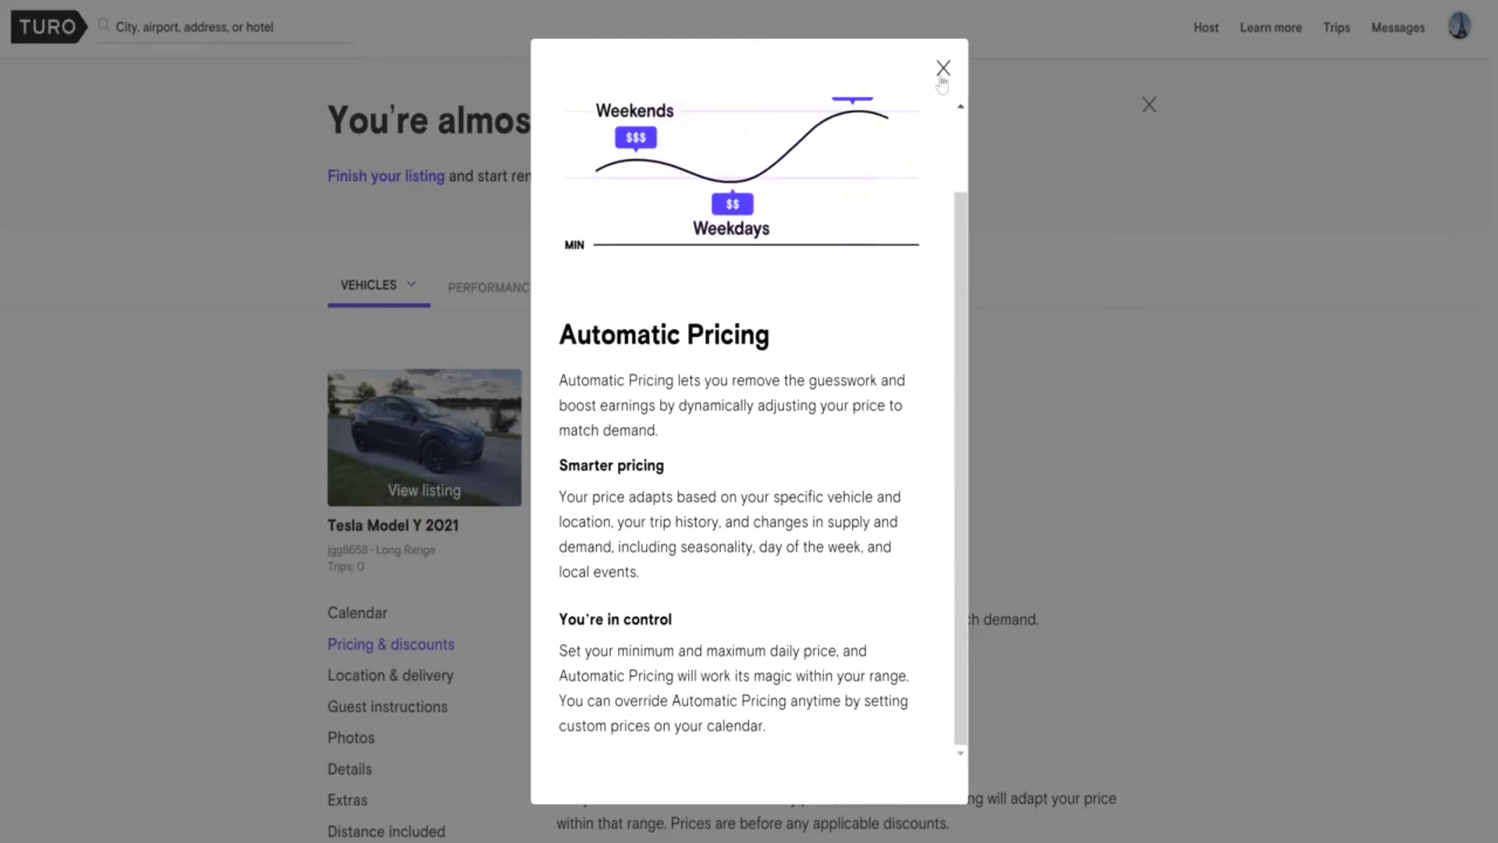
pyautogui.click(943, 68)
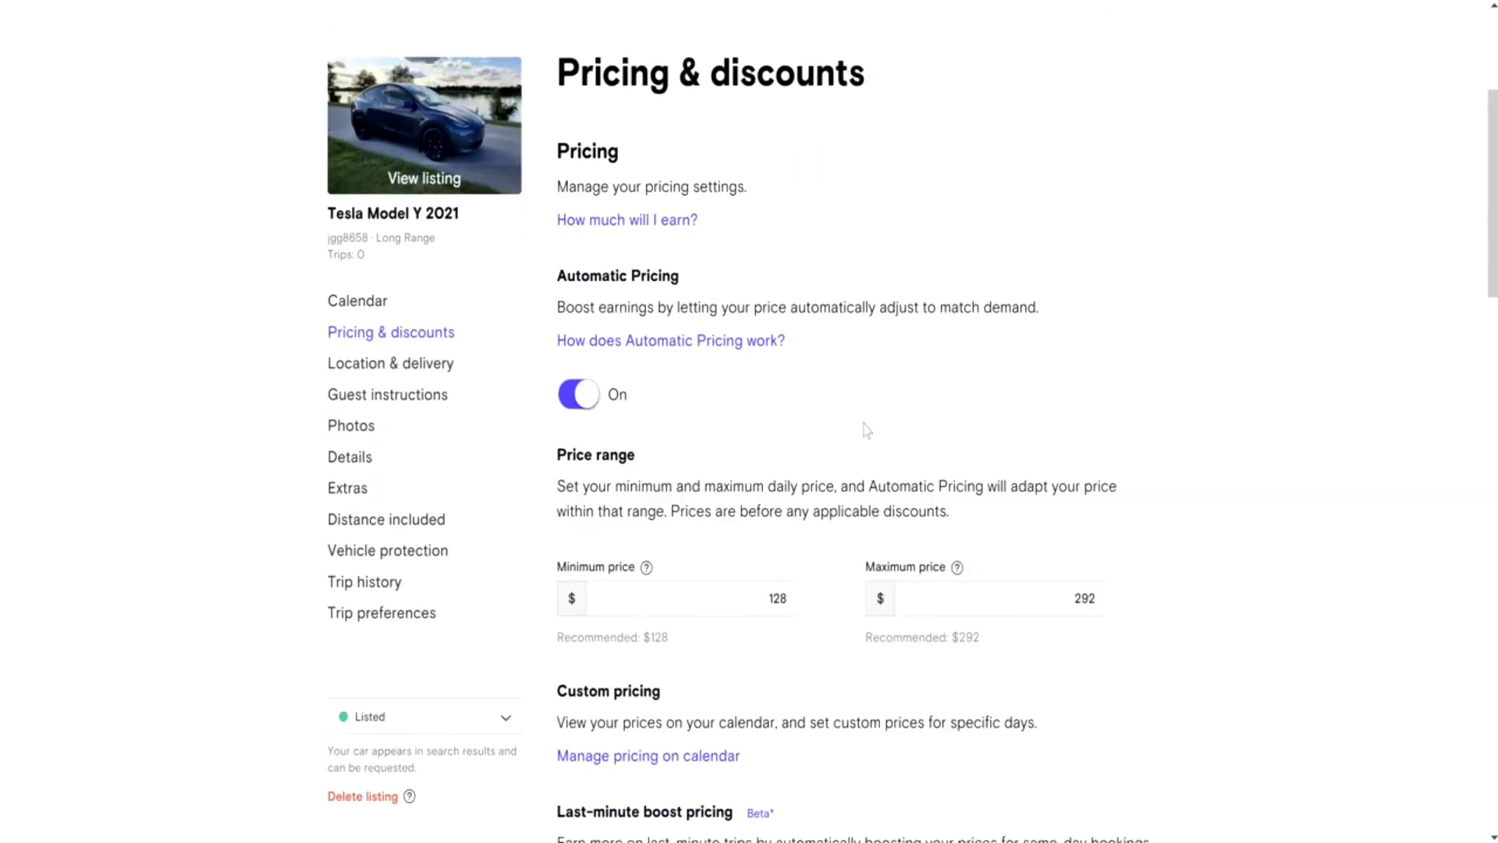
# - Change the minimum daily price from $128 to $145, keeping the $292 maximum
pyautogui.scroll(-3)
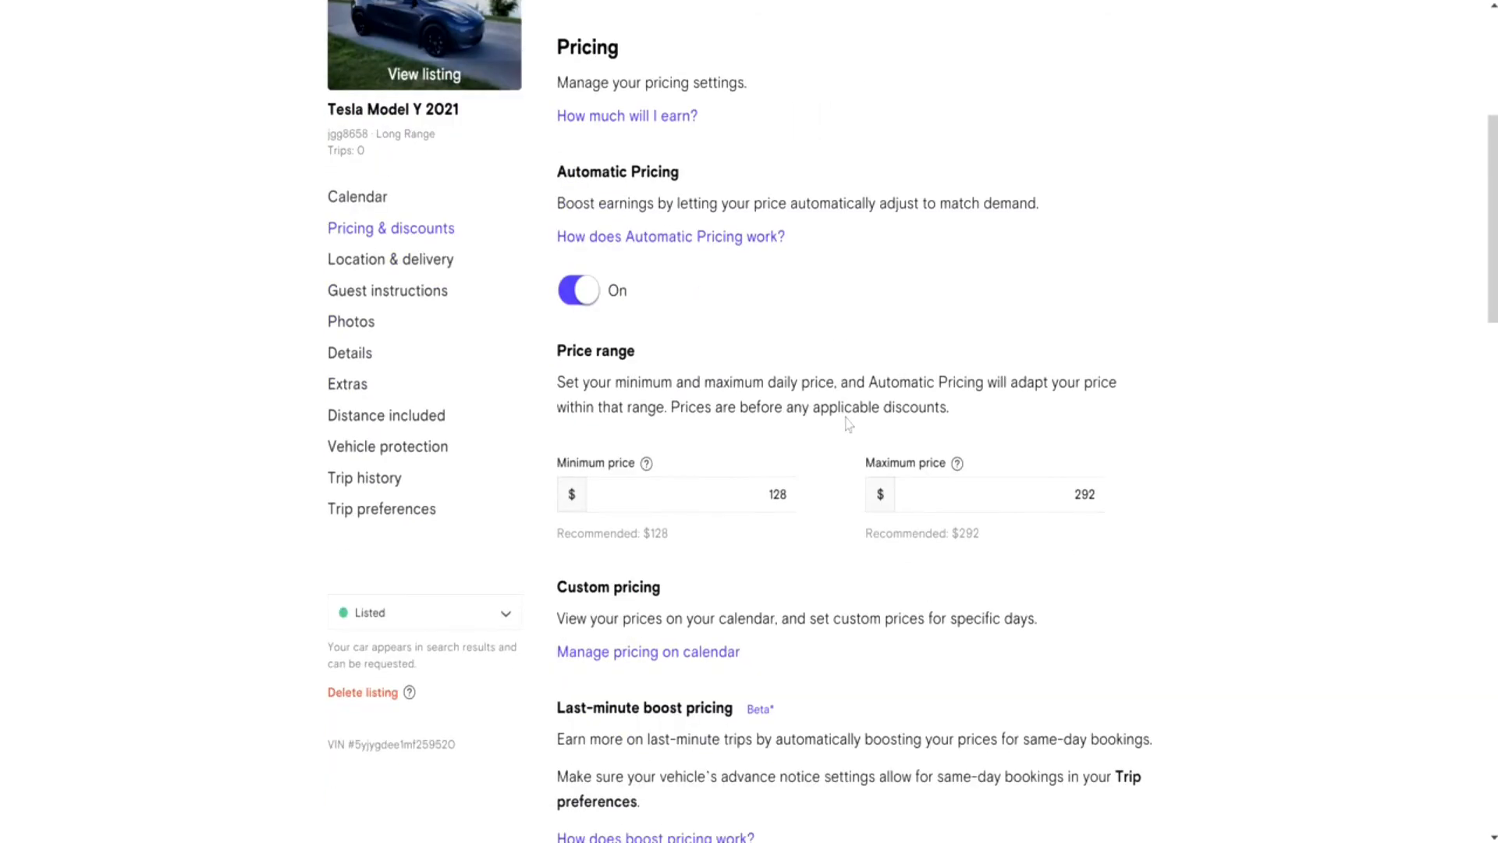
pyautogui.scroll(-3)
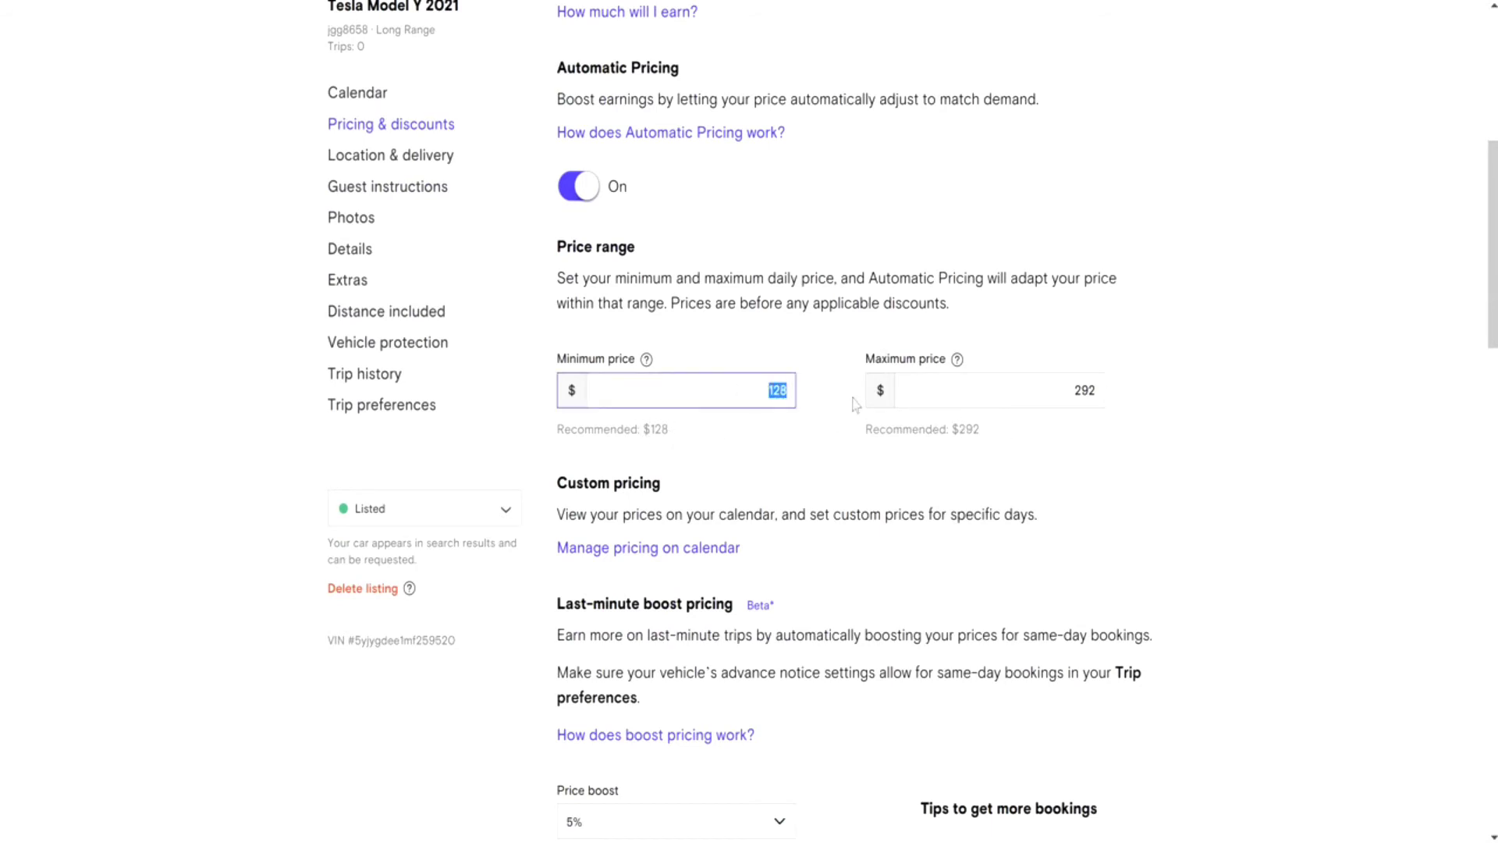
pyautogui.write('145')
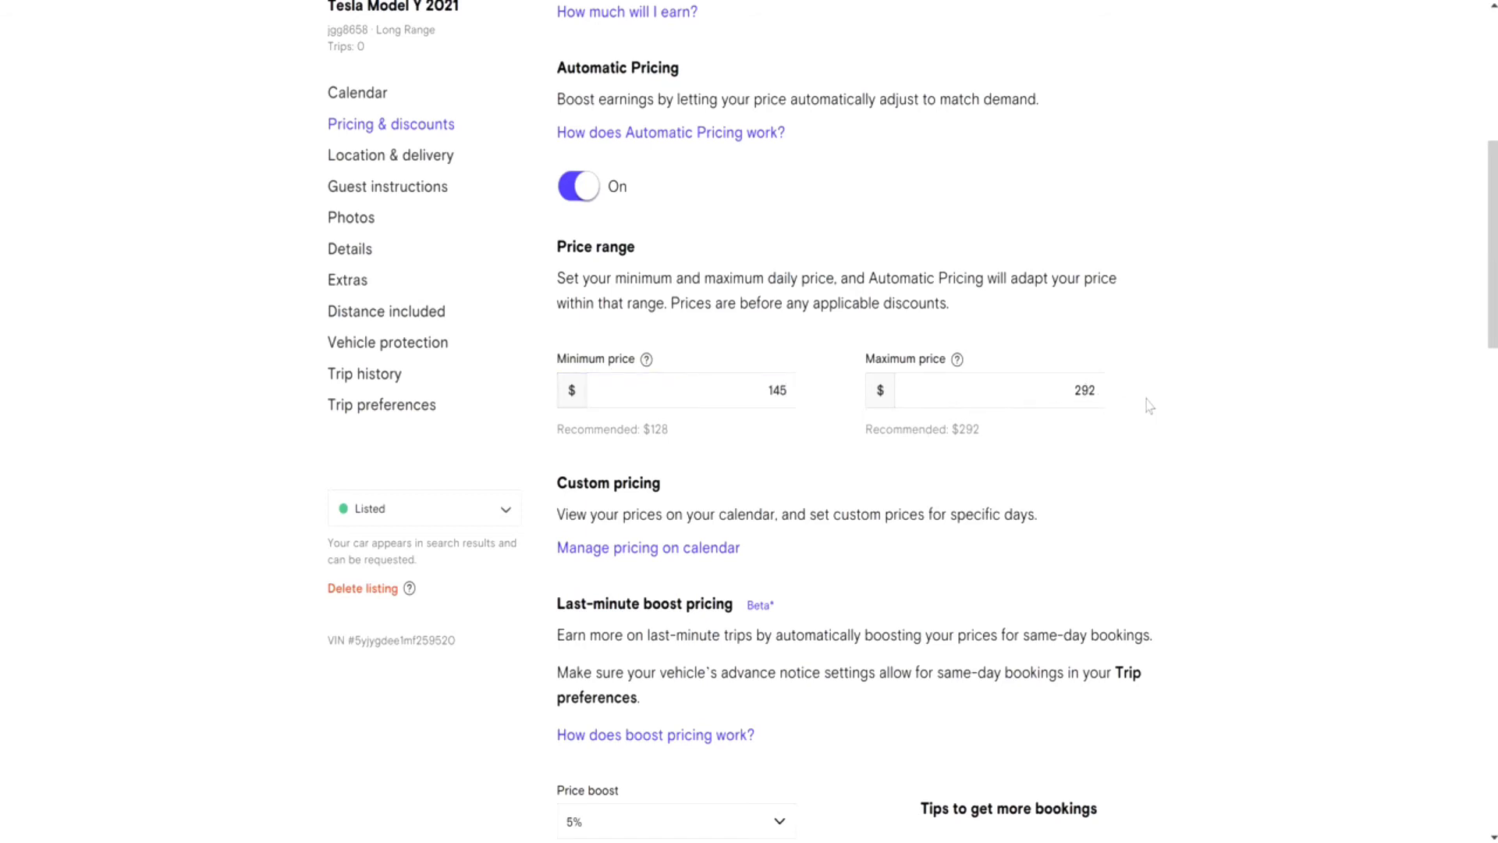
pyautogui.moveTo(805, 452)
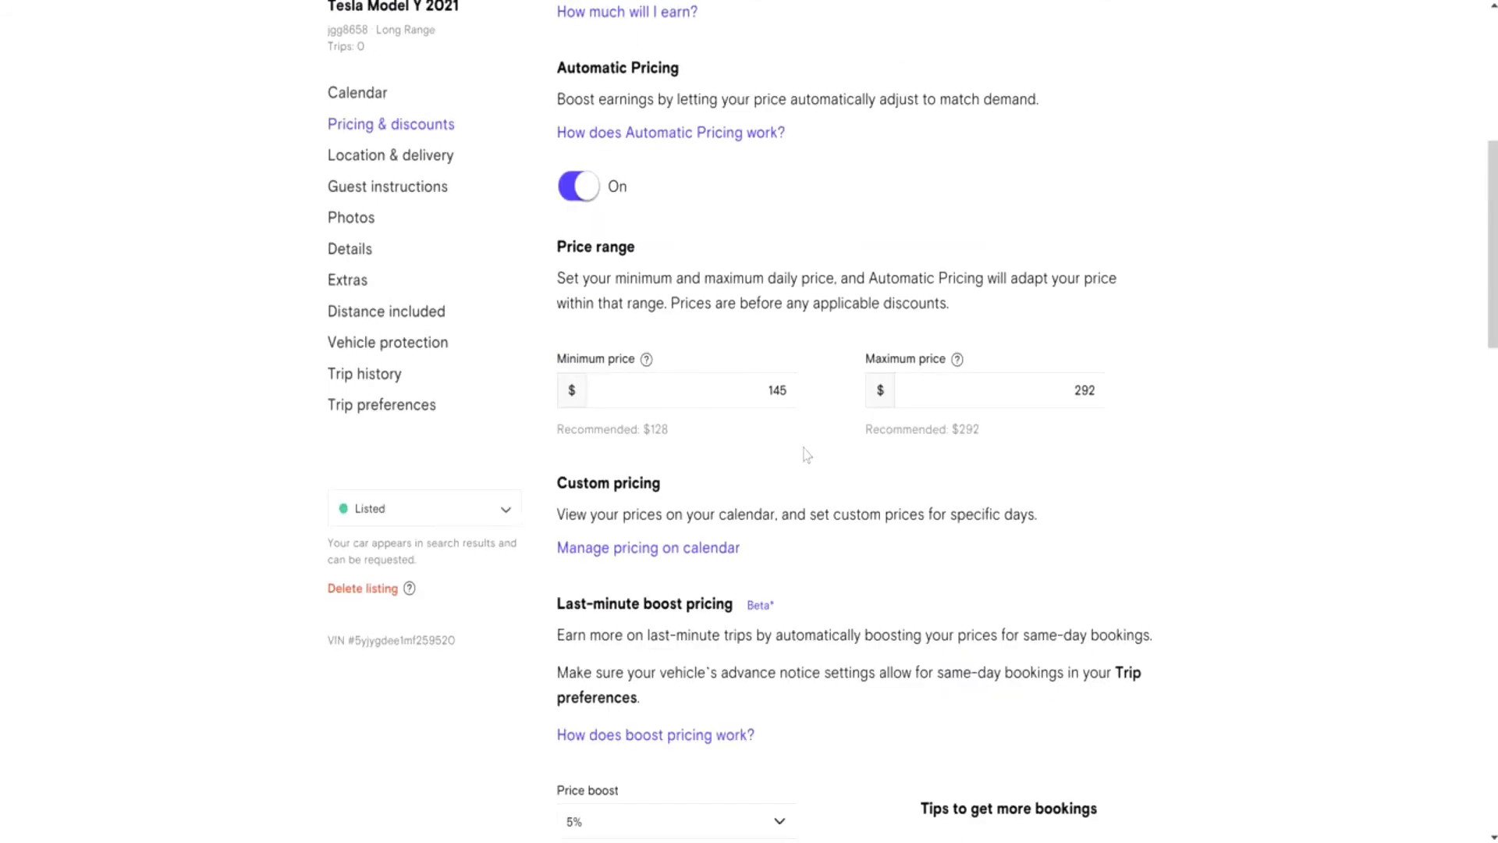
pyautogui.moveTo(682, 356)
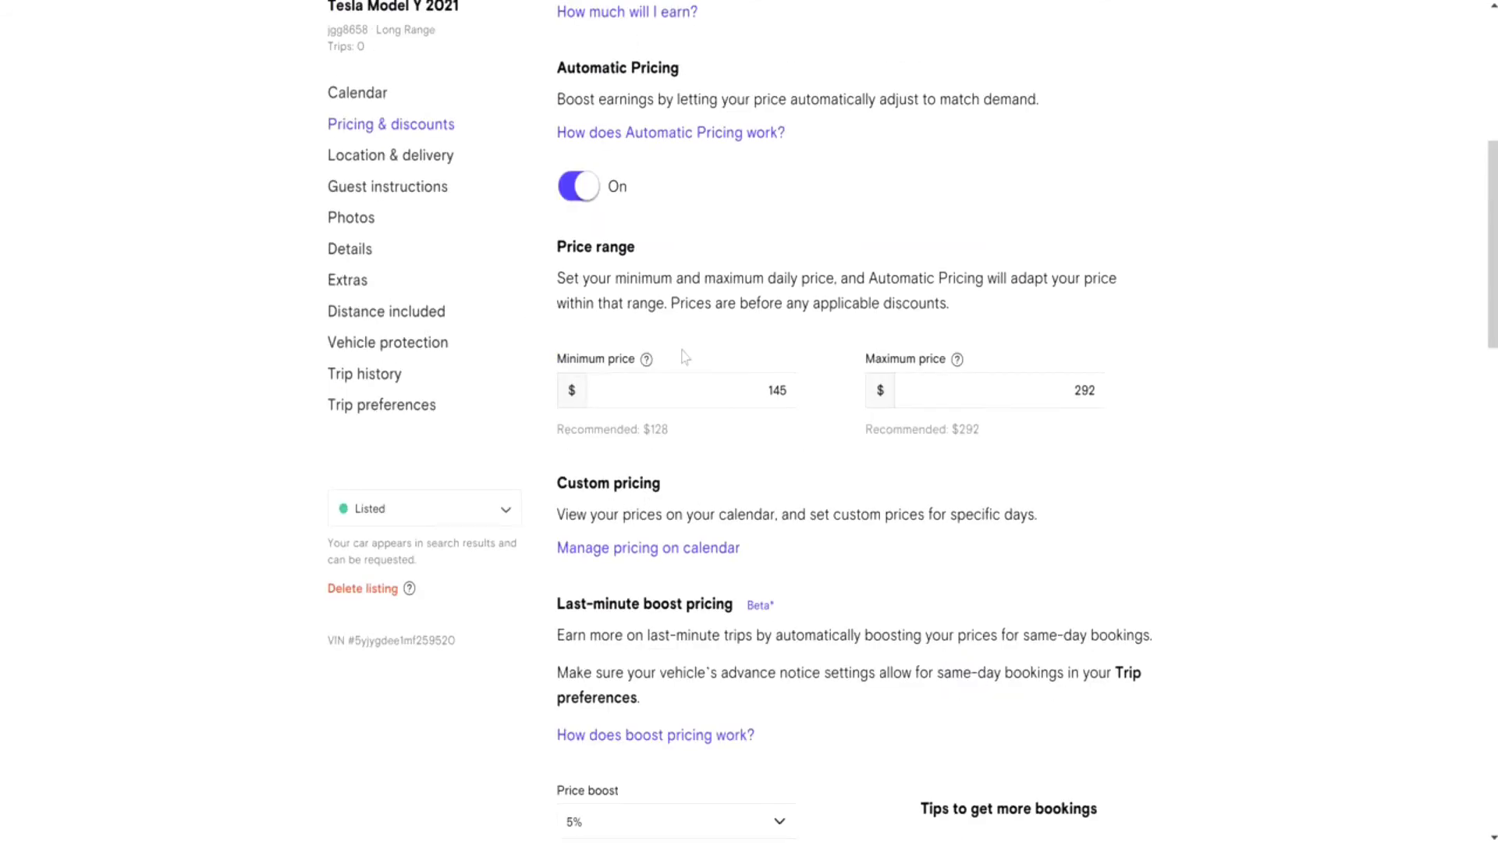
pyautogui.moveTo(849, 471)
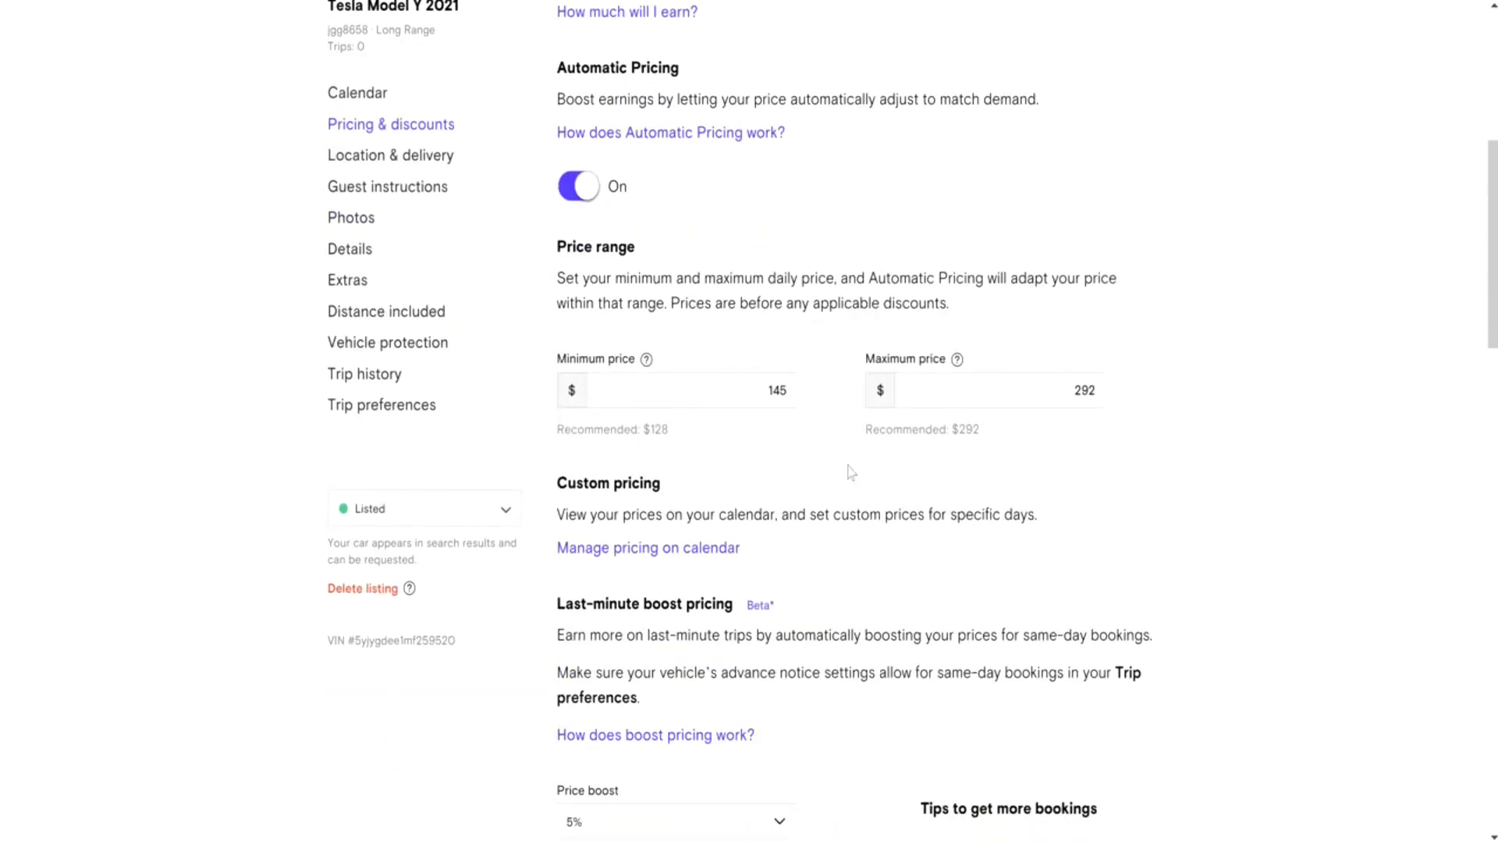
pyautogui.moveTo(858, 504)
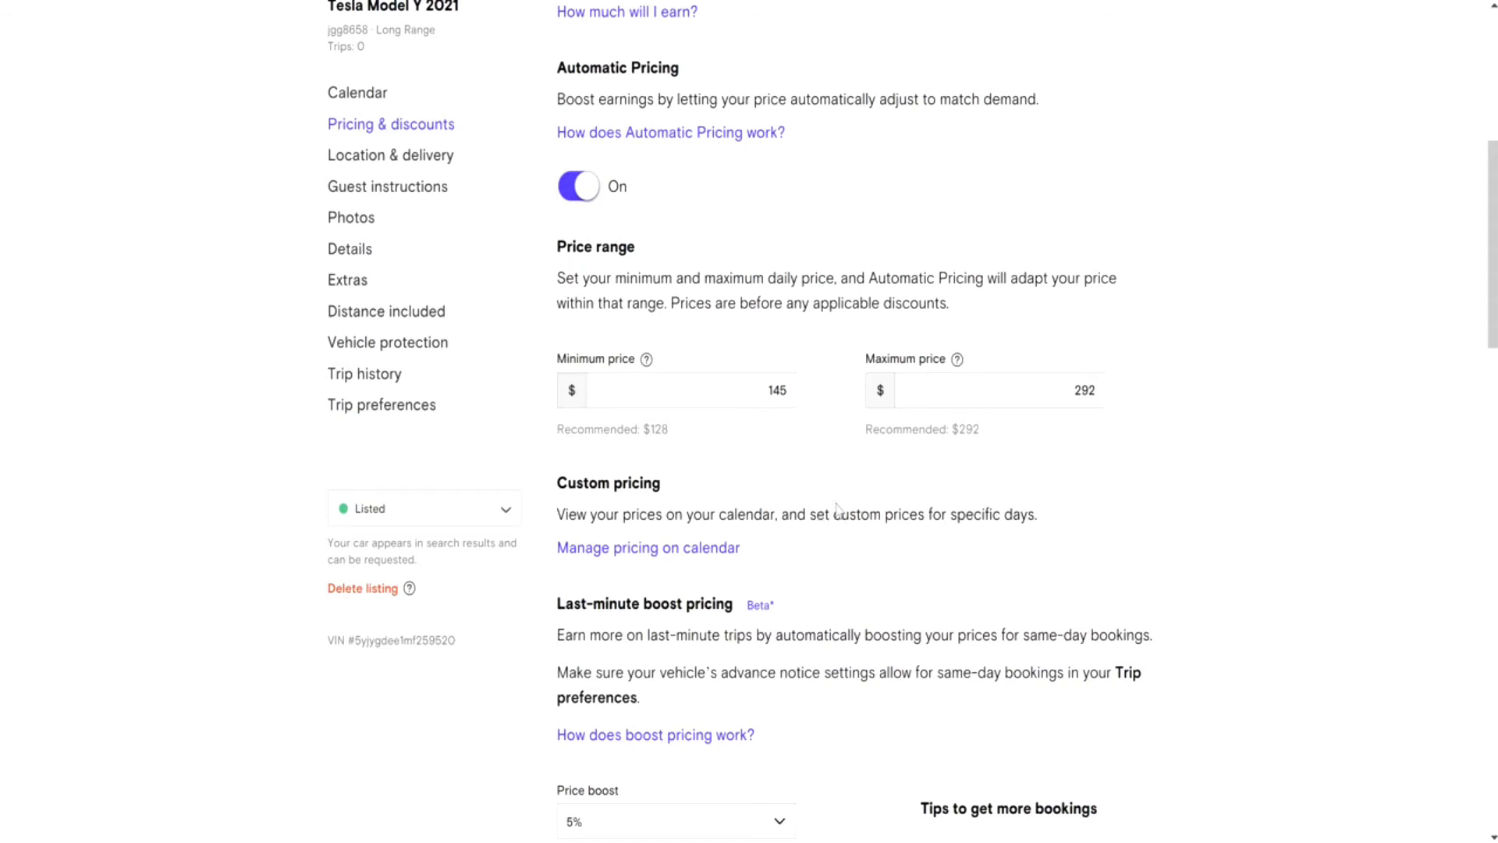
pyautogui.scroll(-3)
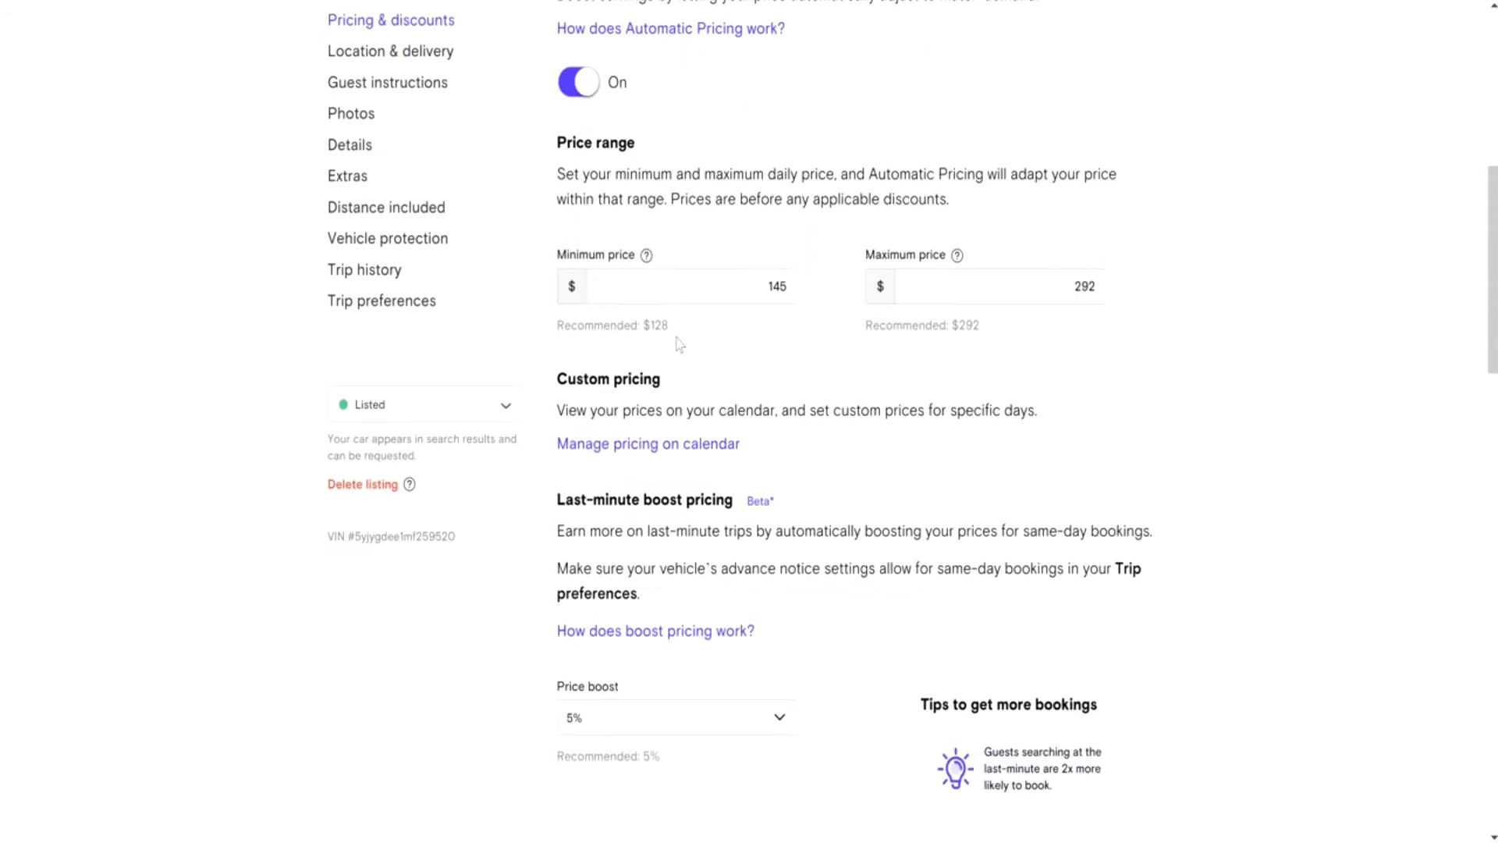
pyautogui.scroll(-3)
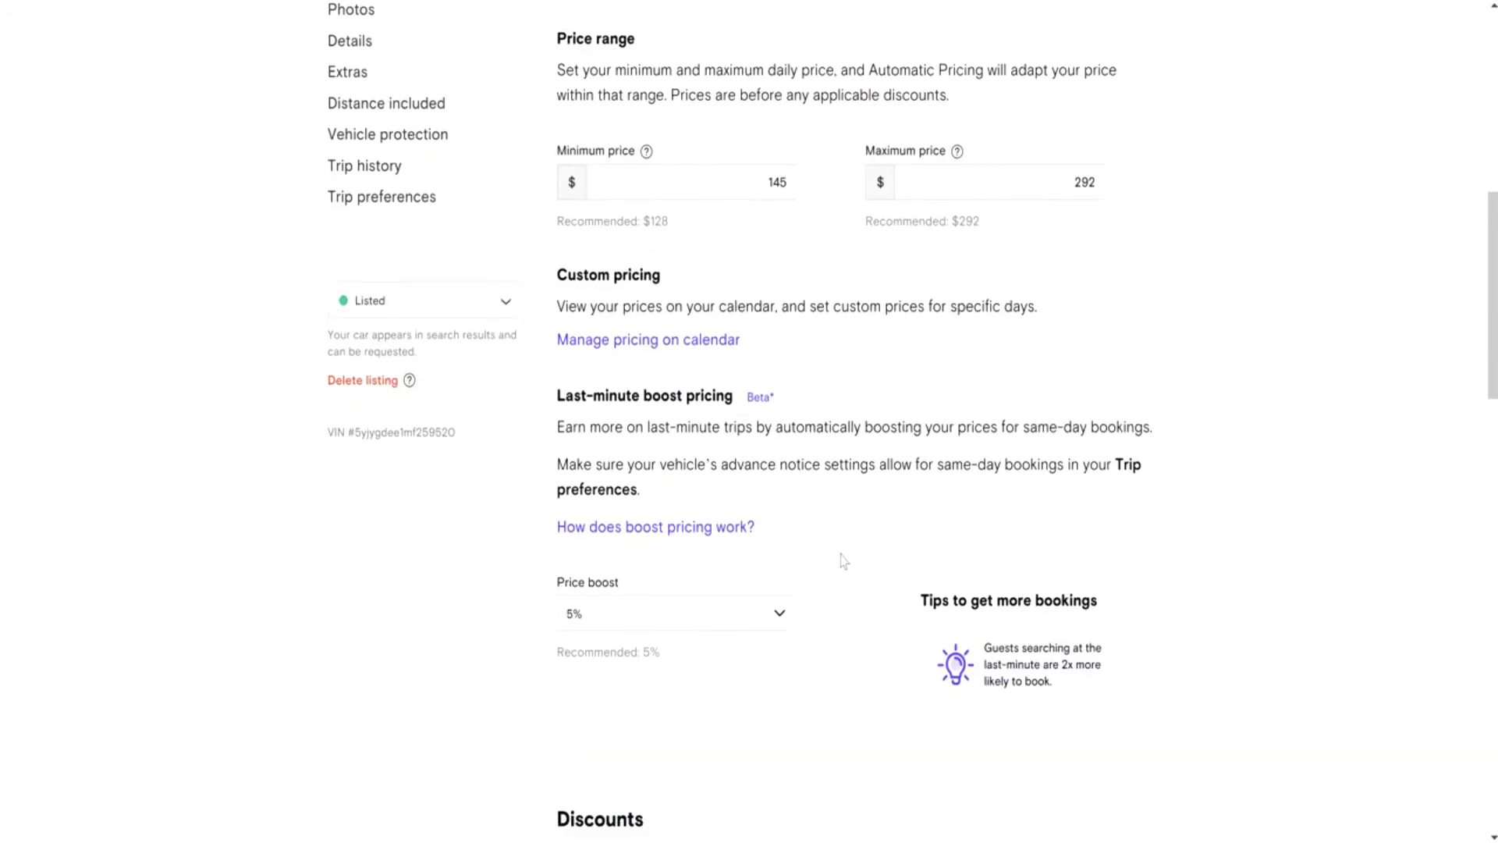
pyautogui.scroll(-3)
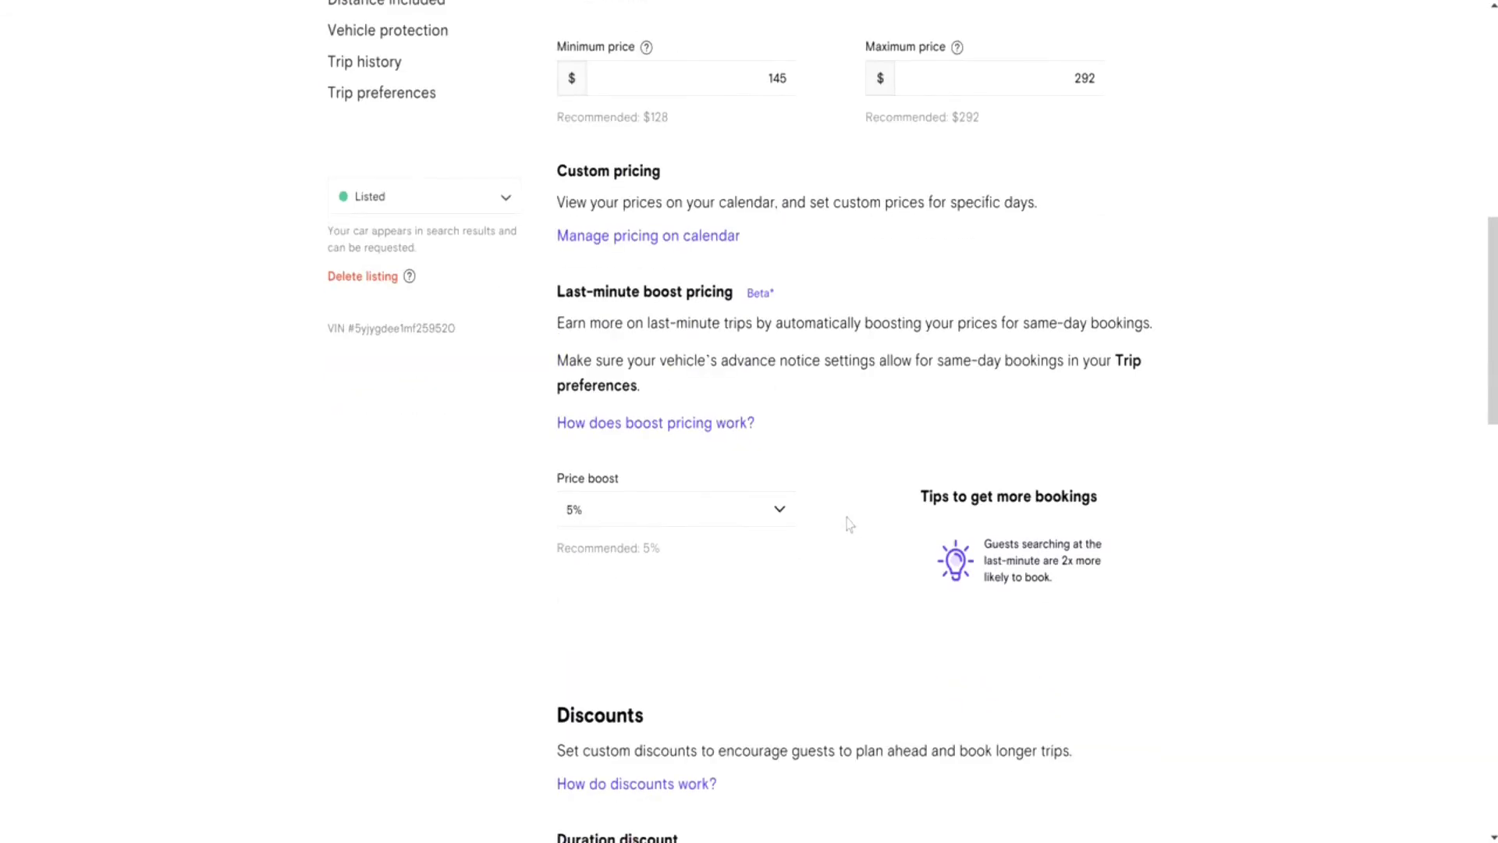
pyautogui.moveTo(817, 469)
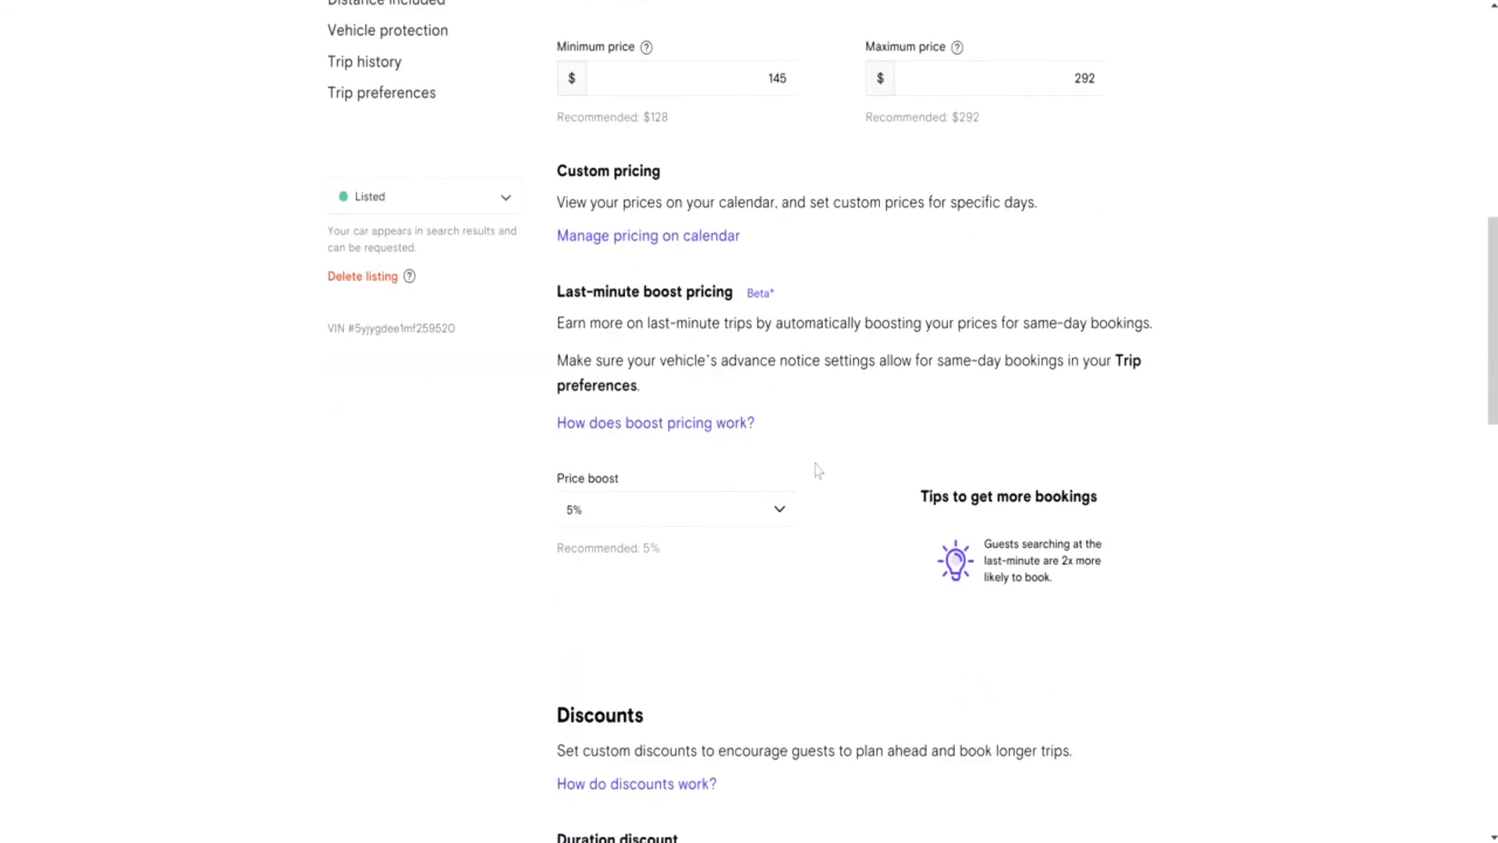
pyautogui.moveTo(822, 509)
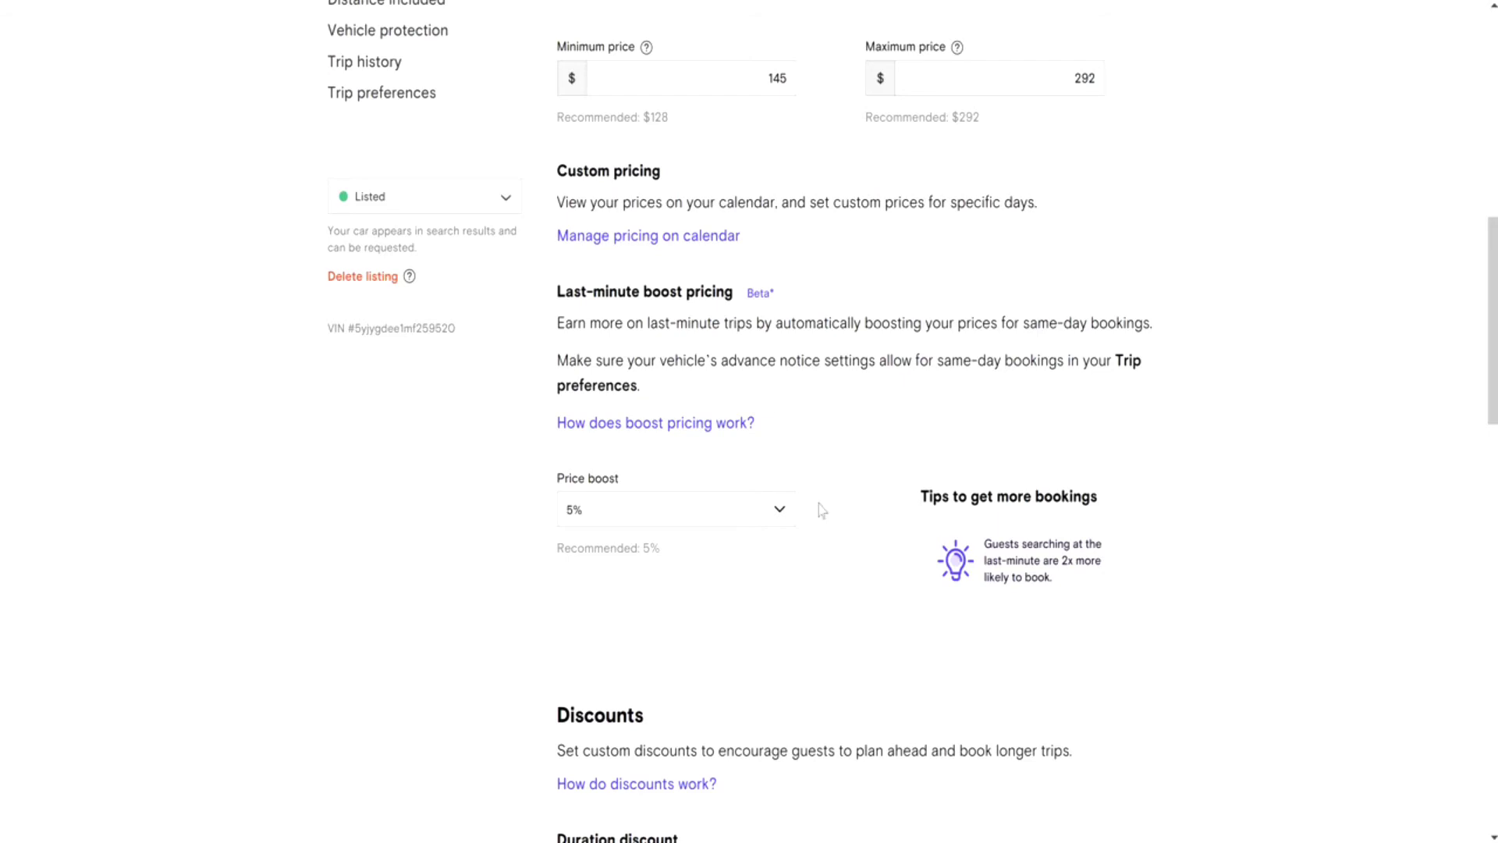
pyautogui.scroll(-3)
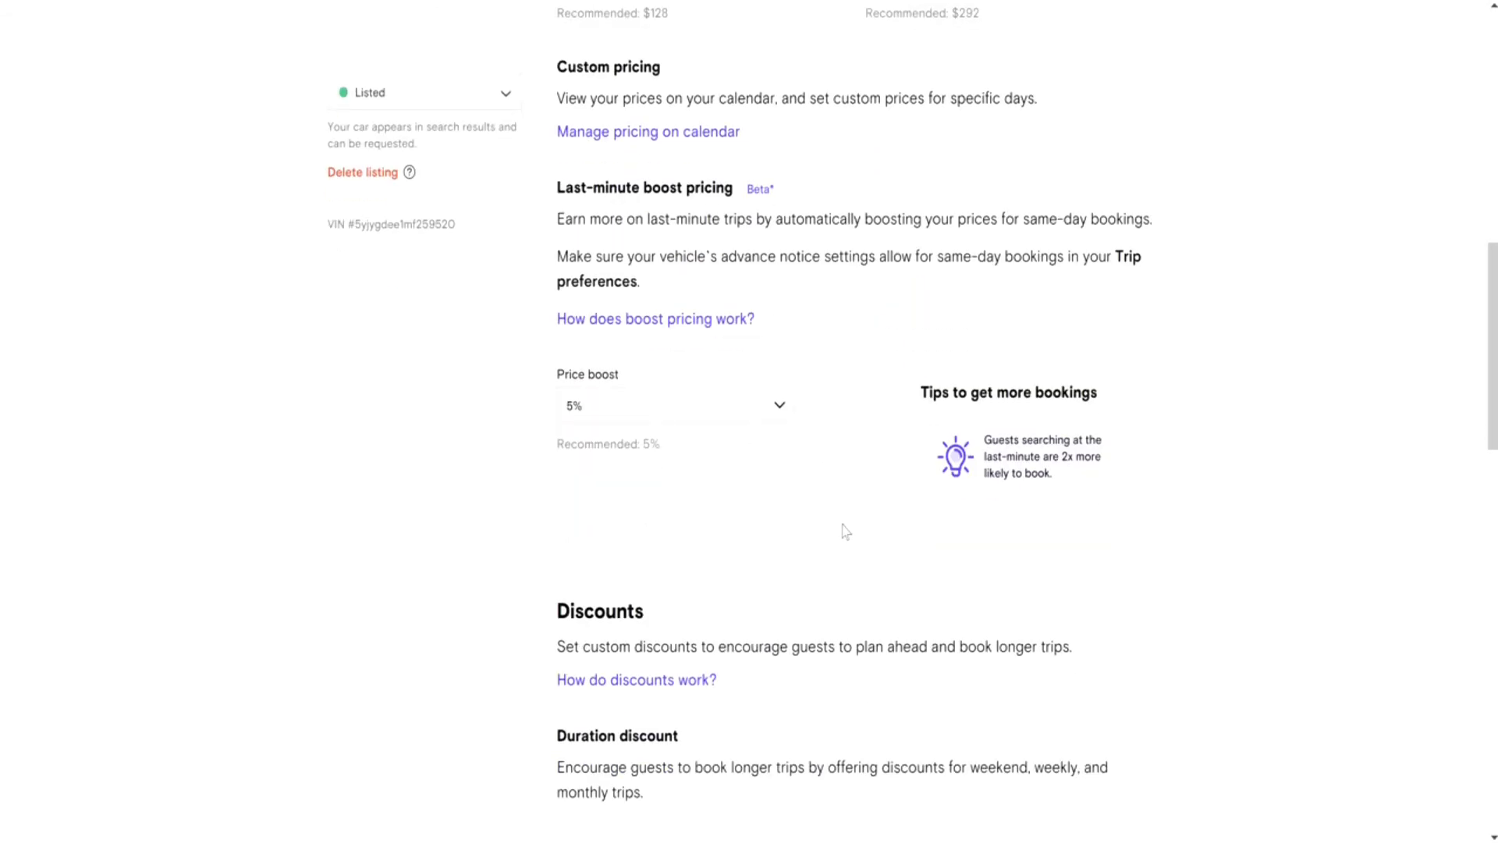
pyautogui.scroll(-3)
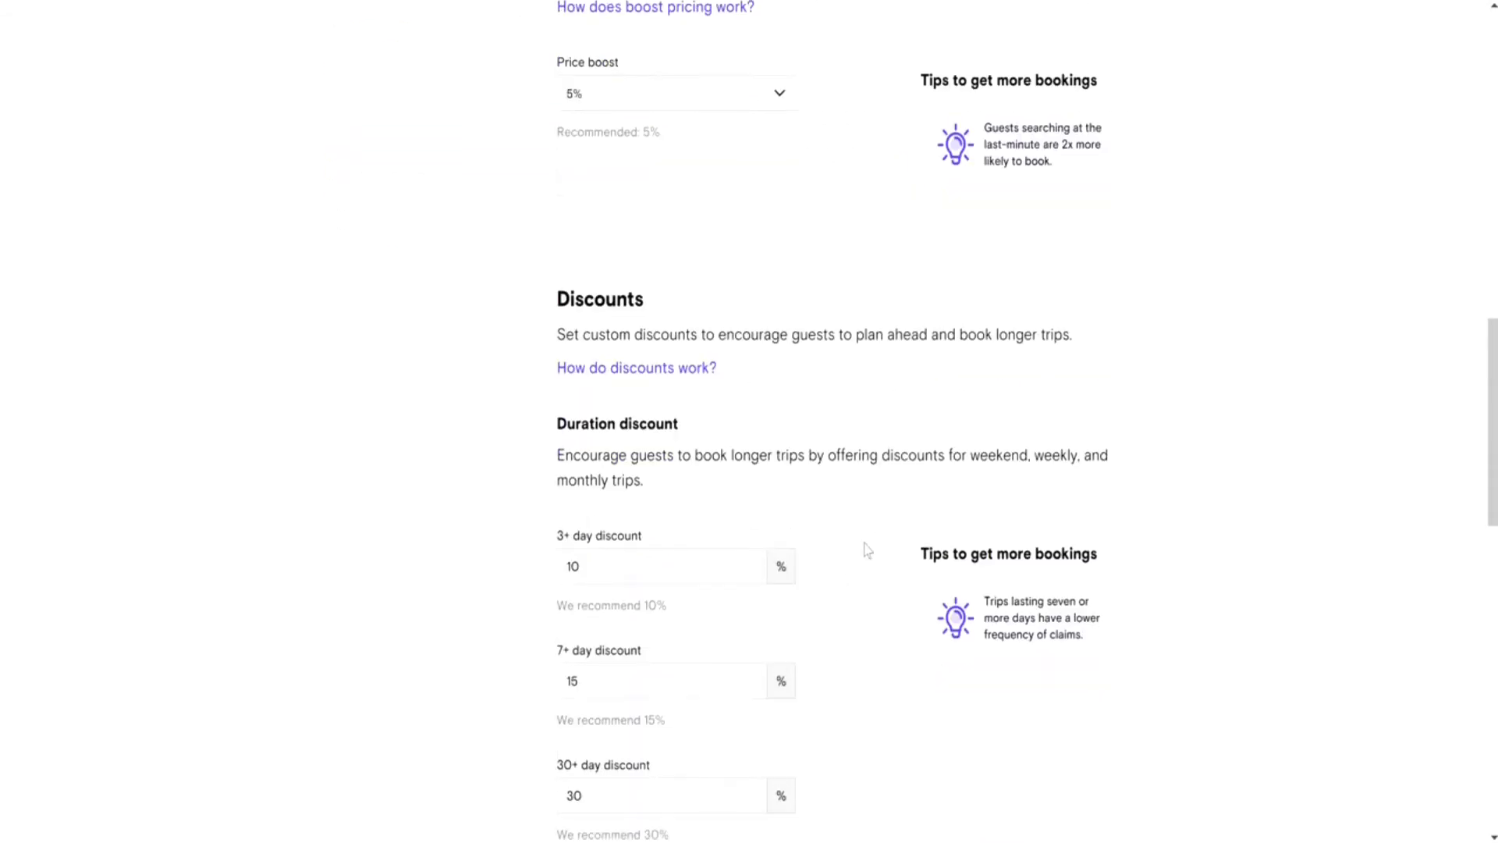
pyautogui.scroll(-3)
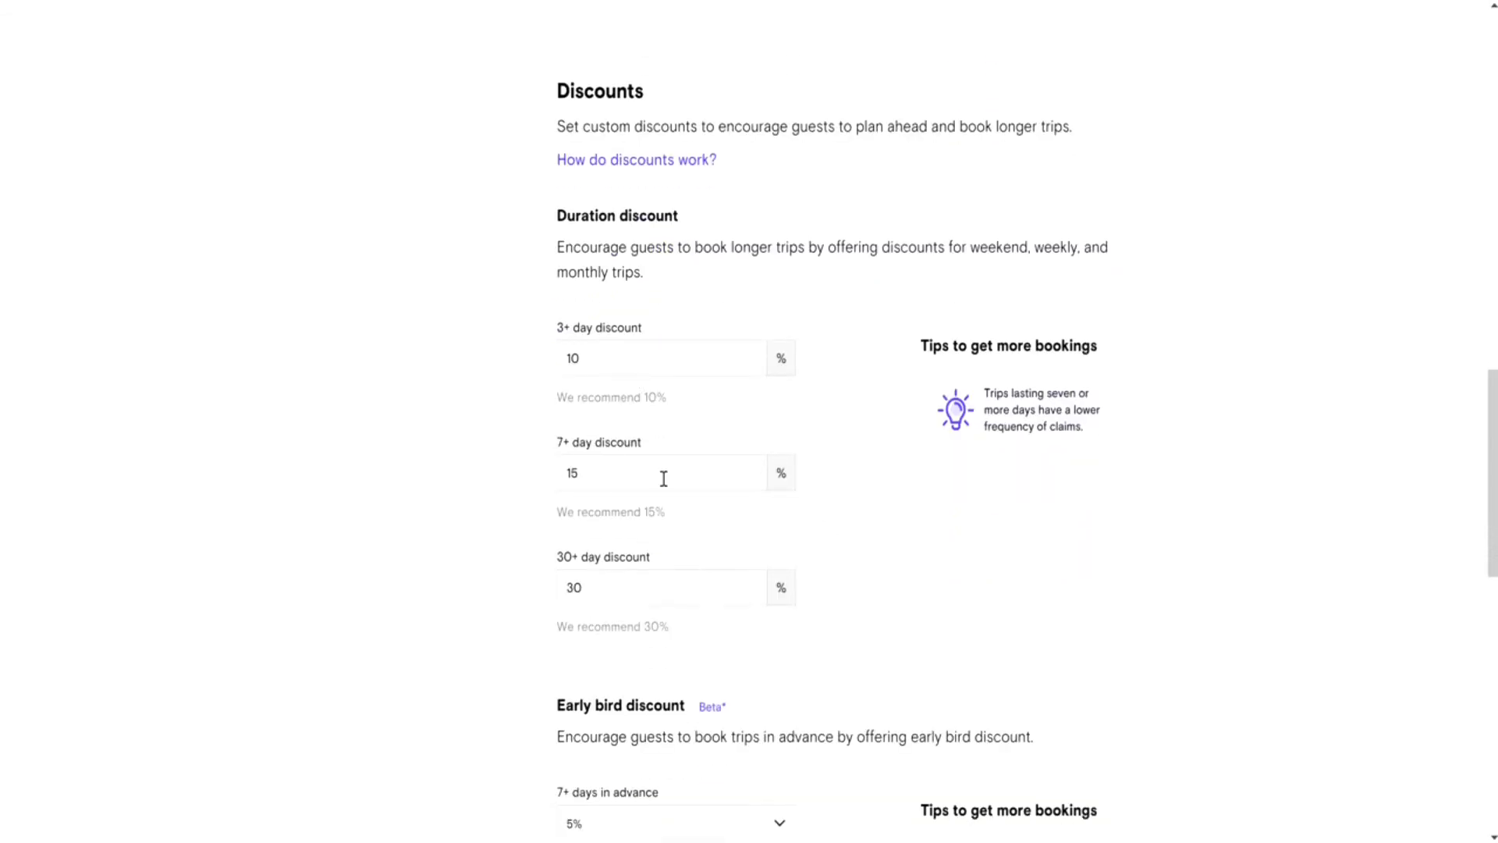
pyautogui.moveTo(856, 559)
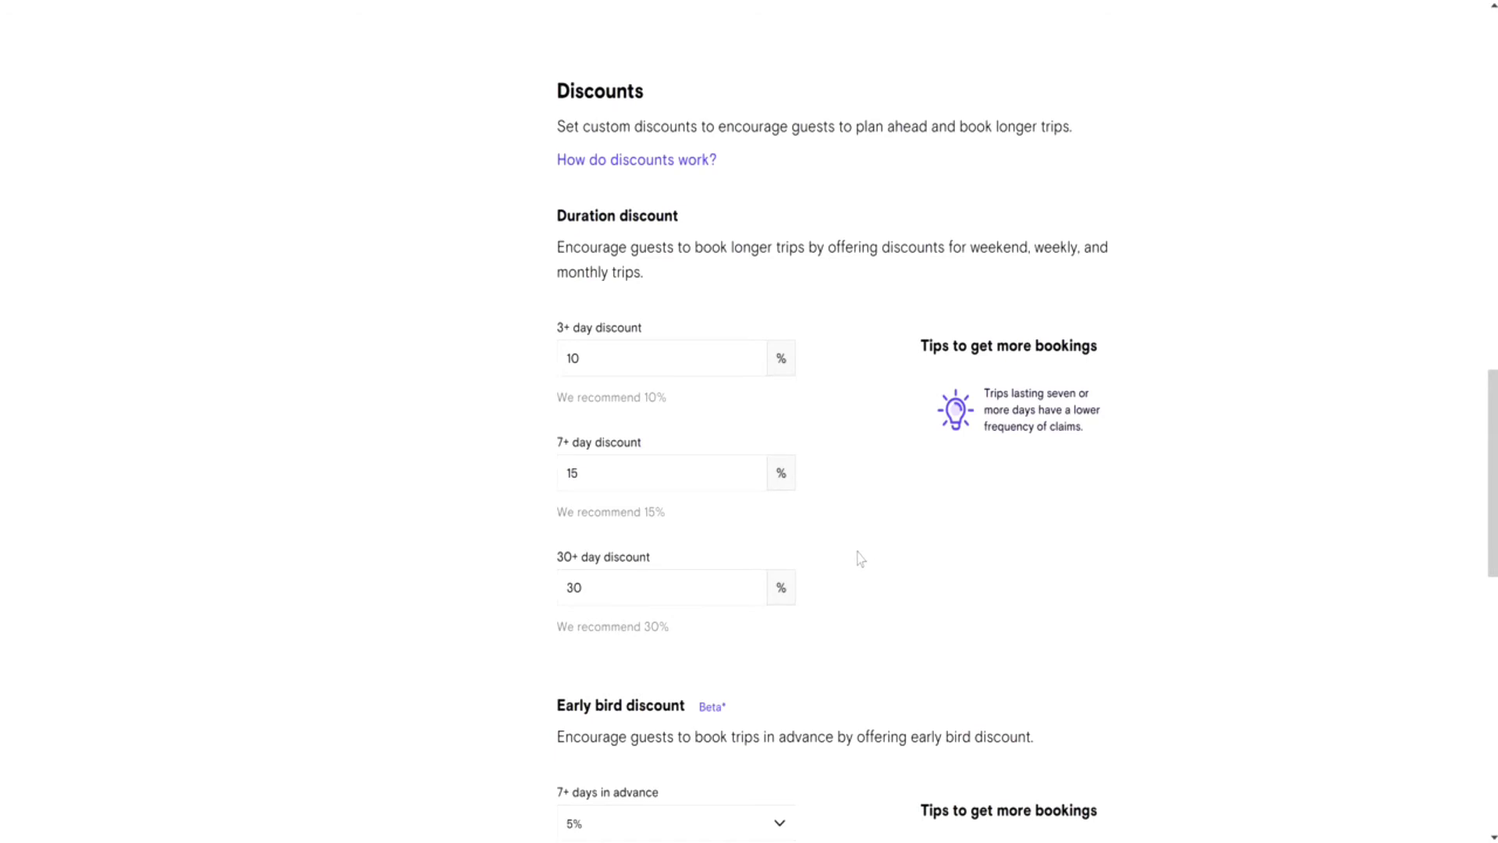
# - Set duration discounts to 5%, 10% and 15% and save them
pyautogui.scroll(-3)
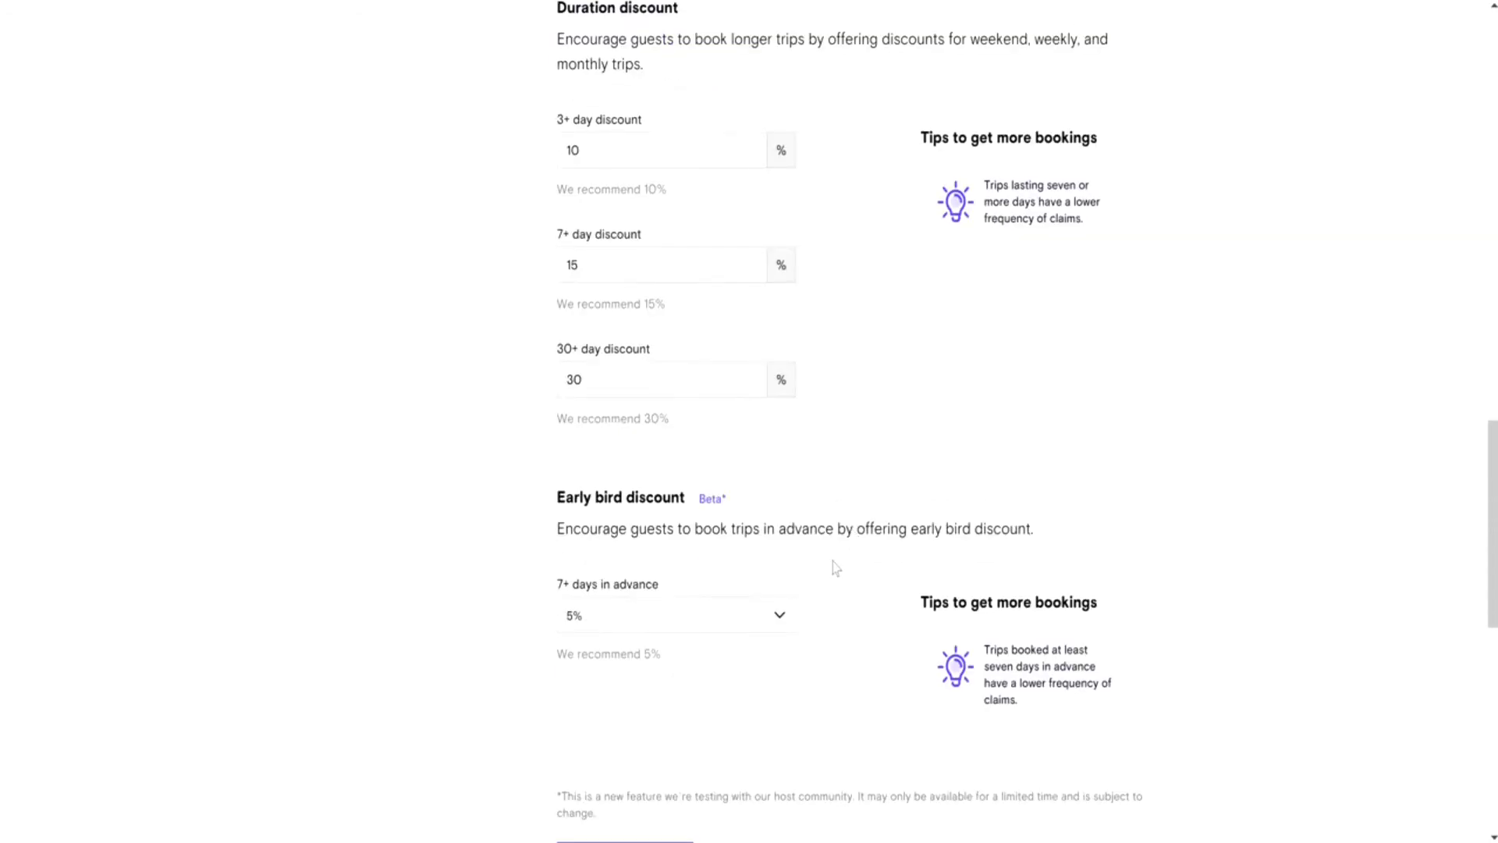
pyautogui.moveTo(835, 588)
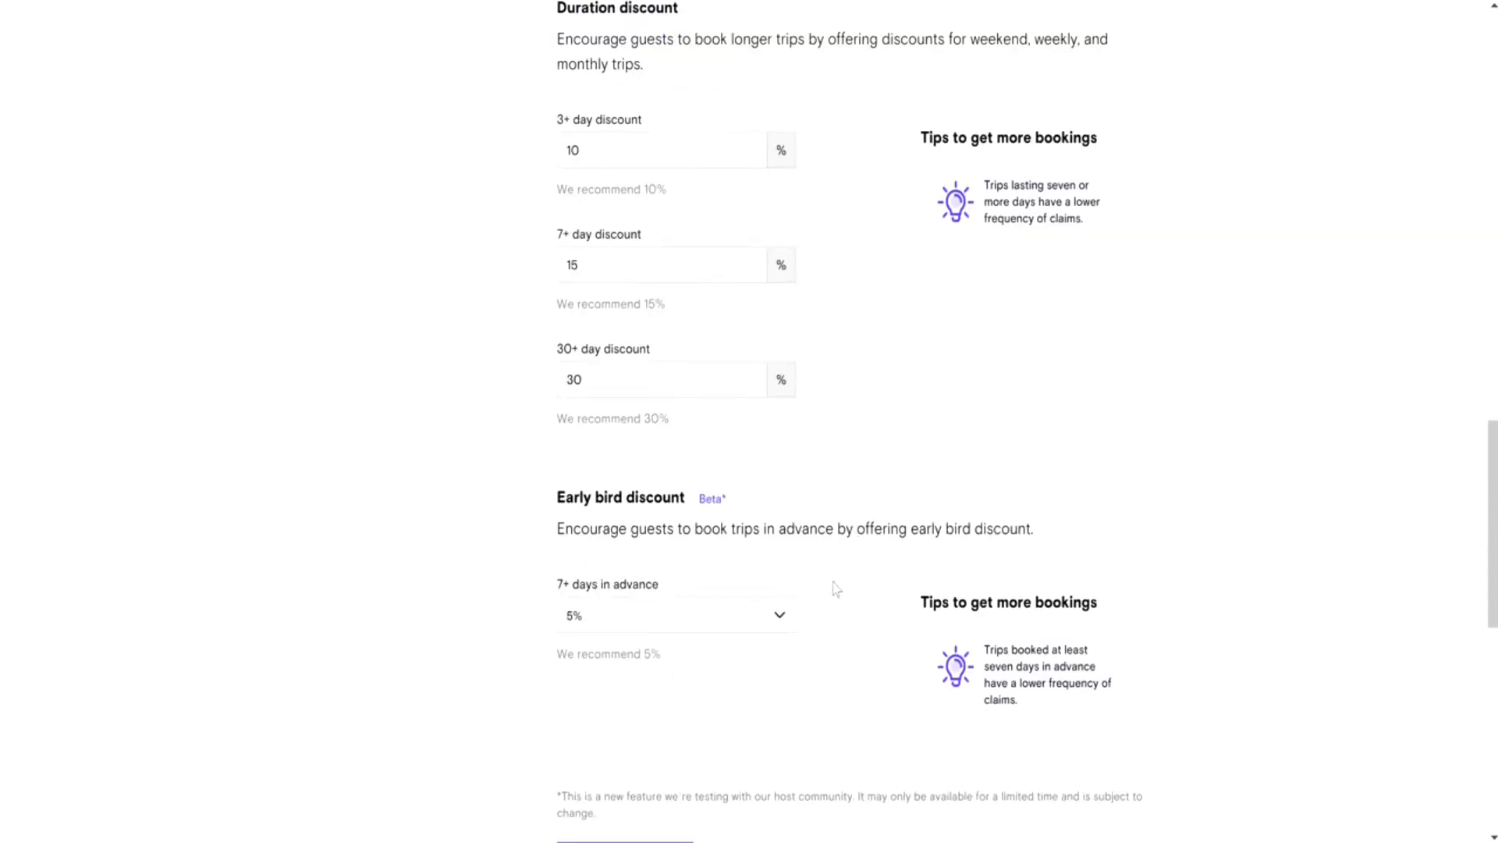
pyautogui.moveTo(830, 583)
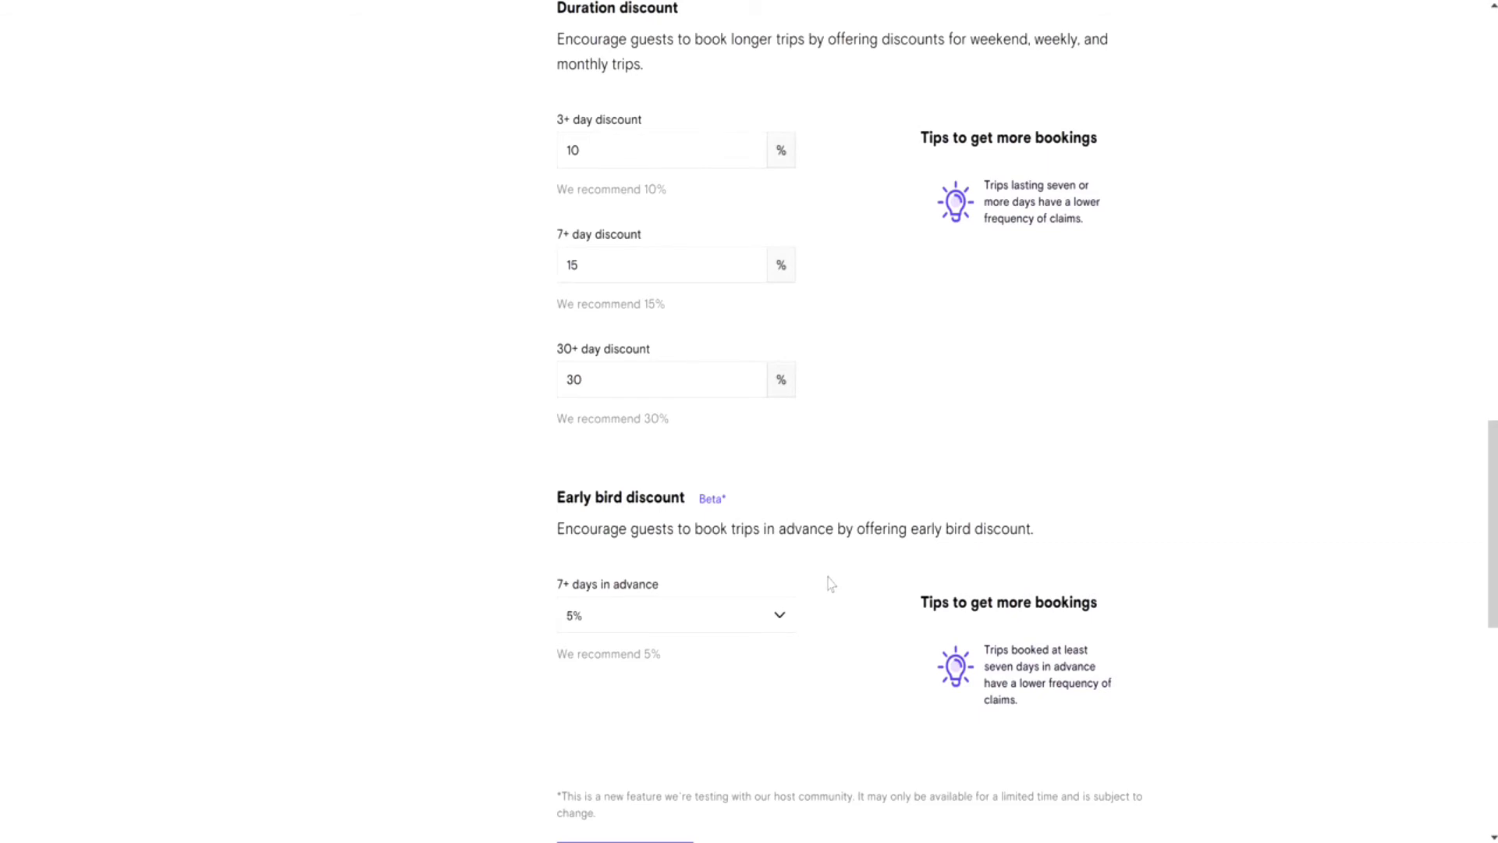
pyautogui.scroll(3)
pyautogui.write('10')
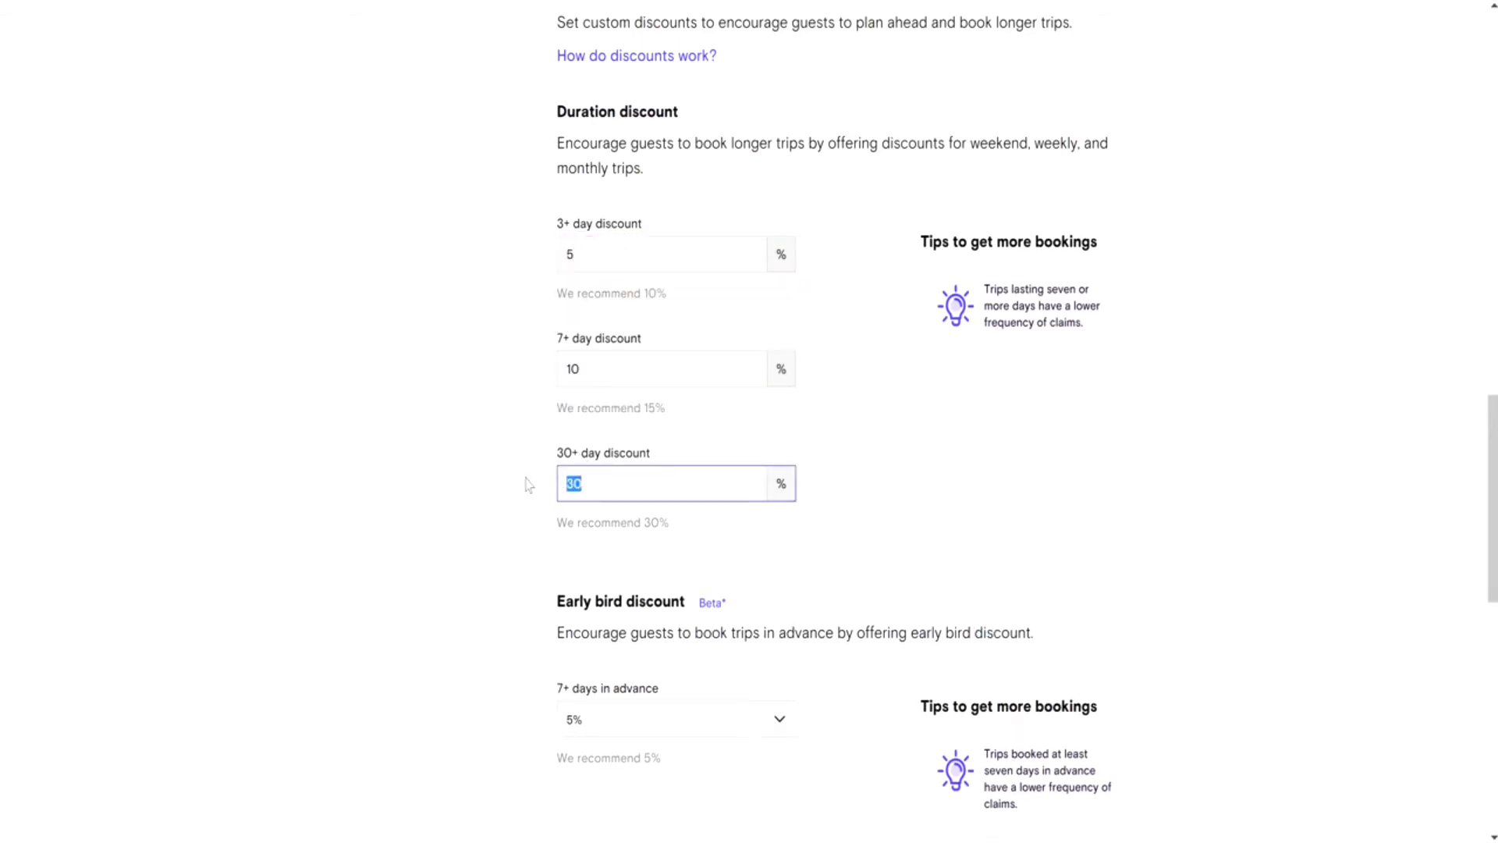
pyautogui.write('15')
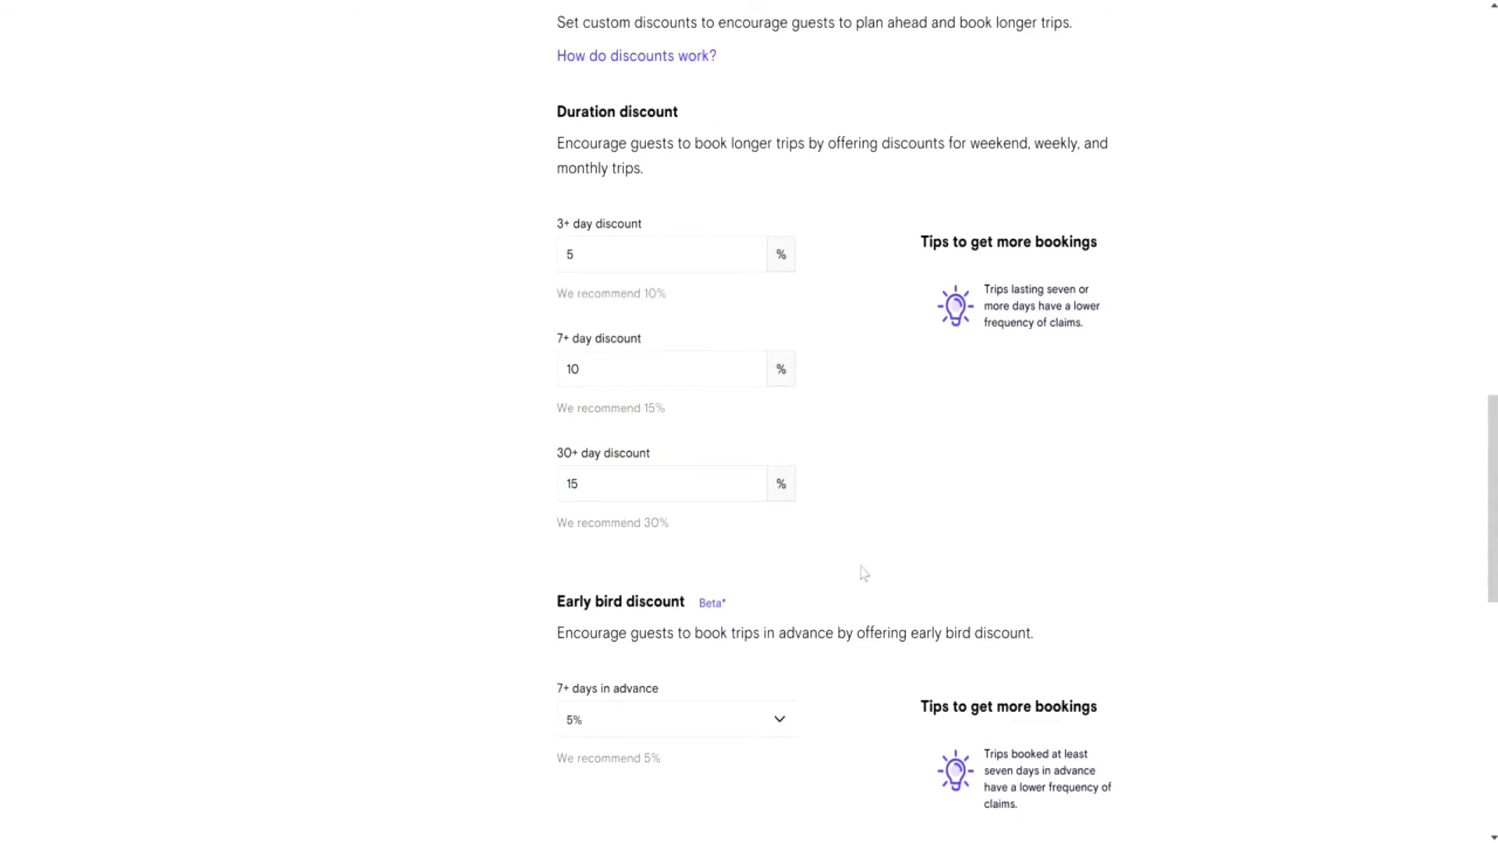
pyautogui.scroll(-3)
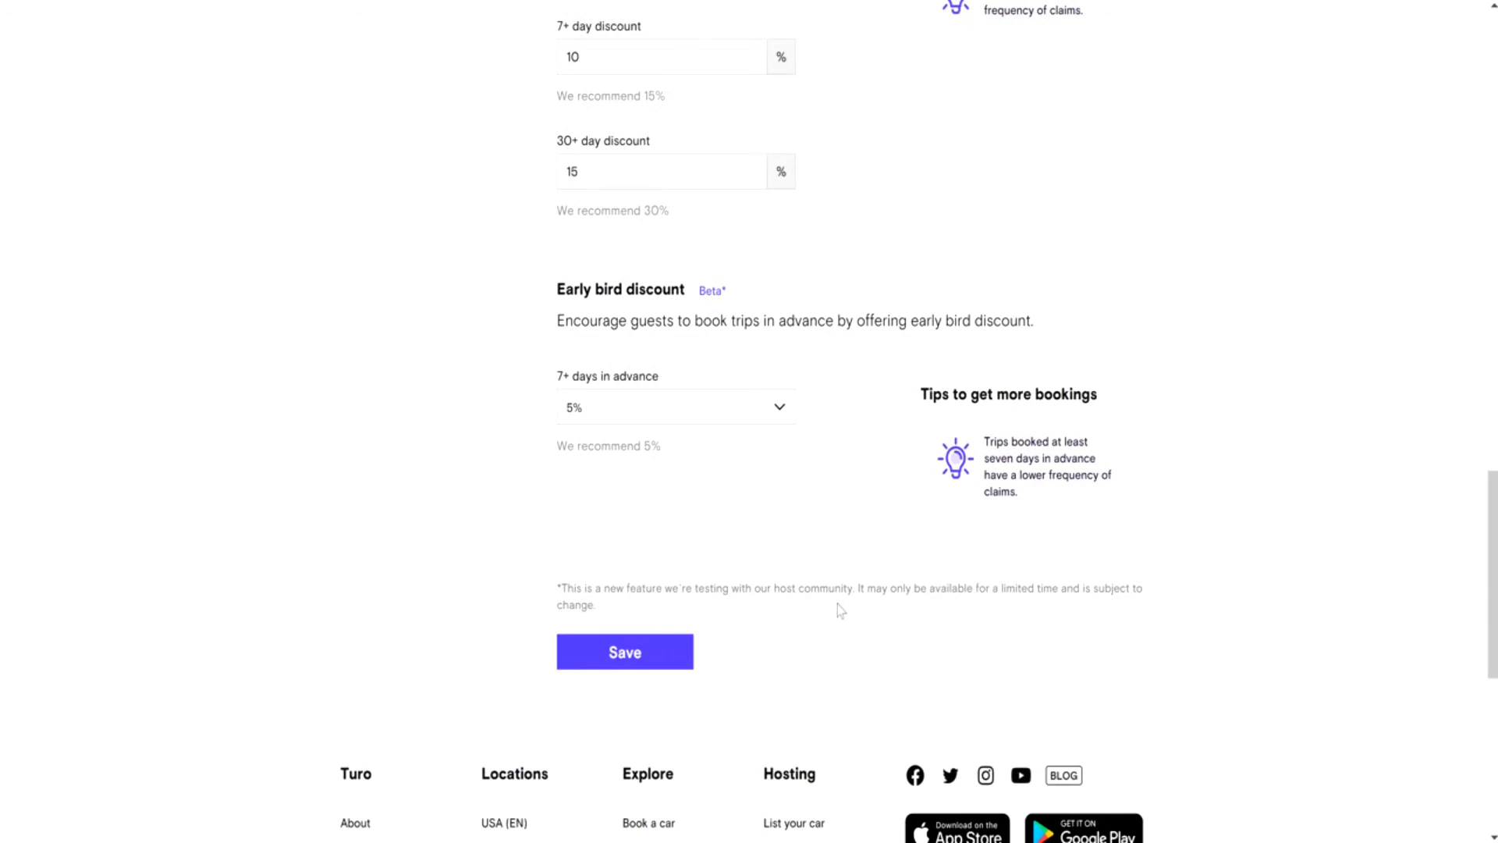
pyautogui.click(624, 652)
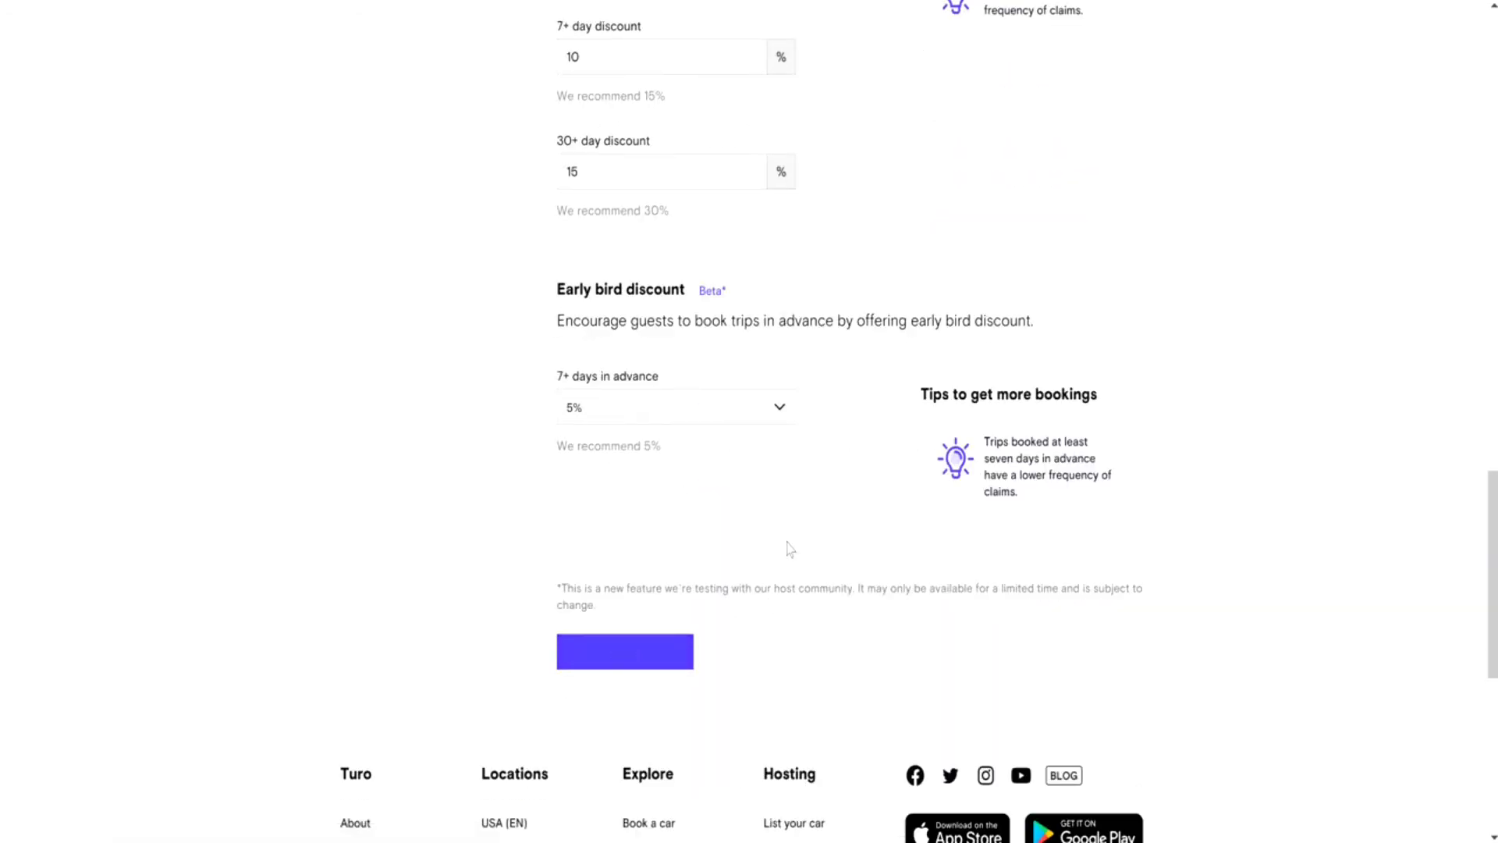
pyautogui.click(624, 650)
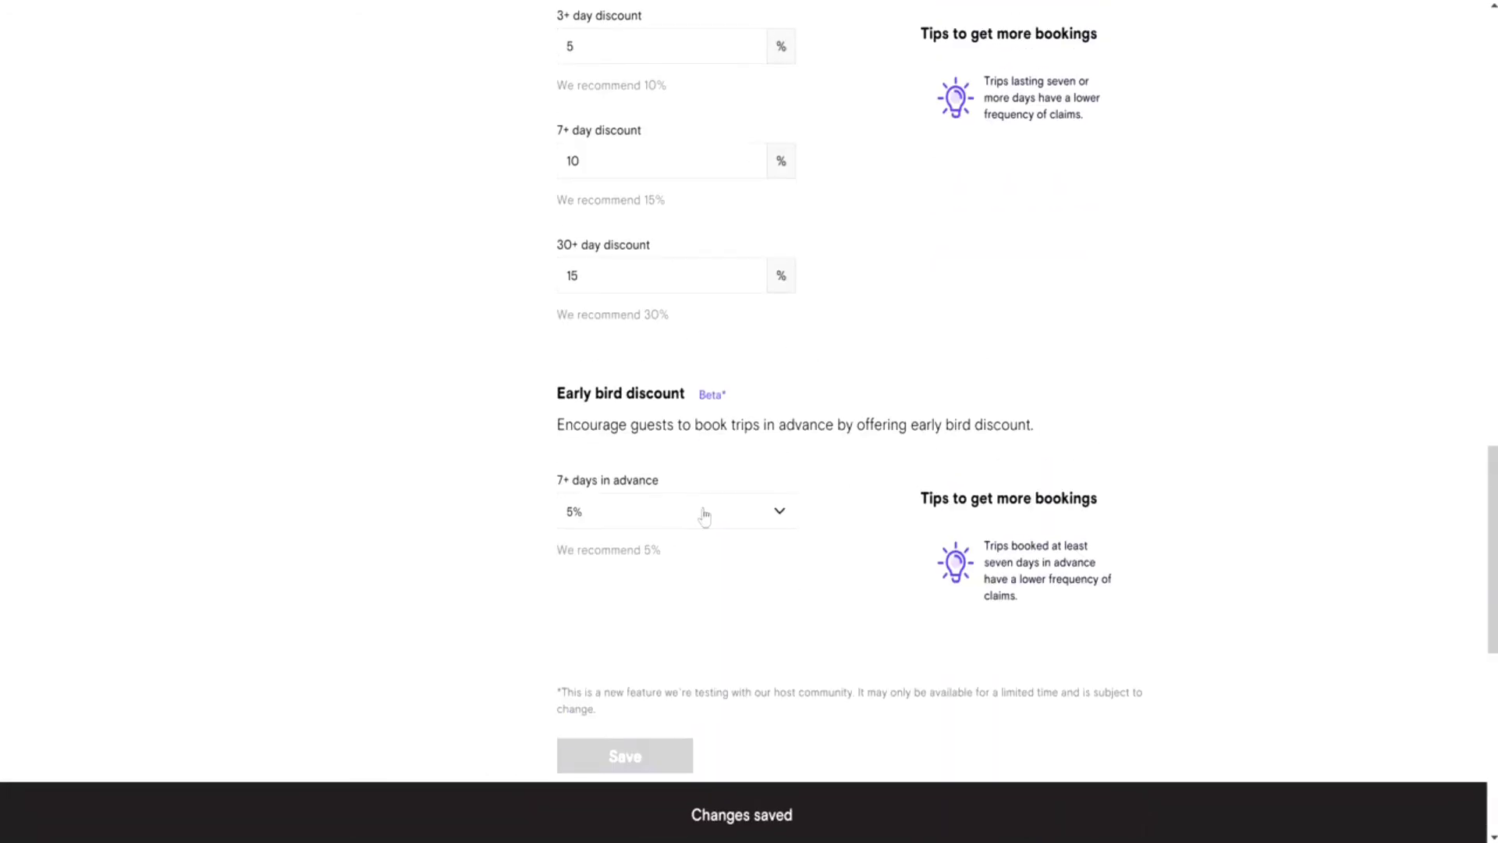
pyautogui.scroll(3)
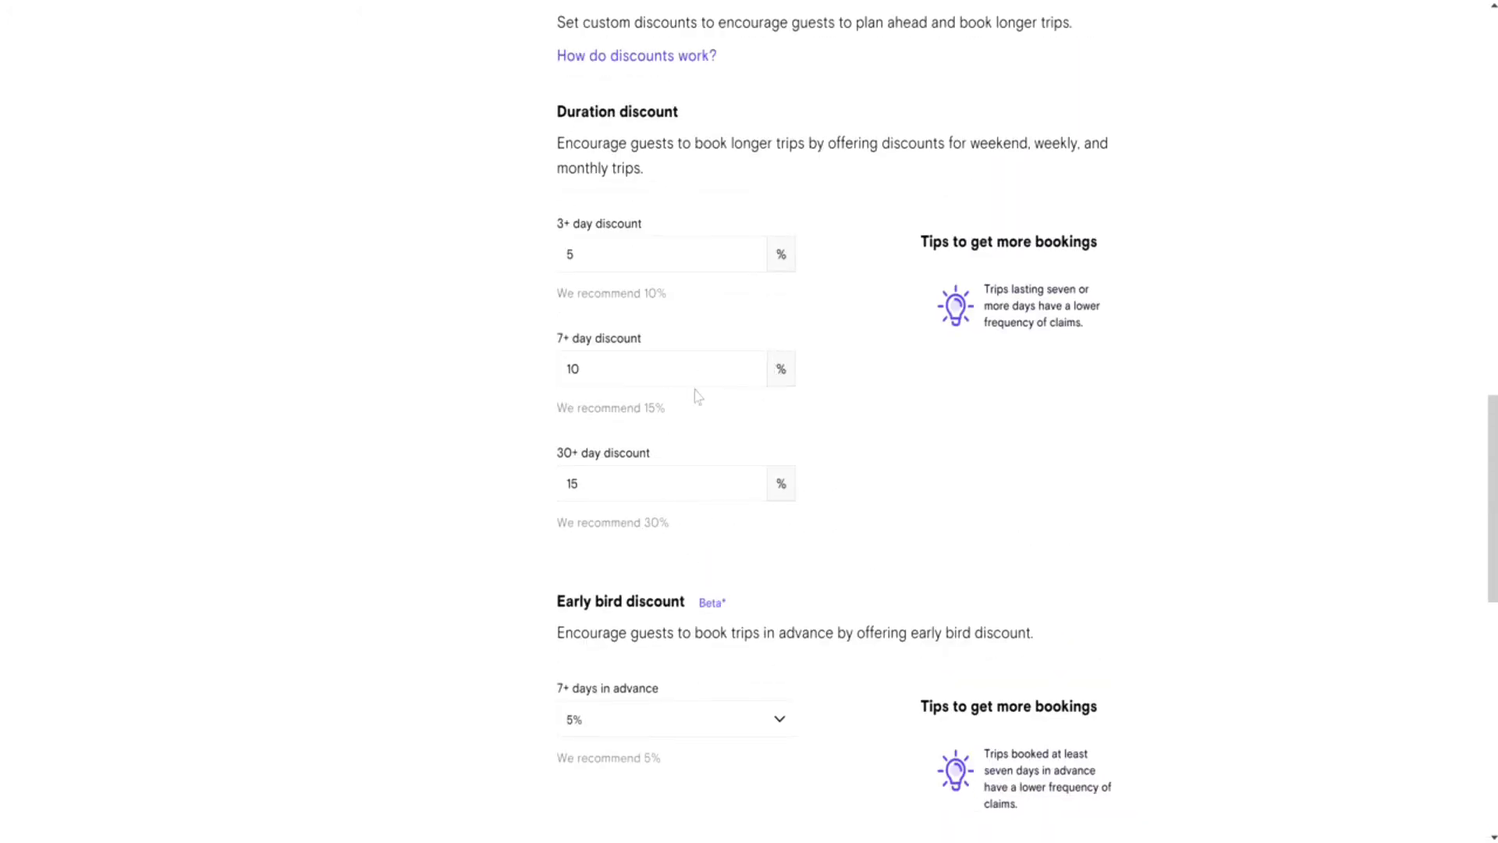
pyautogui.moveTo(788, 423)
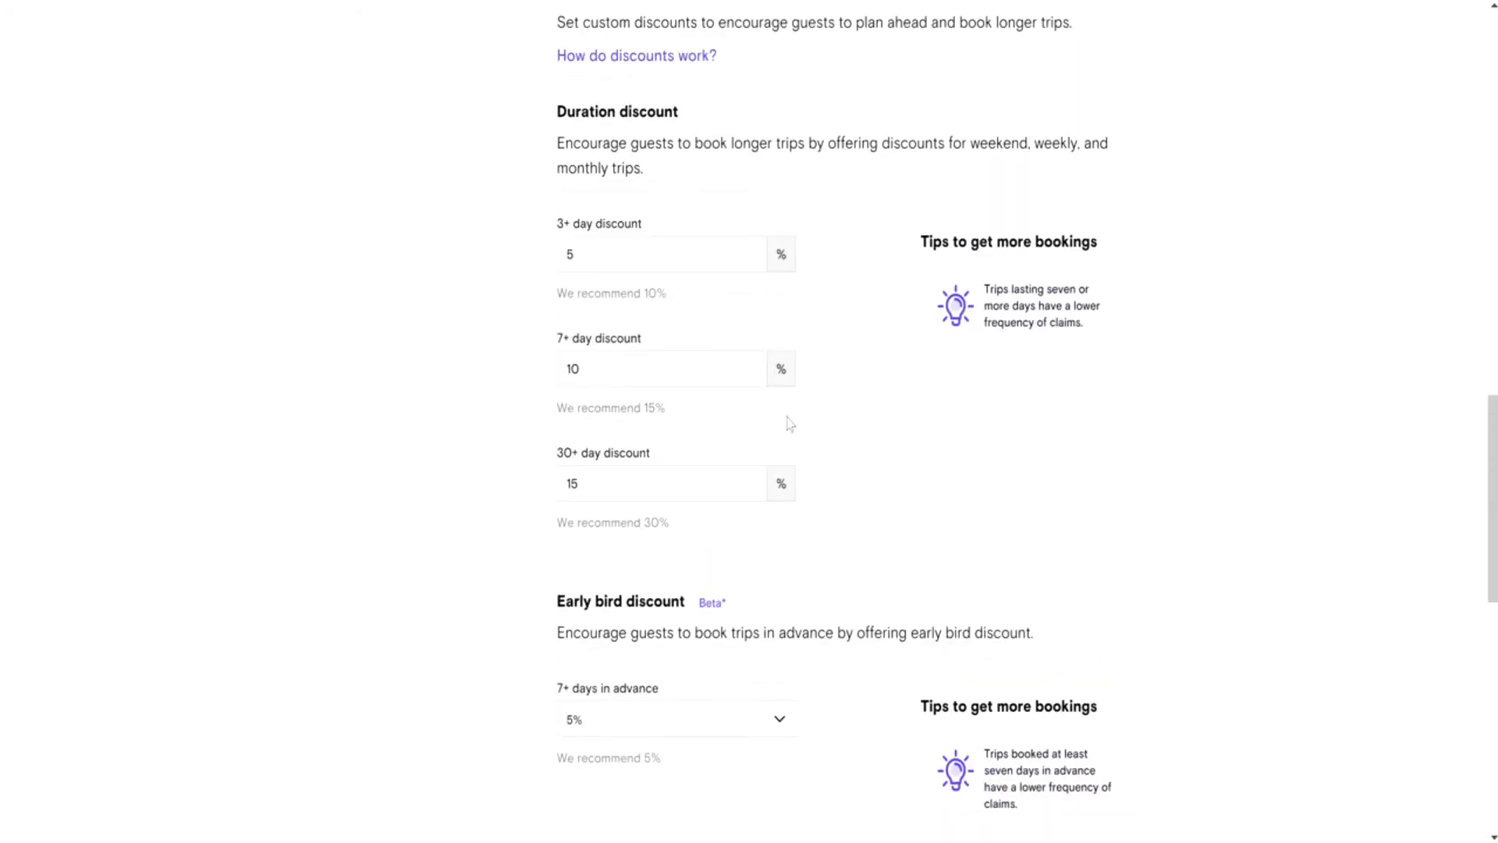
pyautogui.moveTo(844, 448)
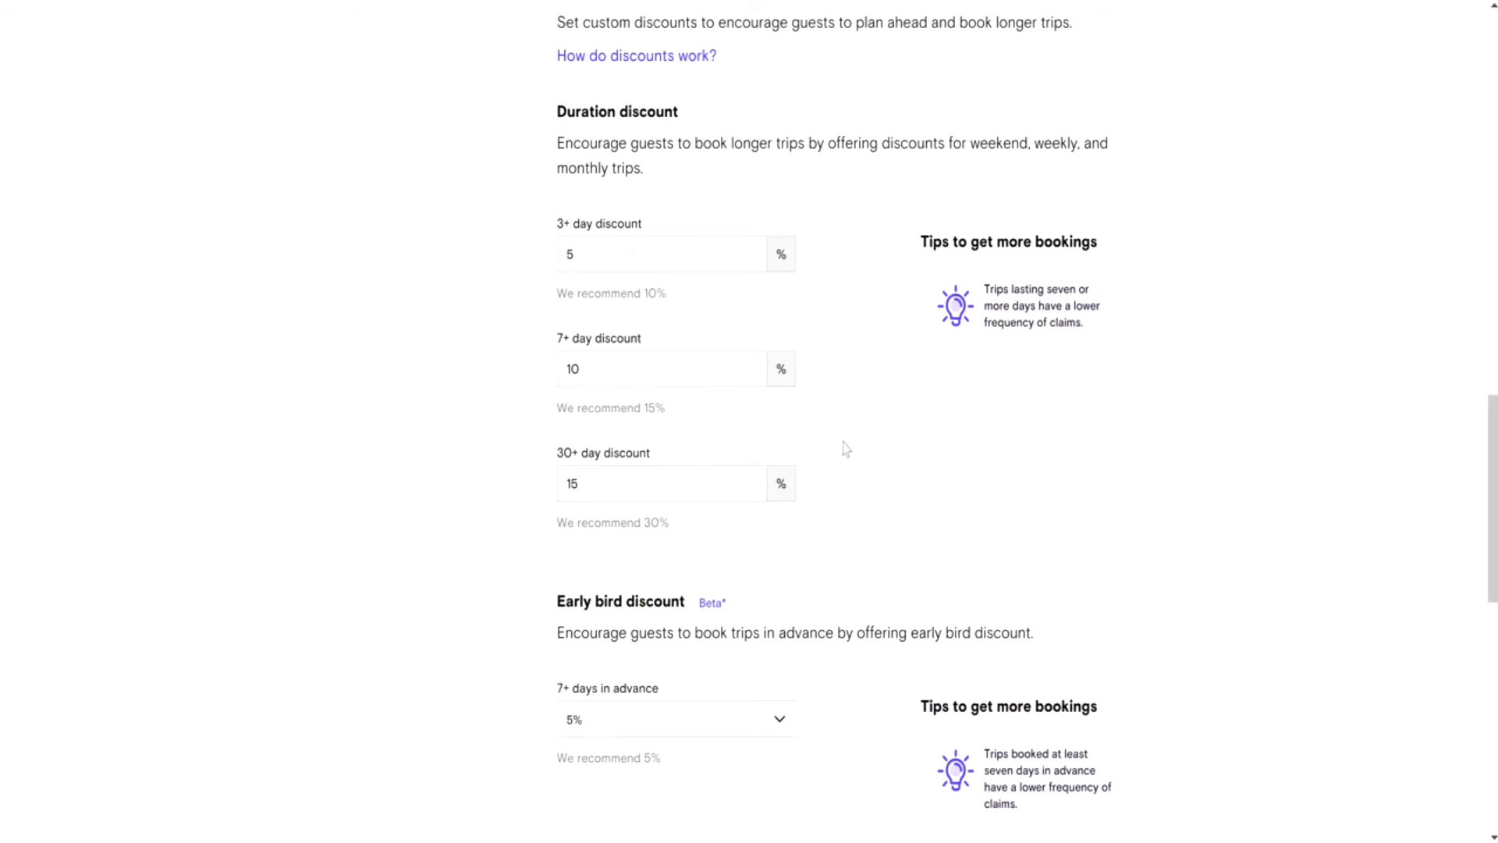
pyautogui.scroll(-3)
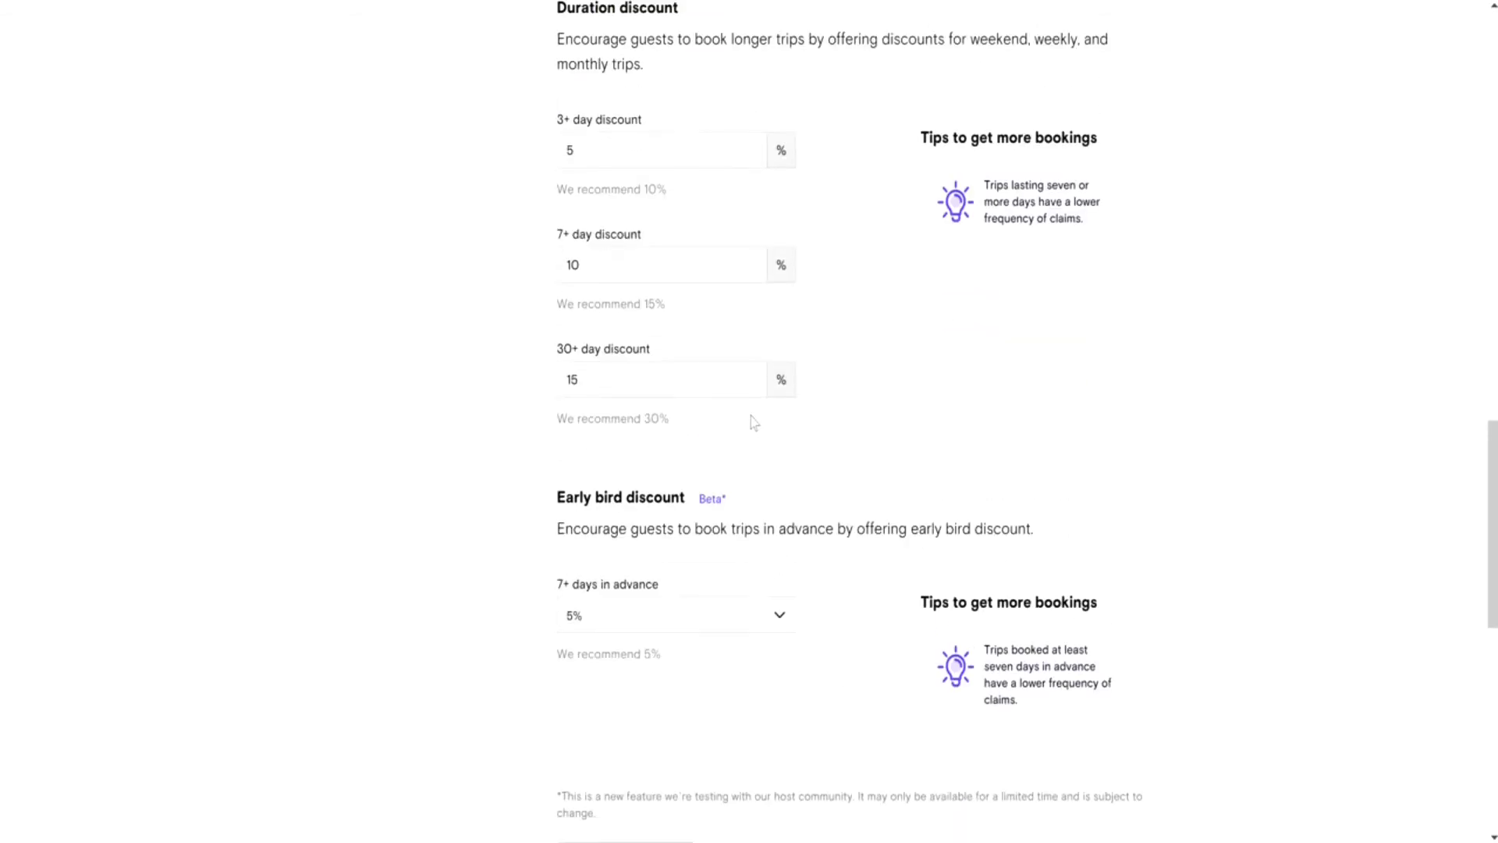
pyautogui.moveTo(573, 250)
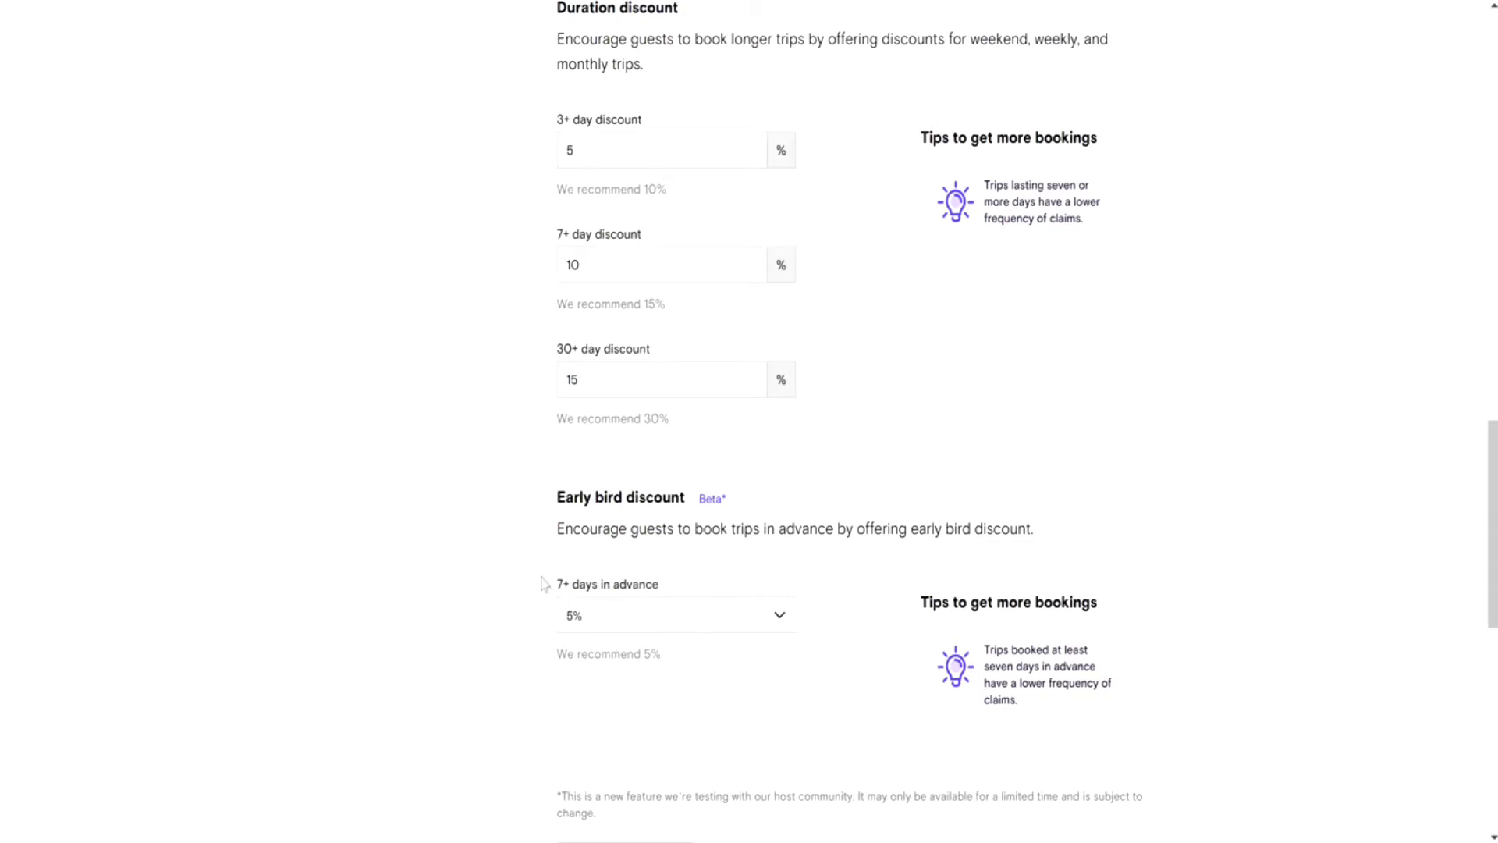
pyautogui.moveTo(853, 642)
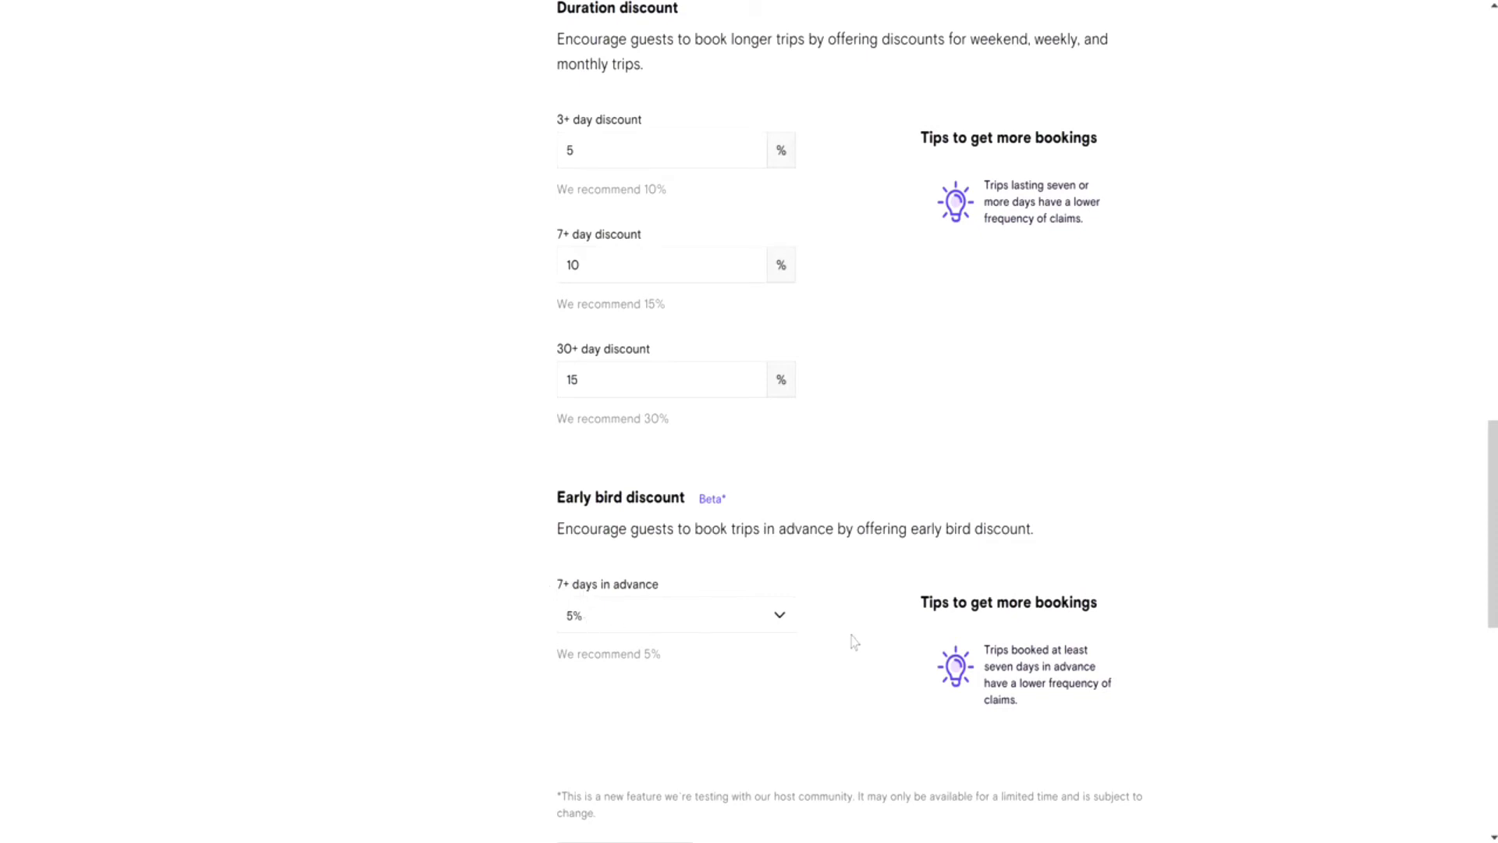
pyautogui.scroll(3)
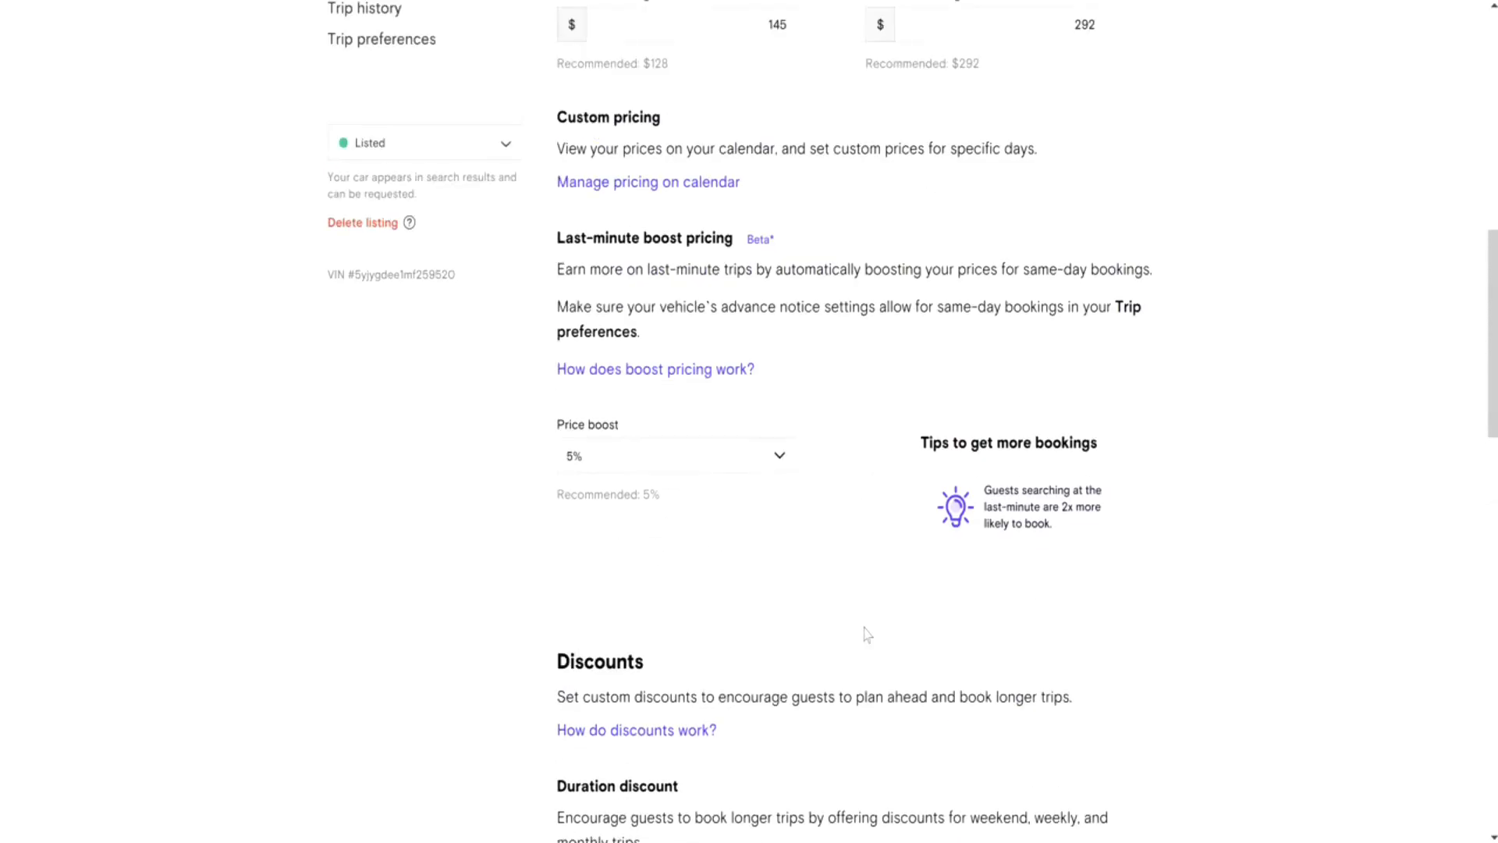
pyautogui.scroll(3)
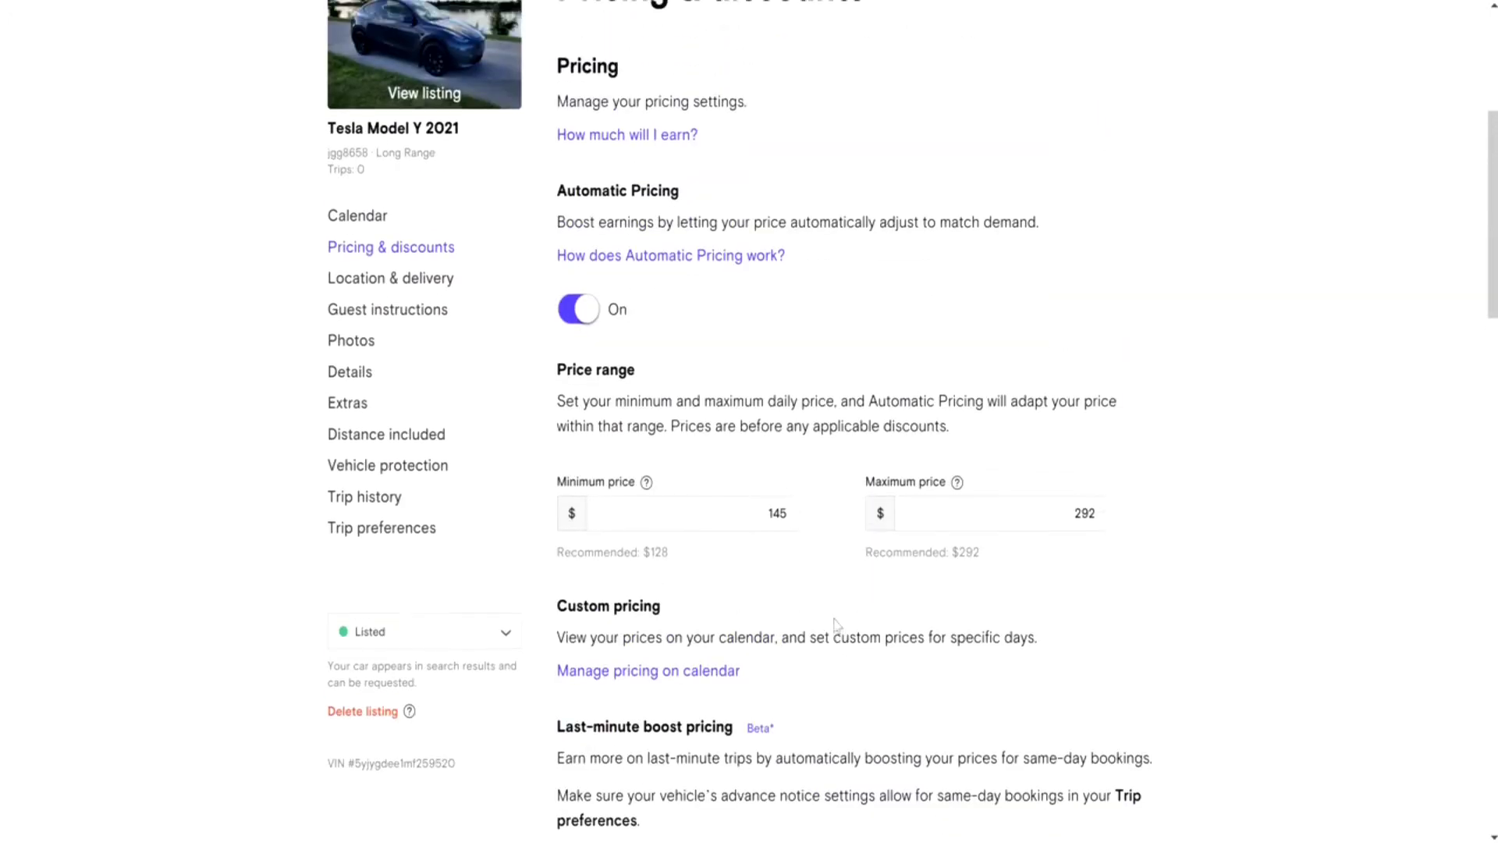
pyautogui.scroll(3)
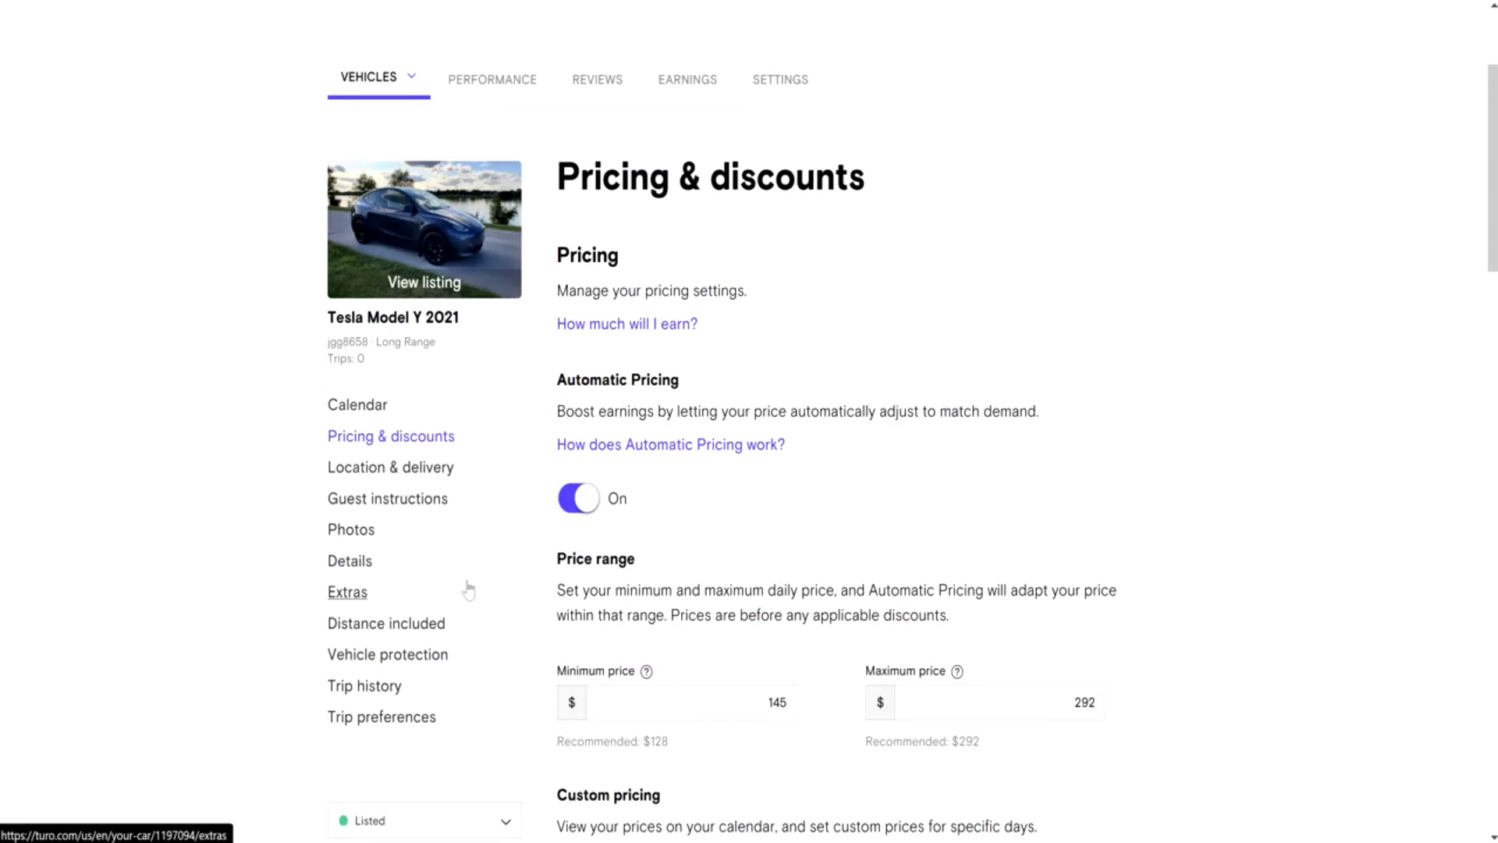
# - Open Guest Instructions and scroll through its still-empty fields
pyautogui.click(387, 498)
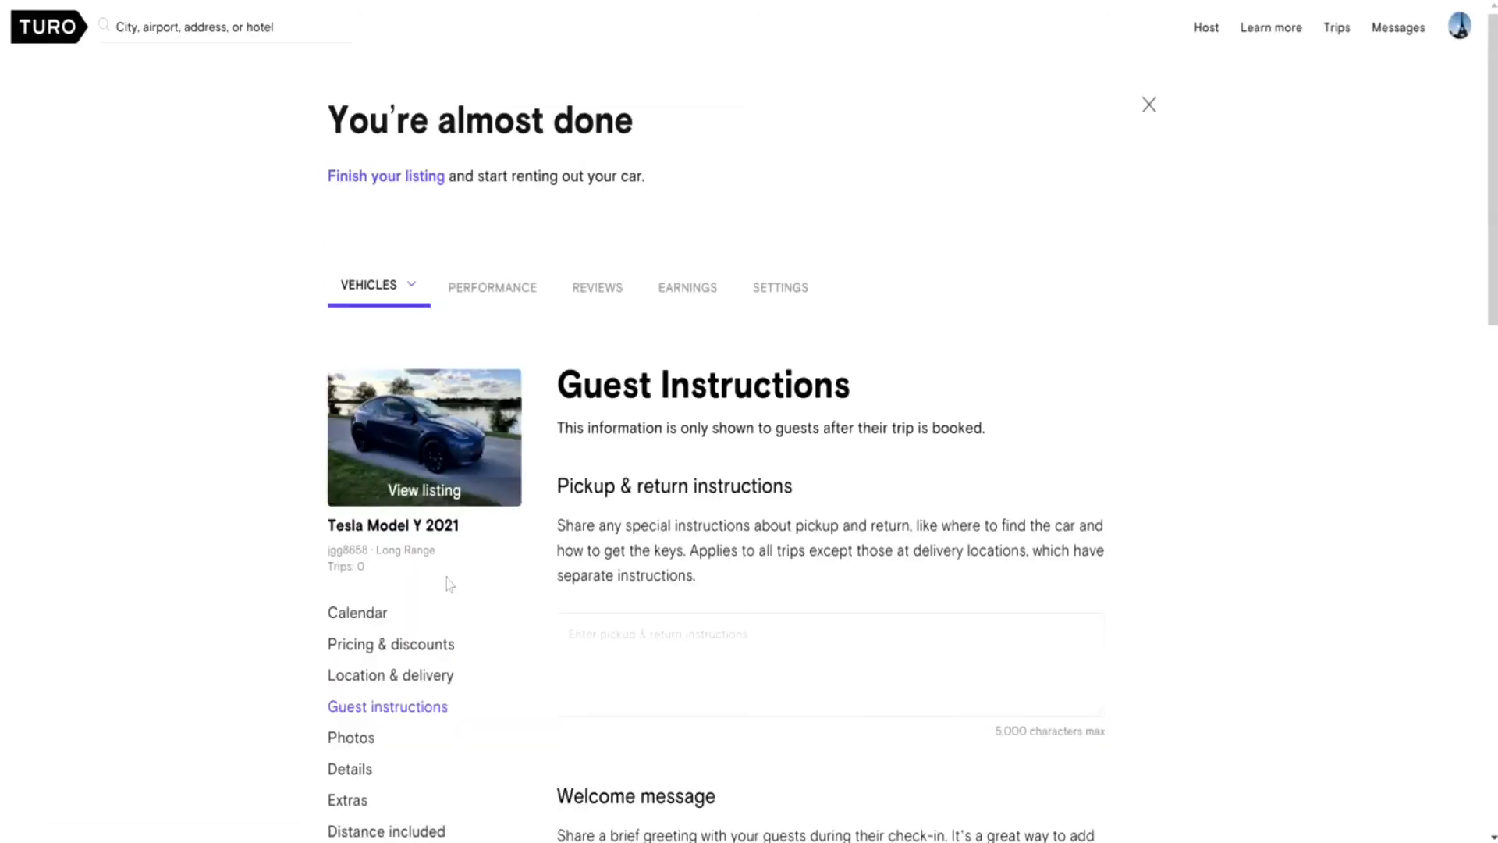
pyautogui.scroll(-3)
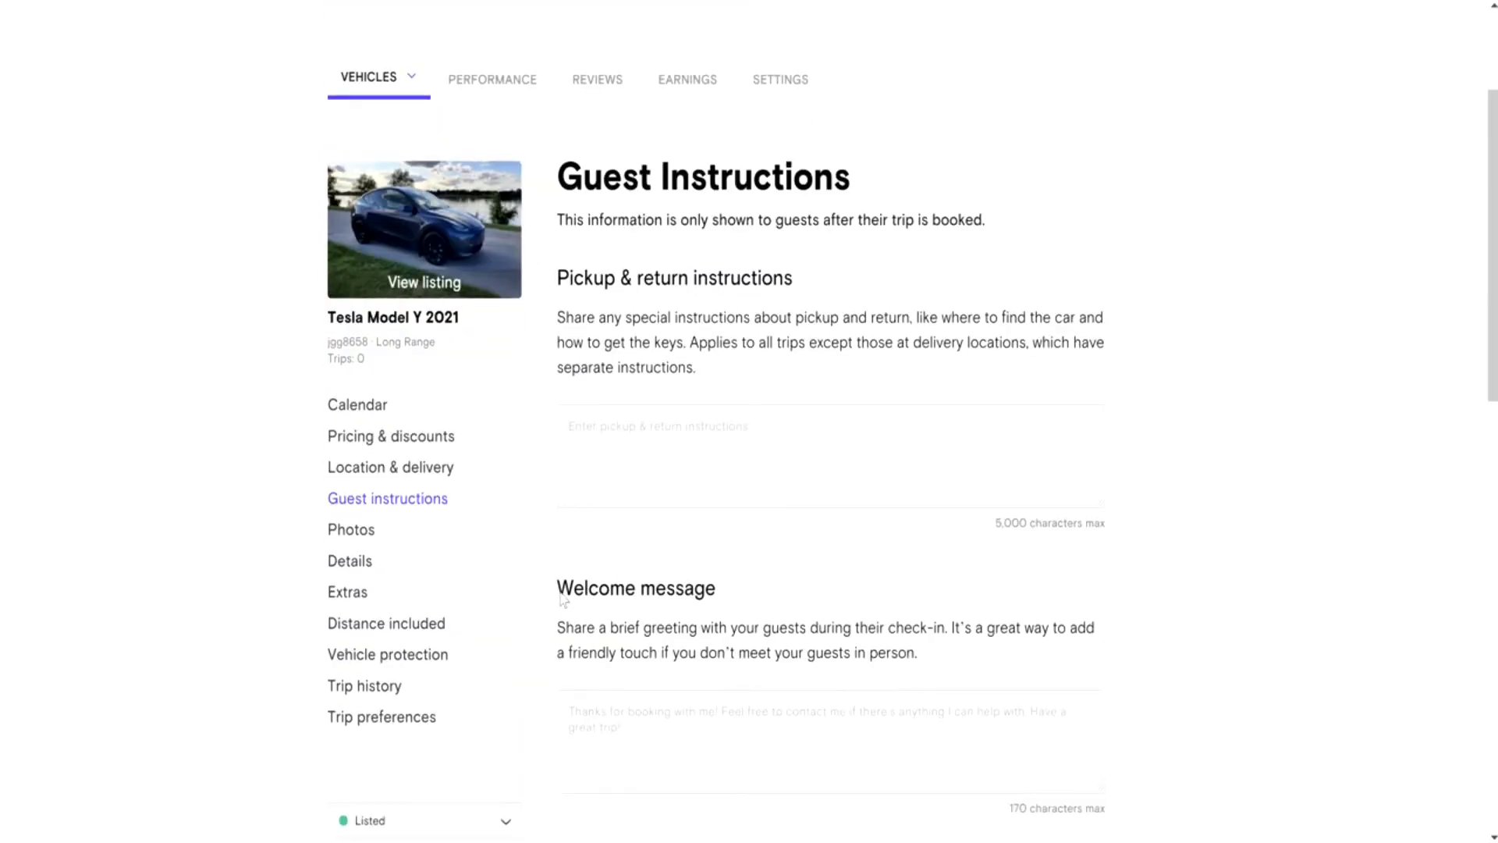
pyautogui.scroll(-3)
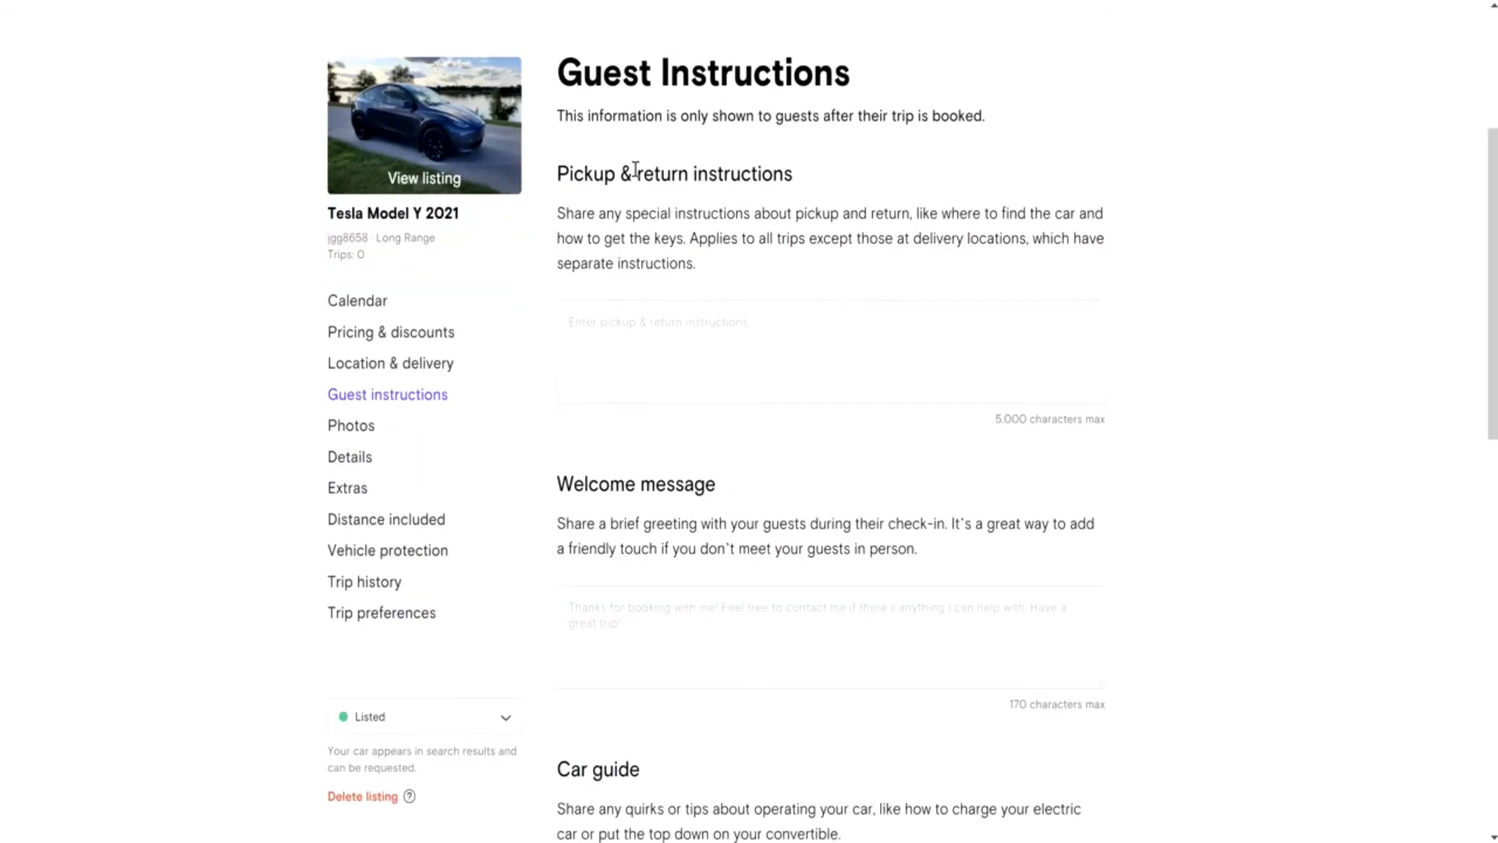
pyautogui.moveTo(863, 298)
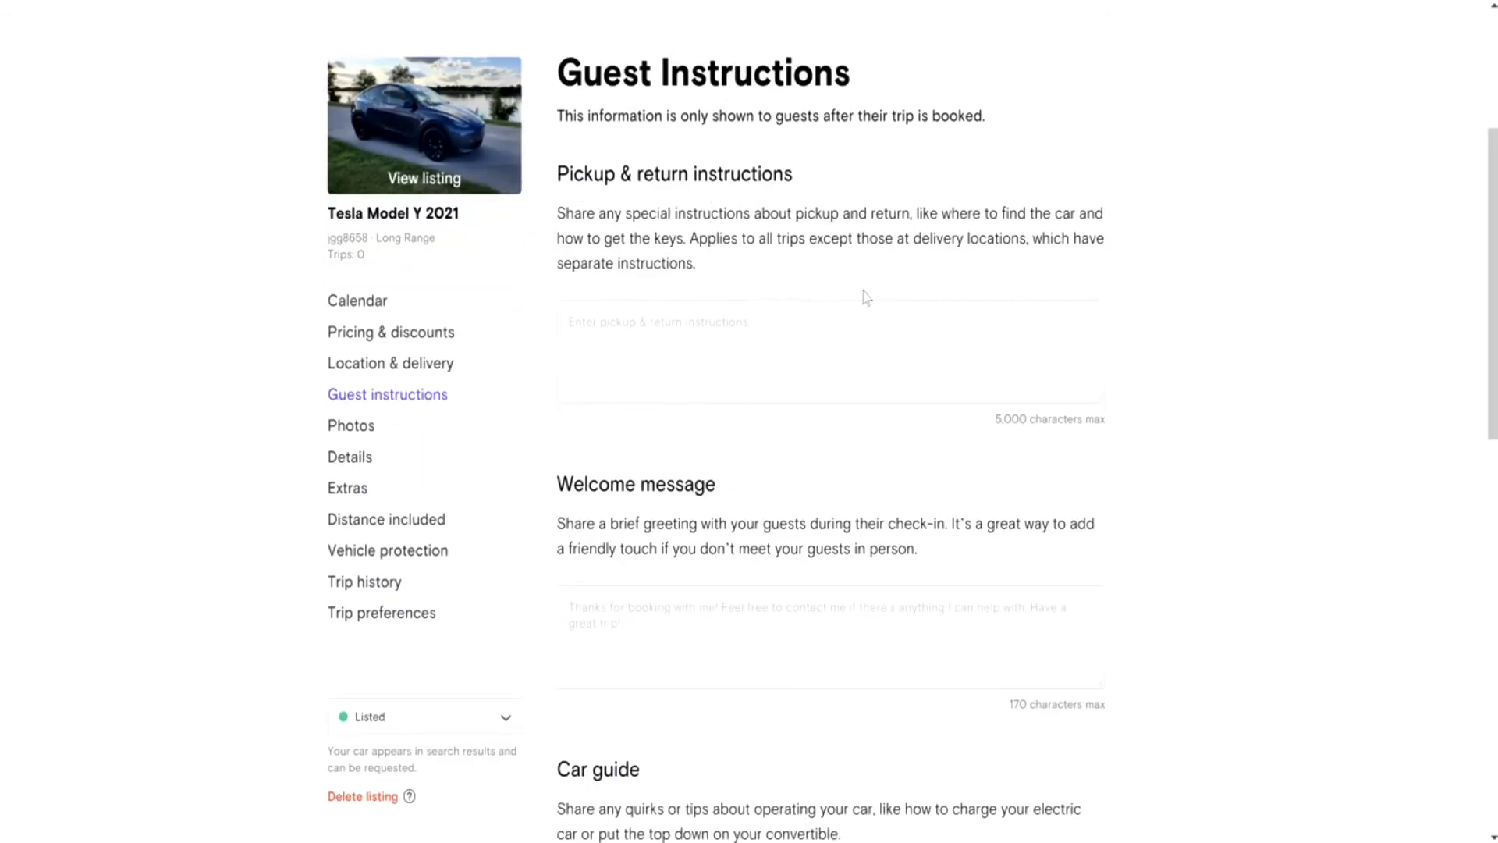
pyautogui.moveTo(1156, 438)
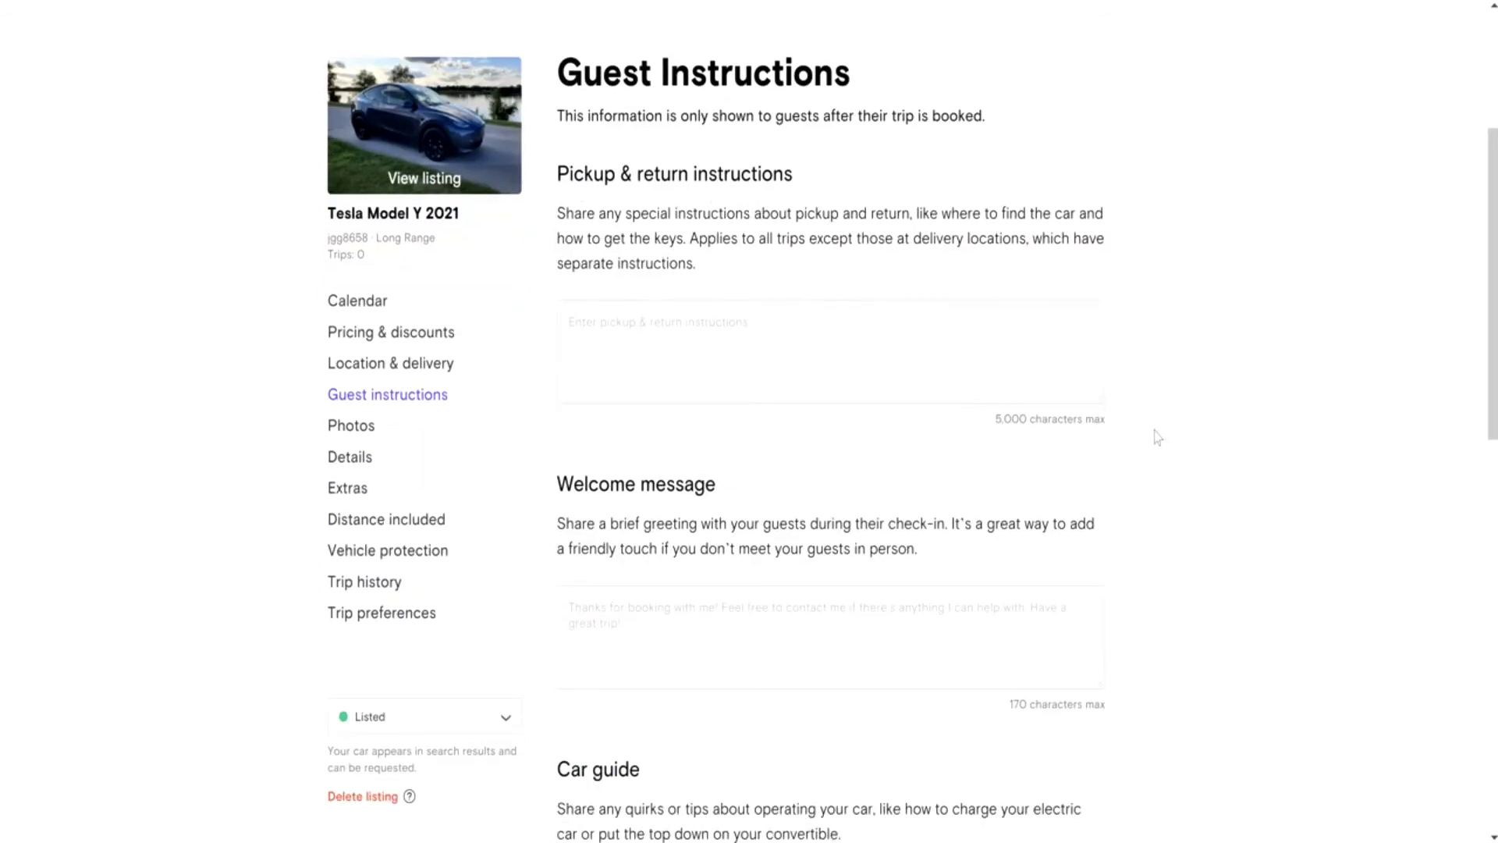
pyautogui.moveTo(1170, 452)
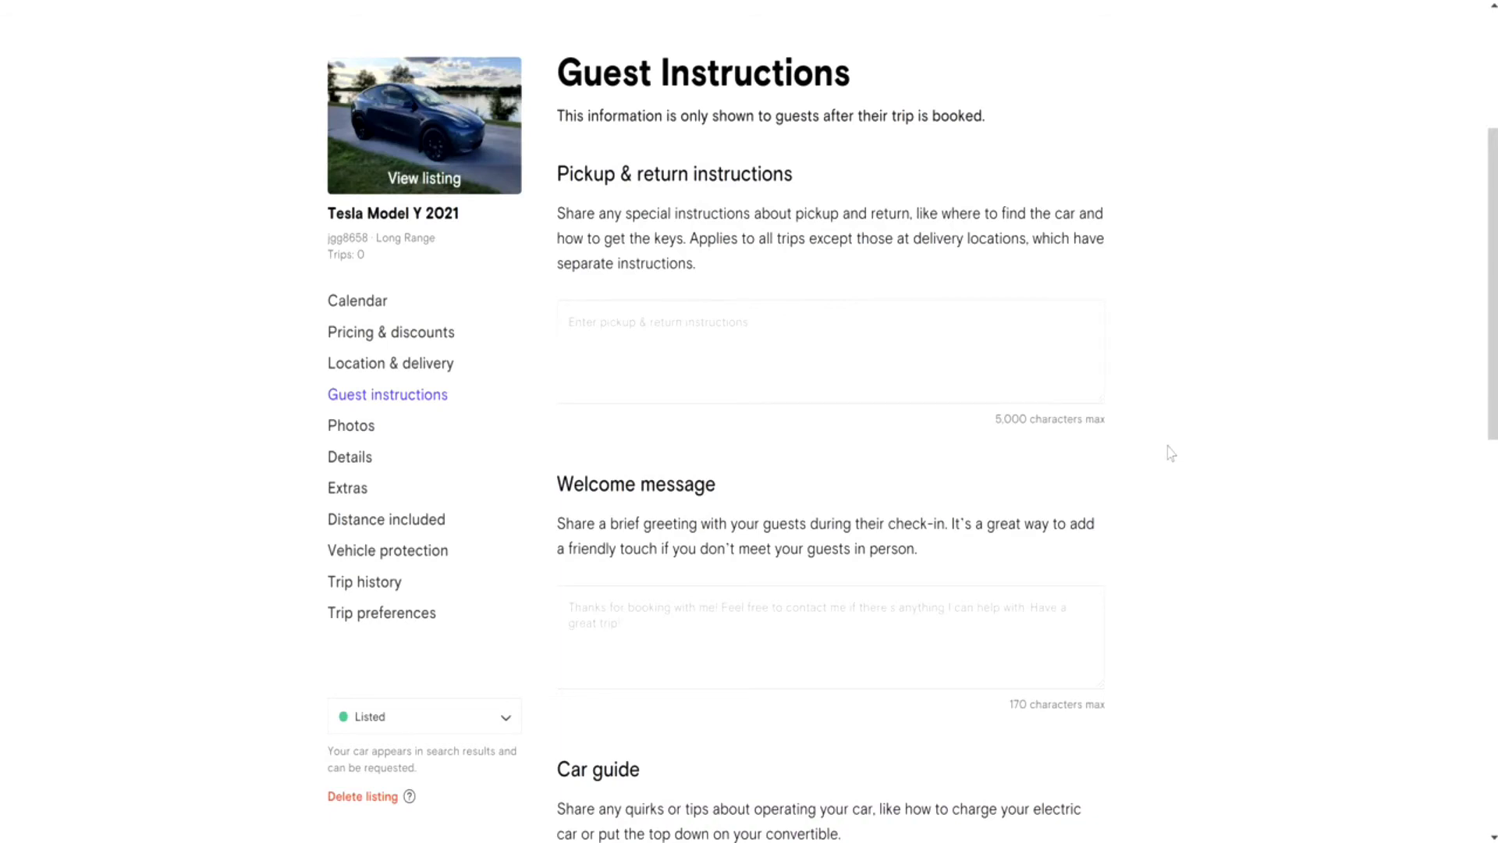
pyautogui.moveTo(1157, 487)
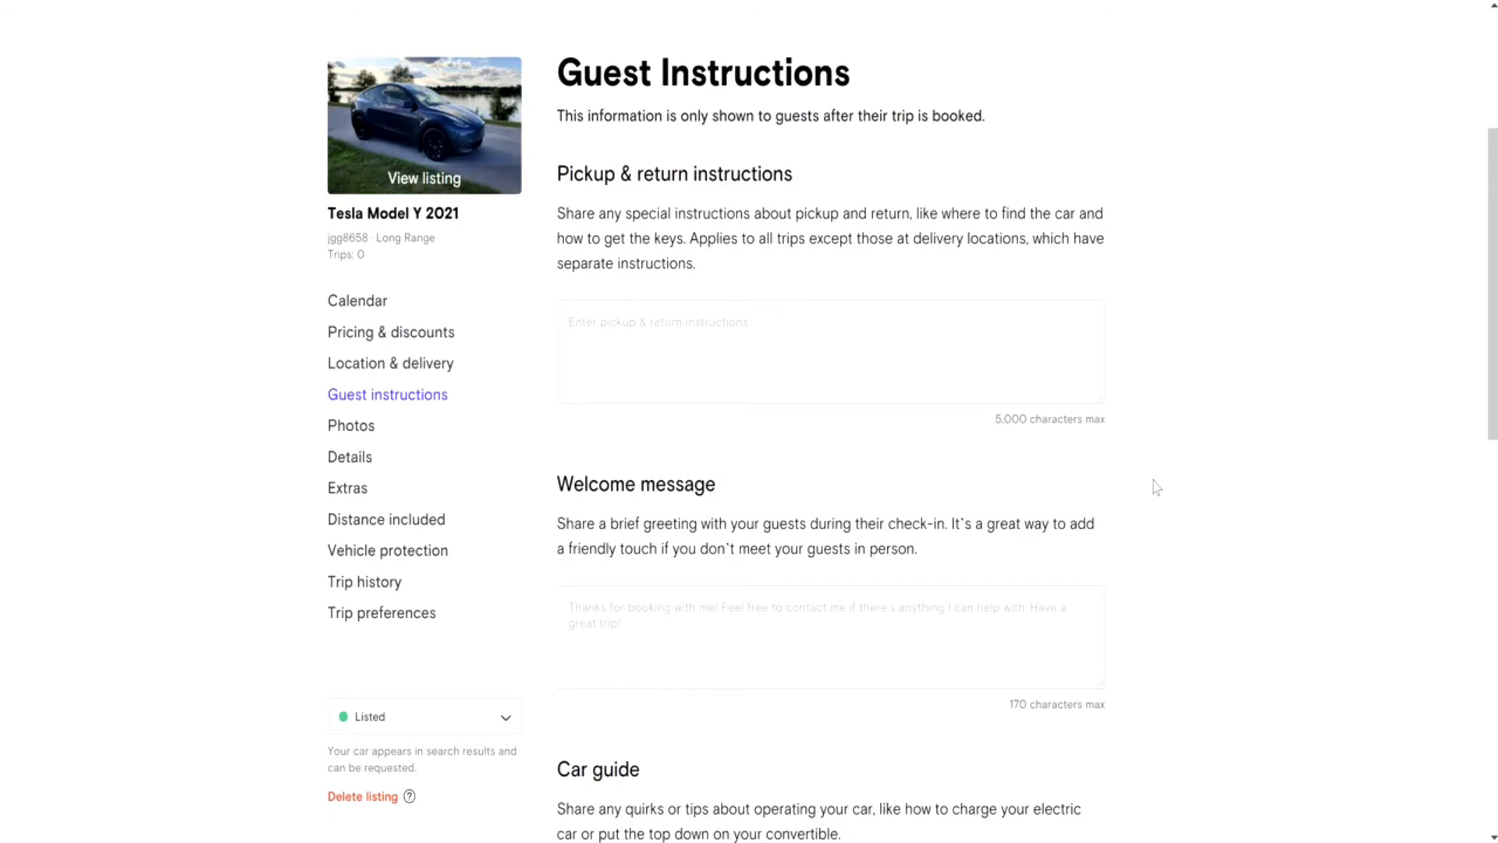
pyautogui.moveTo(1135, 426)
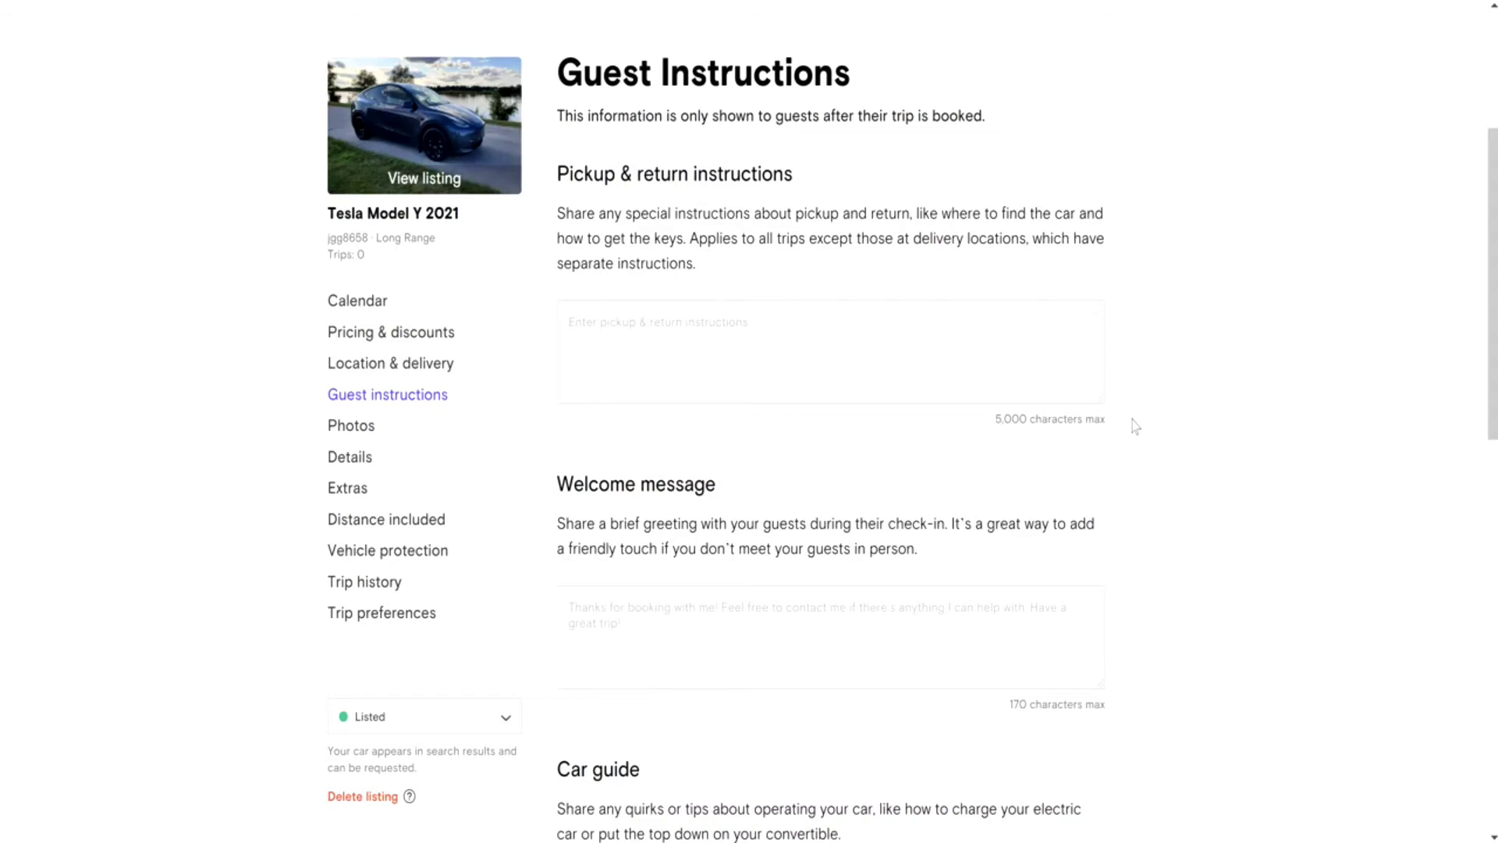
pyautogui.moveTo(1141, 469)
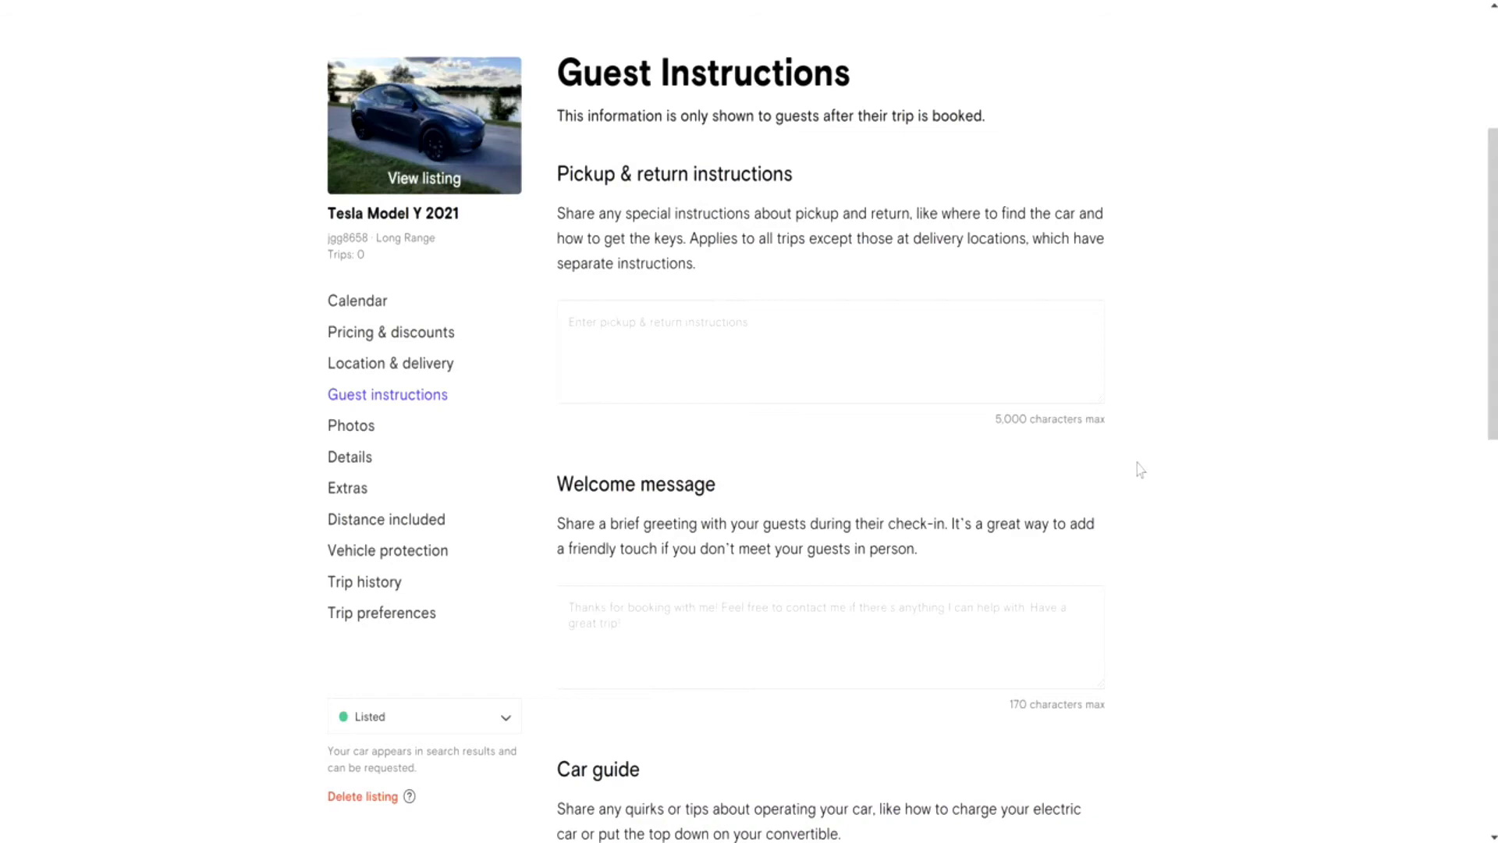
pyautogui.scroll(-3)
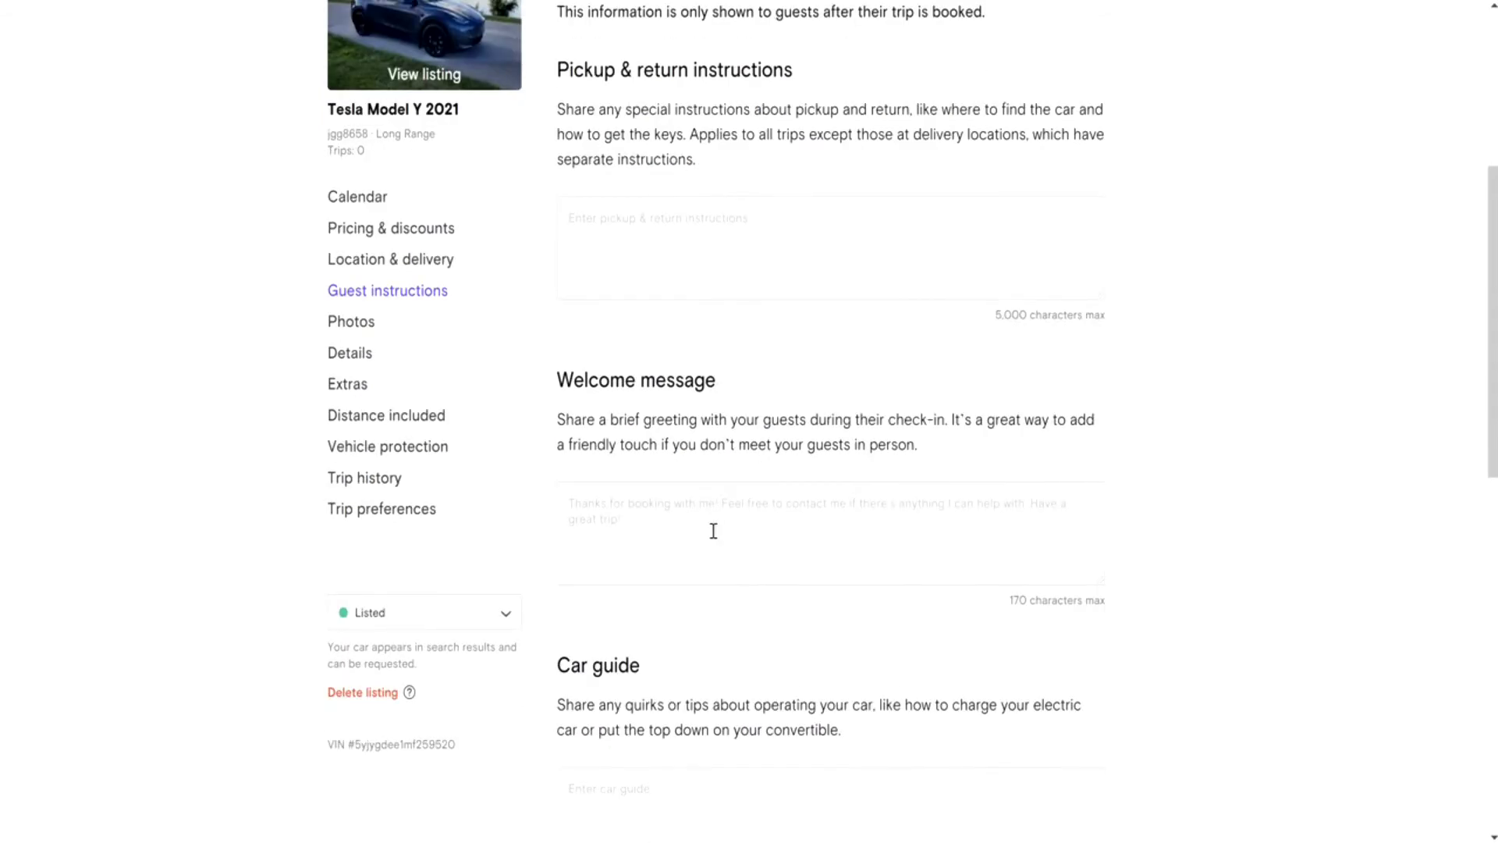
pyautogui.scroll(-3)
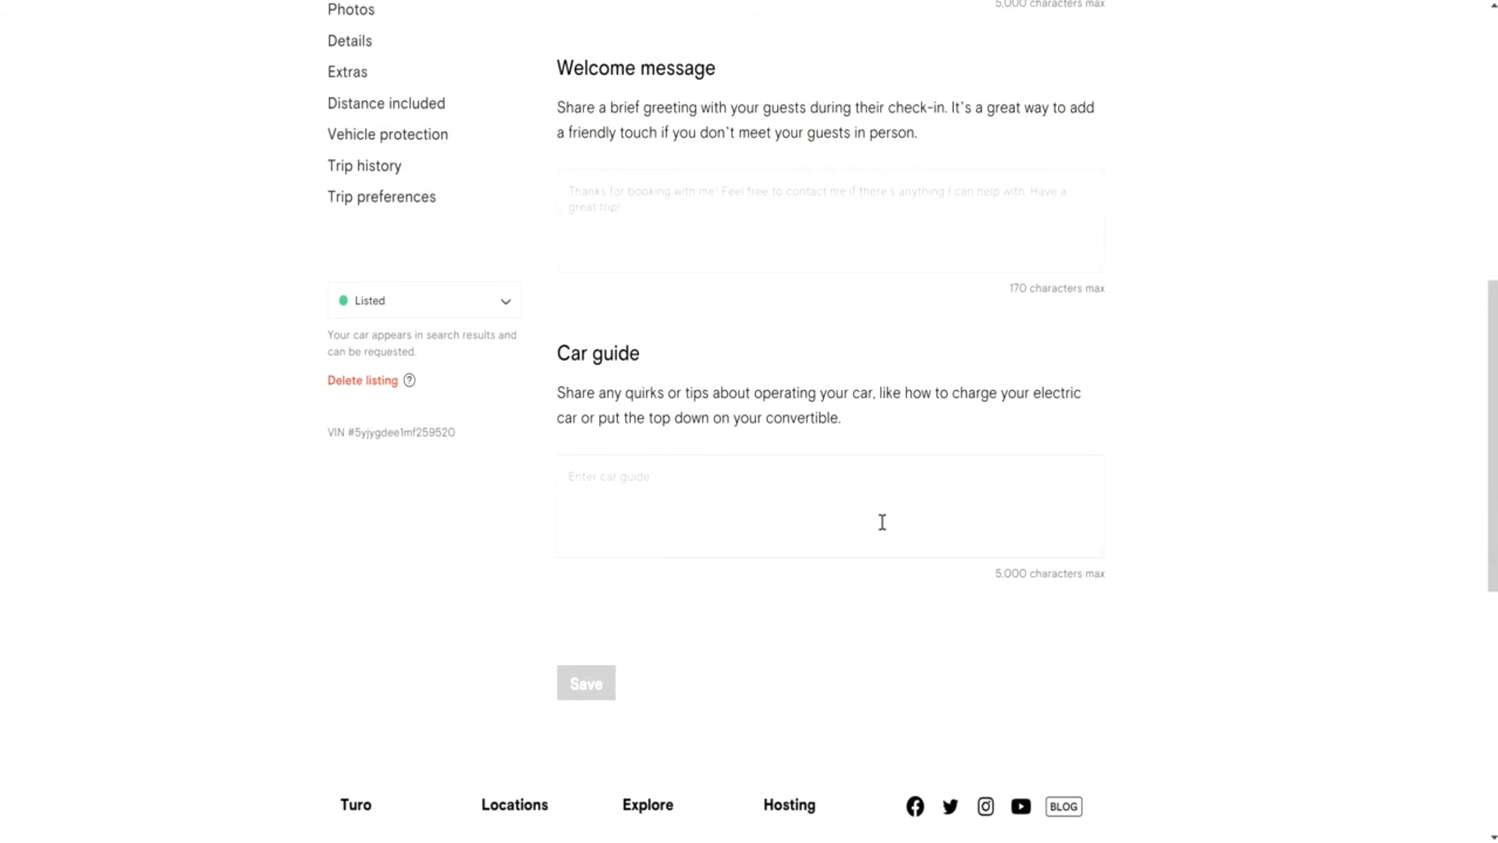
pyautogui.scroll(3)
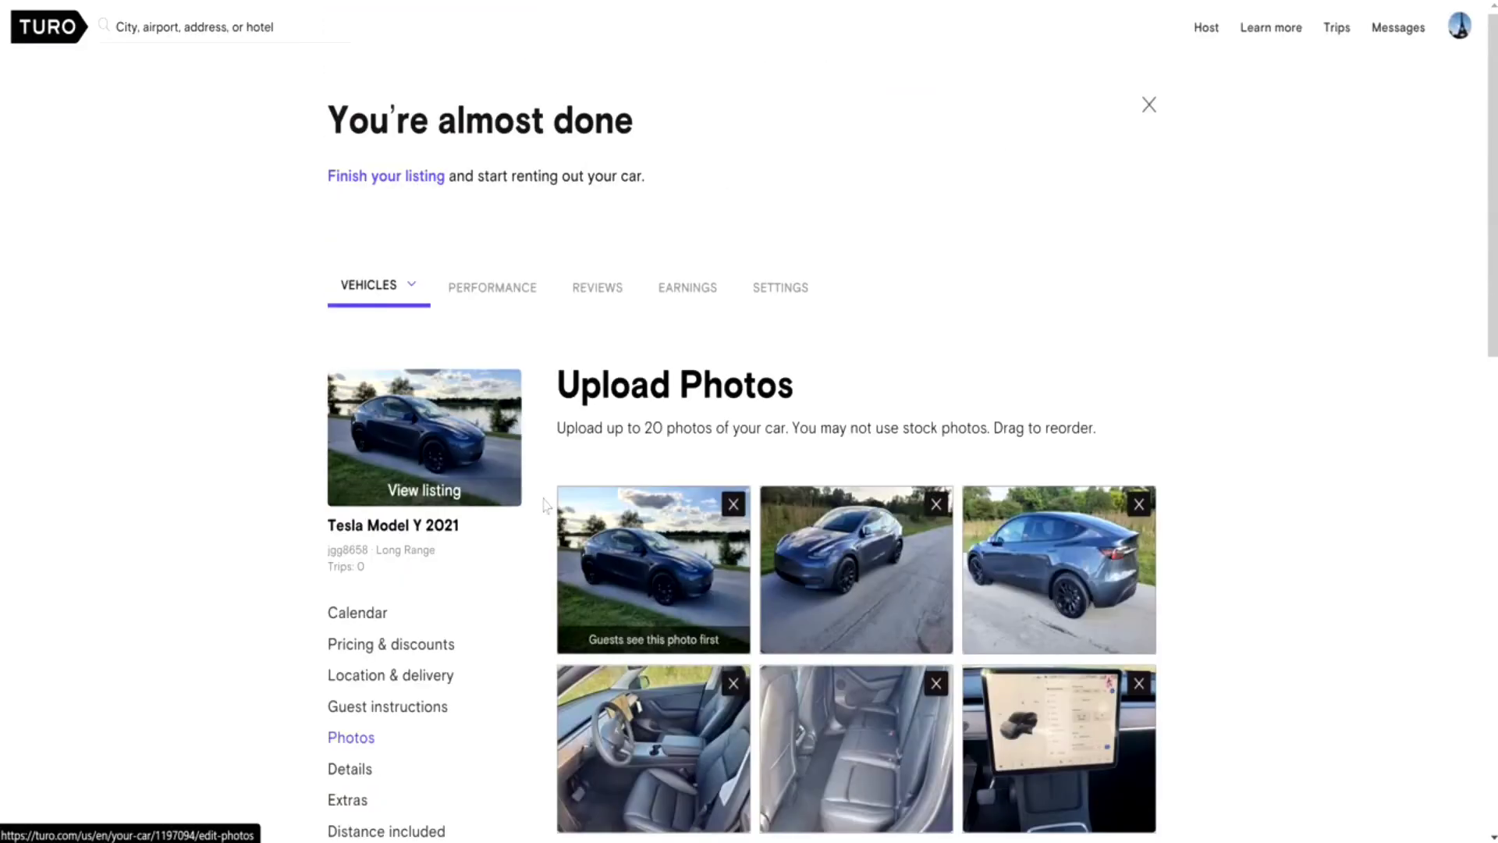
# - Scroll past the car photos, pass through Details, and reach the empty Extras page
pyautogui.scroll(-3)
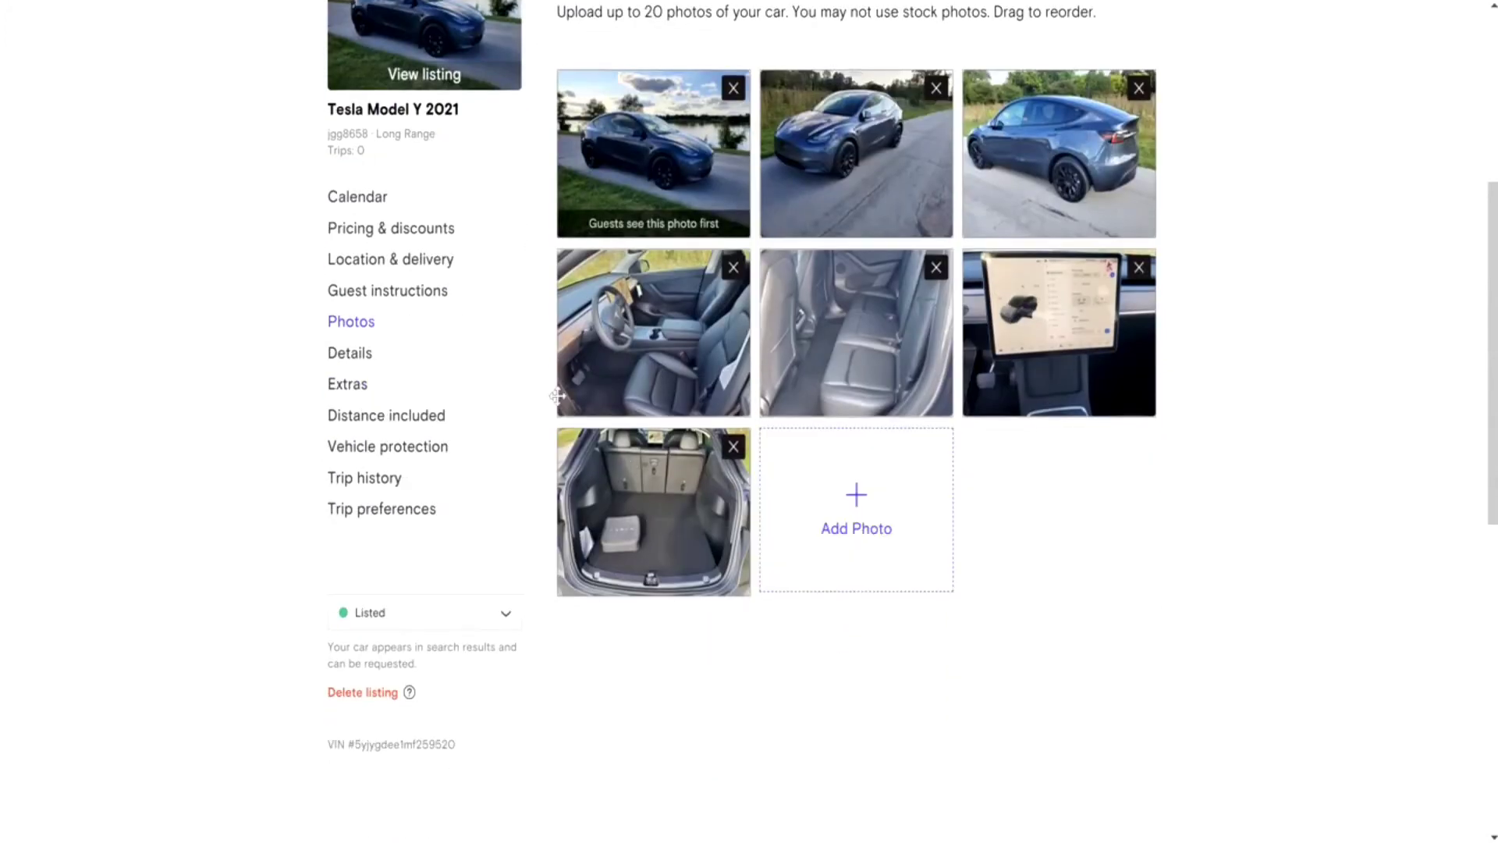
pyautogui.click(349, 353)
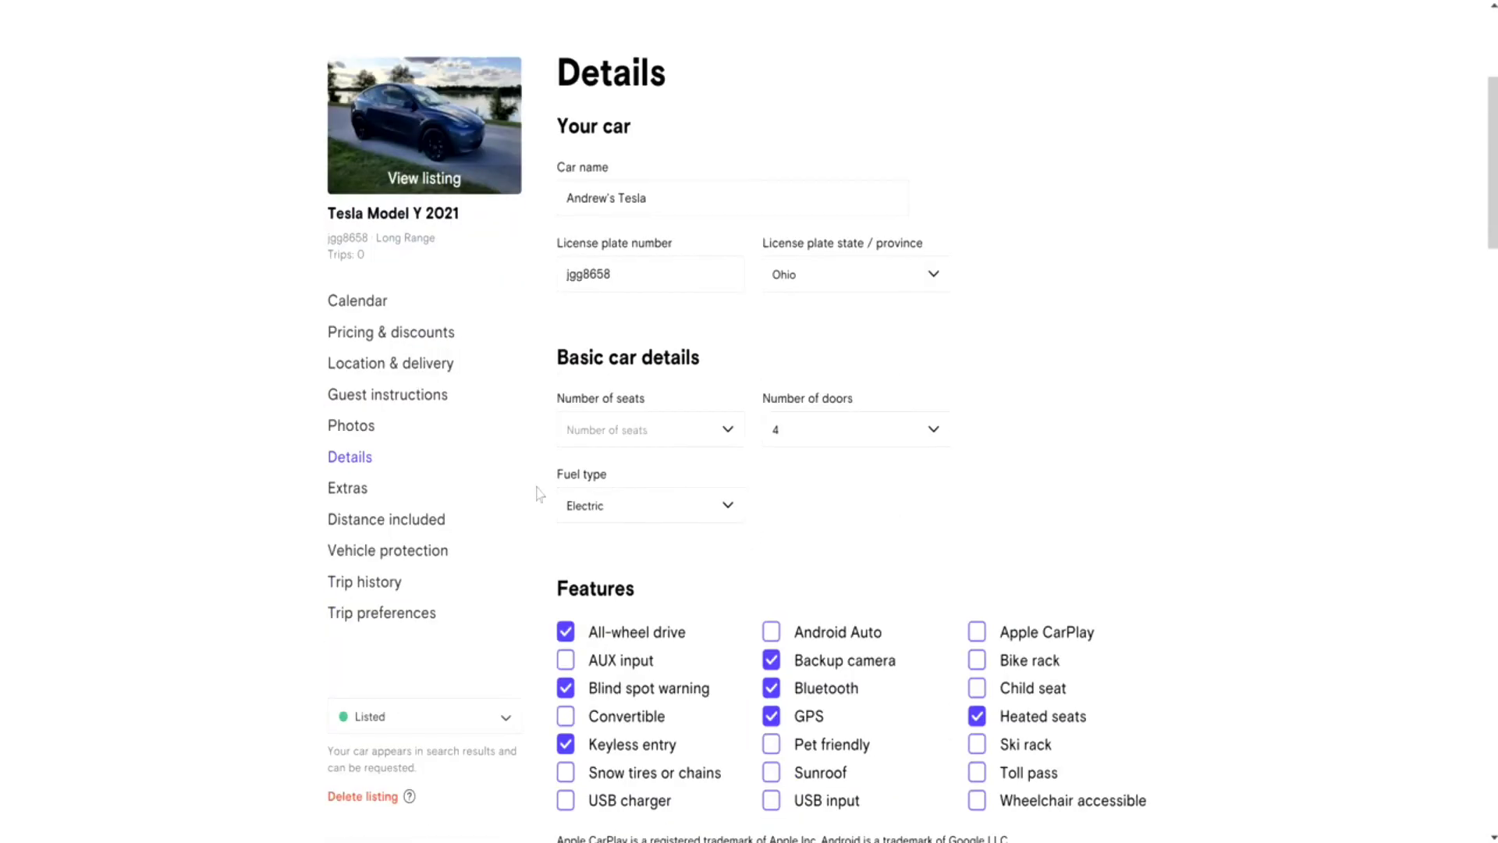
pyautogui.click(347, 487)
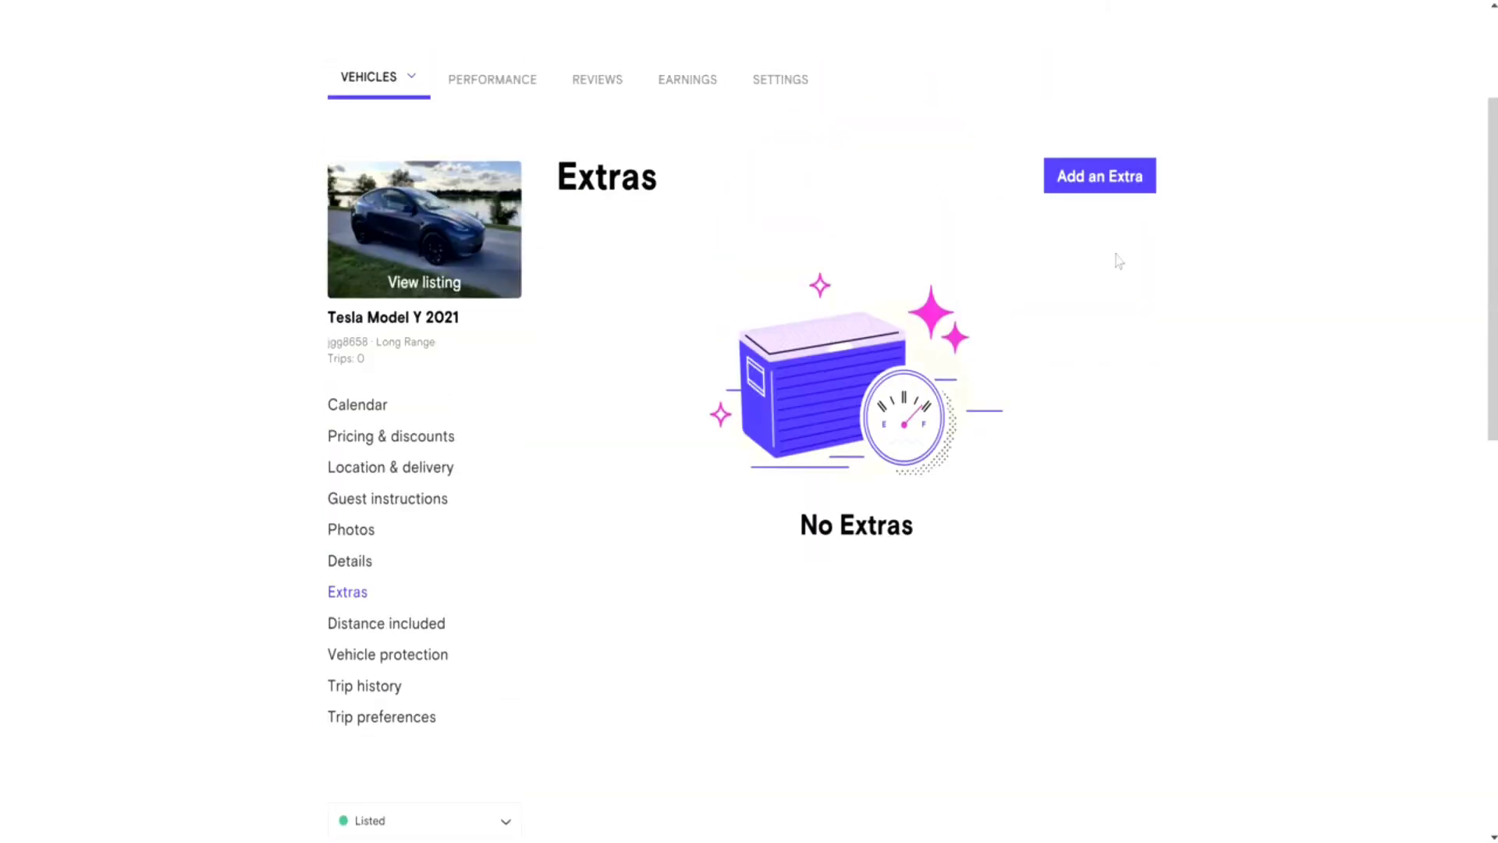
# - Start a new extra and search the extra types for 'ch' and 'go'
pyautogui.click(1098, 176)
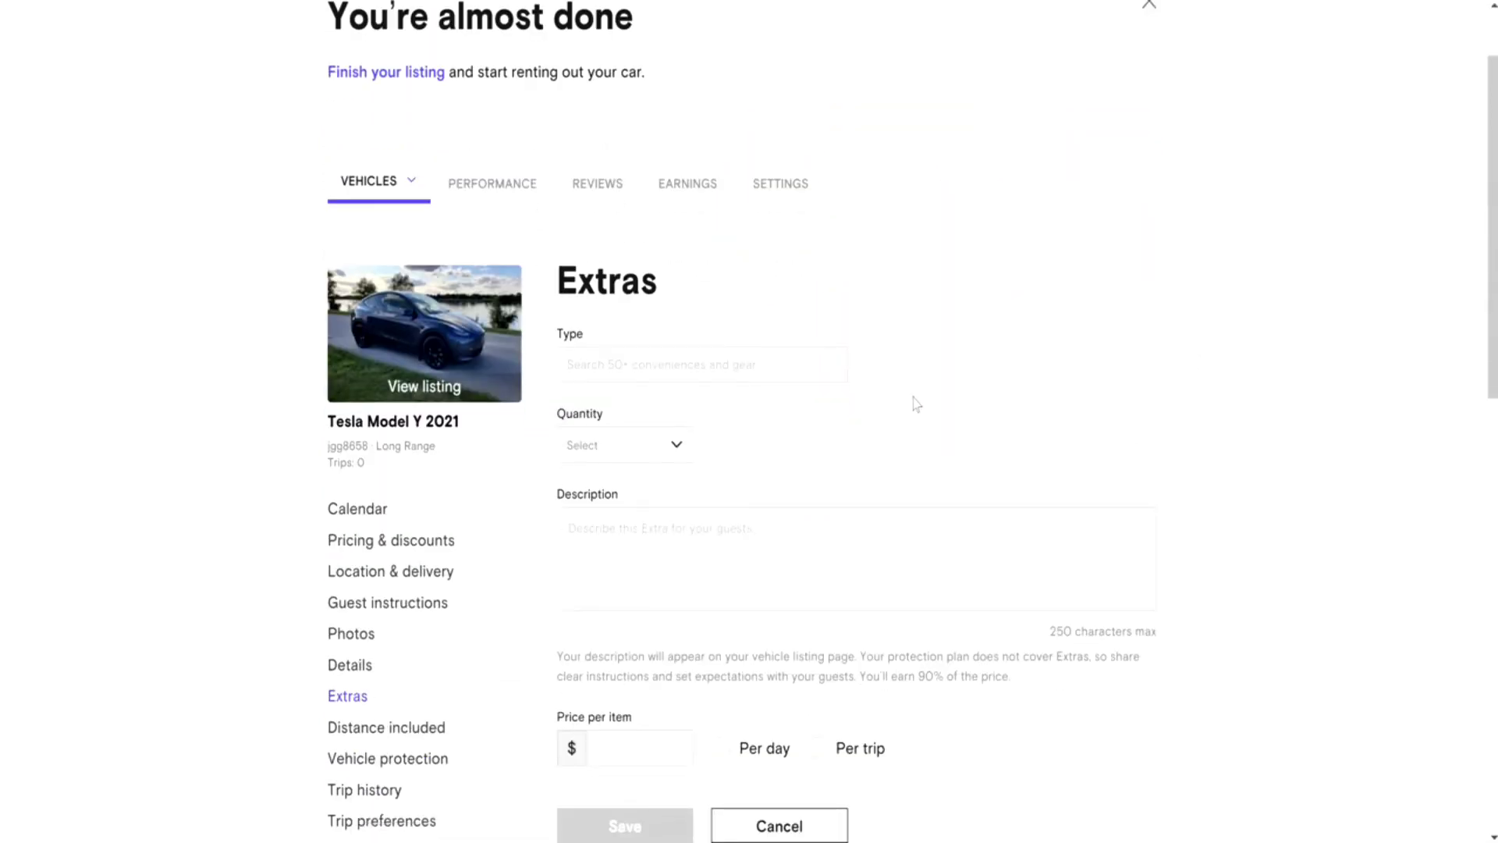
pyautogui.scroll(-3)
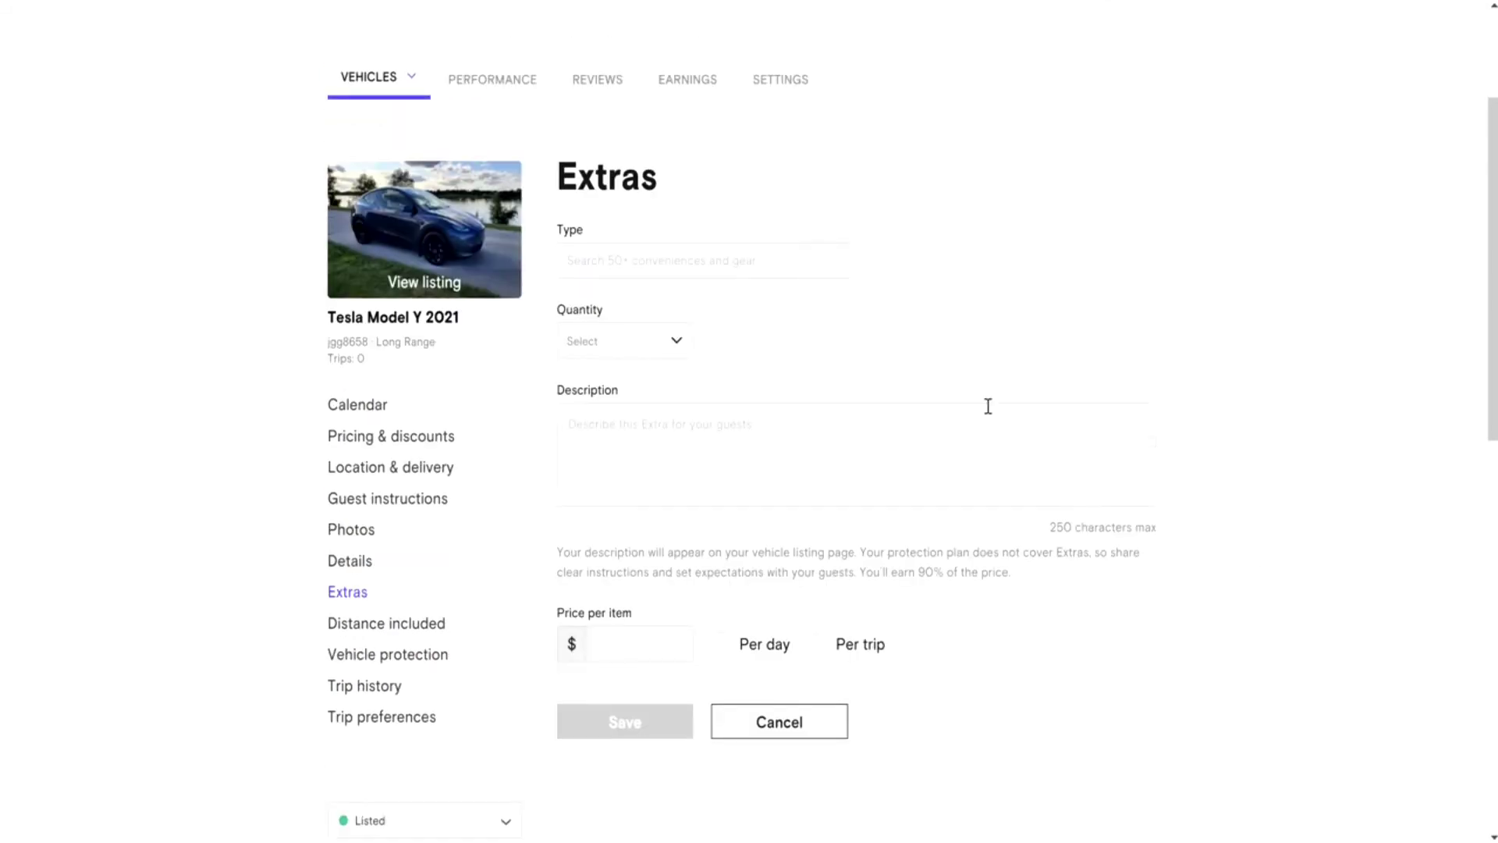
pyautogui.click(702, 260)
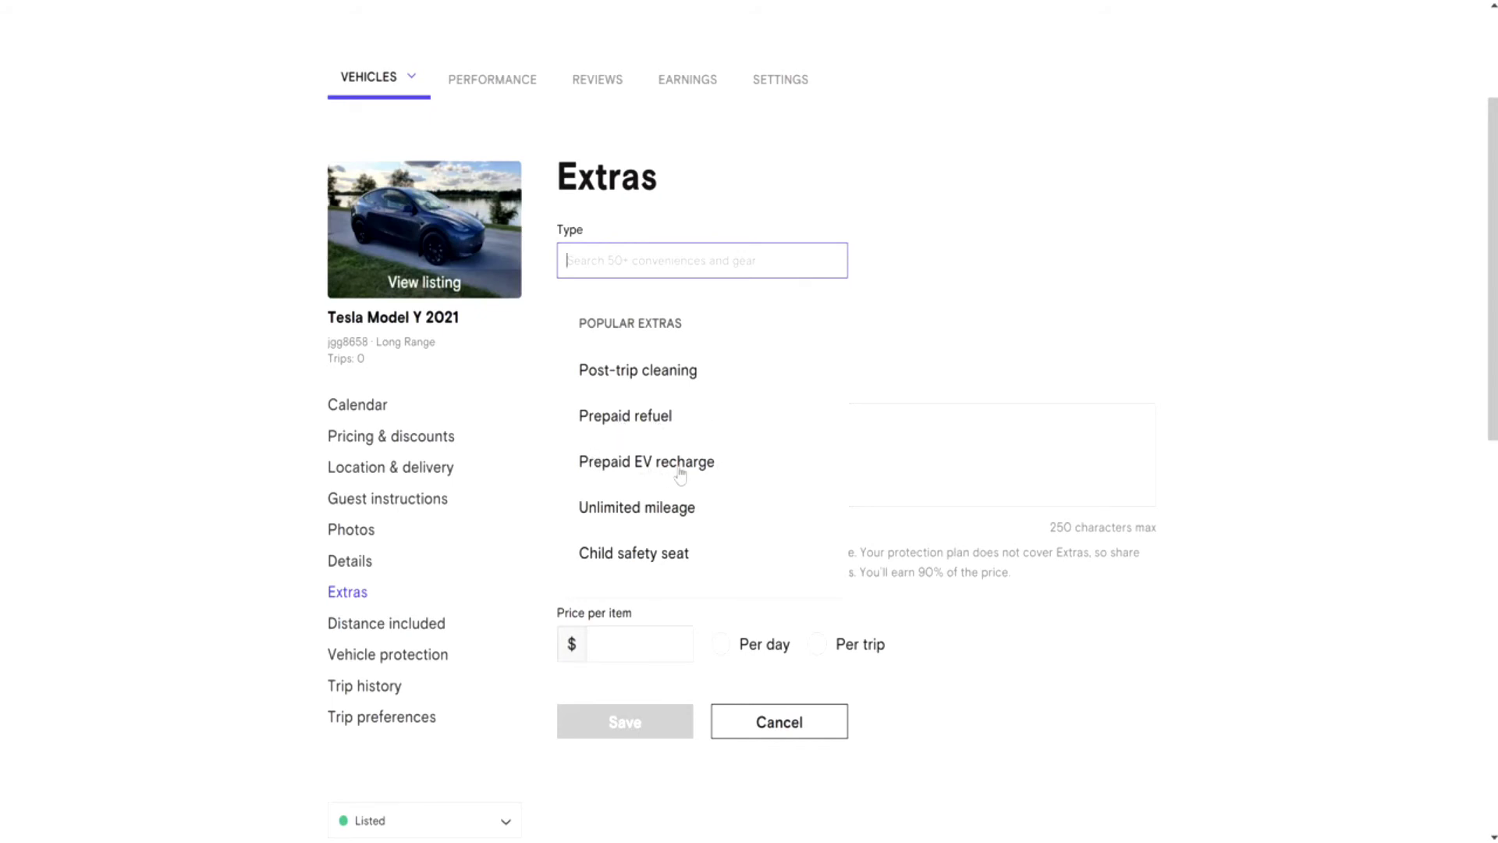
pyautogui.moveTo(693, 525)
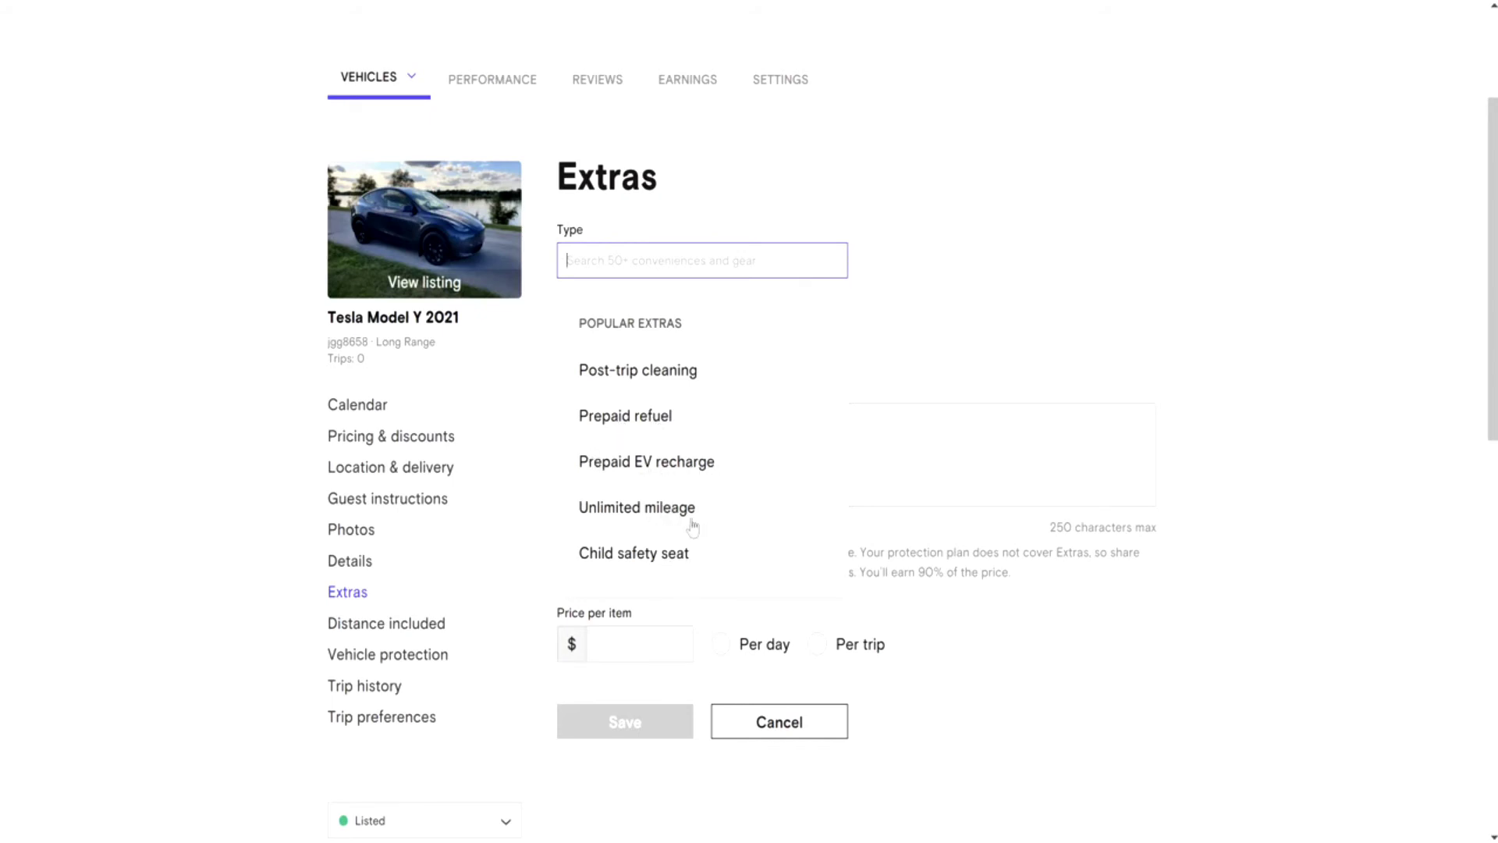
pyautogui.moveTo(674, 516)
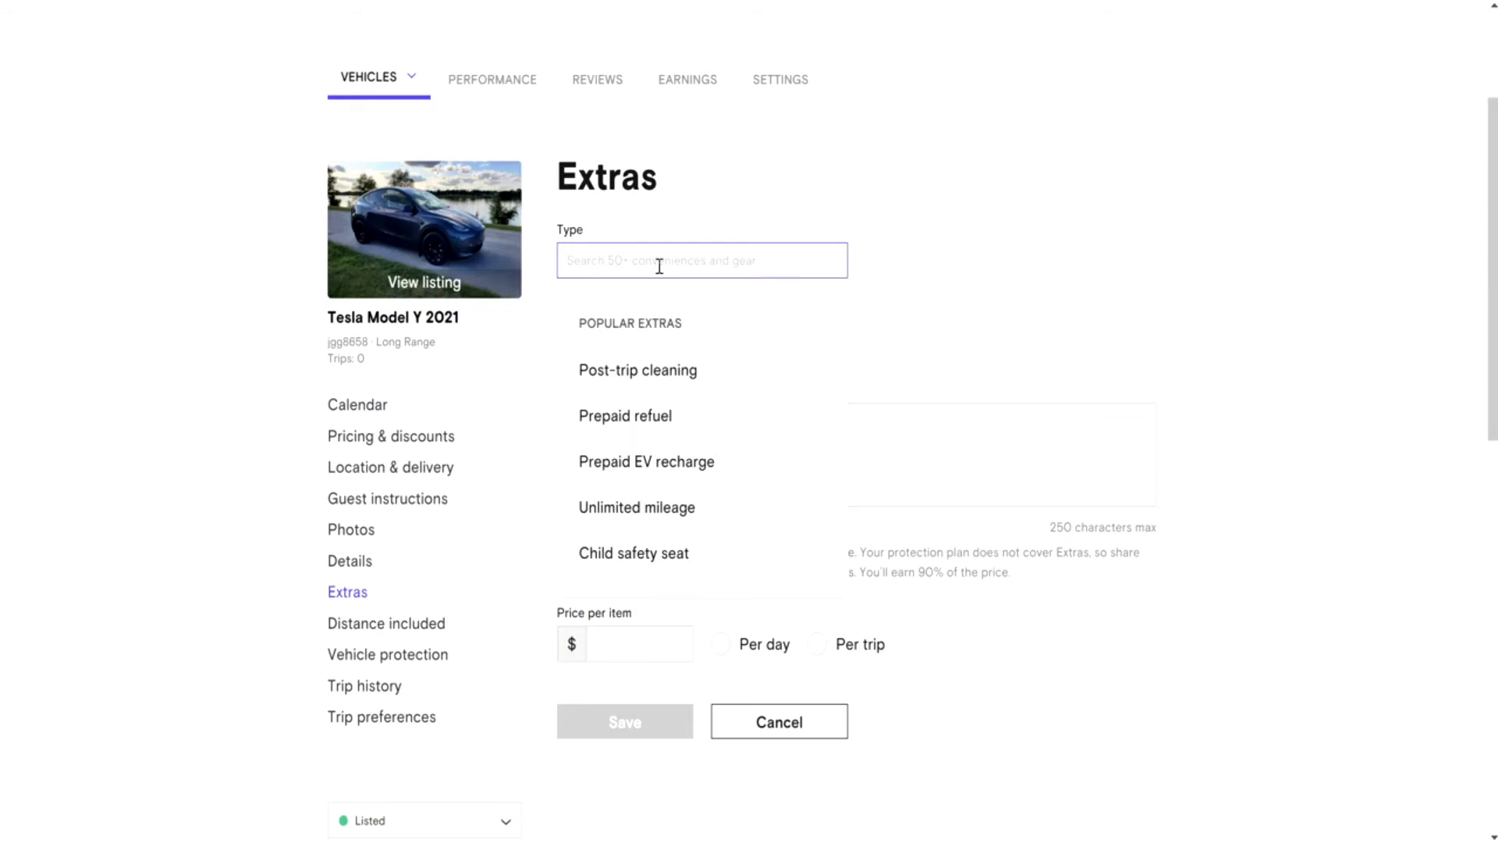
pyautogui.write('ch')
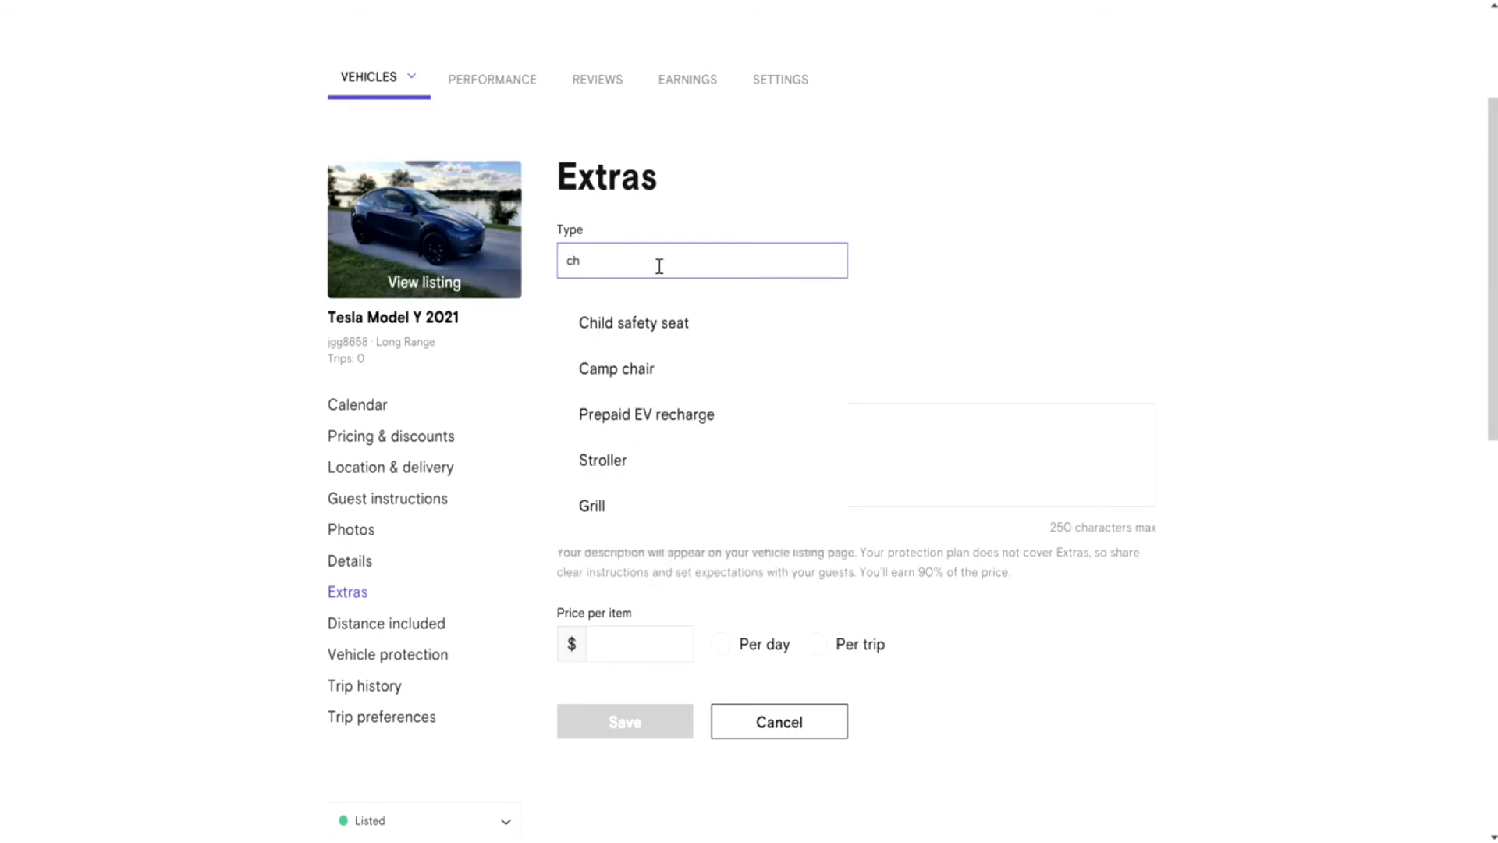
pyautogui.doubleClick(572, 260)
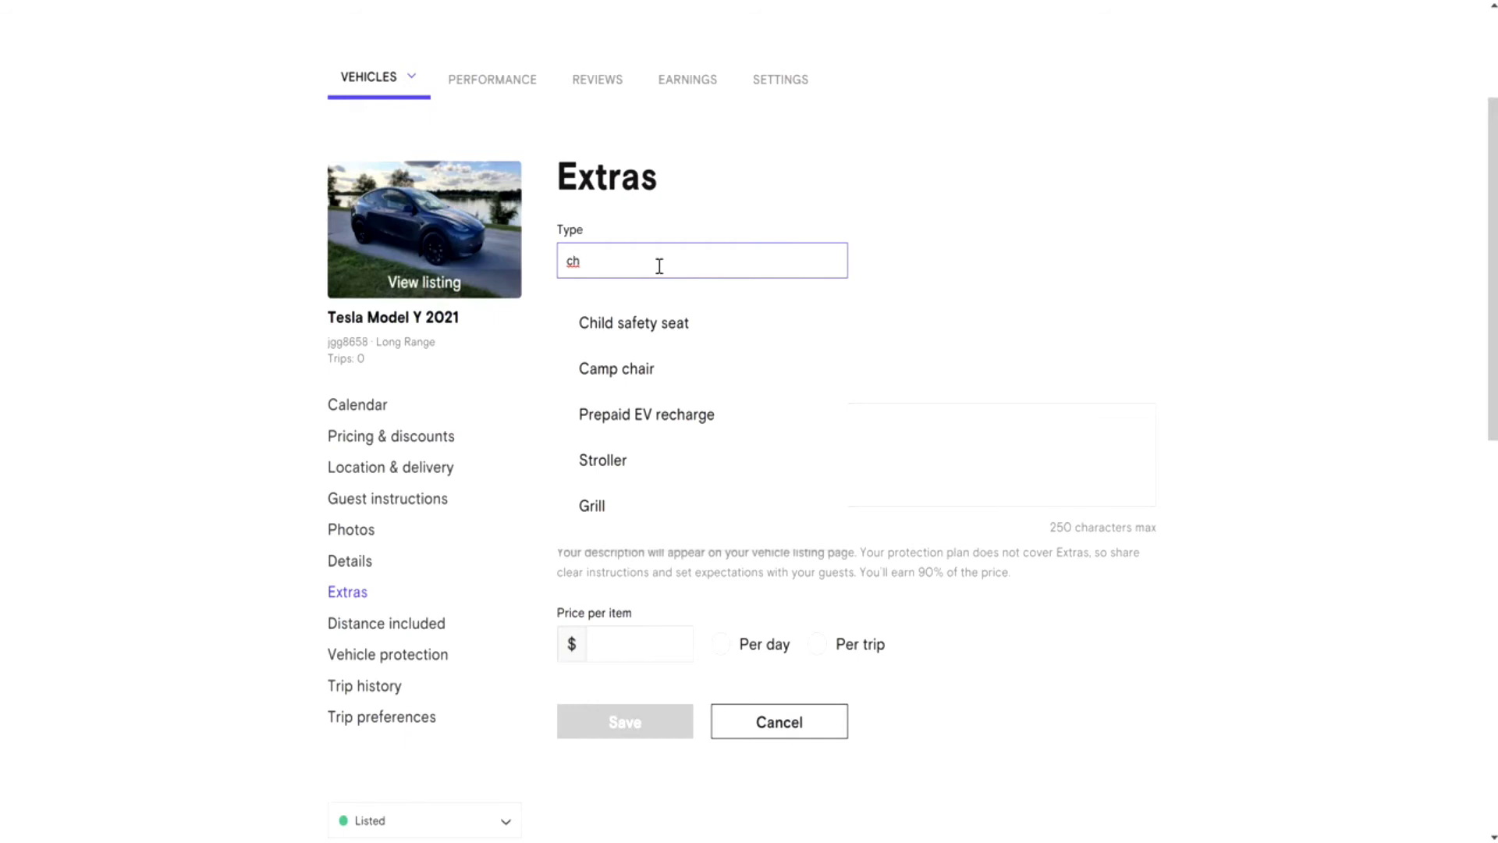
pyautogui.write('go')
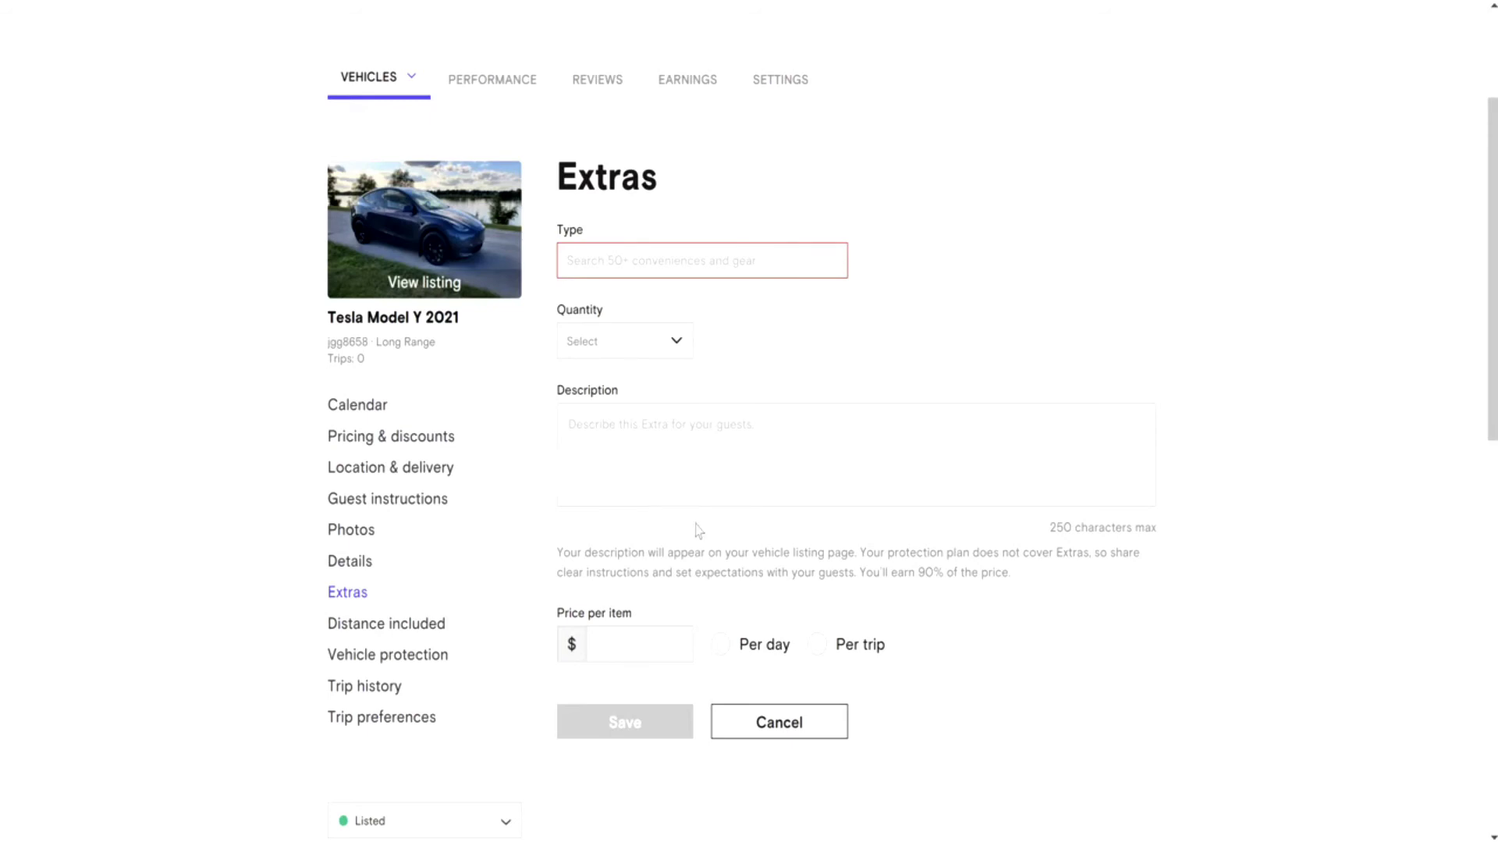
# - Leave the extra form unfilled and move to the Distance included settings
pyautogui.scroll(-3)
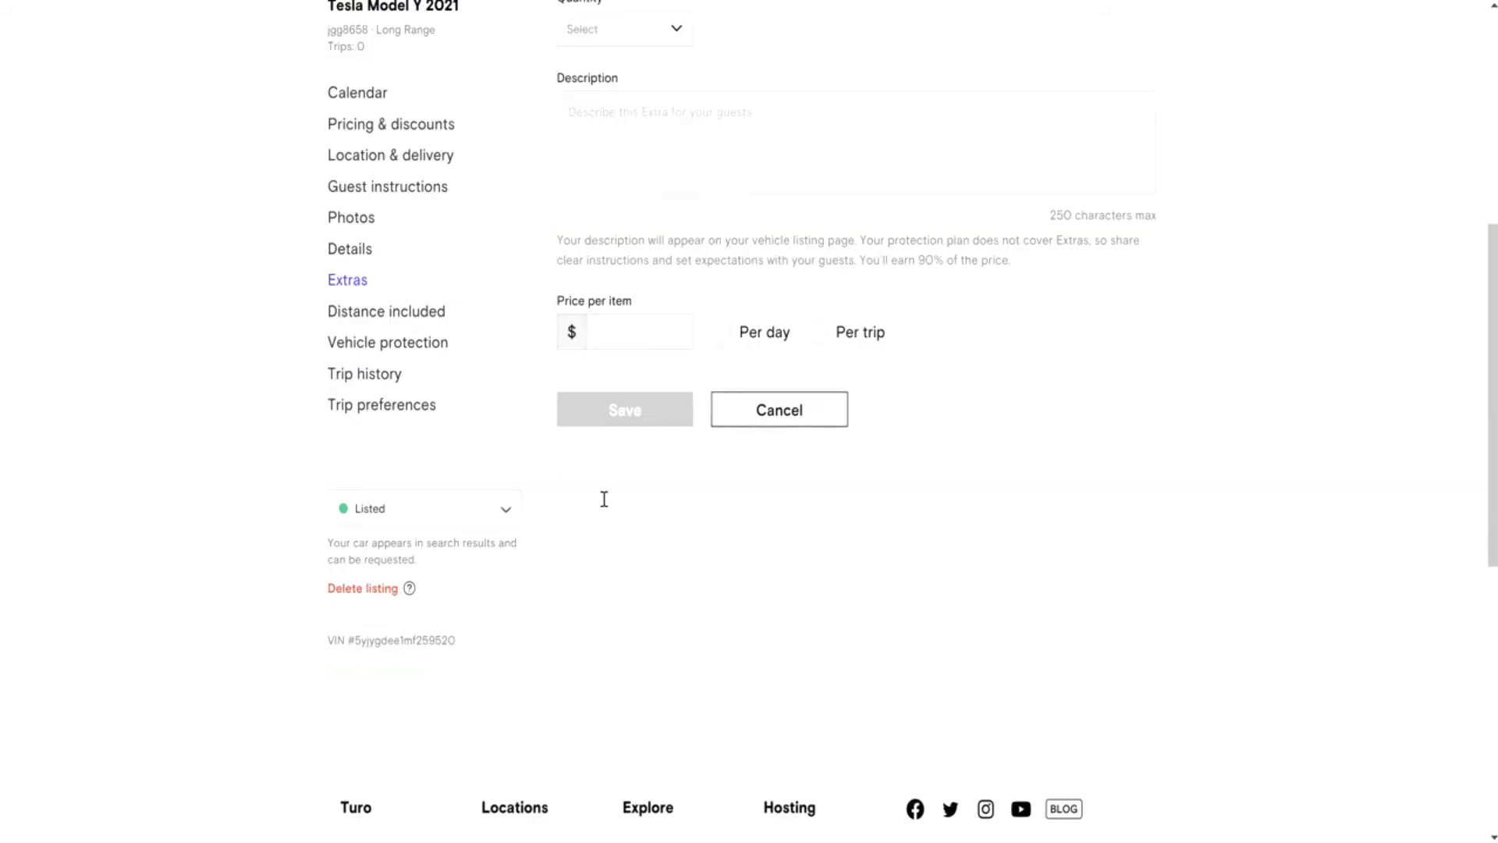
pyautogui.scroll(3)
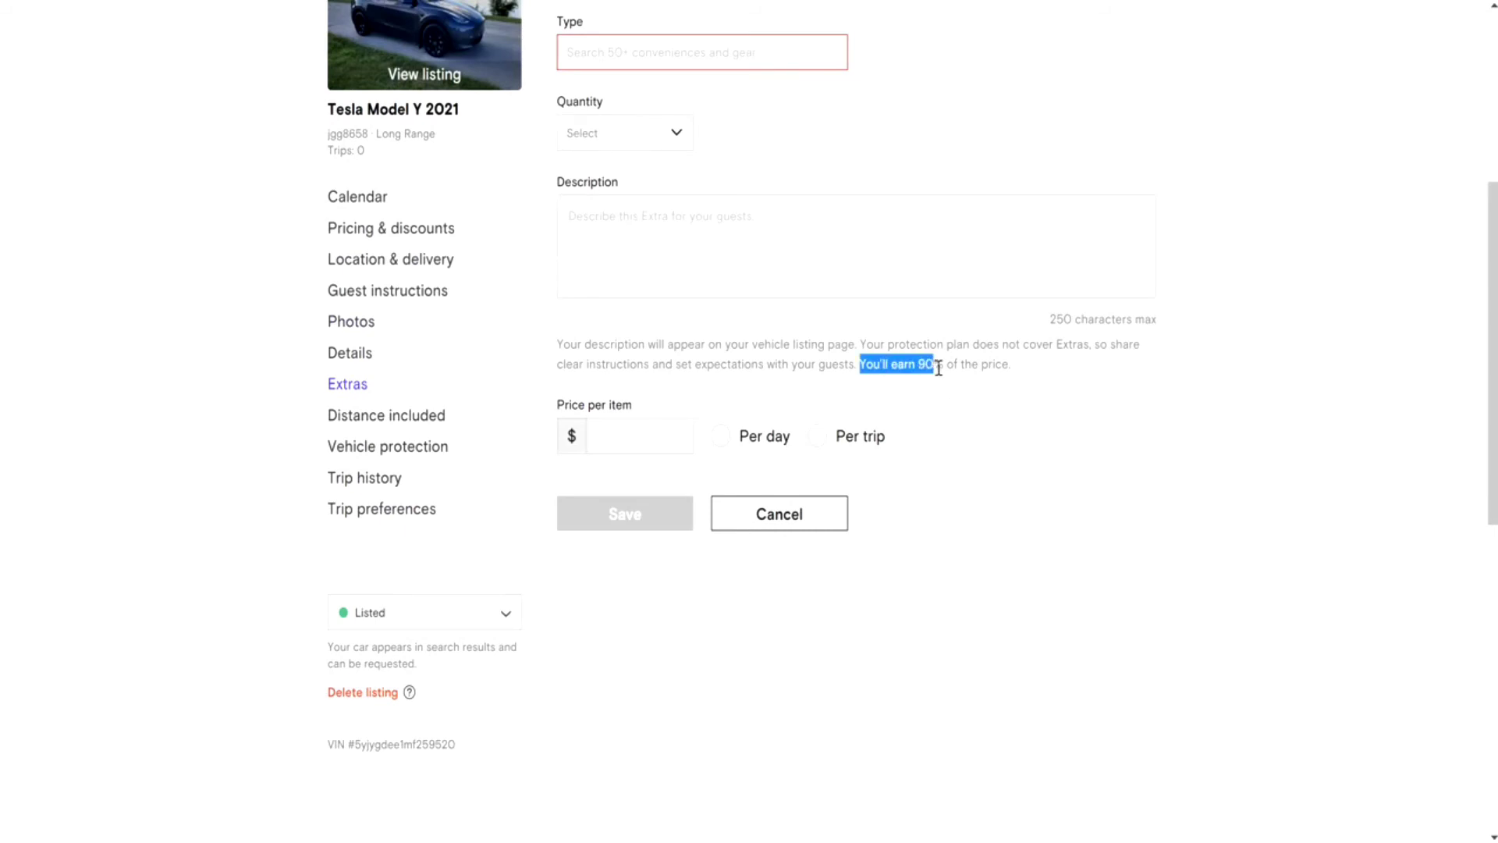
pyautogui.click(625, 435)
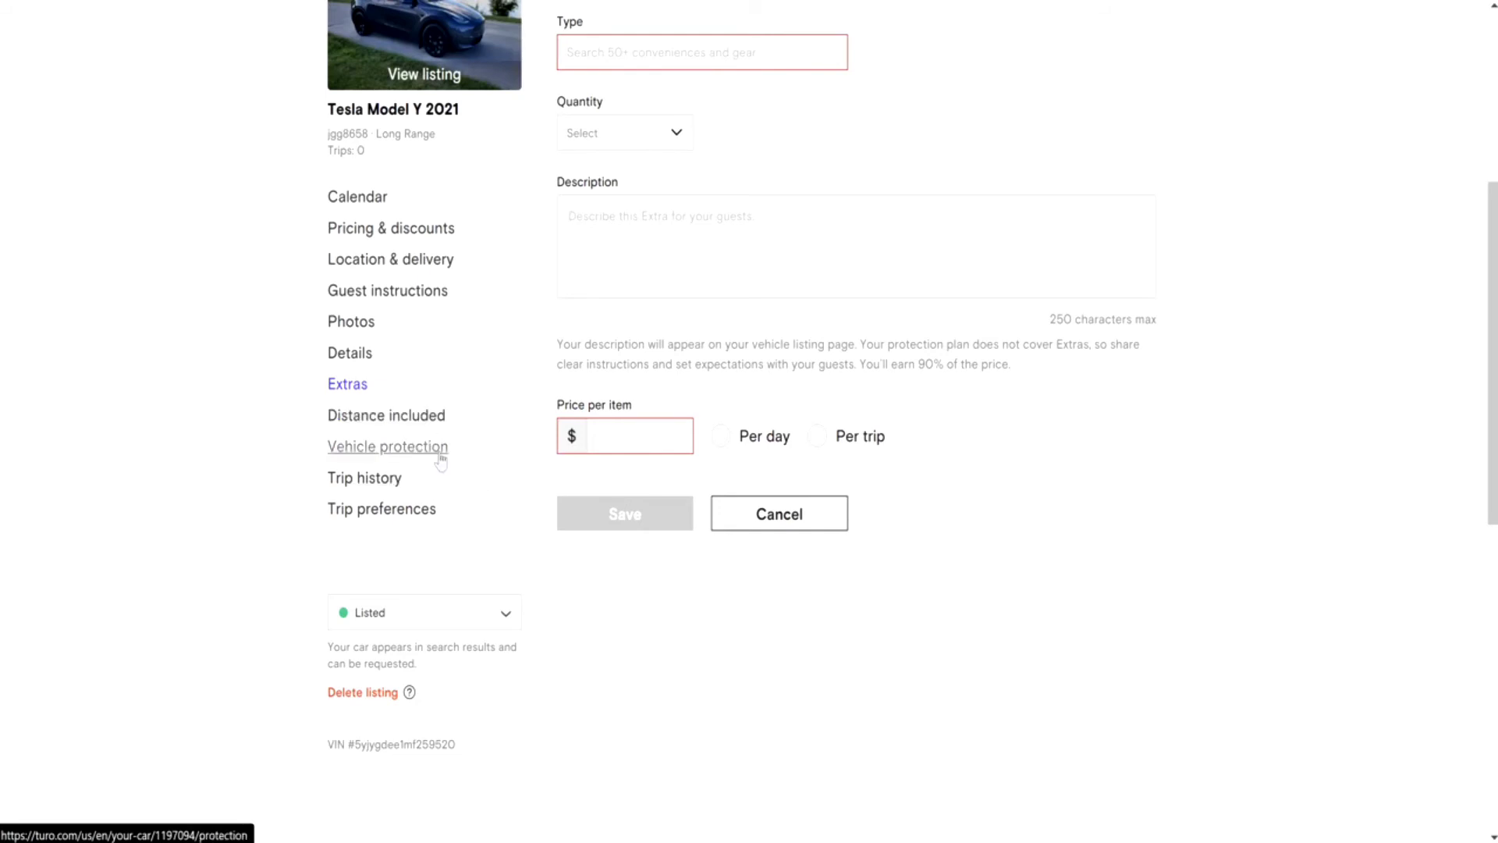
pyautogui.click(386, 415)
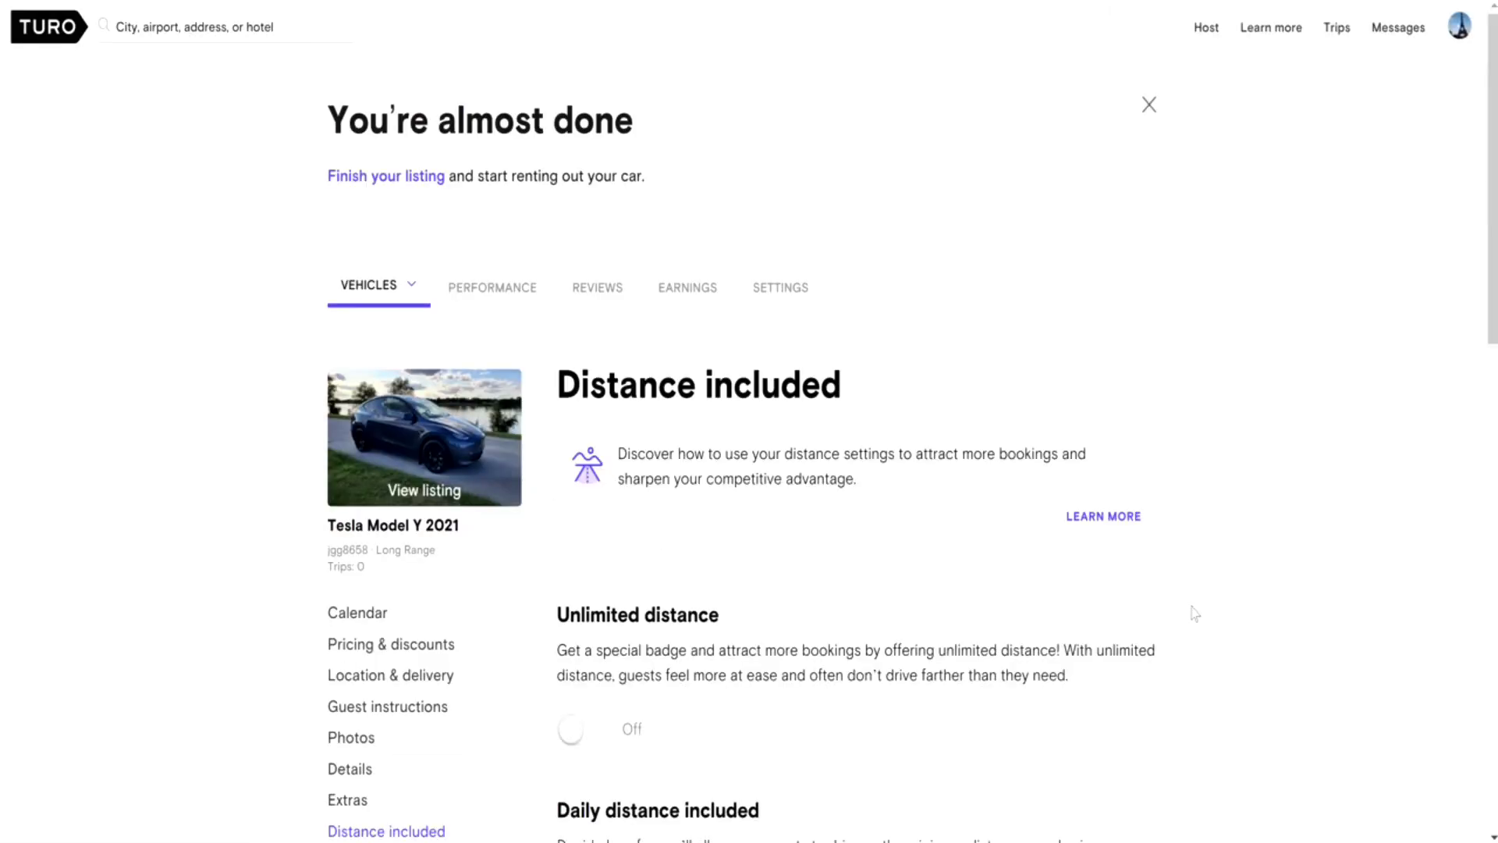
# - Review the Distance included page, then return to the Extras section
pyautogui.scroll(-3)
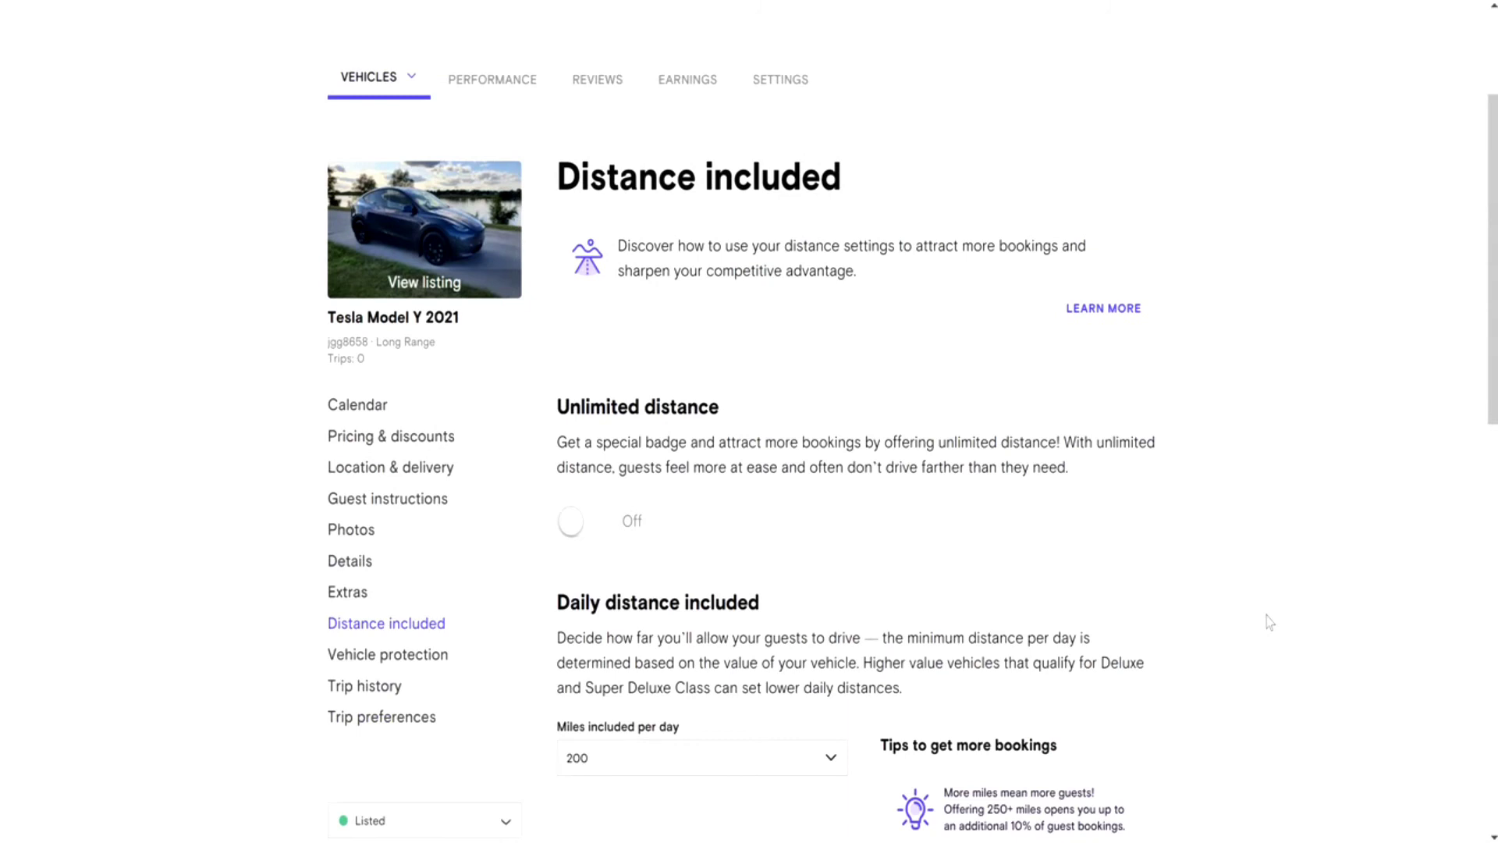
pyautogui.moveTo(1257, 514)
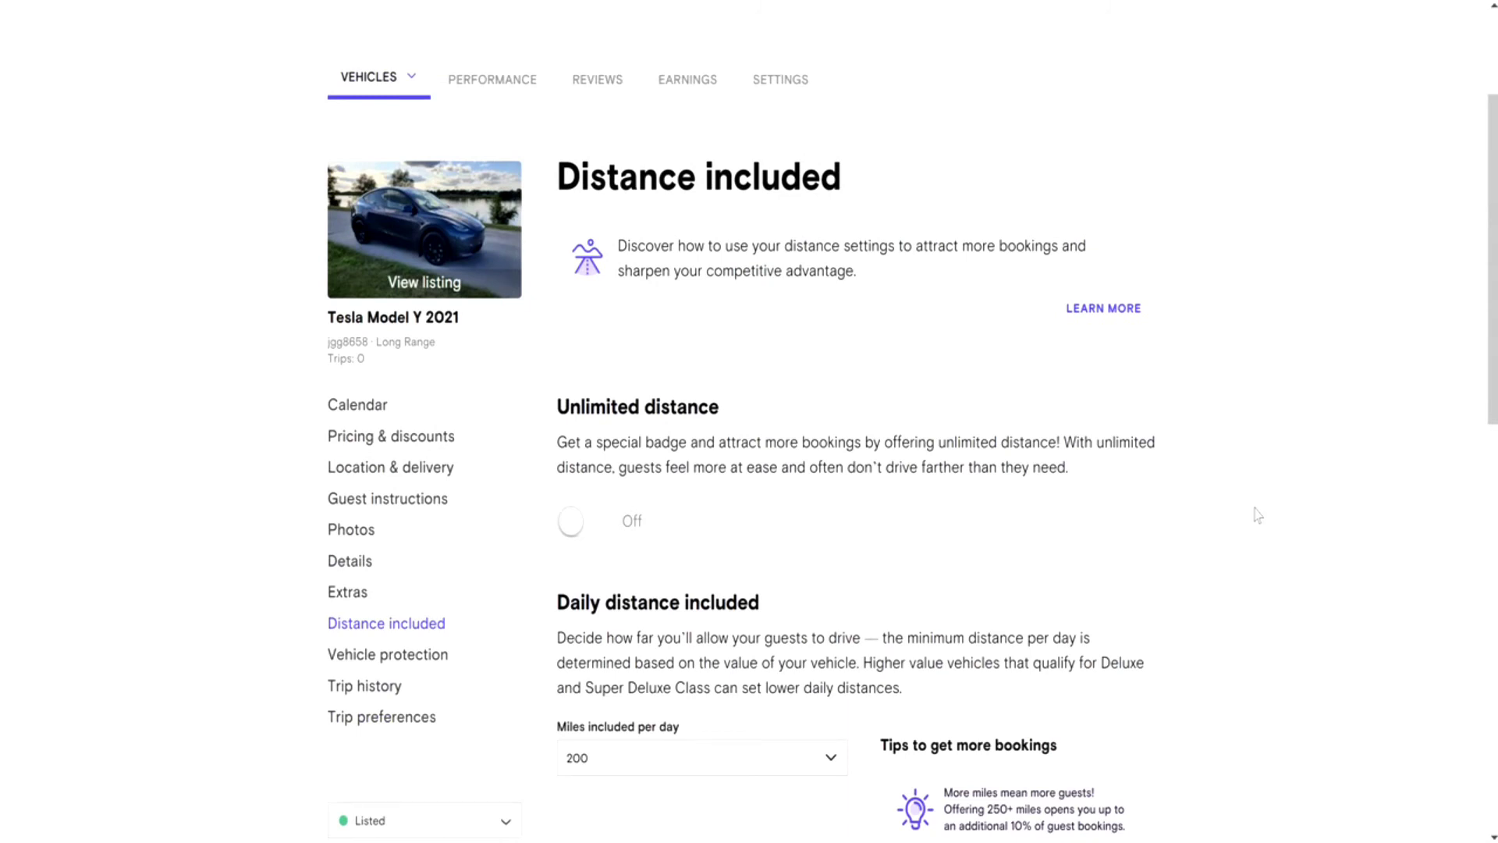
pyautogui.scroll(-3)
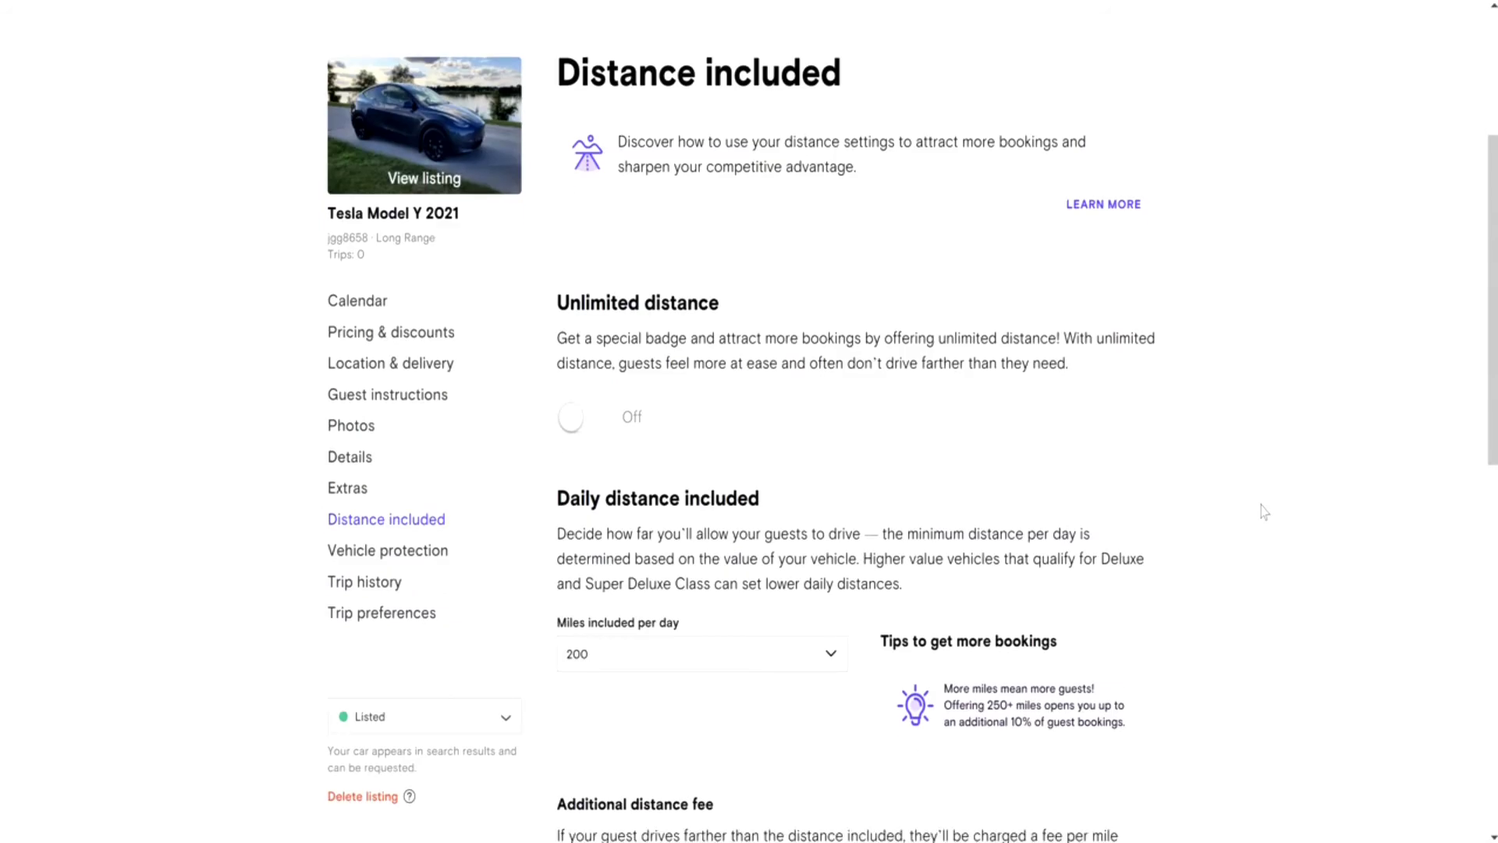
pyautogui.moveTo(750, 414)
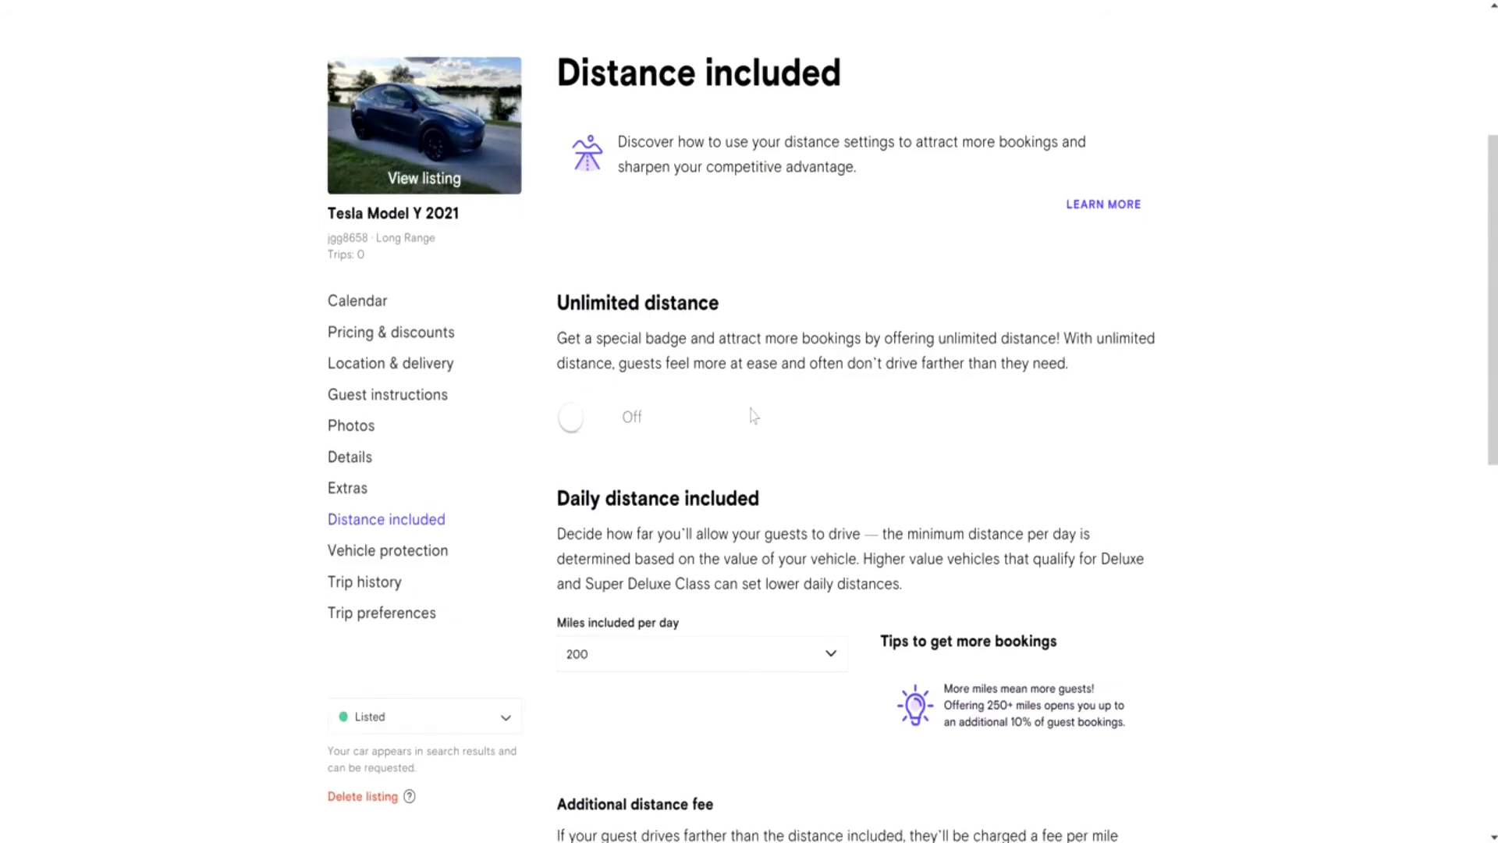
pyautogui.moveTo(678, 371)
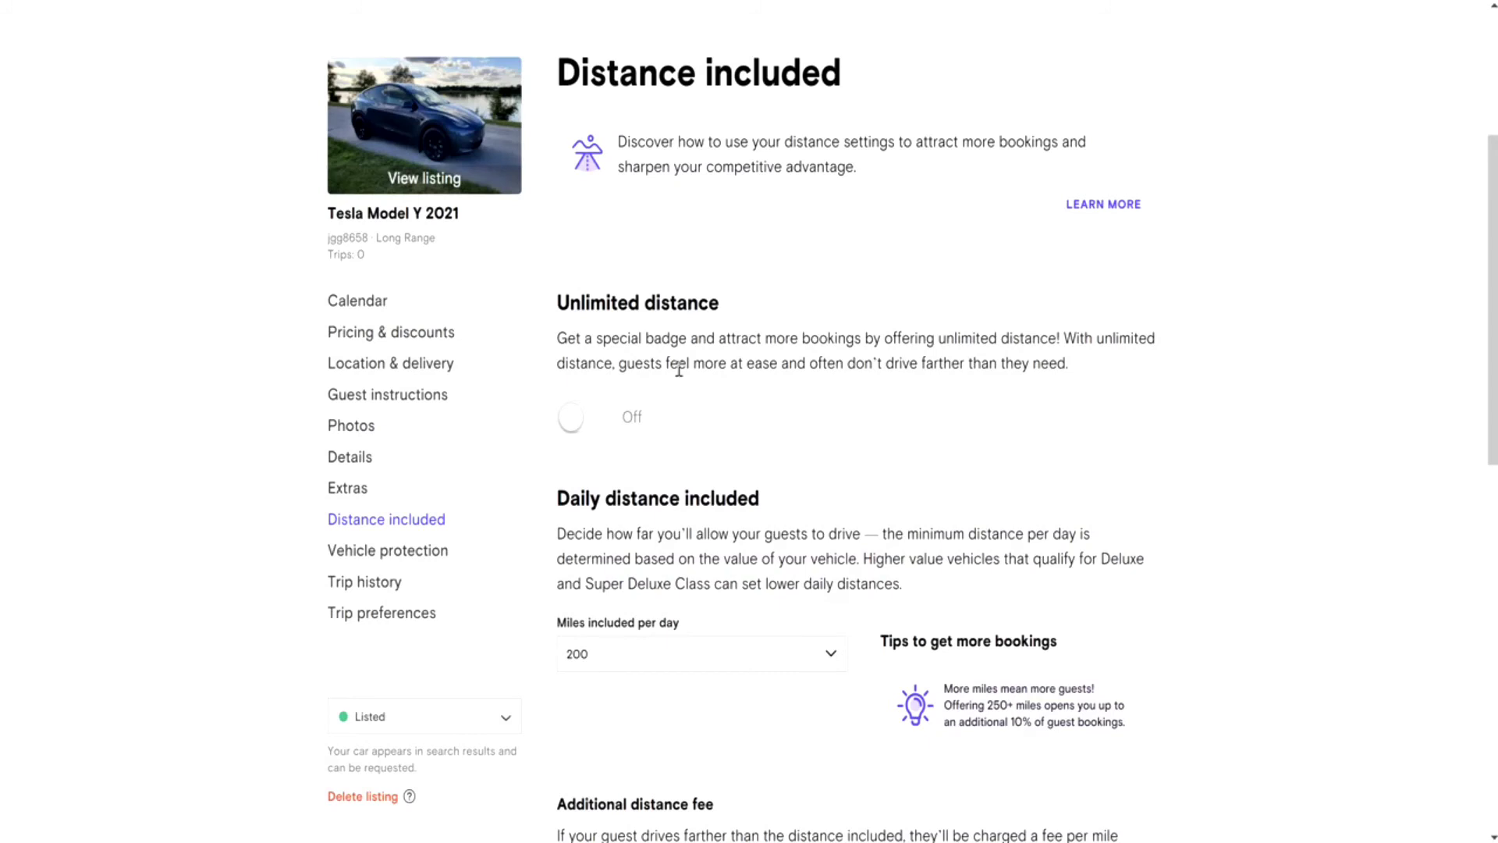
pyautogui.moveTo(716, 429)
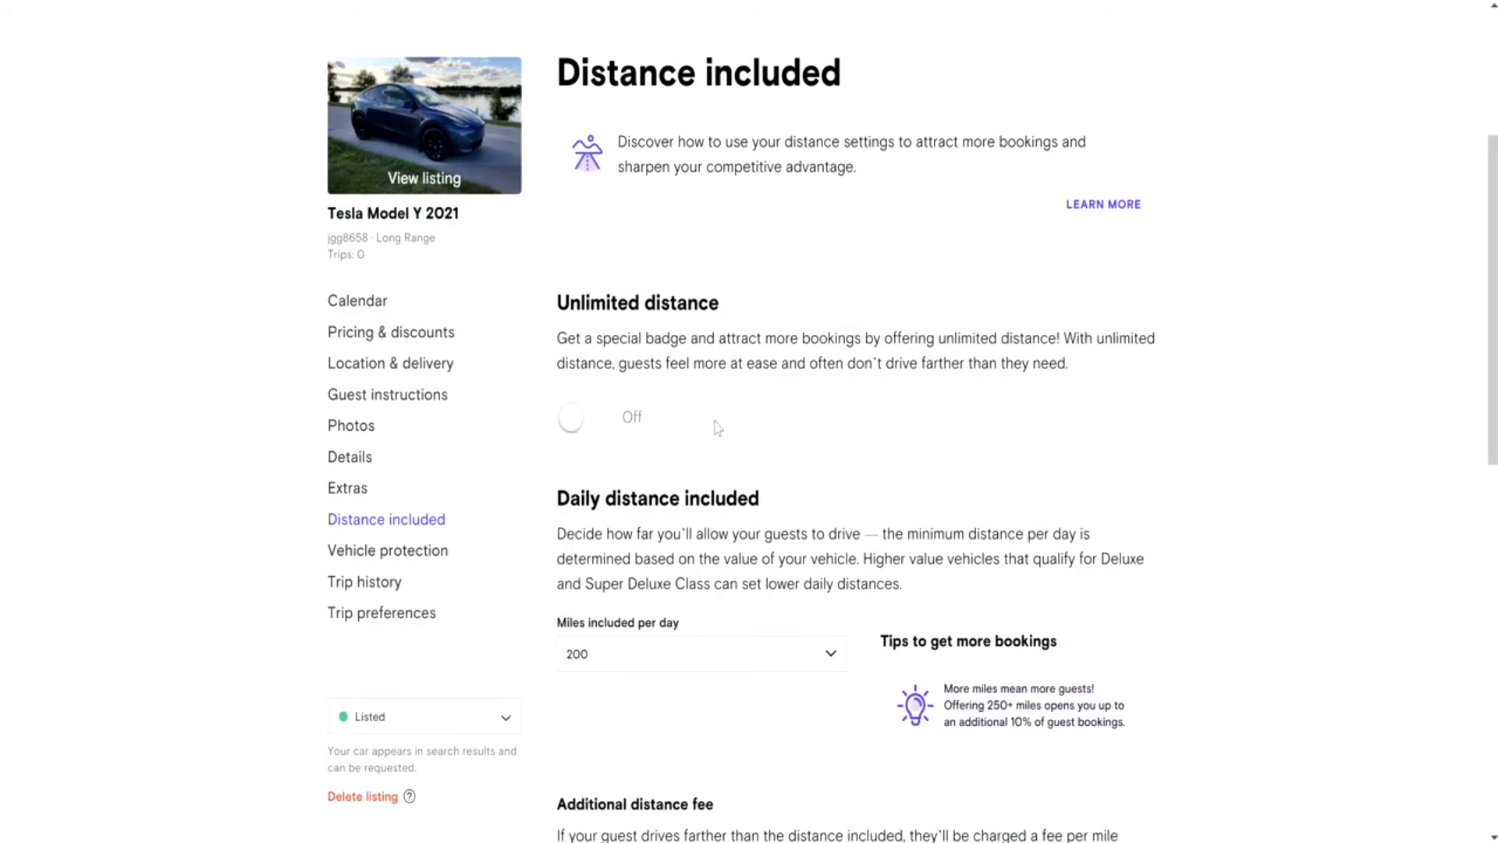
pyautogui.moveTo(763, 424)
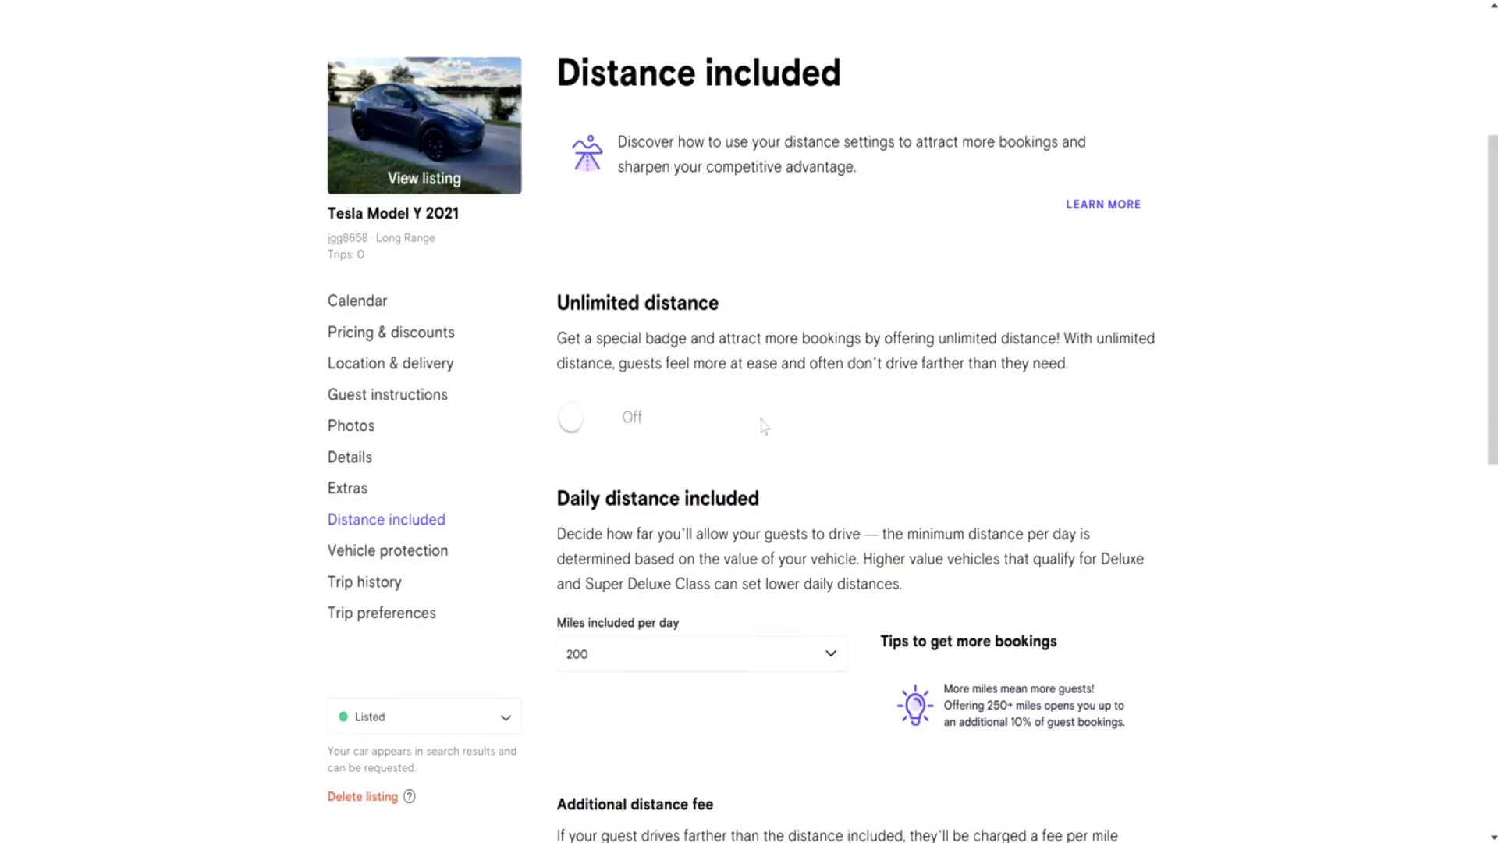
pyautogui.moveTo(387, 515)
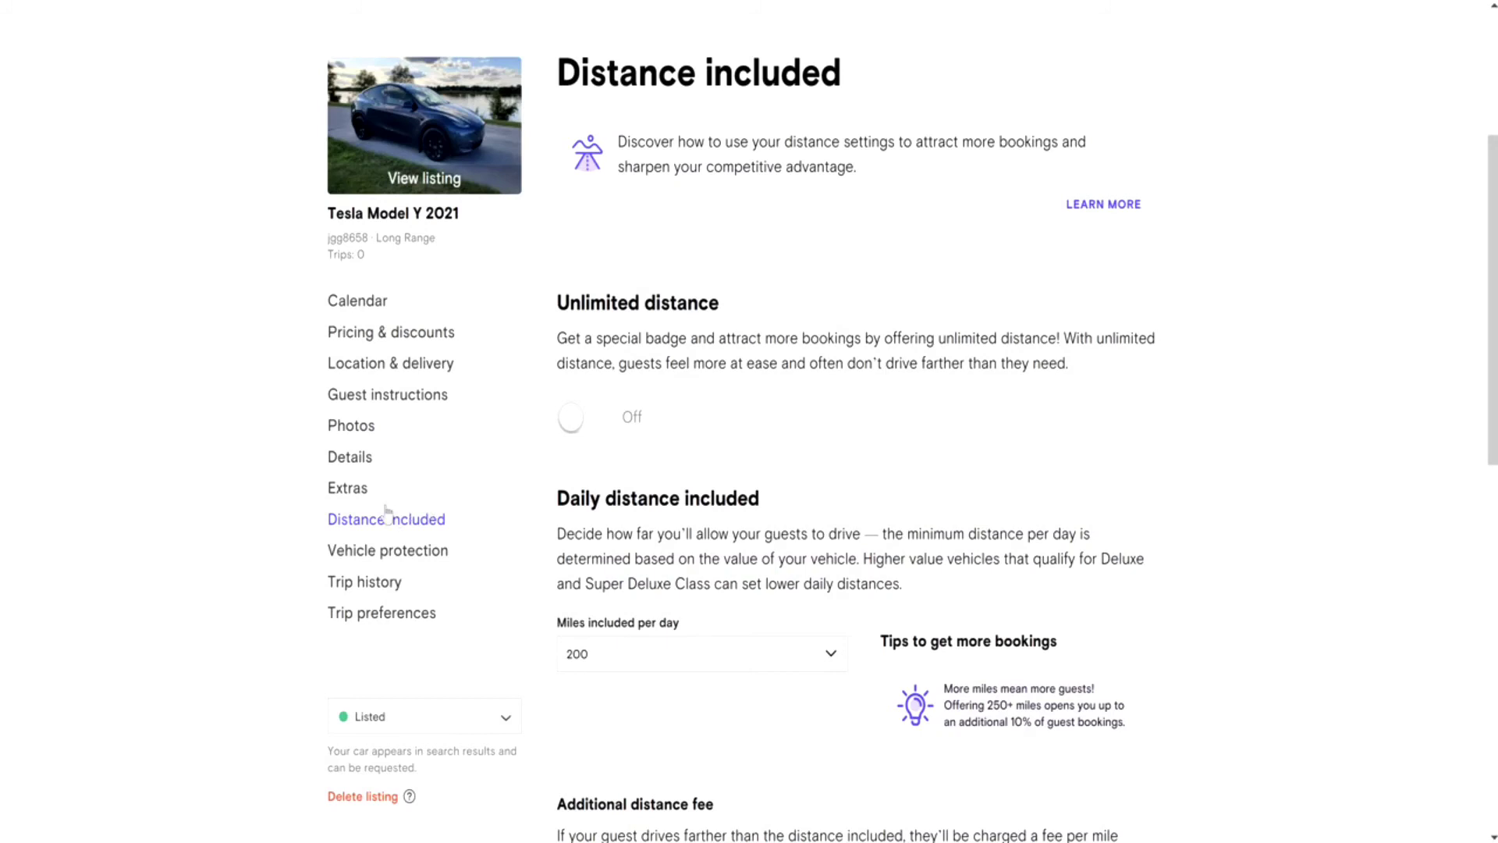
pyautogui.click(346, 487)
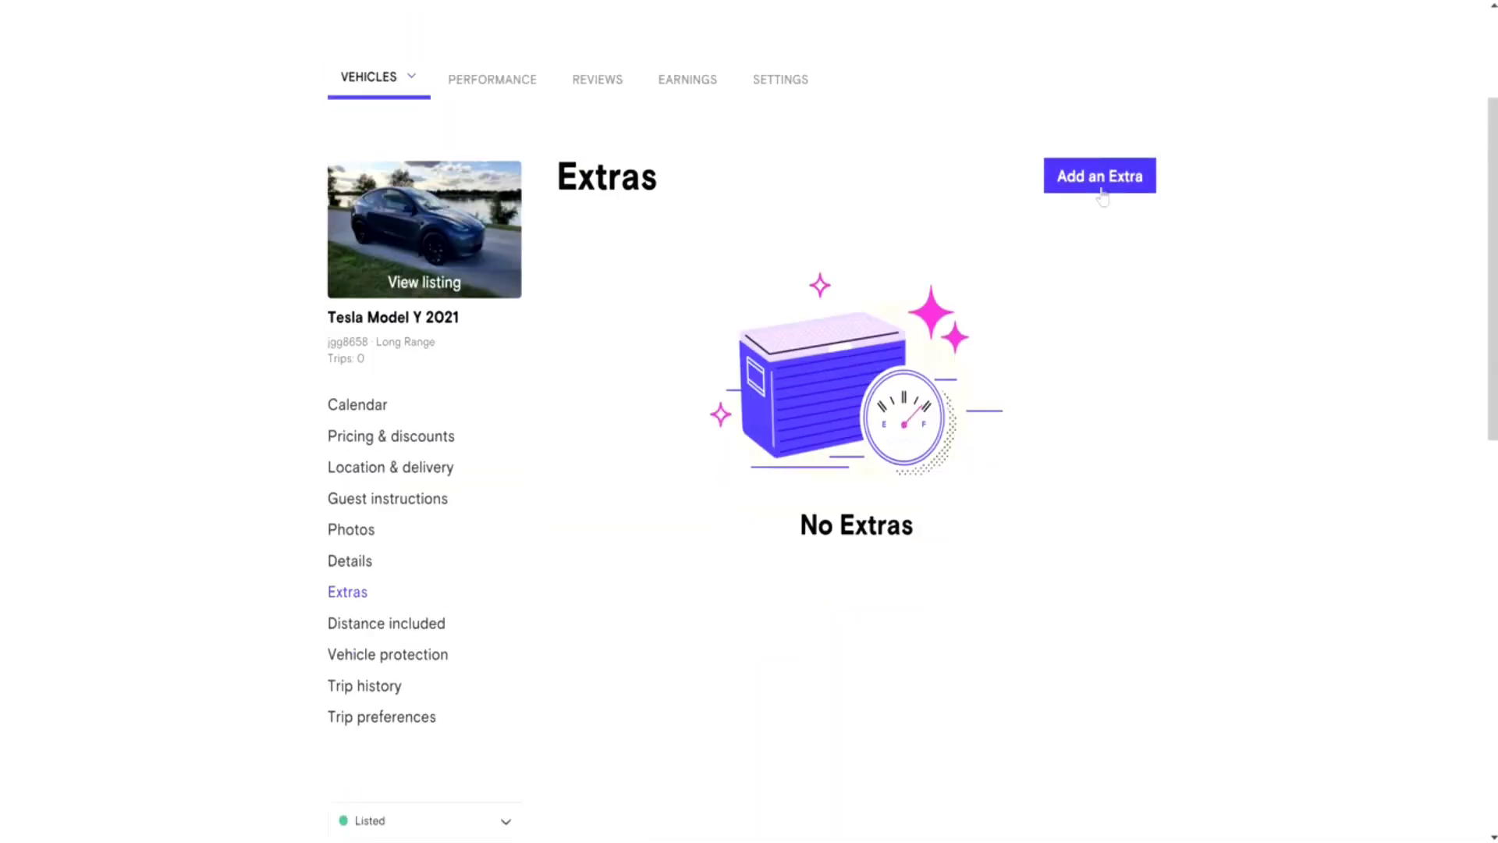
# - Start an Unlimited mileage extra priced at 100, charged per trip
pyautogui.click(1098, 176)
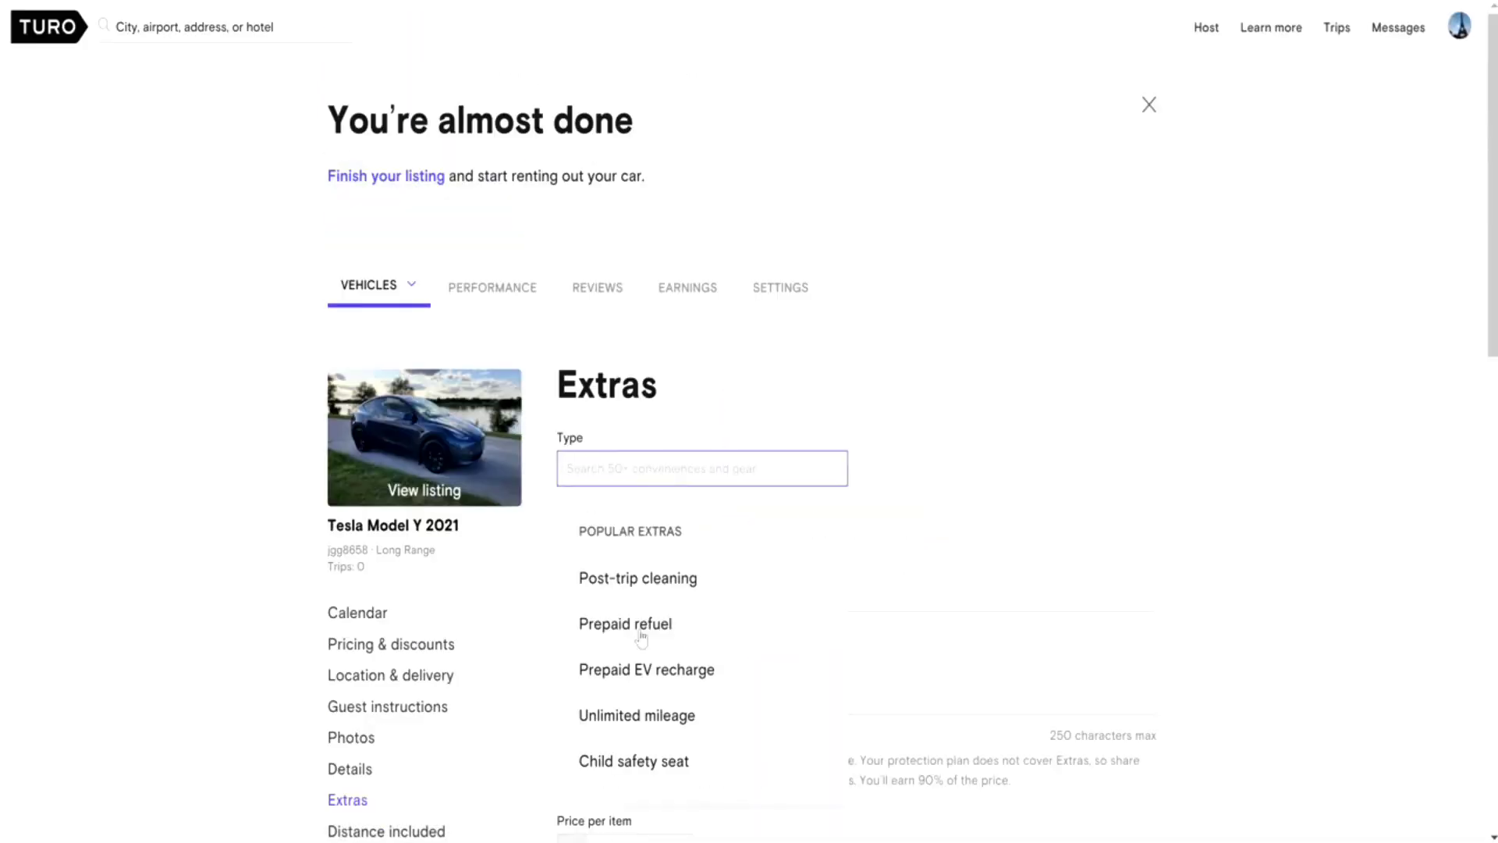
pyautogui.click(636, 715)
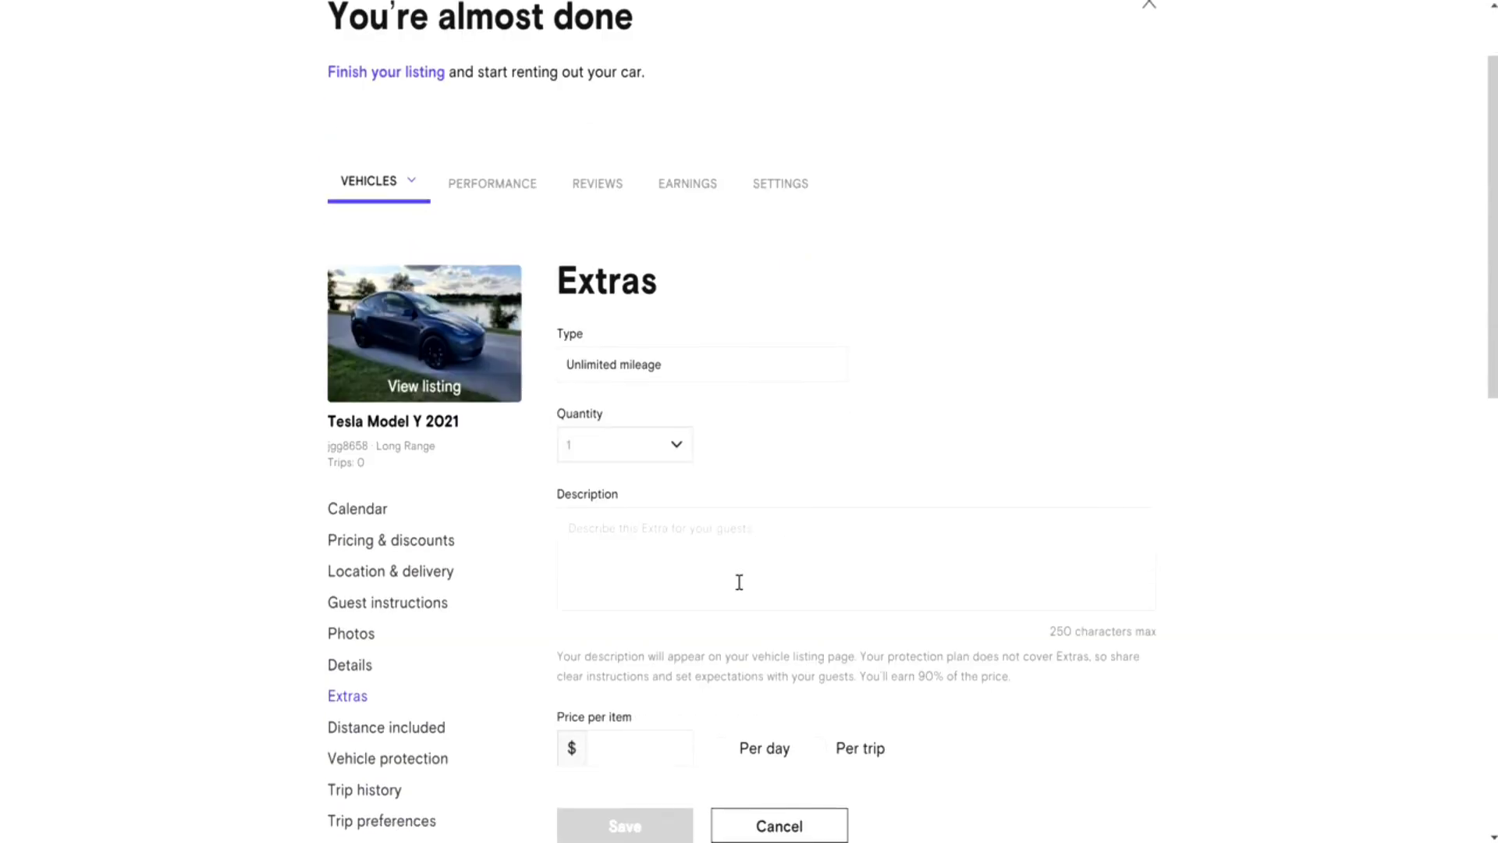
pyautogui.scroll(-3)
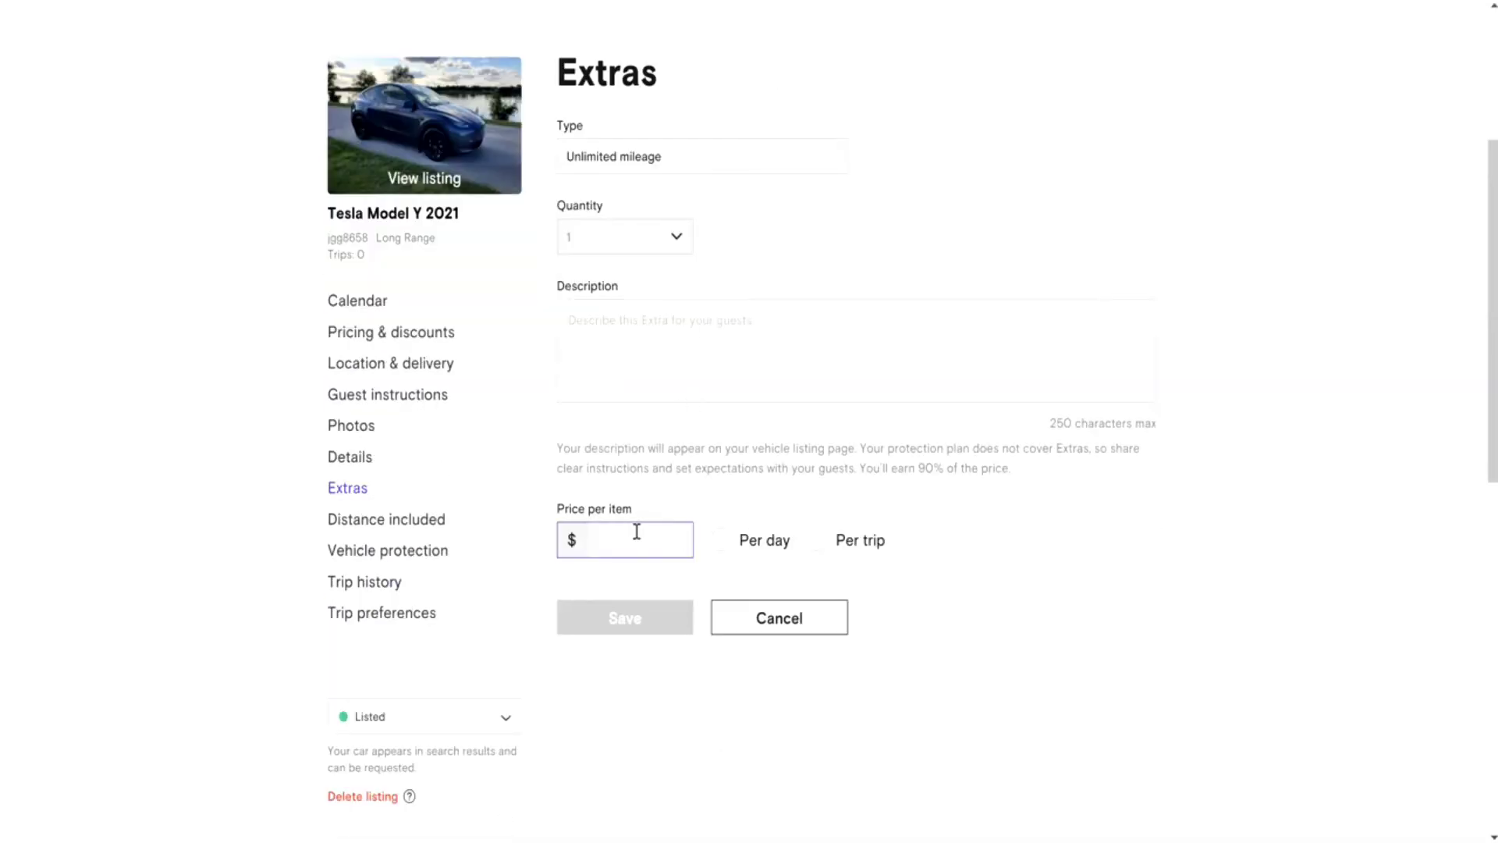
pyautogui.write('100')
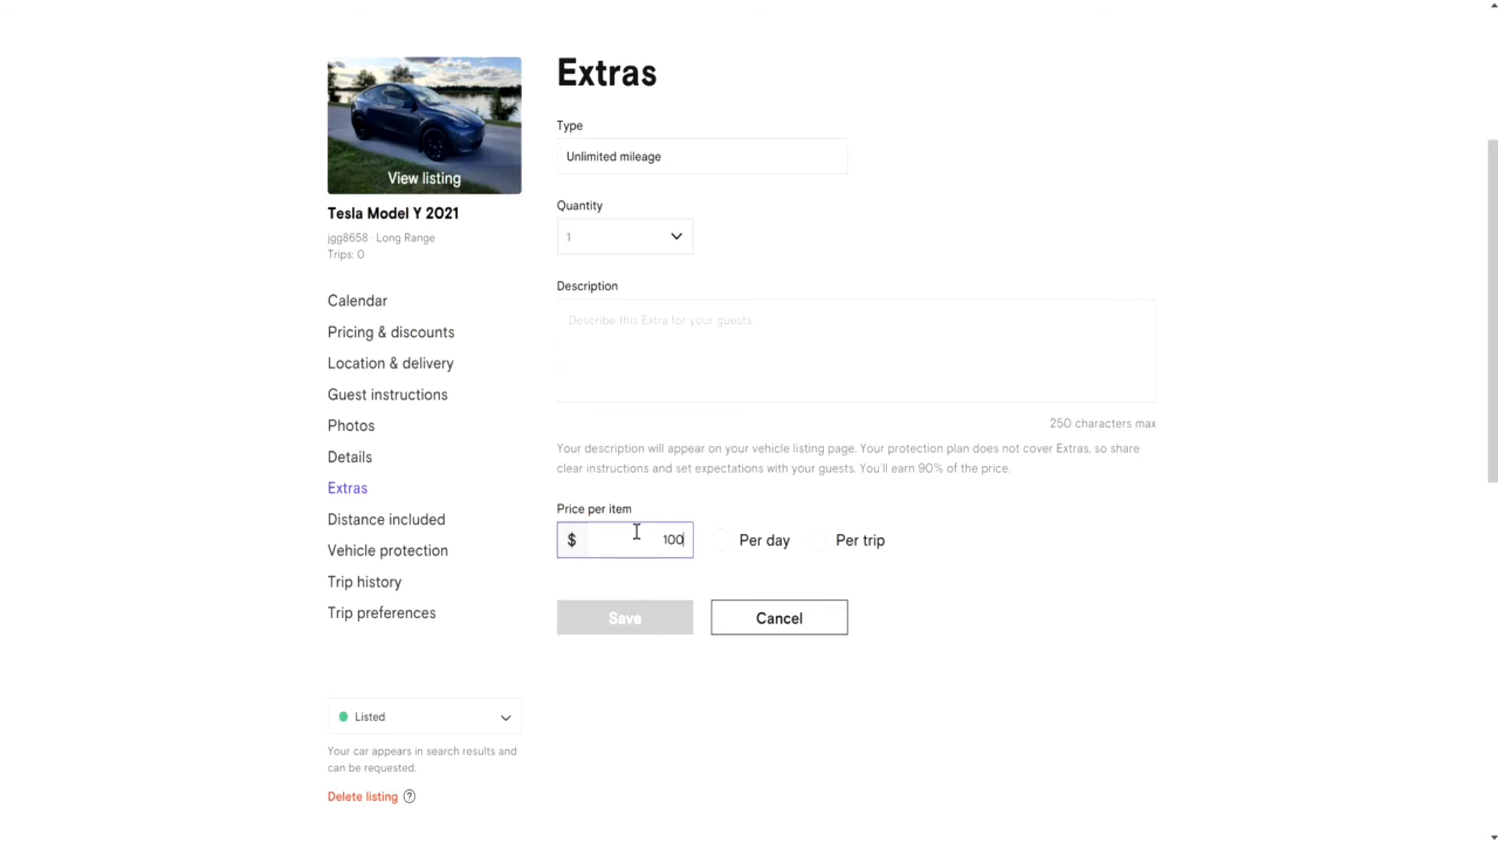
pyautogui.click(817, 540)
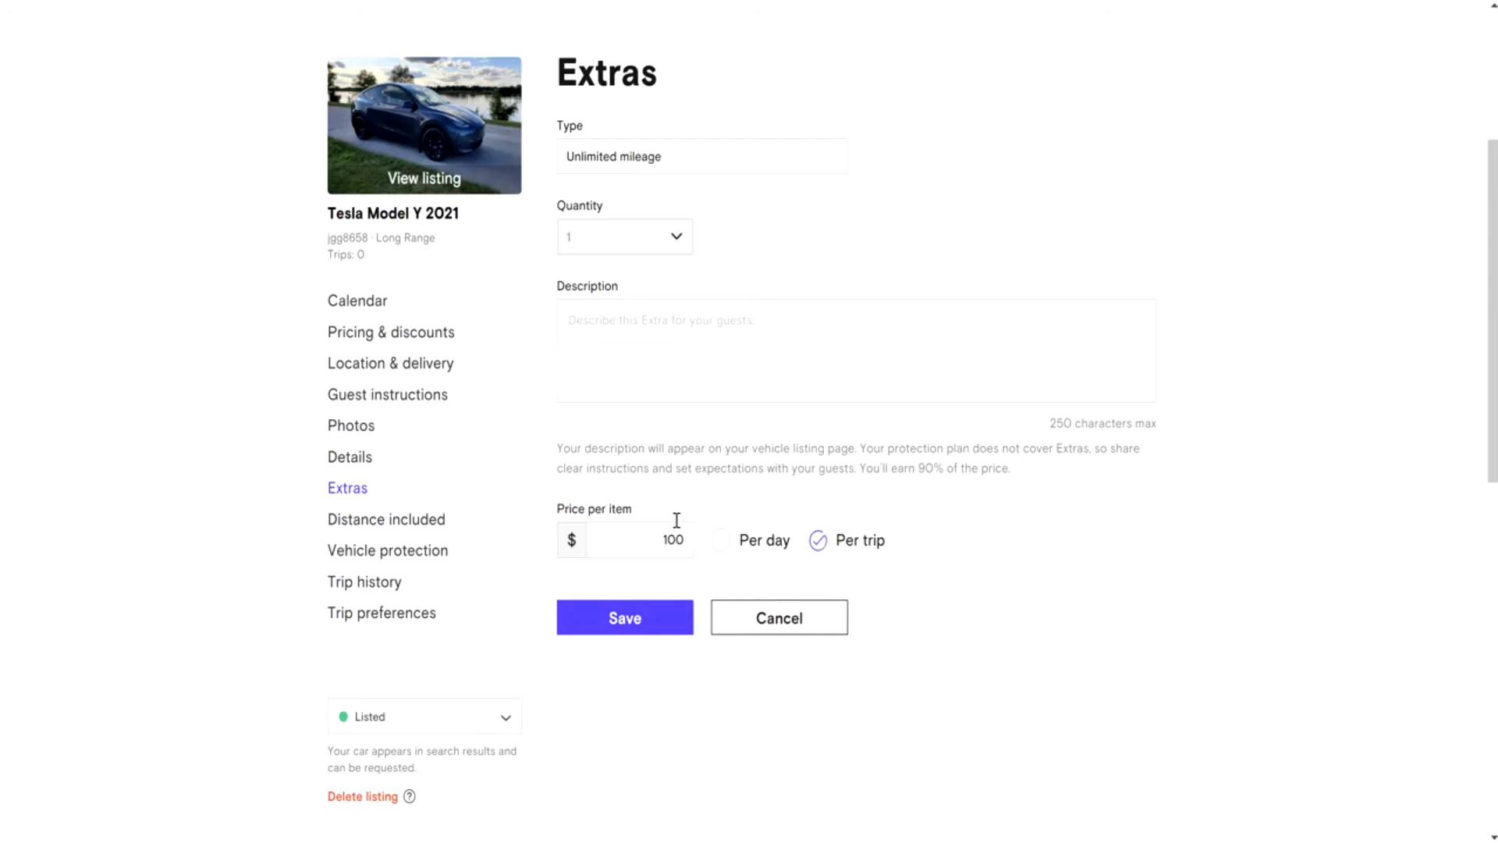
pyautogui.moveTo(687, 542)
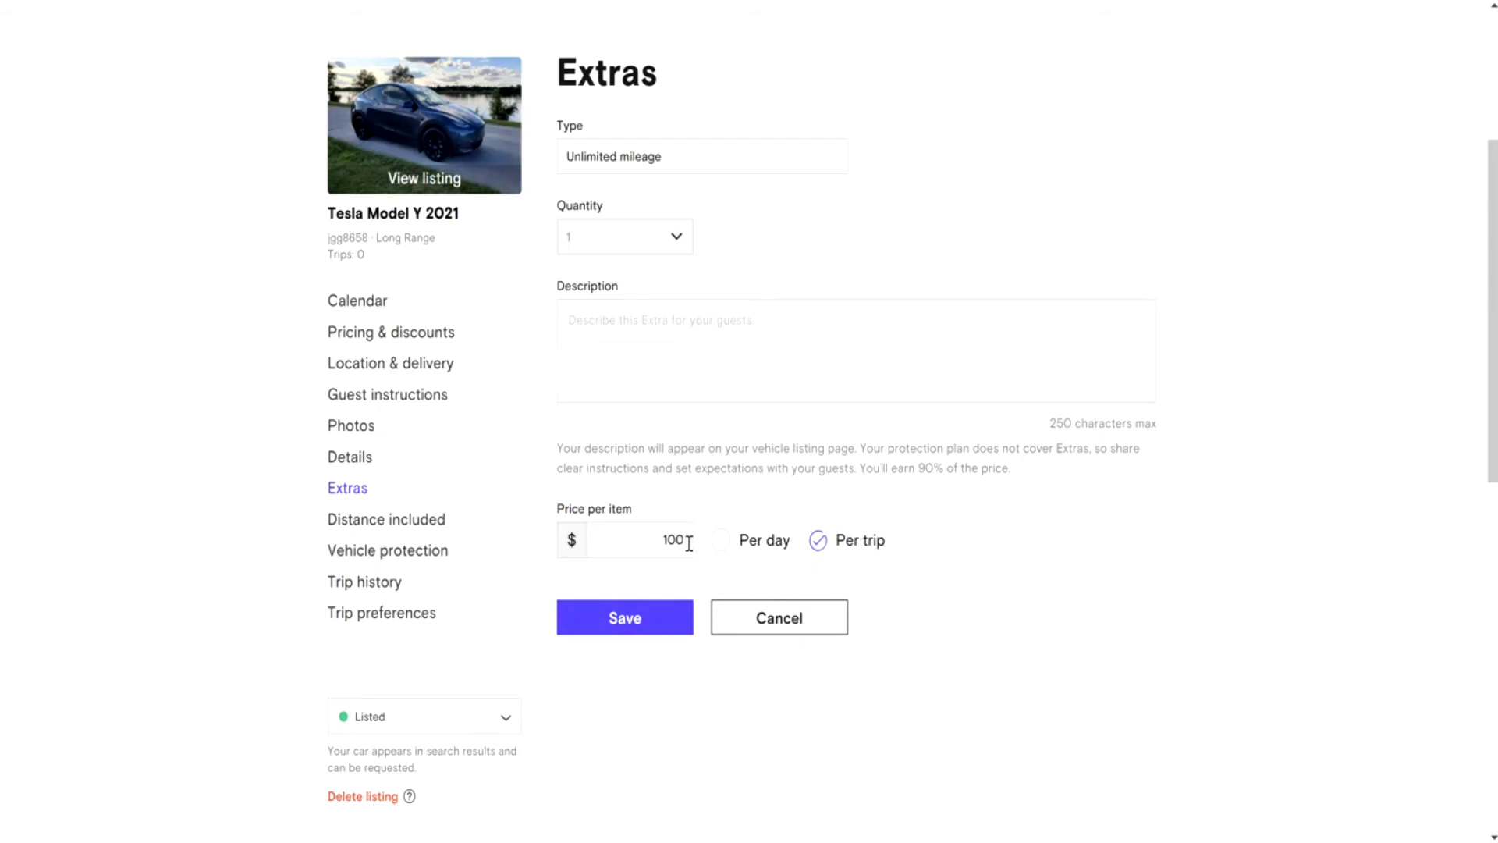
# - Re-enter the $100 price, save the extra, and go to Distance included
pyautogui.write('20')
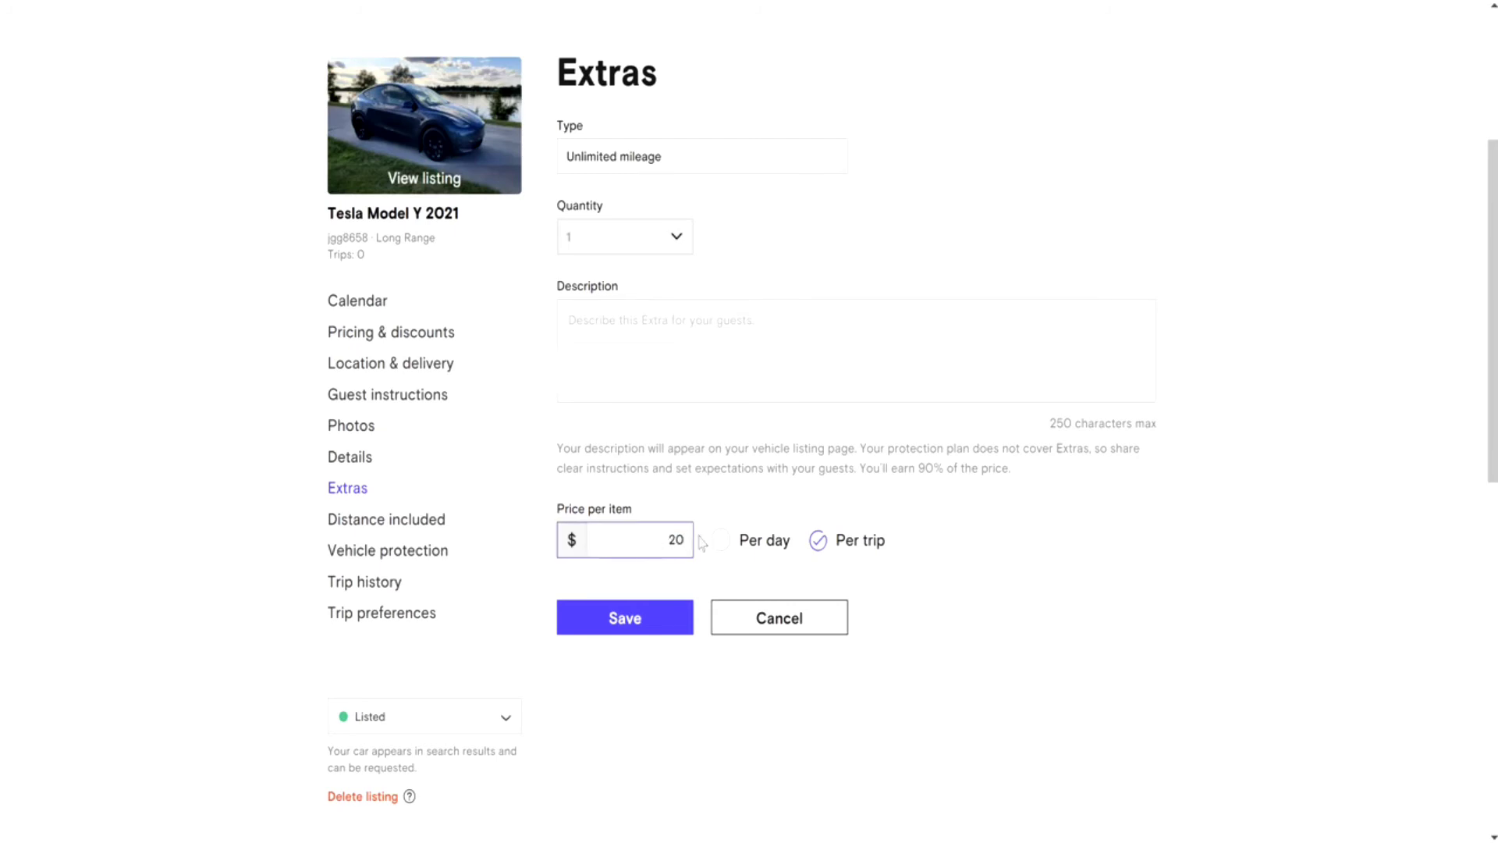
pyautogui.click(722, 540)
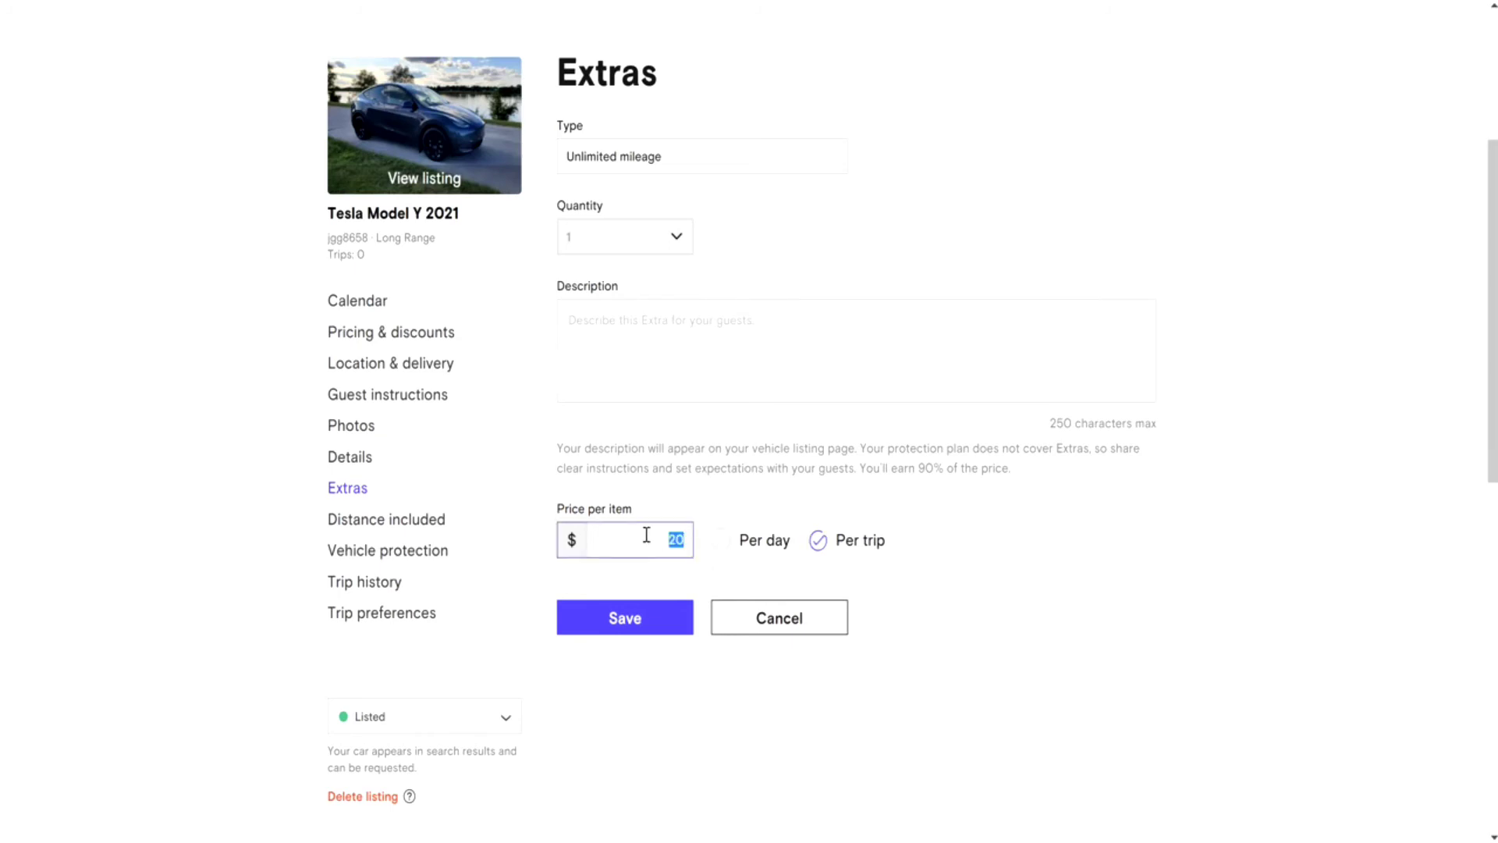
pyautogui.write('100')
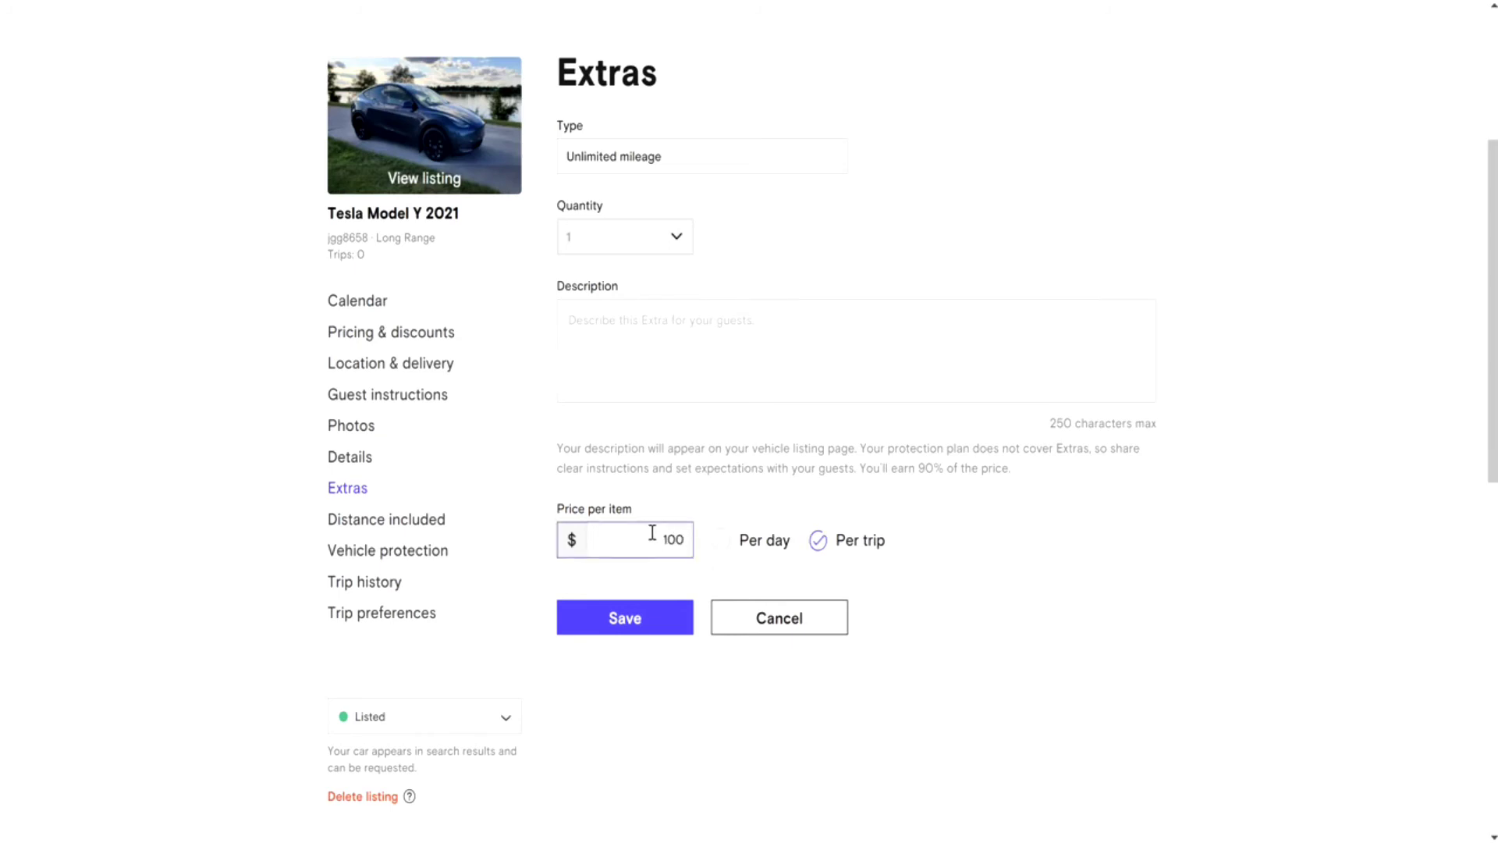
pyautogui.click(624, 617)
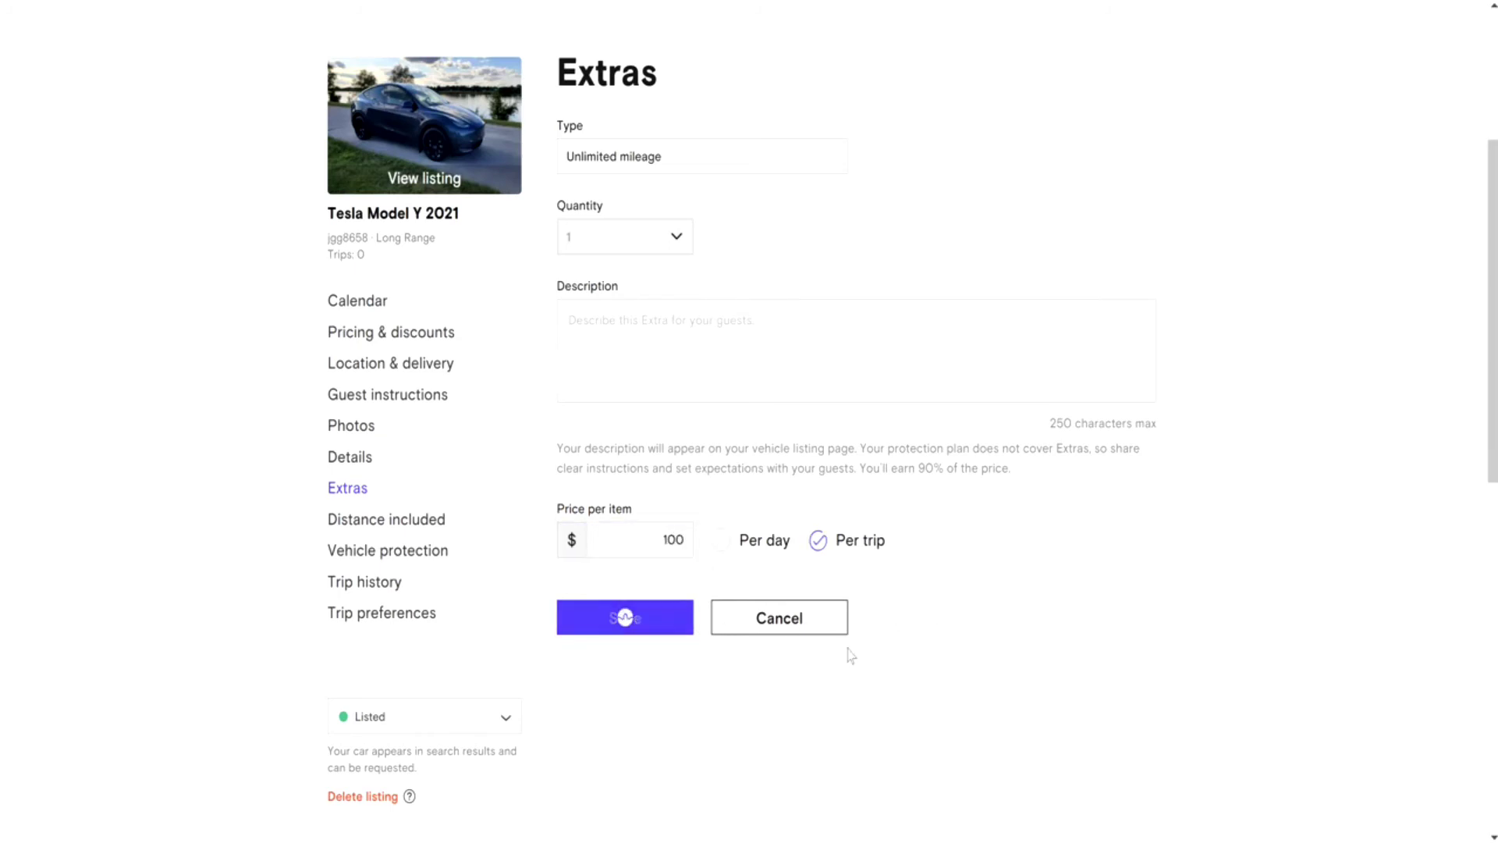
pyautogui.click(625, 617)
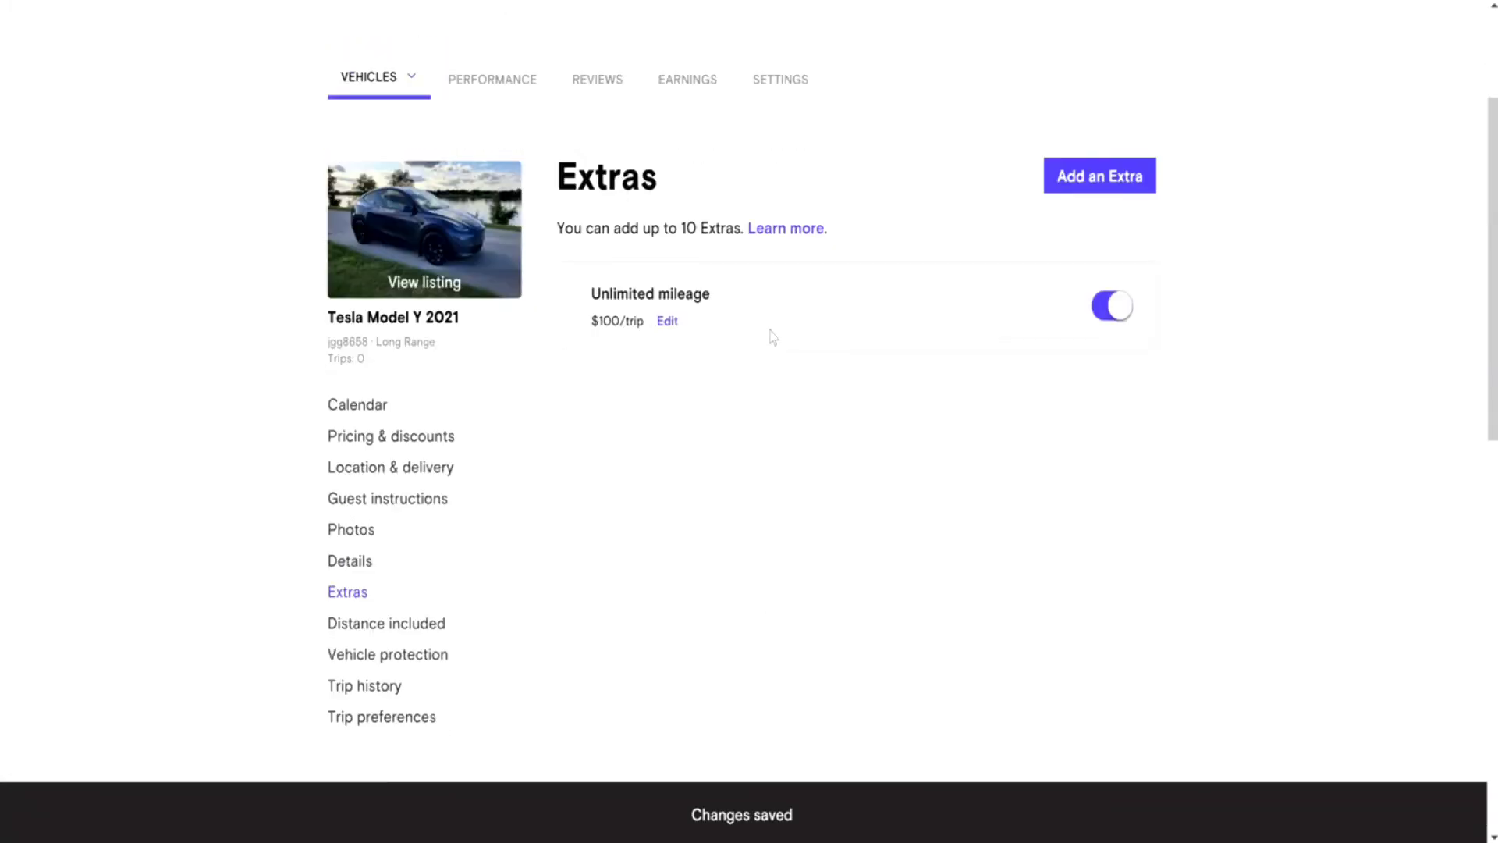
pyautogui.scroll(-3)
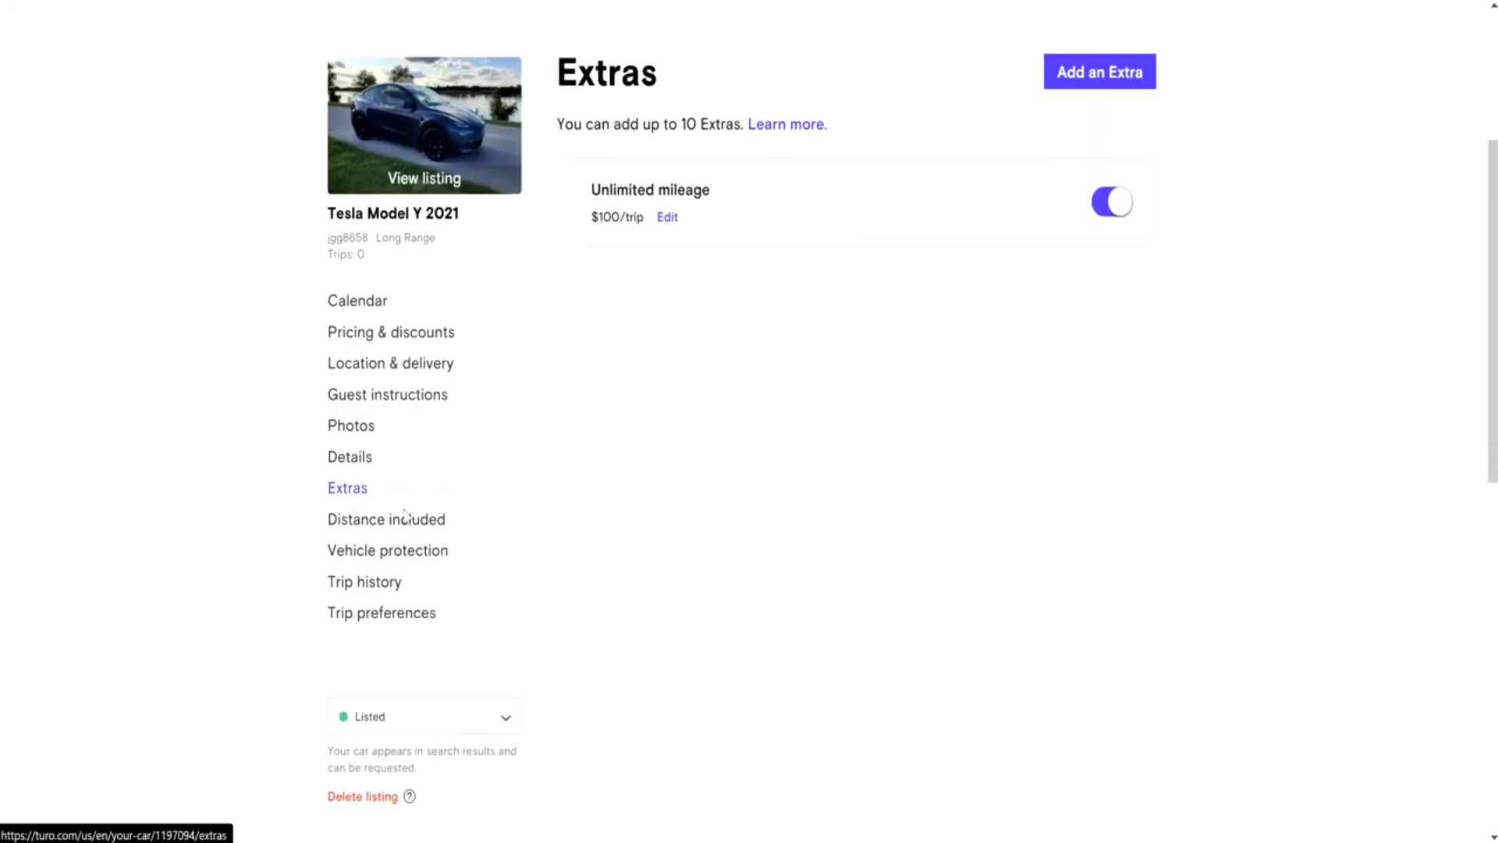
pyautogui.click(386, 519)
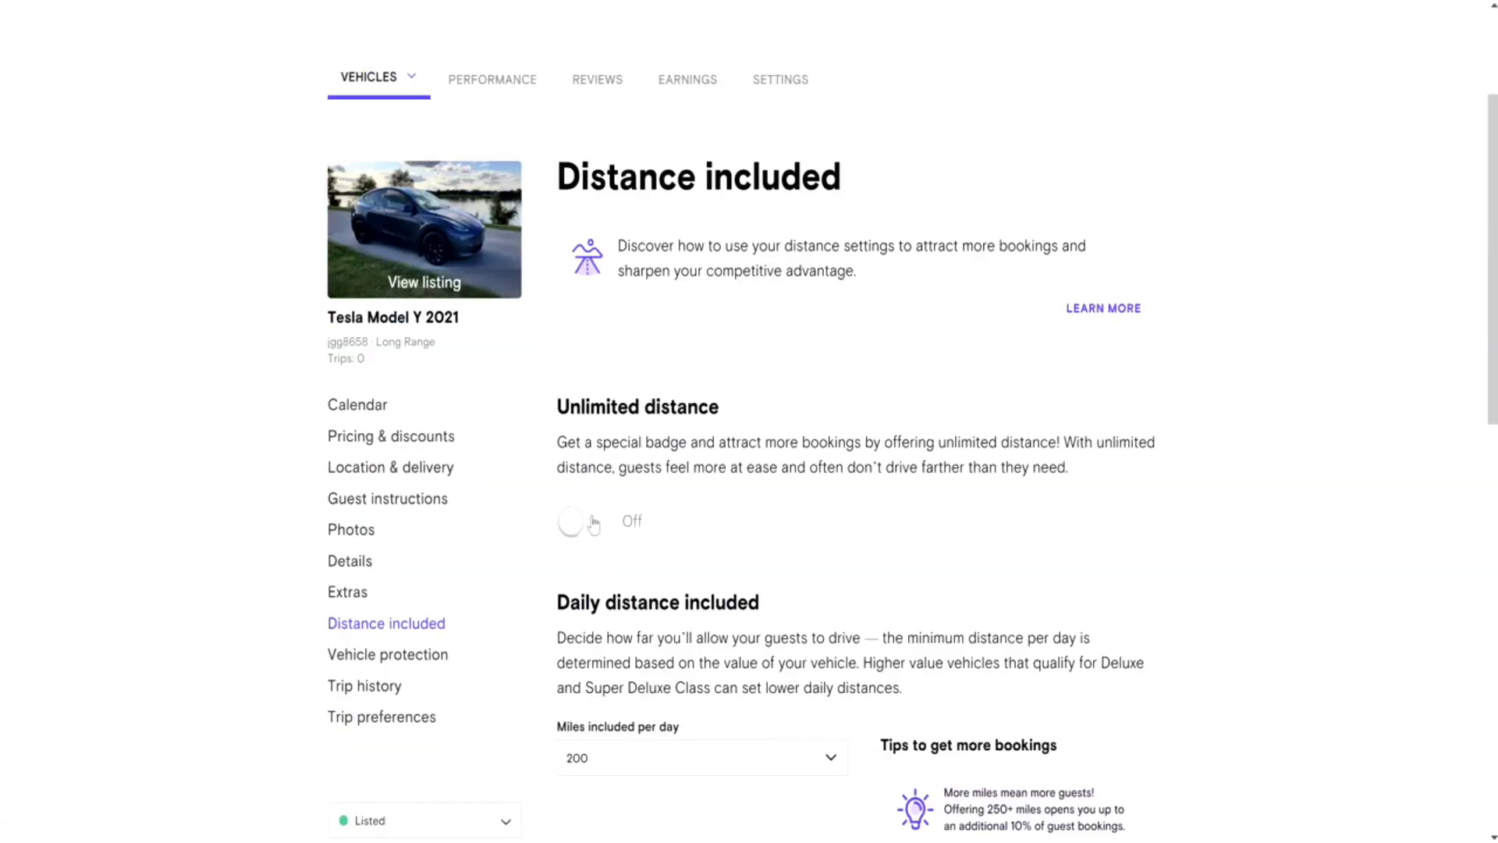
# - Scroll the Distance included page: unlimited distance off, 200 miles per day
pyautogui.scroll(-3)
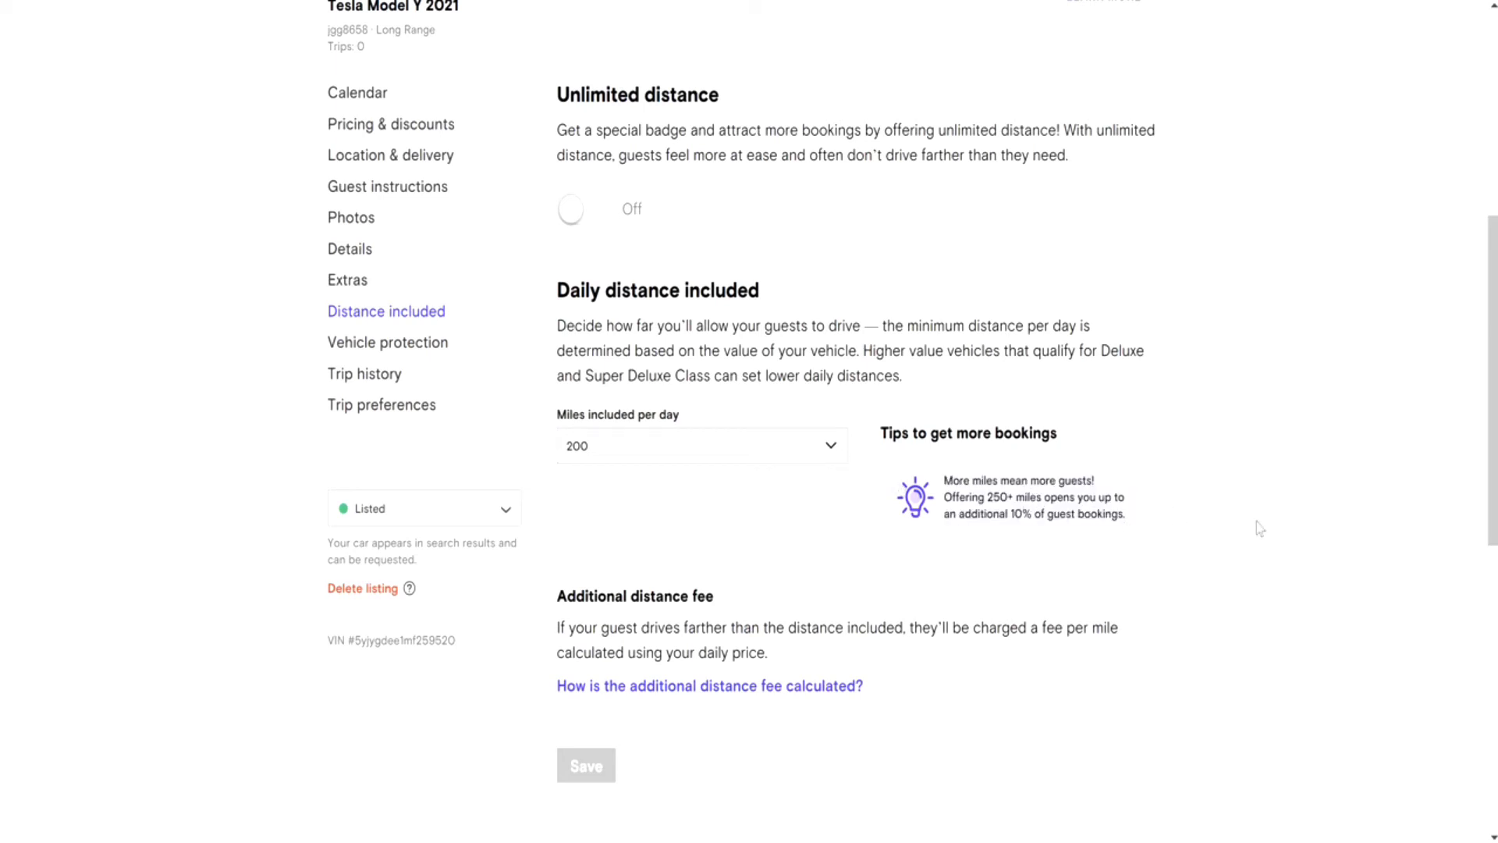
pyautogui.moveTo(1274, 529)
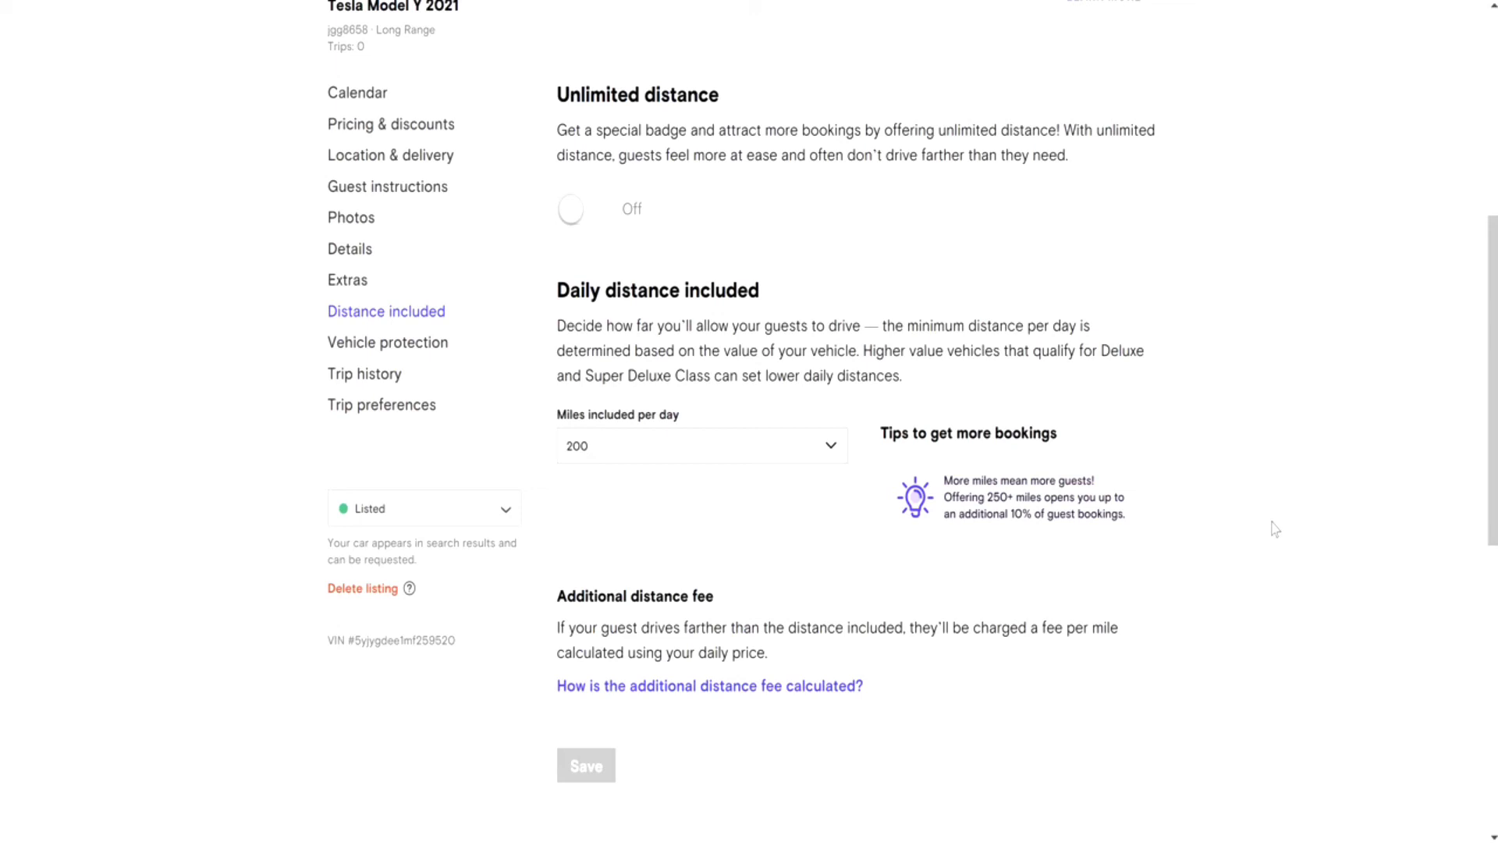
pyautogui.moveTo(1248, 519)
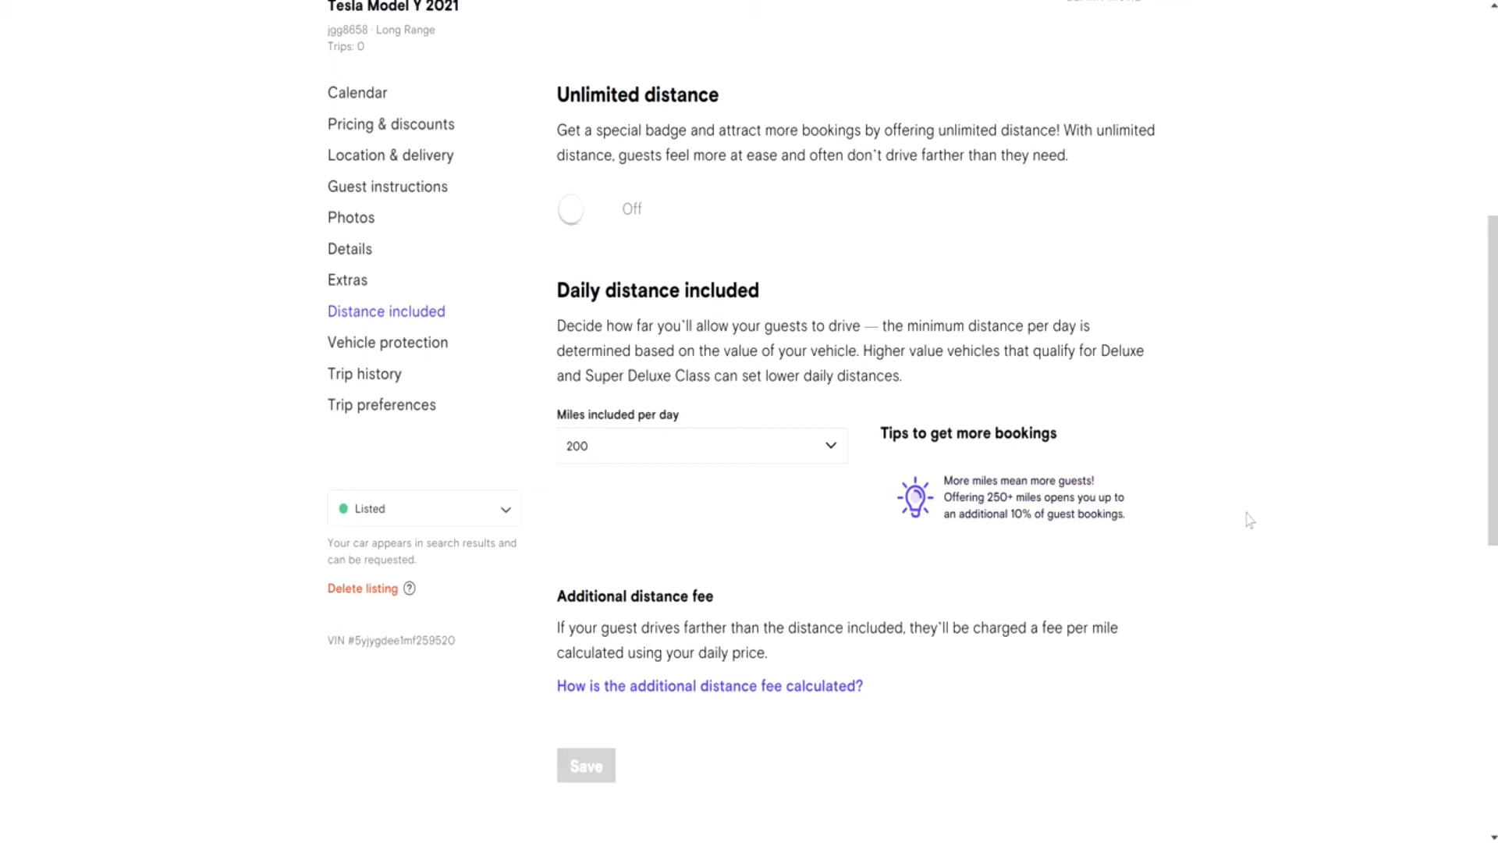
pyautogui.moveTo(1236, 558)
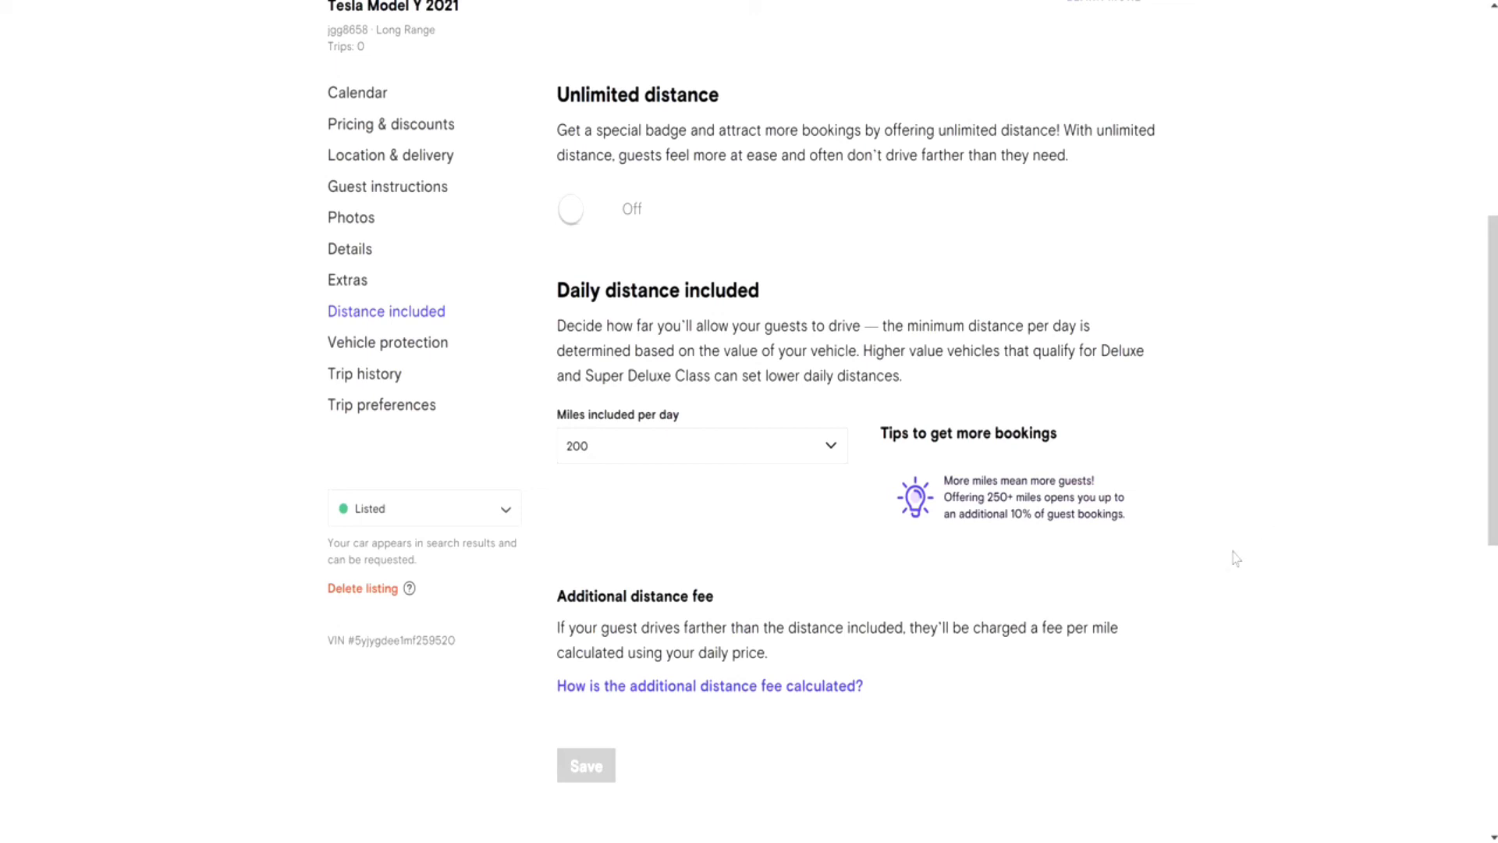
pyautogui.scroll(-3)
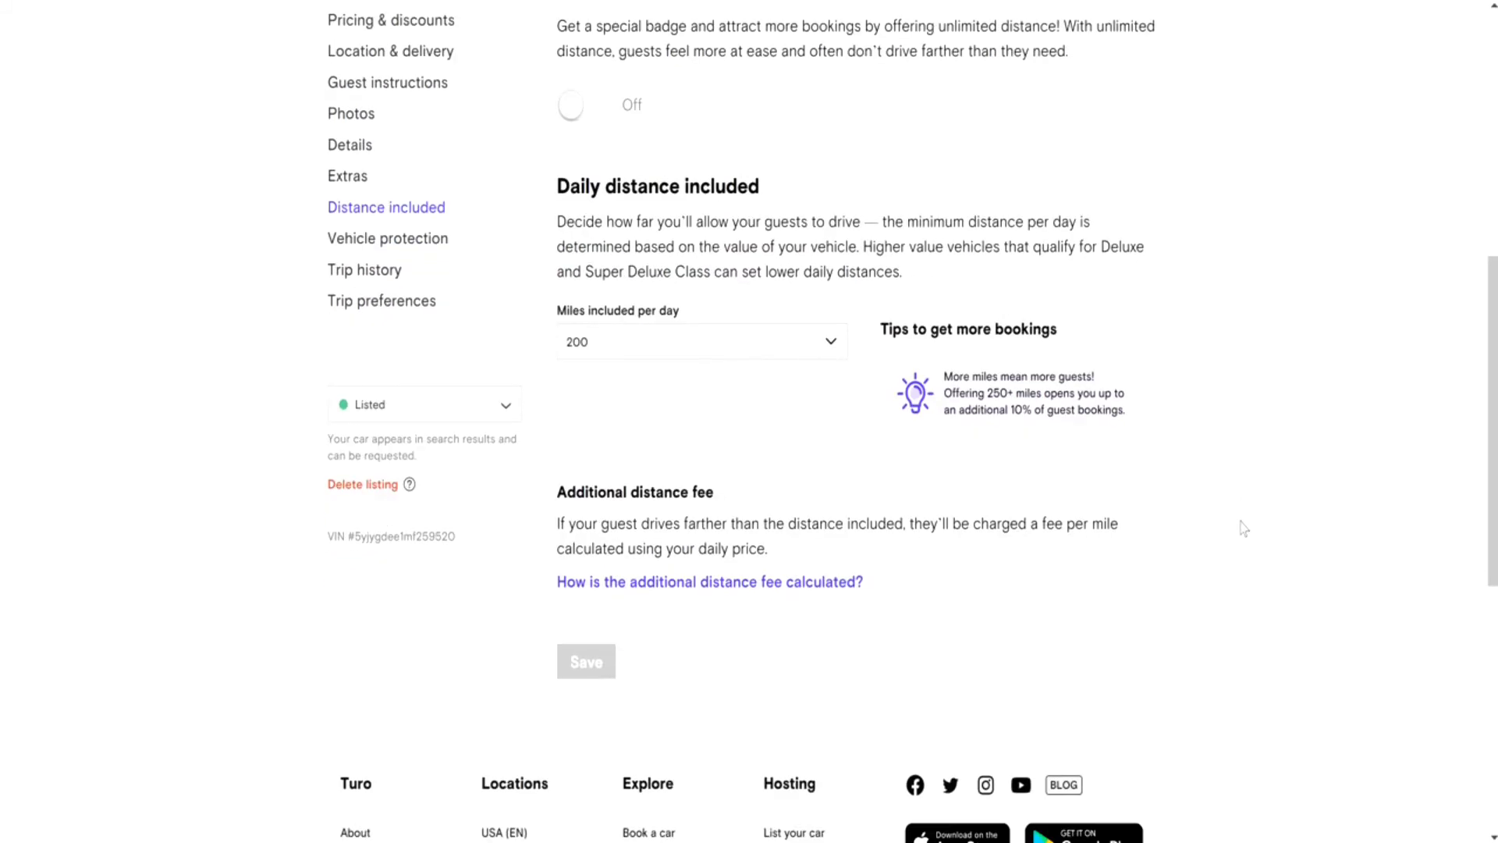
pyautogui.moveTo(763, 543)
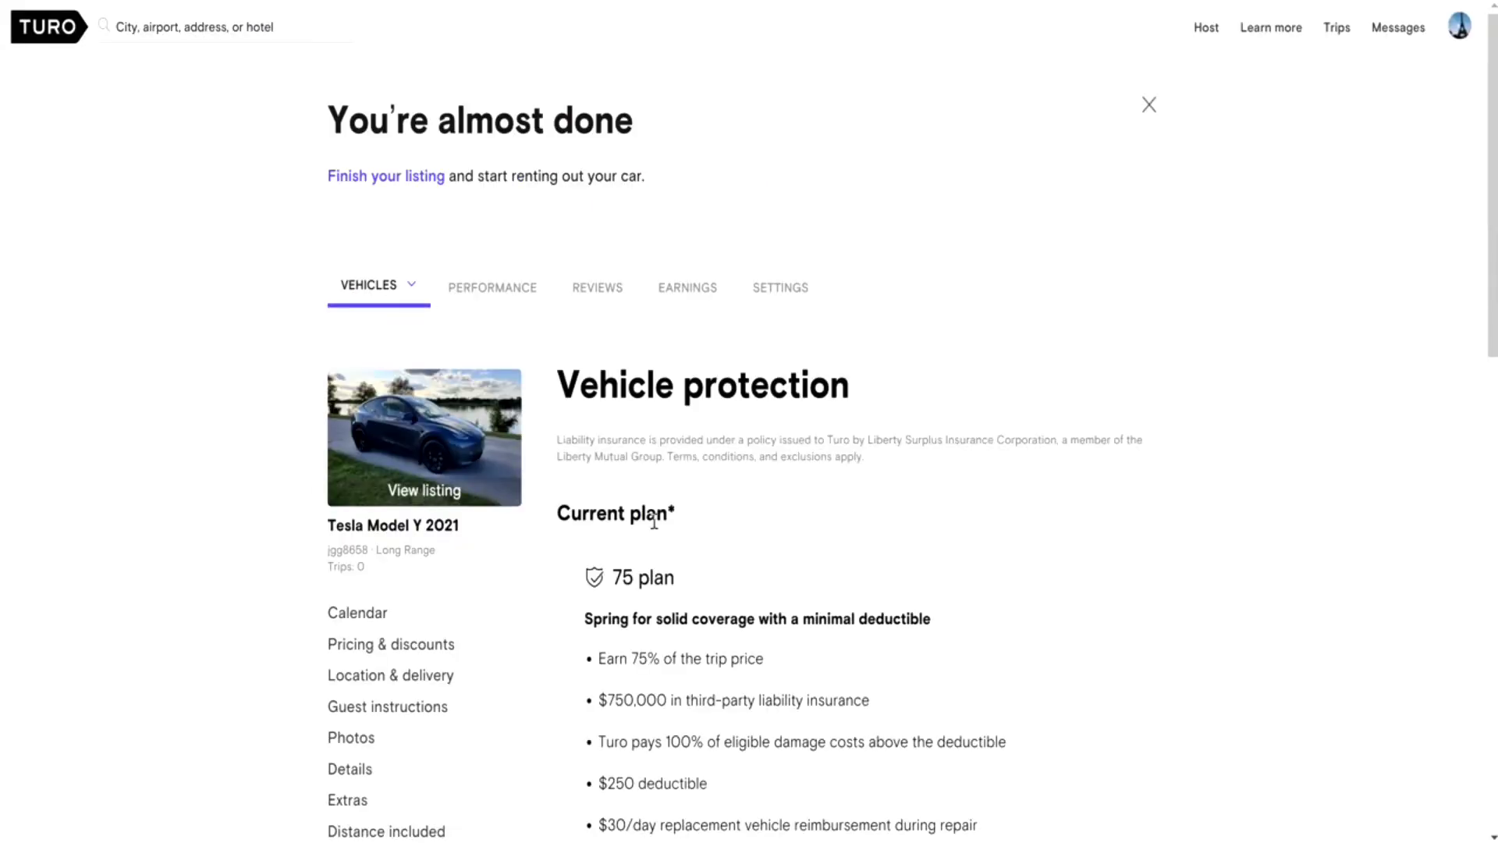
# - Scroll down and start changing the current 75 protection plan
pyautogui.scroll(-3)
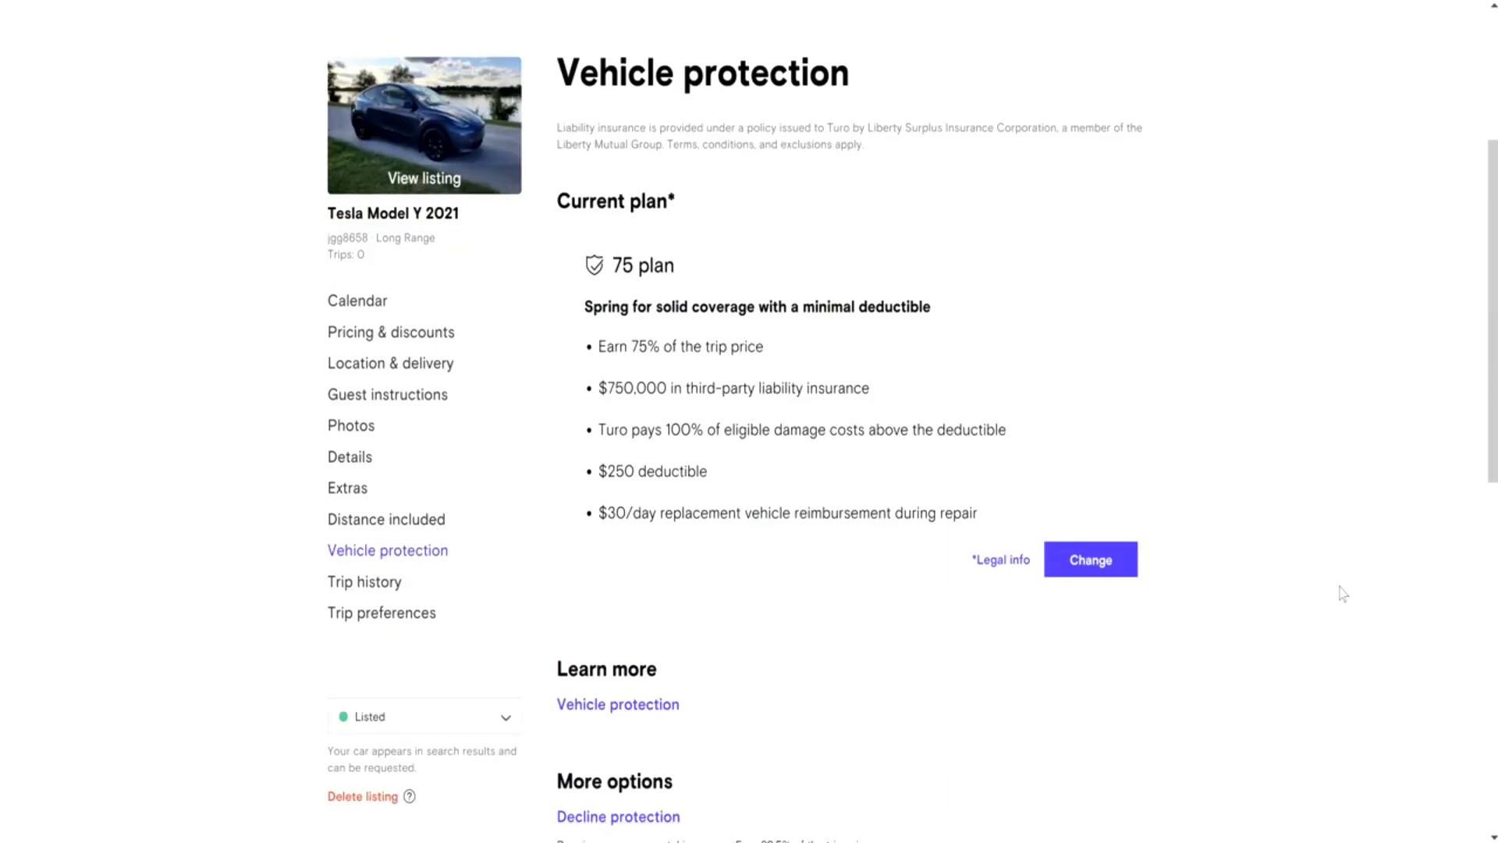
pyautogui.moveTo(1217, 487)
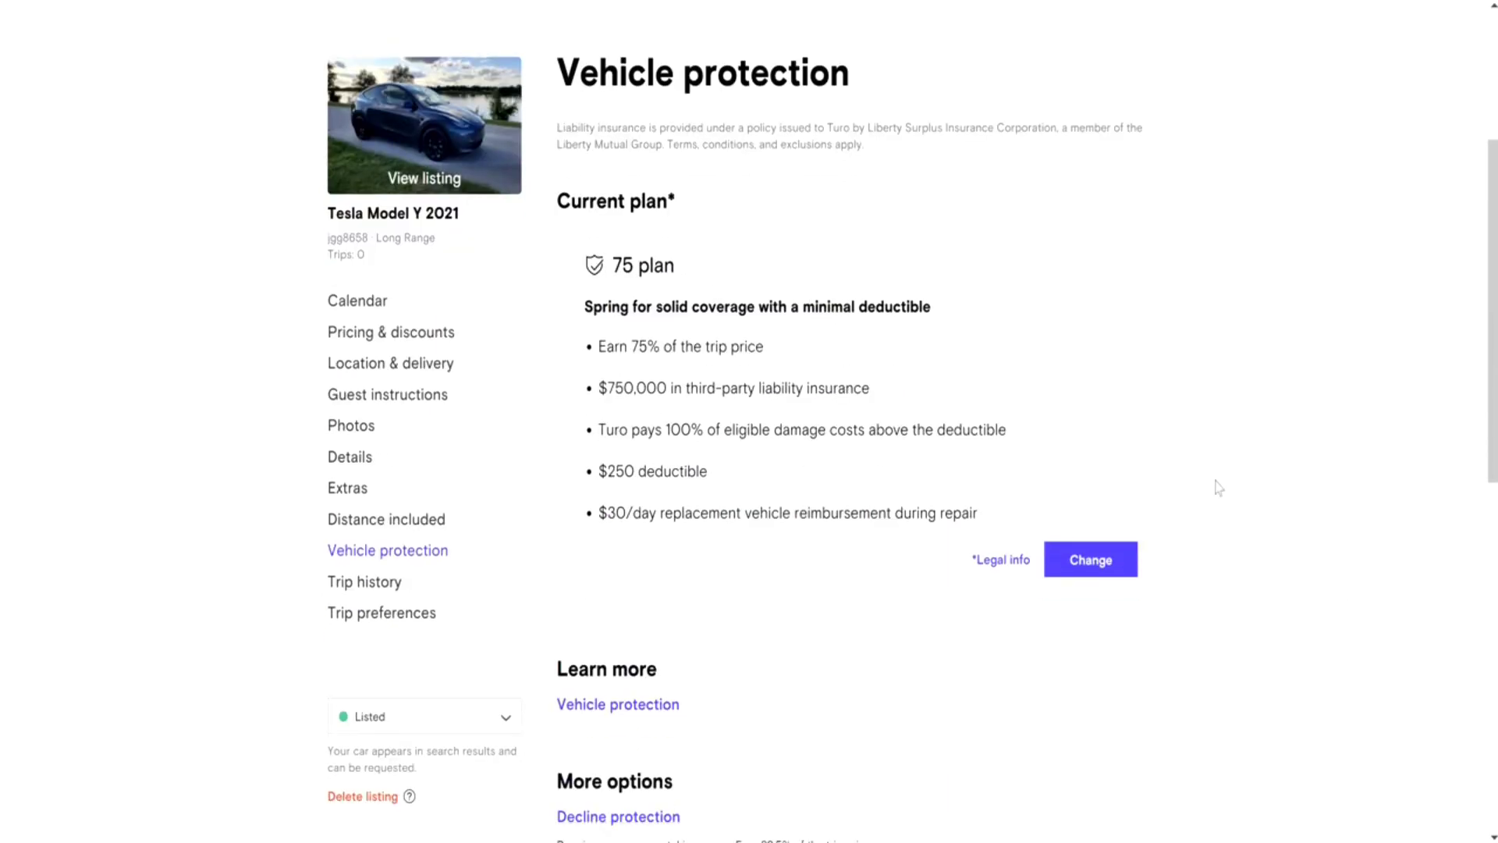
pyautogui.scroll(-3)
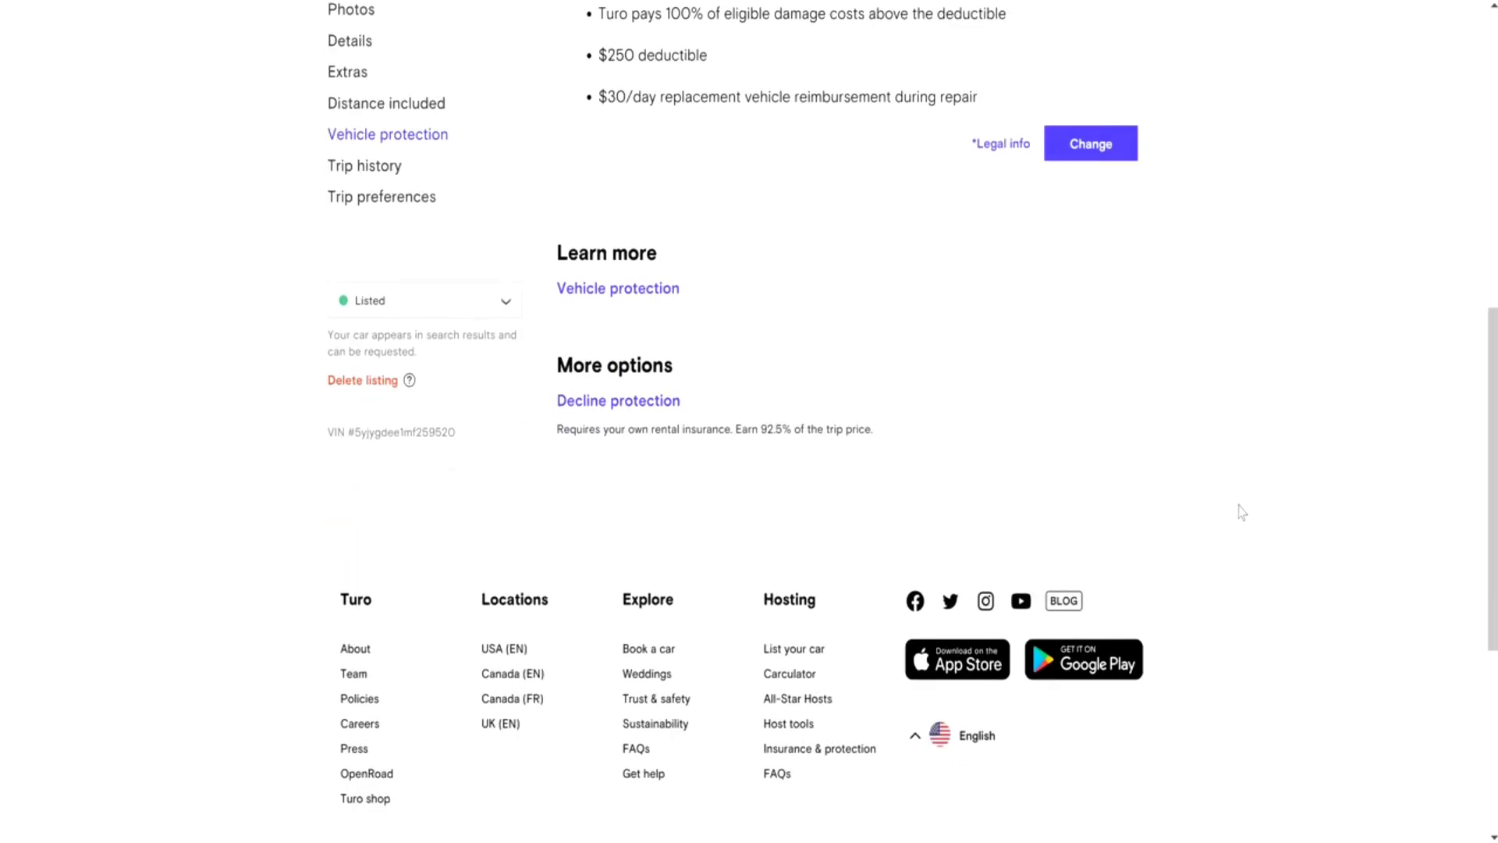
pyautogui.click(1090, 143)
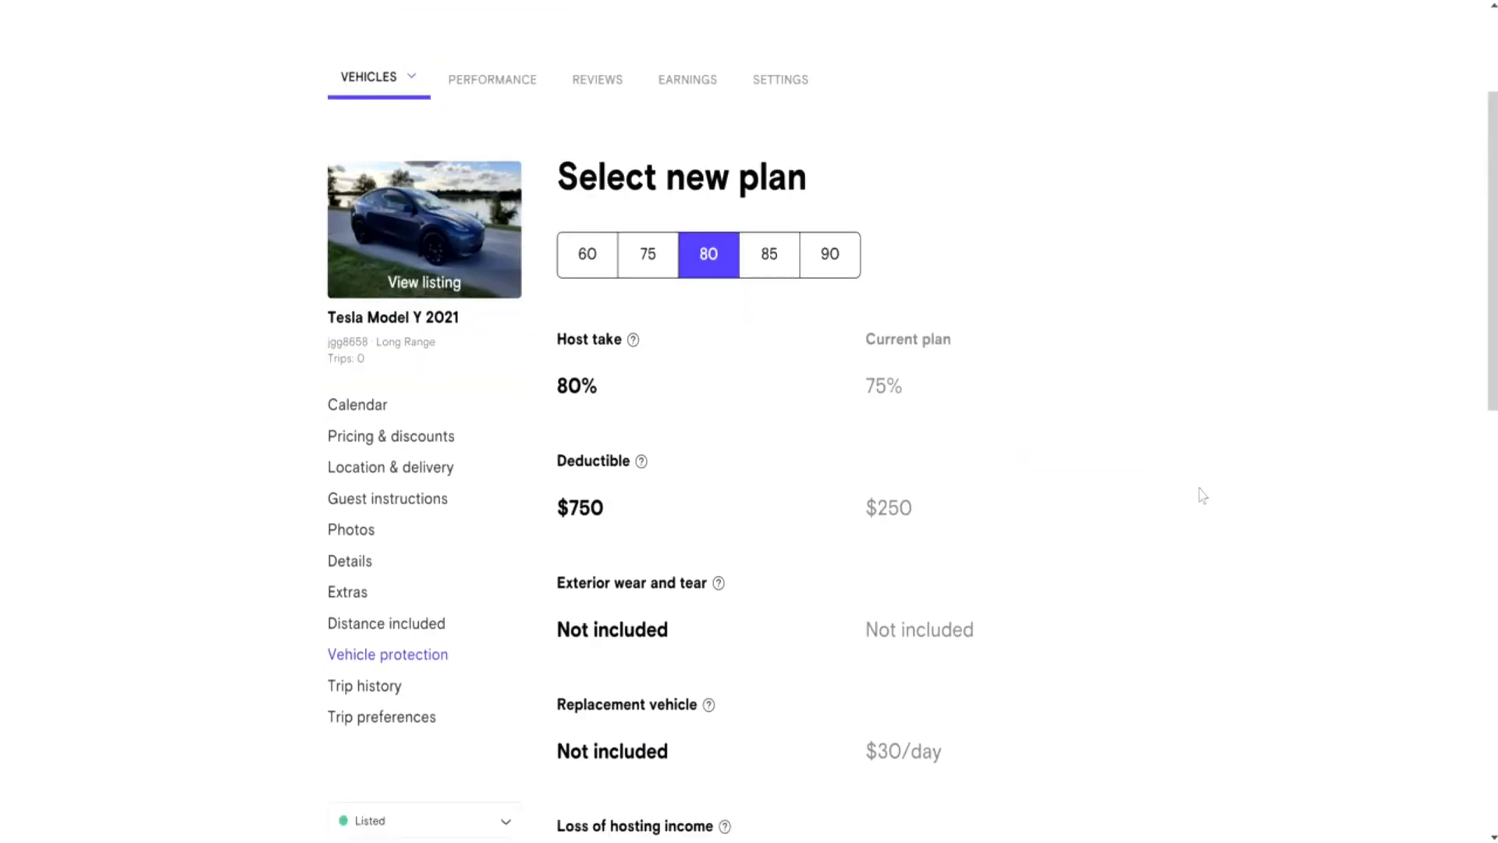
# - Read the plan details, then pick the 85 plan (85% take, $1,625 deductible)
pyautogui.scroll(-3)
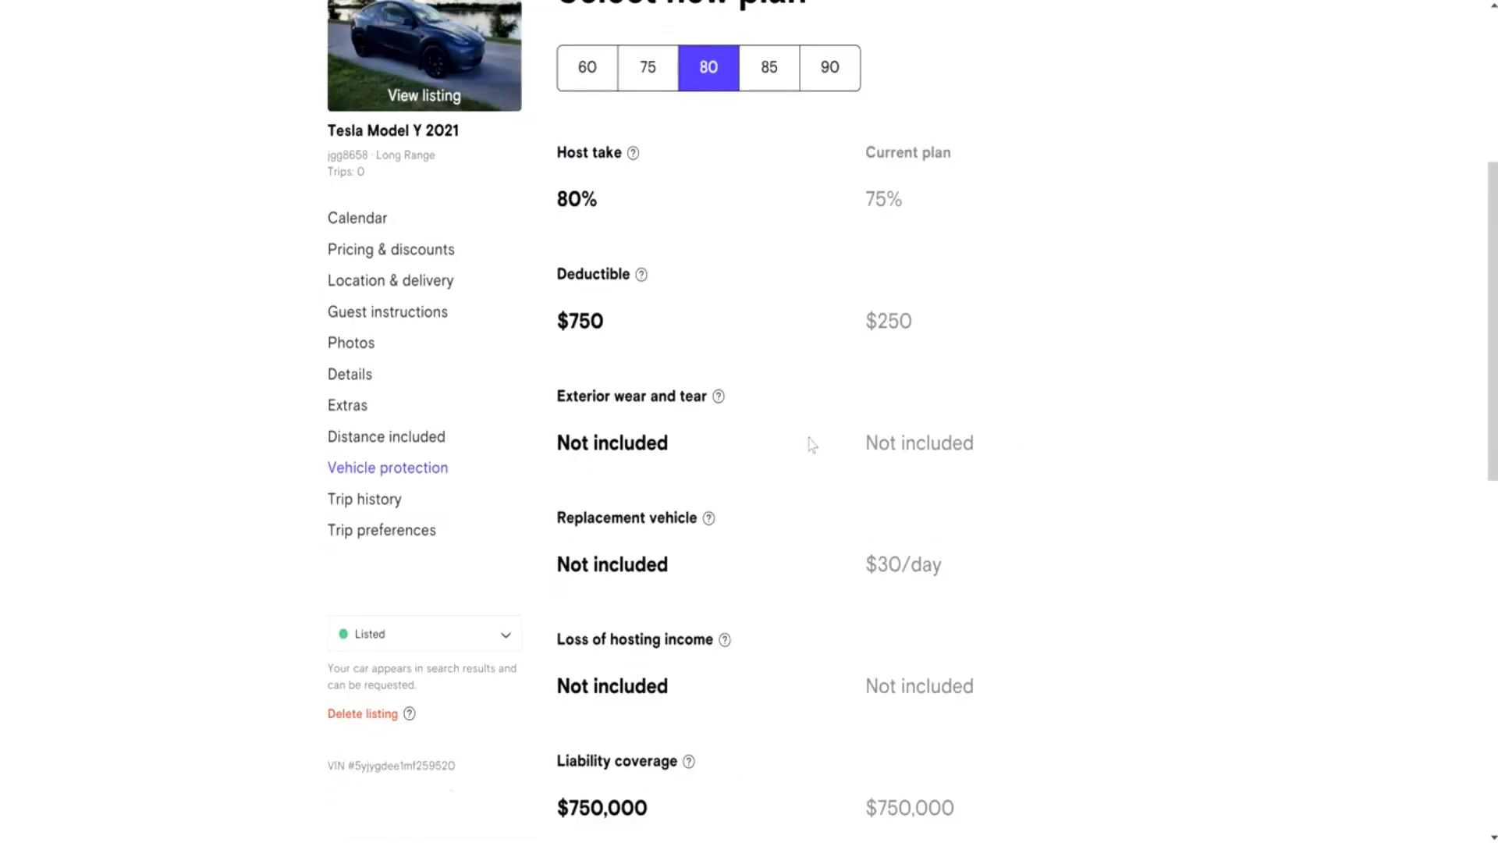
pyautogui.scroll(3)
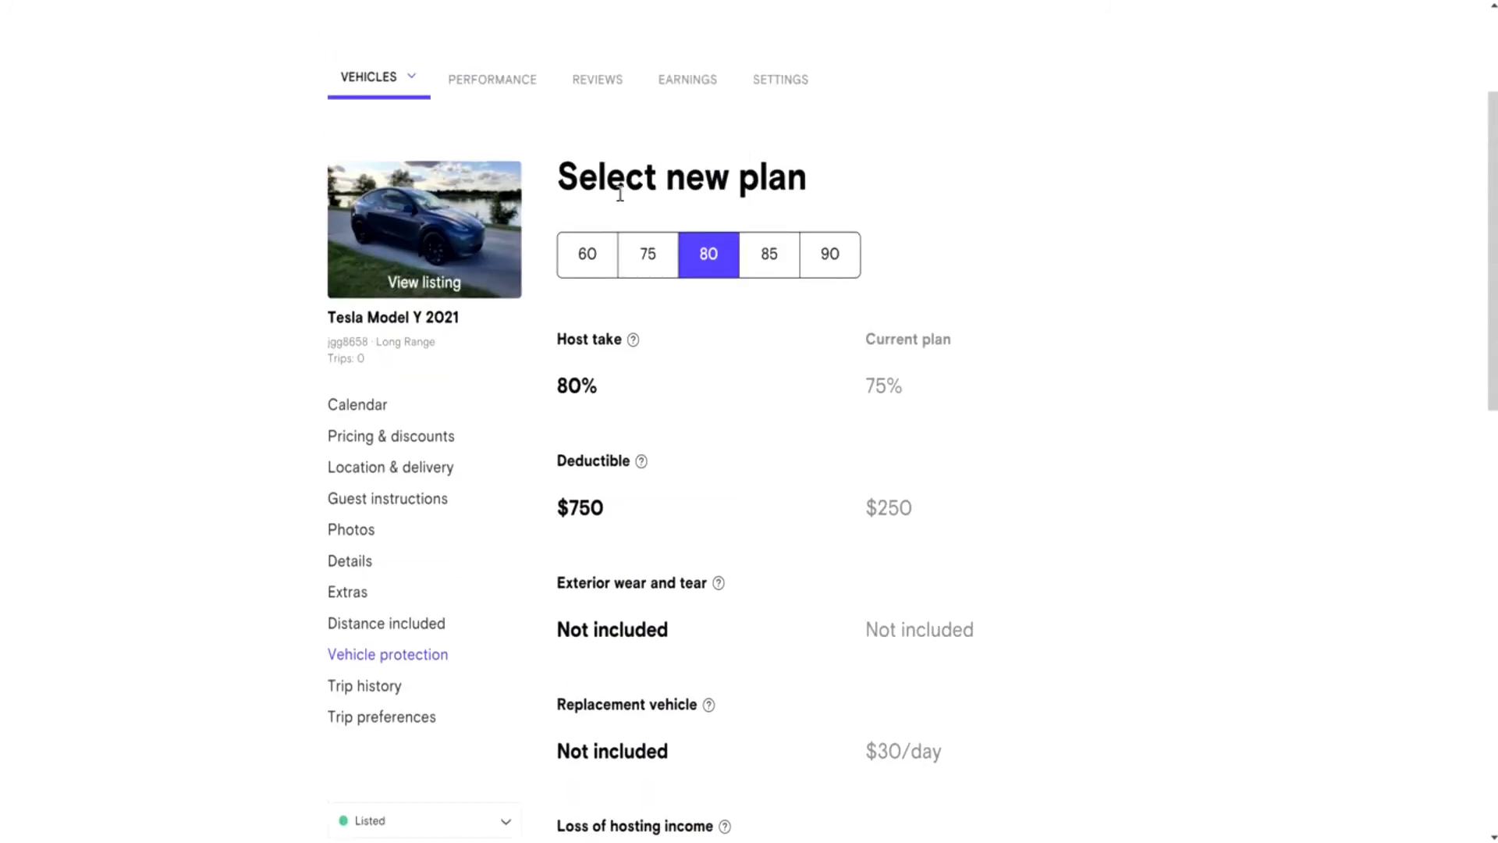
pyautogui.scroll(-3)
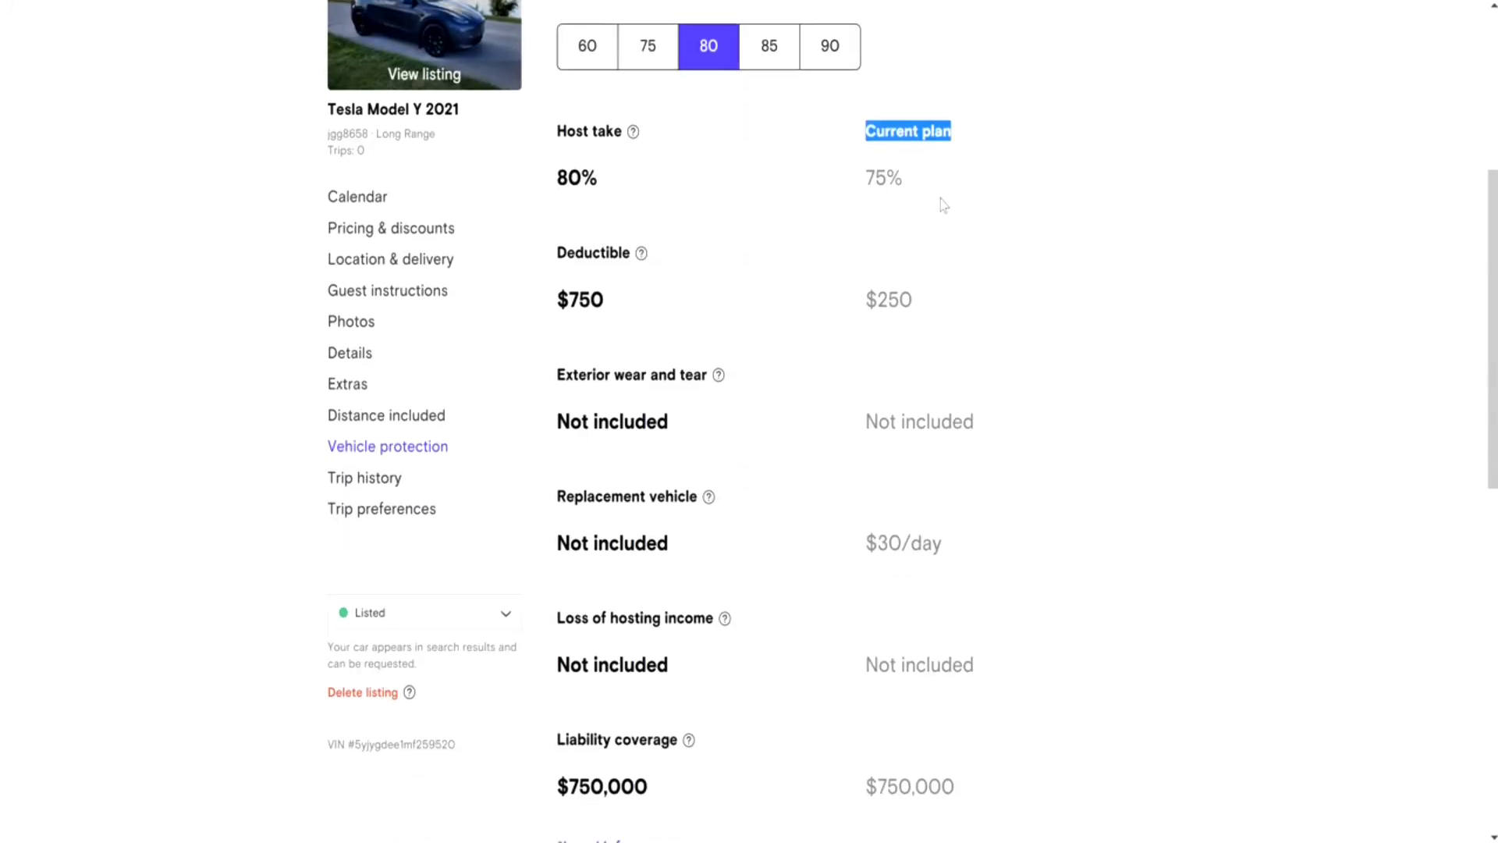
pyautogui.moveTo(936, 356)
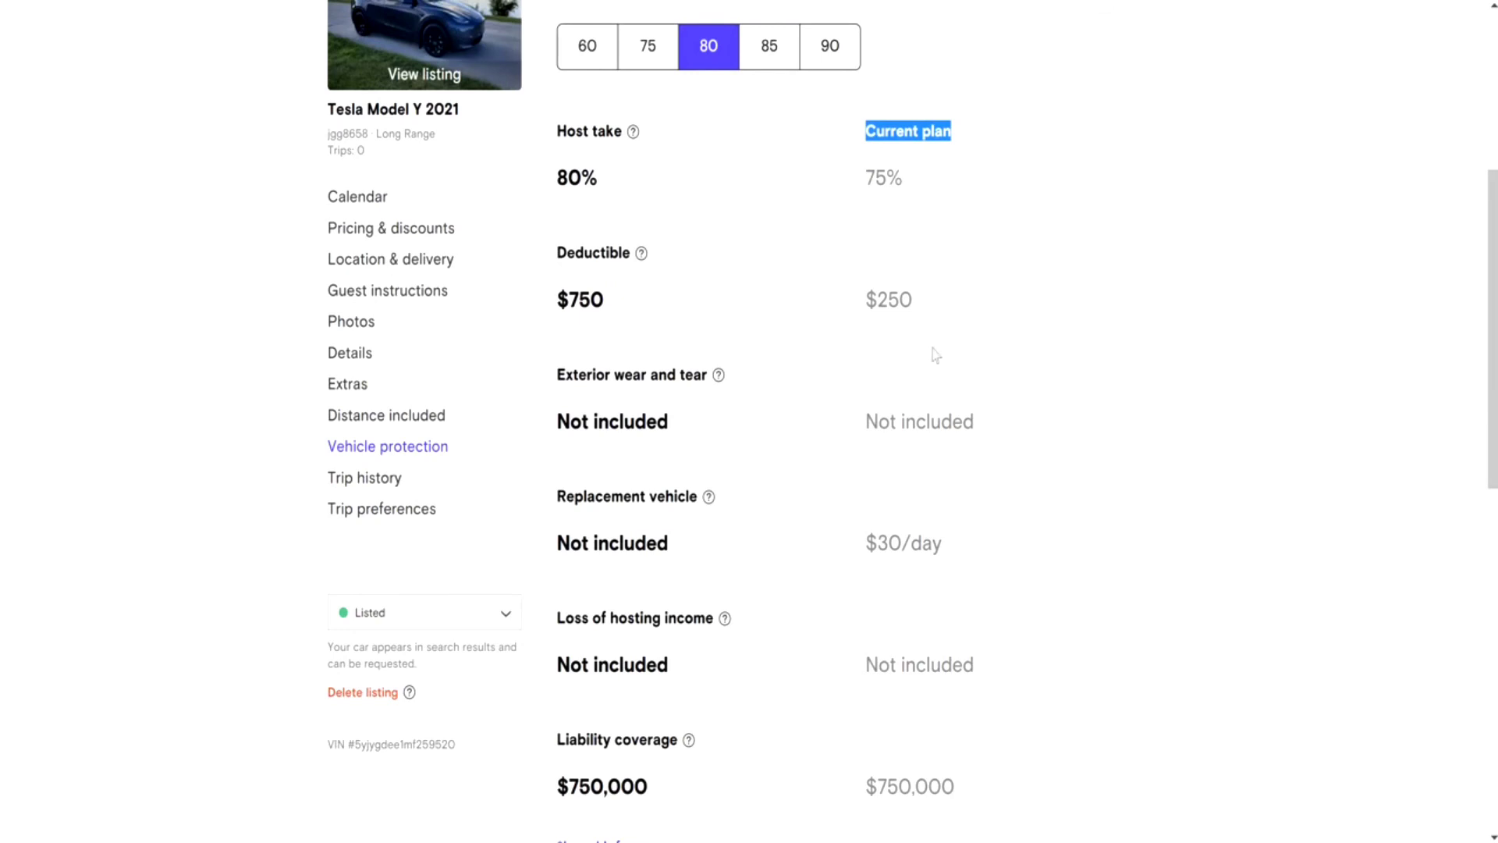
pyautogui.scroll(-3)
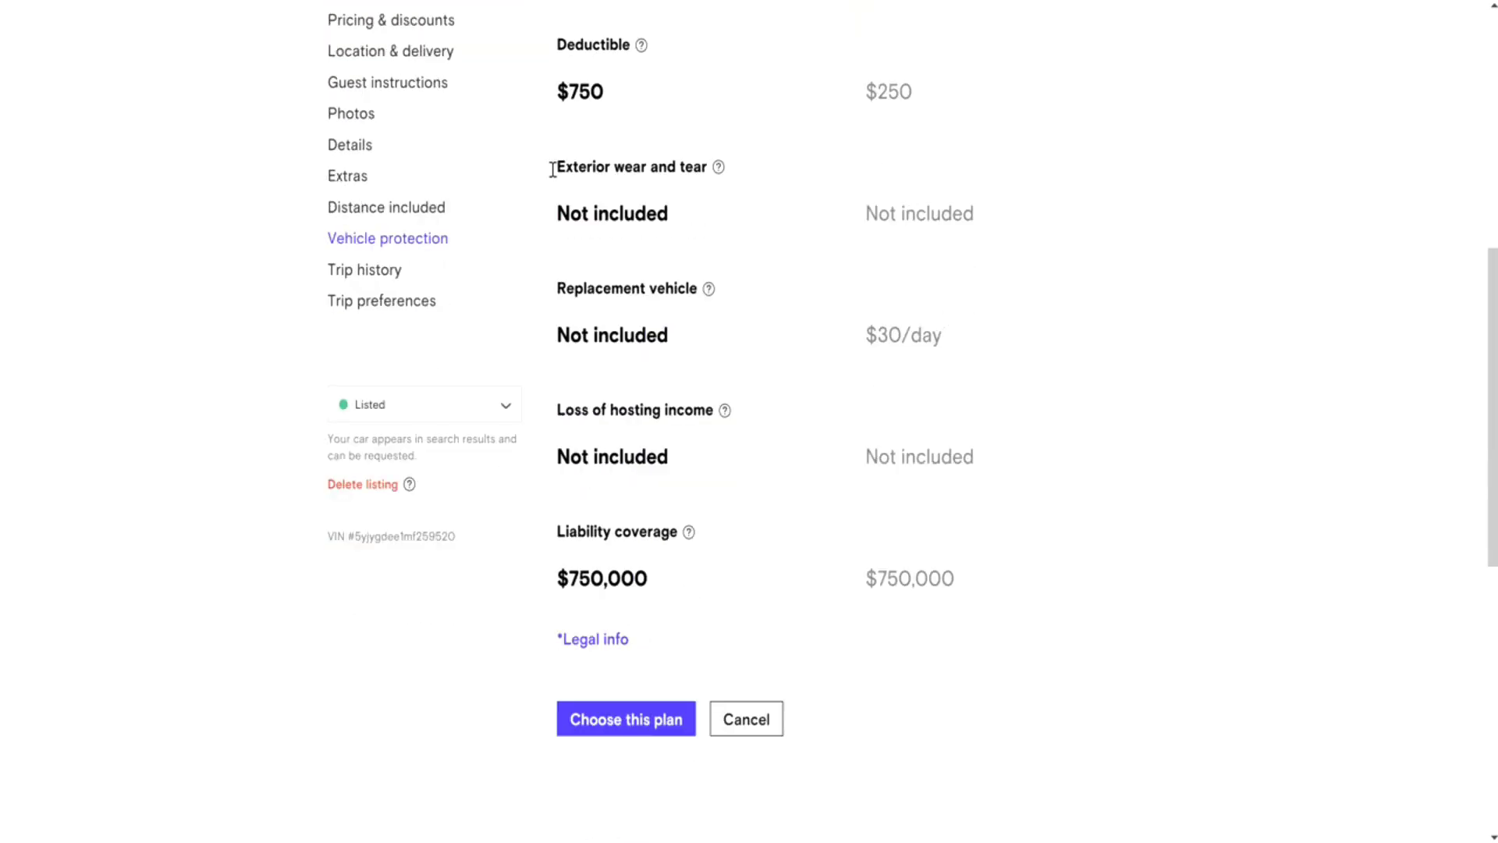
pyautogui.moveTo(860, 242)
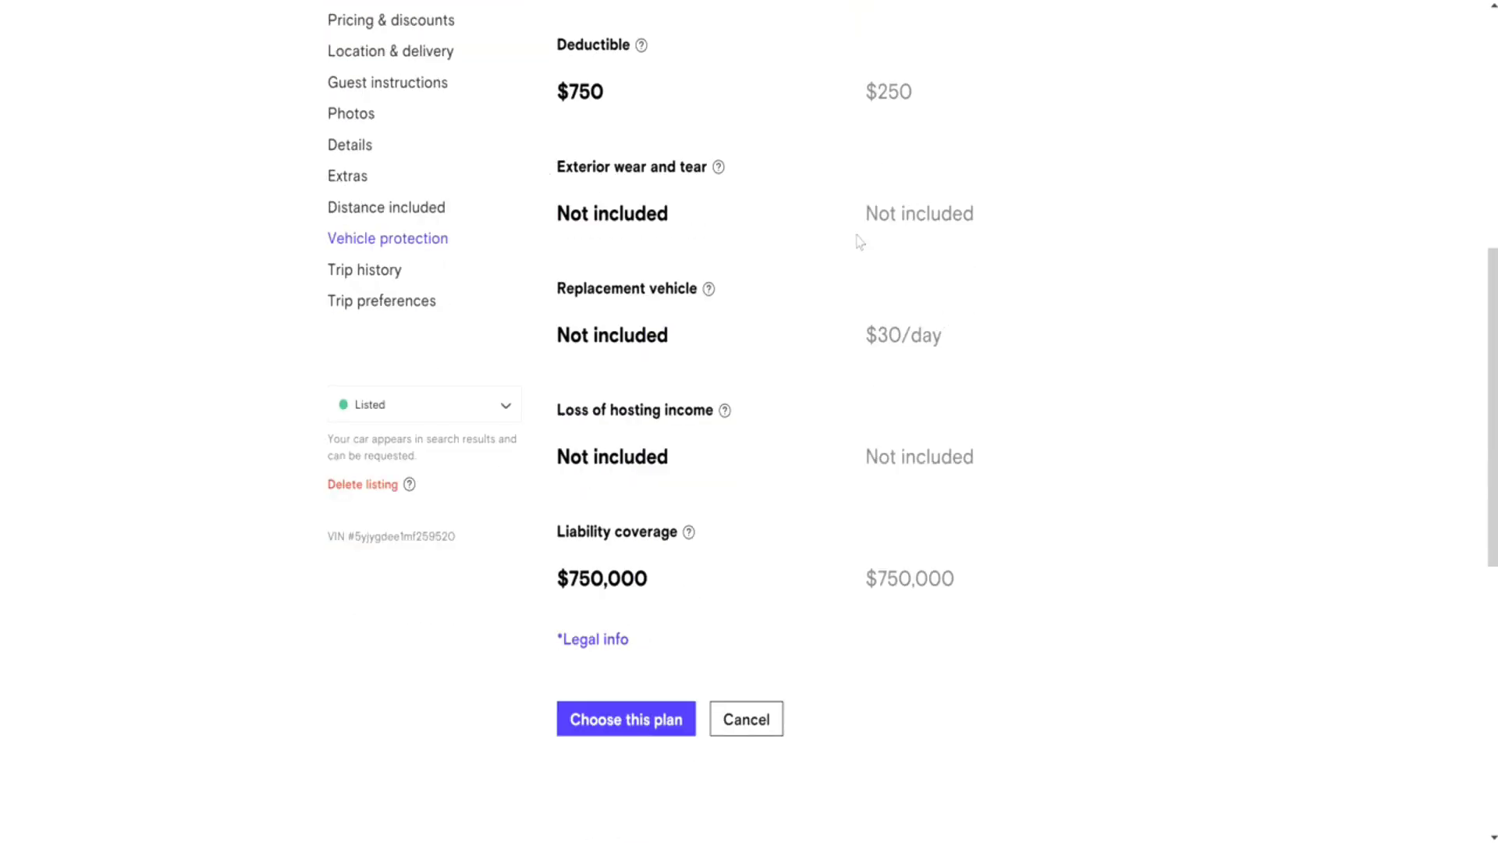
pyautogui.moveTo(869, 323)
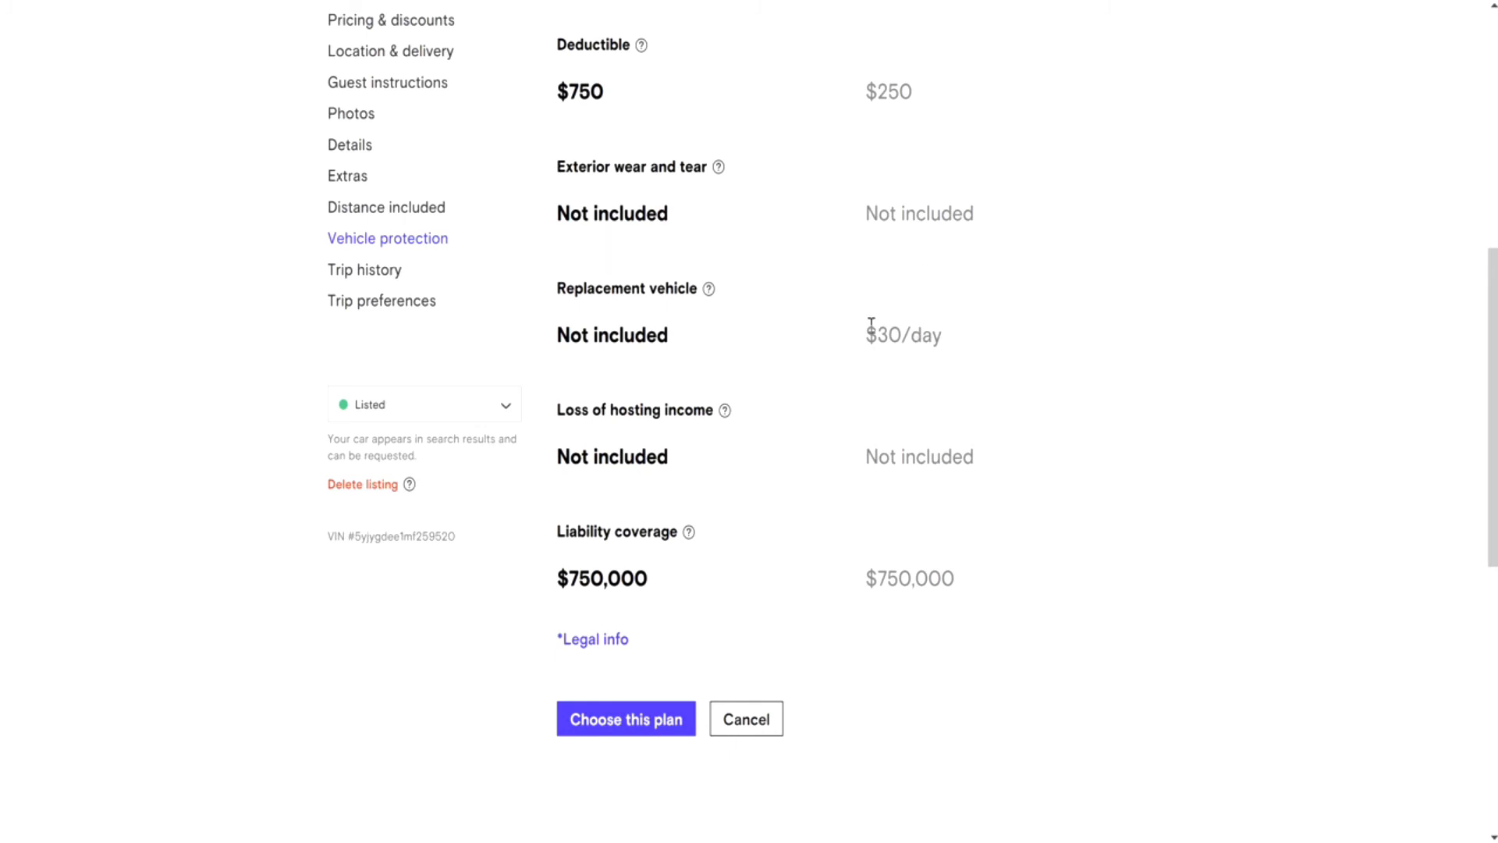
pyautogui.moveTo(1285, 415)
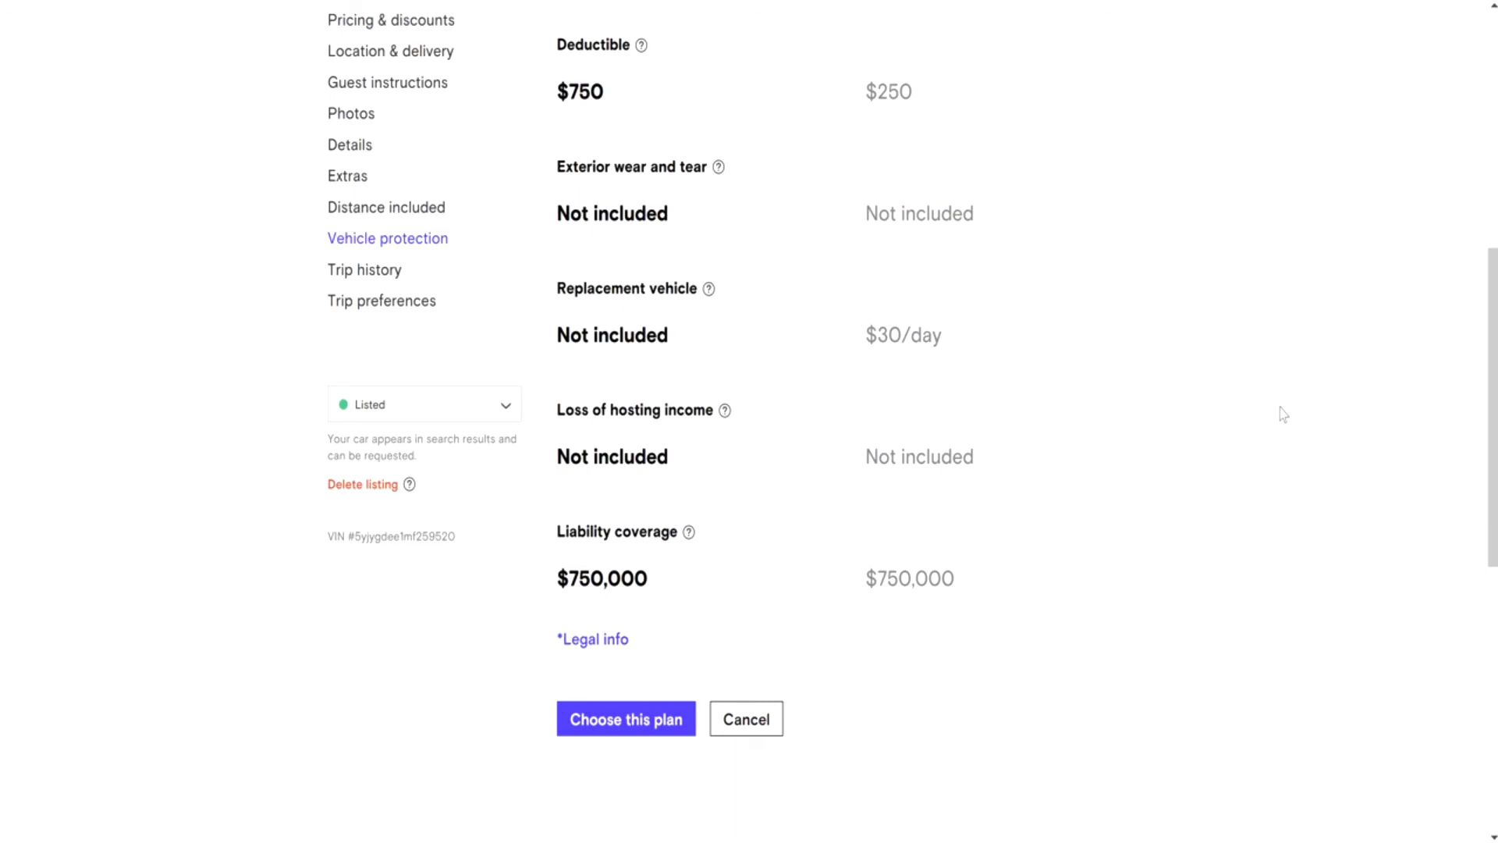
pyautogui.moveTo(1233, 346)
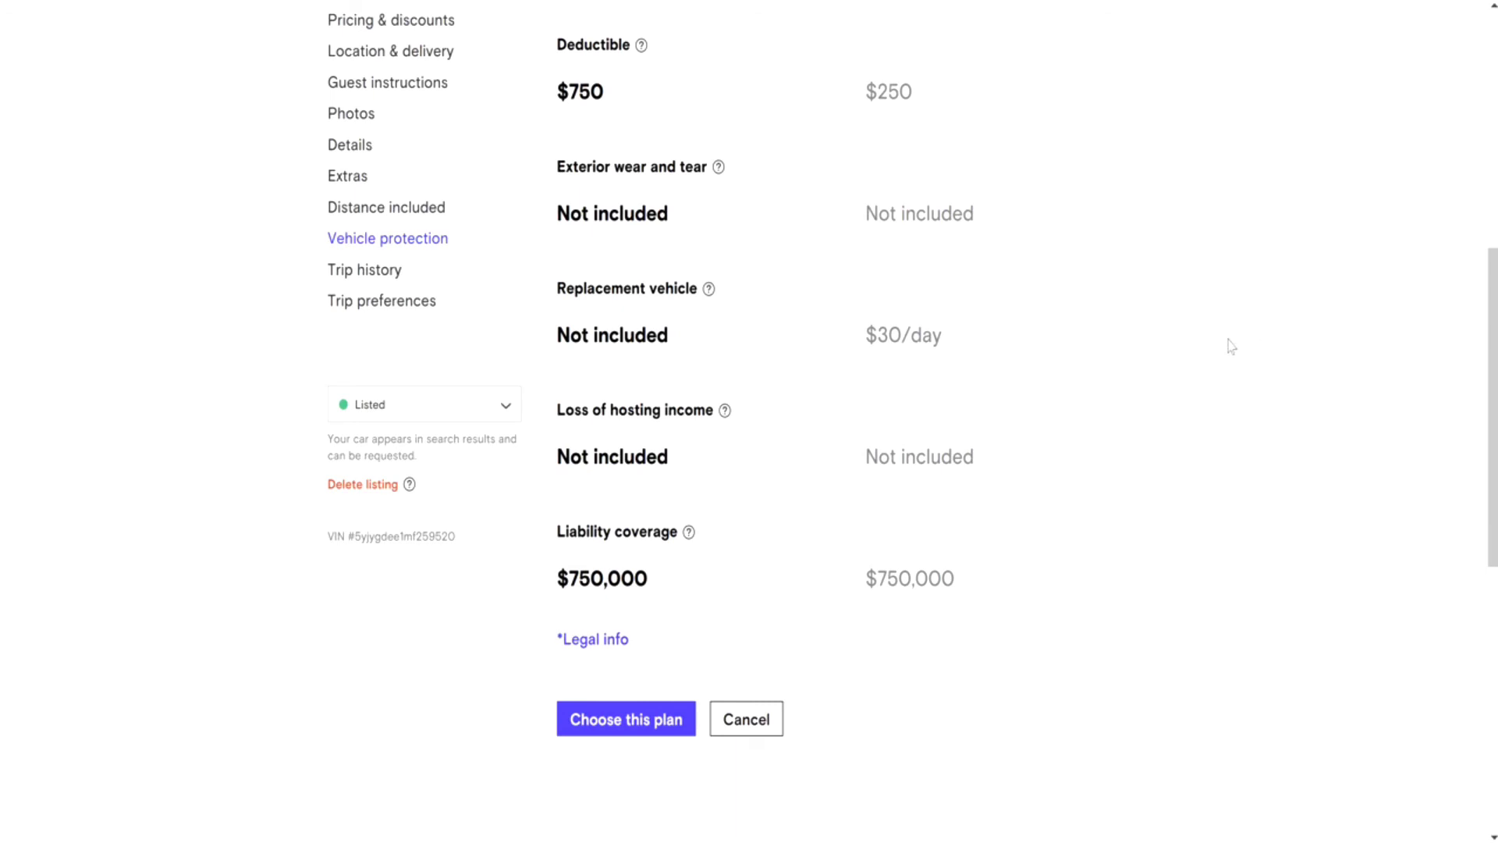
pyautogui.scroll(-3)
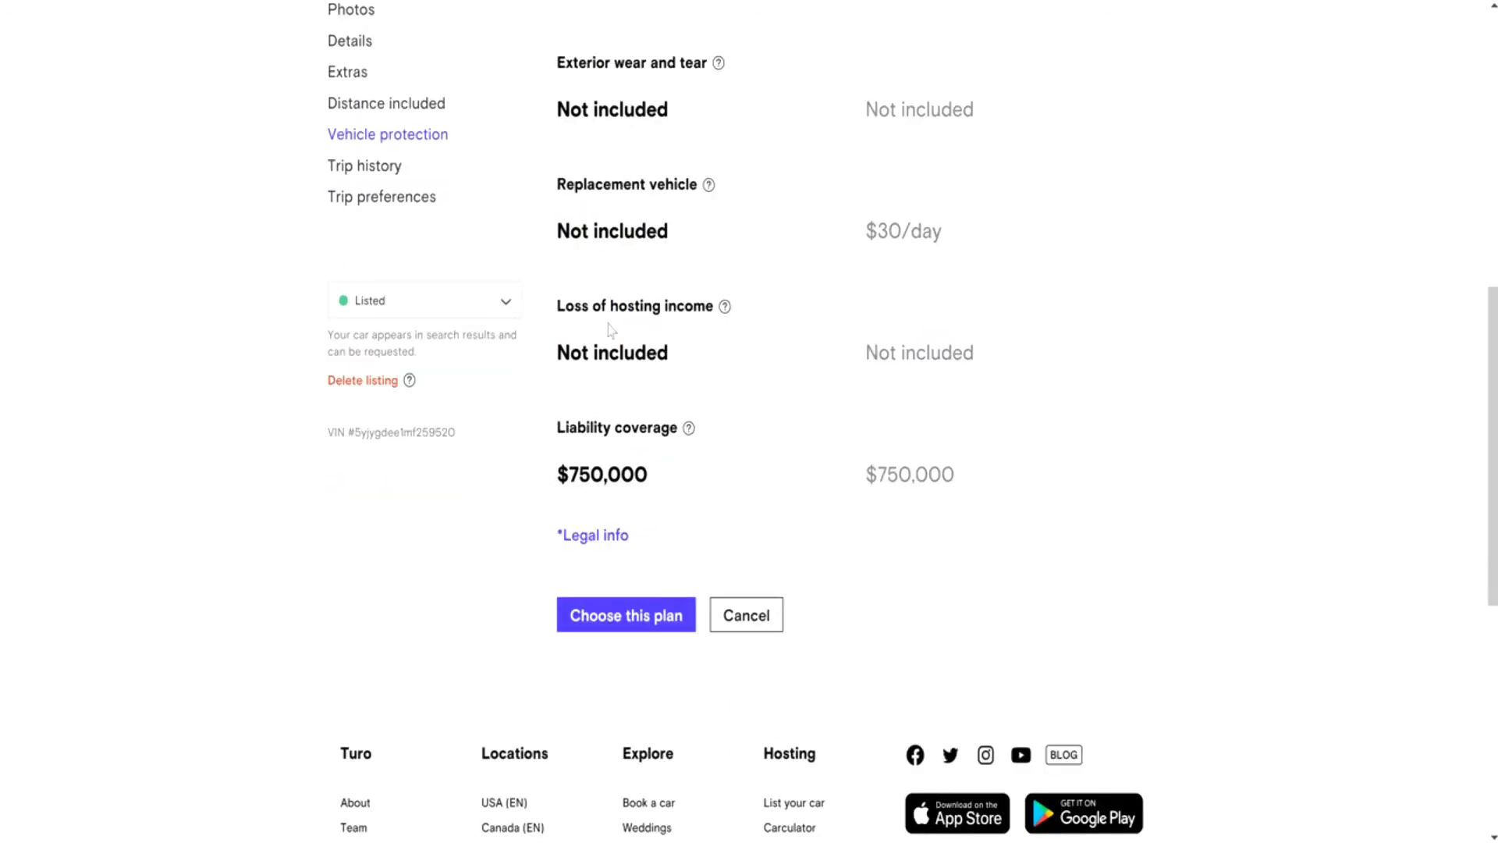
pyautogui.moveTo(724, 344)
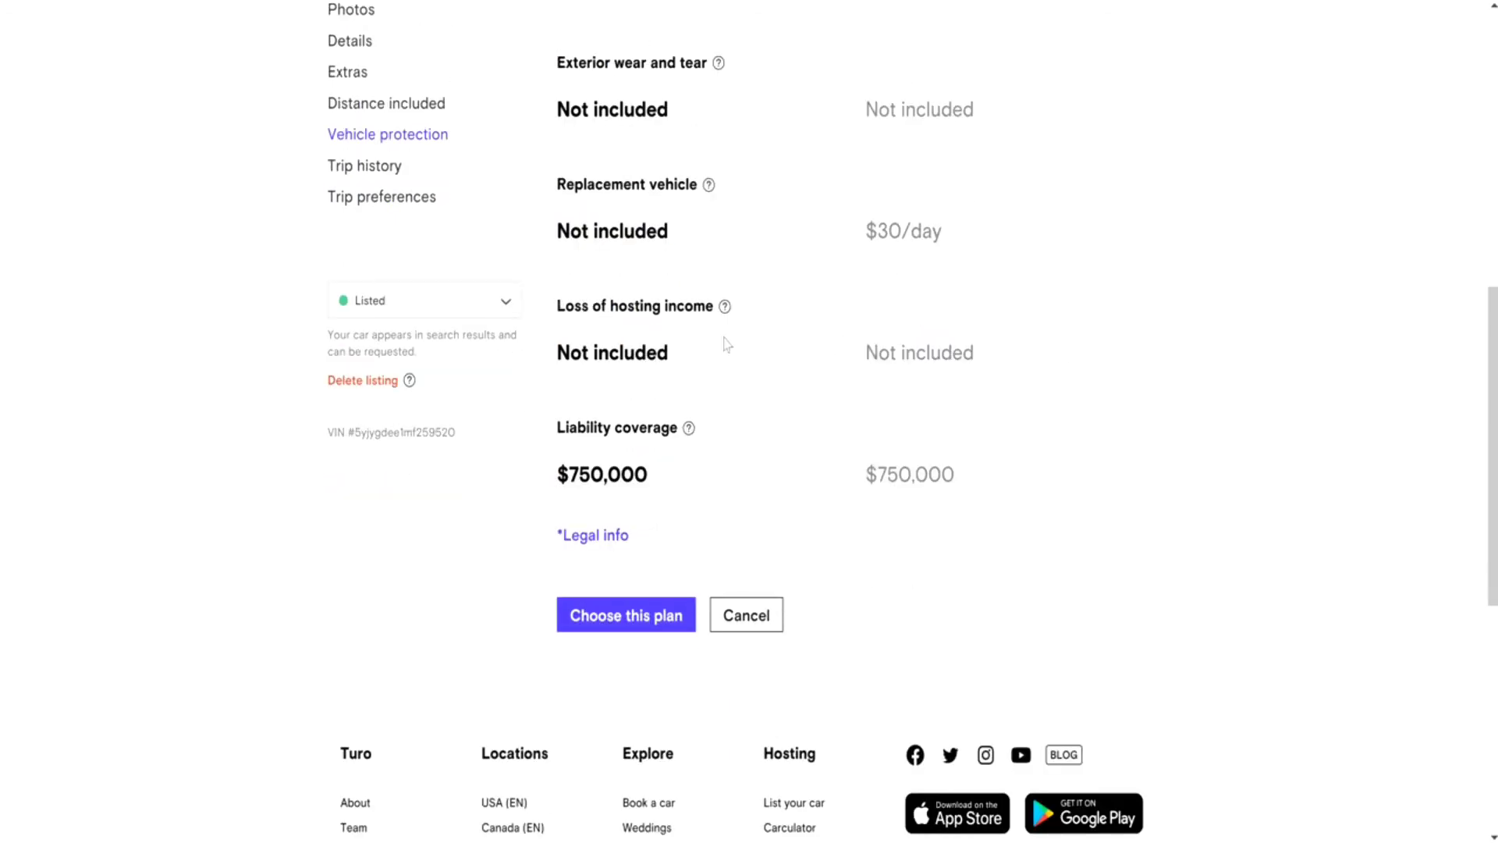
pyautogui.moveTo(1273, 421)
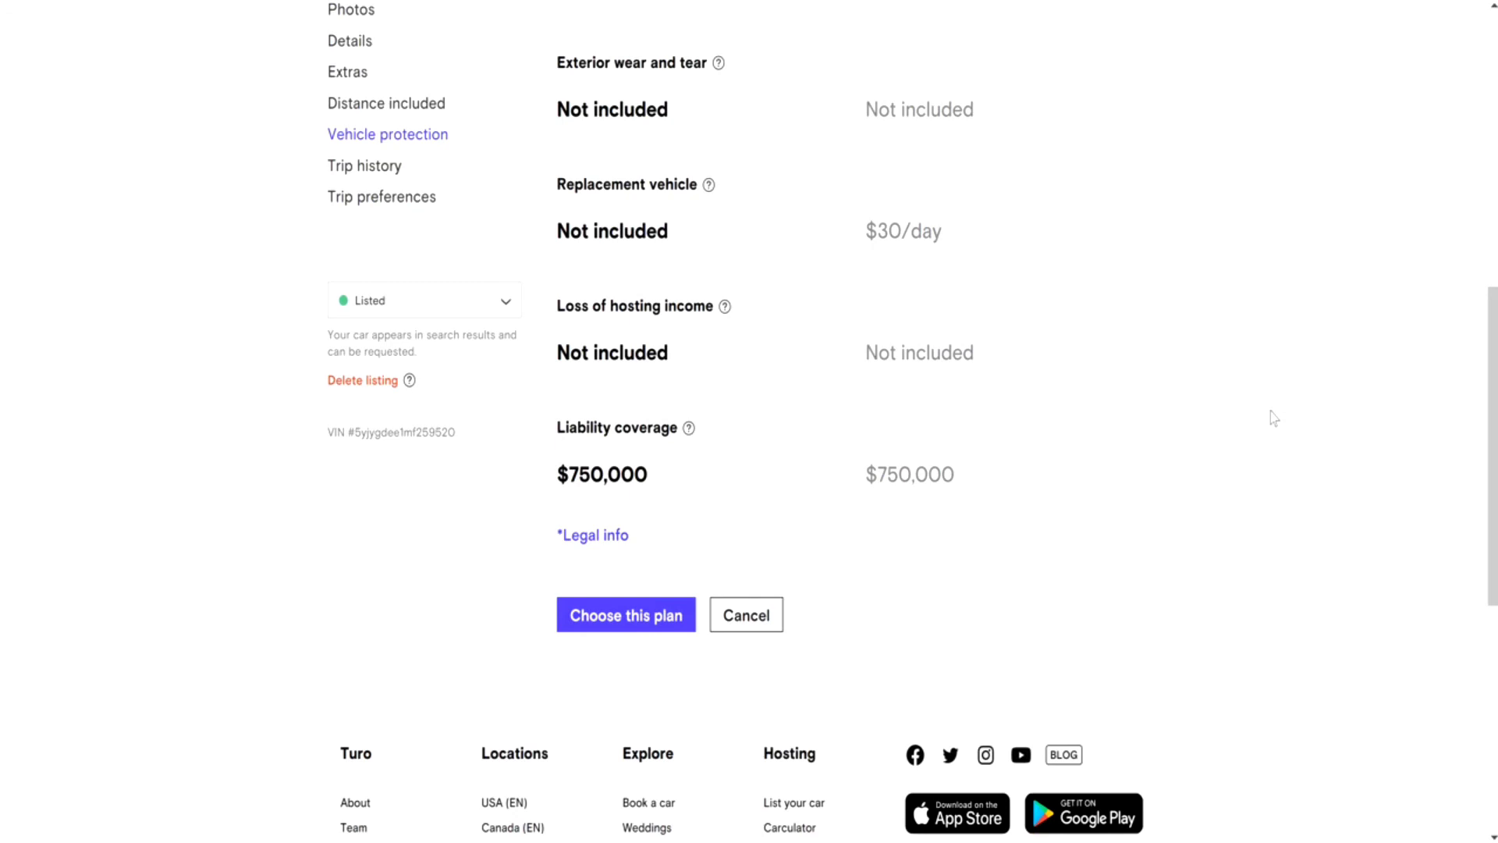
pyautogui.moveTo(1243, 452)
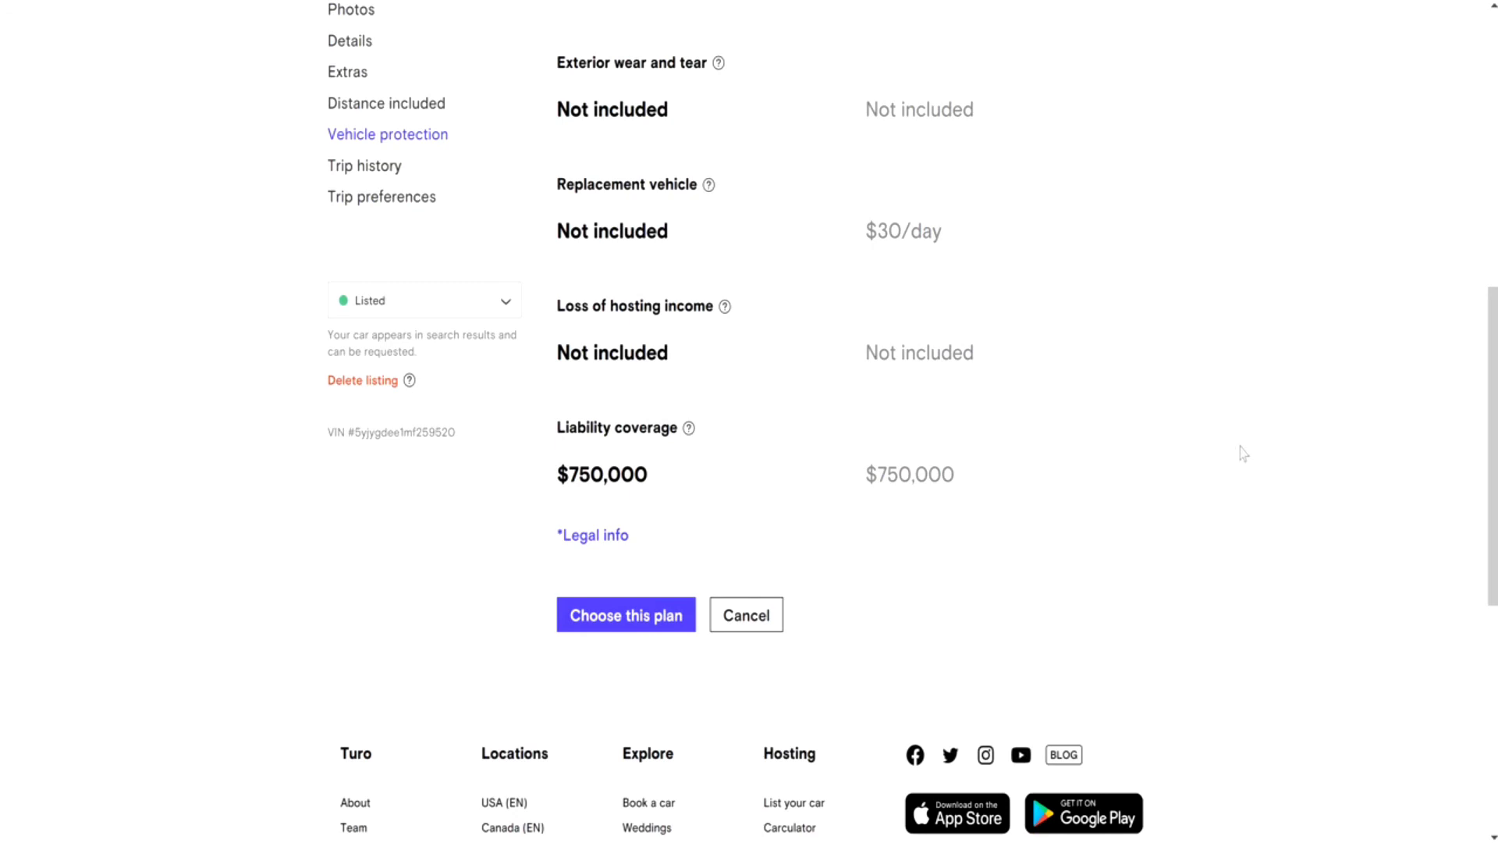
pyautogui.moveTo(564, 482)
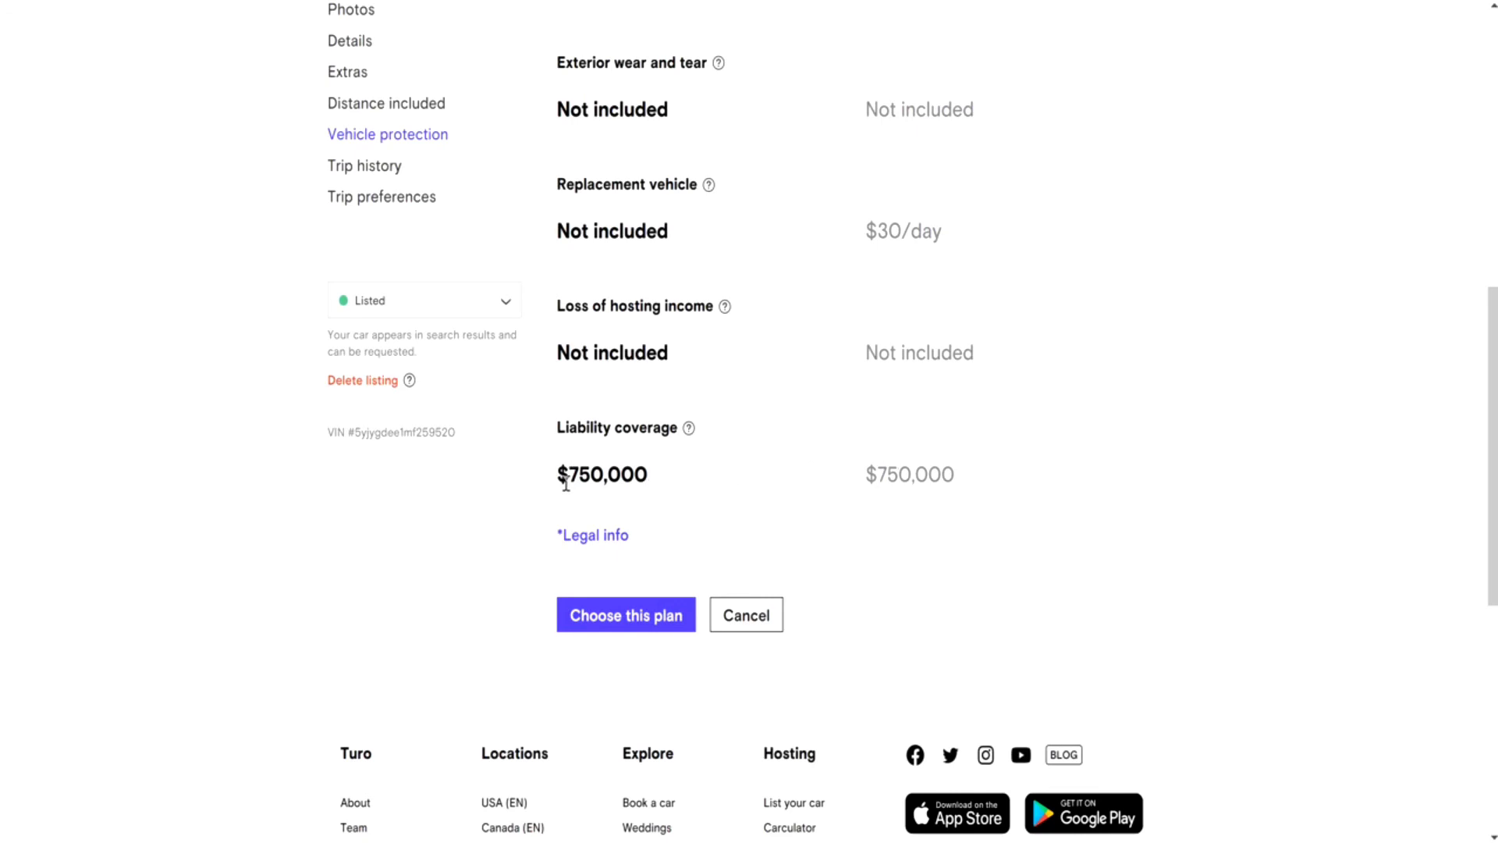
pyautogui.doubleClick(907, 476)
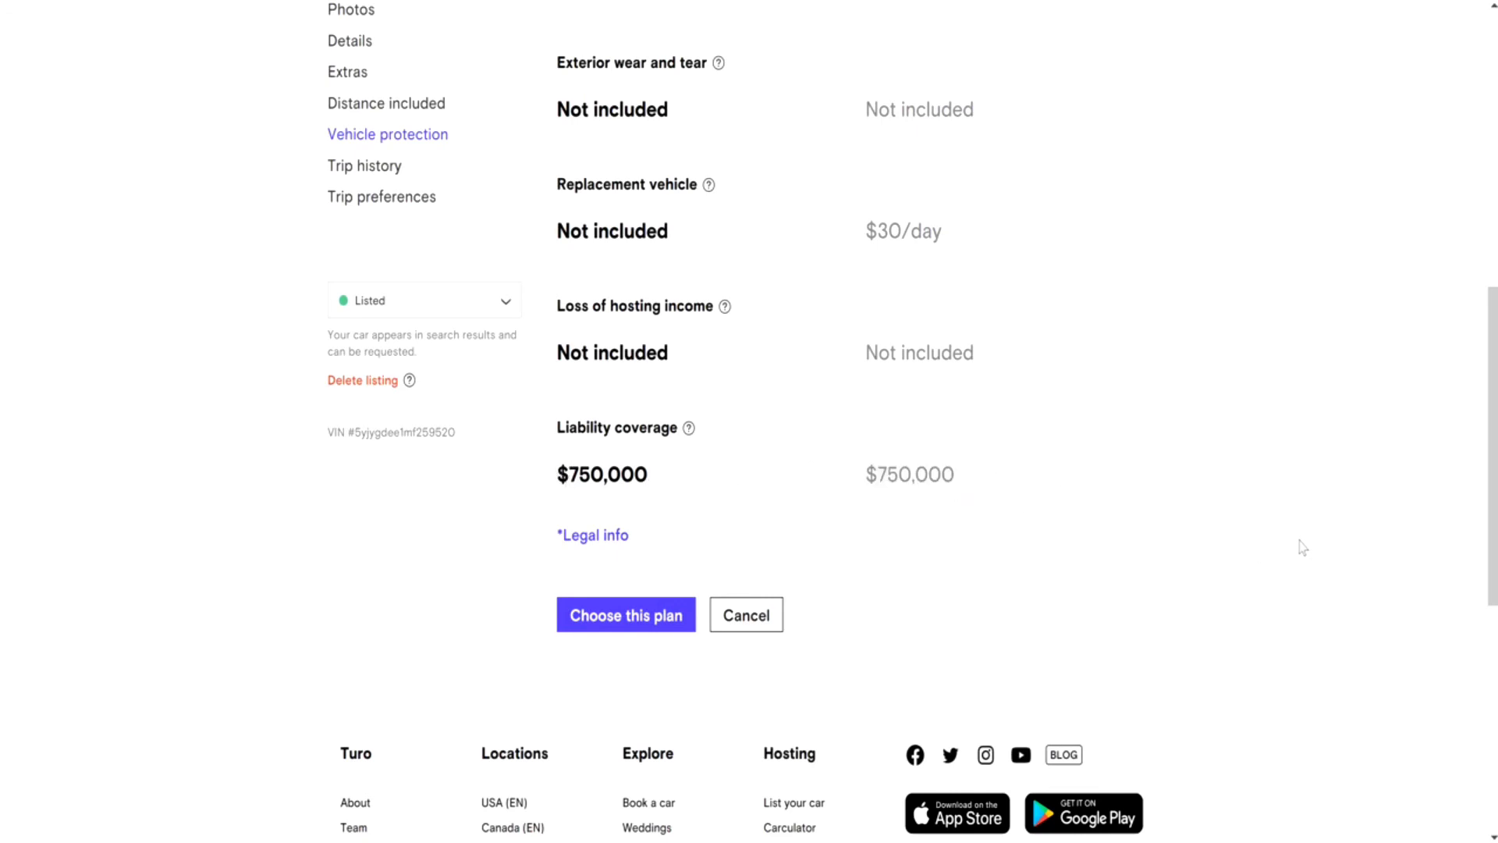
pyautogui.scroll(3)
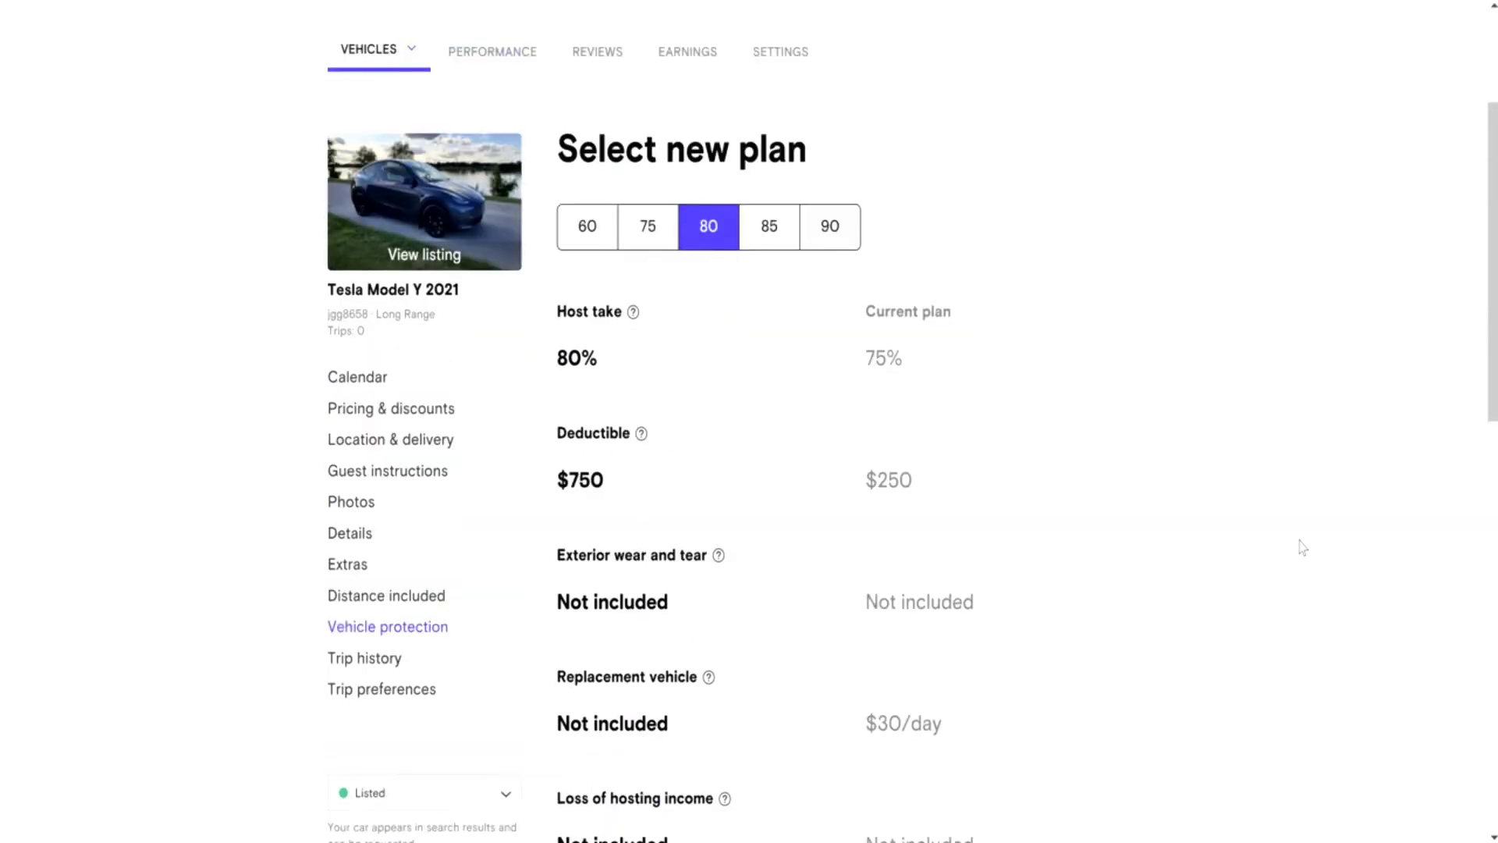
pyautogui.click(768, 226)
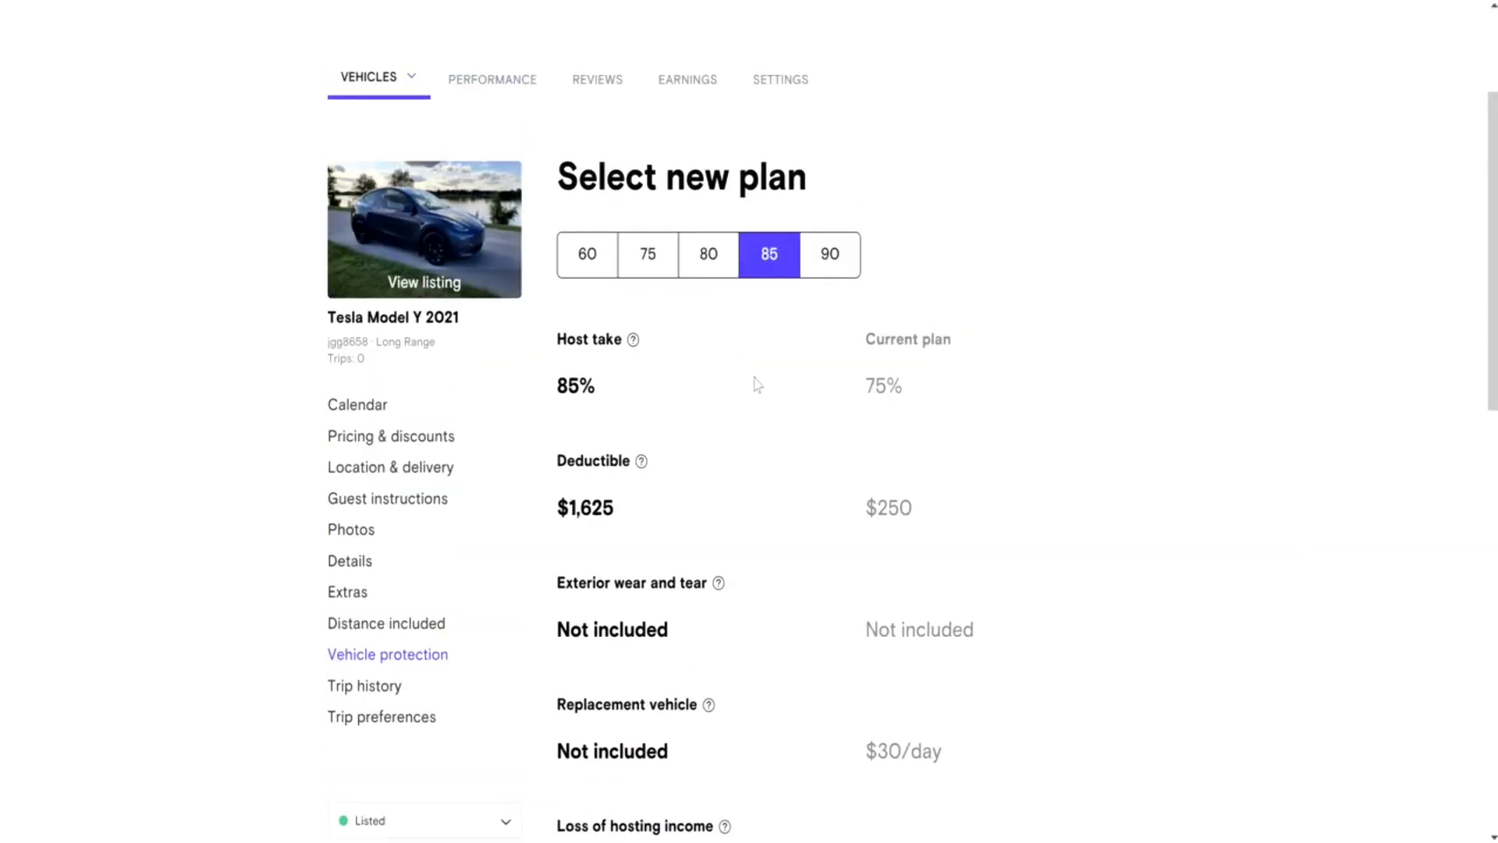
# - Highlight the $1,625 deductible and preview the 90 plan's host take and deductible
pyautogui.scroll(-3)
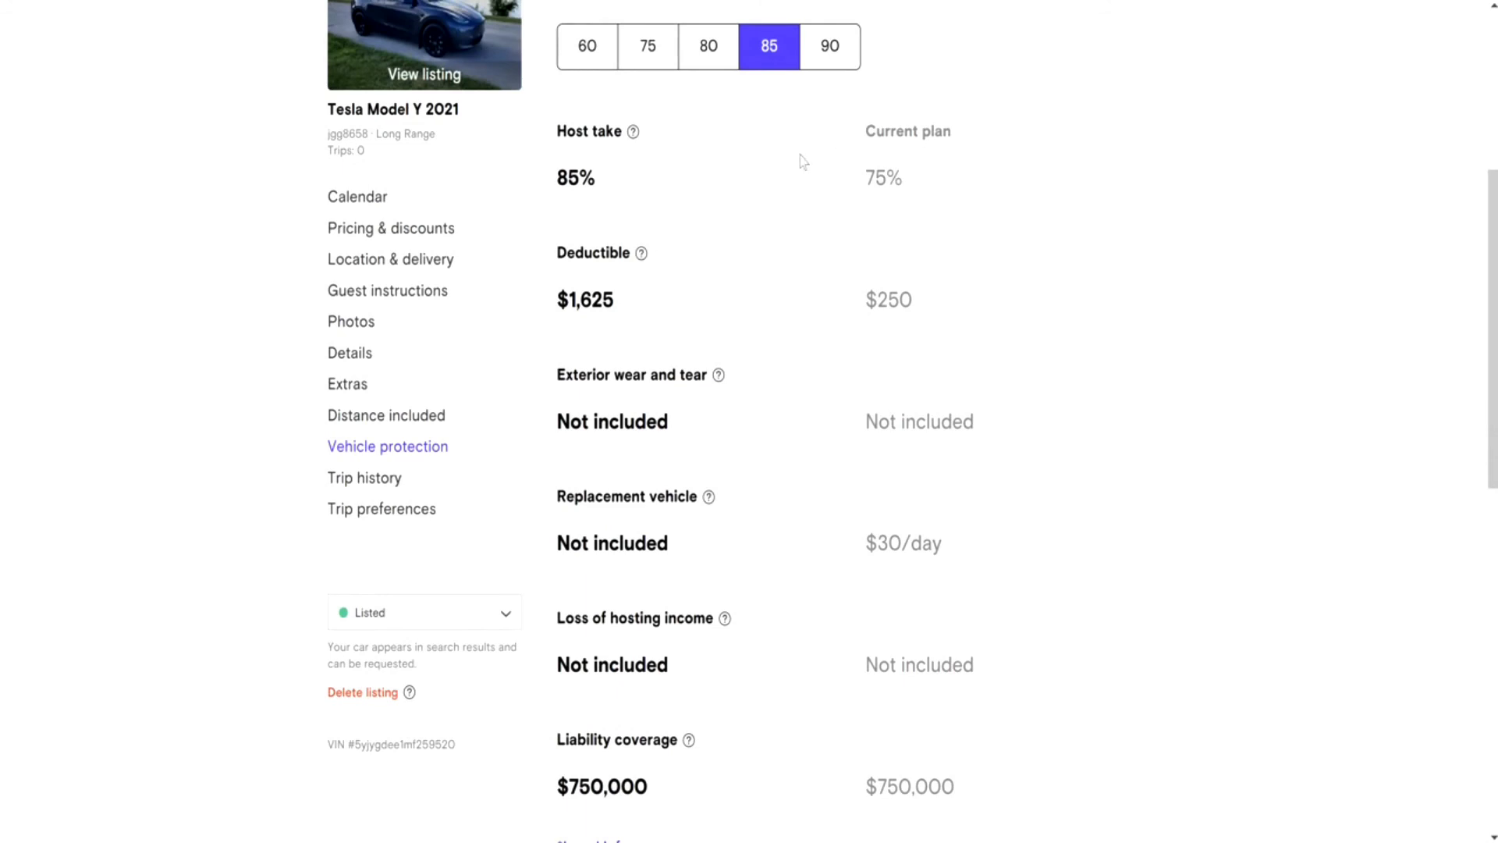
pyautogui.moveTo(572, 124)
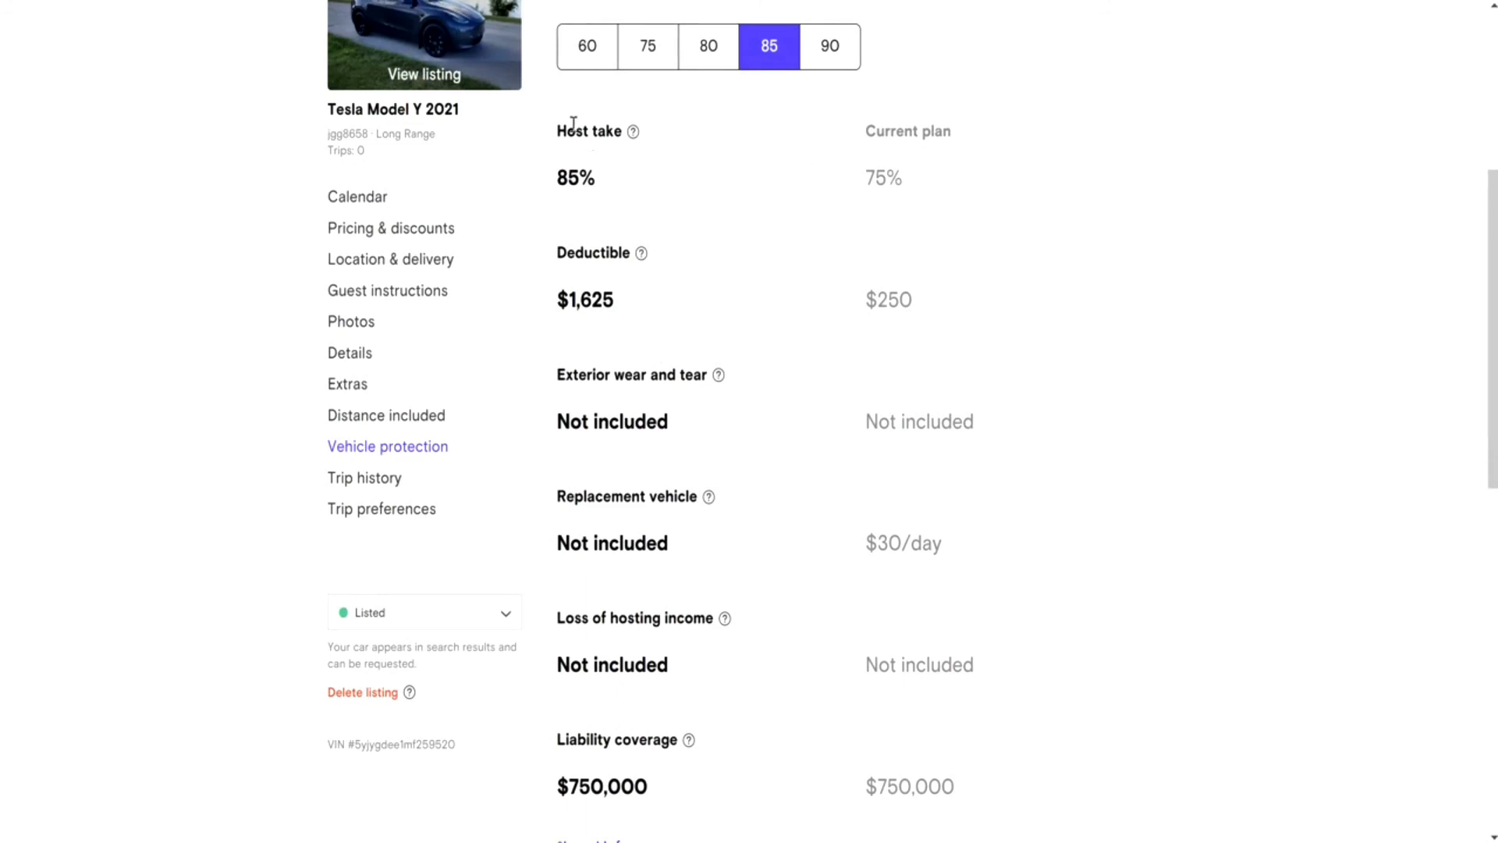
pyautogui.moveTo(524, 180)
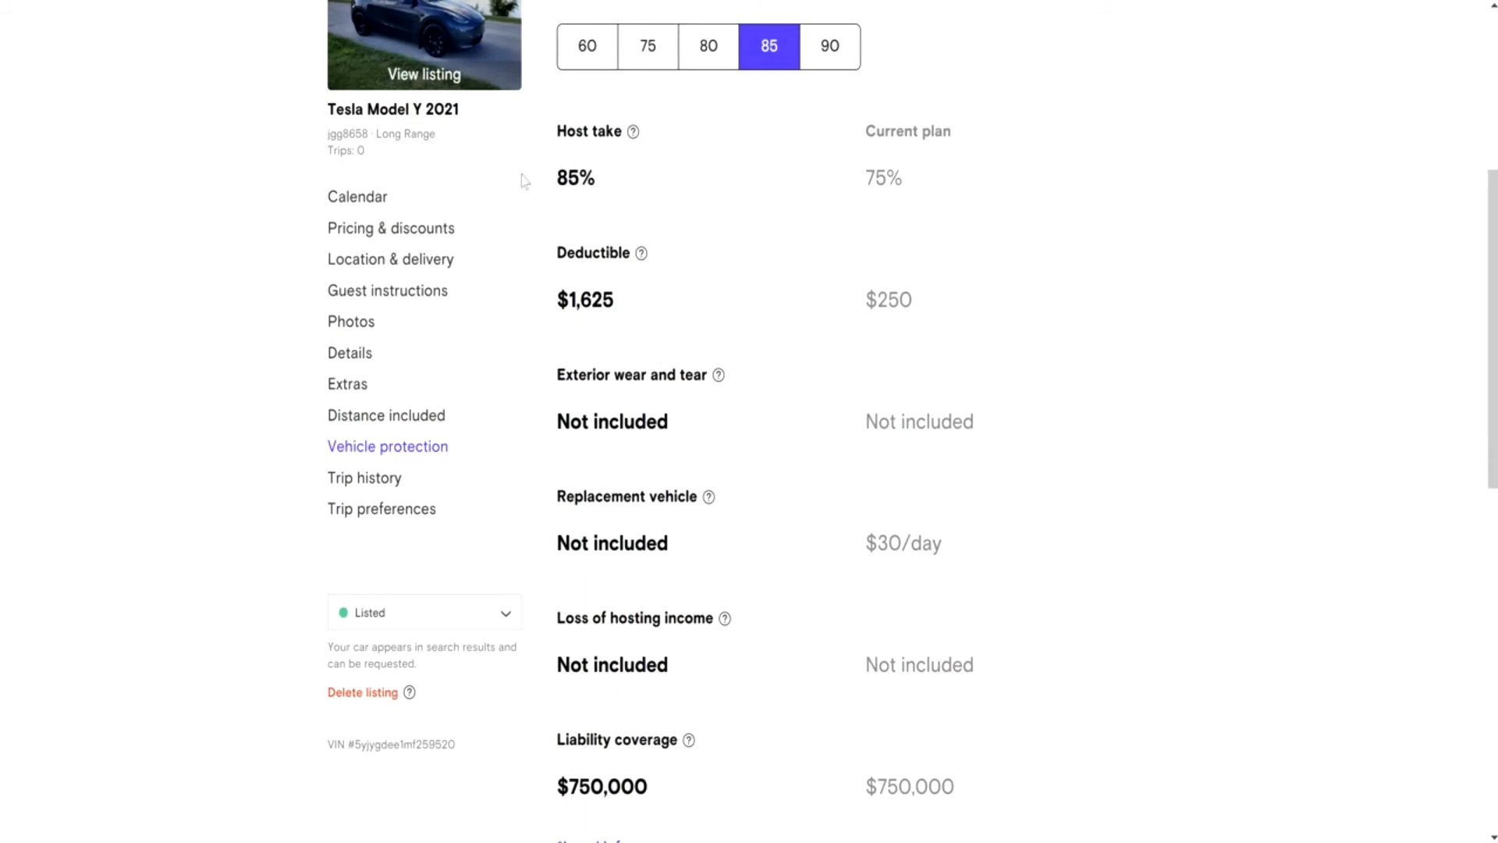
pyautogui.moveTo(669, 256)
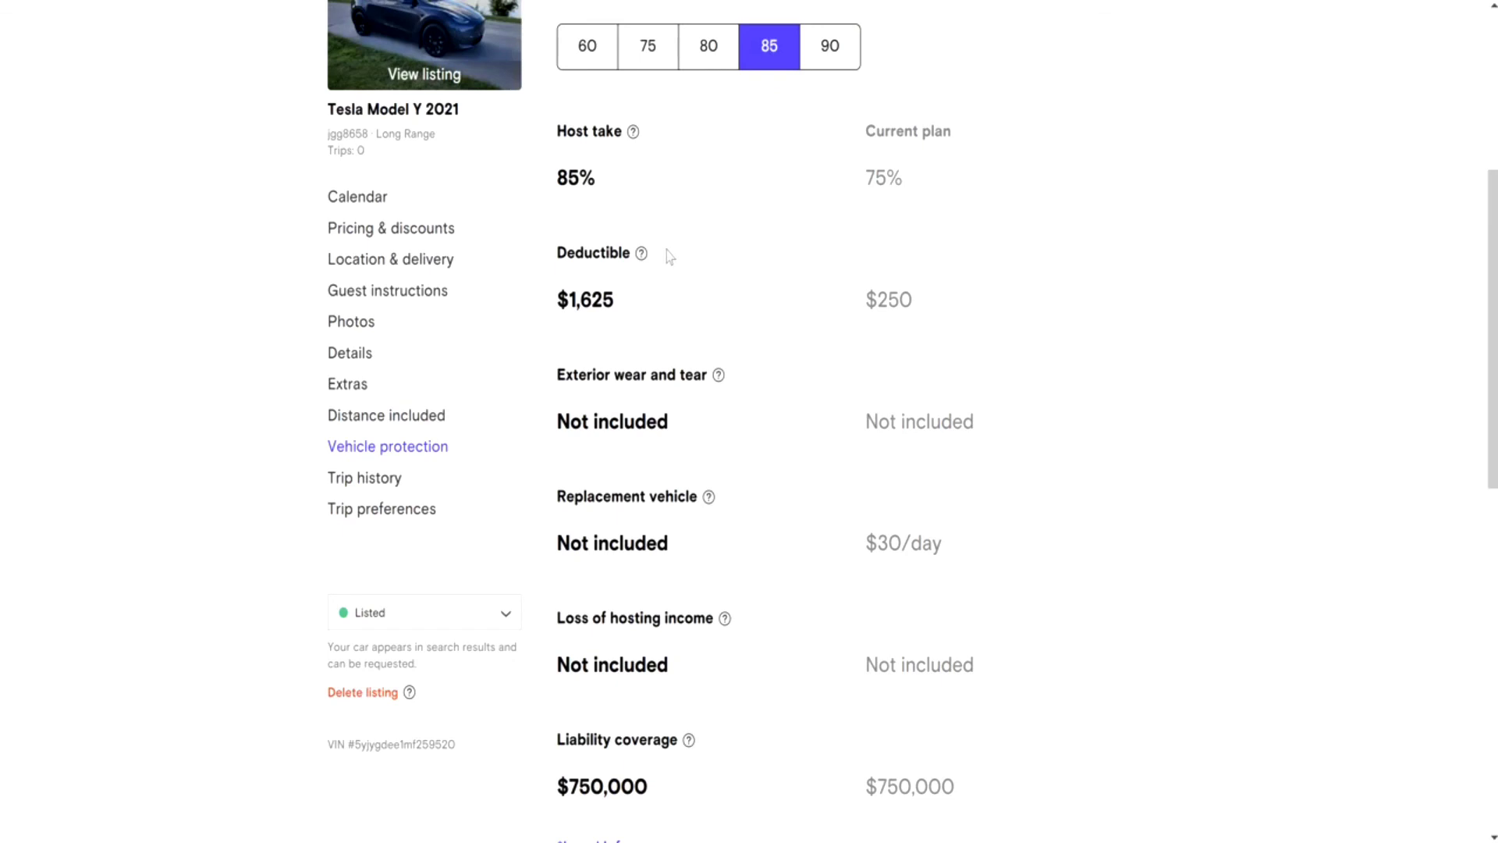
pyautogui.doubleClick(583, 298)
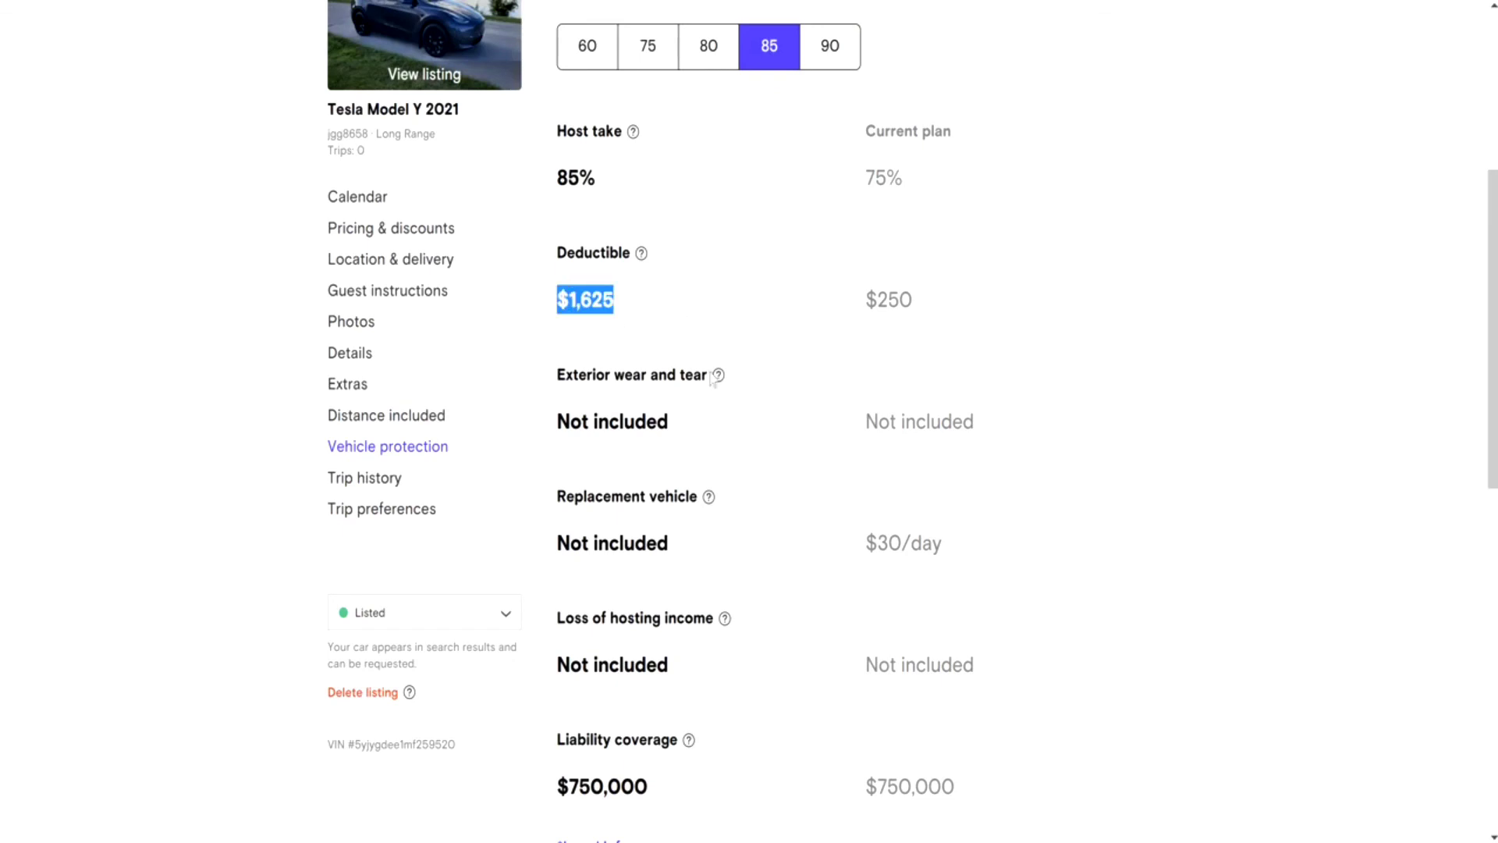
pyautogui.scroll(-3)
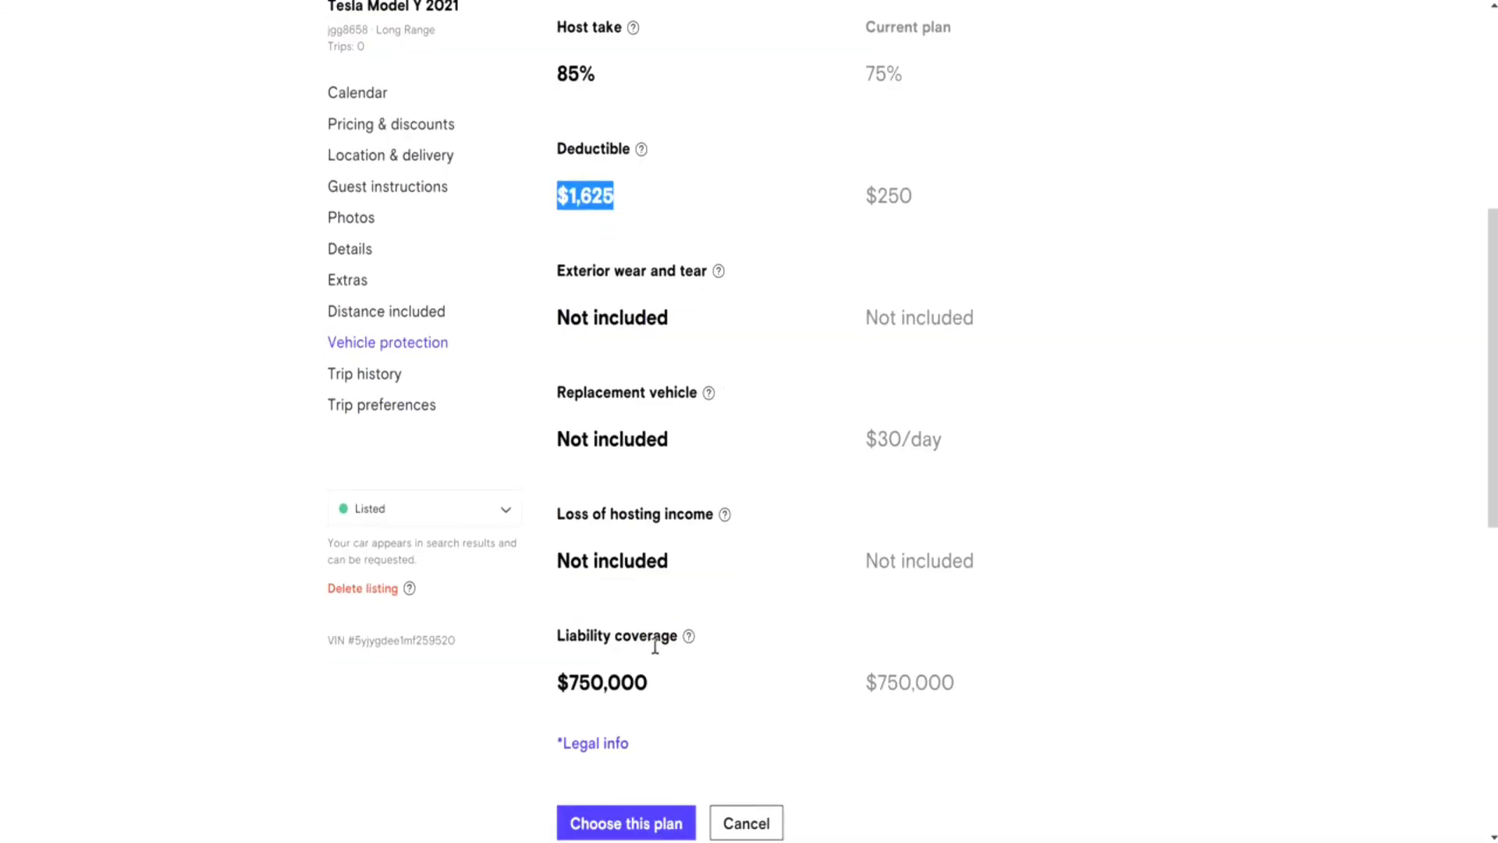
pyautogui.scroll(-3)
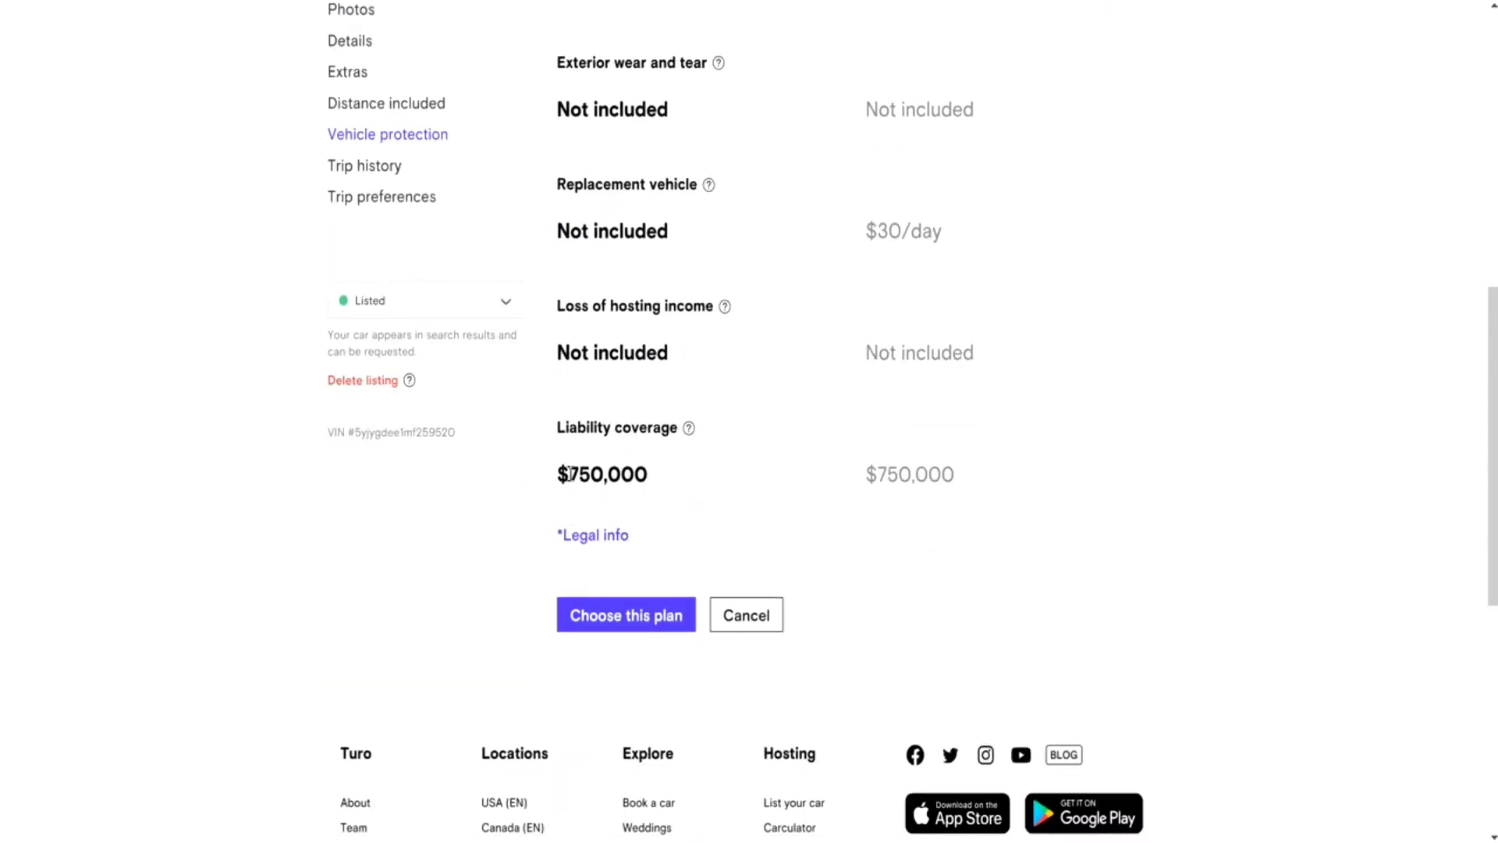
pyautogui.scroll(3)
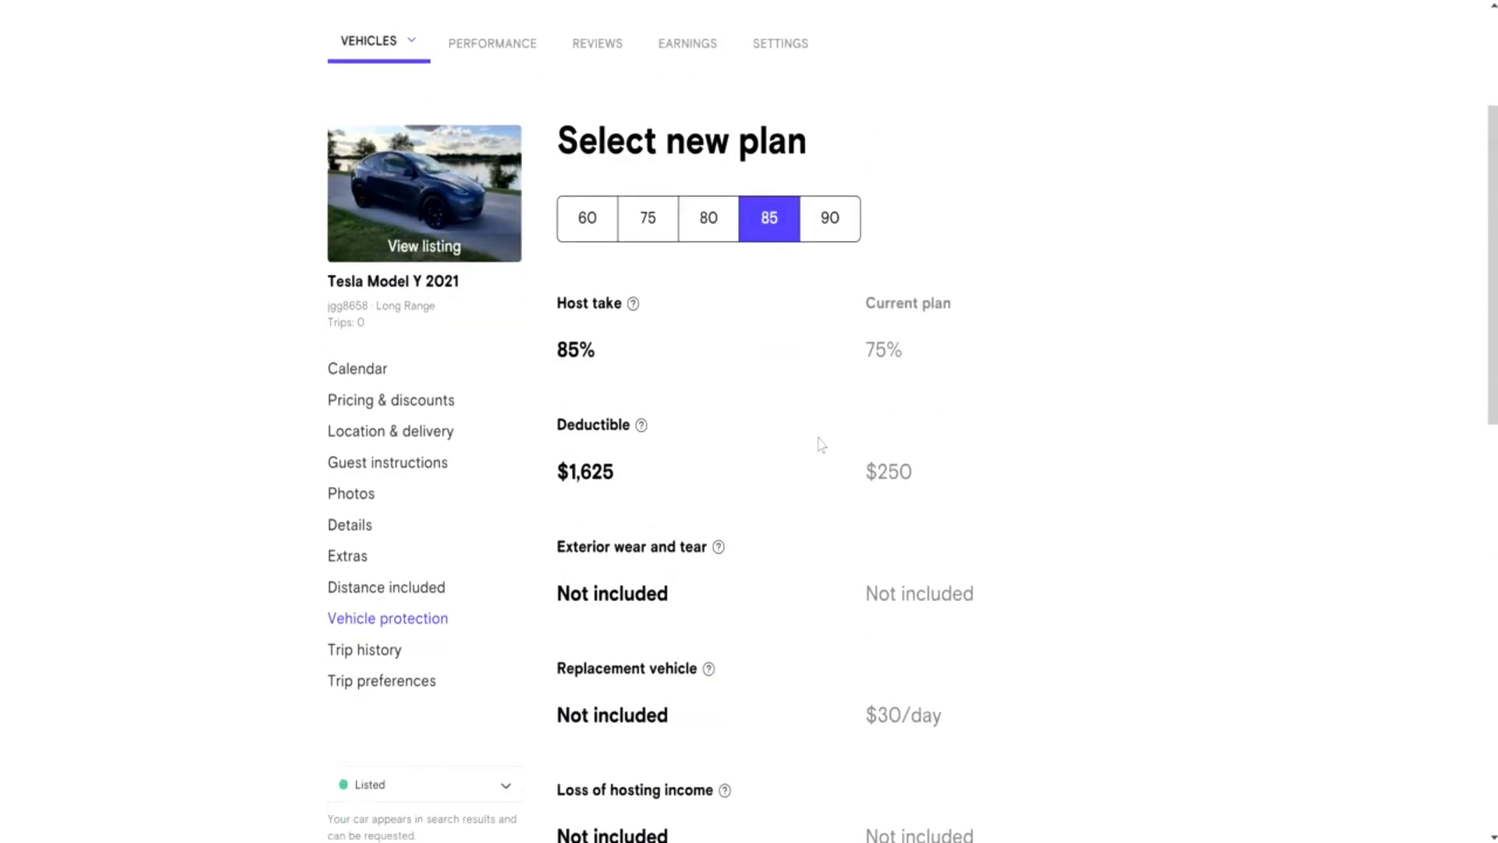
pyautogui.click(829, 218)
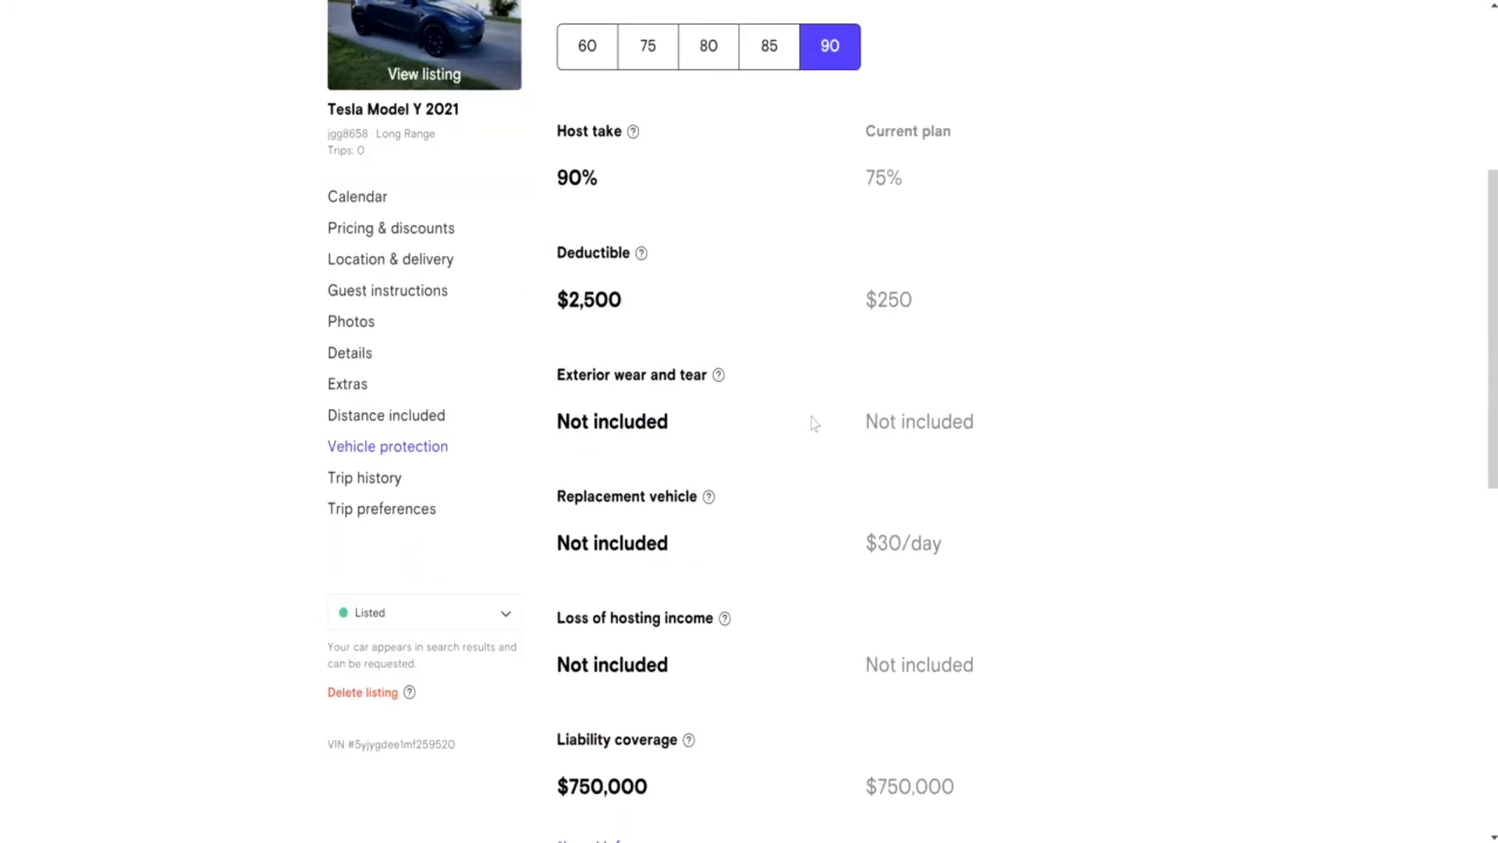
pyautogui.moveTo(629, 297)
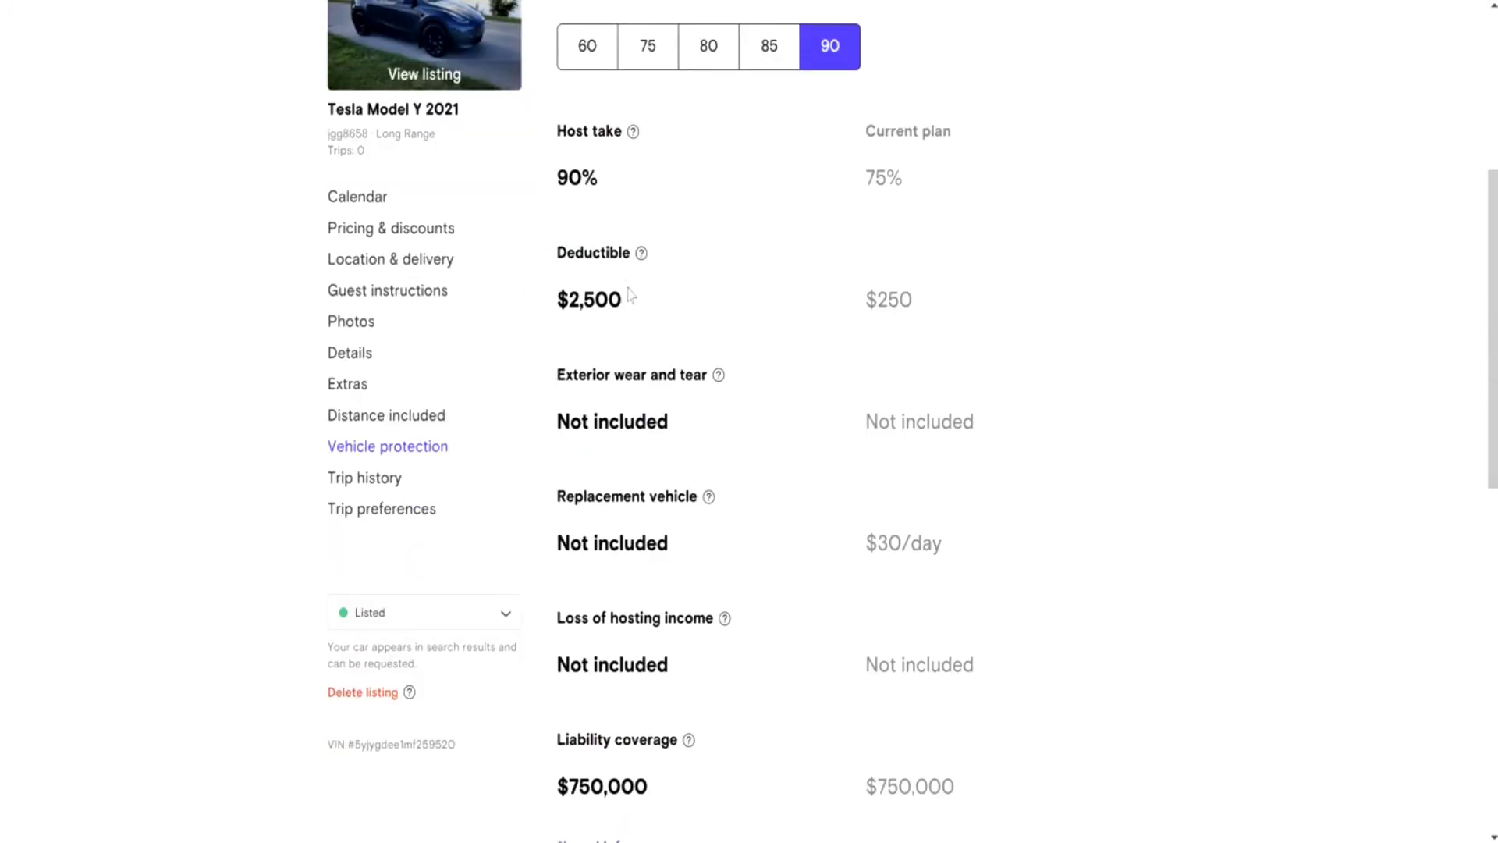
pyautogui.moveTo(784, 447)
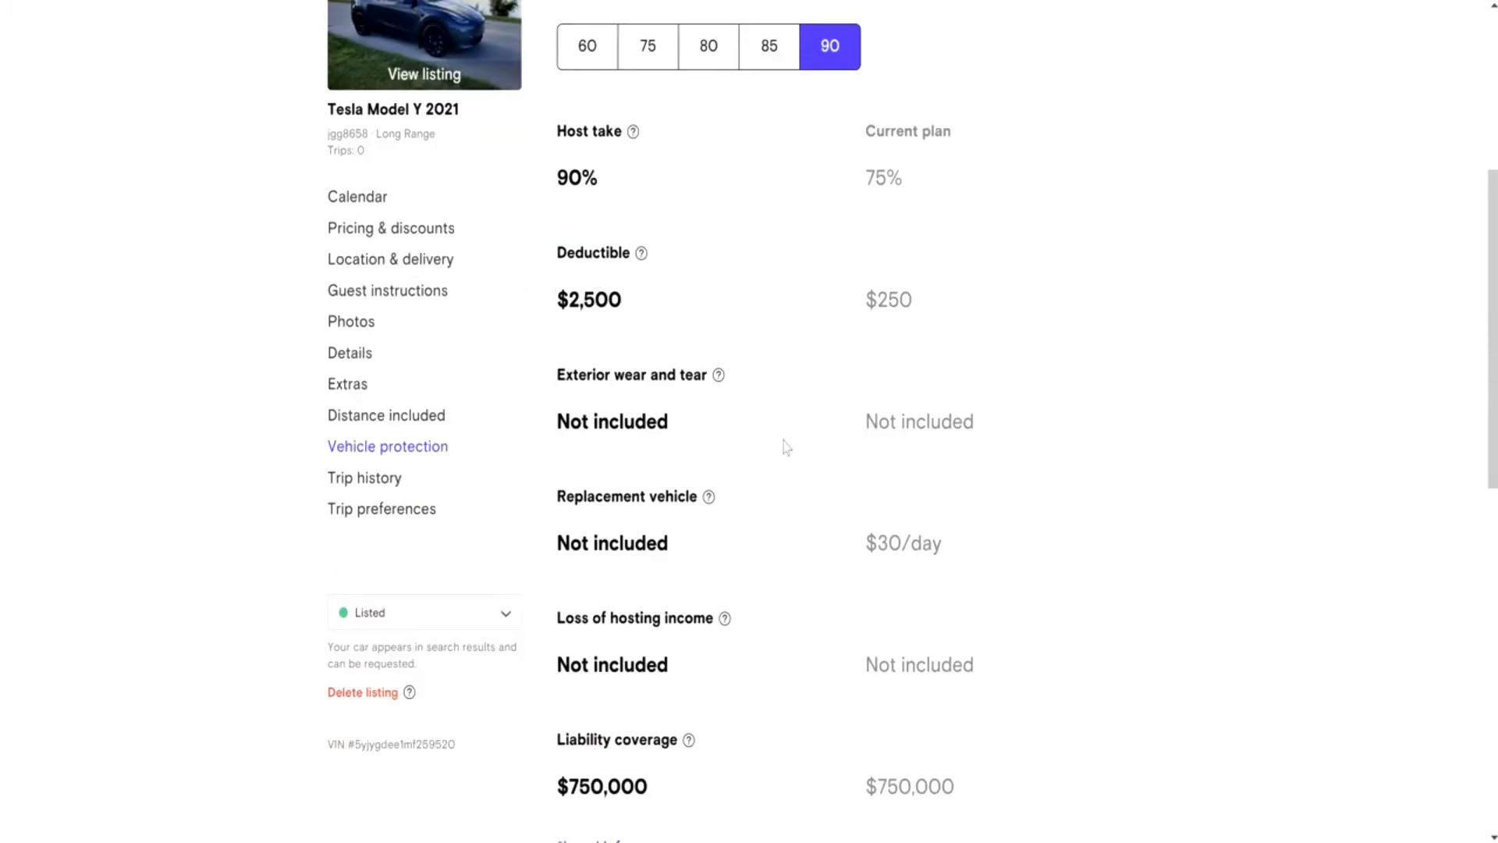
# - Preview the 75 plan, matching the current 75% take and $250 deductible
pyautogui.scroll(-3)
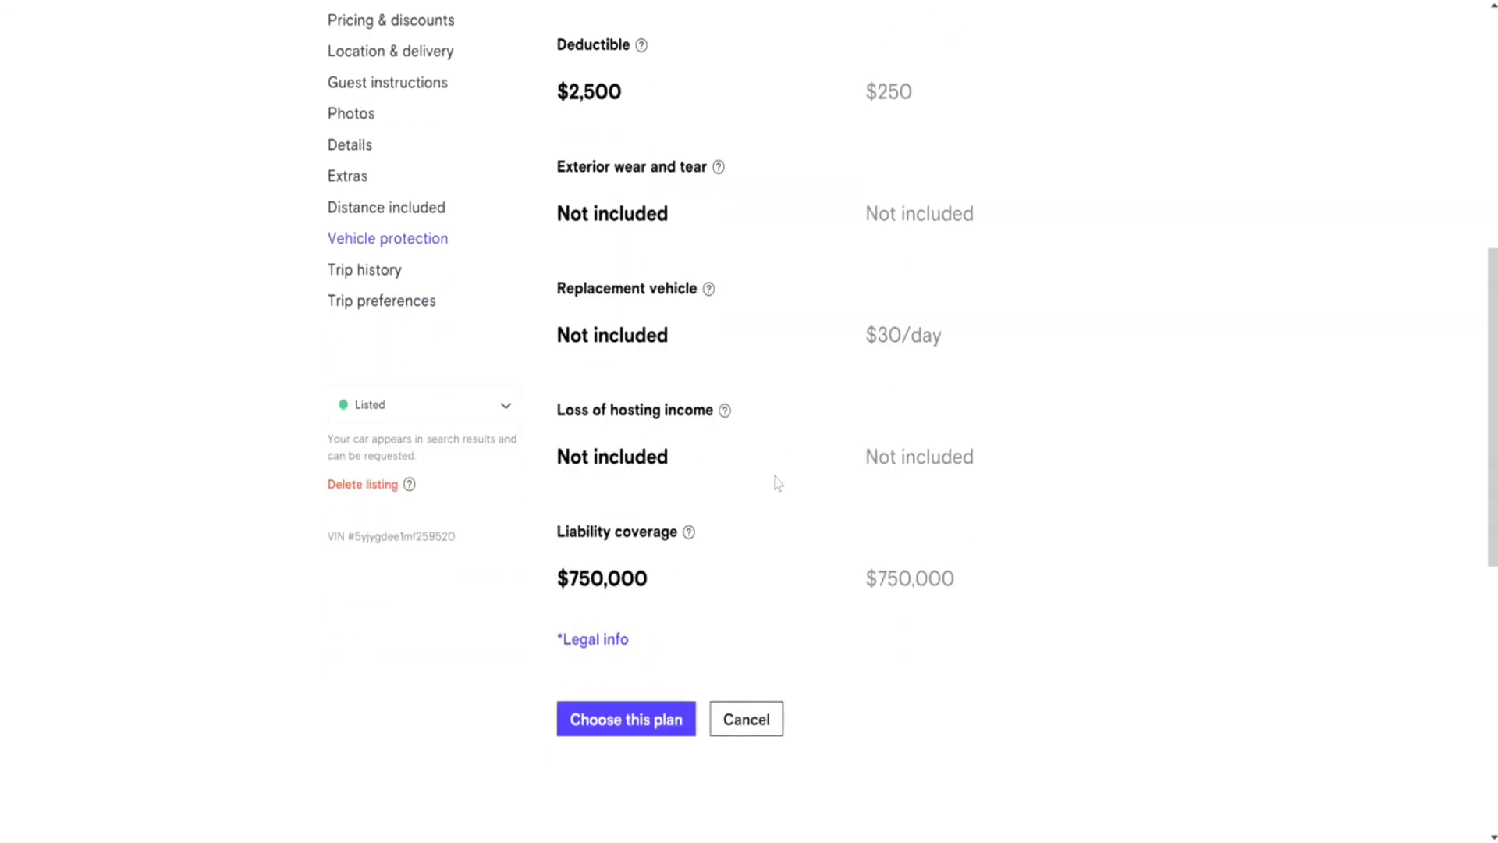
pyautogui.scroll(3)
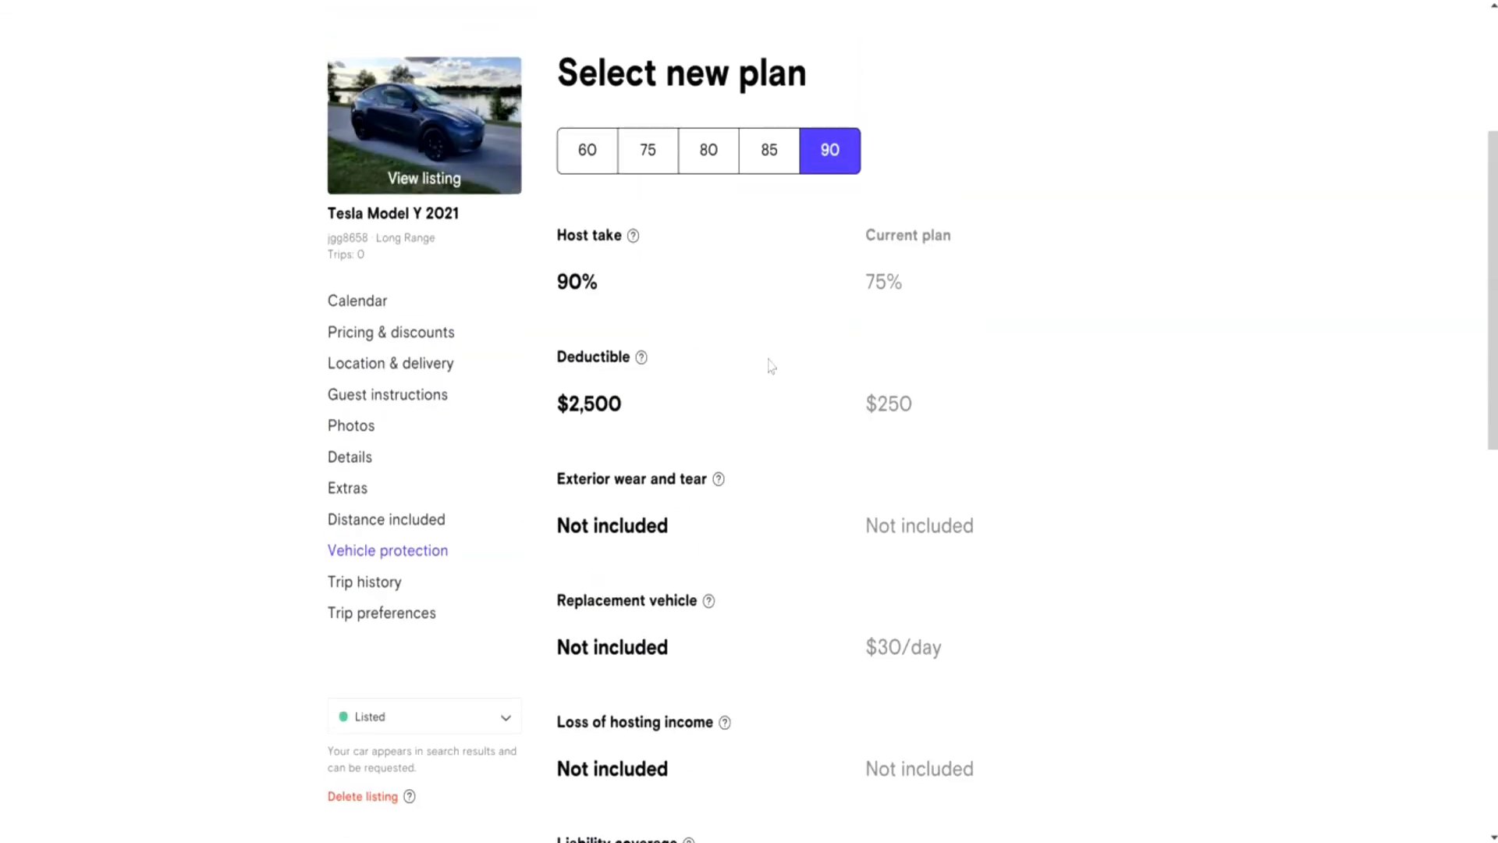
pyautogui.click(647, 150)
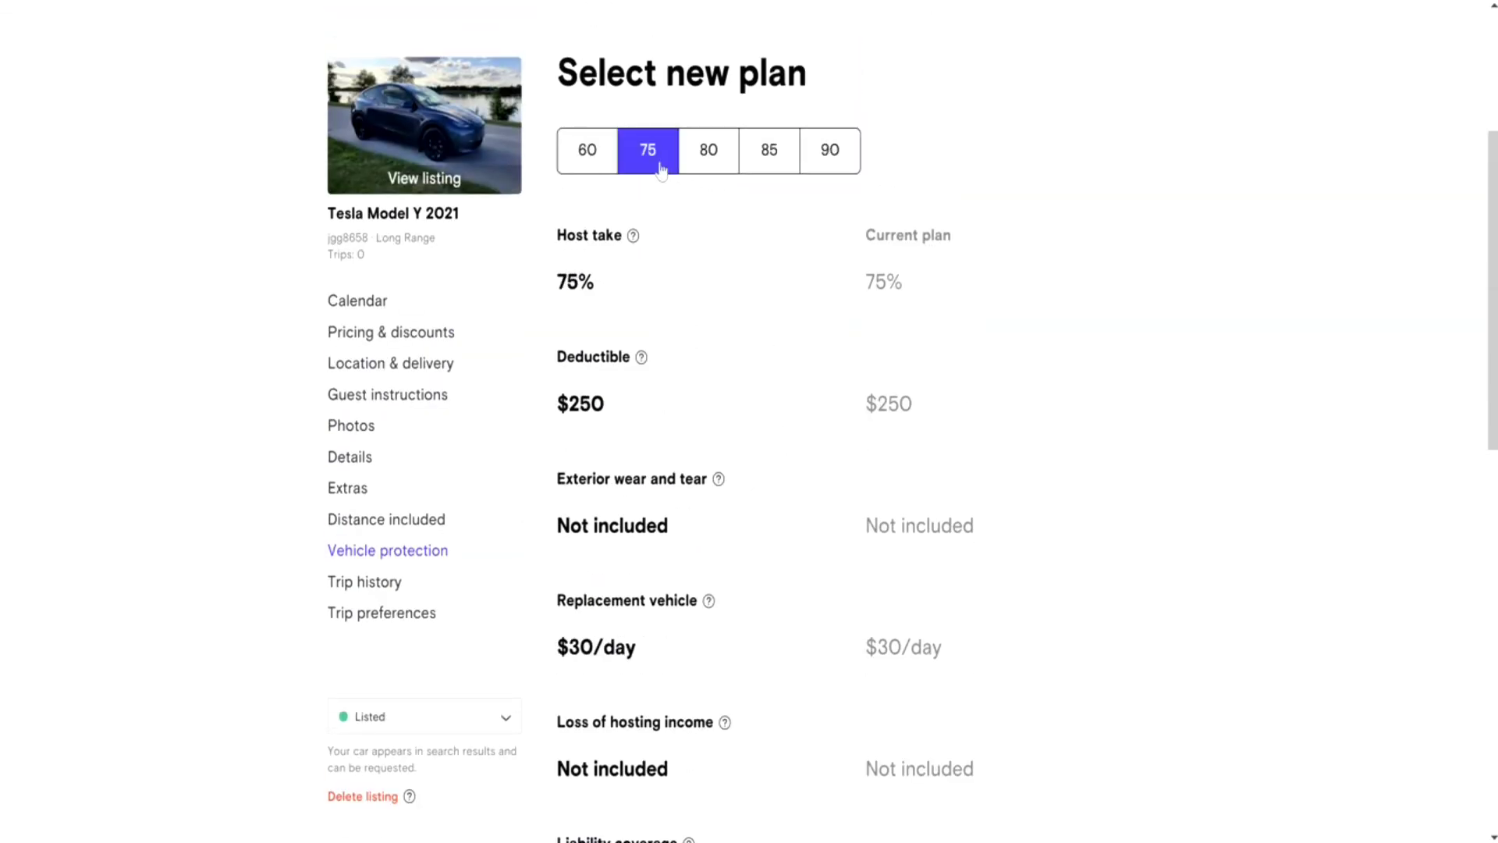
pyautogui.moveTo(974, 437)
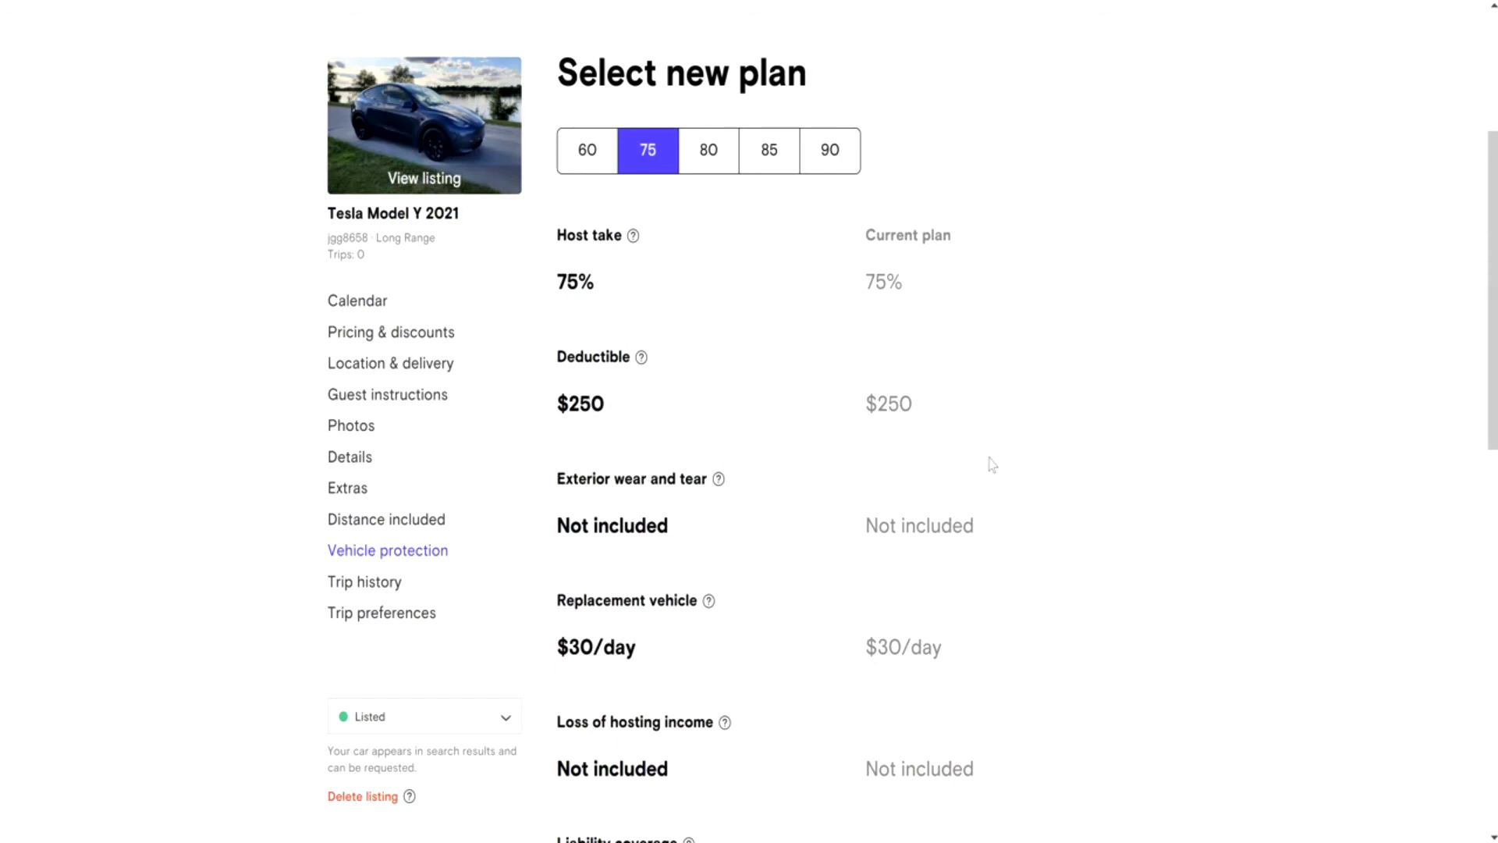
# - Preview the 60 plan and scroll through its coverage
pyautogui.scroll(-3)
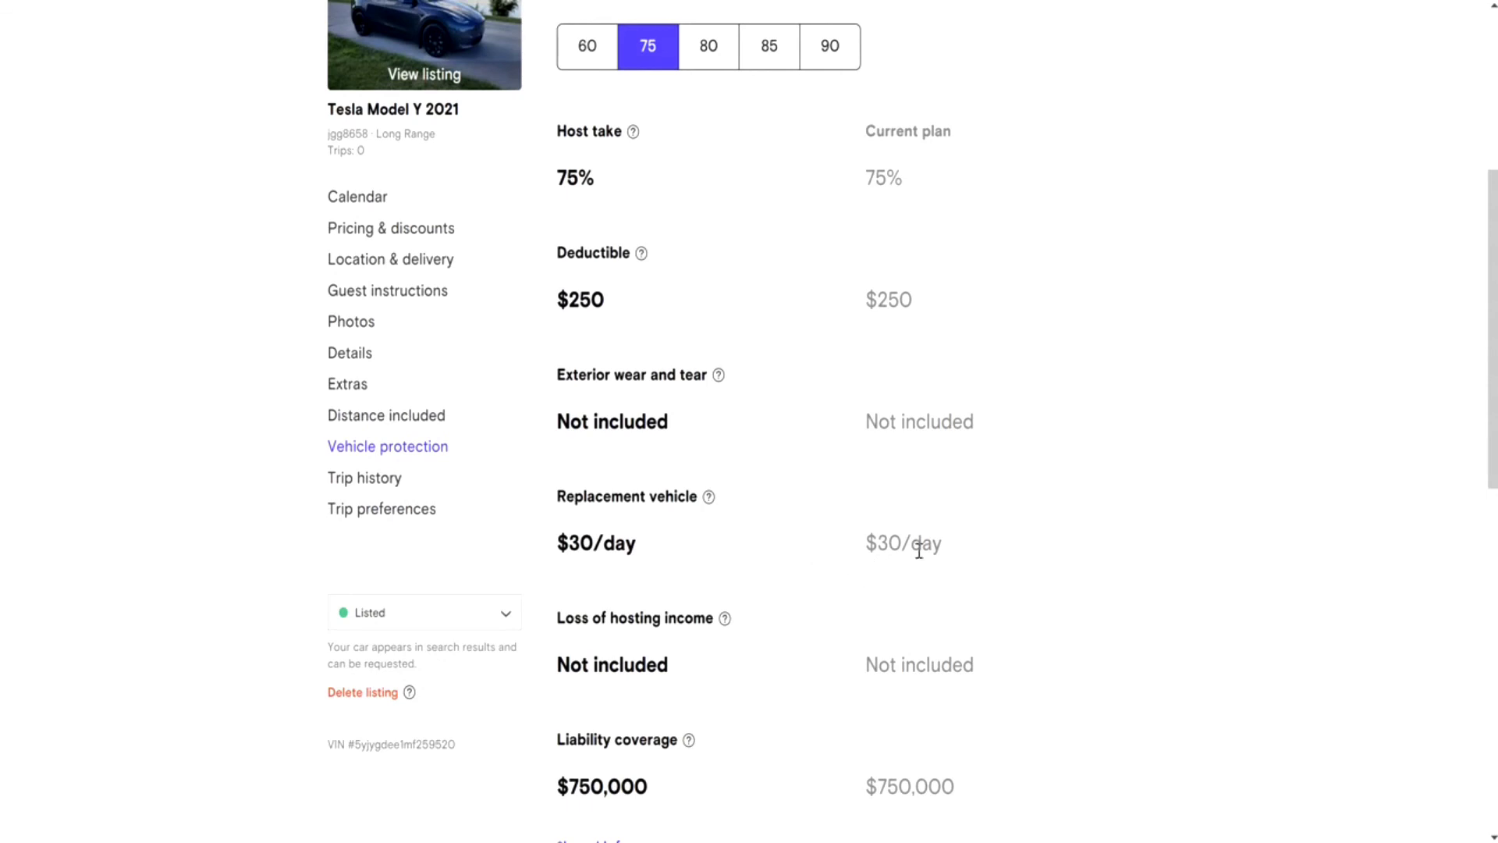
pyautogui.scroll(3)
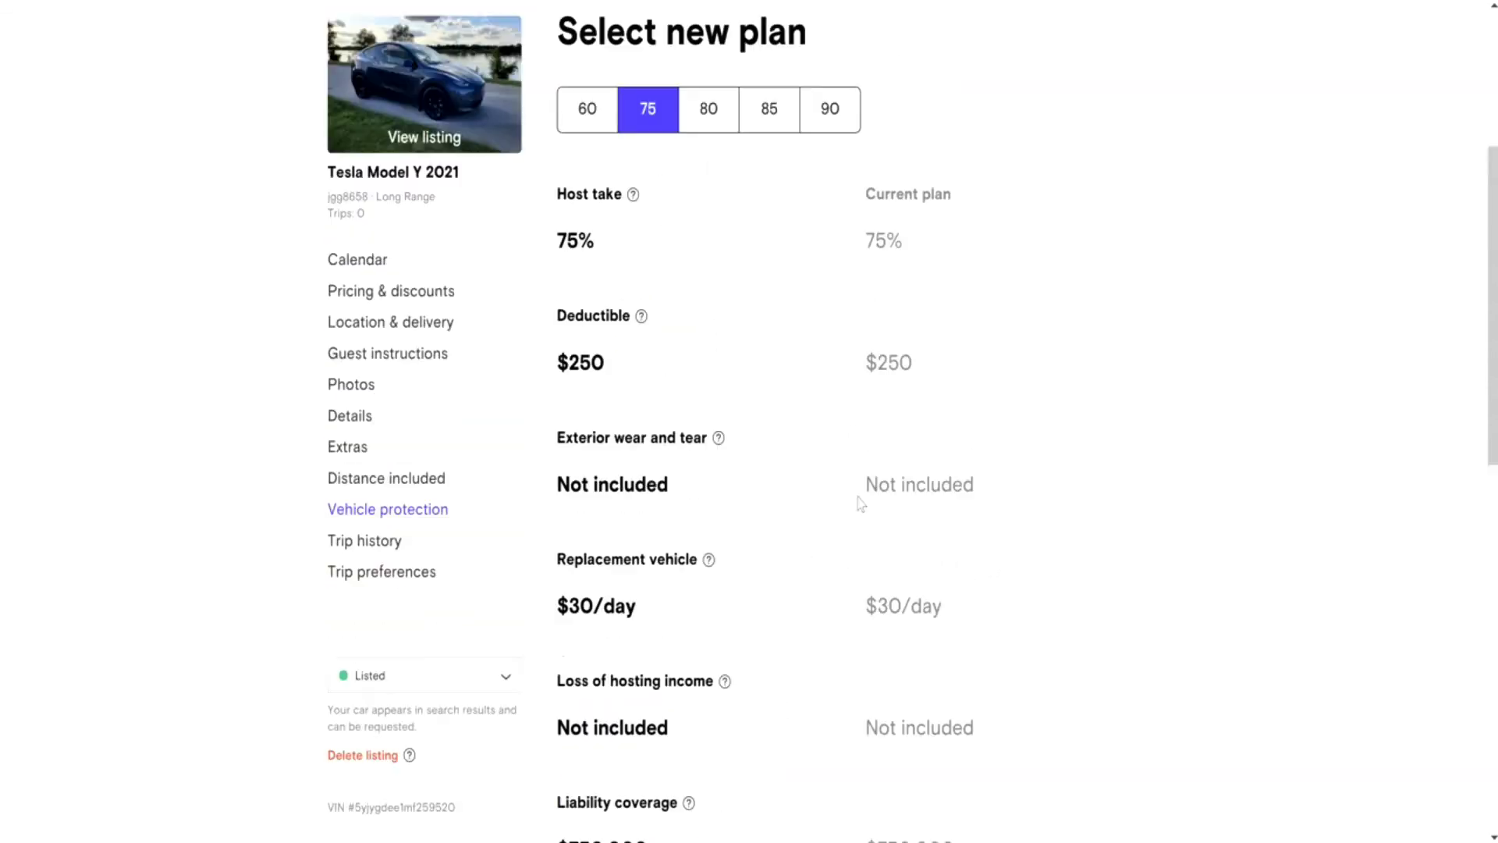
pyautogui.click(586, 109)
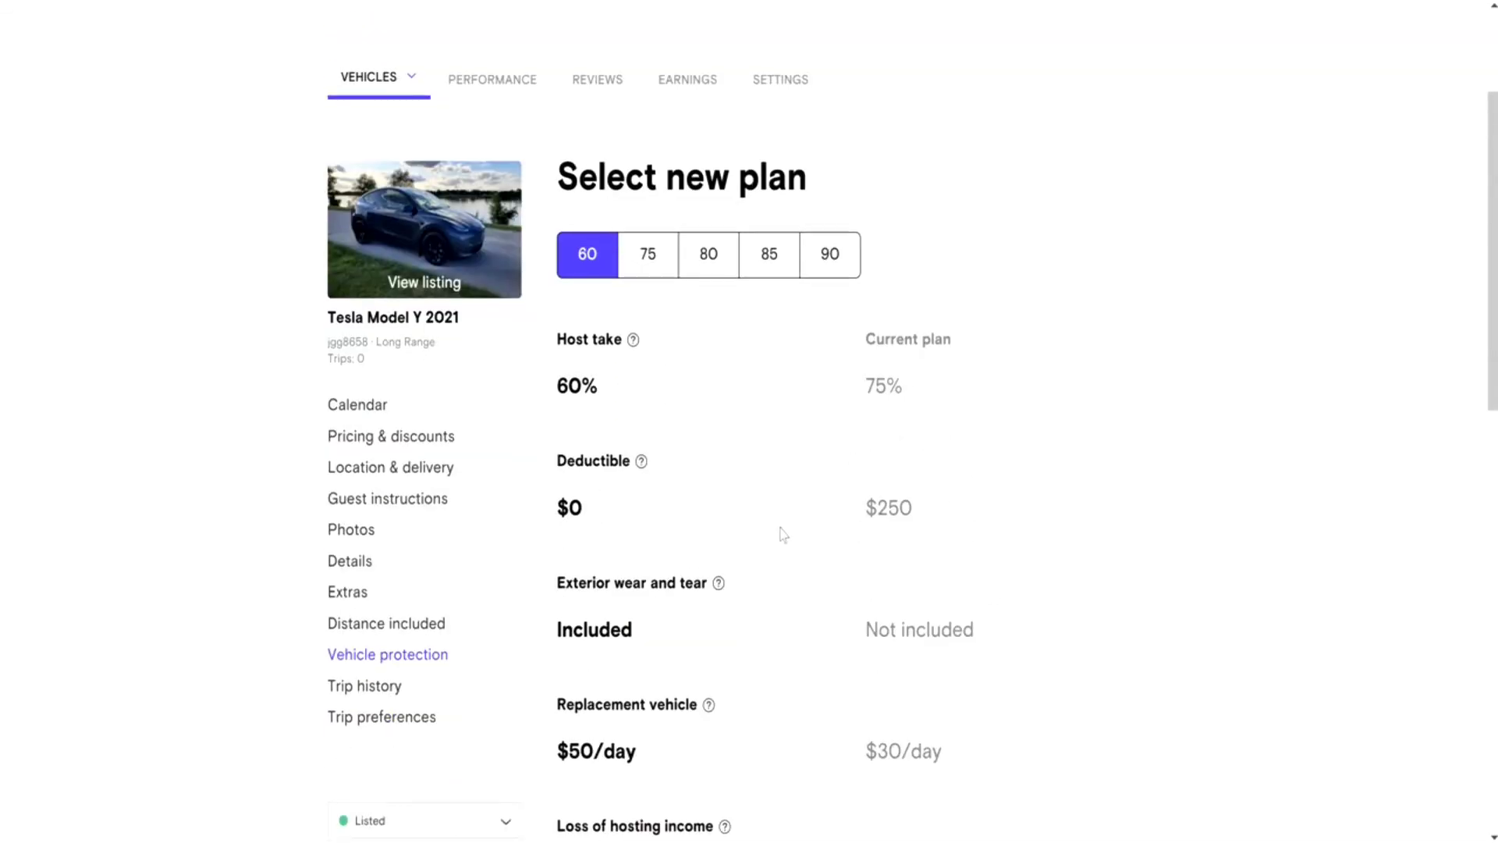
pyautogui.scroll(-3)
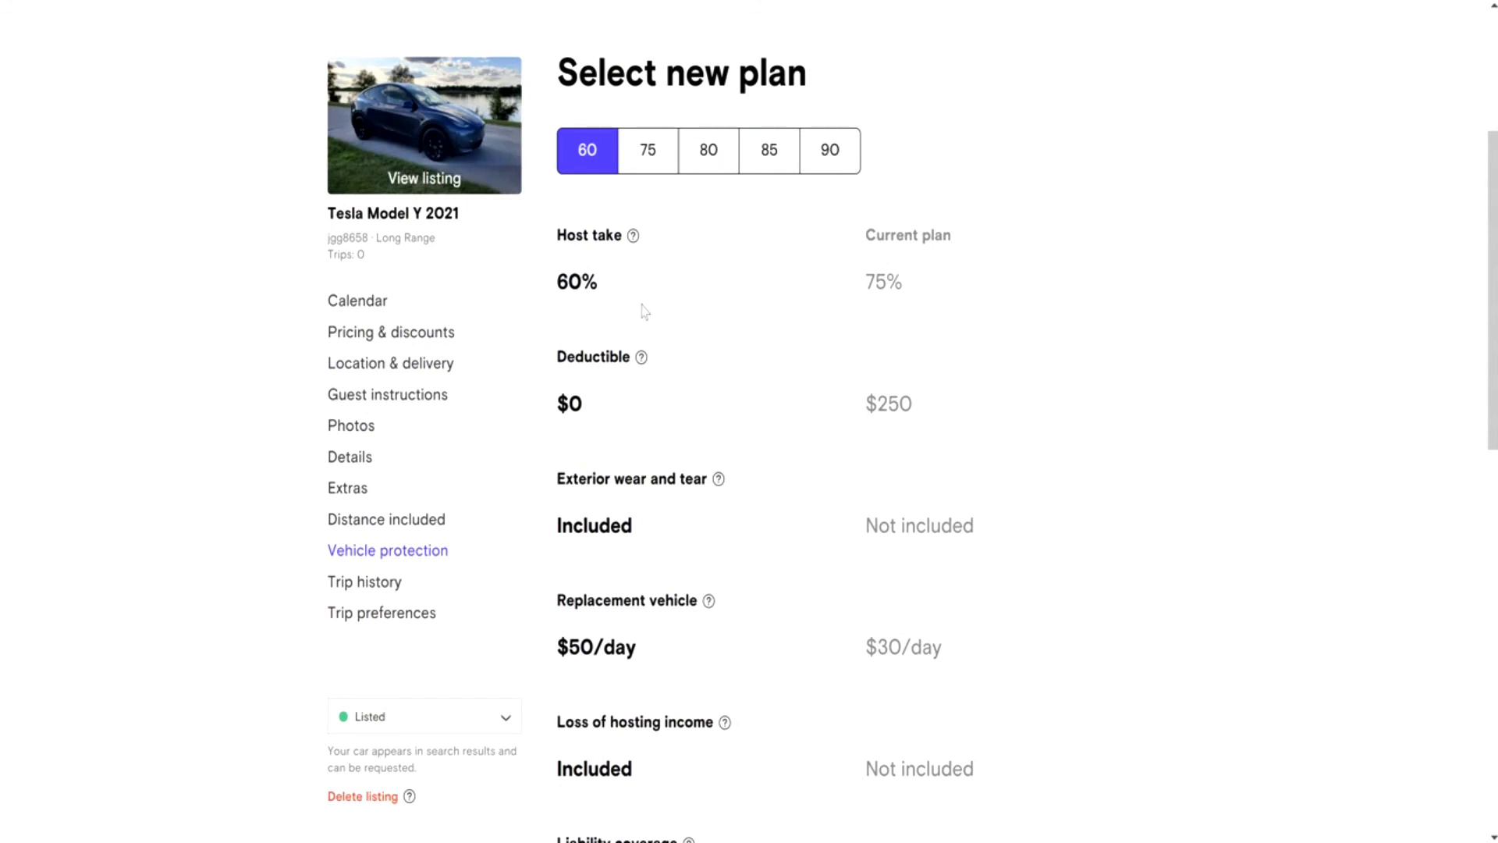
pyautogui.scroll(-3)
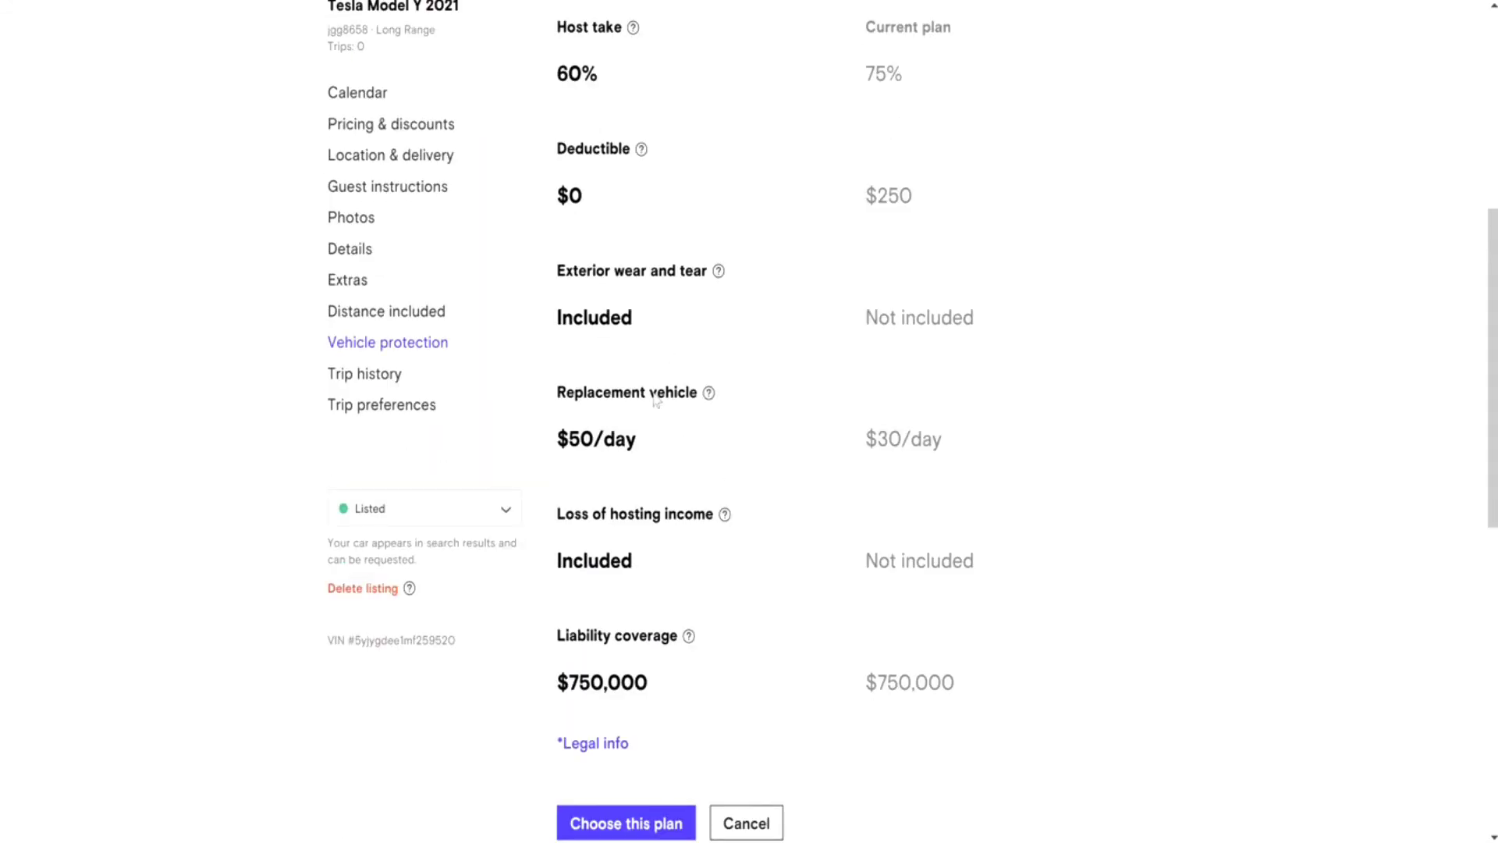
pyautogui.moveTo(667, 447)
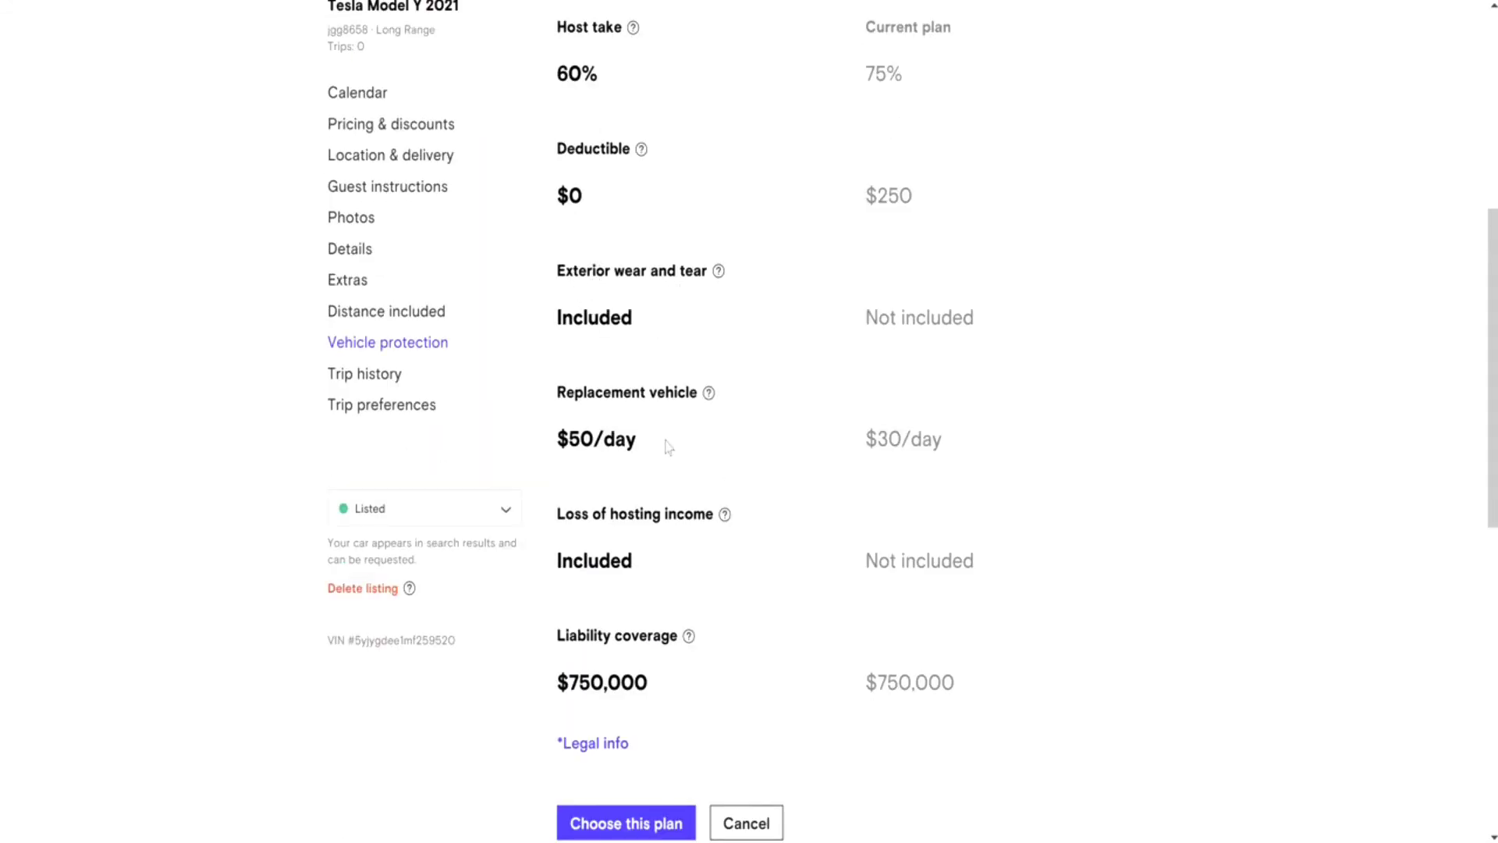
pyautogui.moveTo(654, 451)
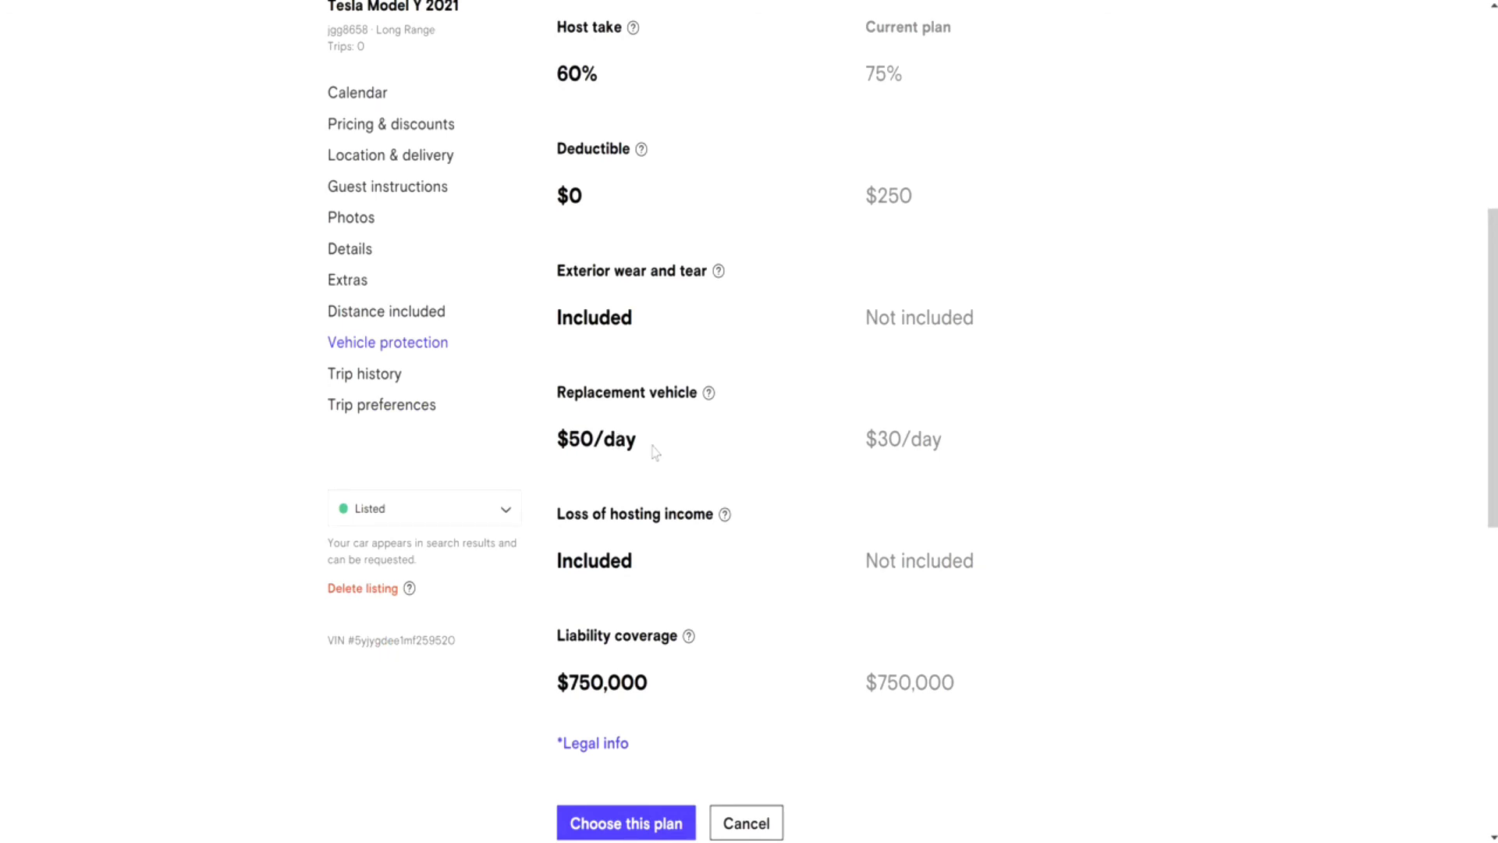
pyautogui.moveTo(697, 501)
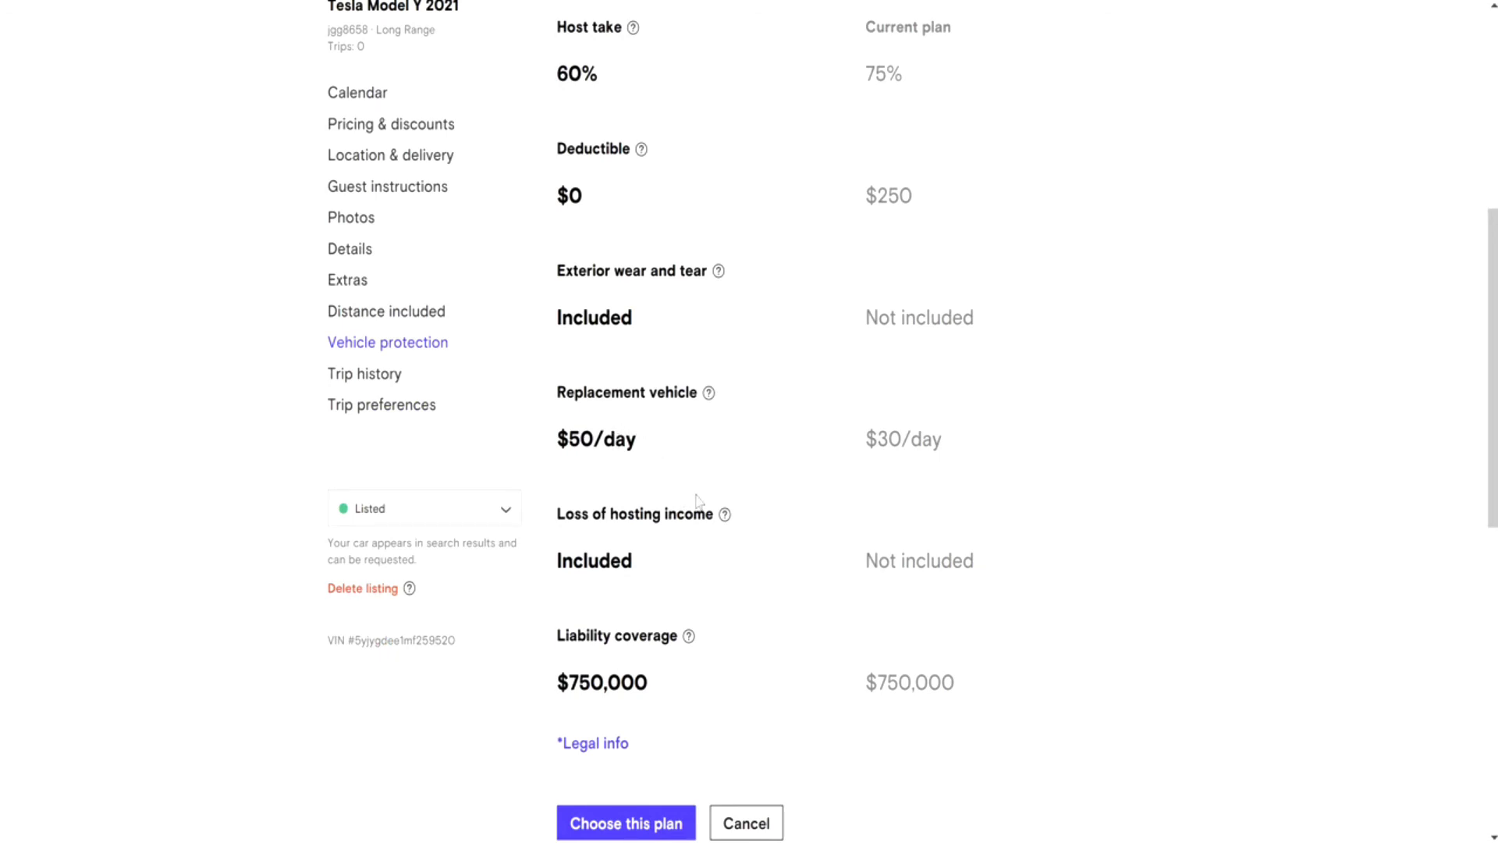
pyautogui.moveTo(631, 469)
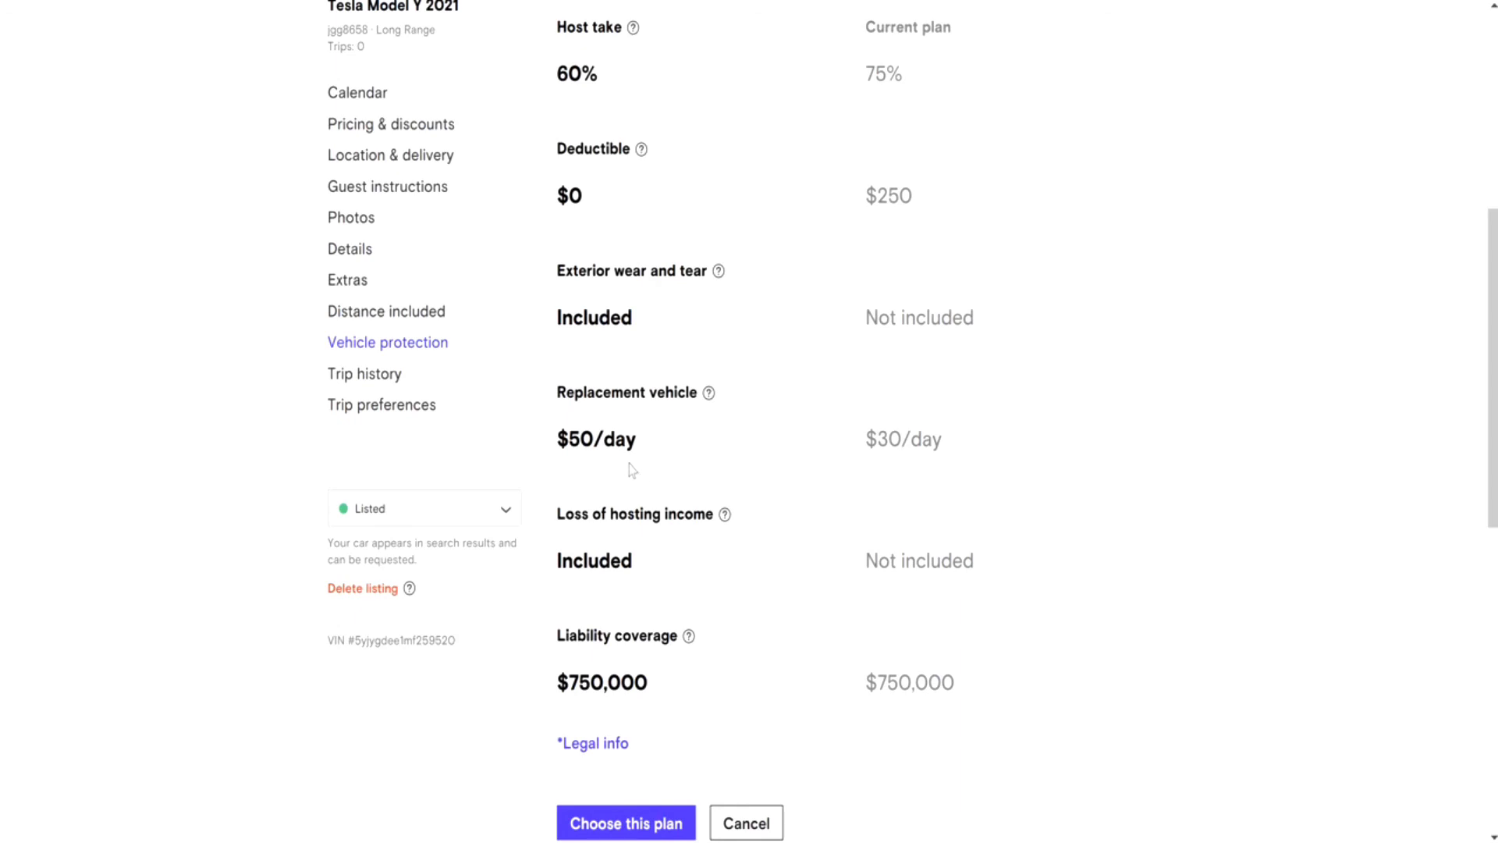
pyautogui.moveTo(694, 476)
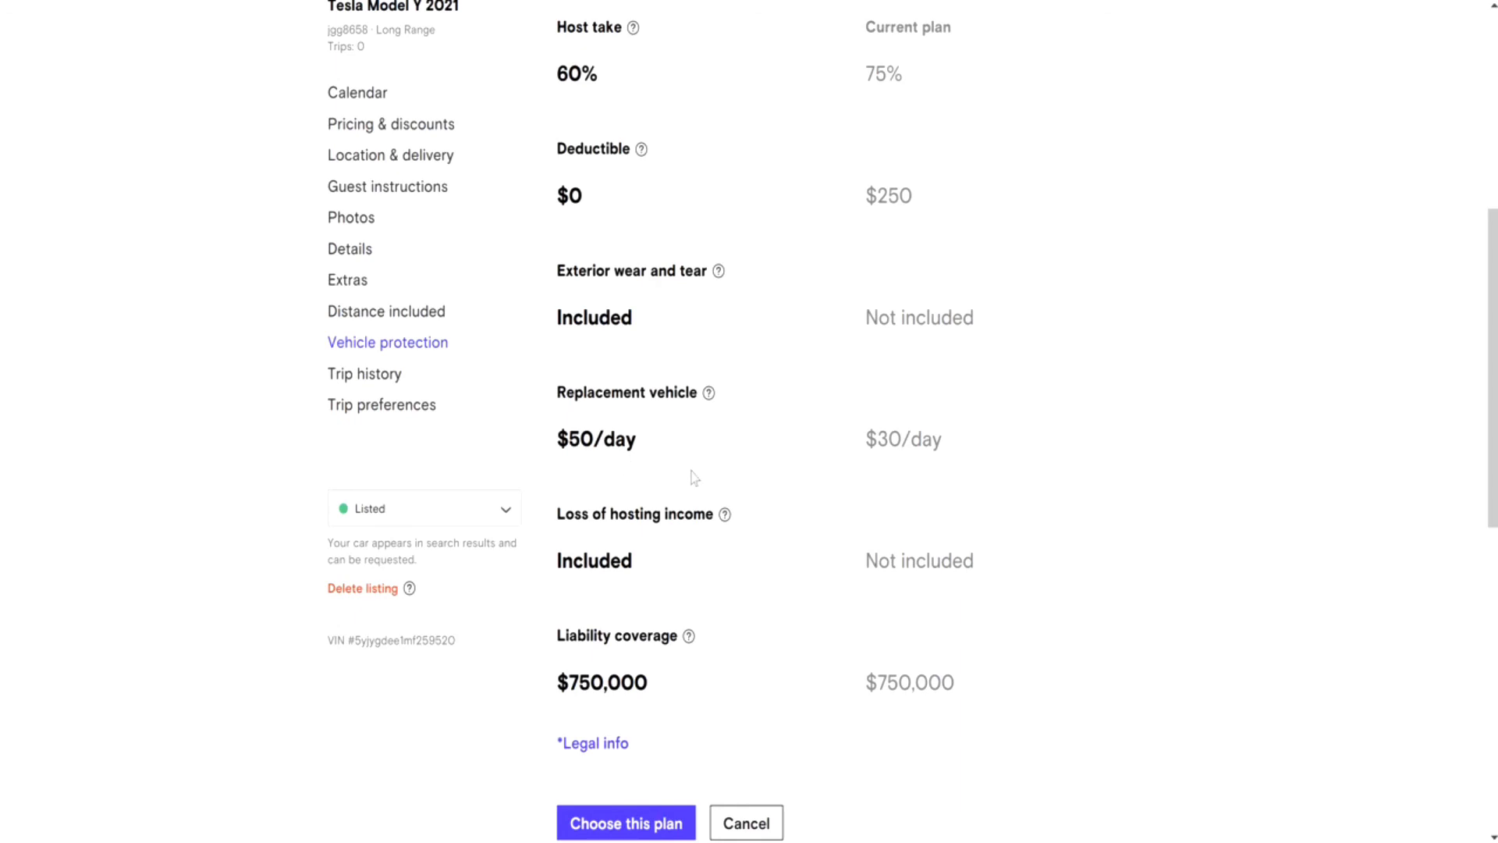
pyautogui.moveTo(710, 407)
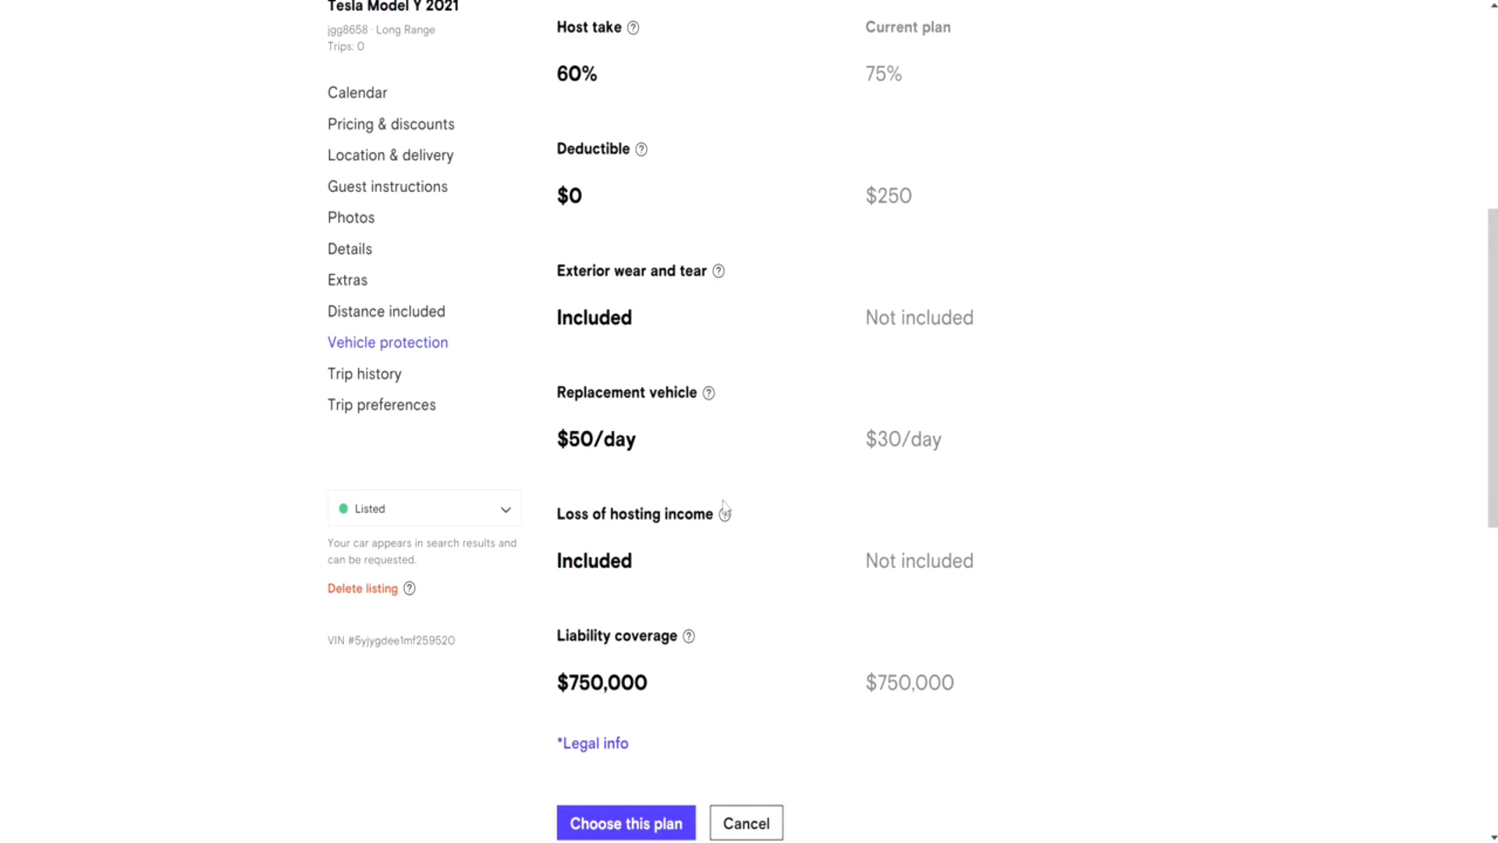
pyautogui.moveTo(701, 475)
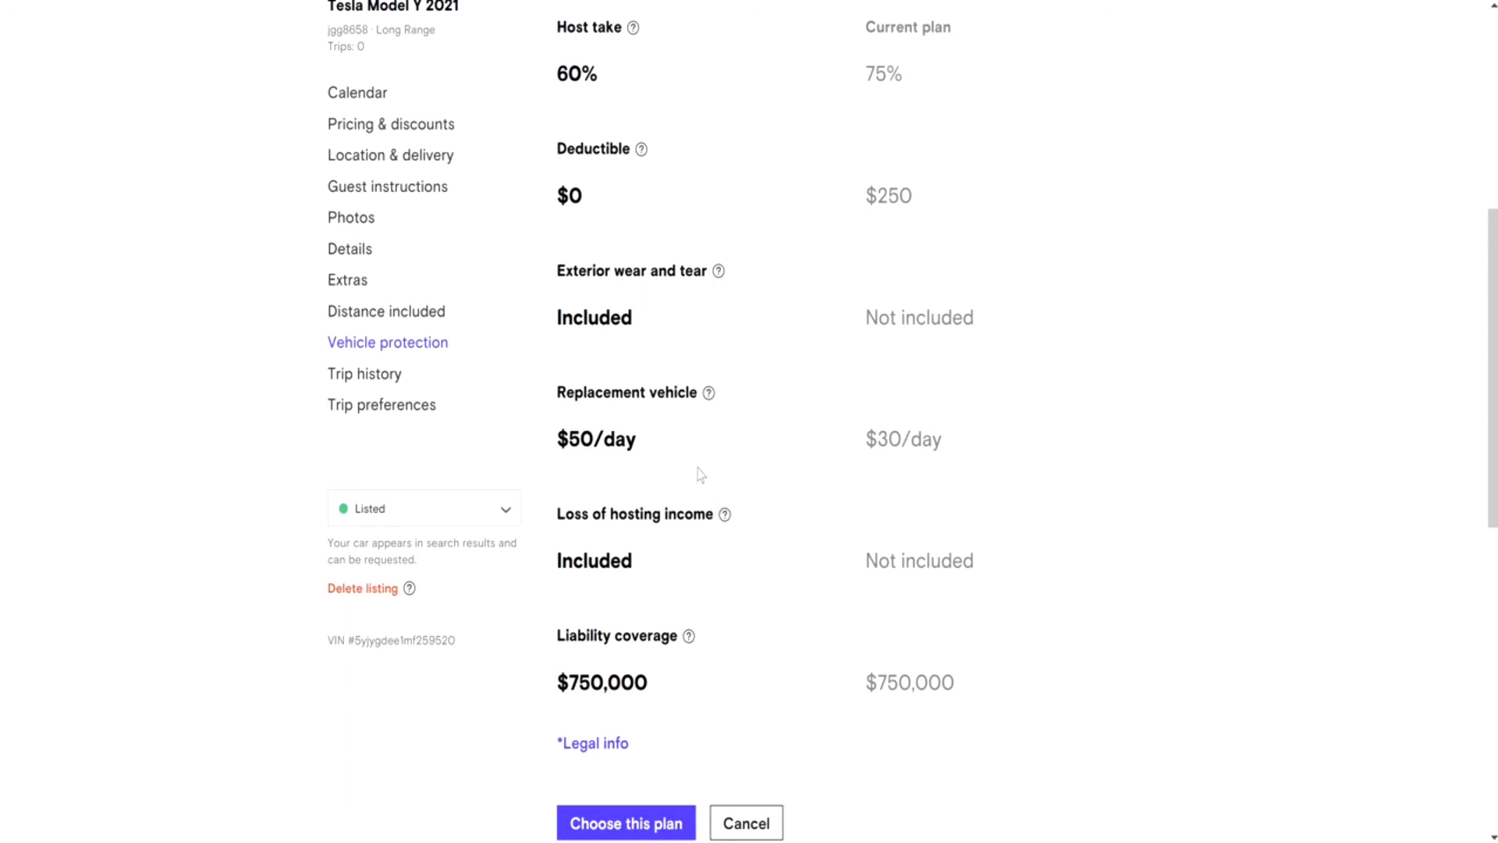
# - Check the Loss of hosting income explanation and confirm the switch to the 60 plan
pyautogui.scroll(-3)
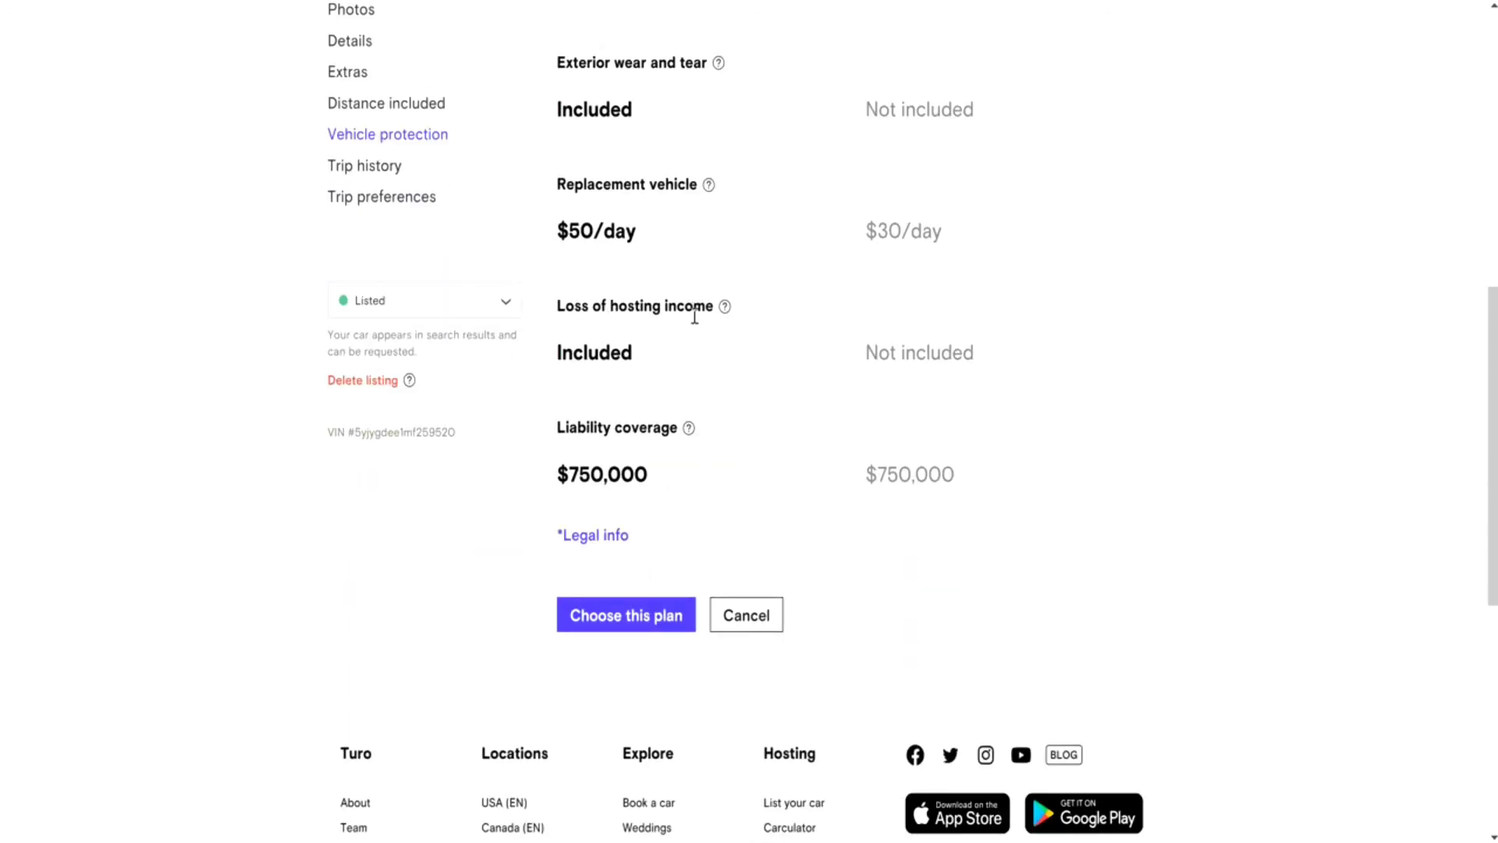
pyautogui.click(725, 307)
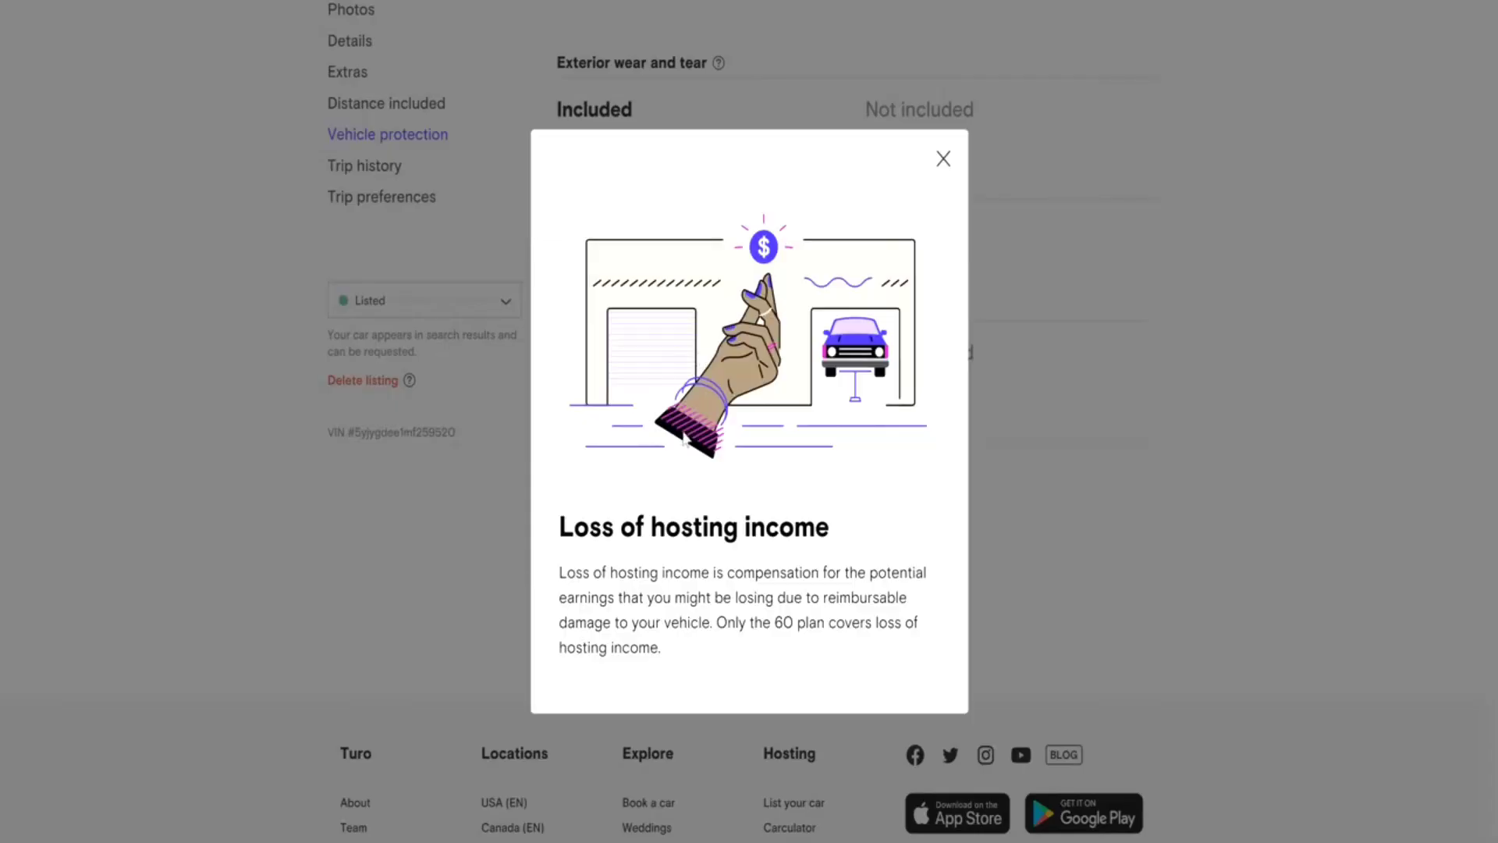
pyautogui.moveTo(634, 635)
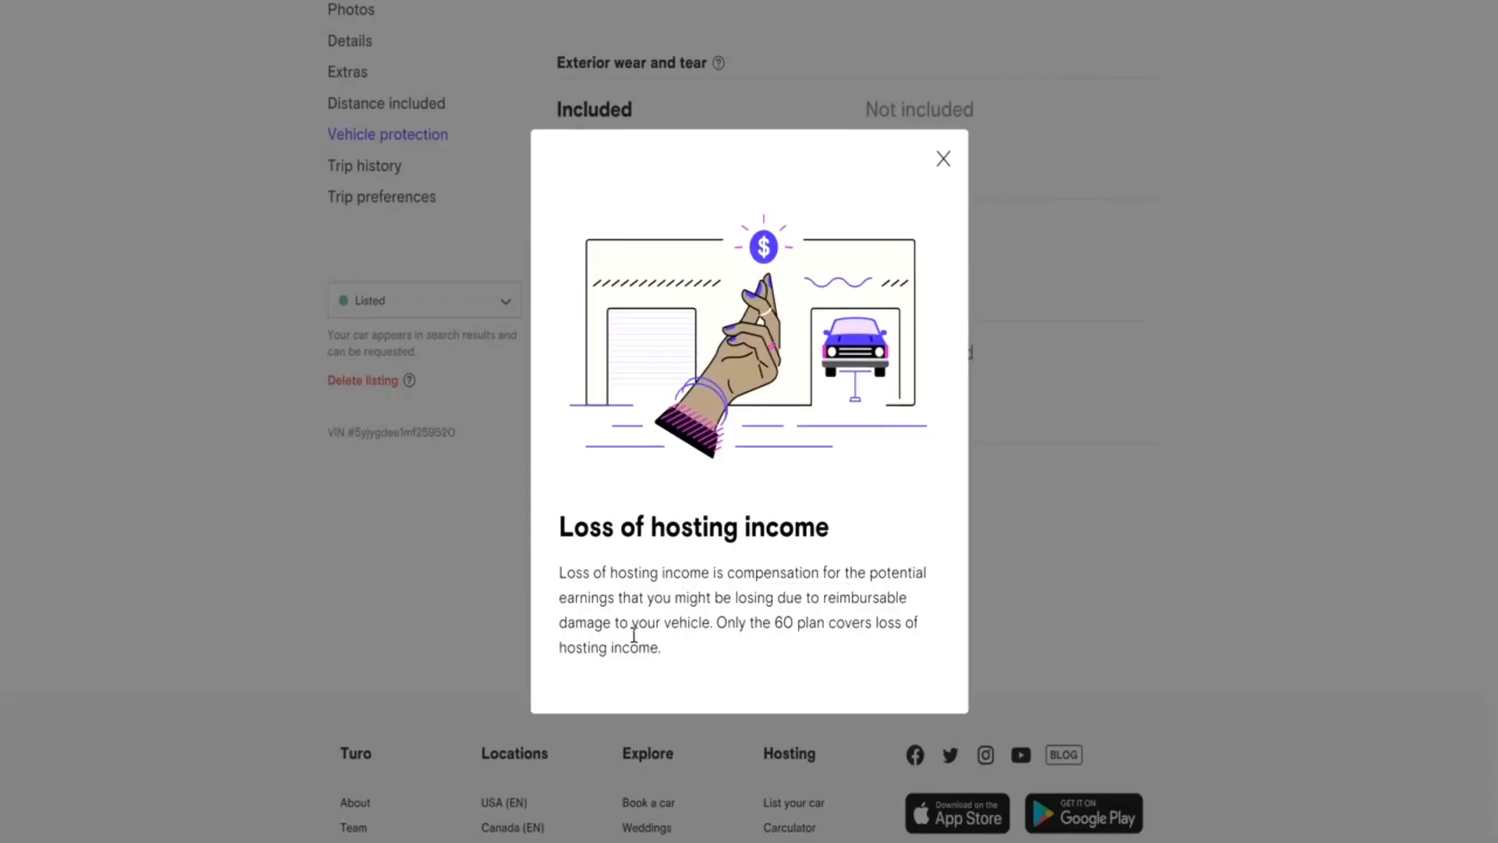
pyautogui.click(942, 158)
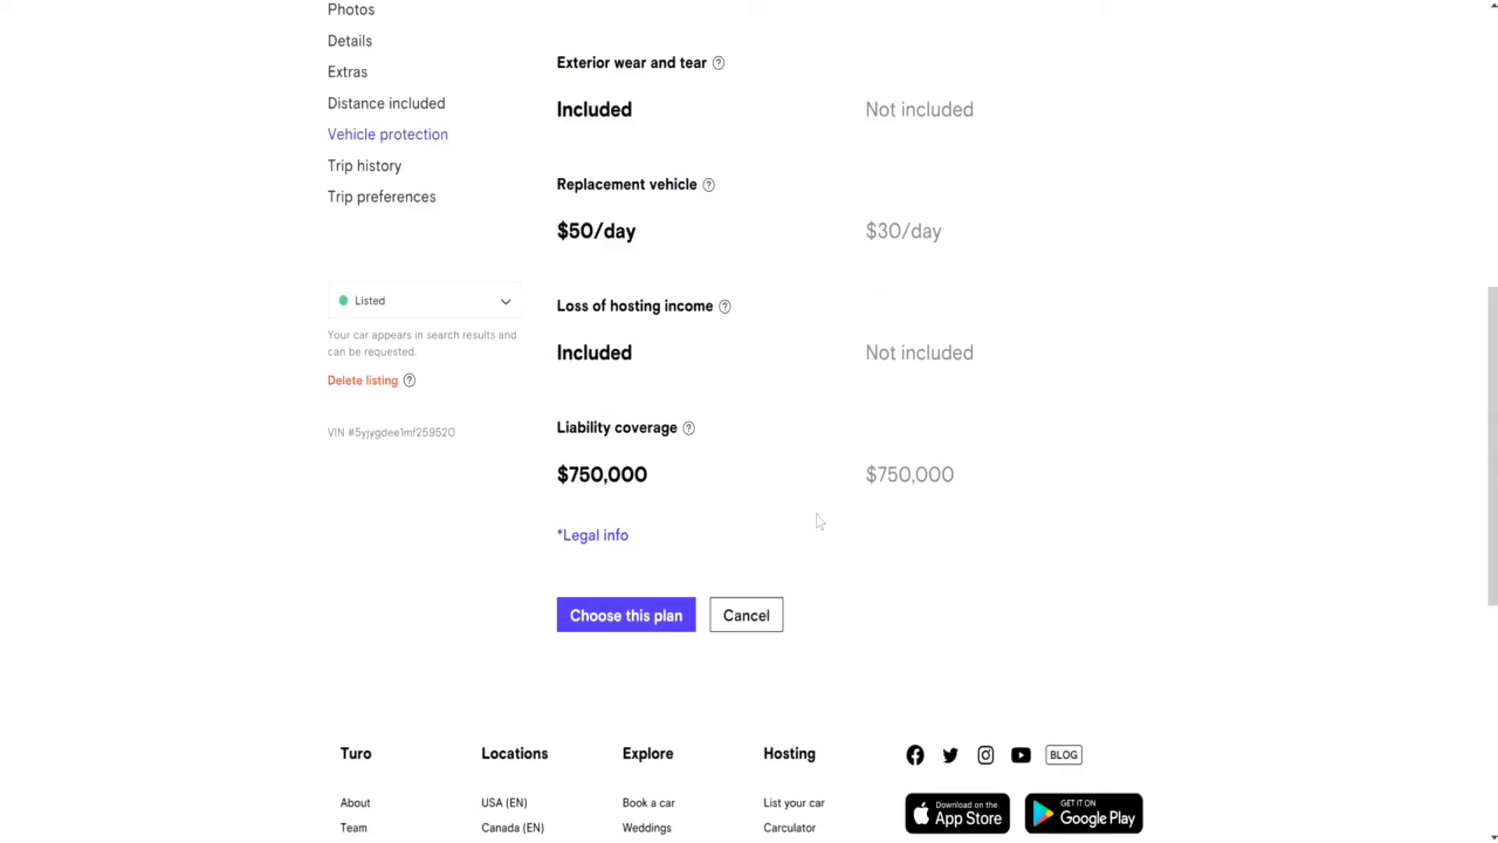
pyautogui.click(626, 614)
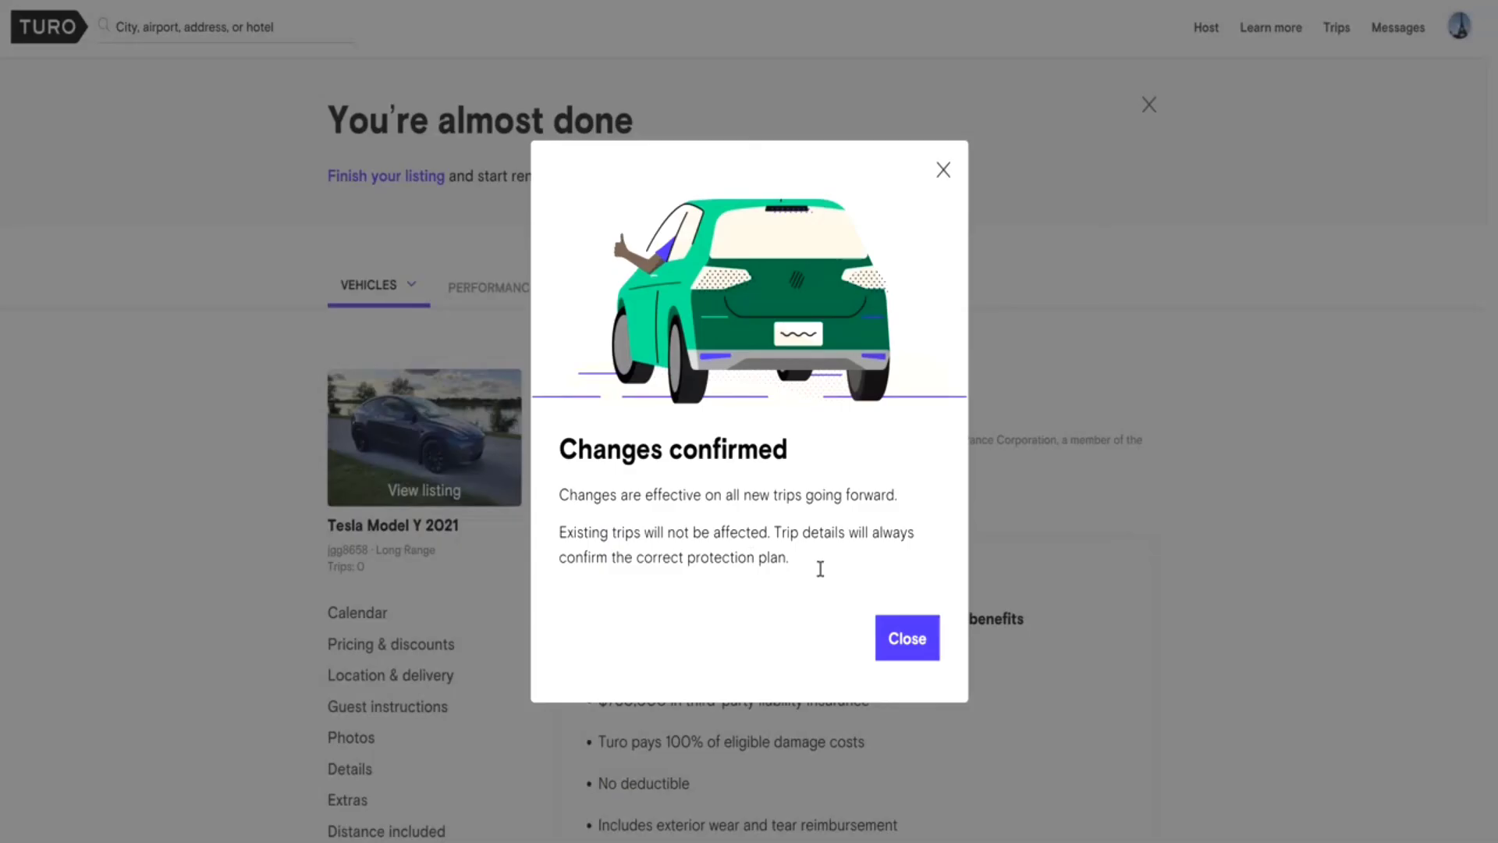
# - Dismiss the Changes confirmed notice and review the current 60 protection plan
pyautogui.click(906, 637)
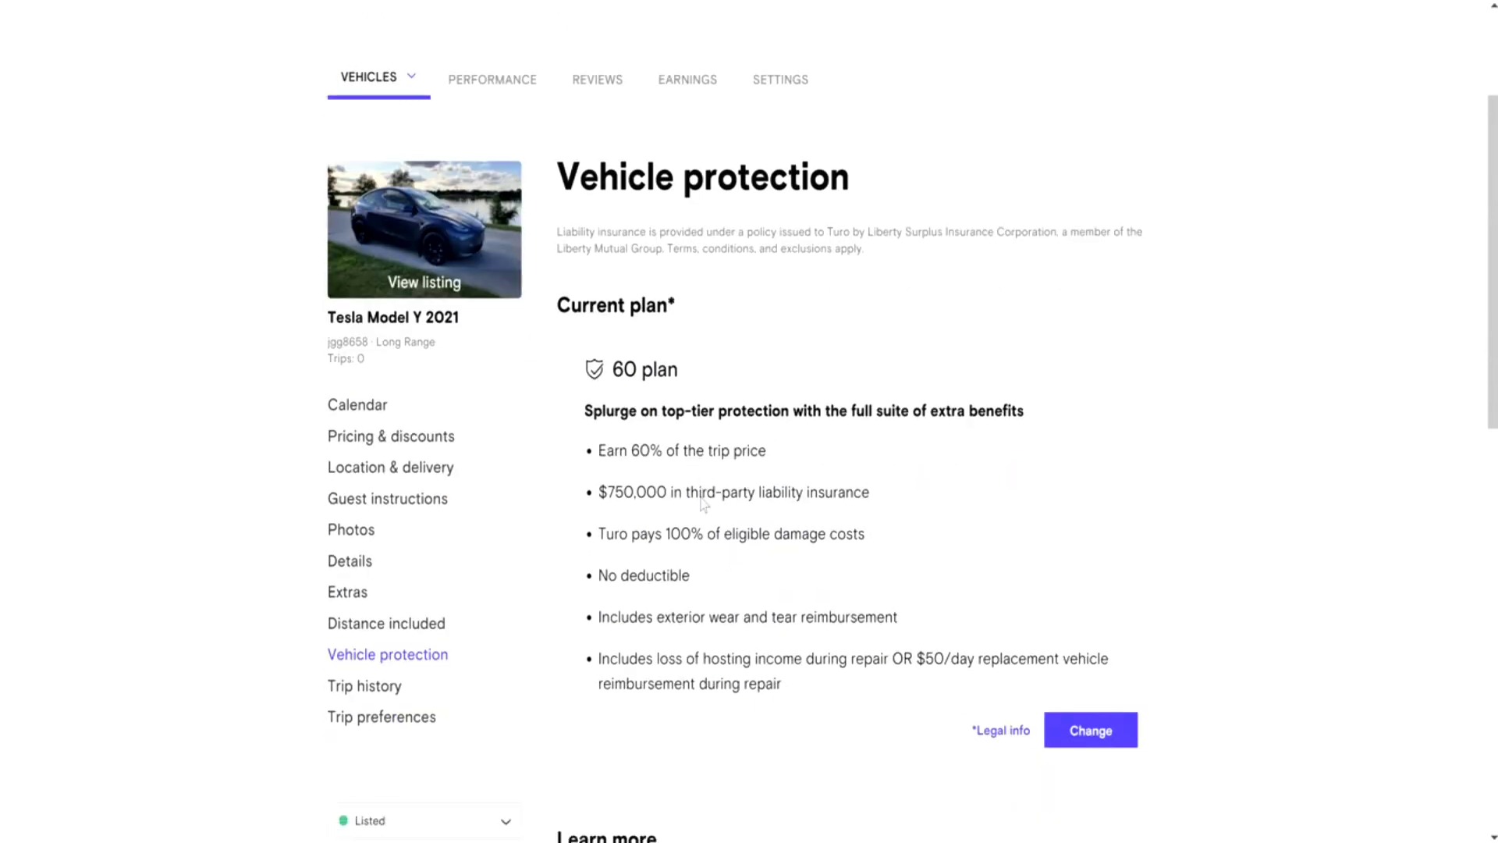
pyautogui.moveTo(725, 396)
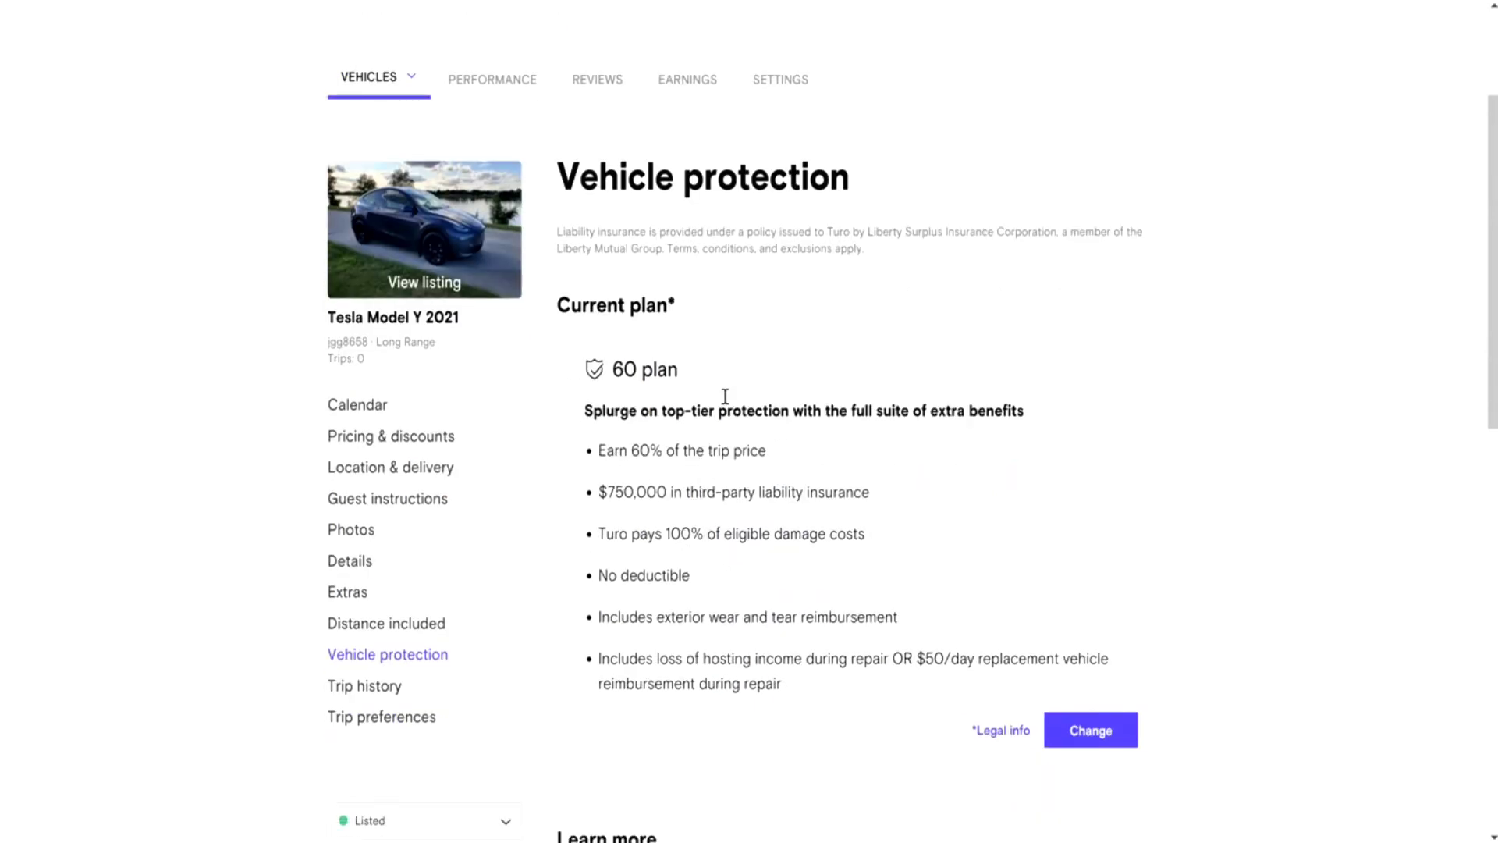
pyautogui.scroll(-3)
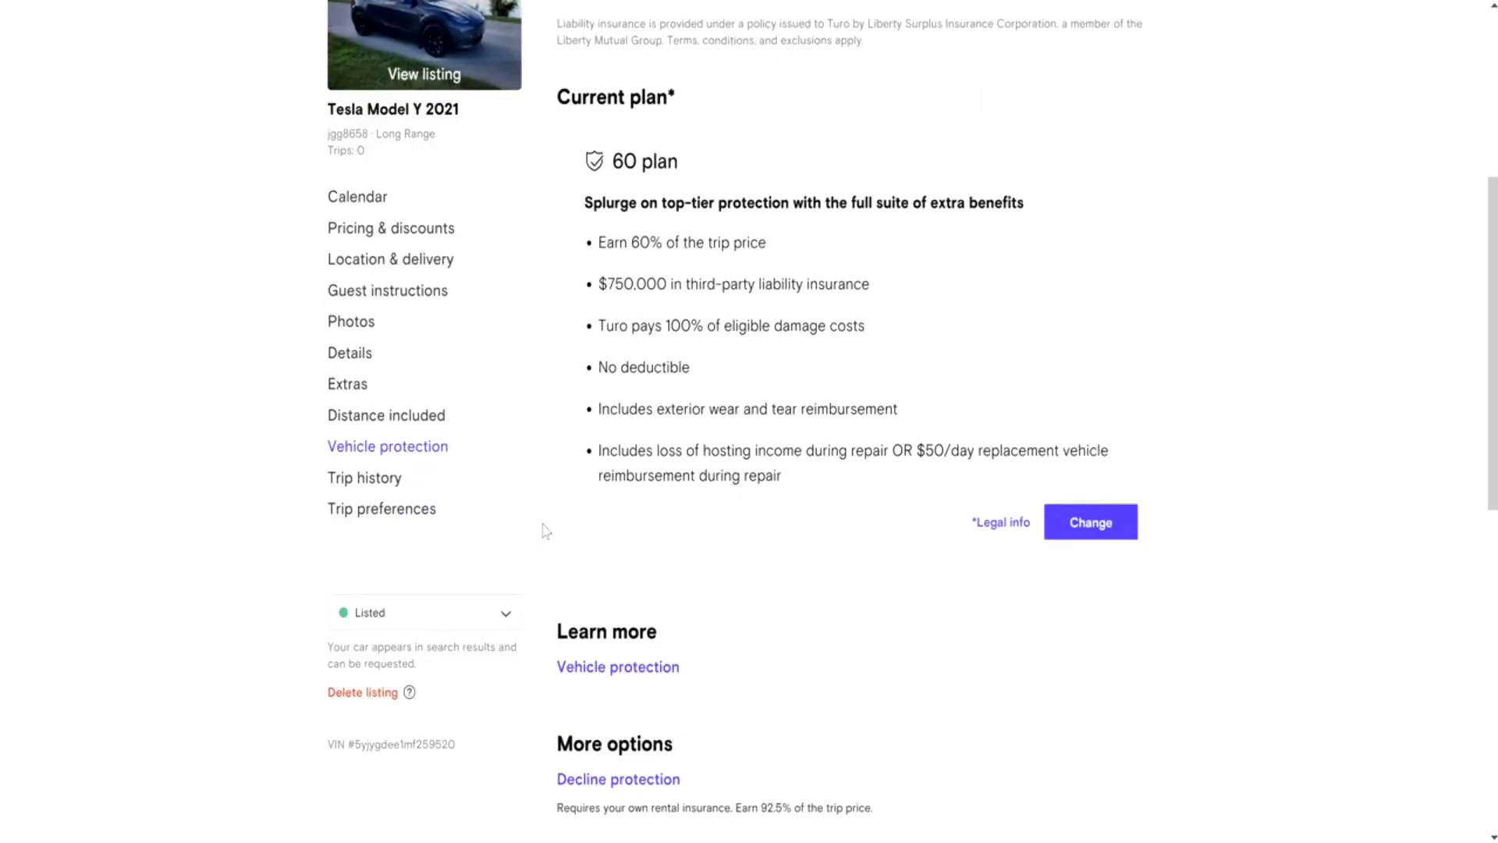
pyautogui.moveTo(365, 478)
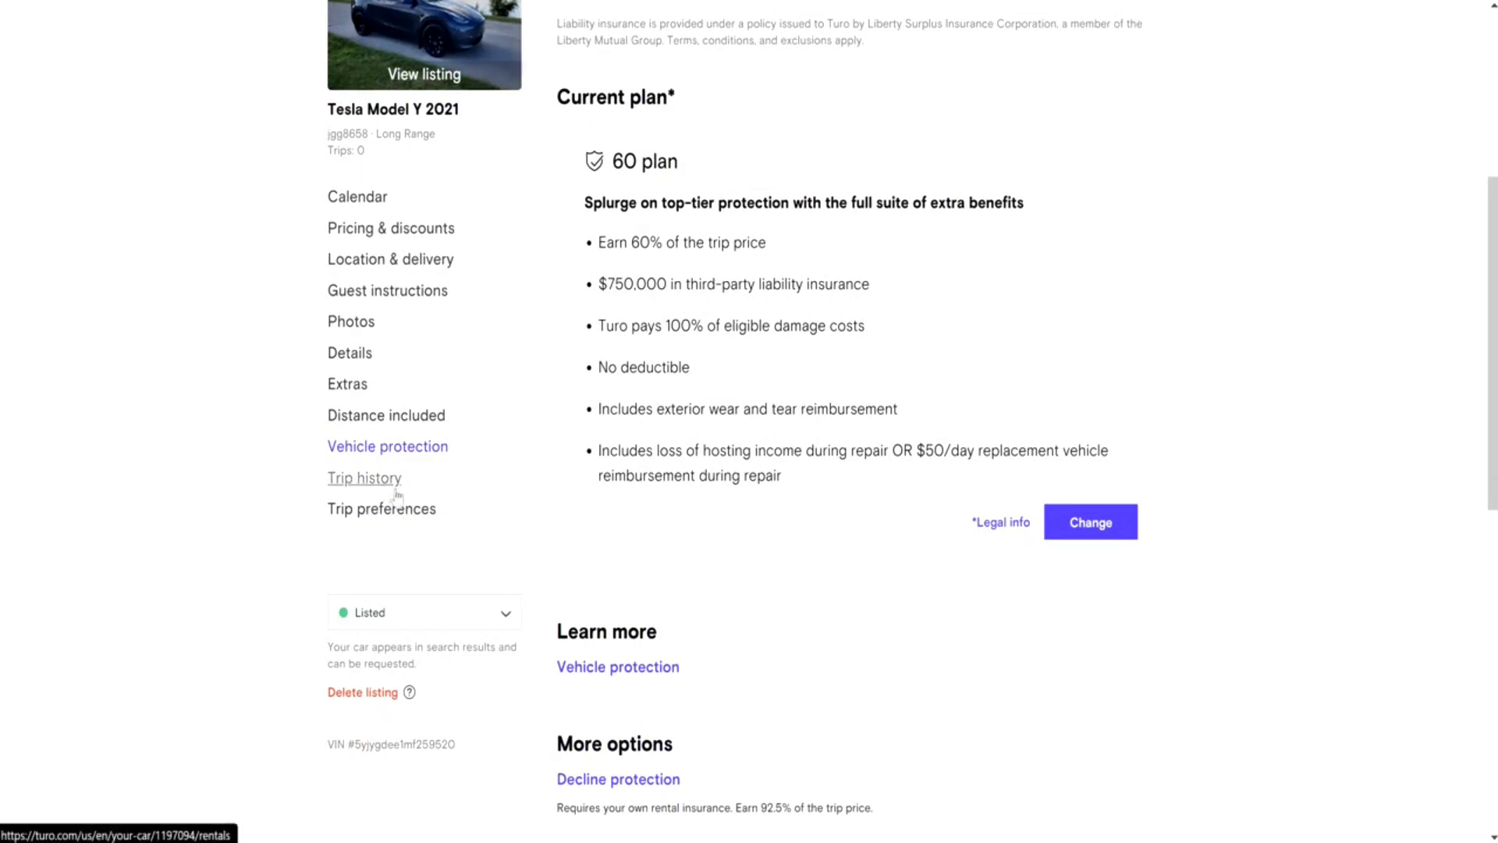
pyautogui.moveTo(442, 497)
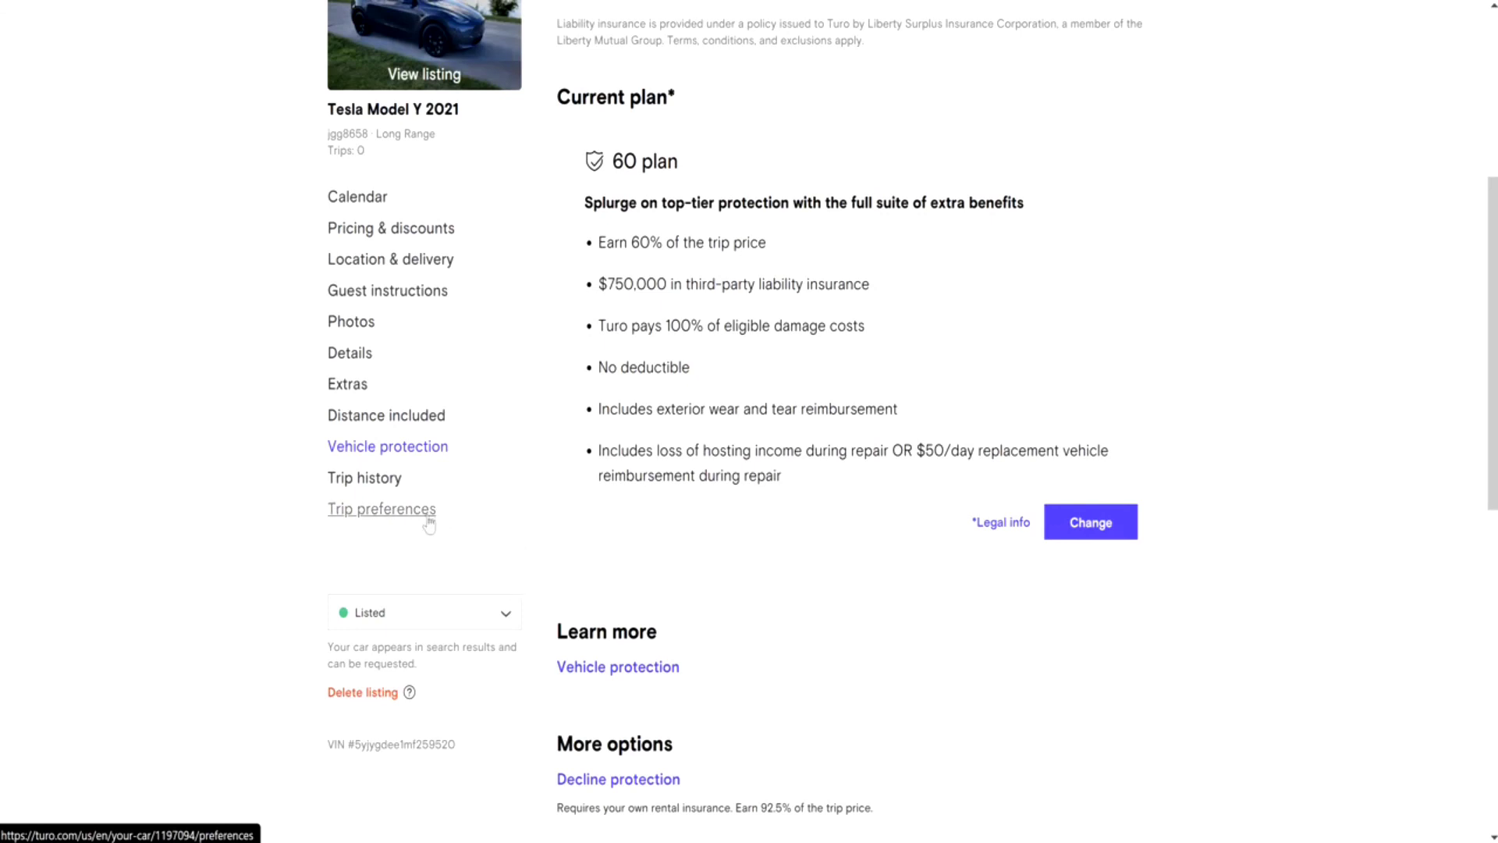
pyautogui.click(381, 508)
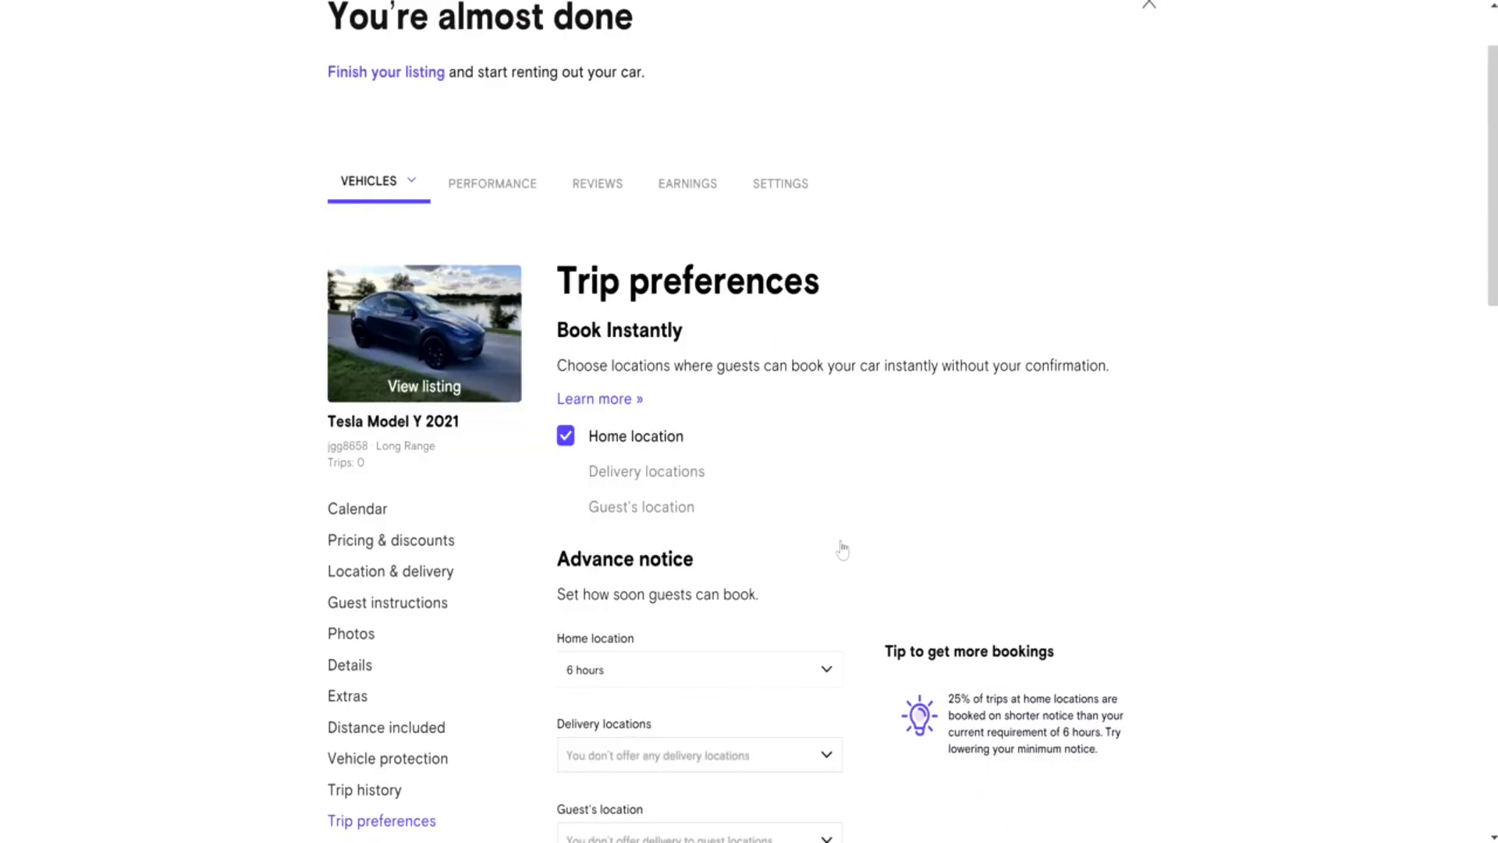
pyautogui.moveTo(874, 543)
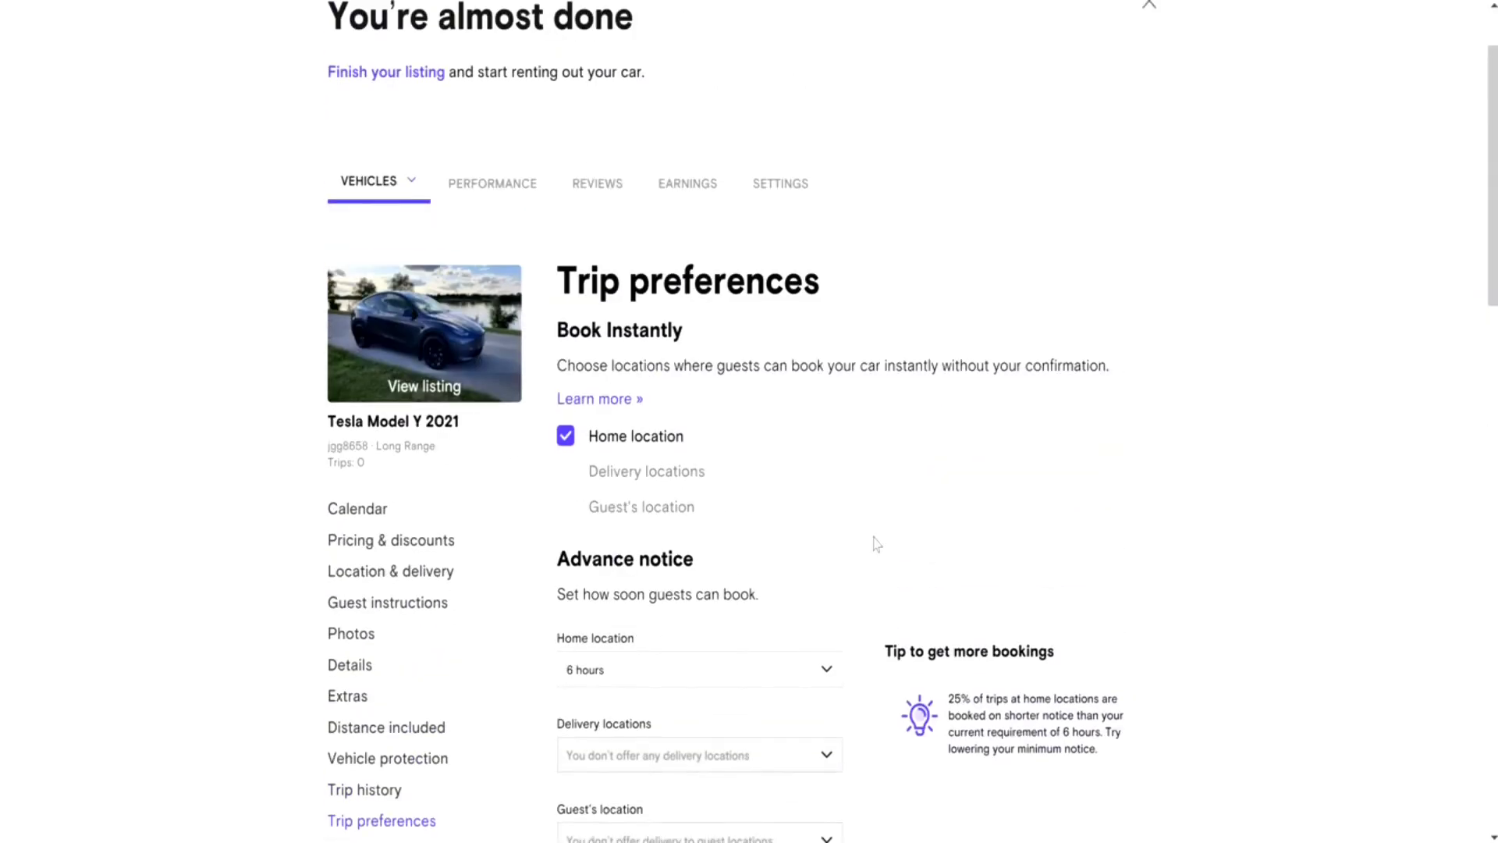
pyautogui.moveTo(693, 371)
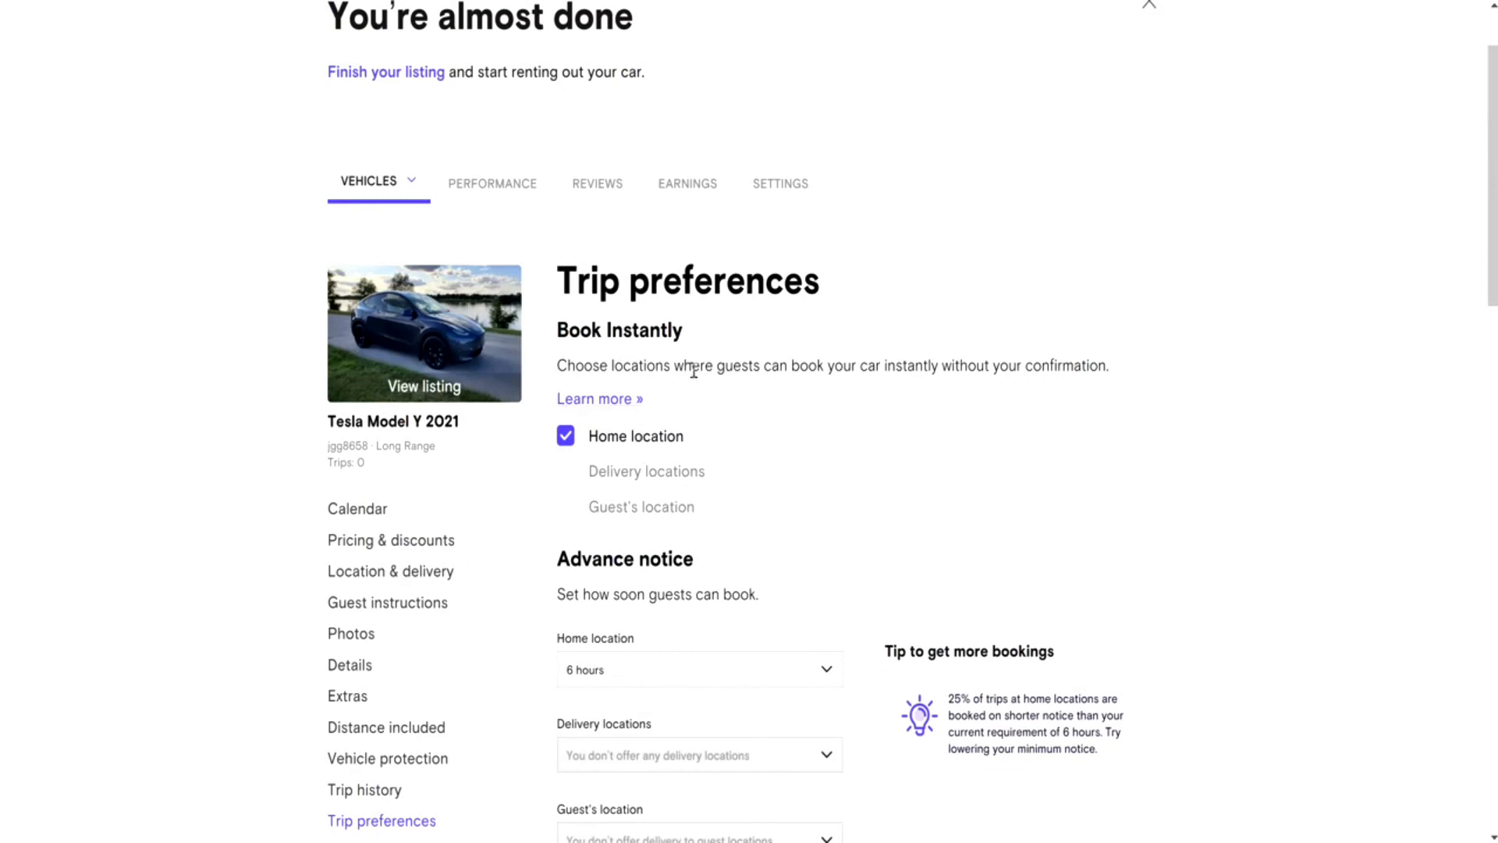
# - Uncheck Book Instantly at home location and save the Tesla Model Y trip preferences
pyautogui.click(566, 436)
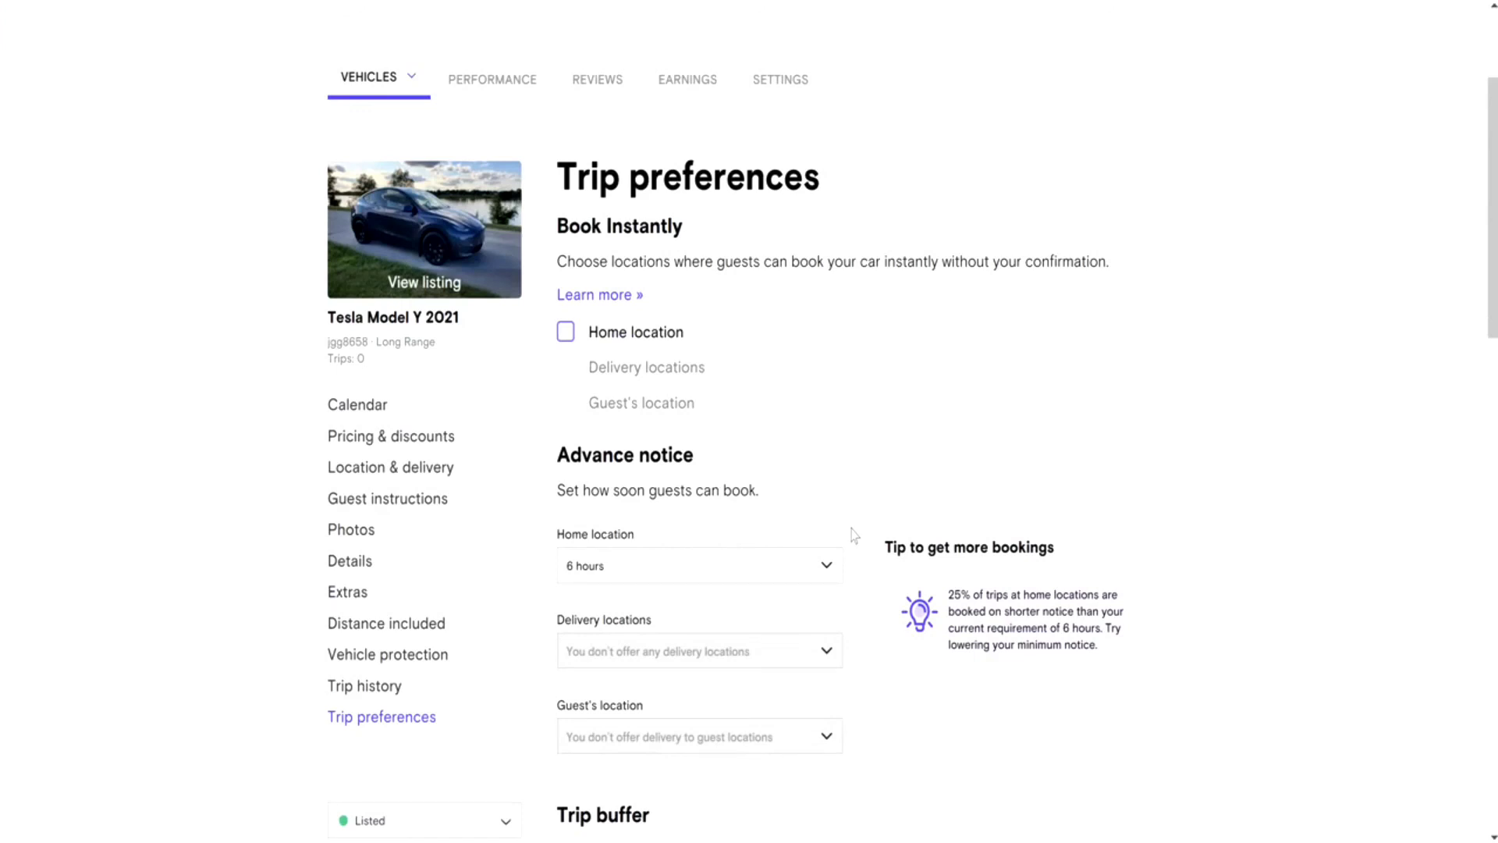
pyautogui.scroll(-3)
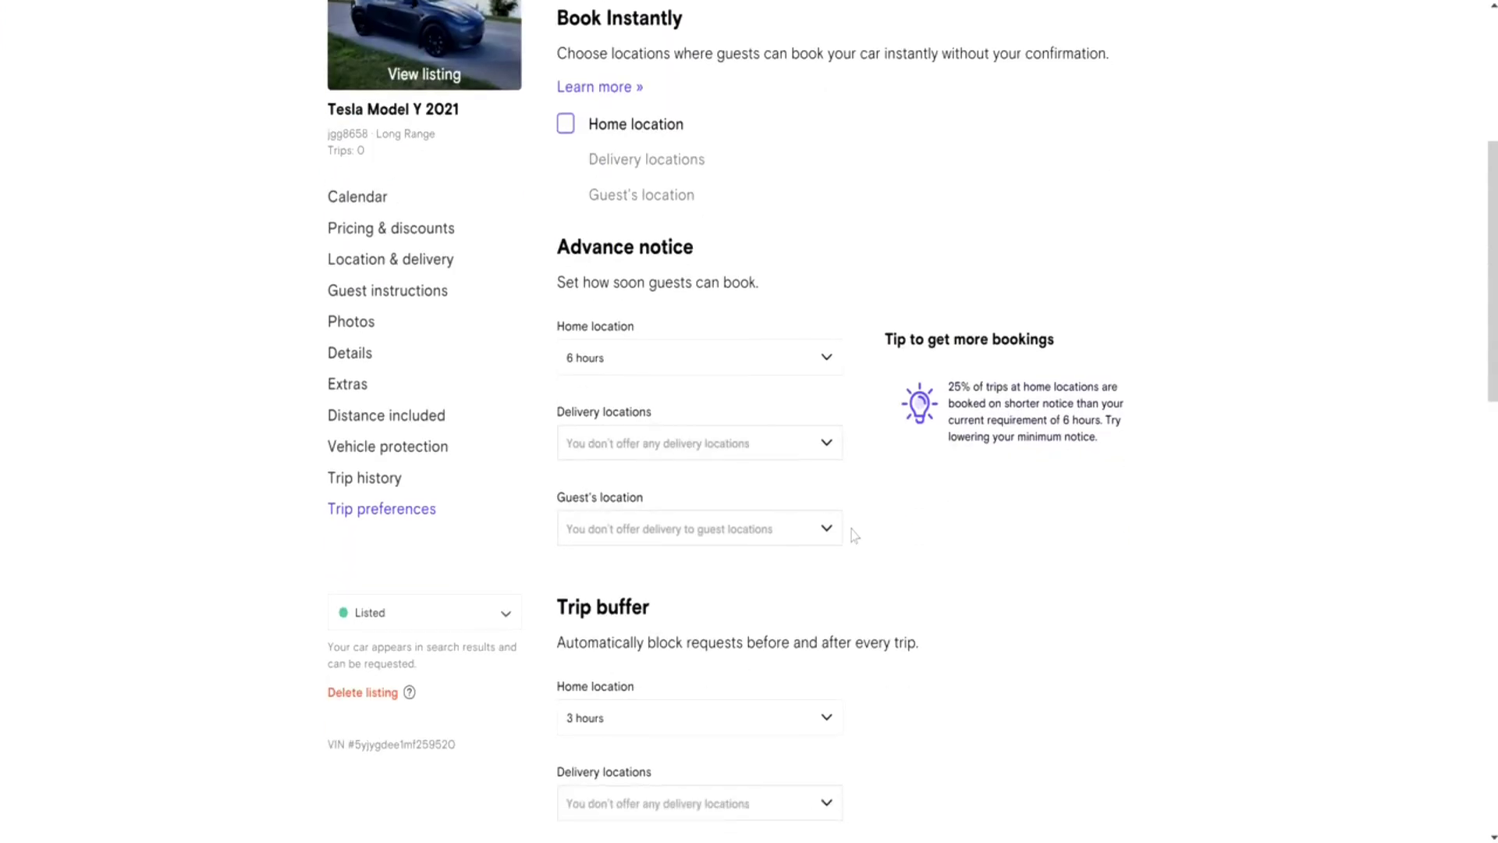
pyautogui.scroll(-3)
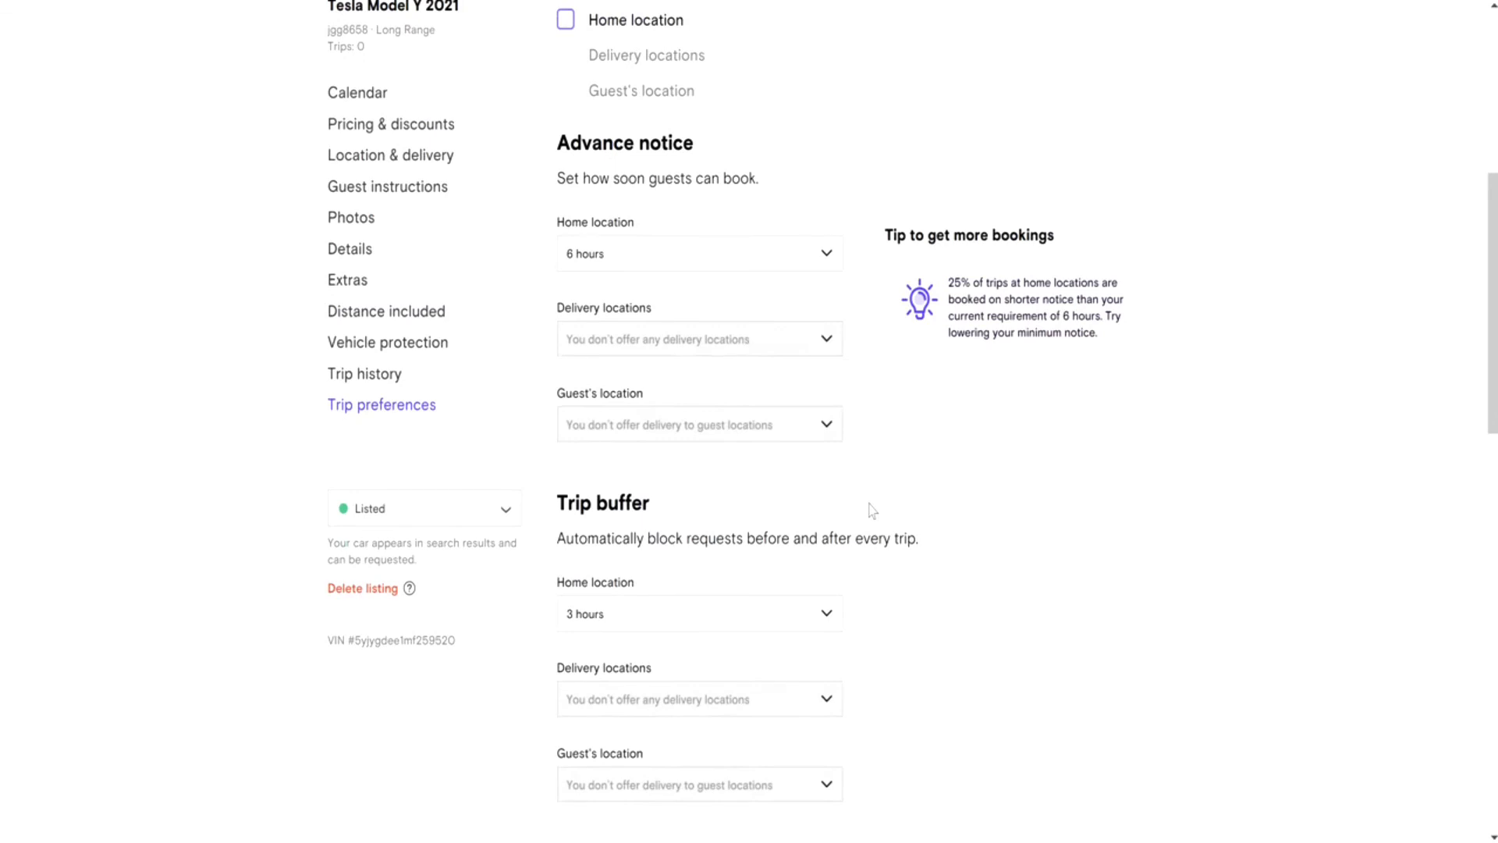
pyautogui.scroll(-3)
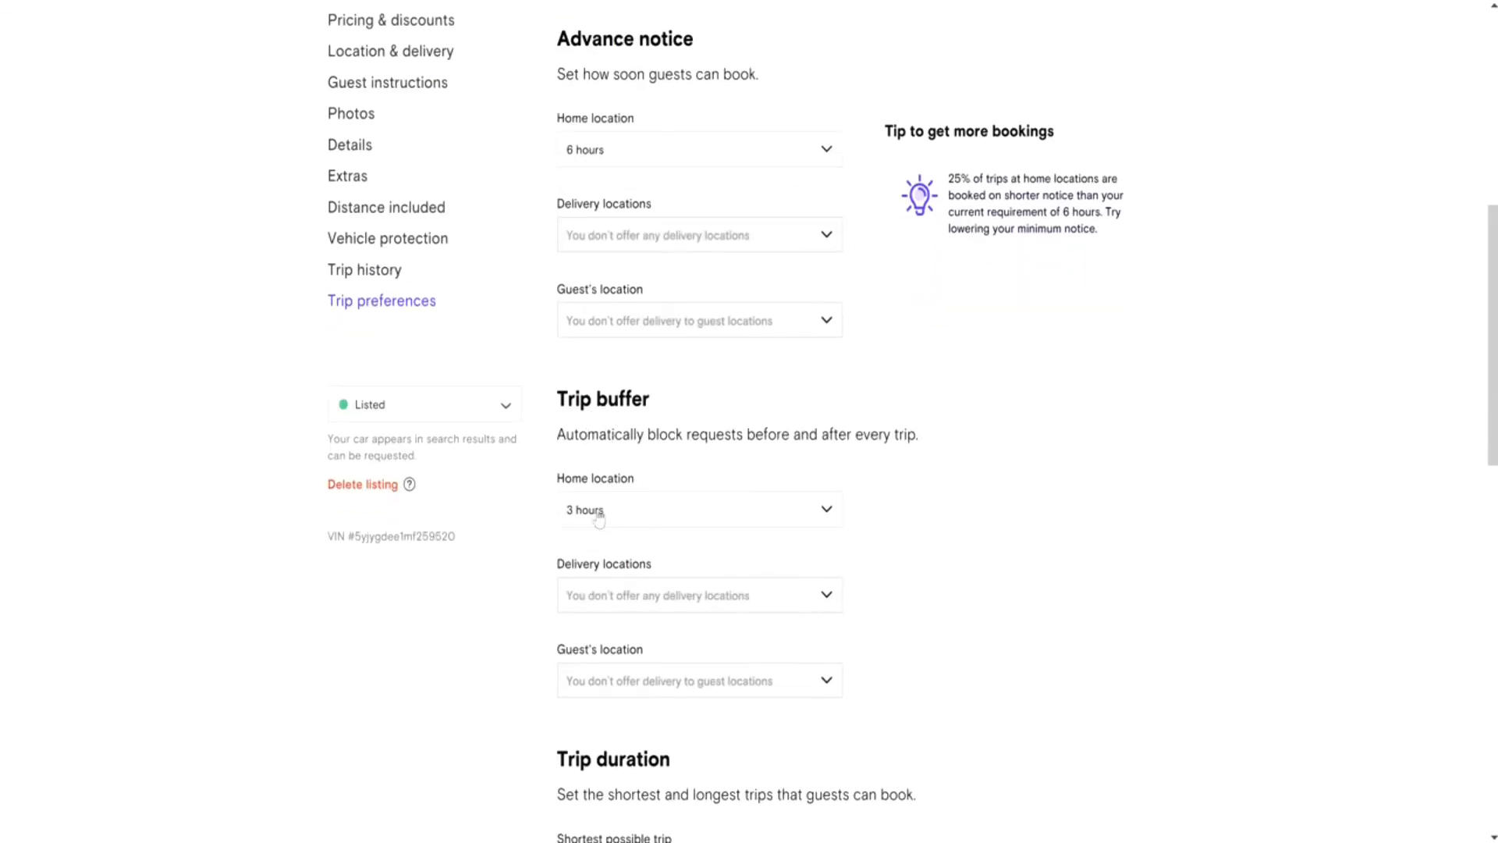
pyautogui.scroll(3)
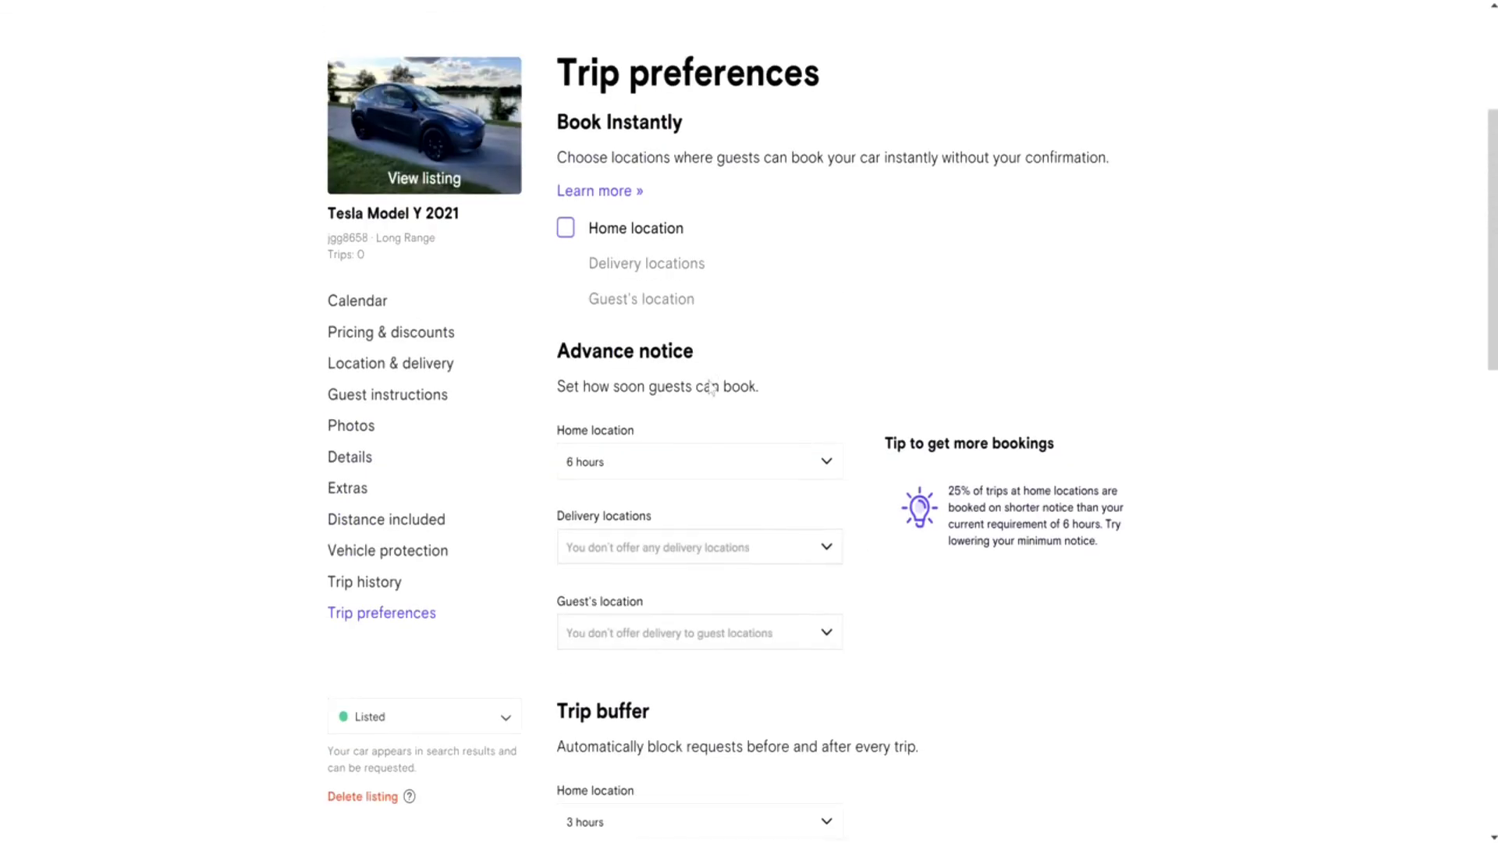
pyautogui.scroll(-3)
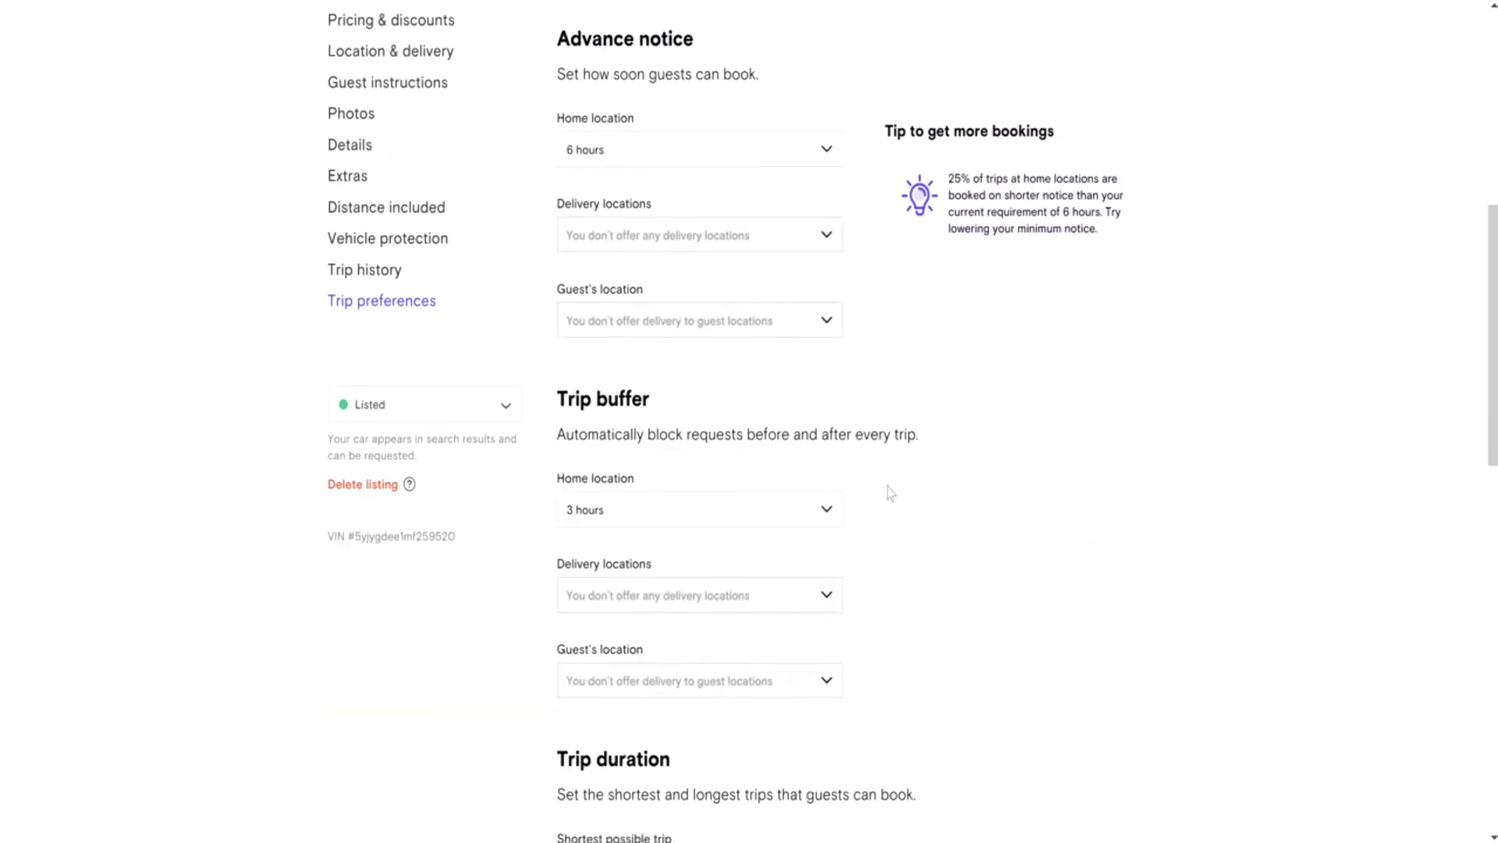
pyautogui.scroll(-3)
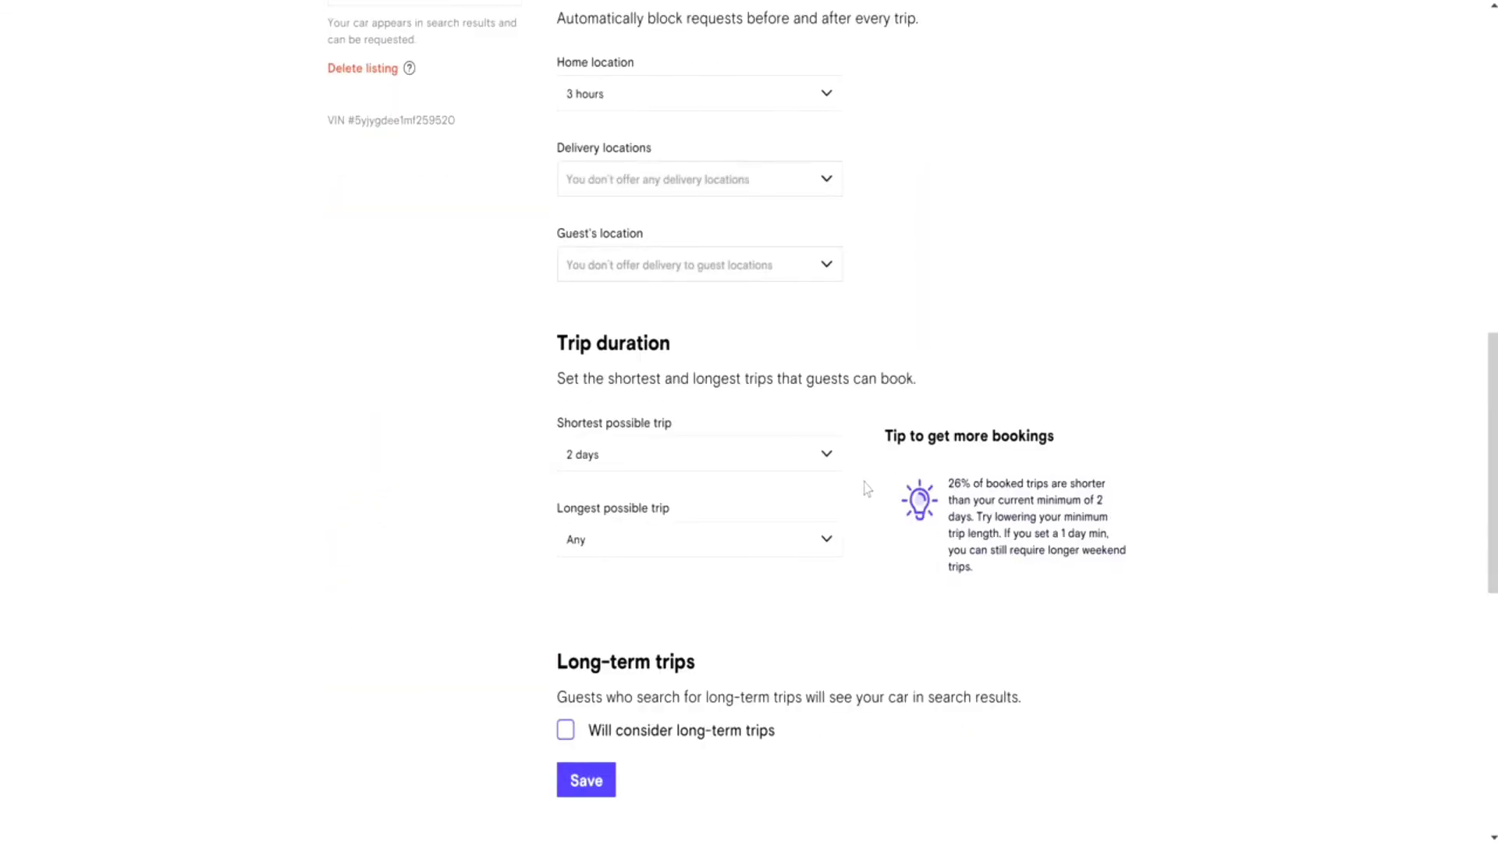
pyautogui.scroll(-3)
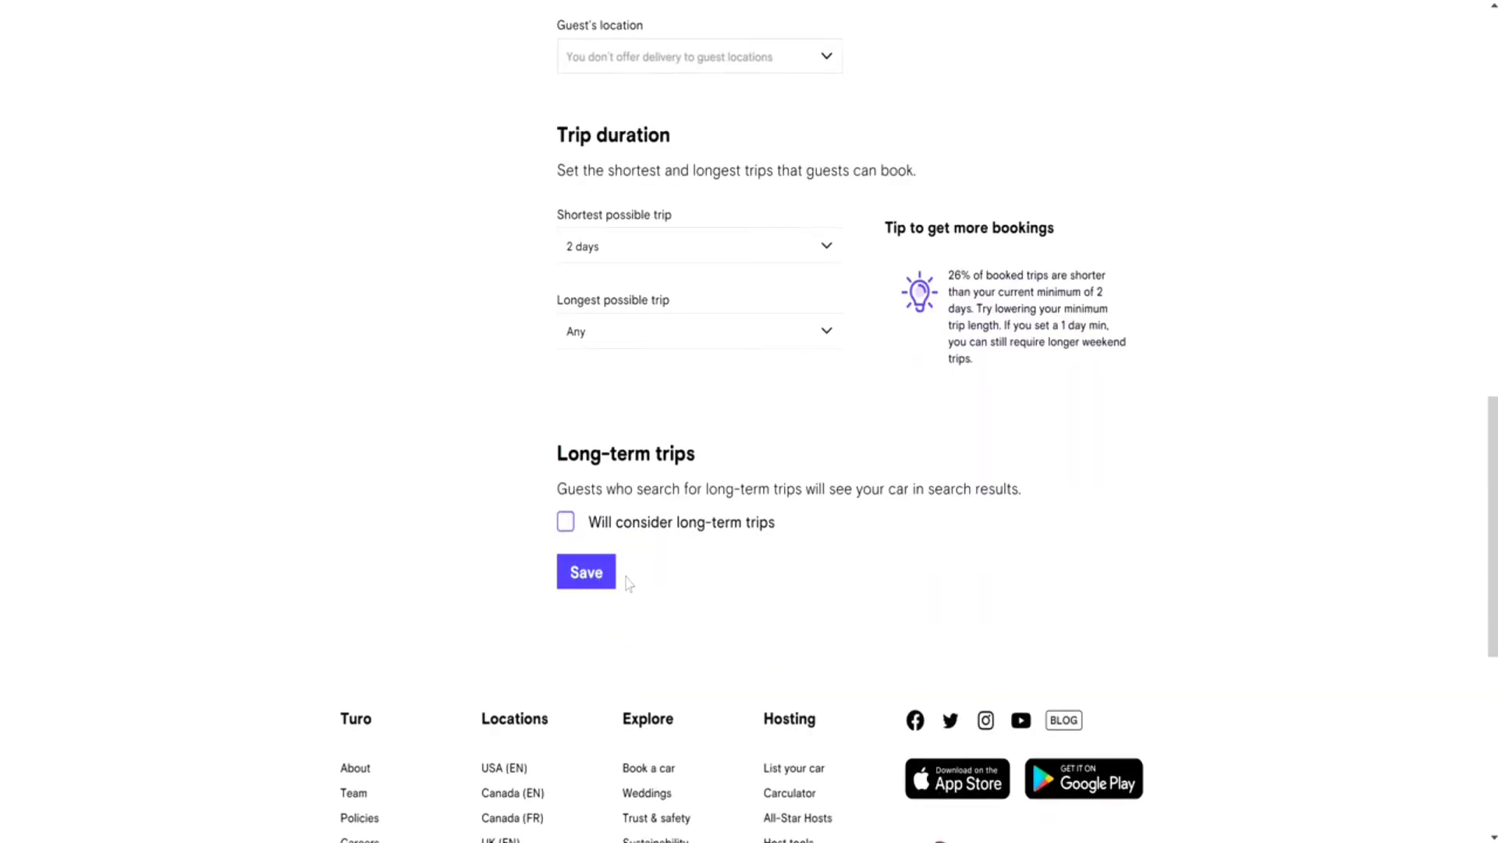
pyautogui.click(585, 572)
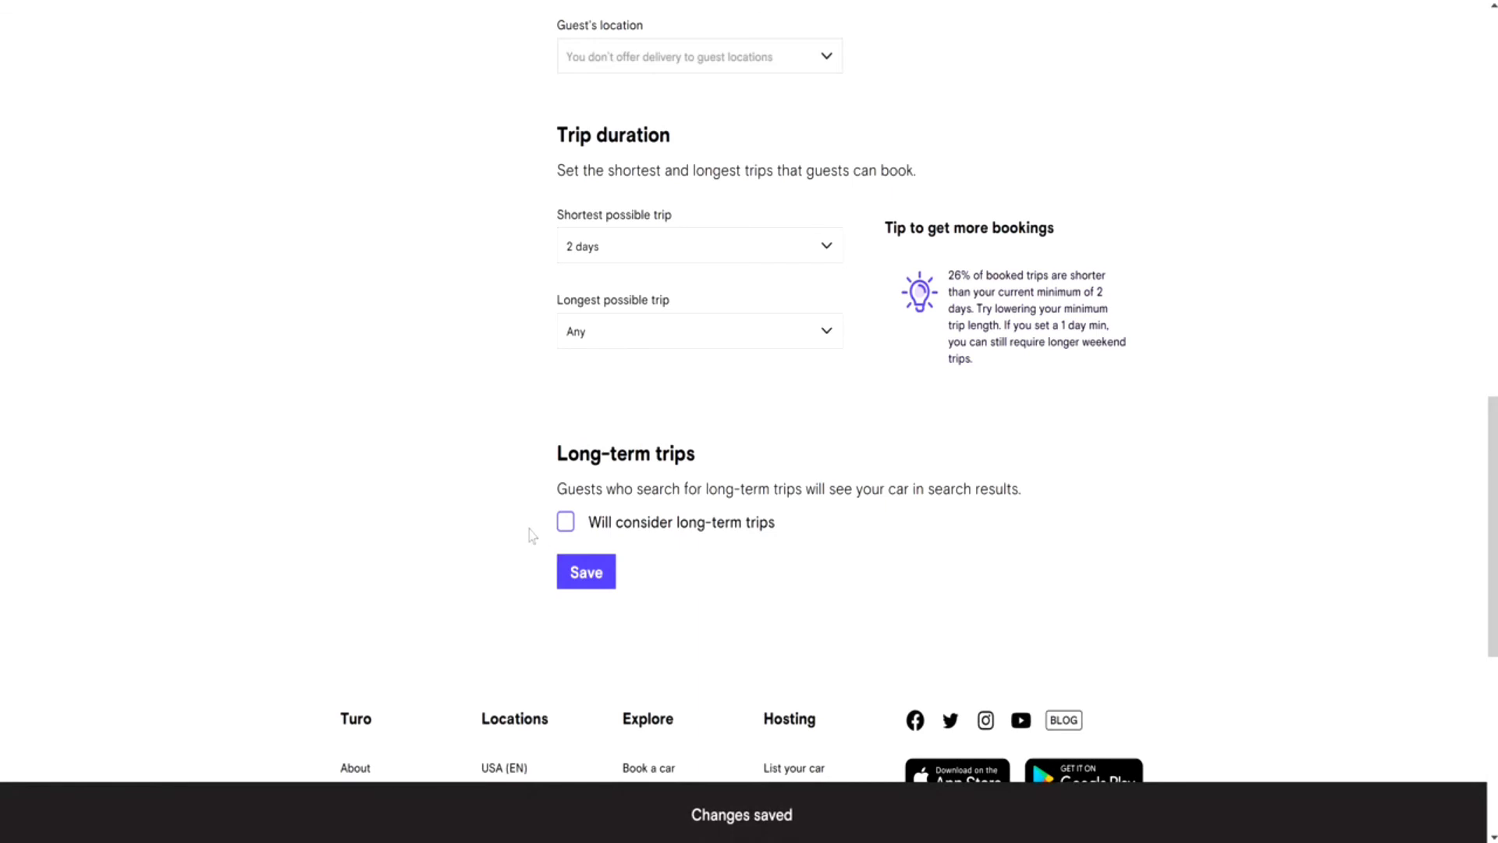
# - Scroll the saved trip preferences to confirm the 3-hour buffer and Any longest trip
pyautogui.scroll(3)
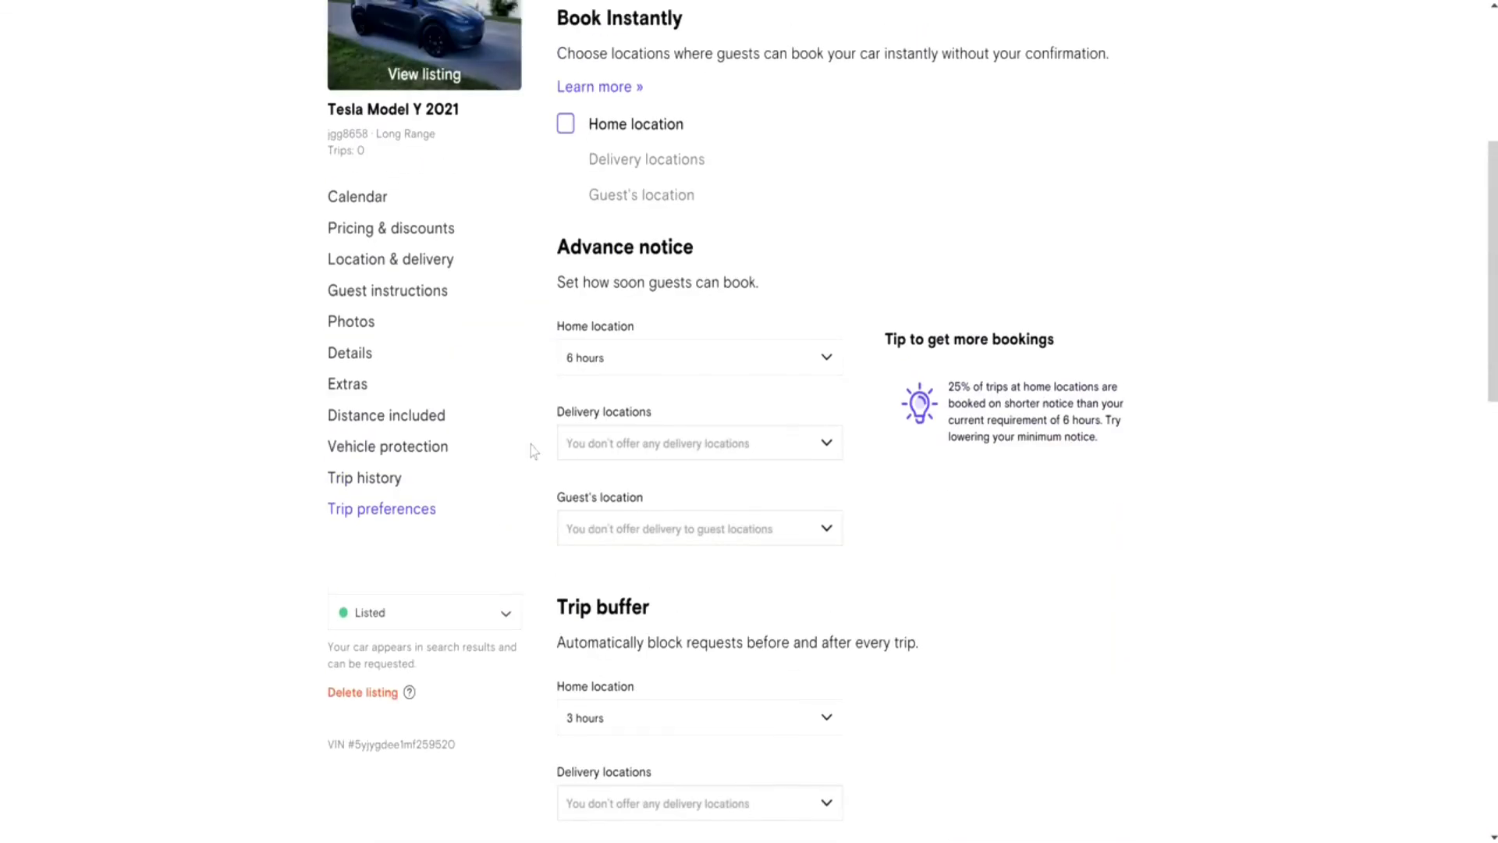
pyautogui.scroll(3)
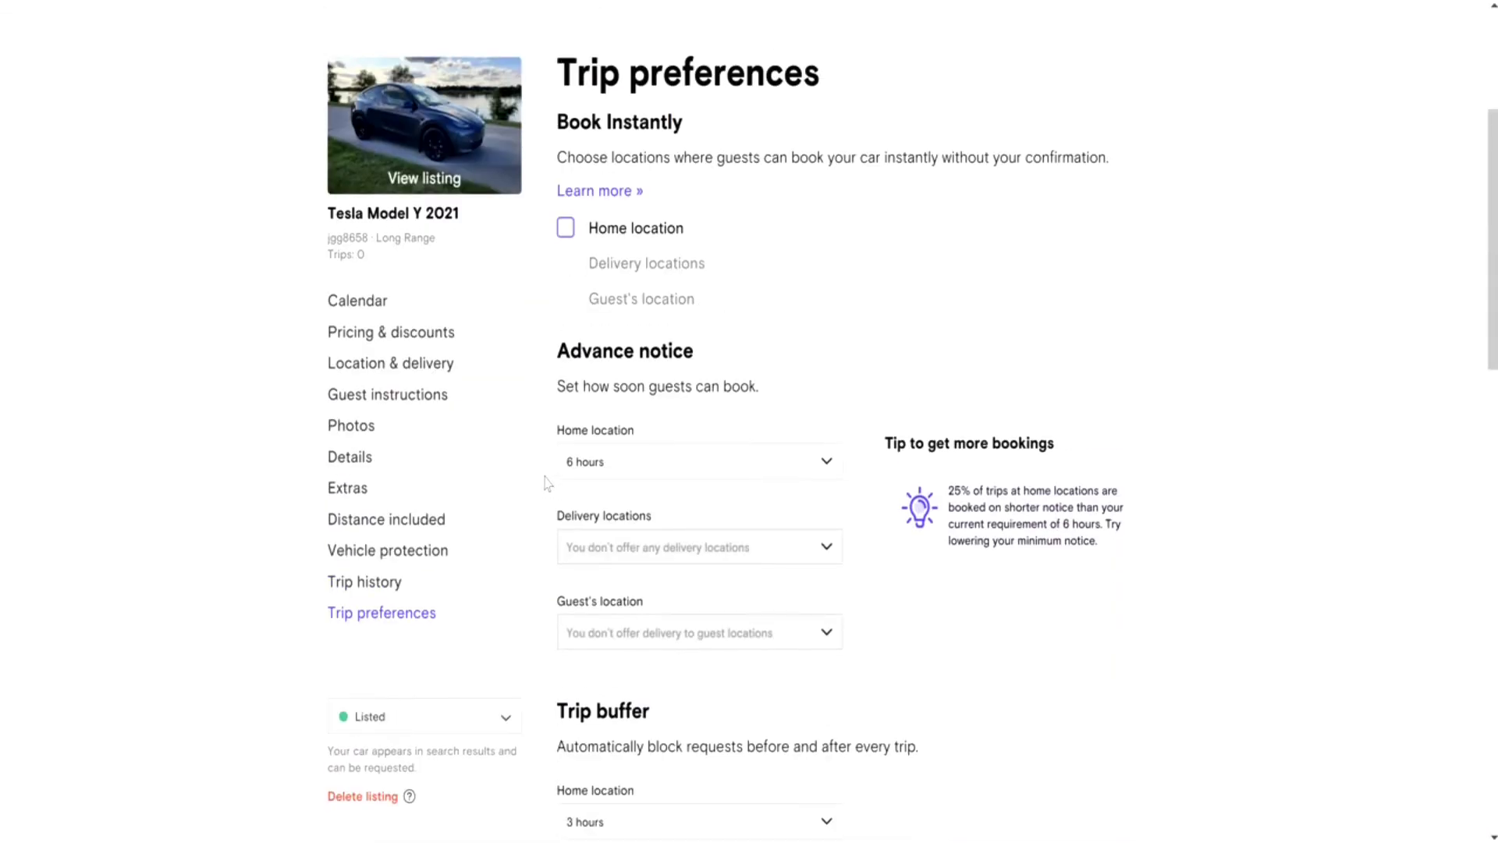
pyautogui.scroll(3)
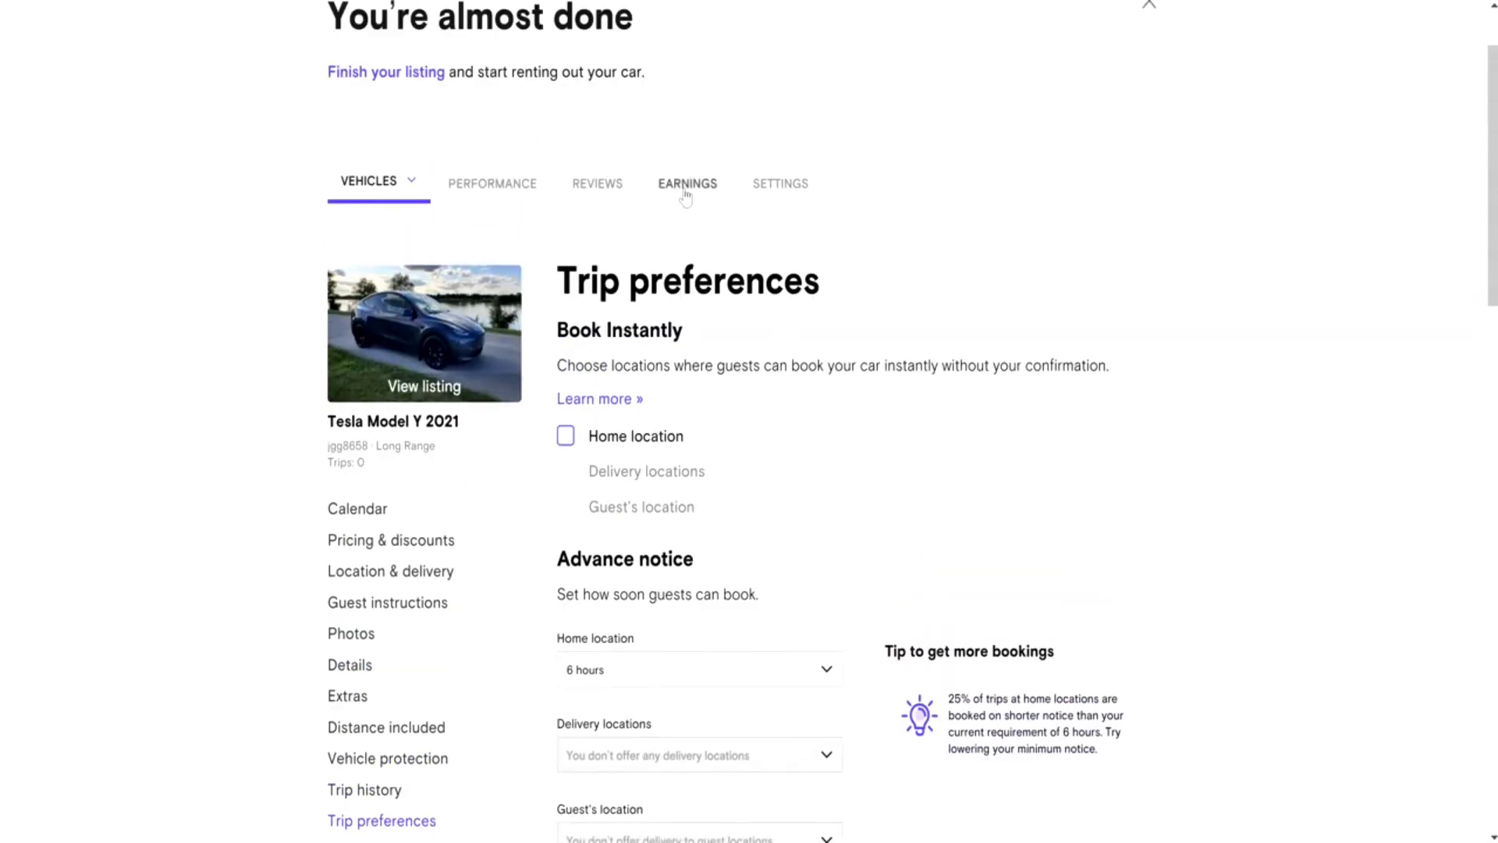
pyautogui.moveTo(485, 211)
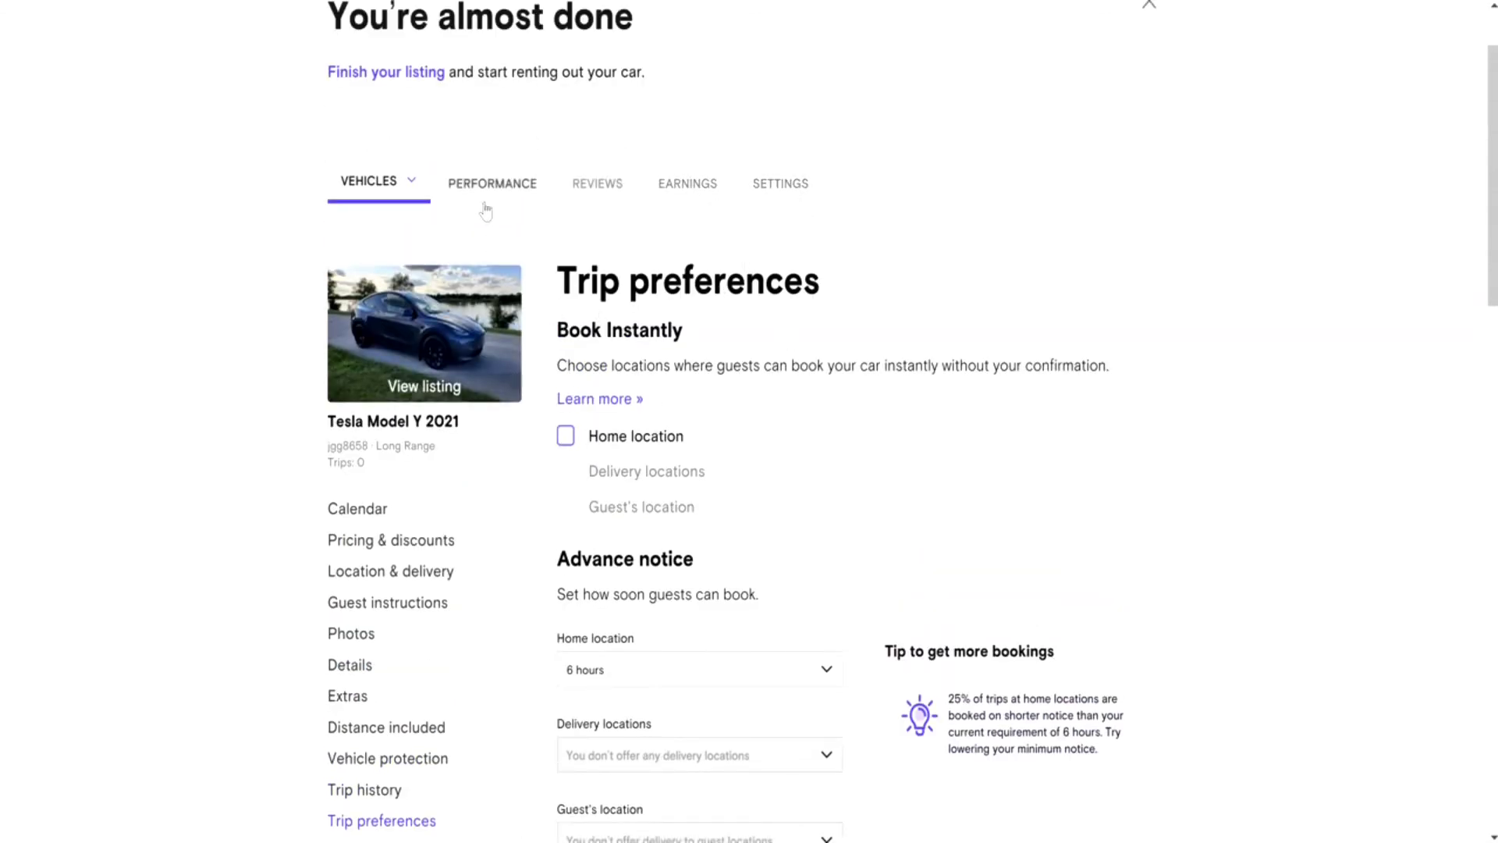
pyautogui.moveTo(1165, 505)
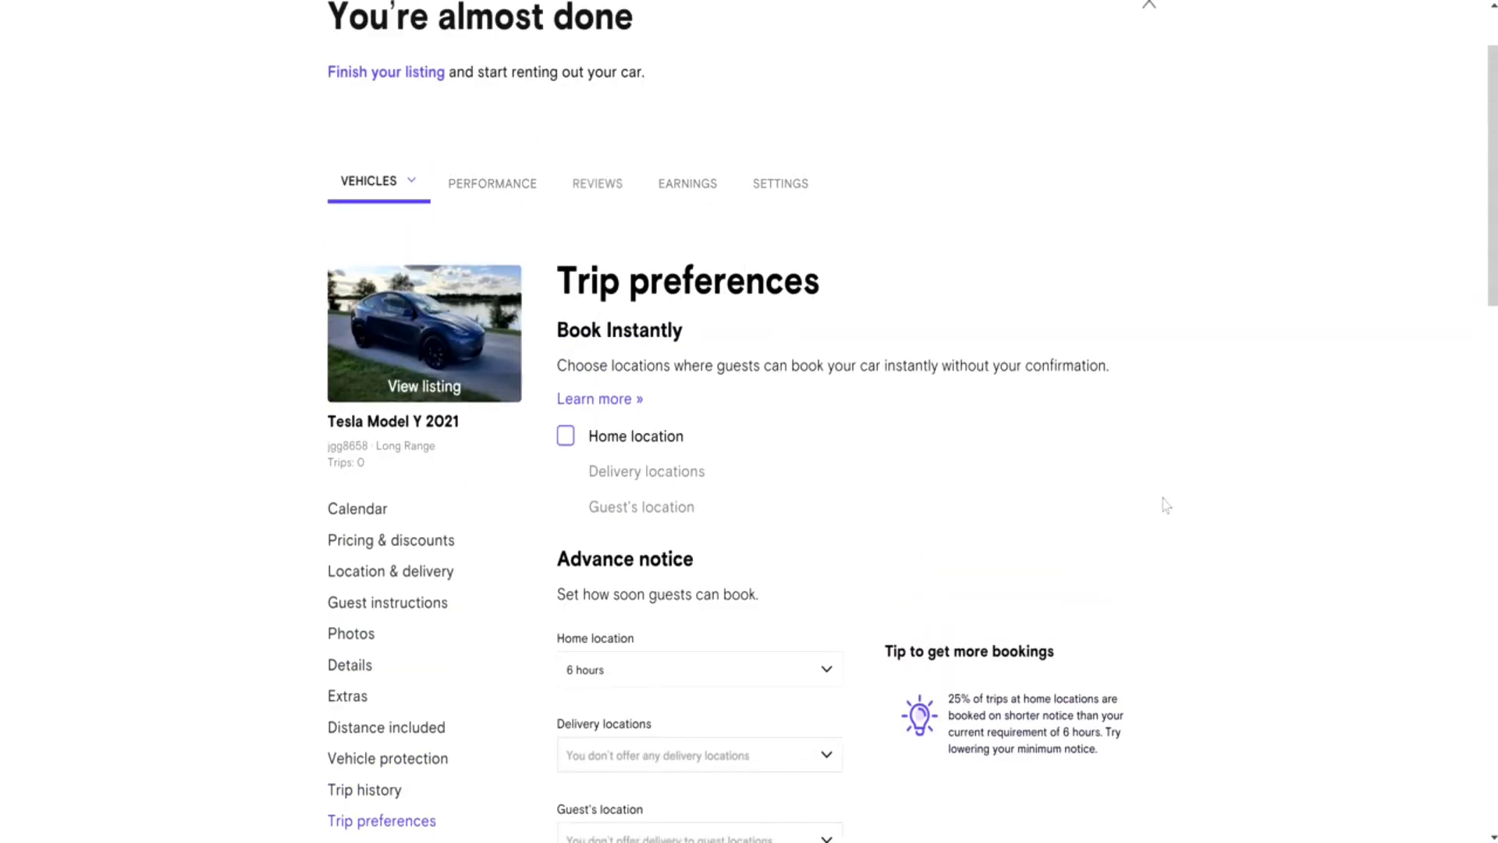
pyautogui.scroll(-3)
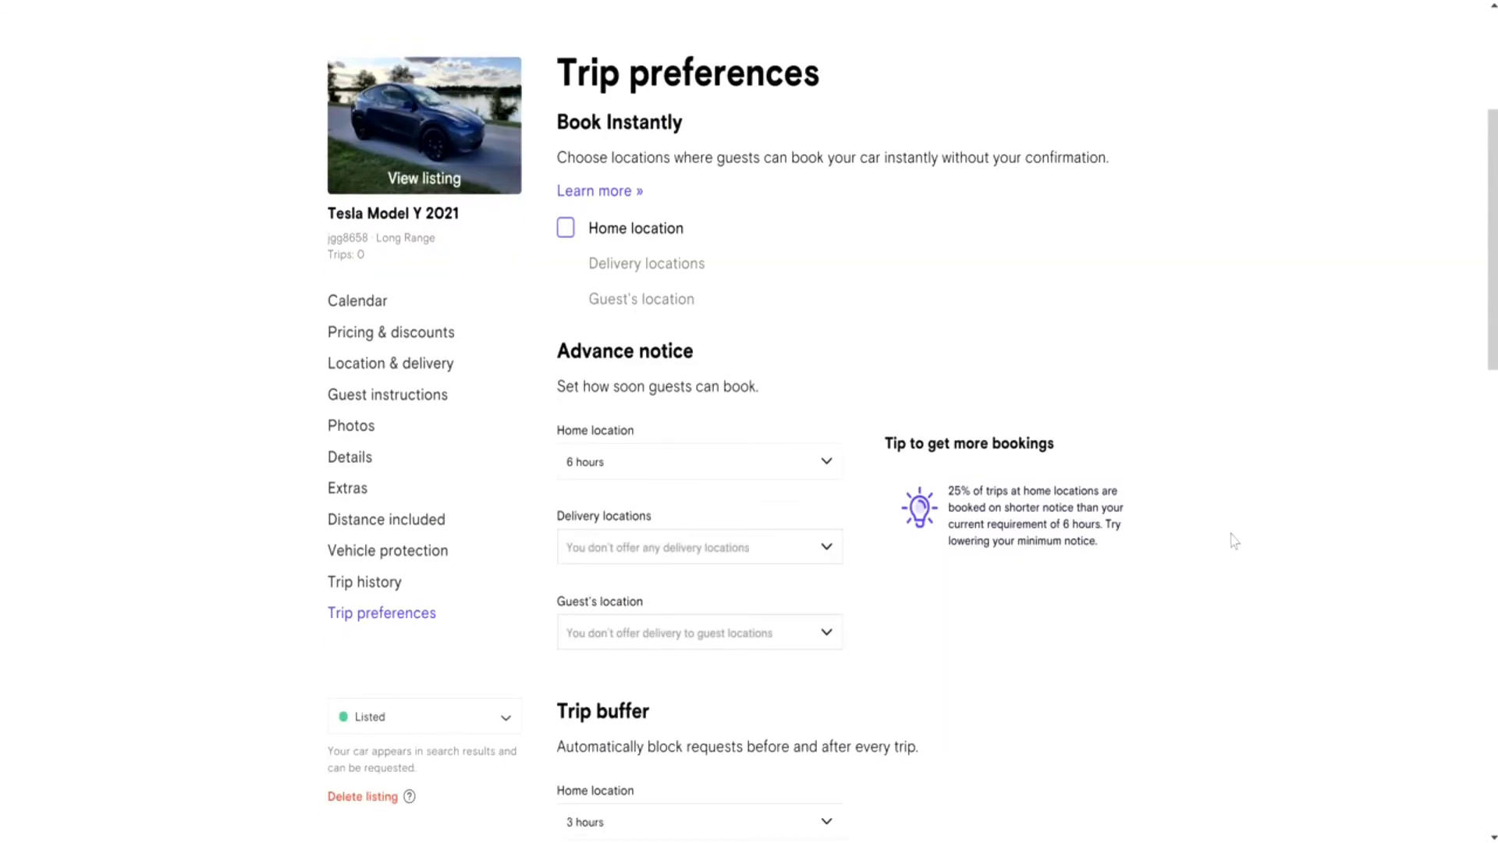
pyautogui.moveTo(1230, 524)
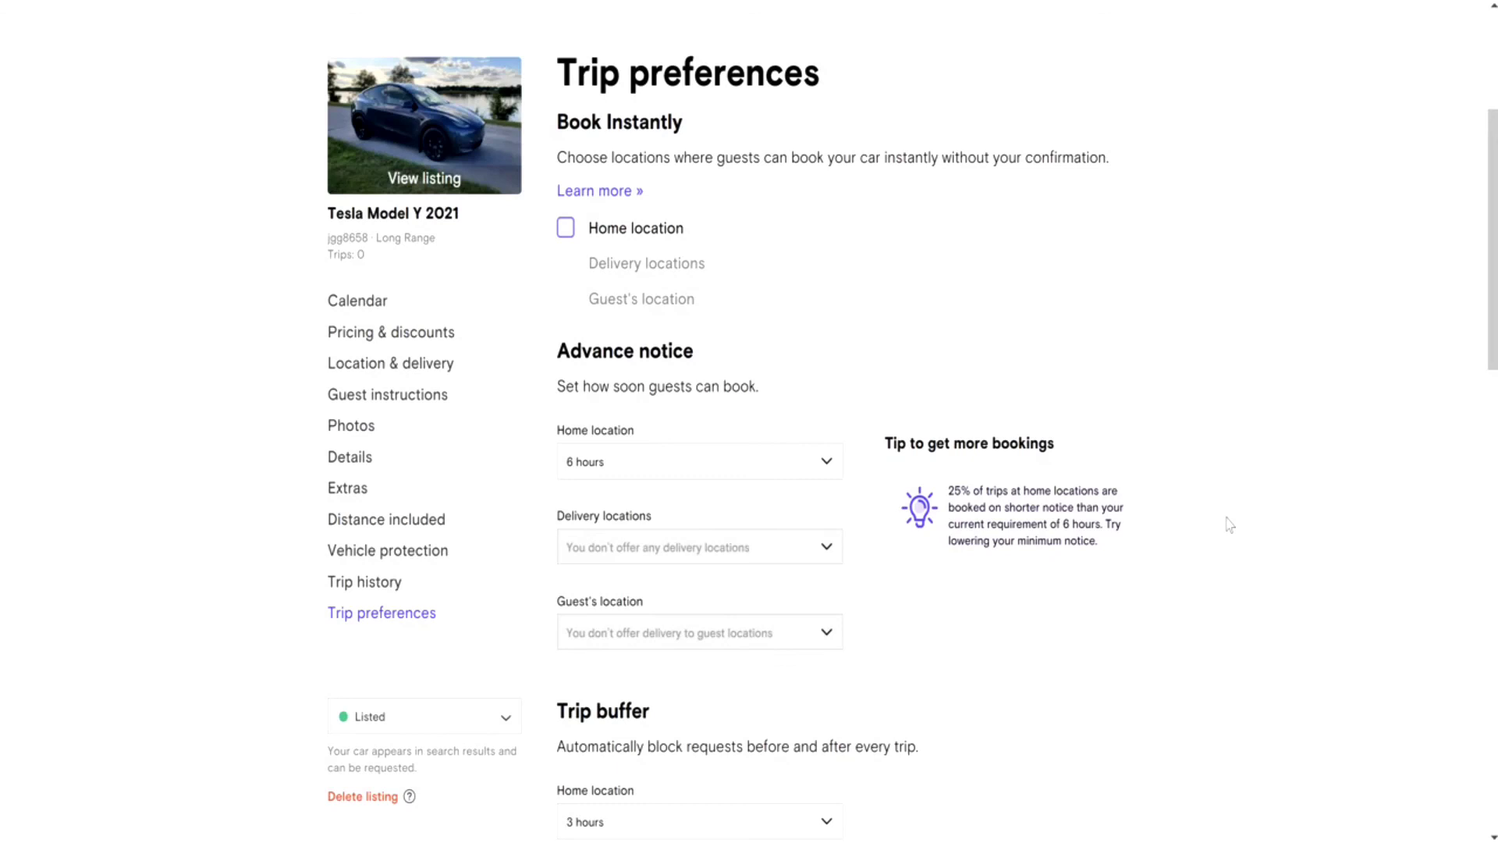
pyautogui.scroll(-3)
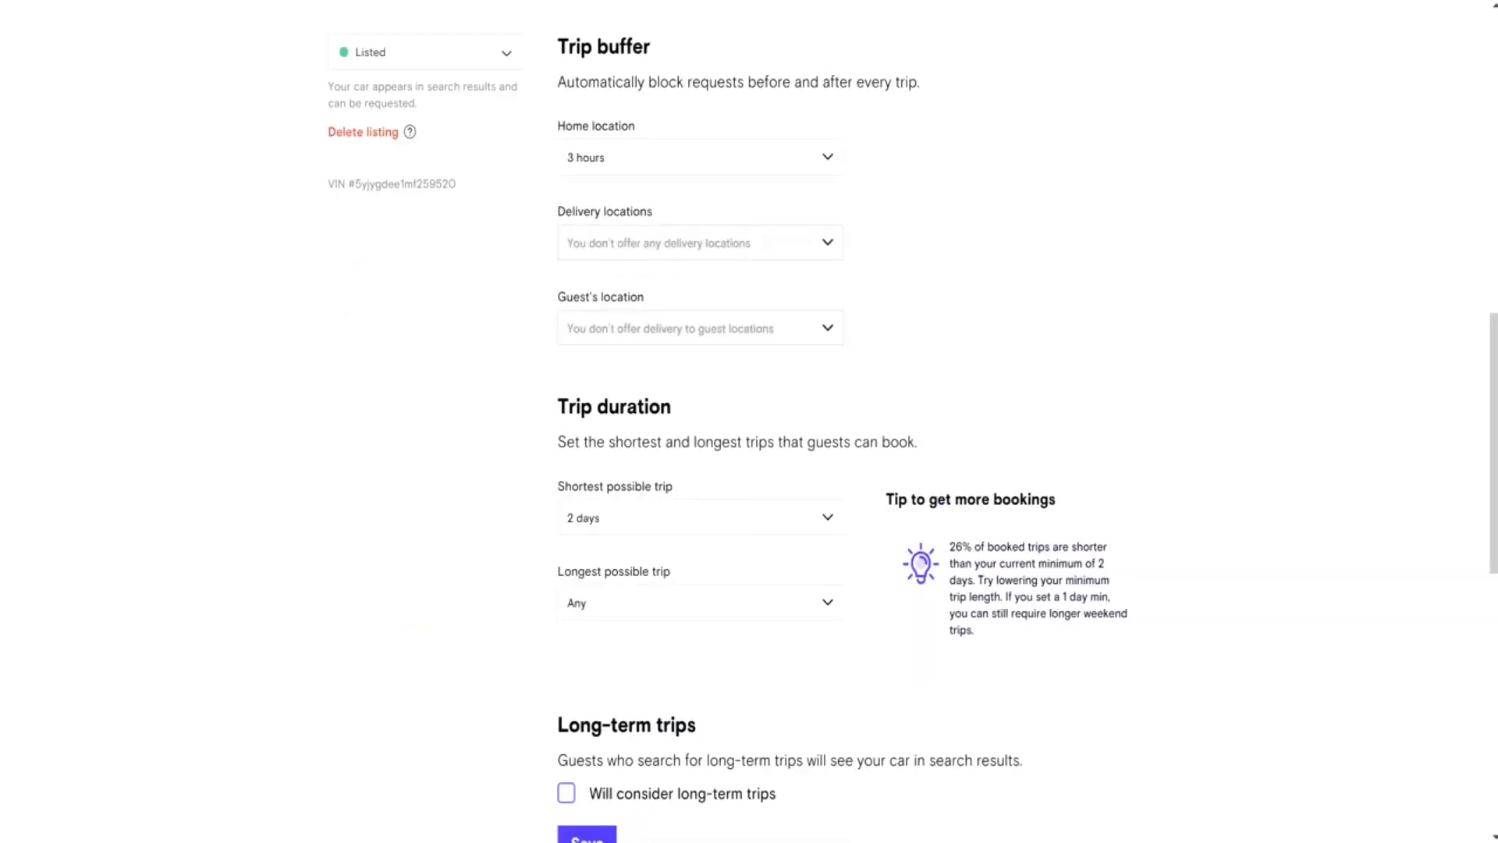